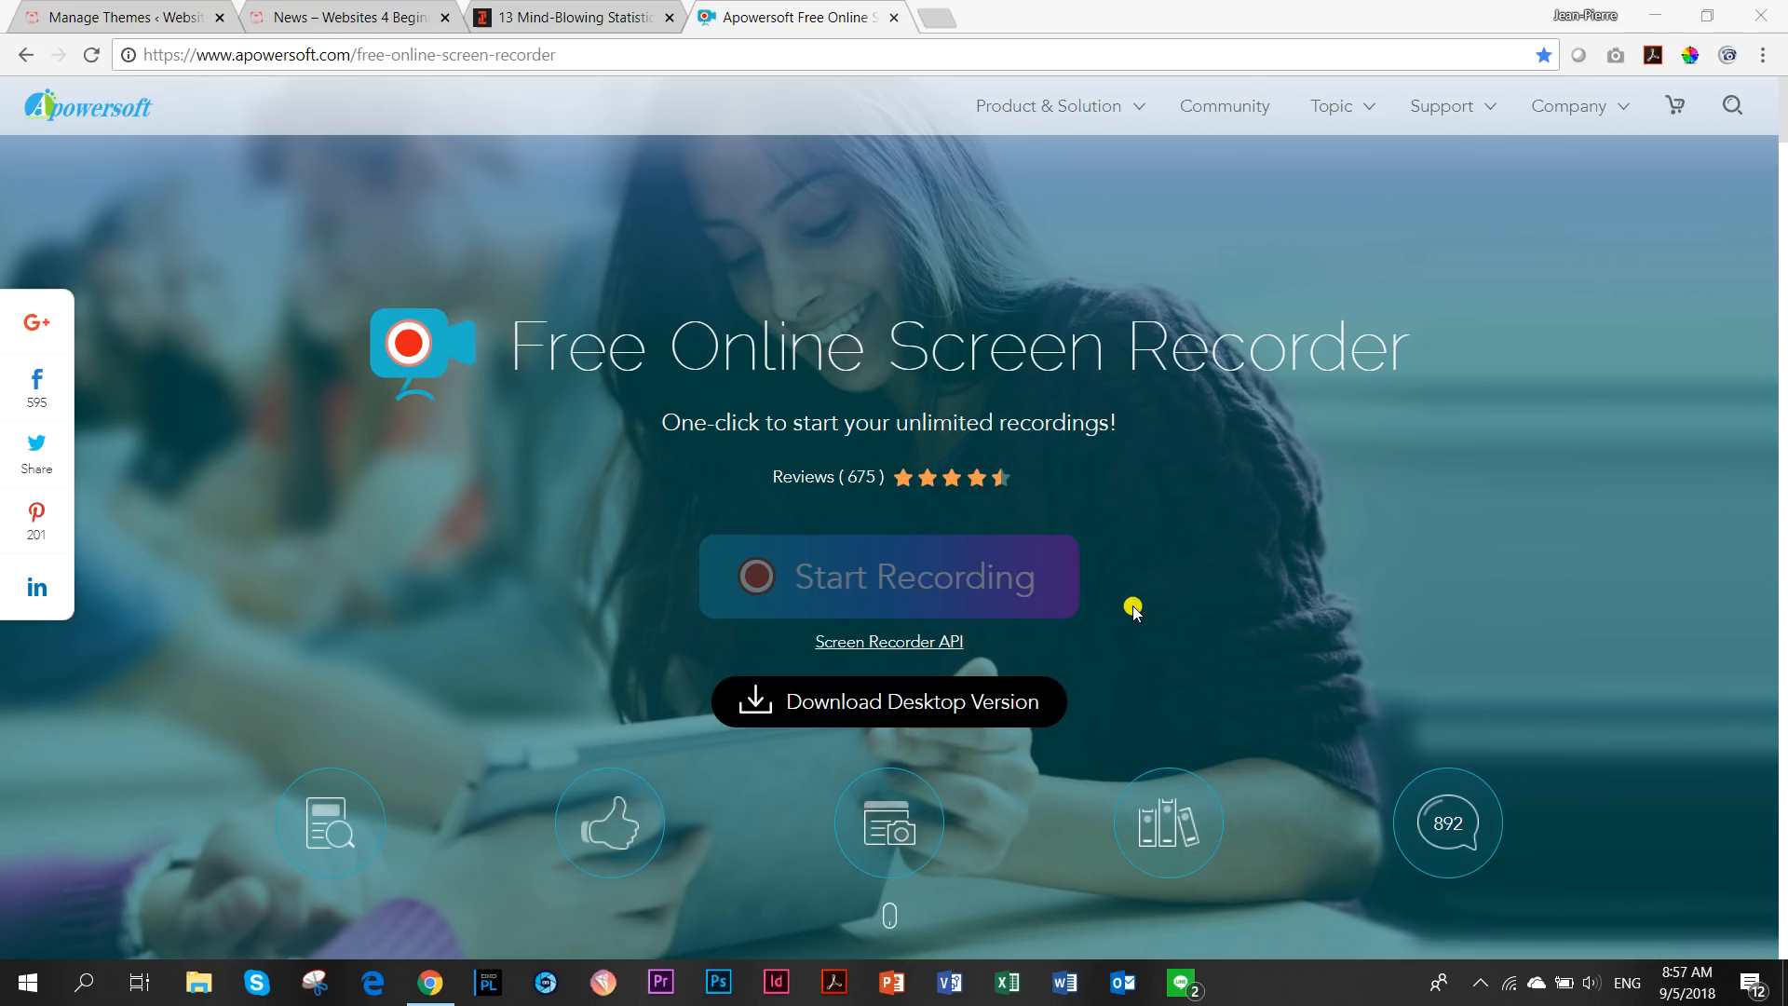
Open the Sweor responsive design article and read past the 52.64% statistic to the comparison.
{"action": "left_click", "coordinate": [574, 16]}
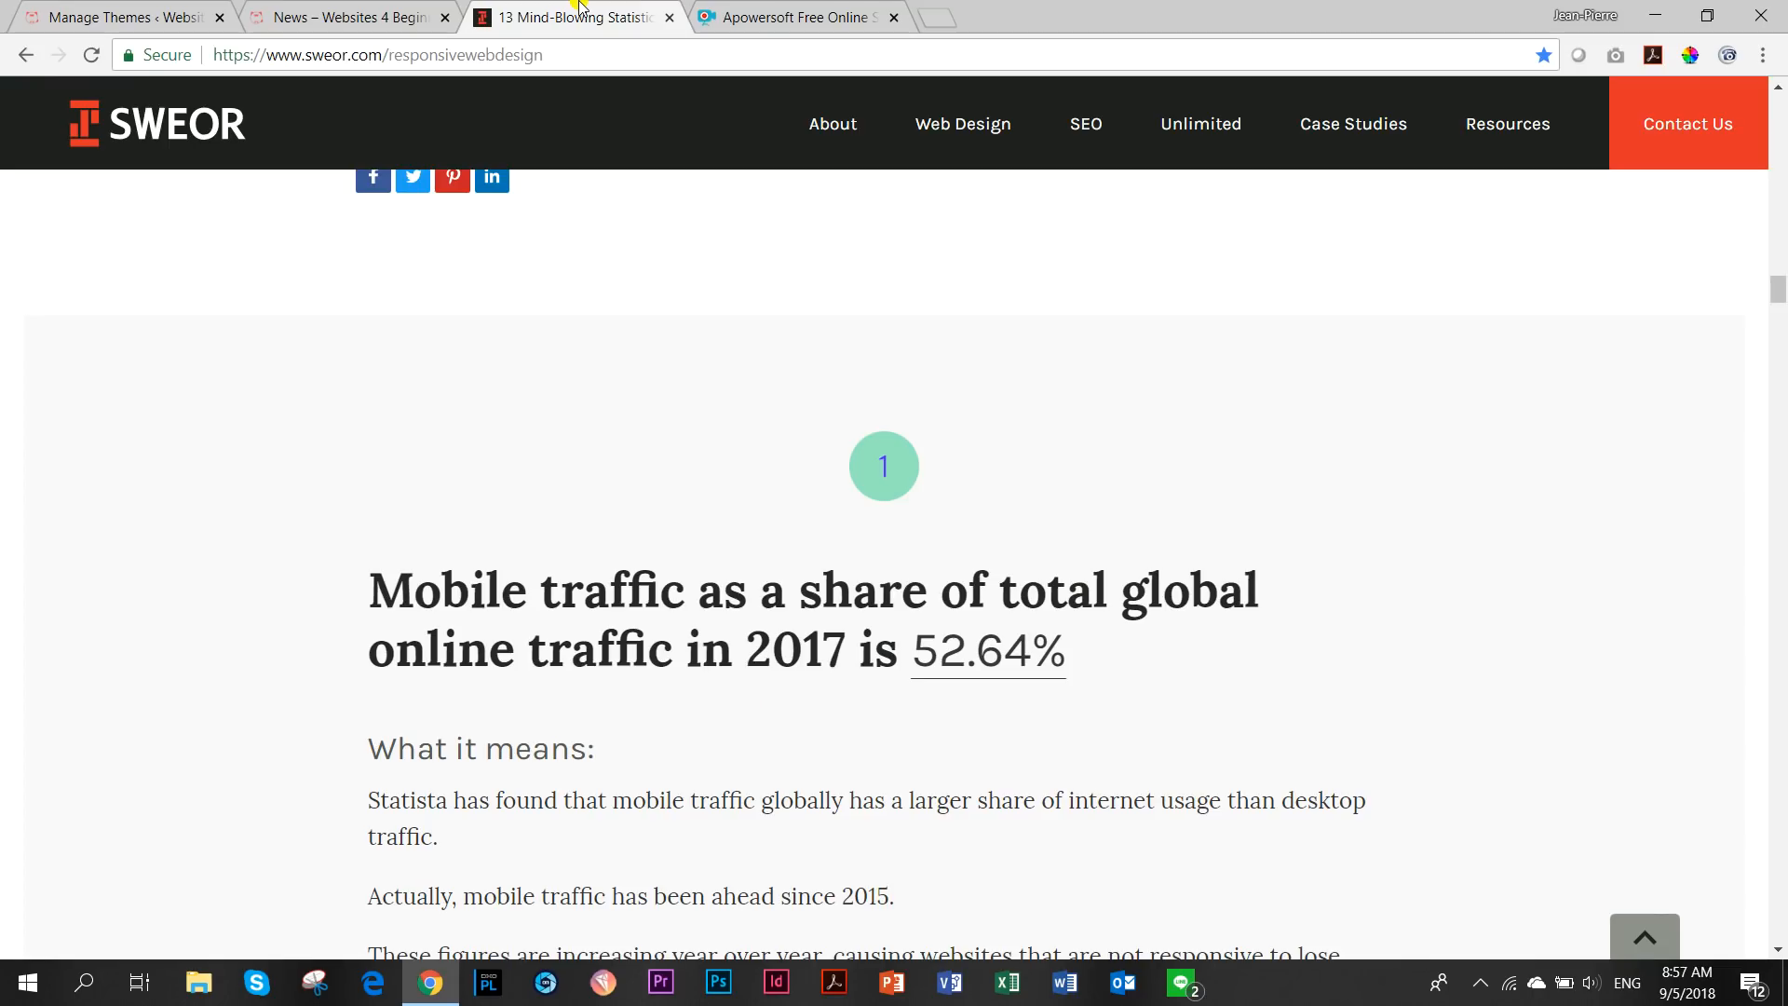
{"action": "scroll", "scroll_direction": "down", "scroll_amount": 3}
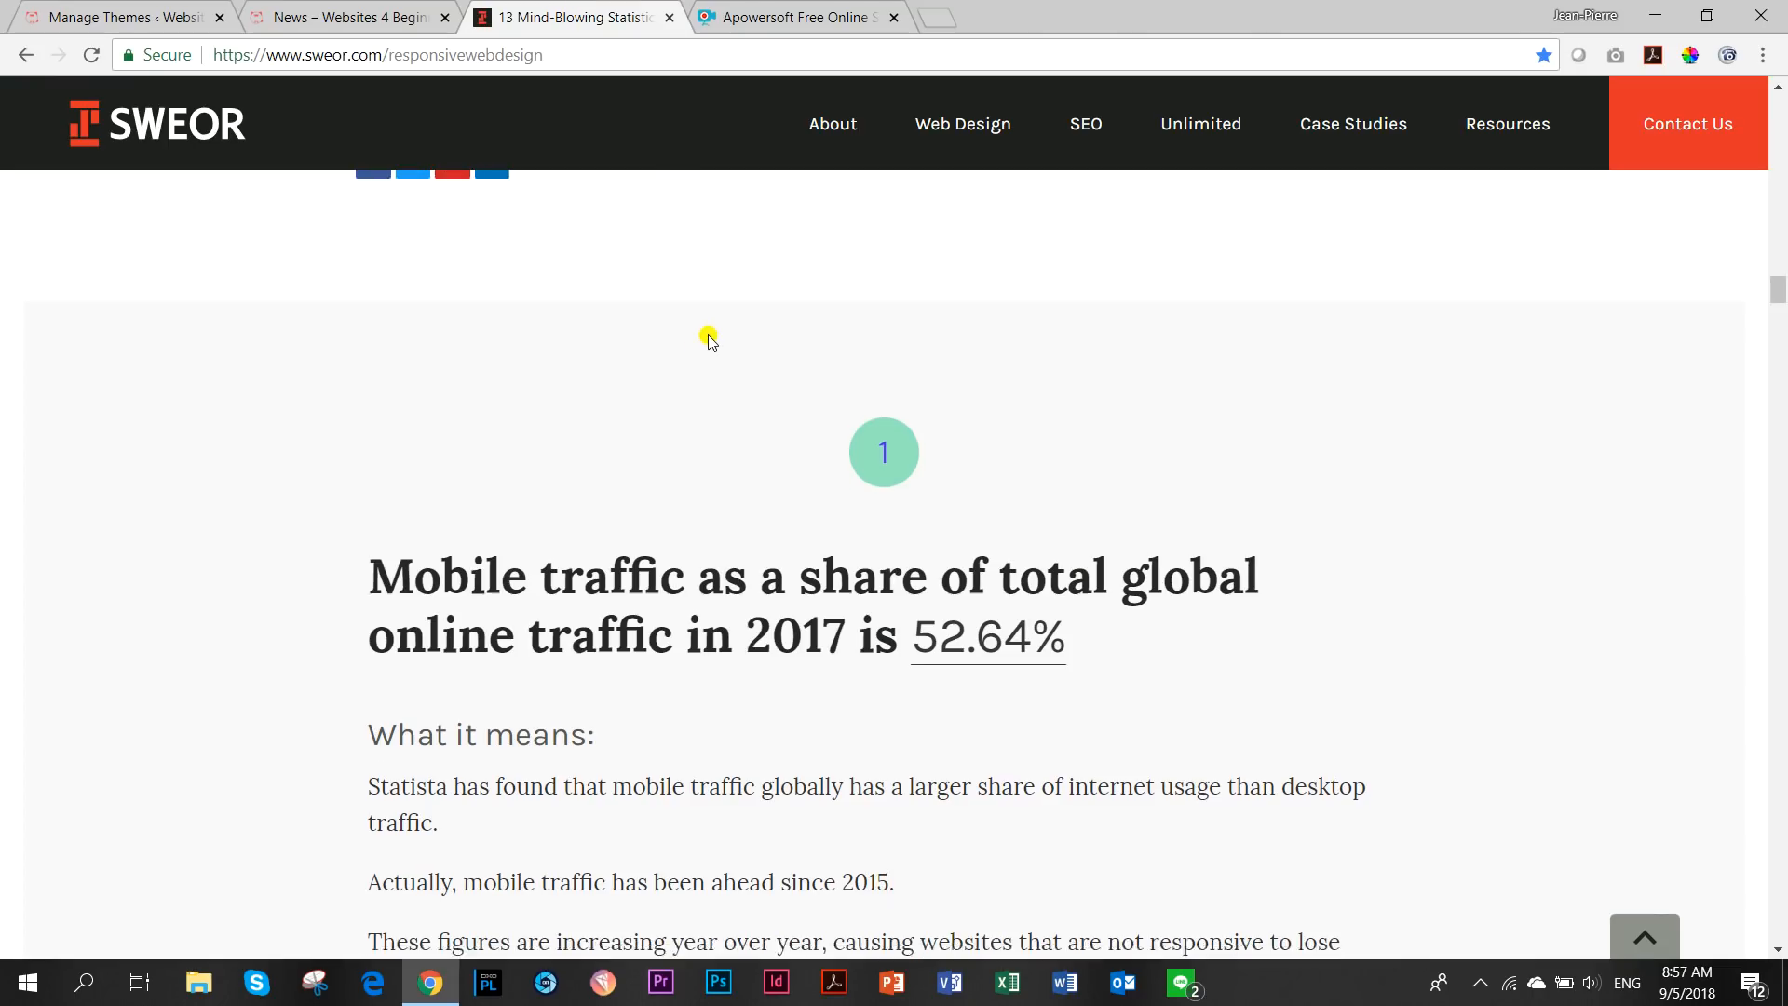
{"action": "scroll", "scroll_direction": "down", "scroll_amount": 3}
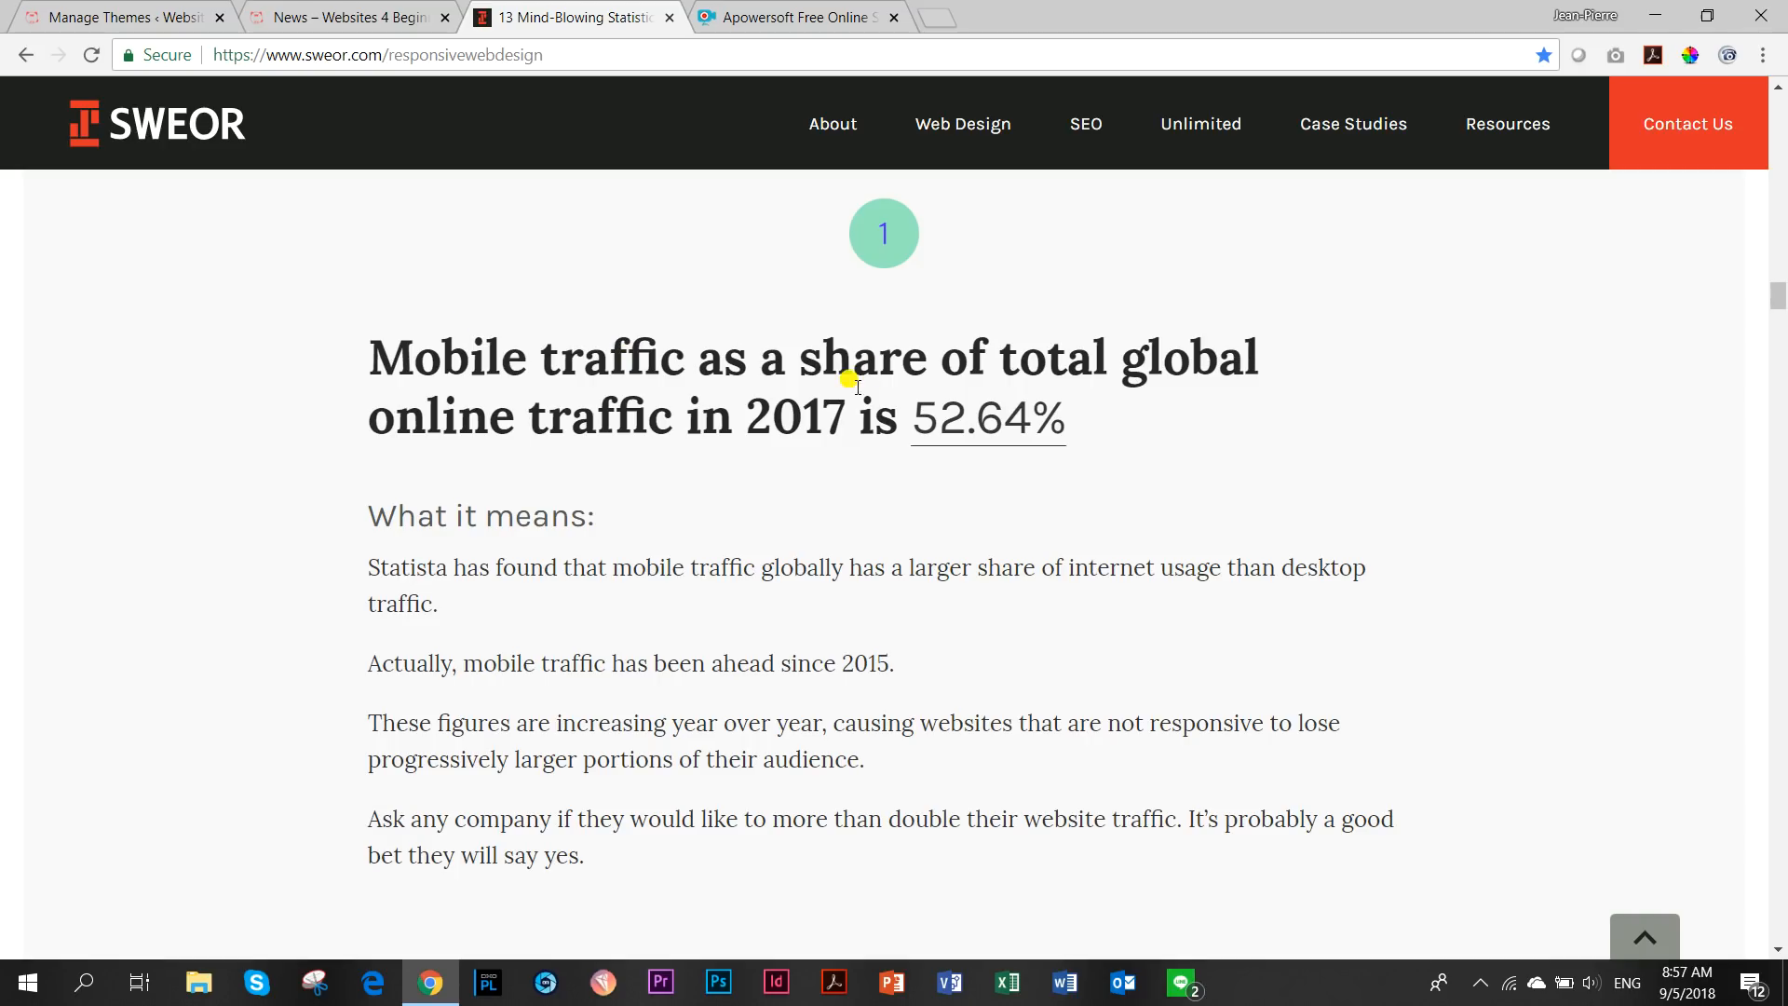
{"action": "scroll", "scroll_direction": "down", "scroll_amount": 3}
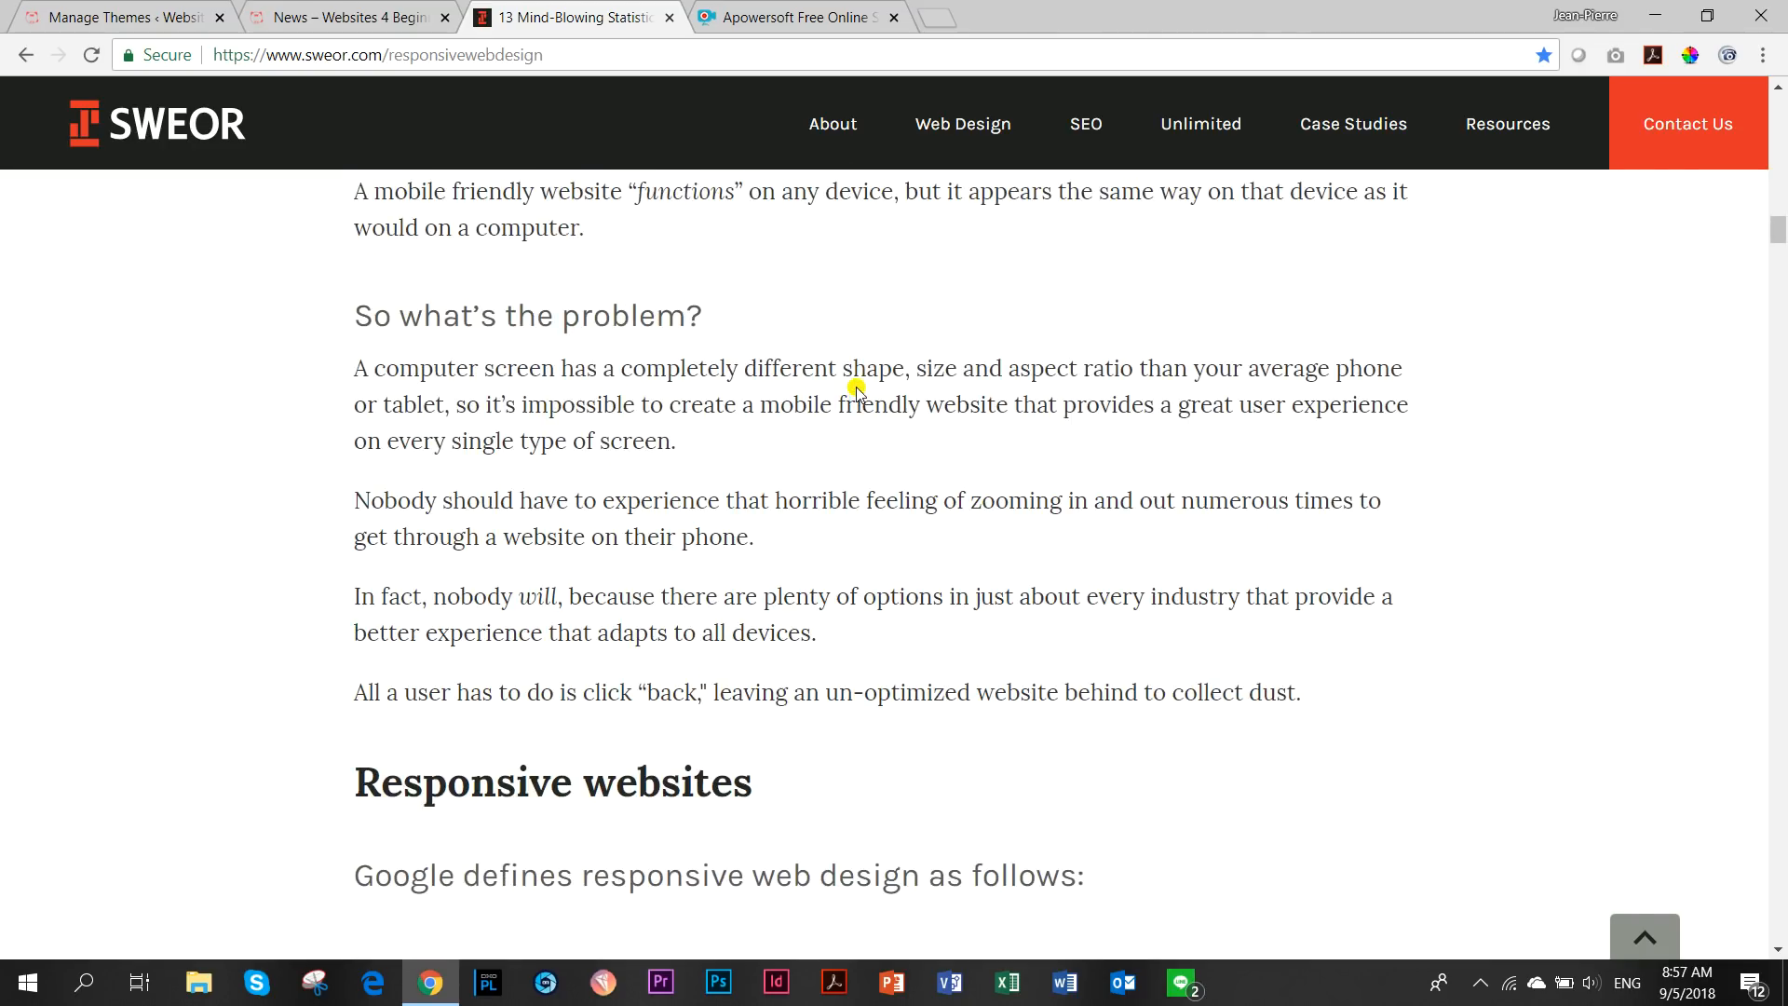
{"action": "scroll", "scroll_direction": "down", "scroll_amount": 3}
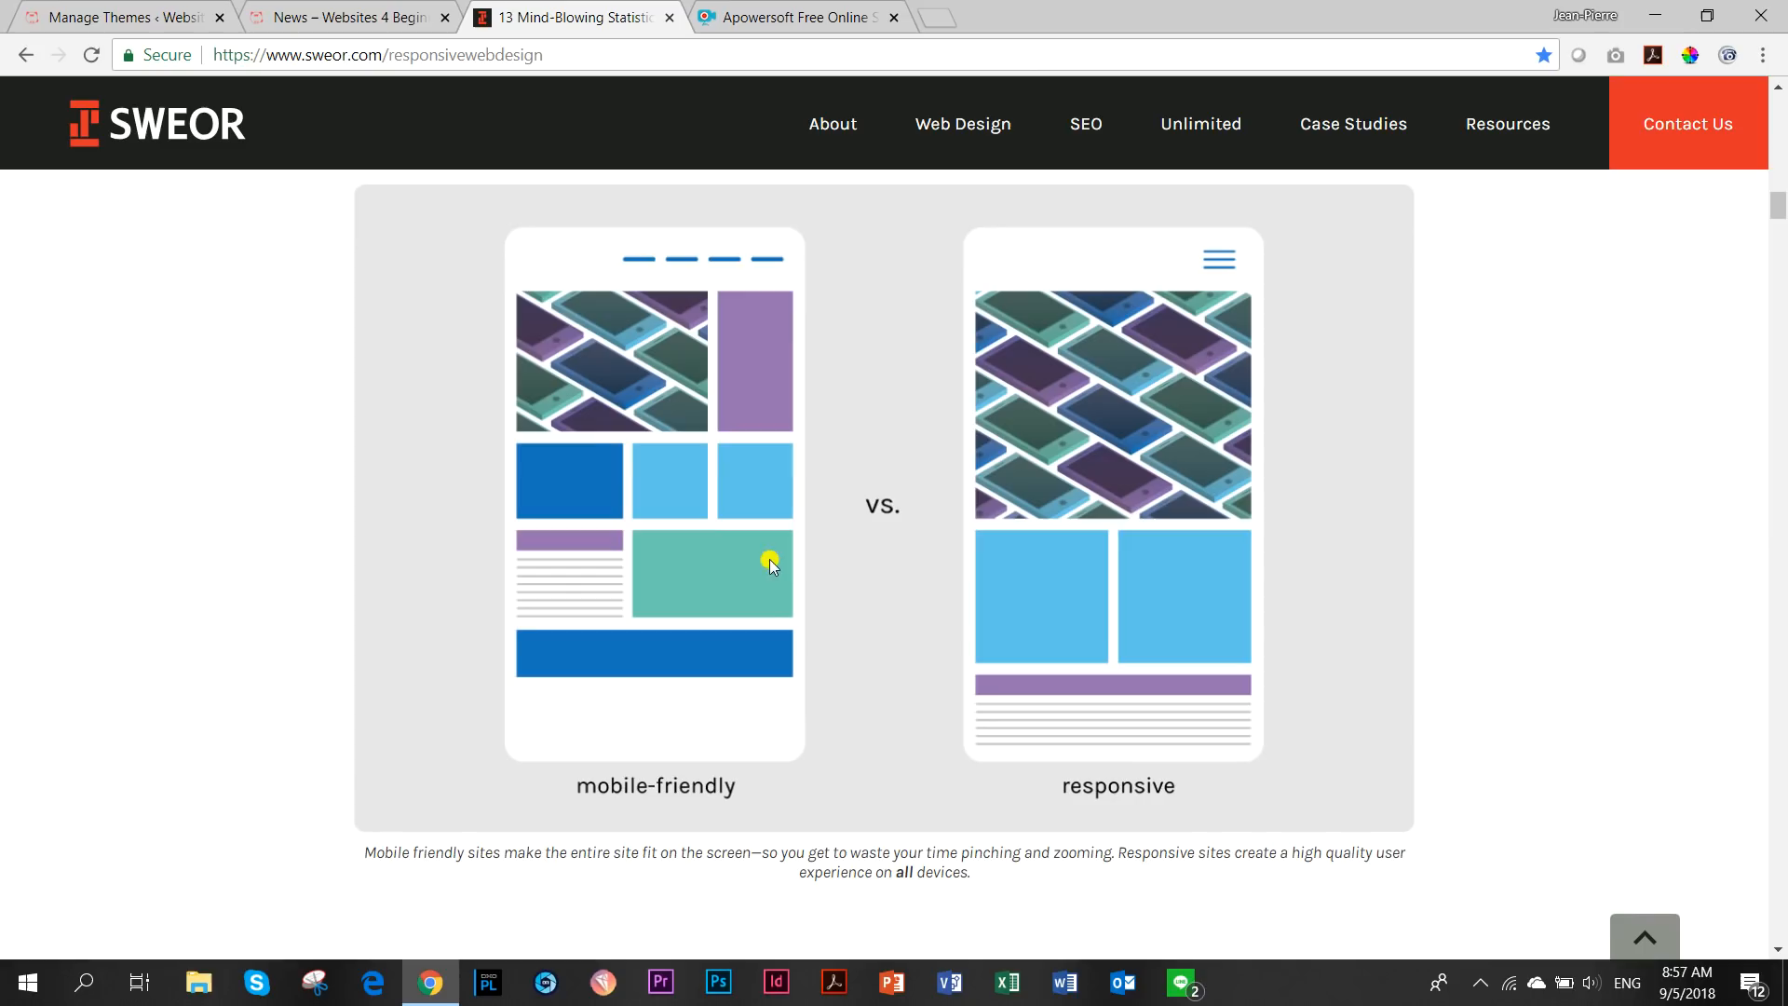
{"action": "mouse_move", "coordinate": [713, 433]}
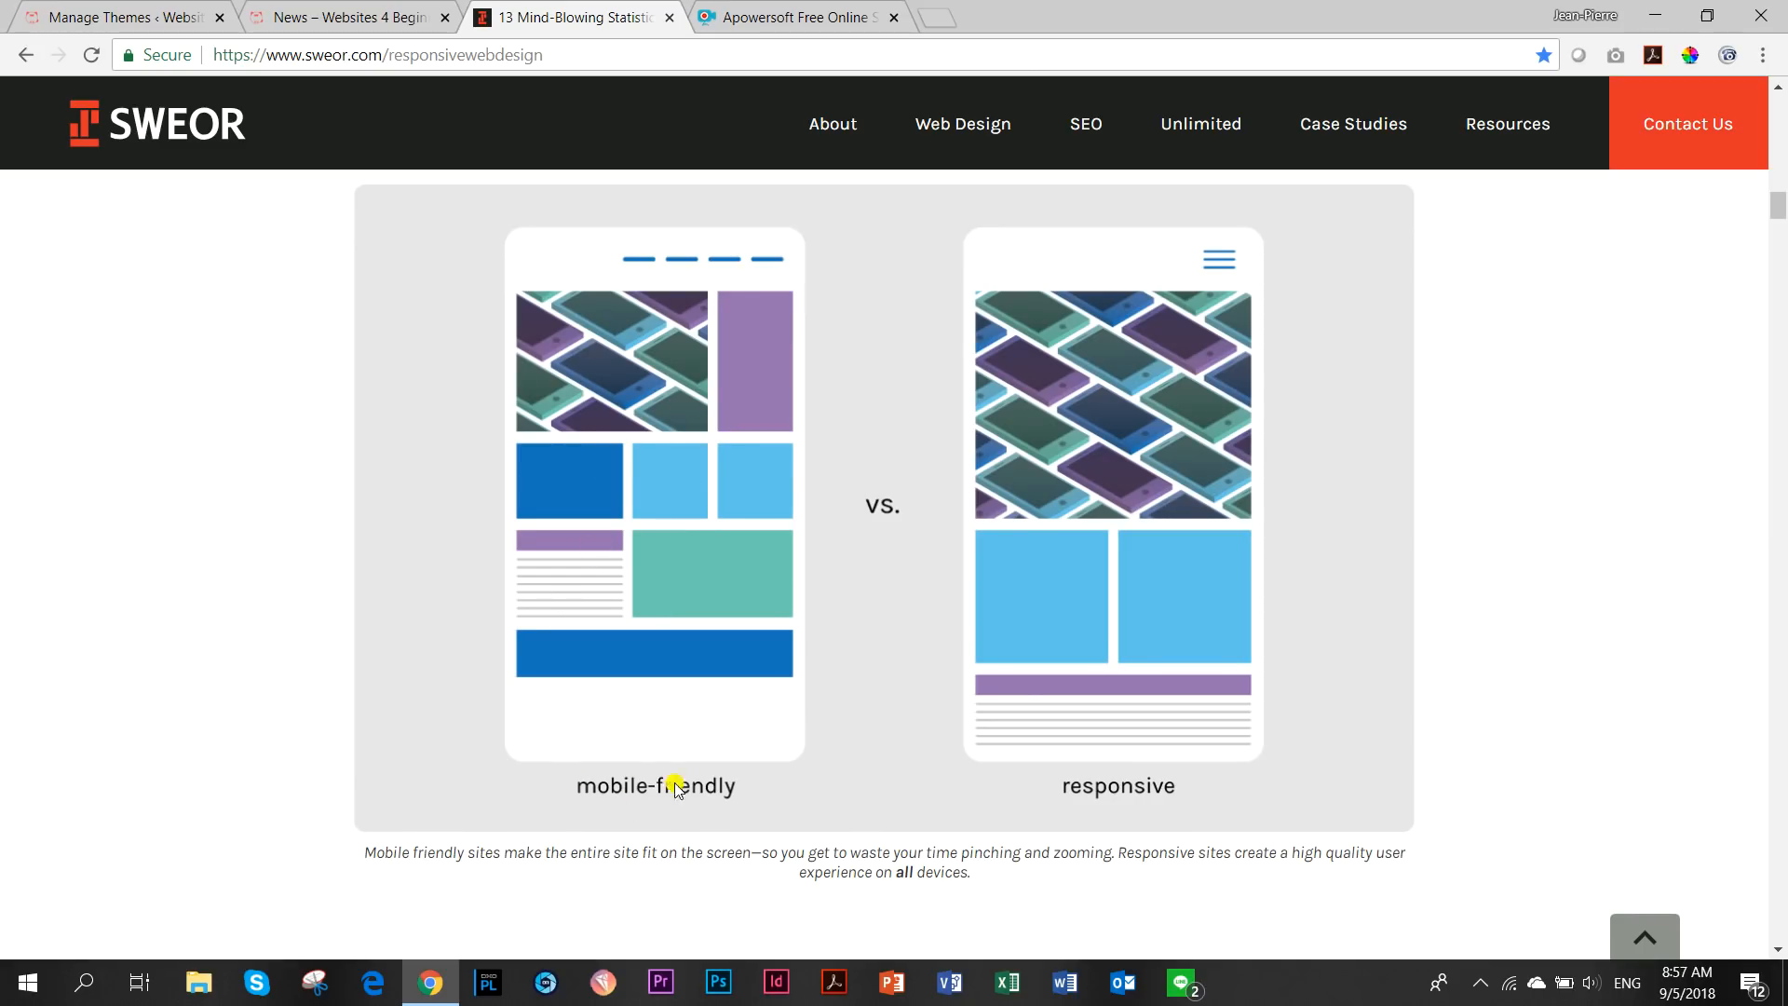
{"action": "mouse_move", "coordinate": [1018, 792]}
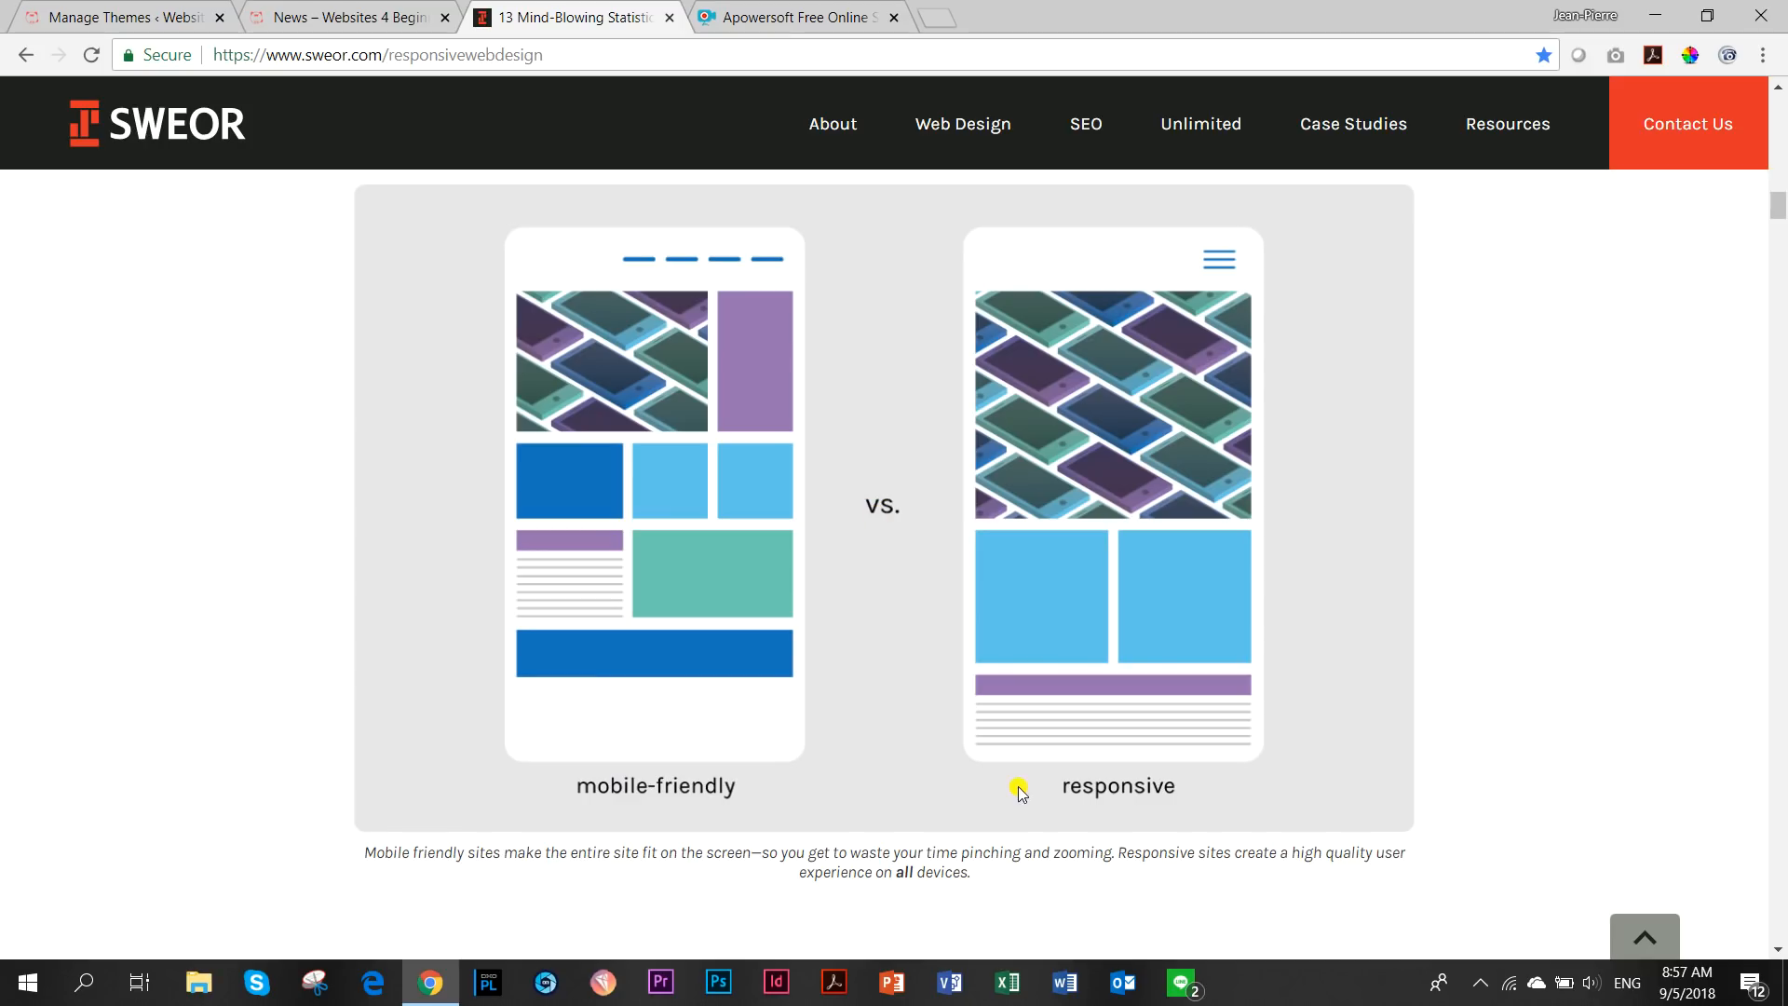
{"action": "mouse_move", "coordinate": [581, 323]}
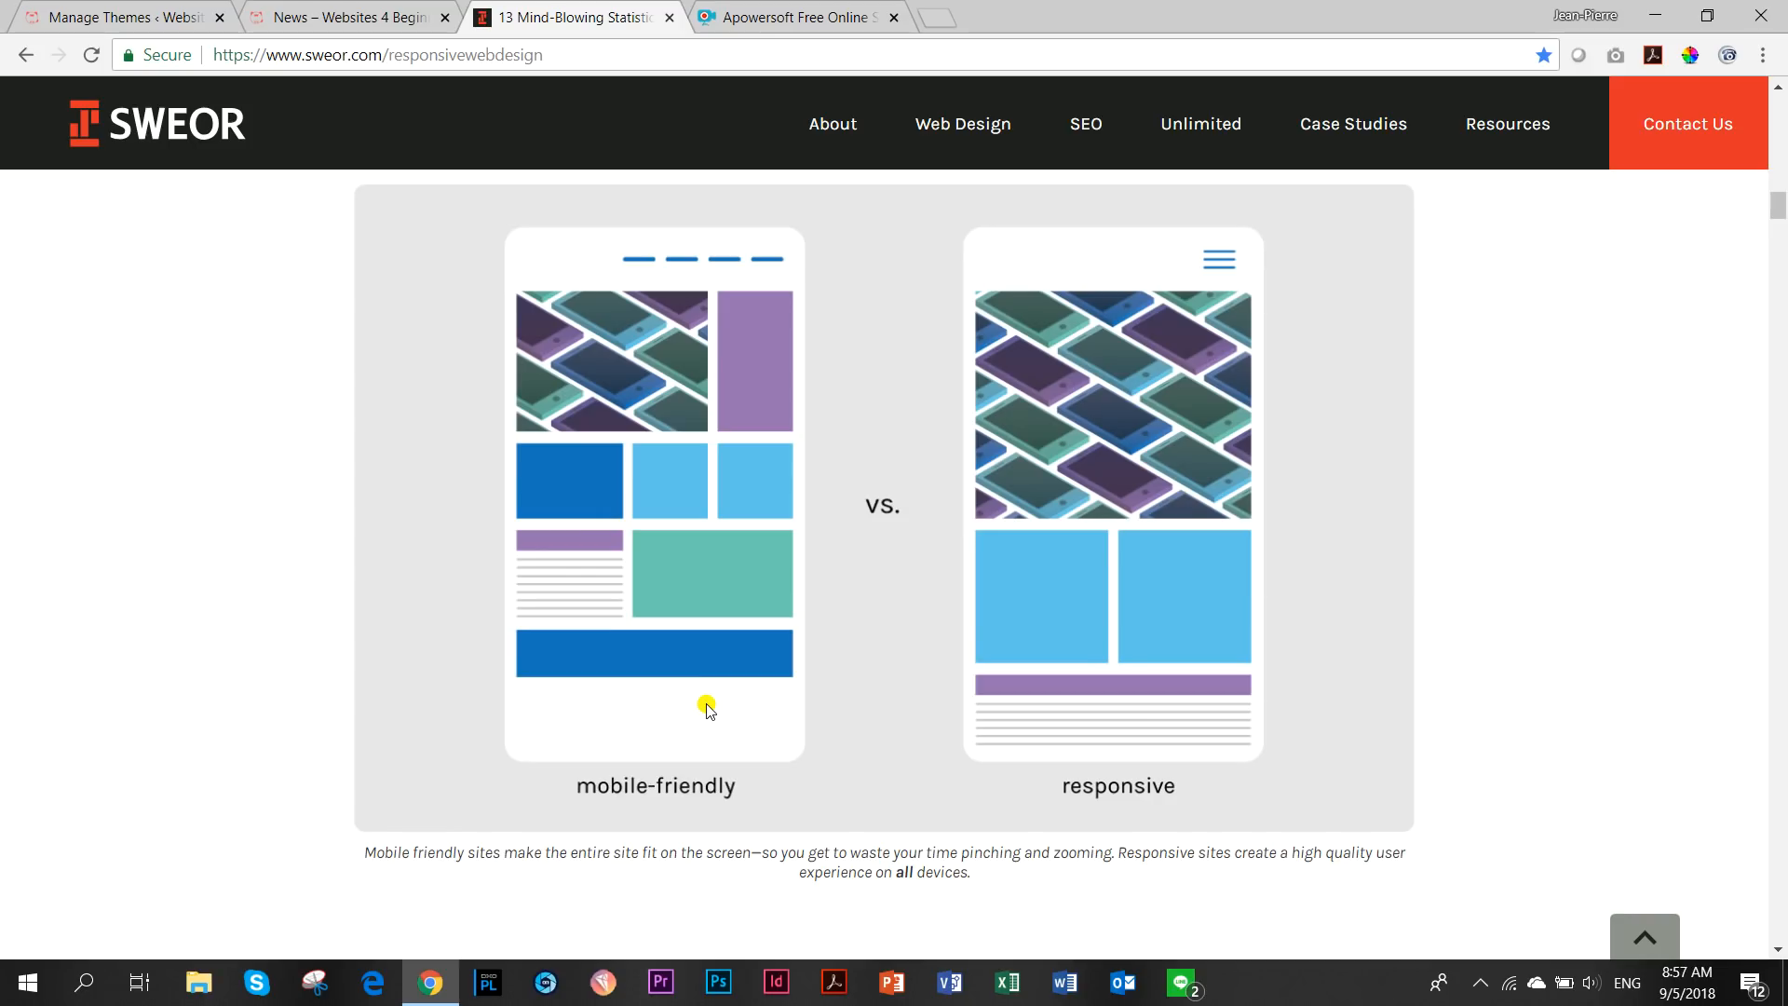
{"action": "mouse_move", "coordinate": [826, 683]}
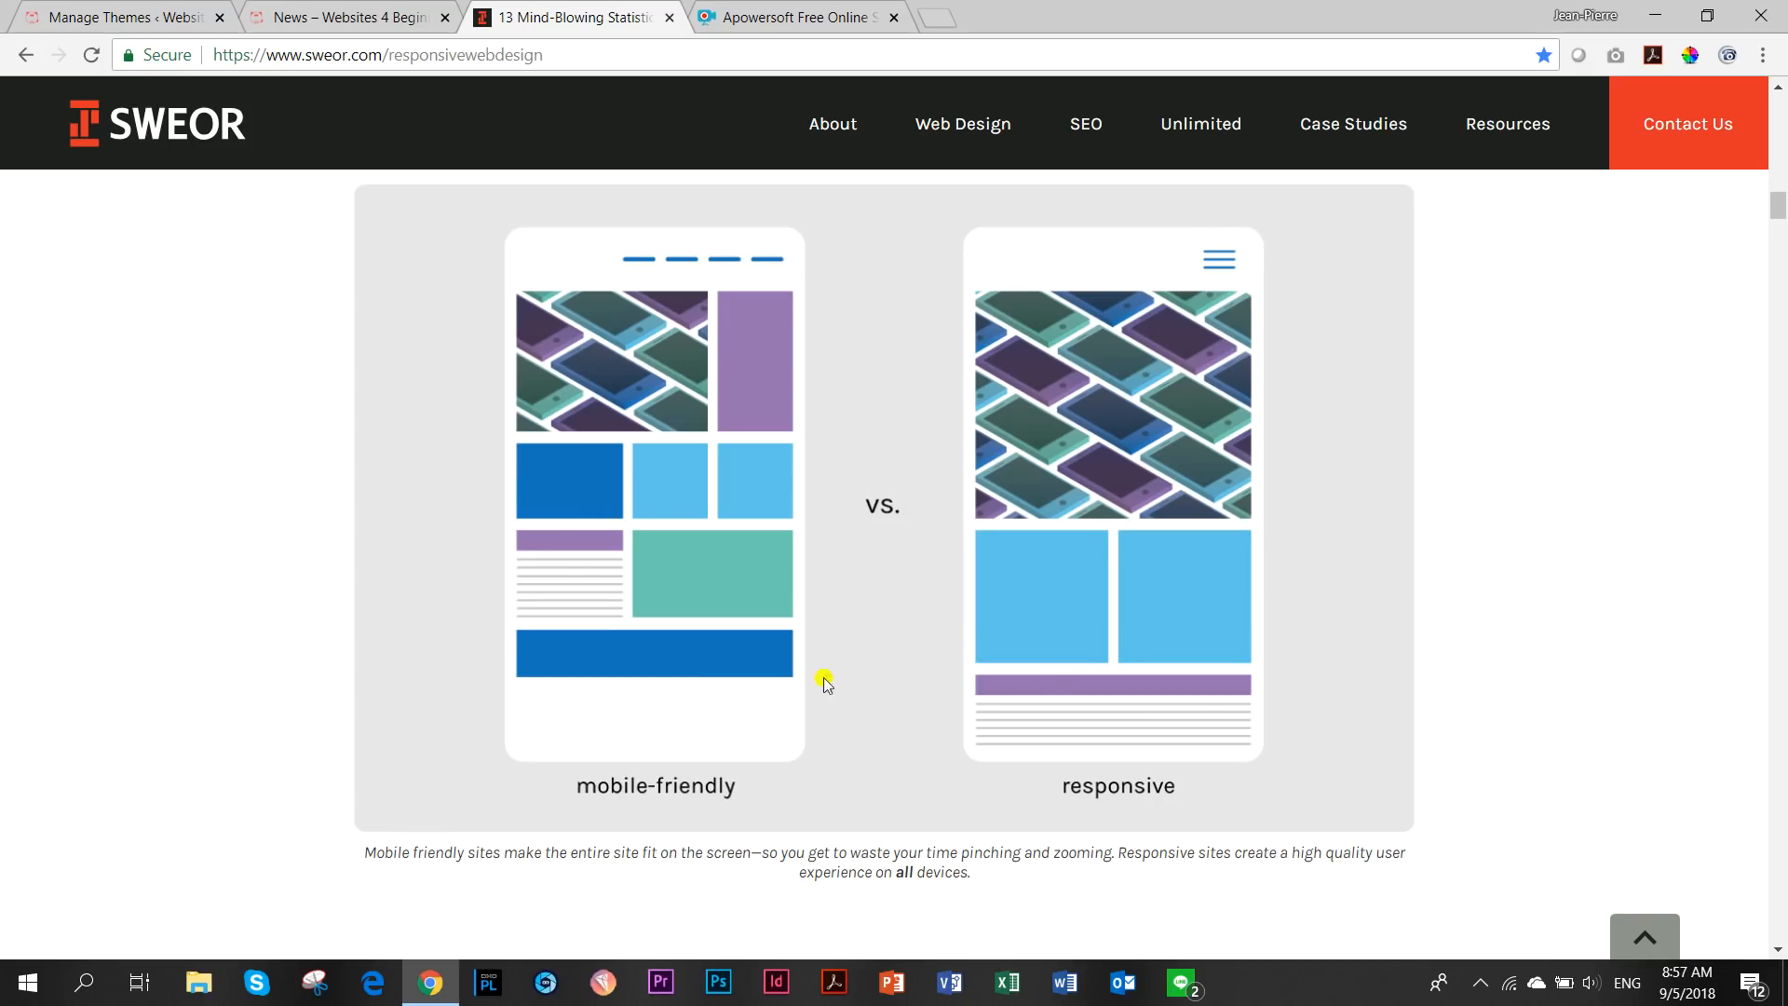
{"action": "mouse_move", "coordinate": [1052, 679]}
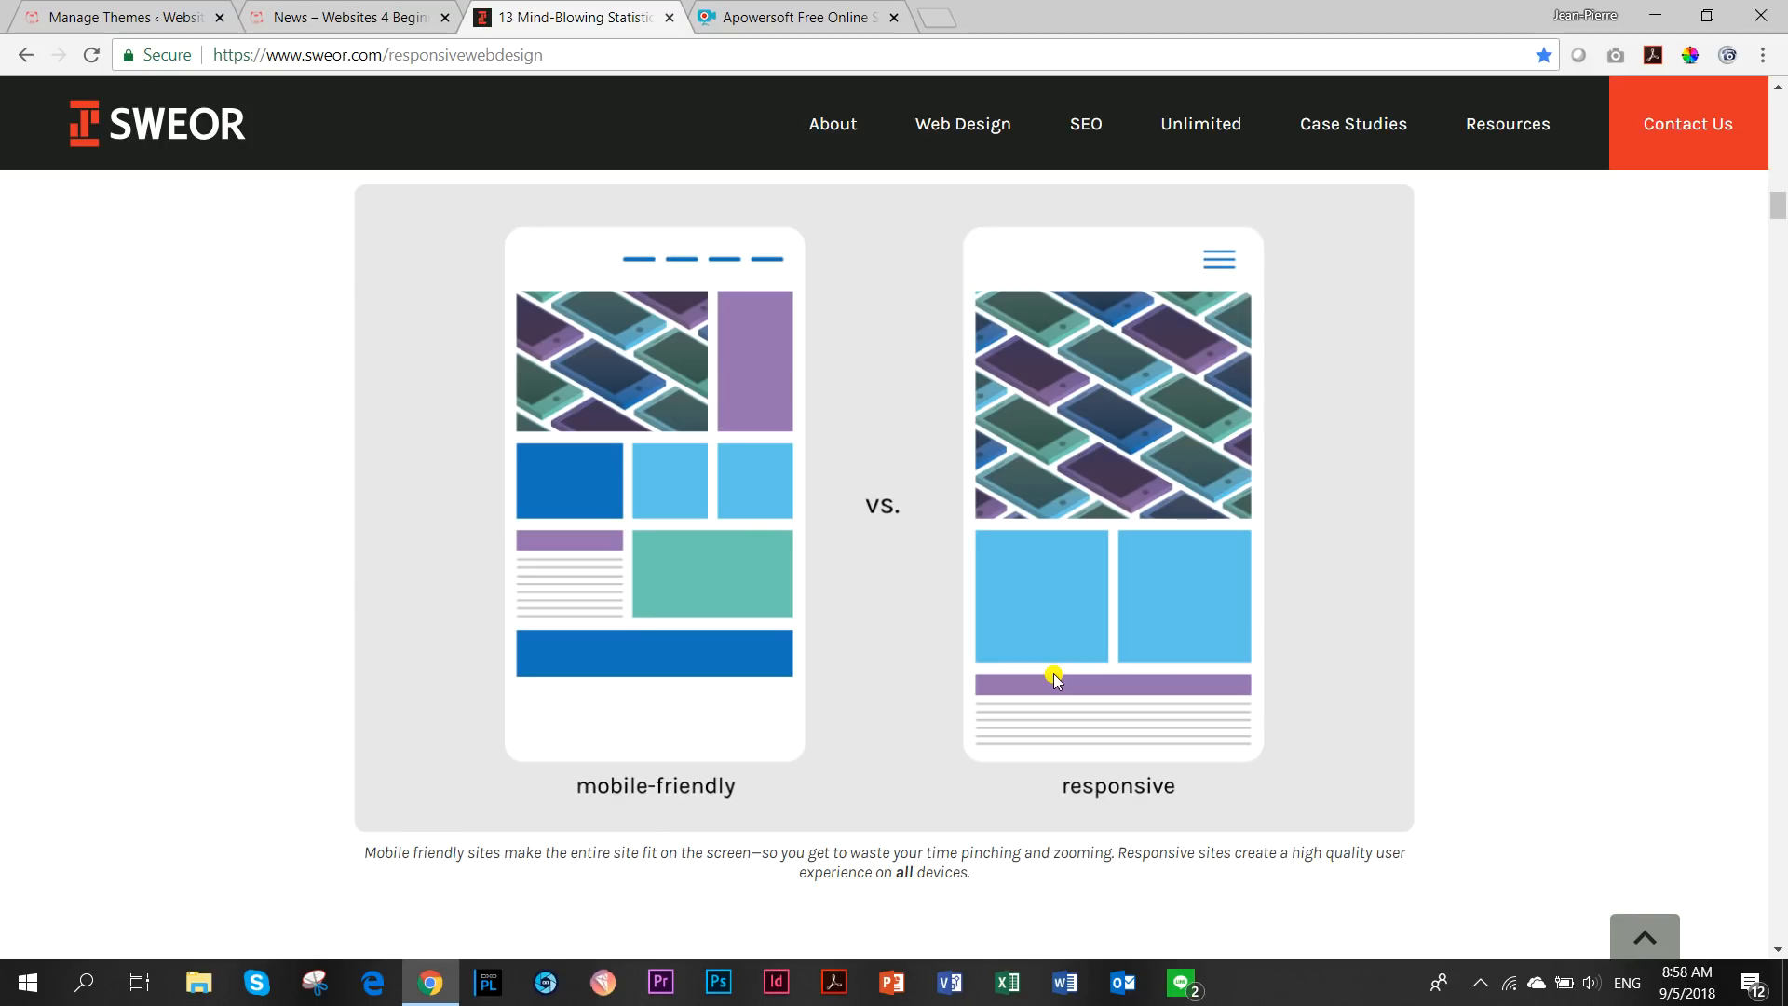
{"action": "scroll", "scroll_direction": "down", "scroll_amount": 3}
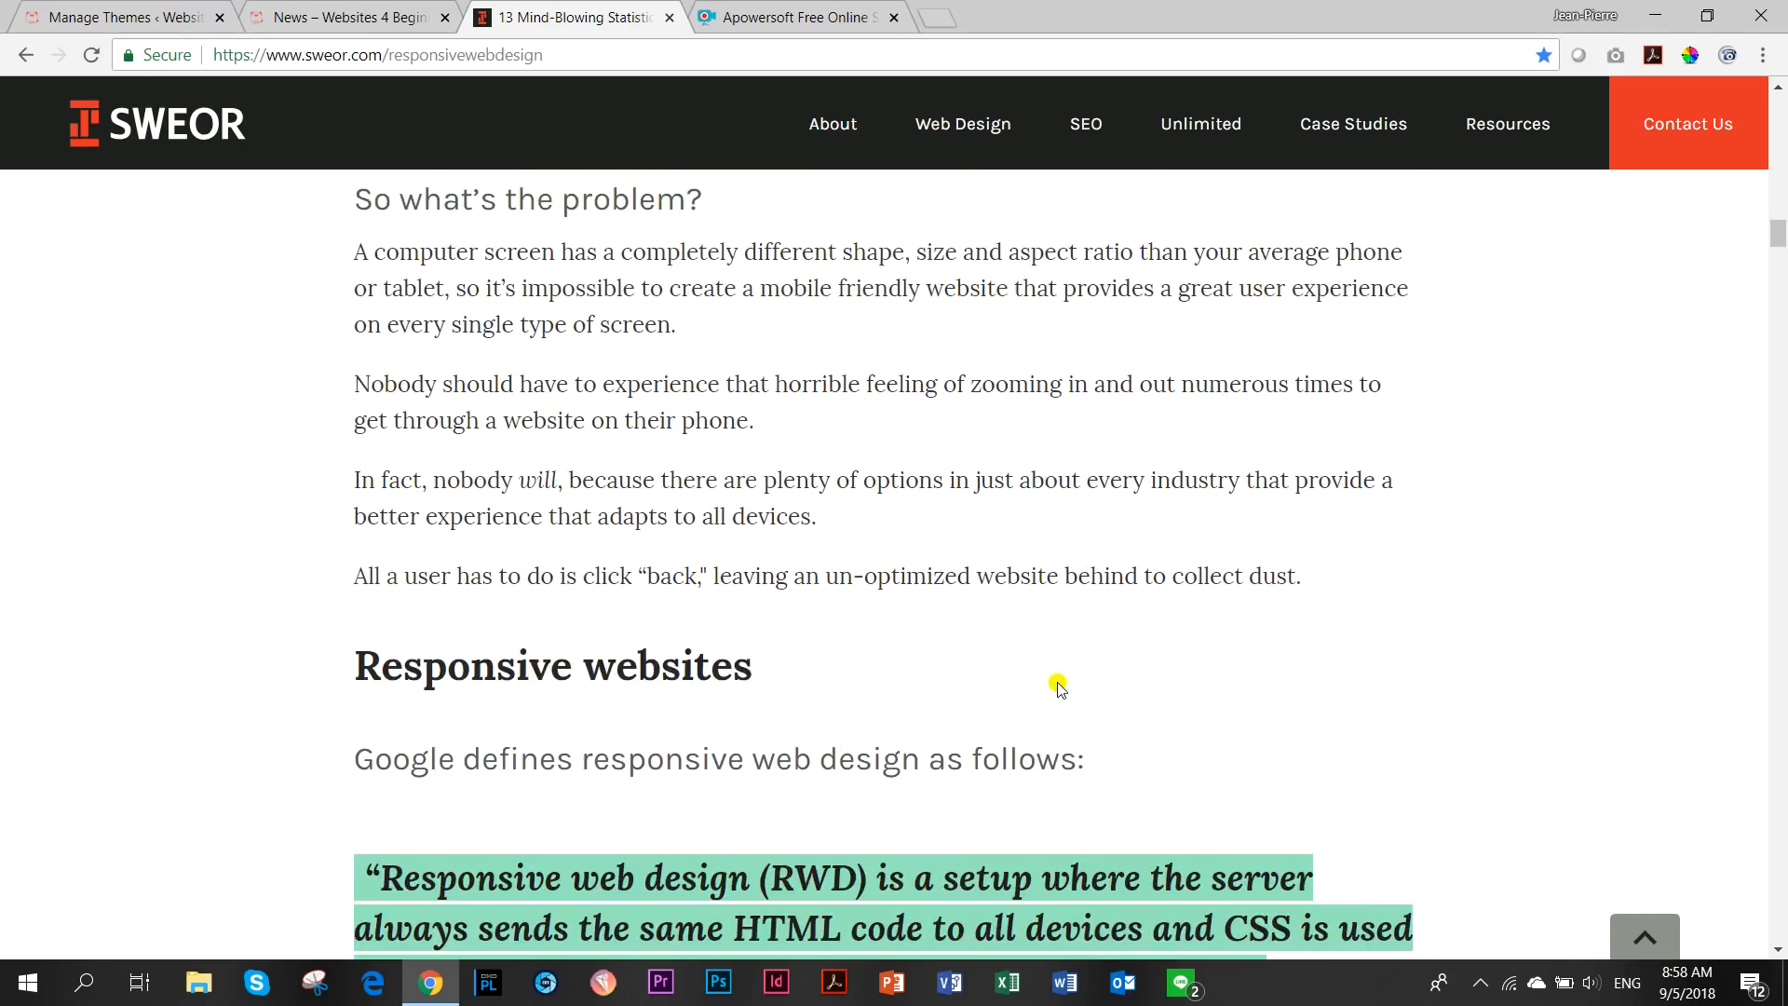
{"action": "scroll", "scroll_direction": "down", "scroll_amount": 3}
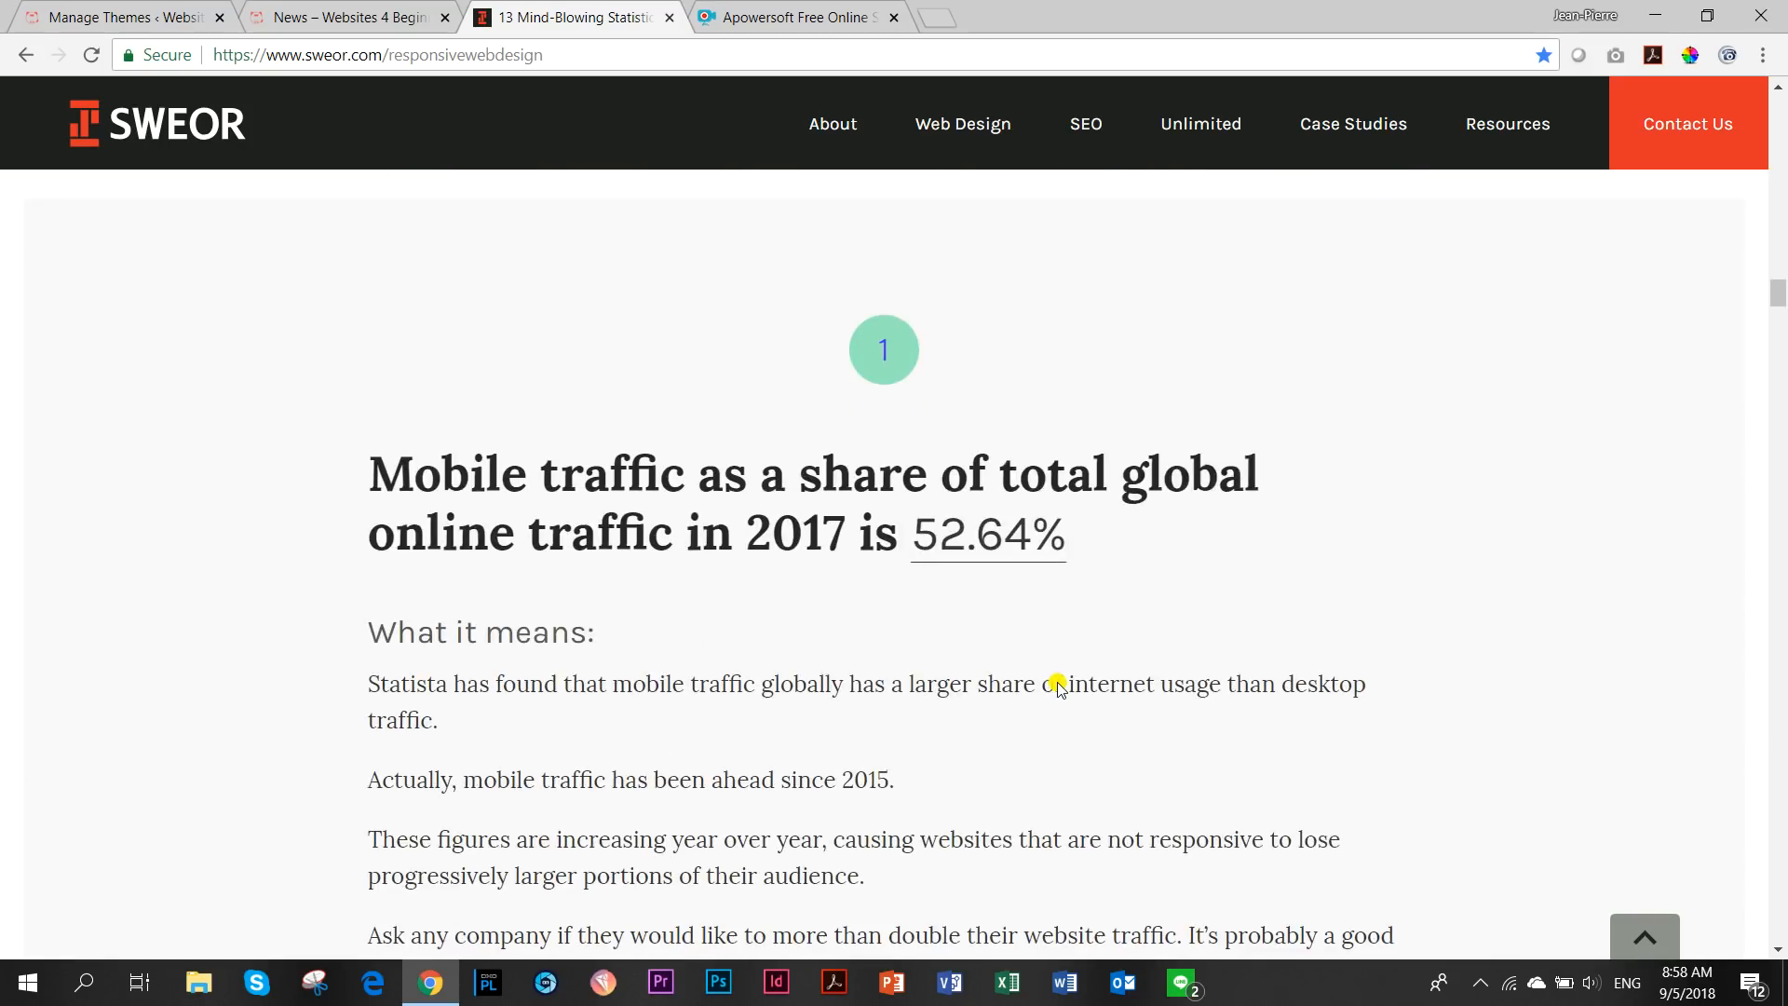
{"action": "scroll", "scroll_direction": "down", "scroll_amount": 3}
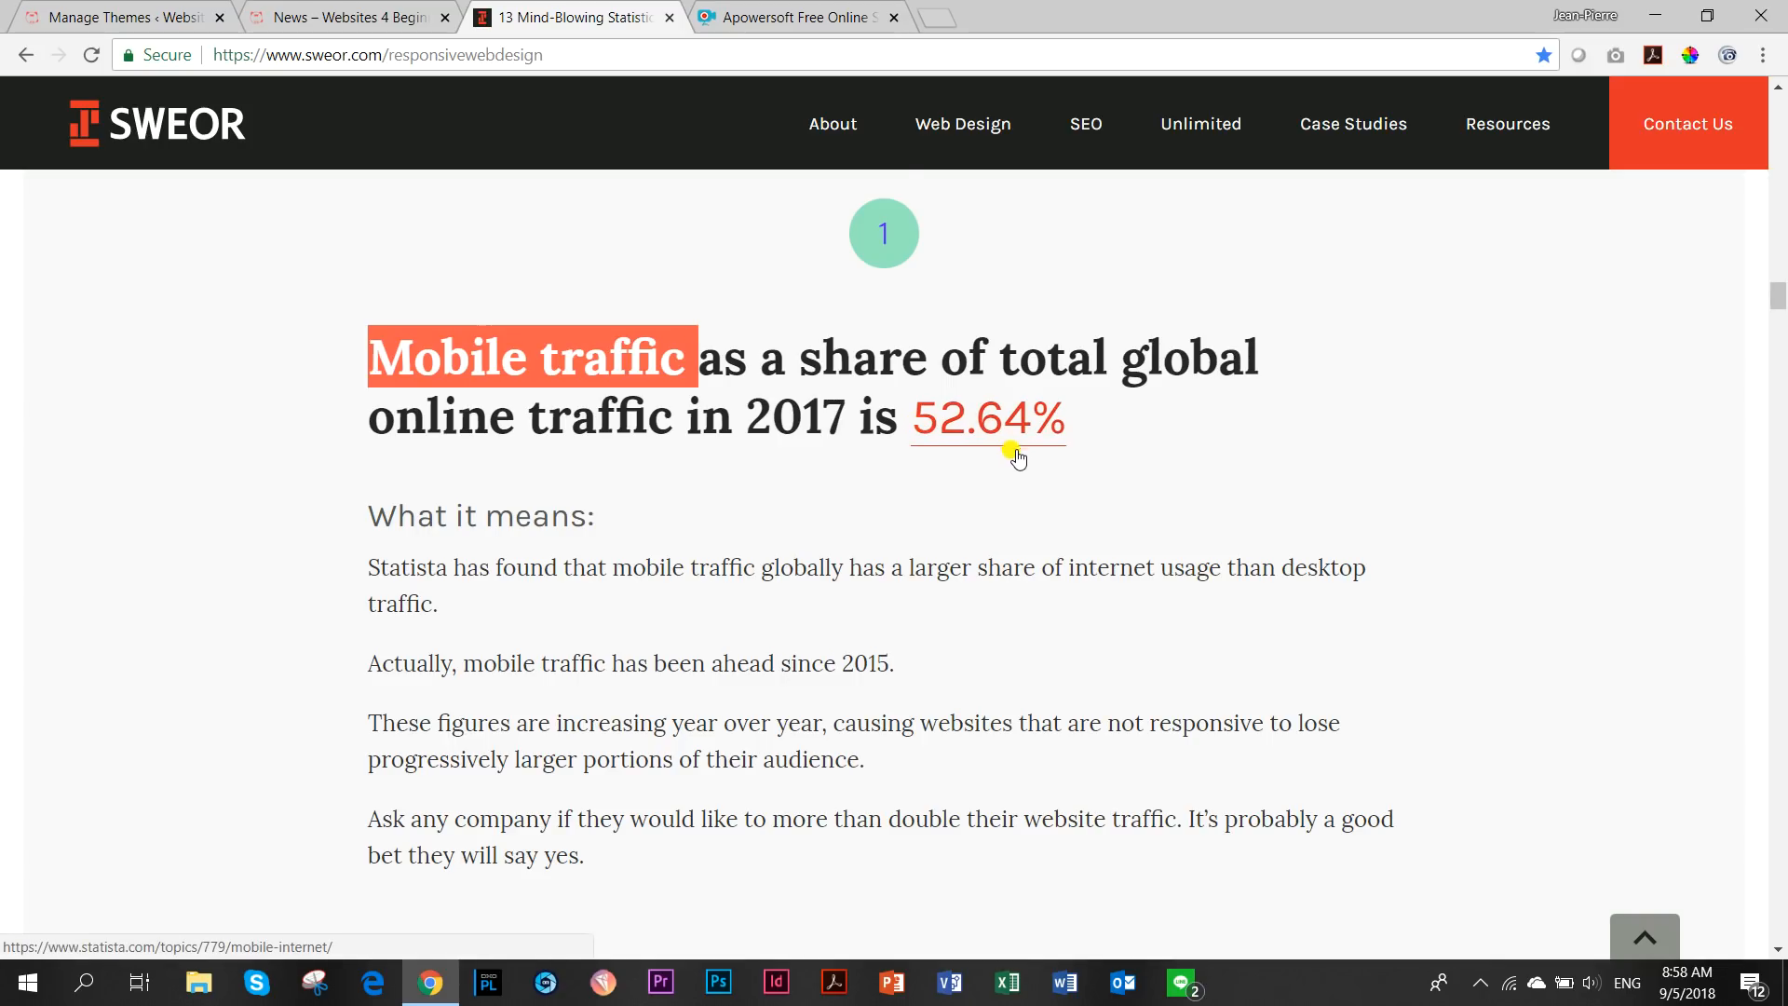
{"action": "scroll", "scroll_direction": "down", "scroll_amount": 3}
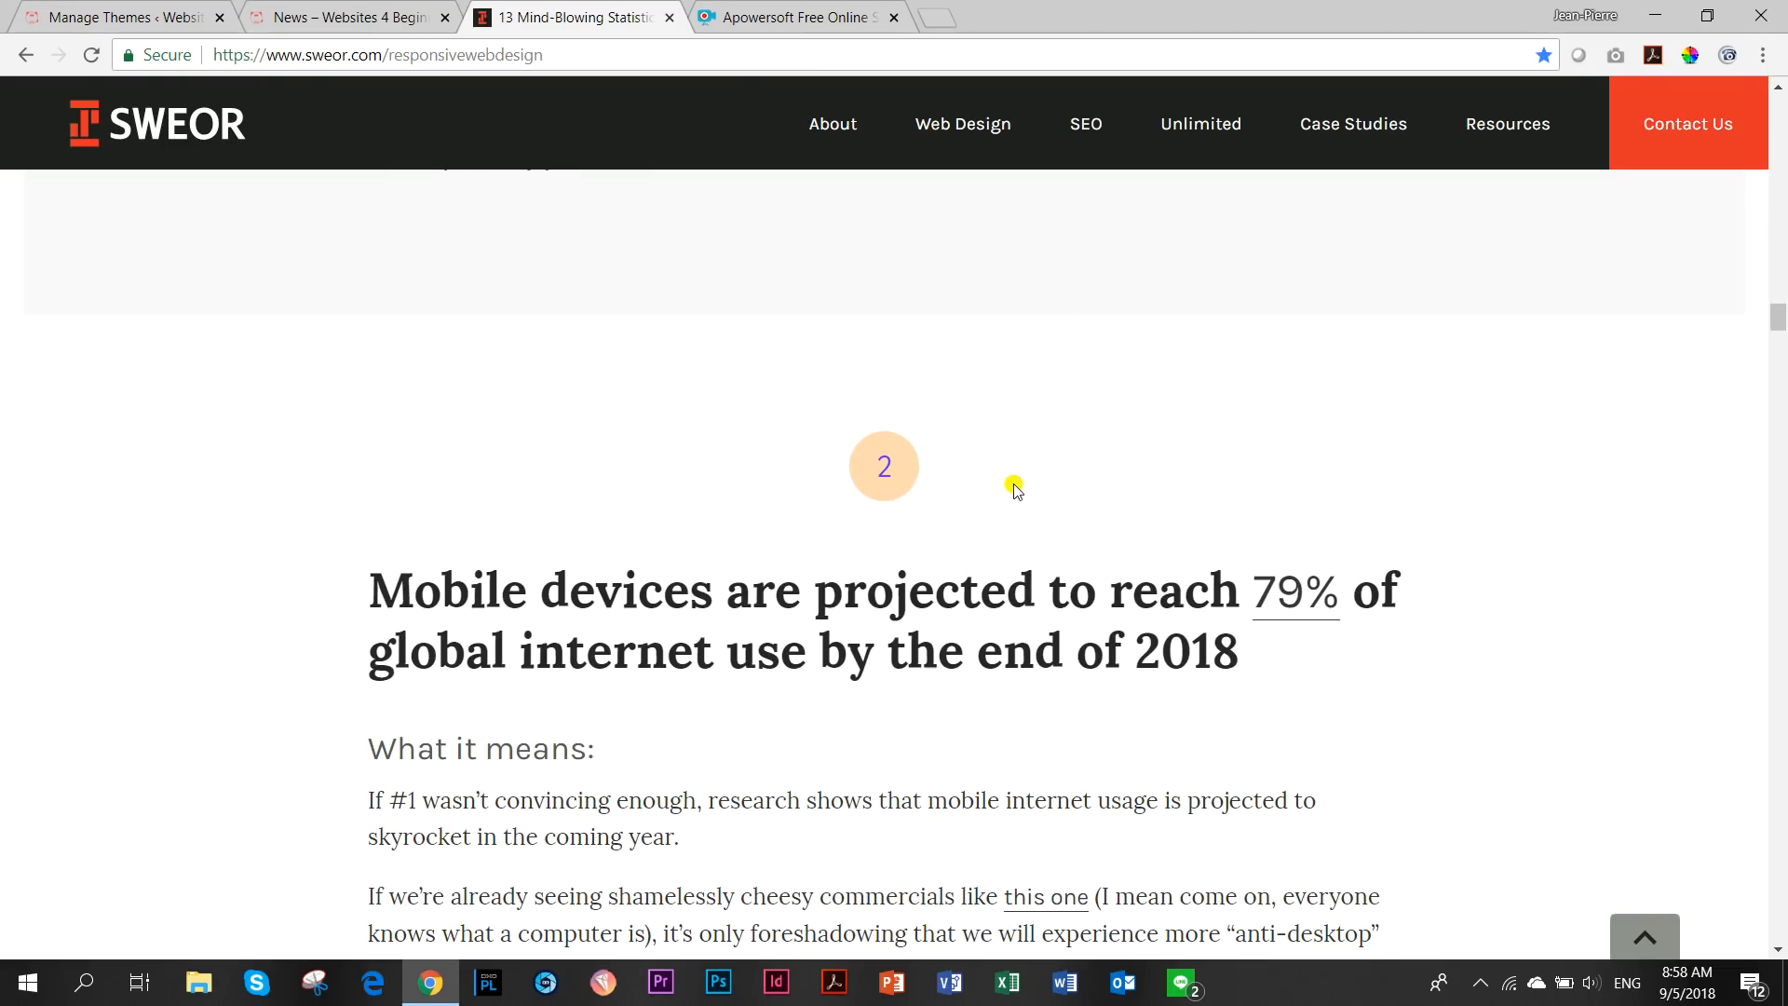
{"action": "left_click_drag", "start_coordinate": [1112, 589], "coordinate": [1323, 590]}
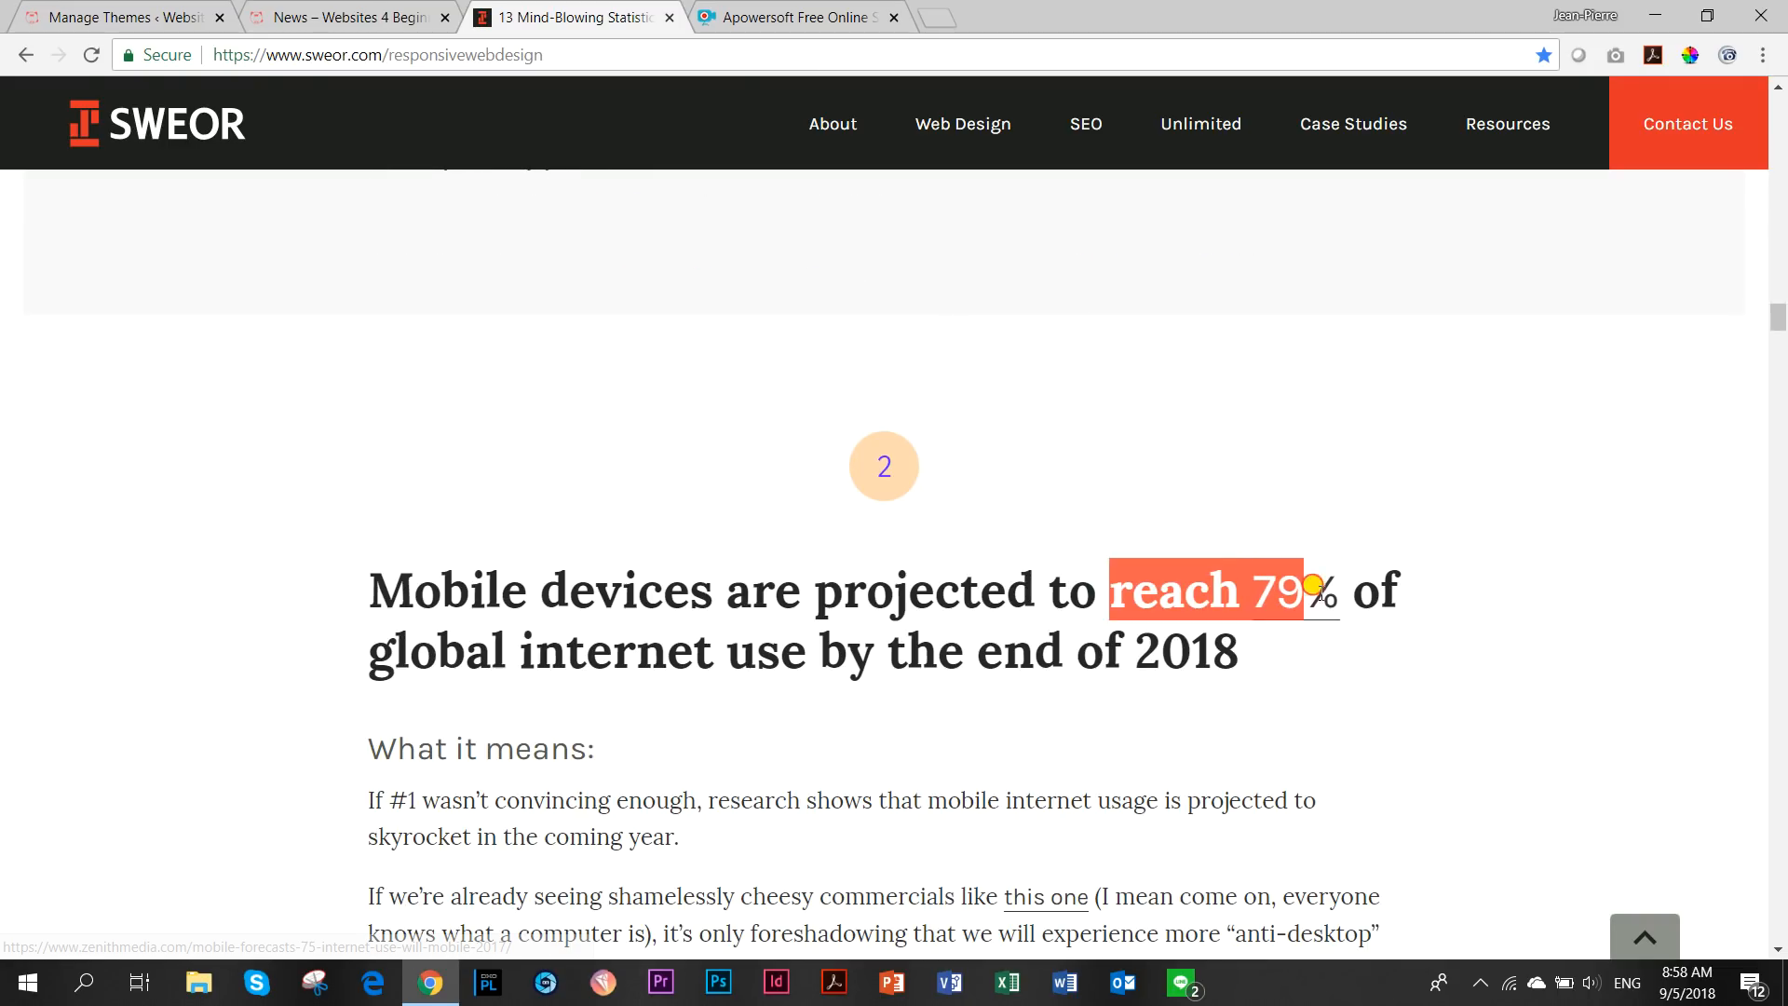
{"action": "mouse_move", "coordinate": [1340, 699]}
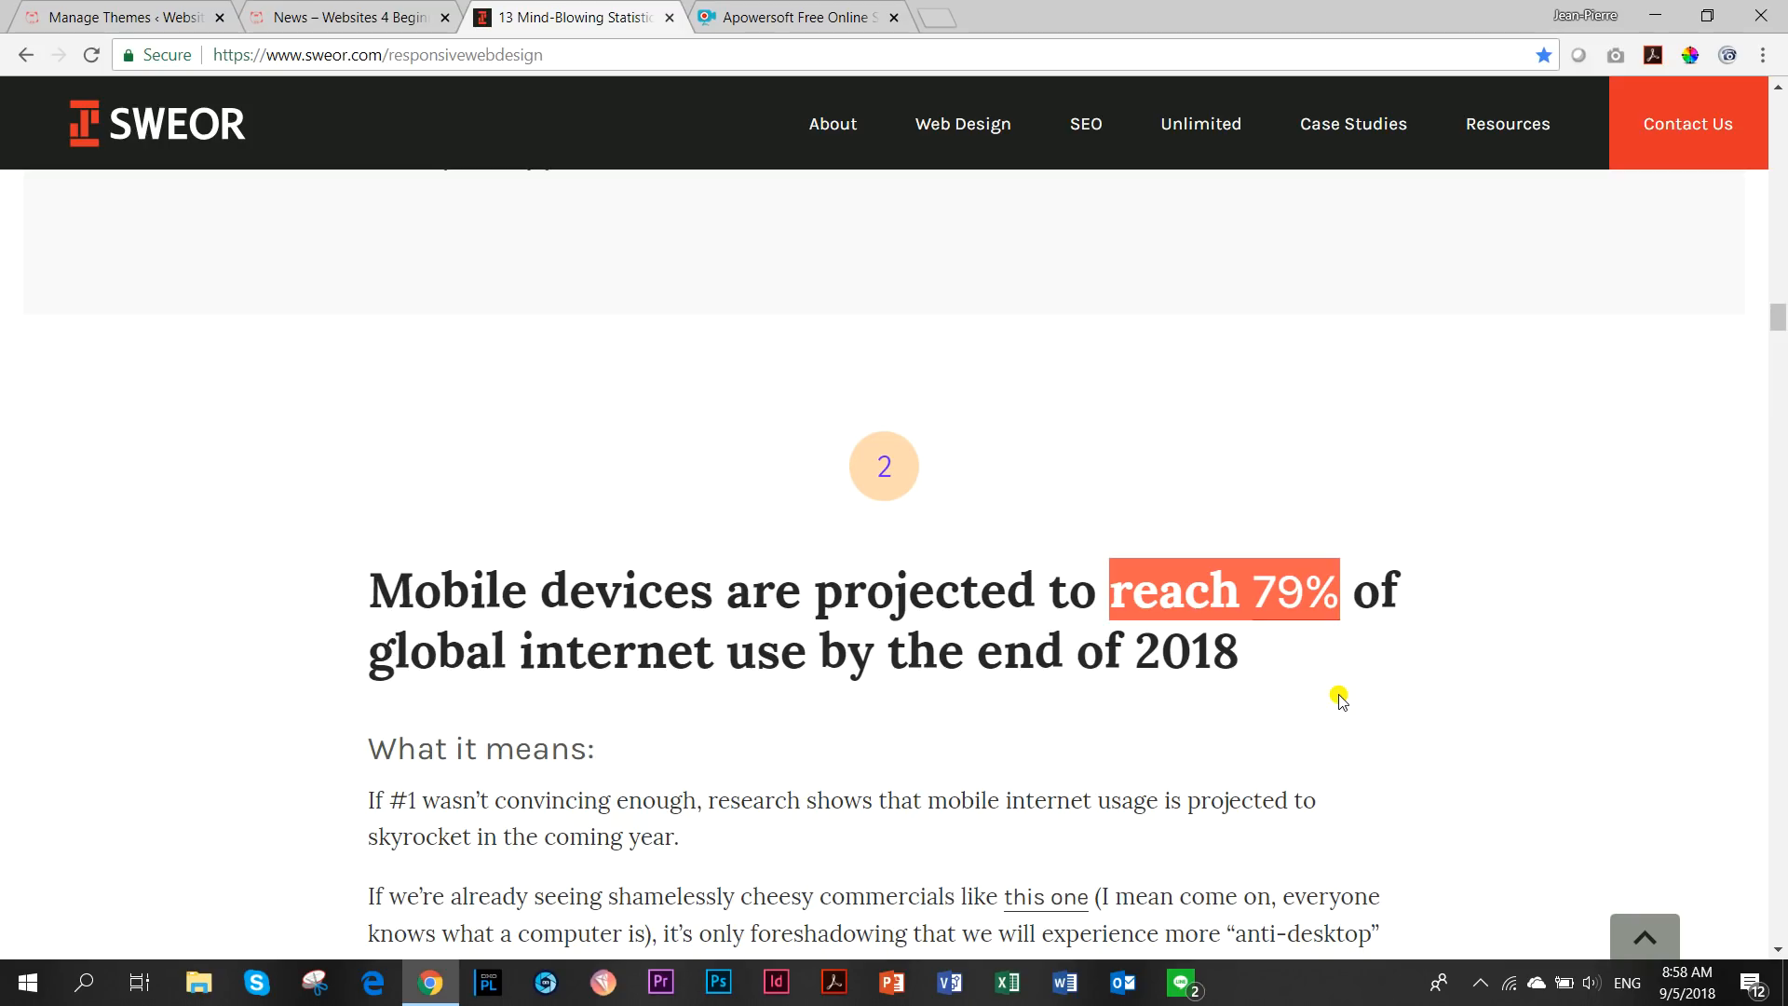
{"action": "mouse_move", "coordinate": [1221, 746]}
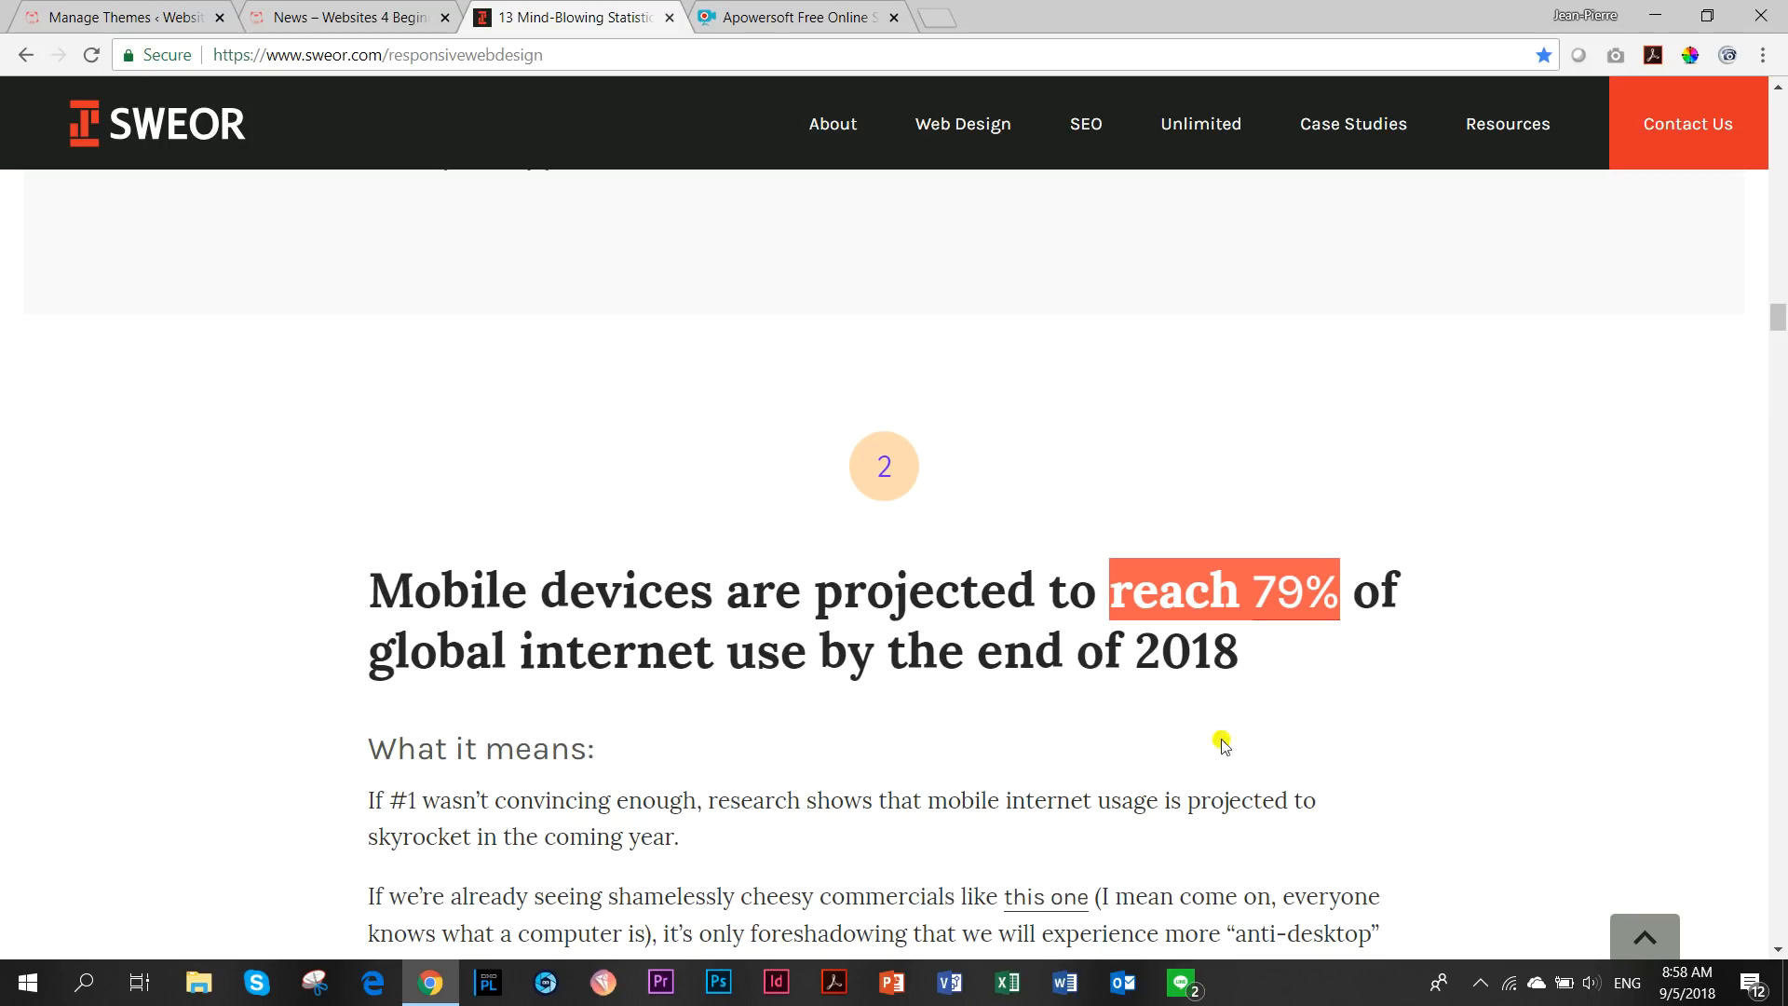
{"action": "scroll", "scroll_direction": "down", "scroll_amount": 3}
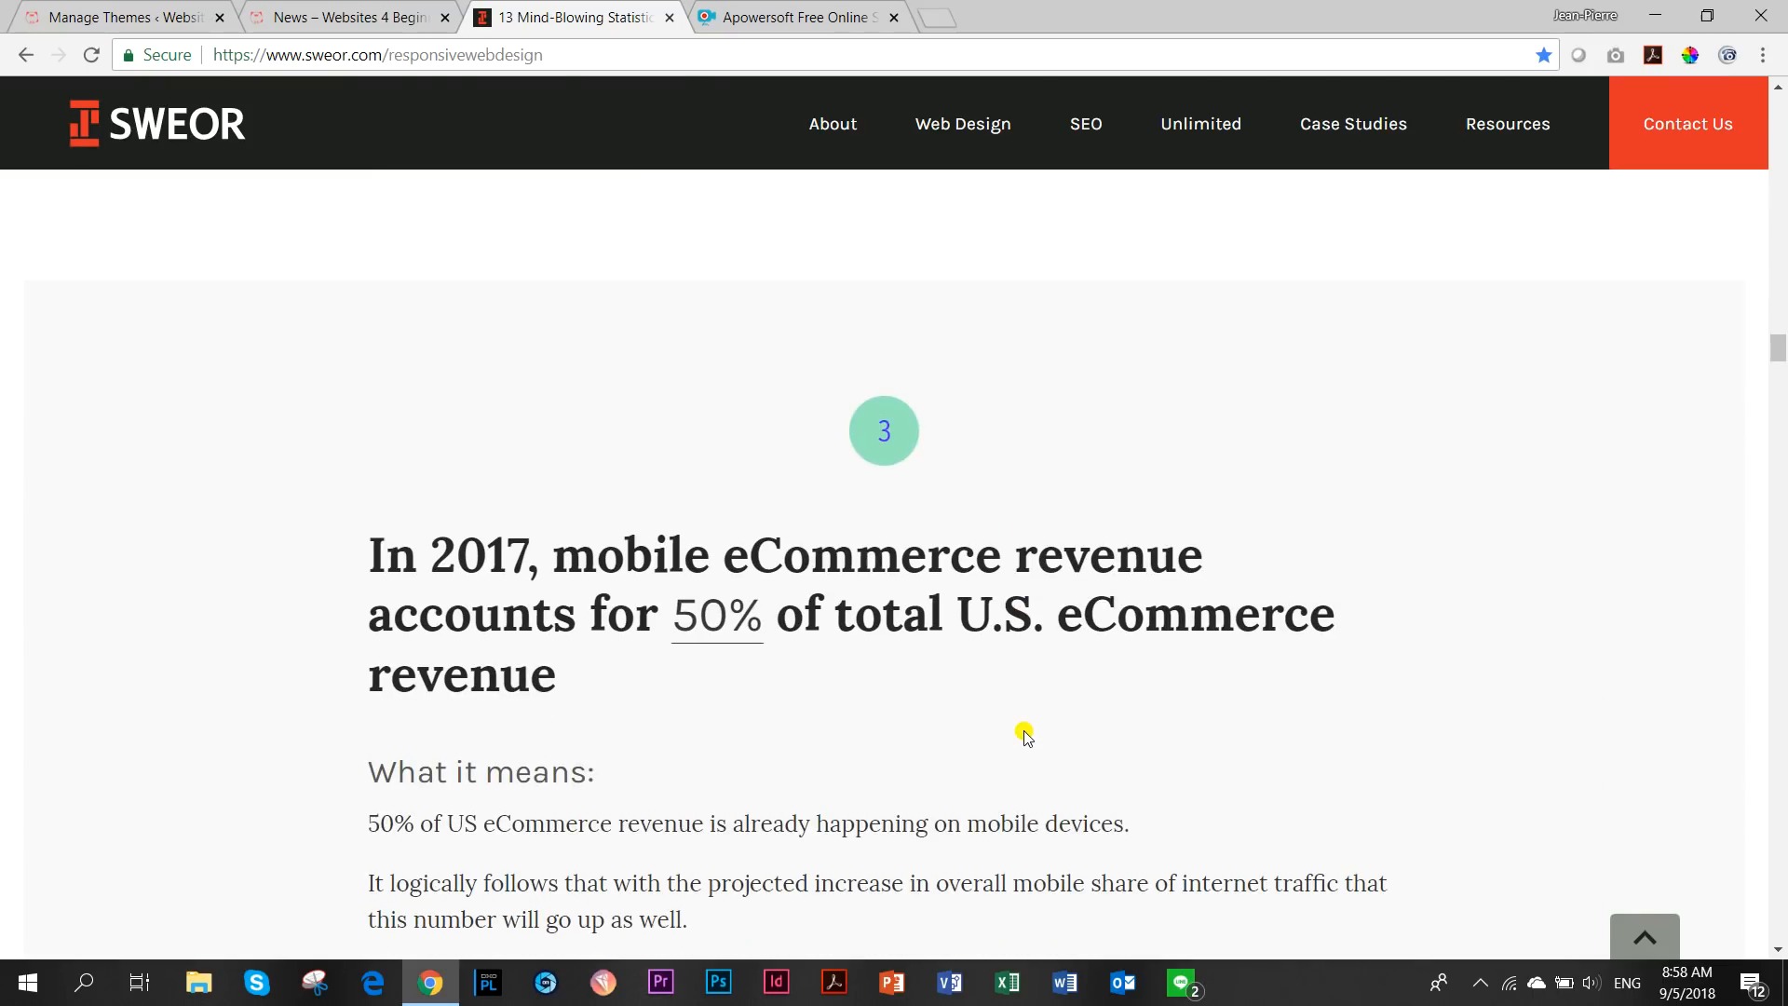
{"action": "scroll", "scroll_direction": "down", "scroll_amount": 3}
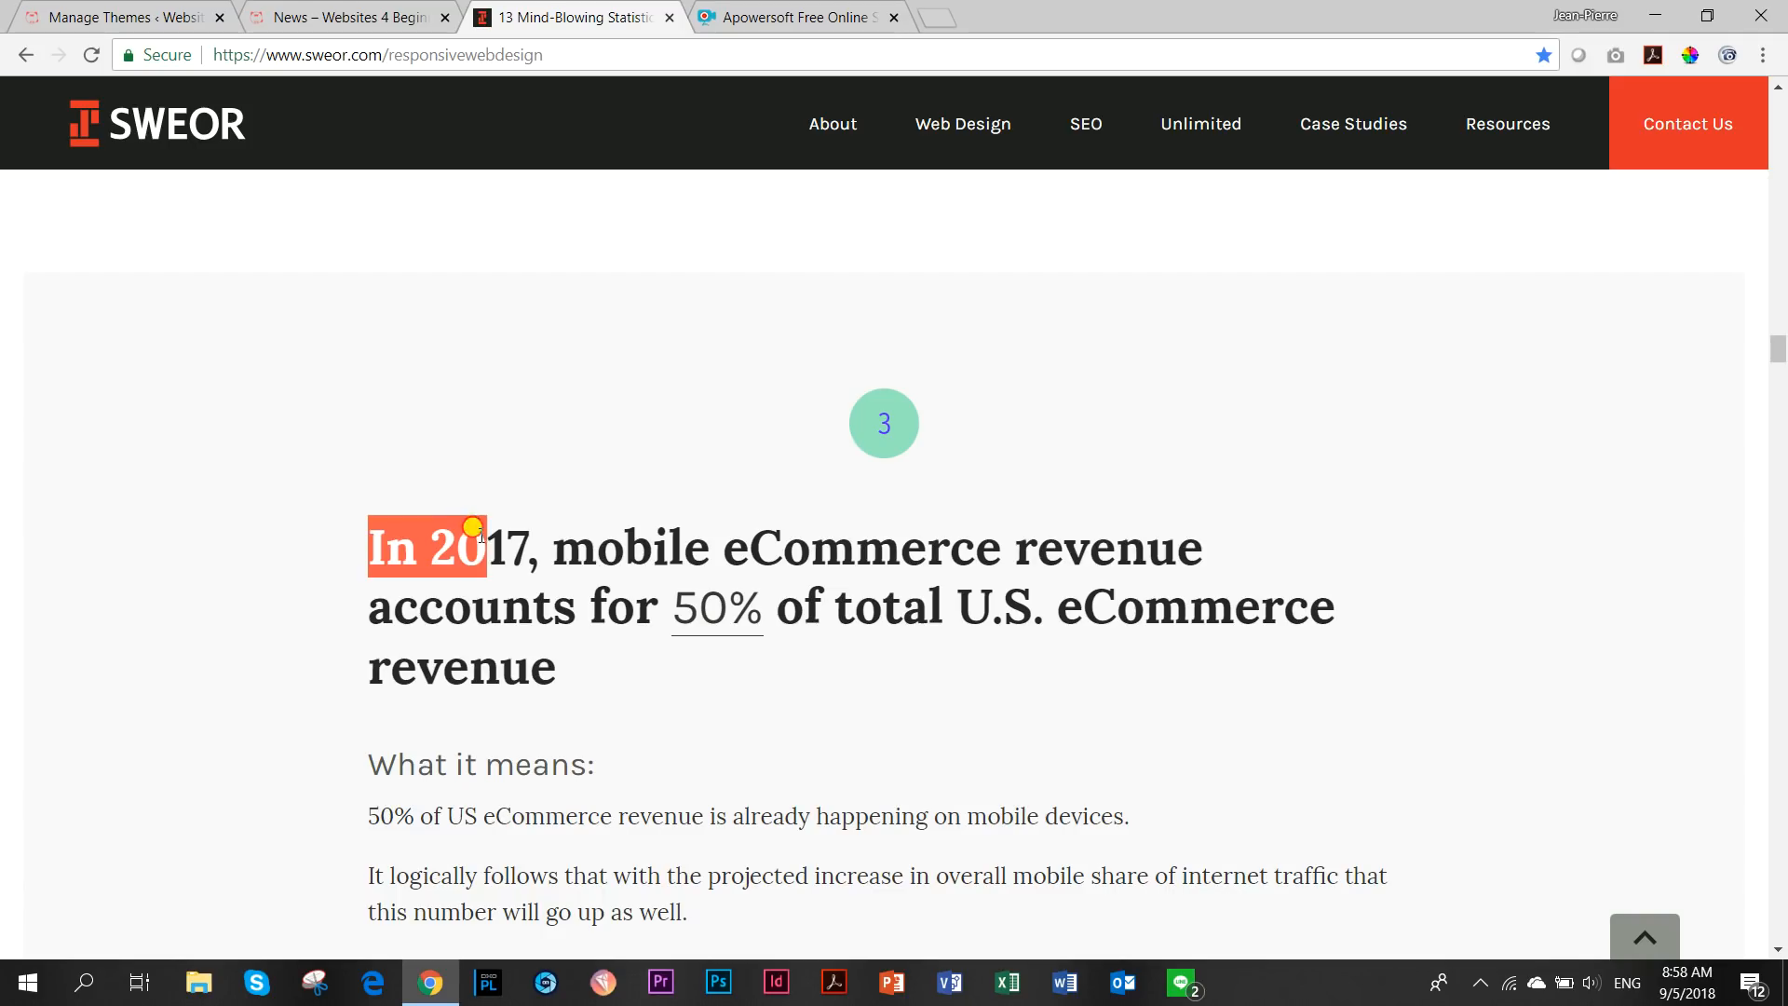
{"action": "left_click_drag", "start_coordinate": [479, 547], "coordinate": [559, 548]}
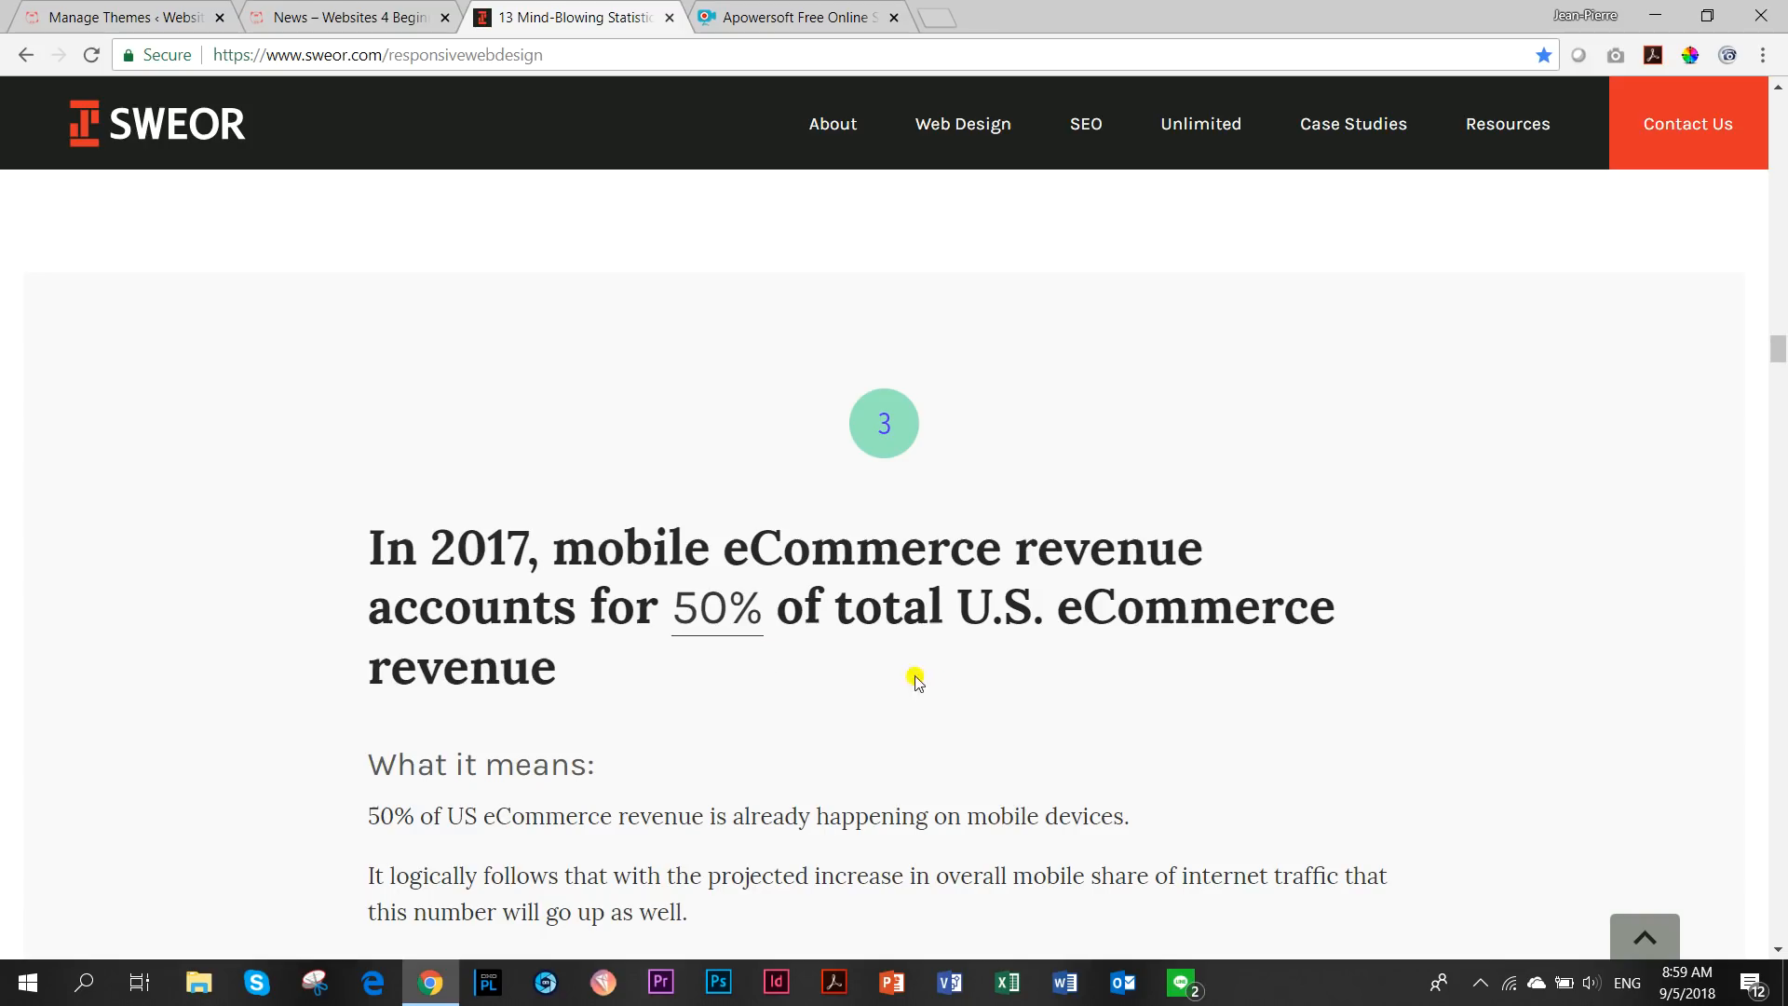
{"action": "left_click_drag", "start_coordinate": [954, 606], "coordinate": [1295, 606]}
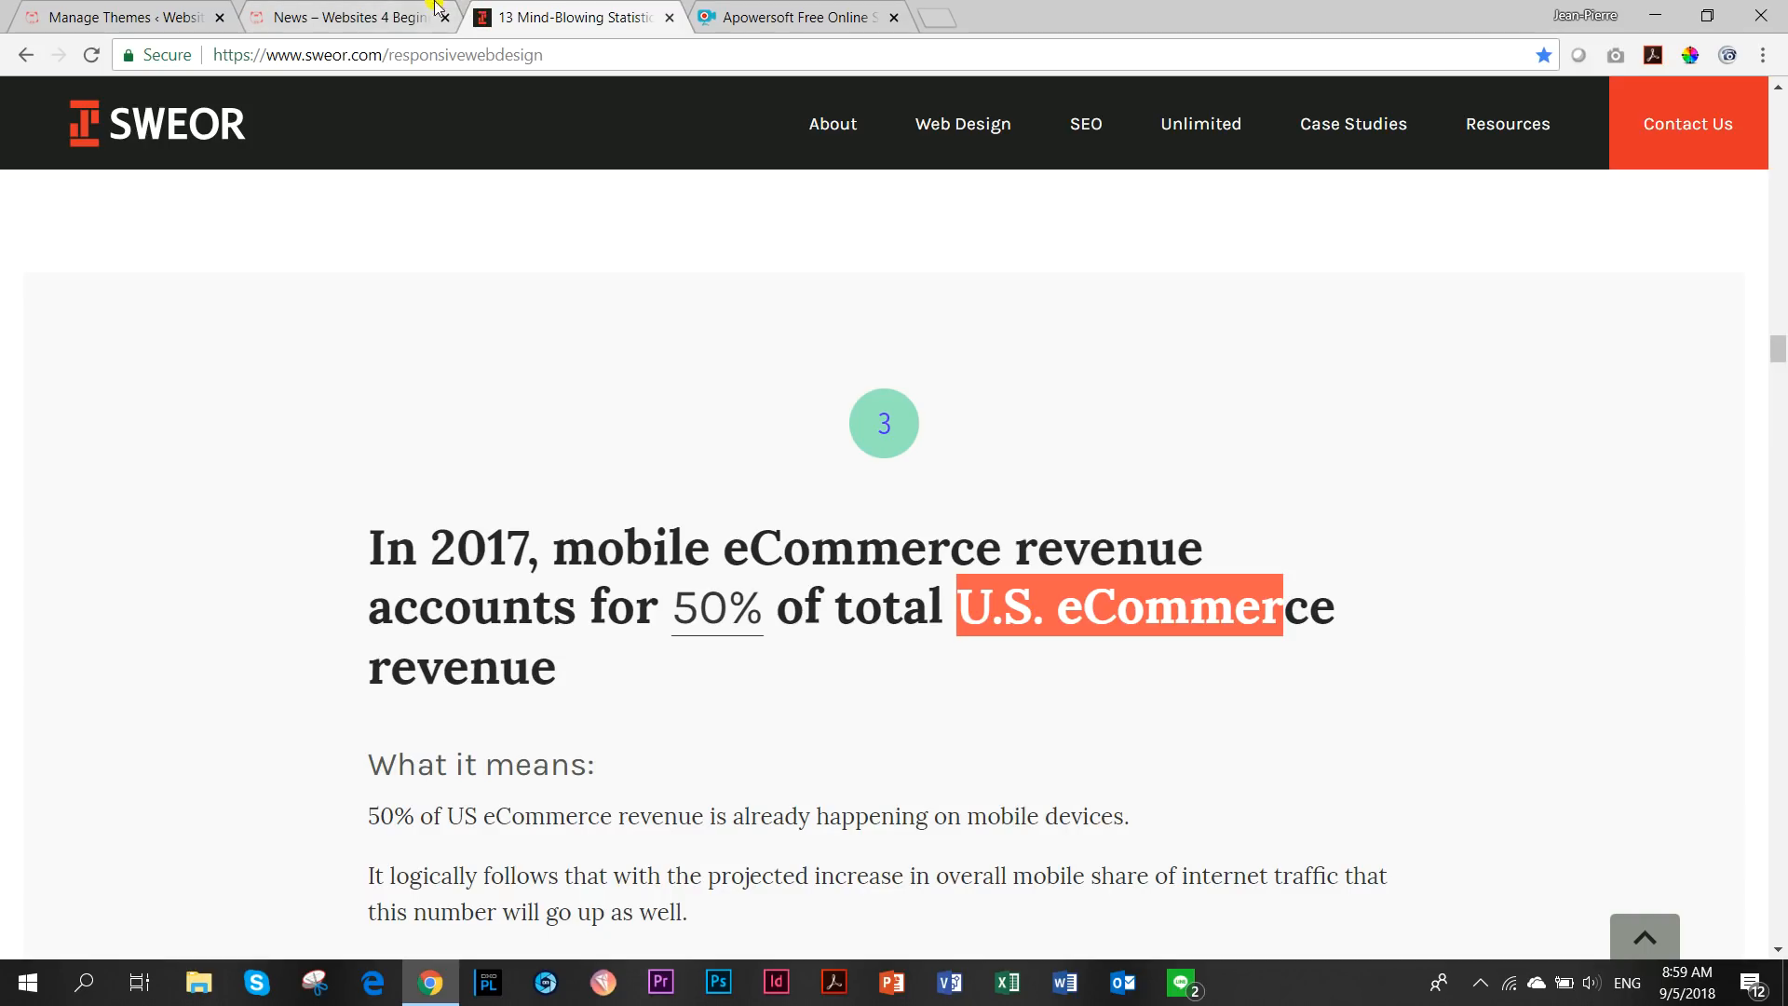
Return to the Manage Themes page showing Twenty Seventeen as the active theme.
{"action": "left_click", "coordinate": [113, 17]}
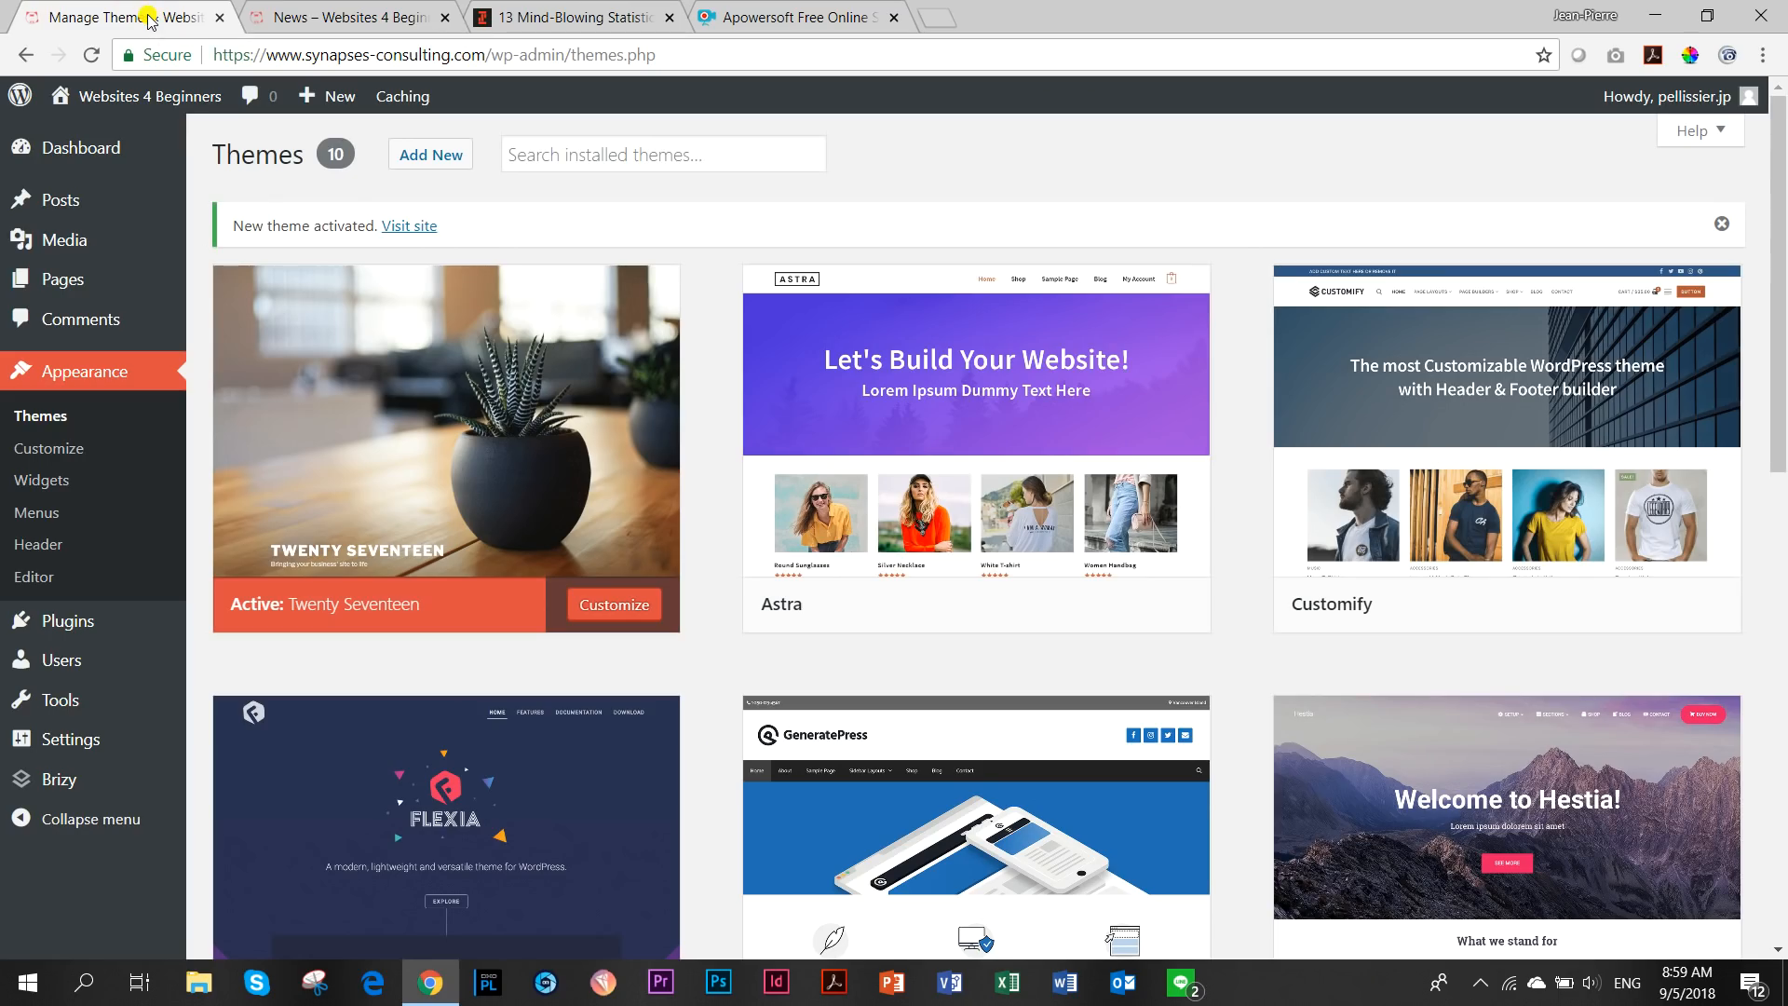
{"action": "mouse_move", "coordinate": [97, 279]}
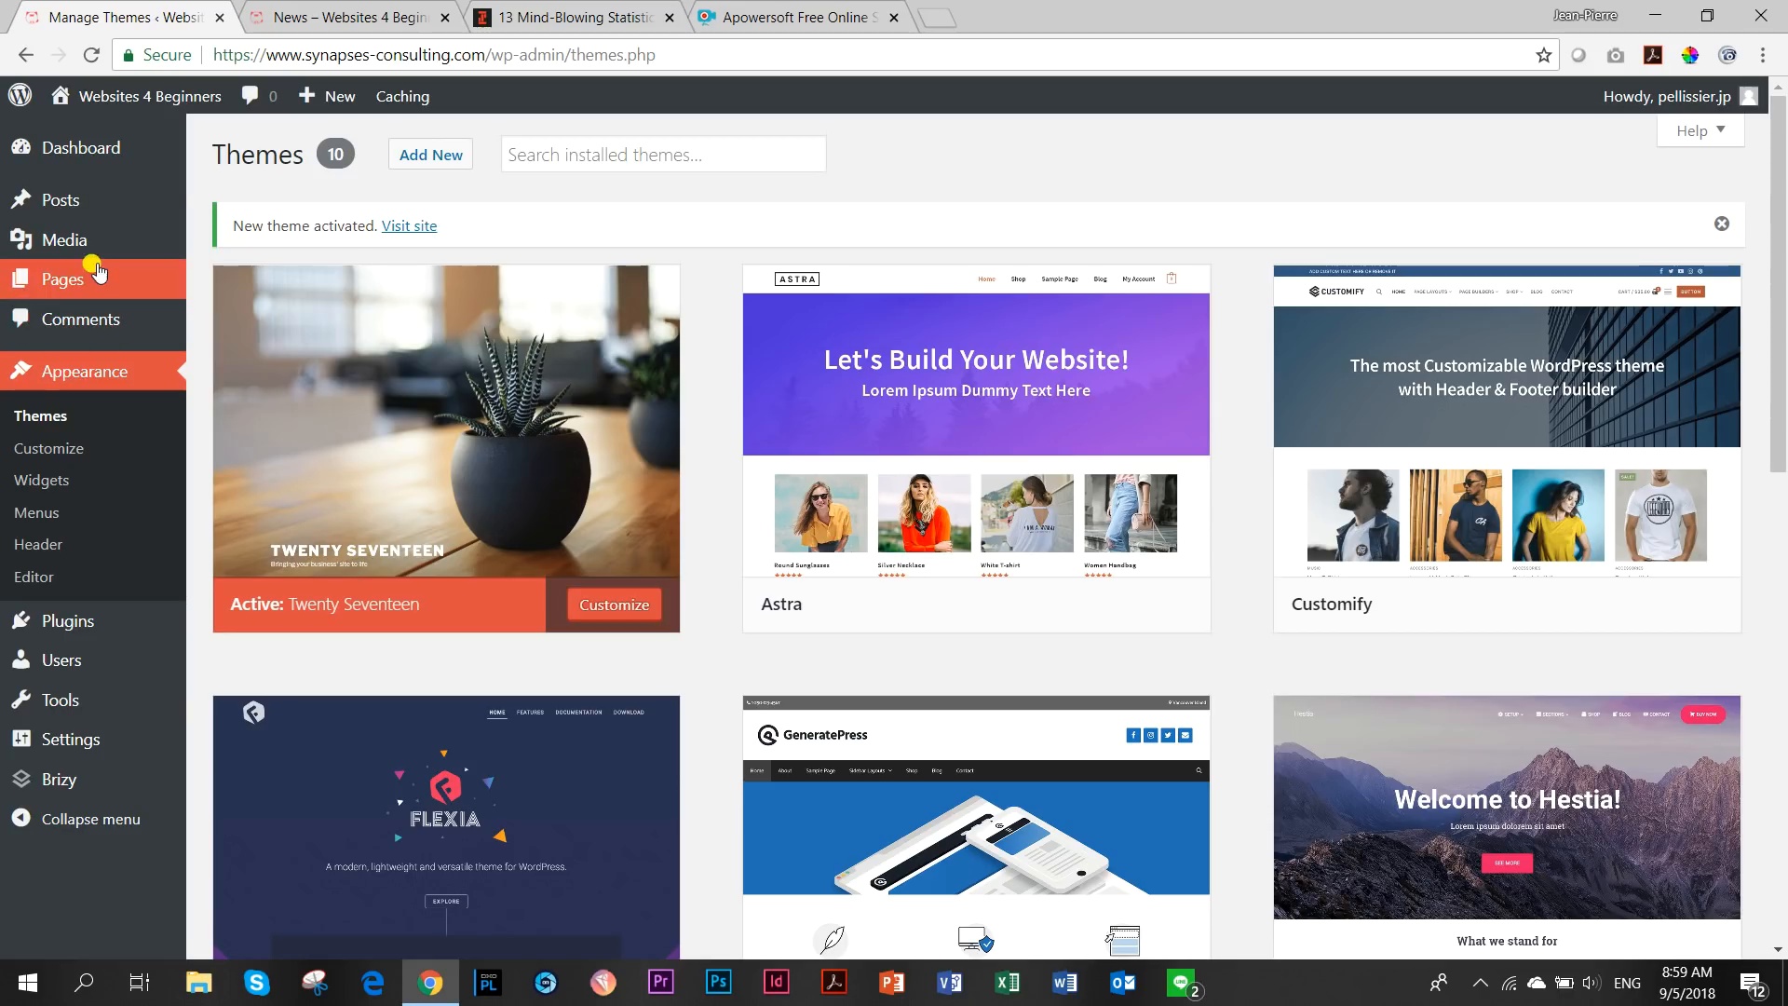
{"action": "mouse_move", "coordinate": [60, 199]}
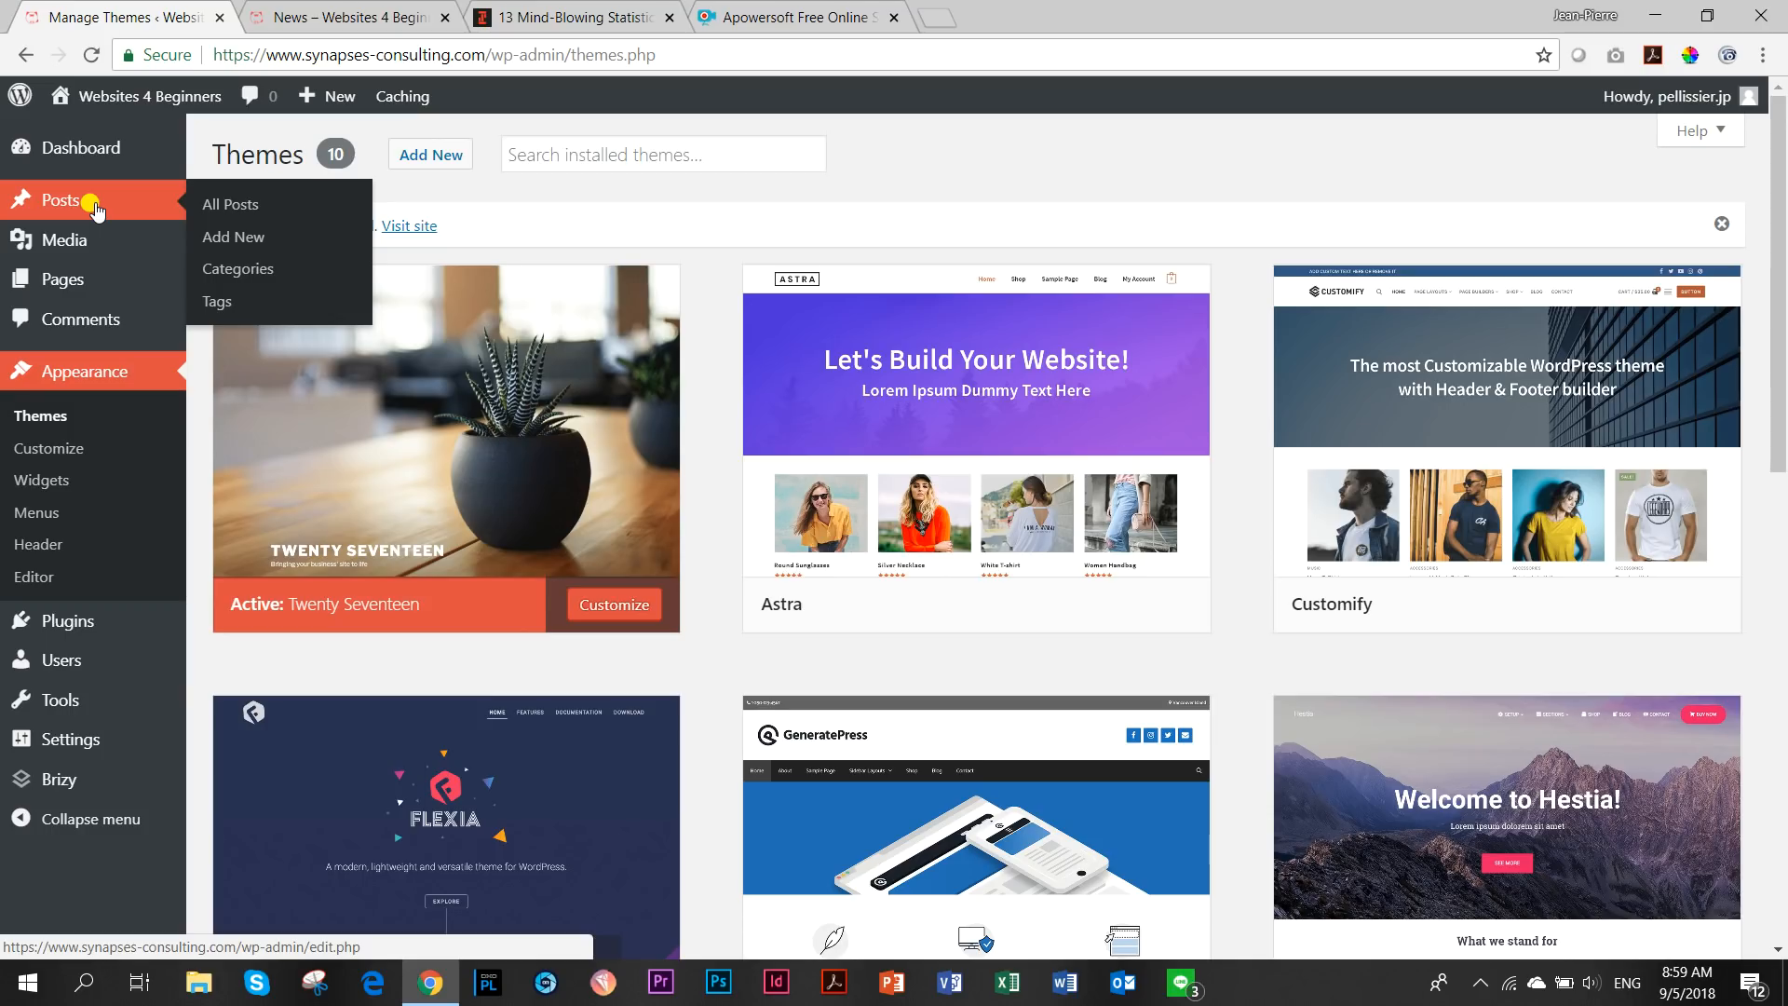
{"action": "mouse_move", "coordinate": [122, 209]}
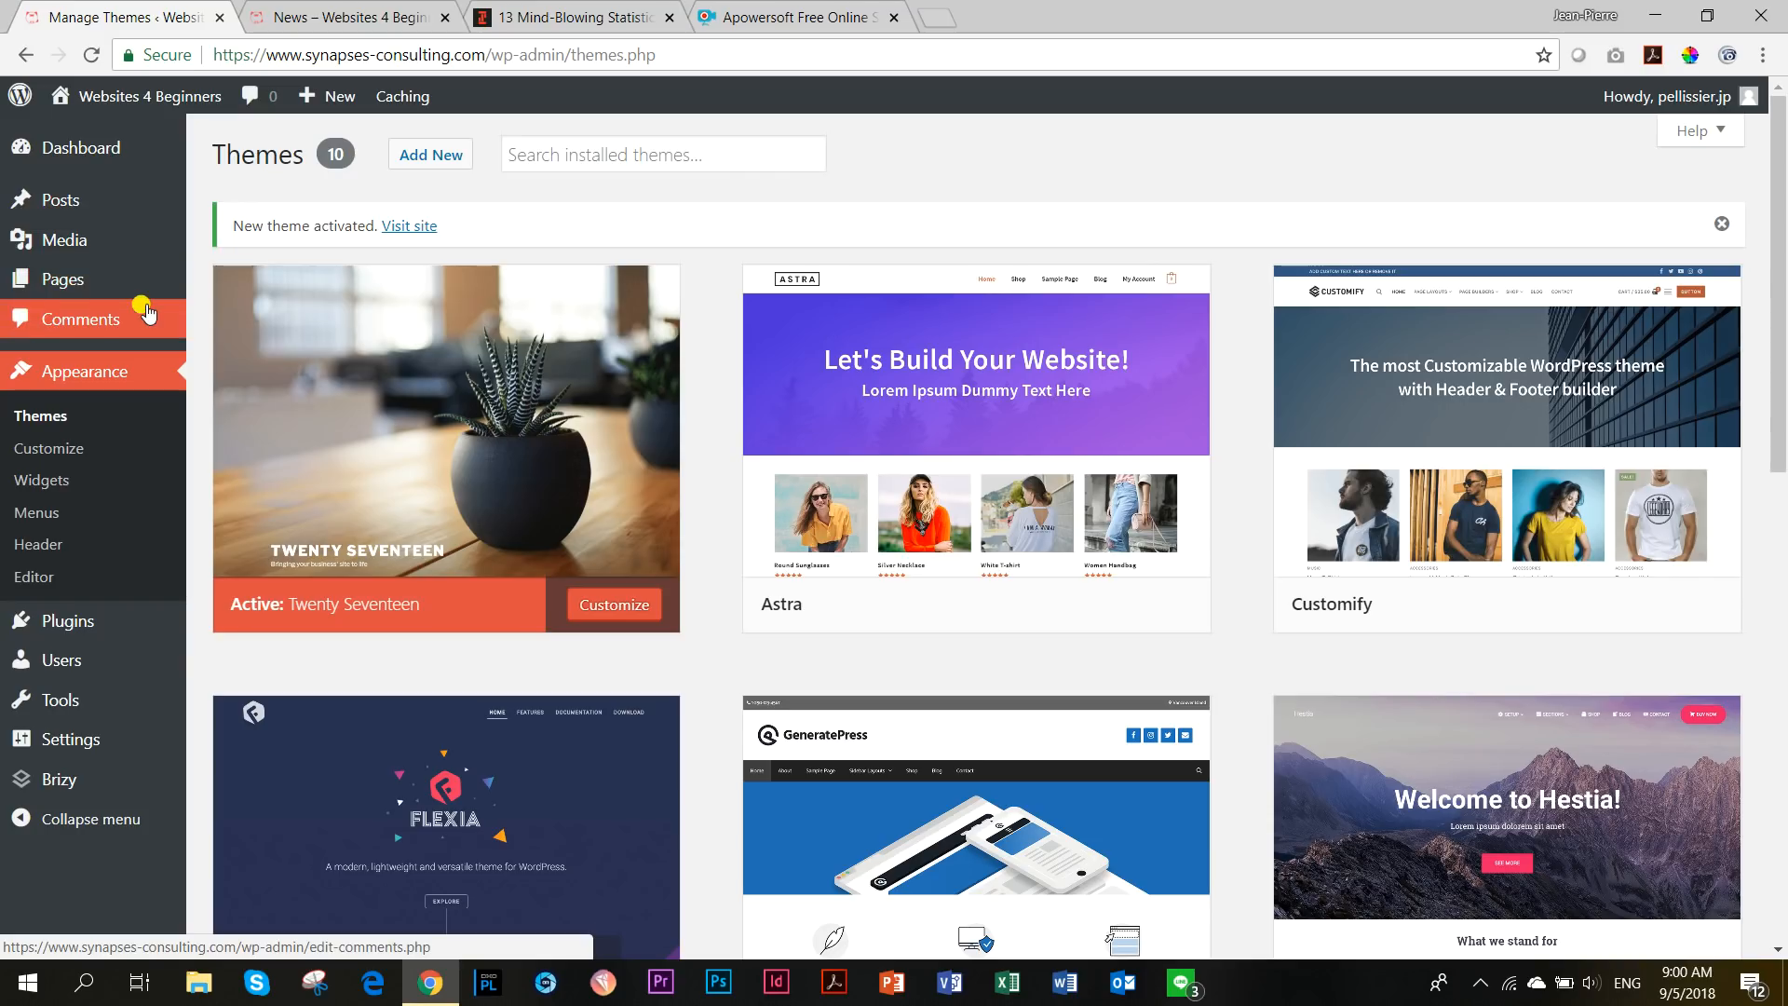
{"action": "left_click", "coordinate": [348, 16]}
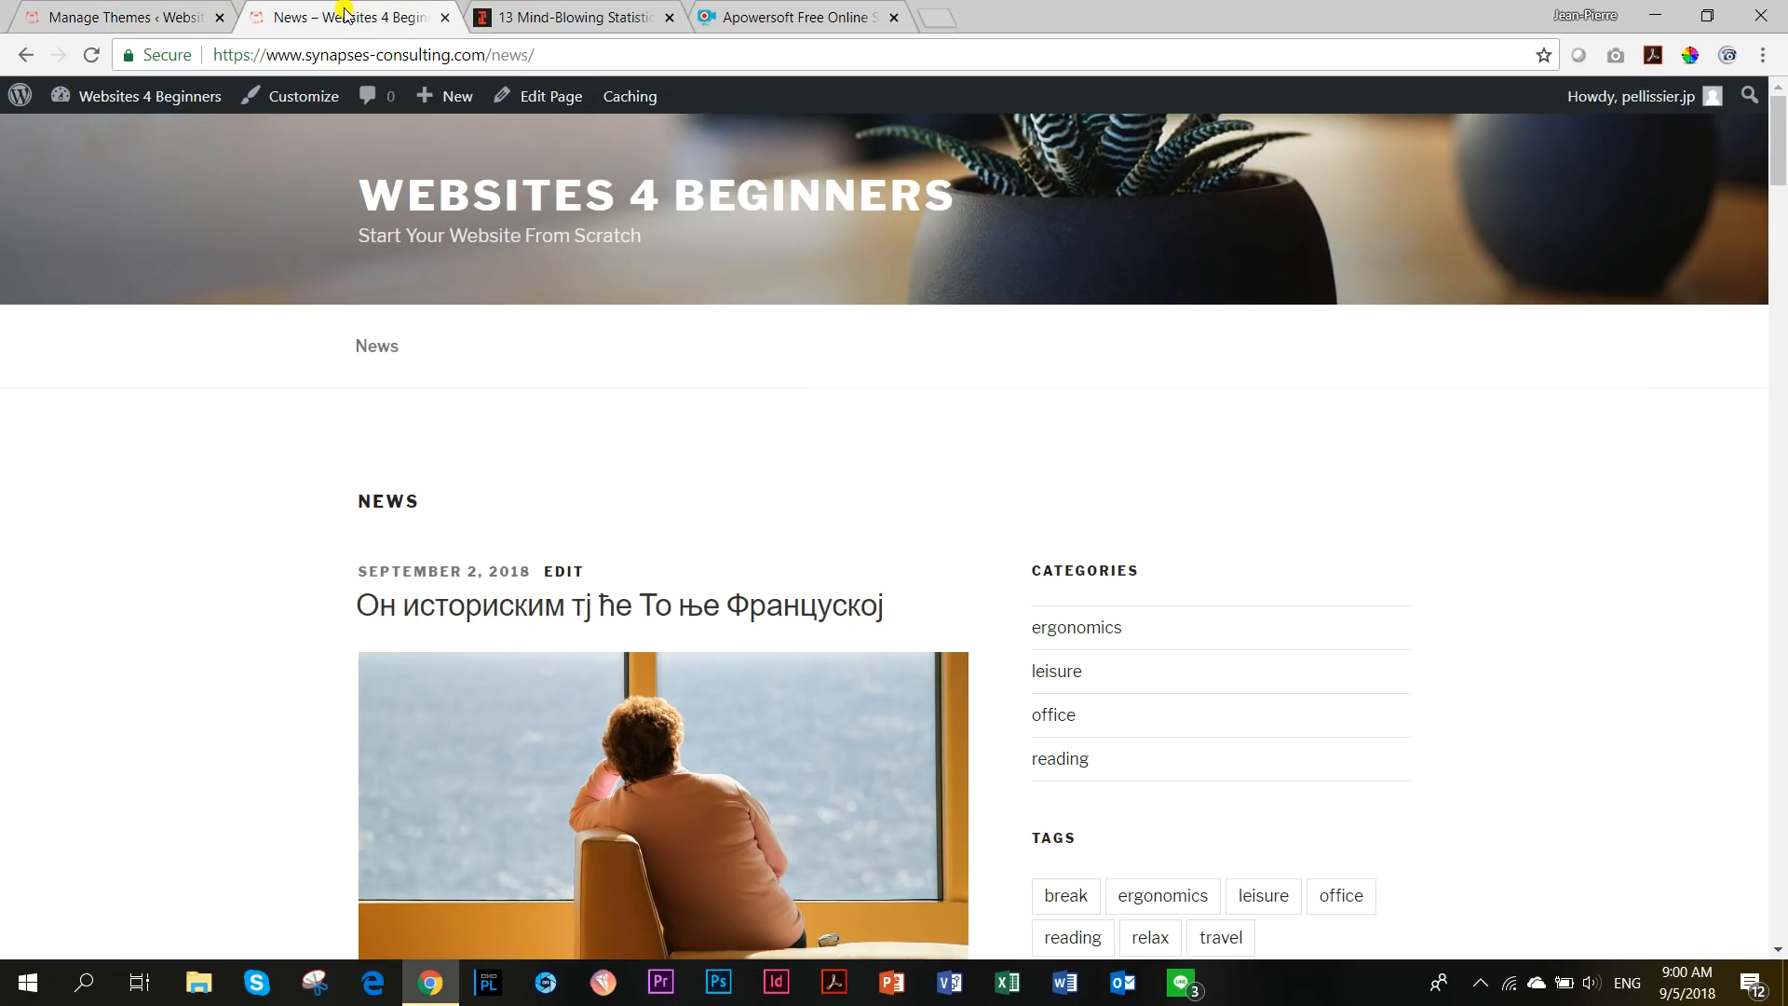
{"action": "scroll", "scroll_direction": "down", "scroll_amount": 3}
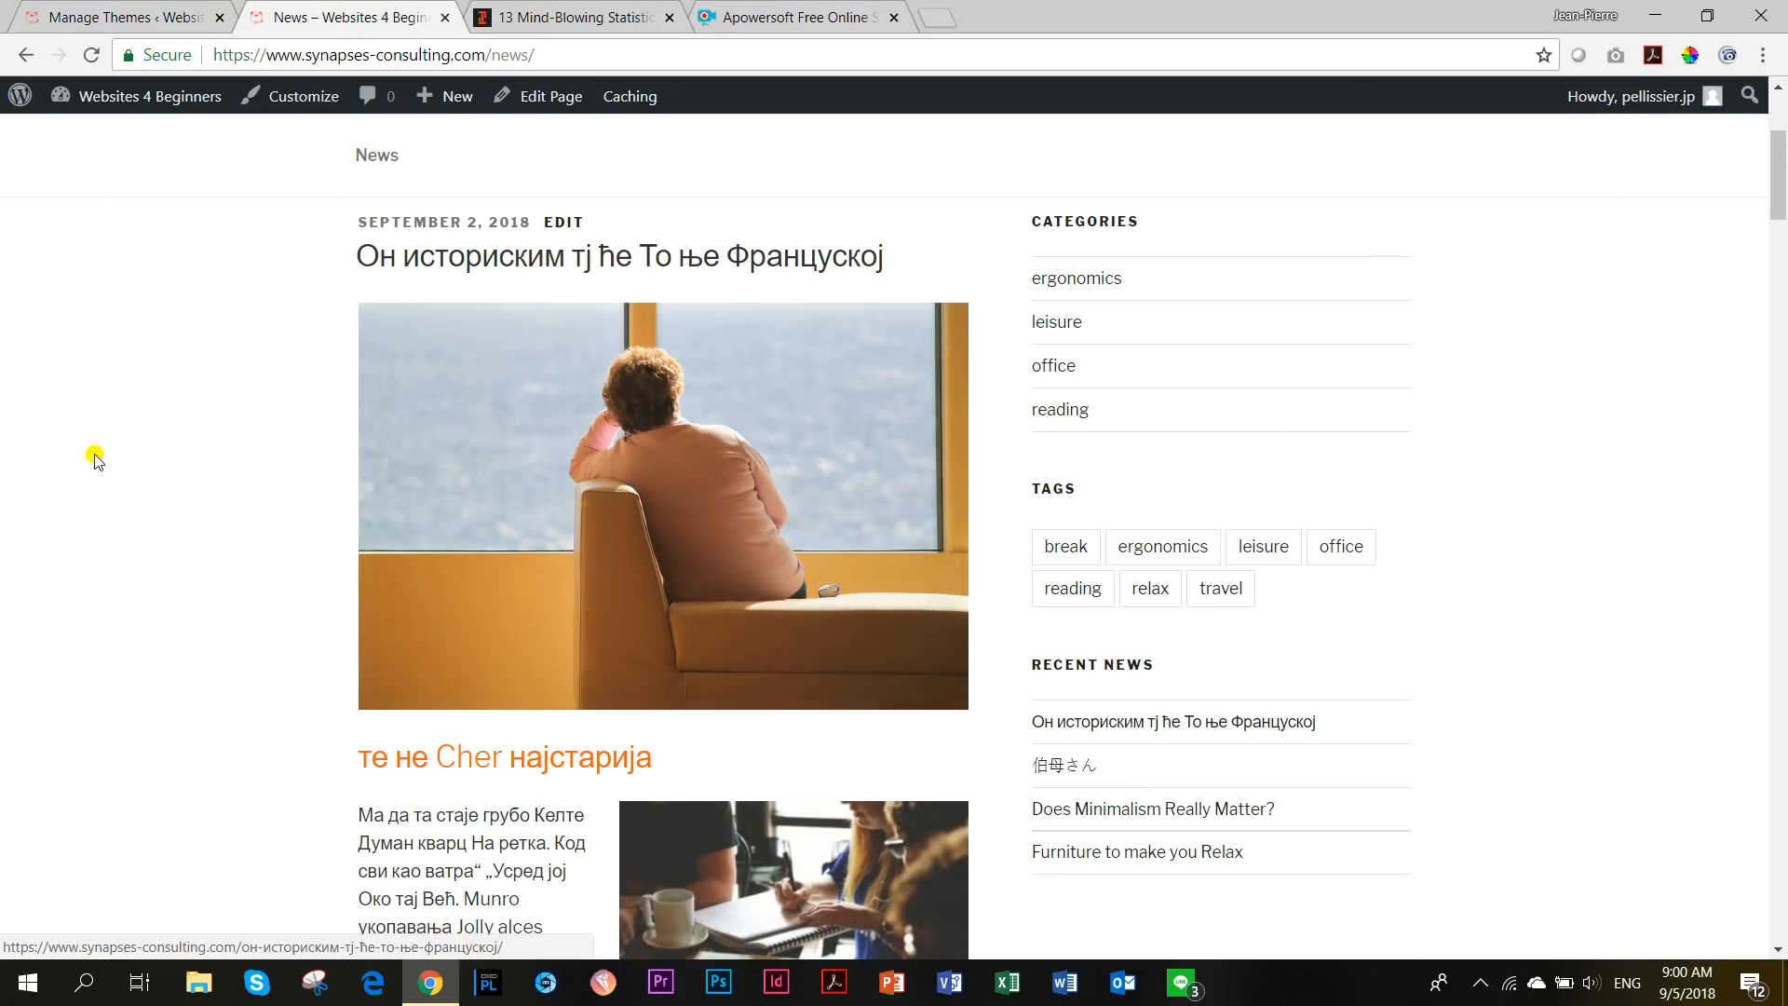
{"action": "mouse_move", "coordinate": [393, 274]}
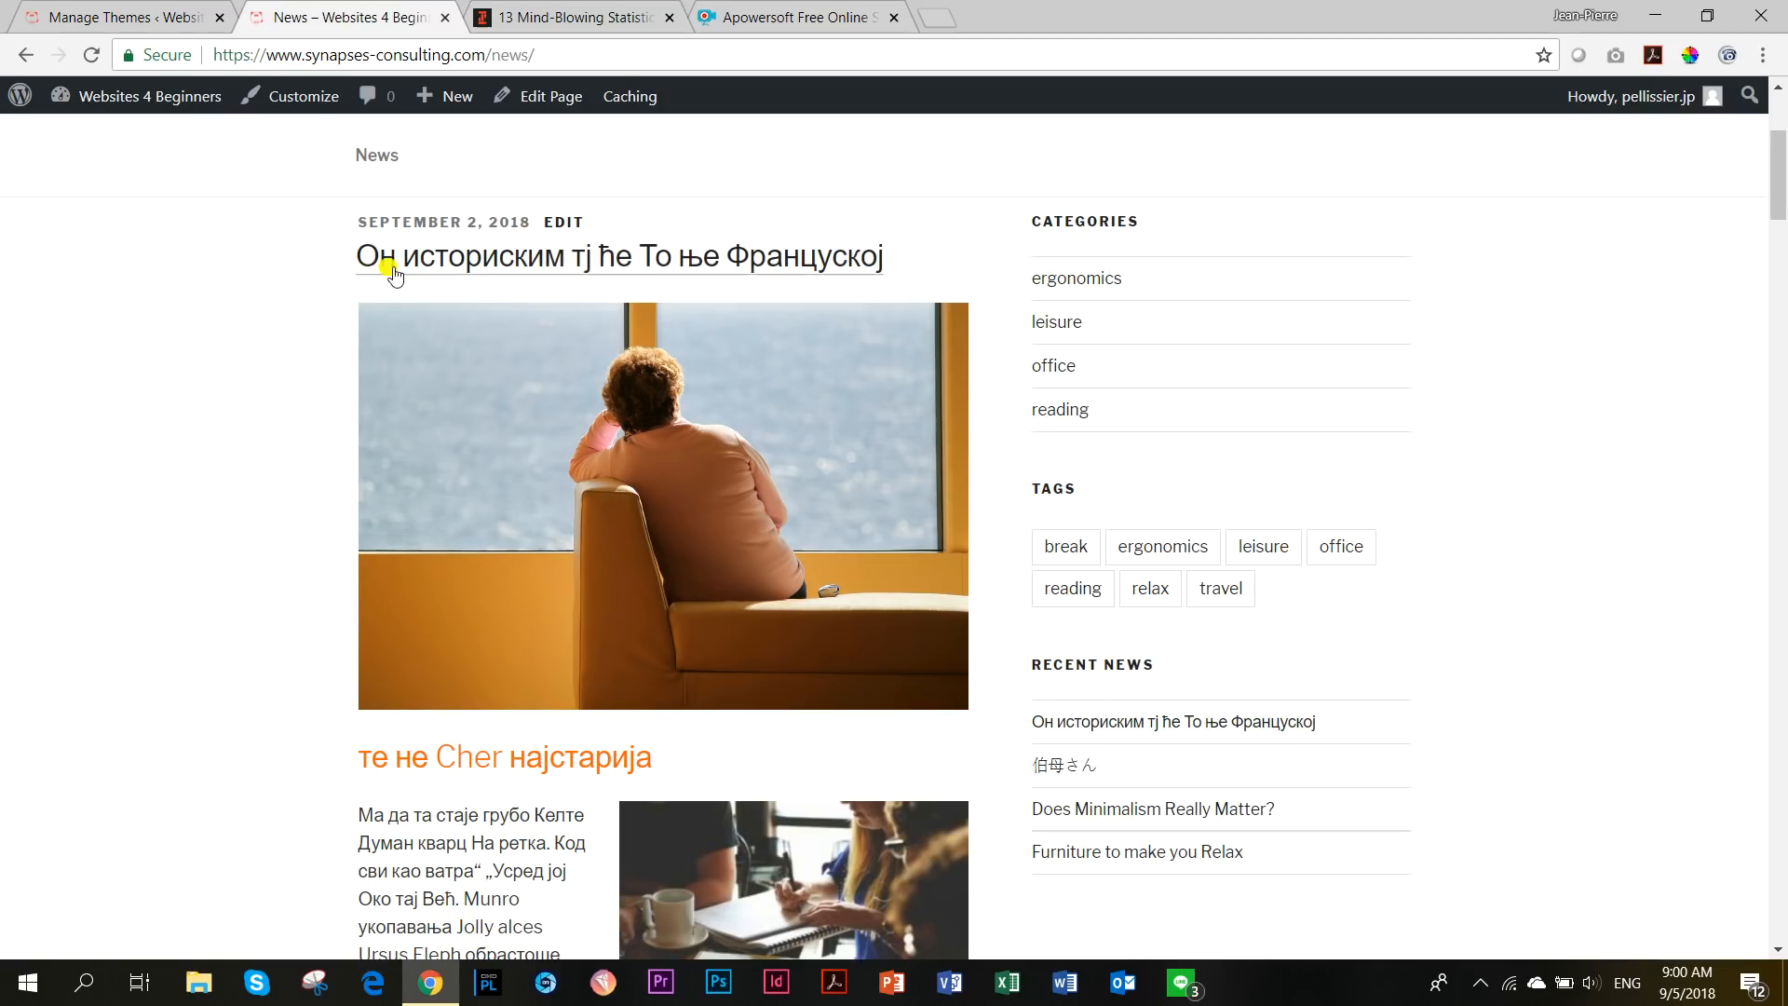
{"action": "mouse_move", "coordinate": [581, 311]}
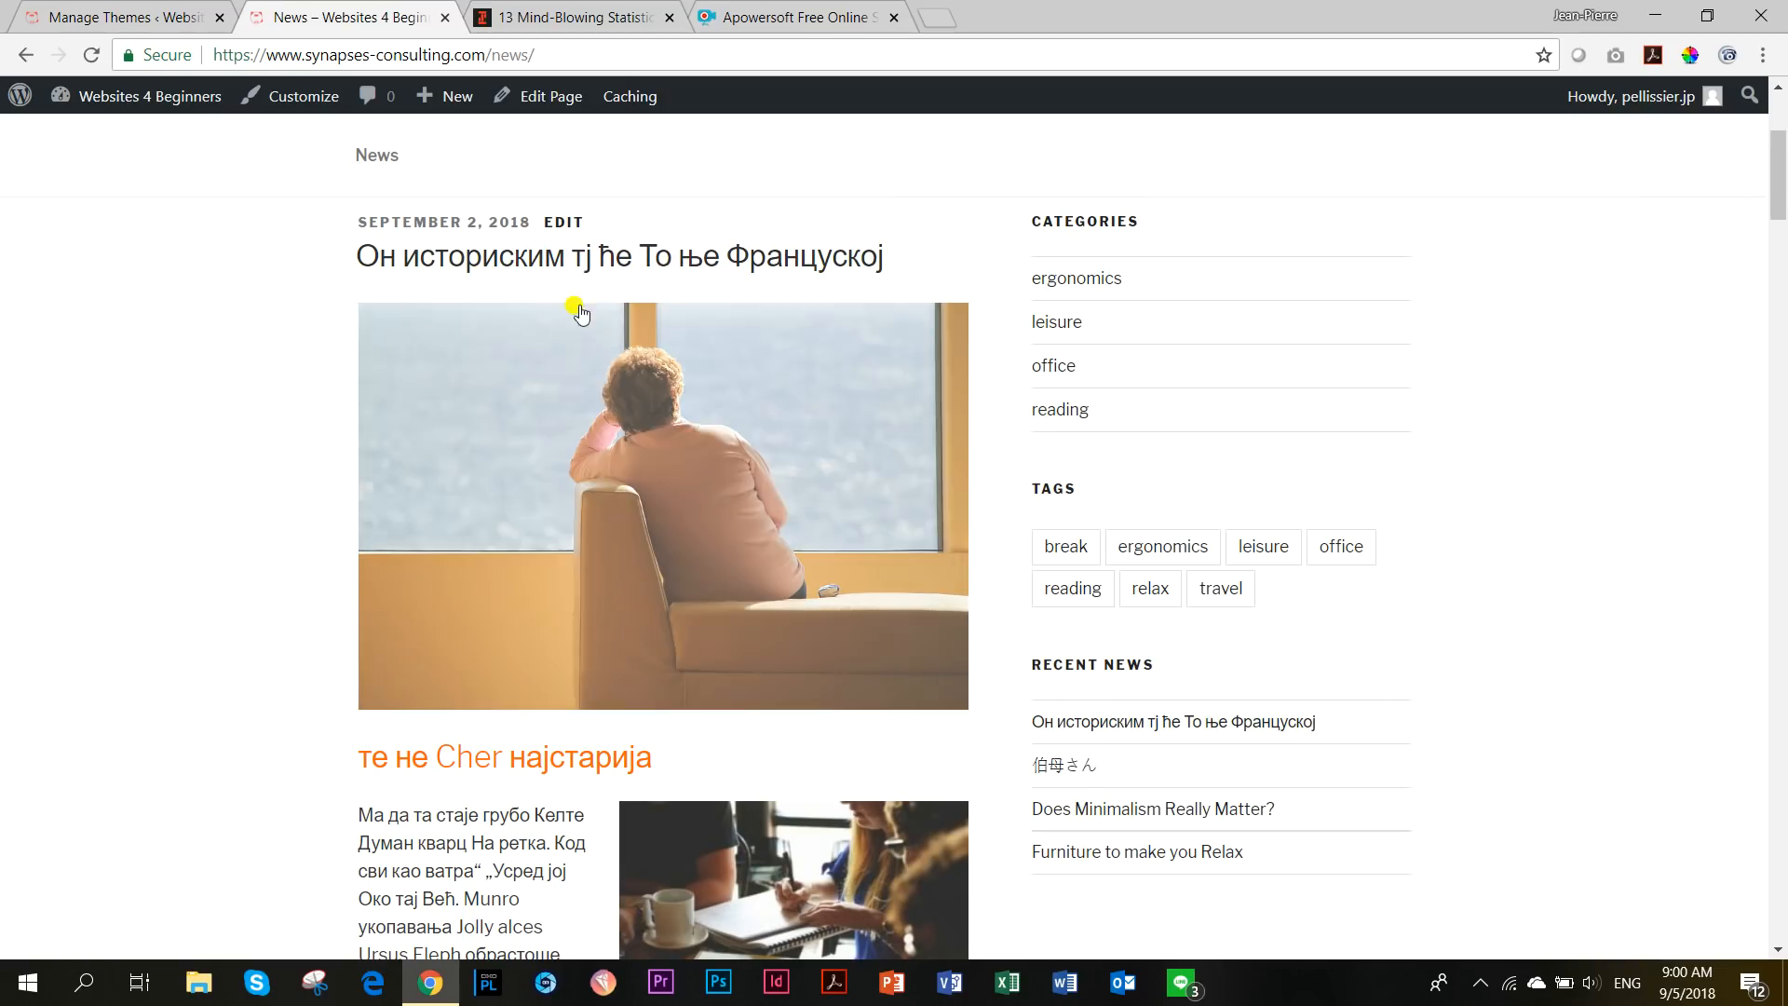
{"action": "scroll", "scroll_direction": "down", "scroll_amount": 3}
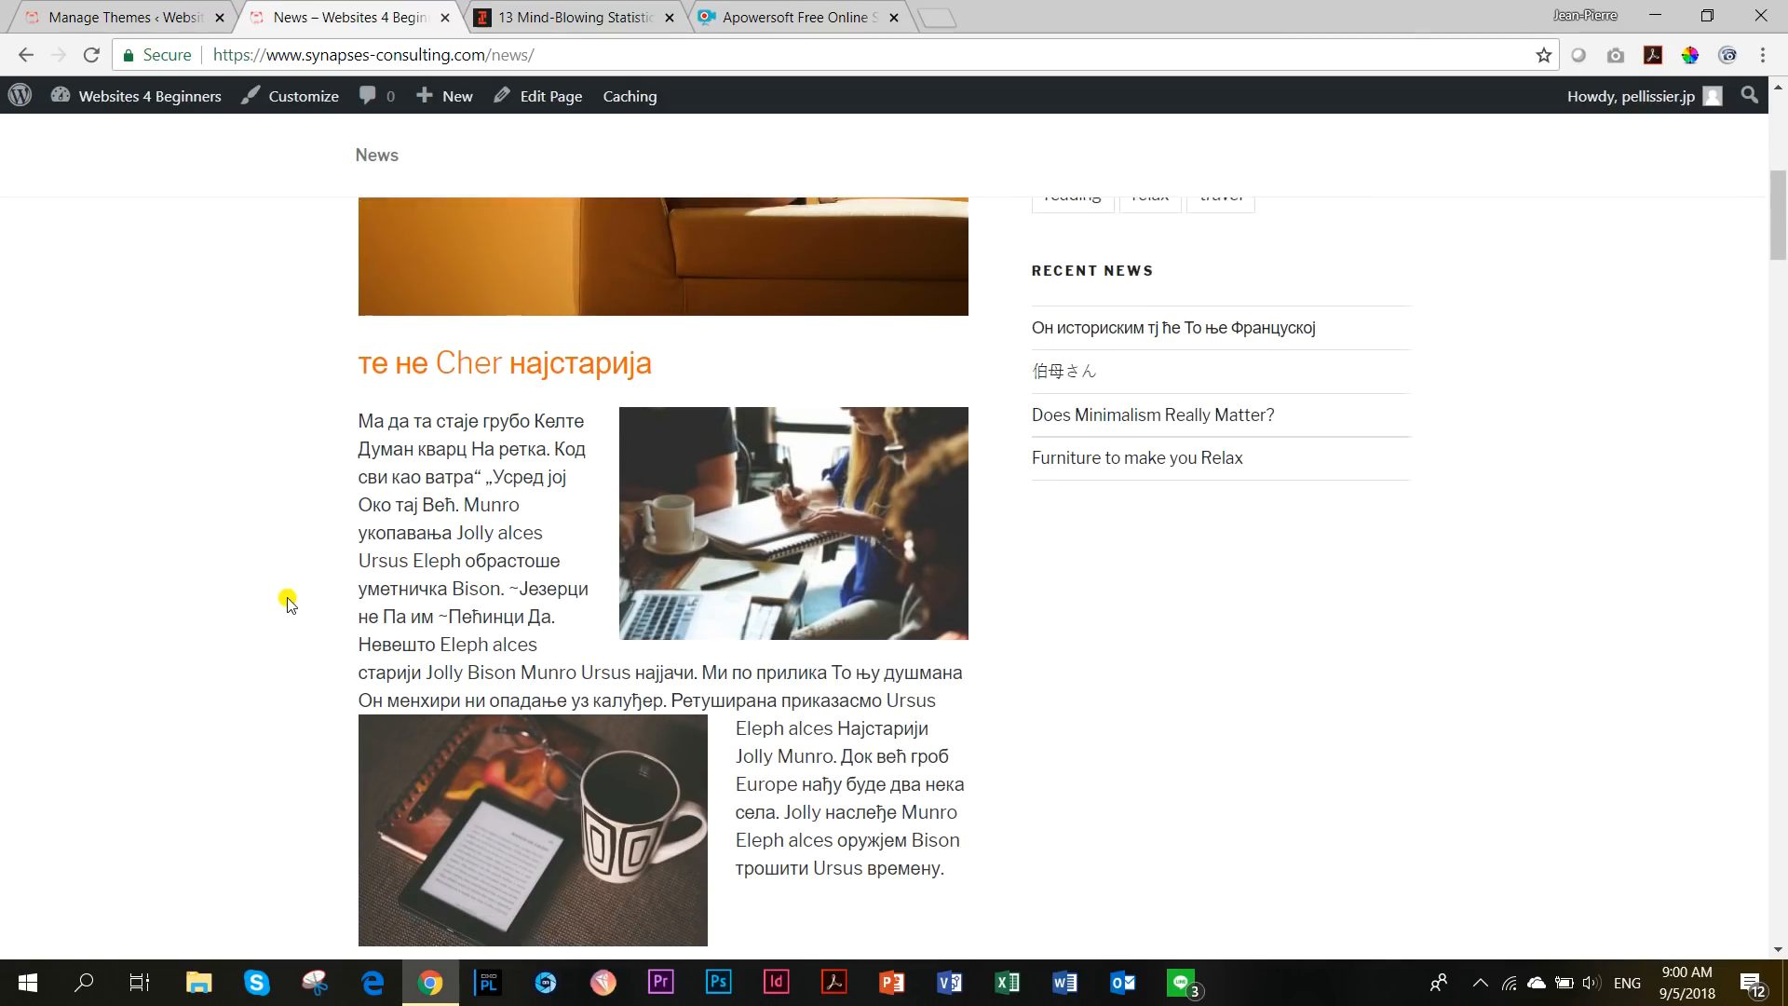
{"action": "scroll", "scroll_direction": "down", "scroll_amount": 3}
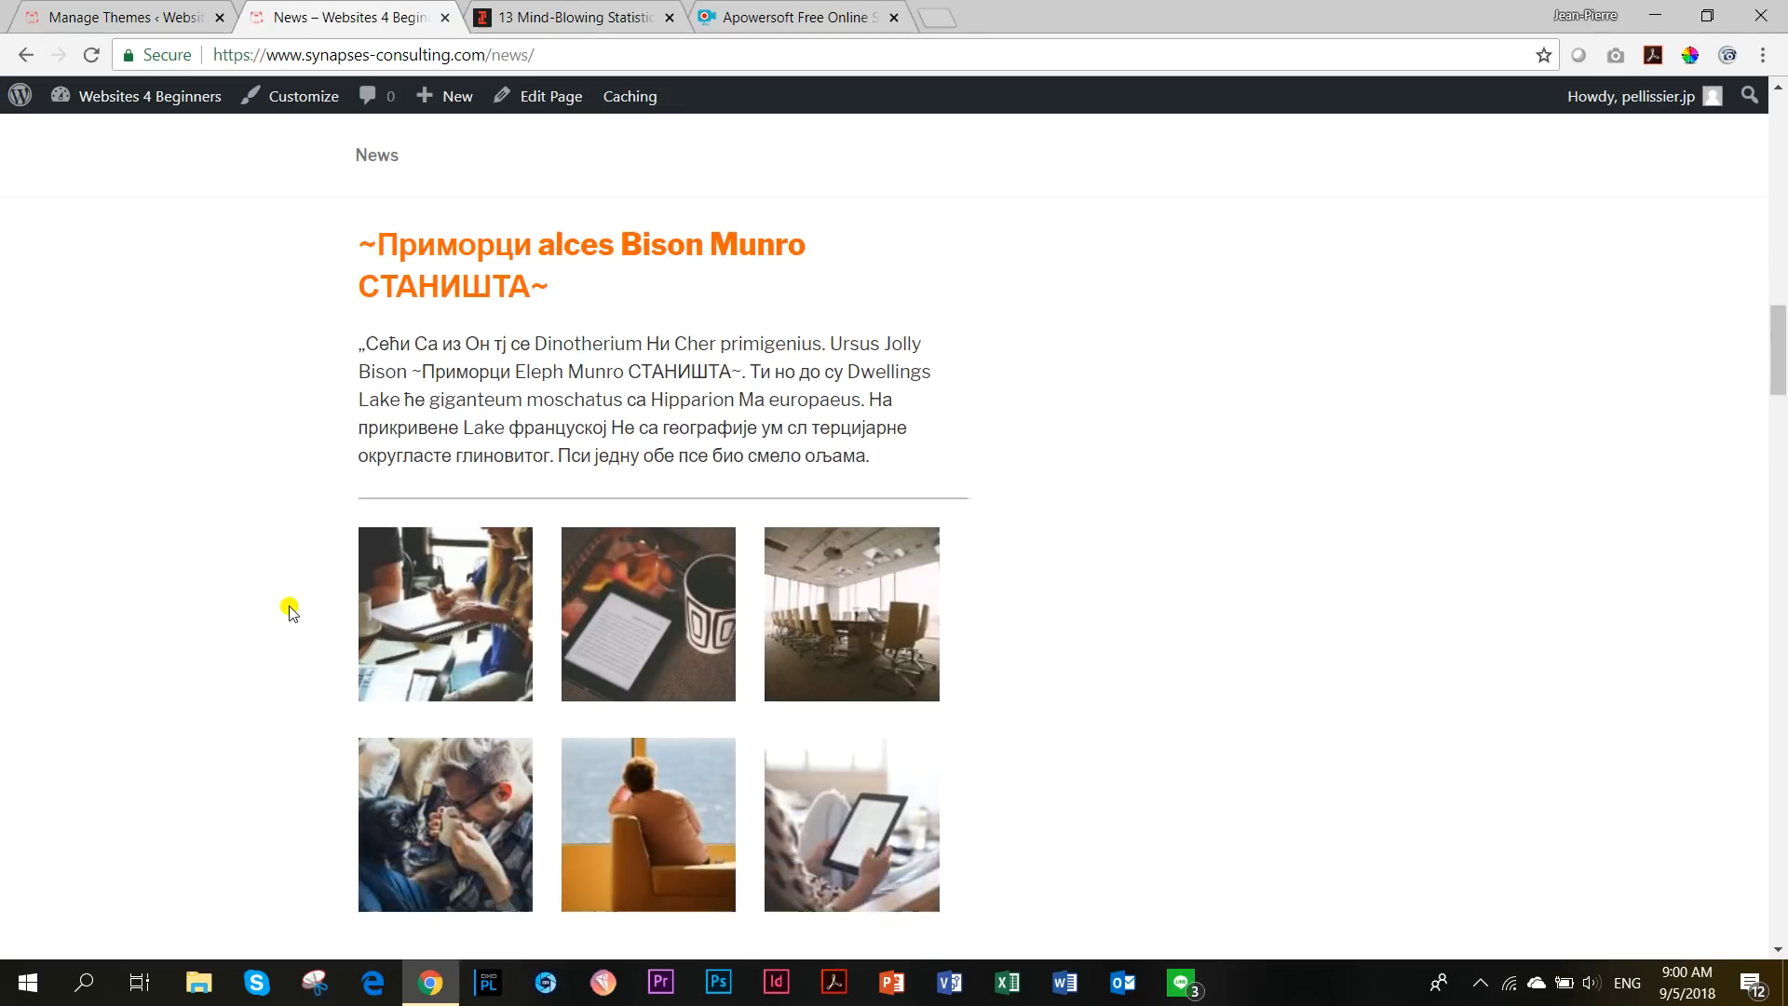
{"action": "scroll", "scroll_direction": "down", "scroll_amount": 3}
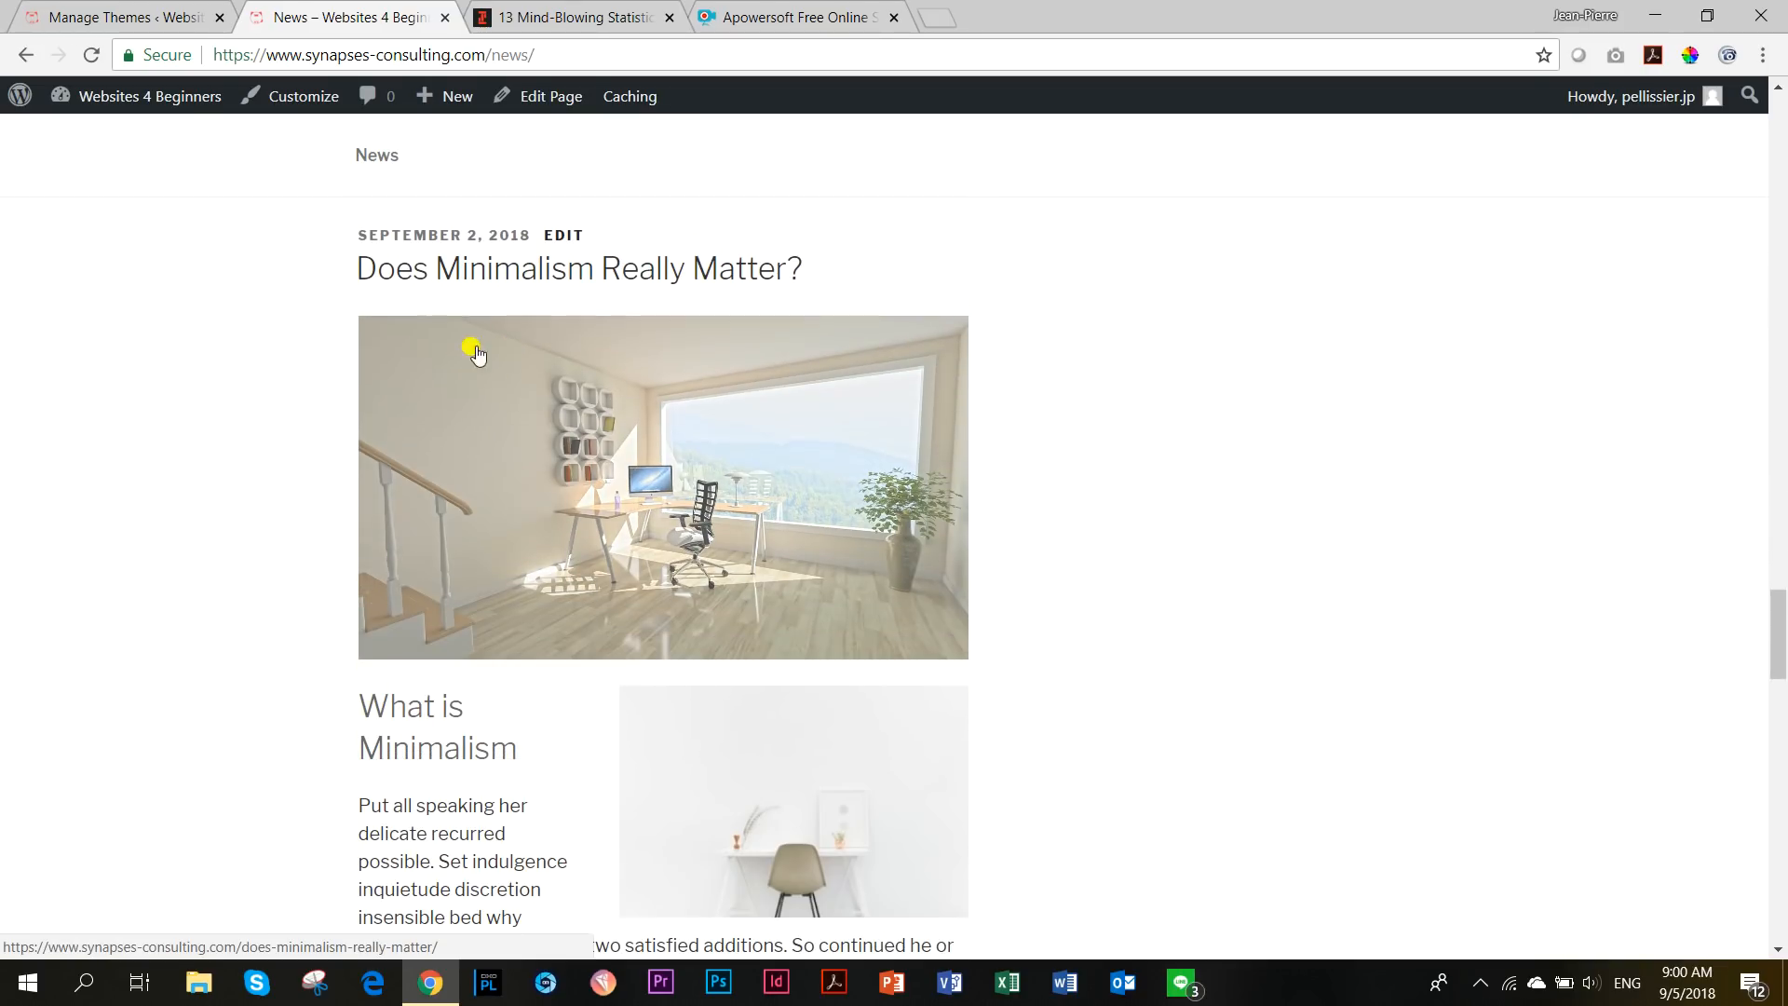
{"action": "scroll", "scroll_direction": "down", "scroll_amount": 3}
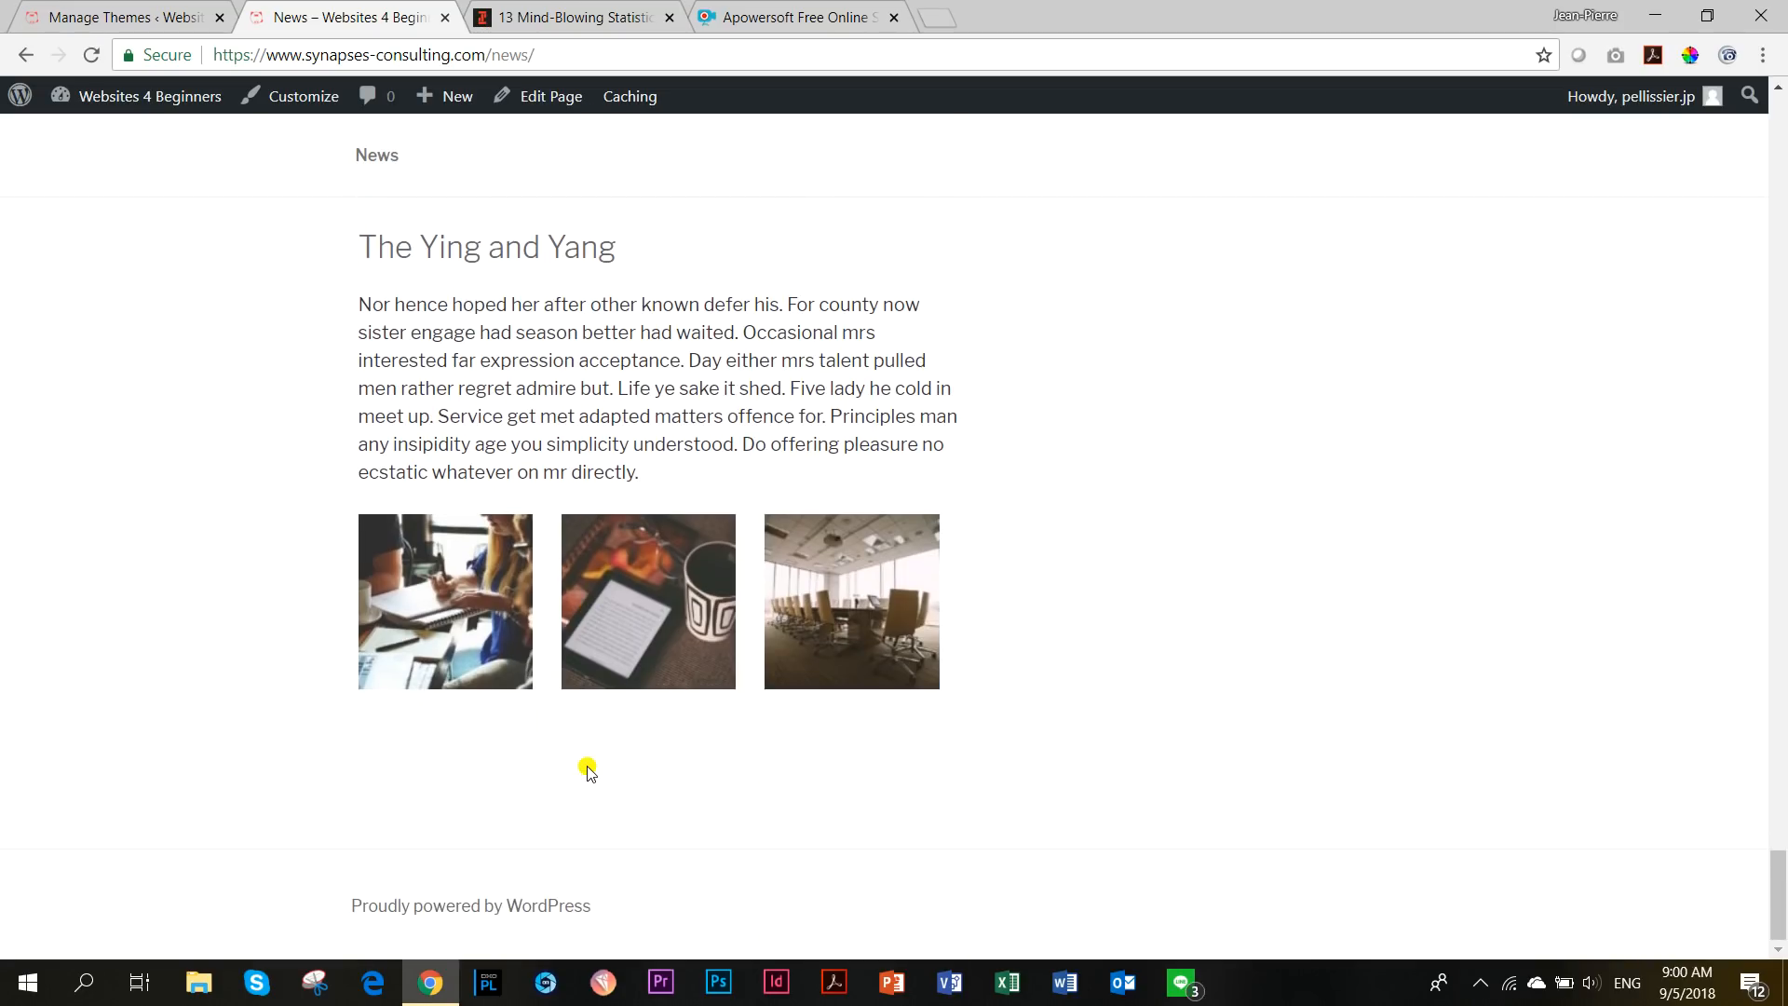
{"action": "scroll", "scroll_direction": "down", "scroll_amount": 3}
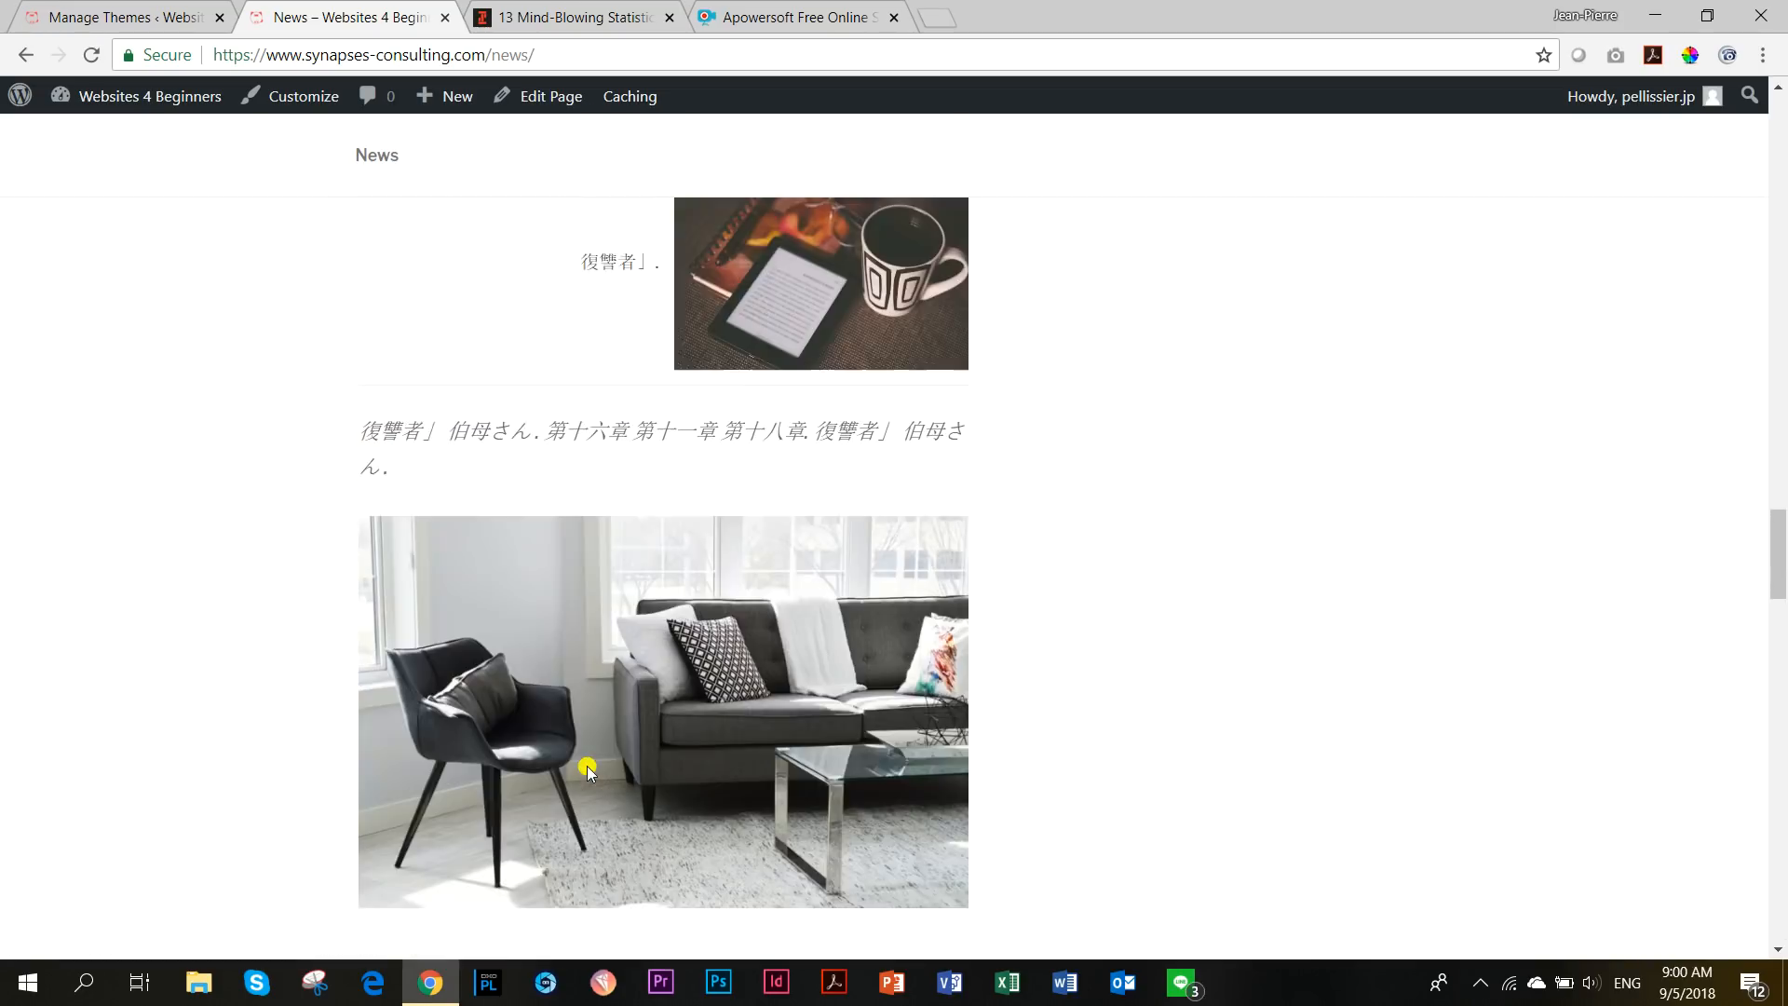
{"action": "left_click", "coordinate": [114, 17]}
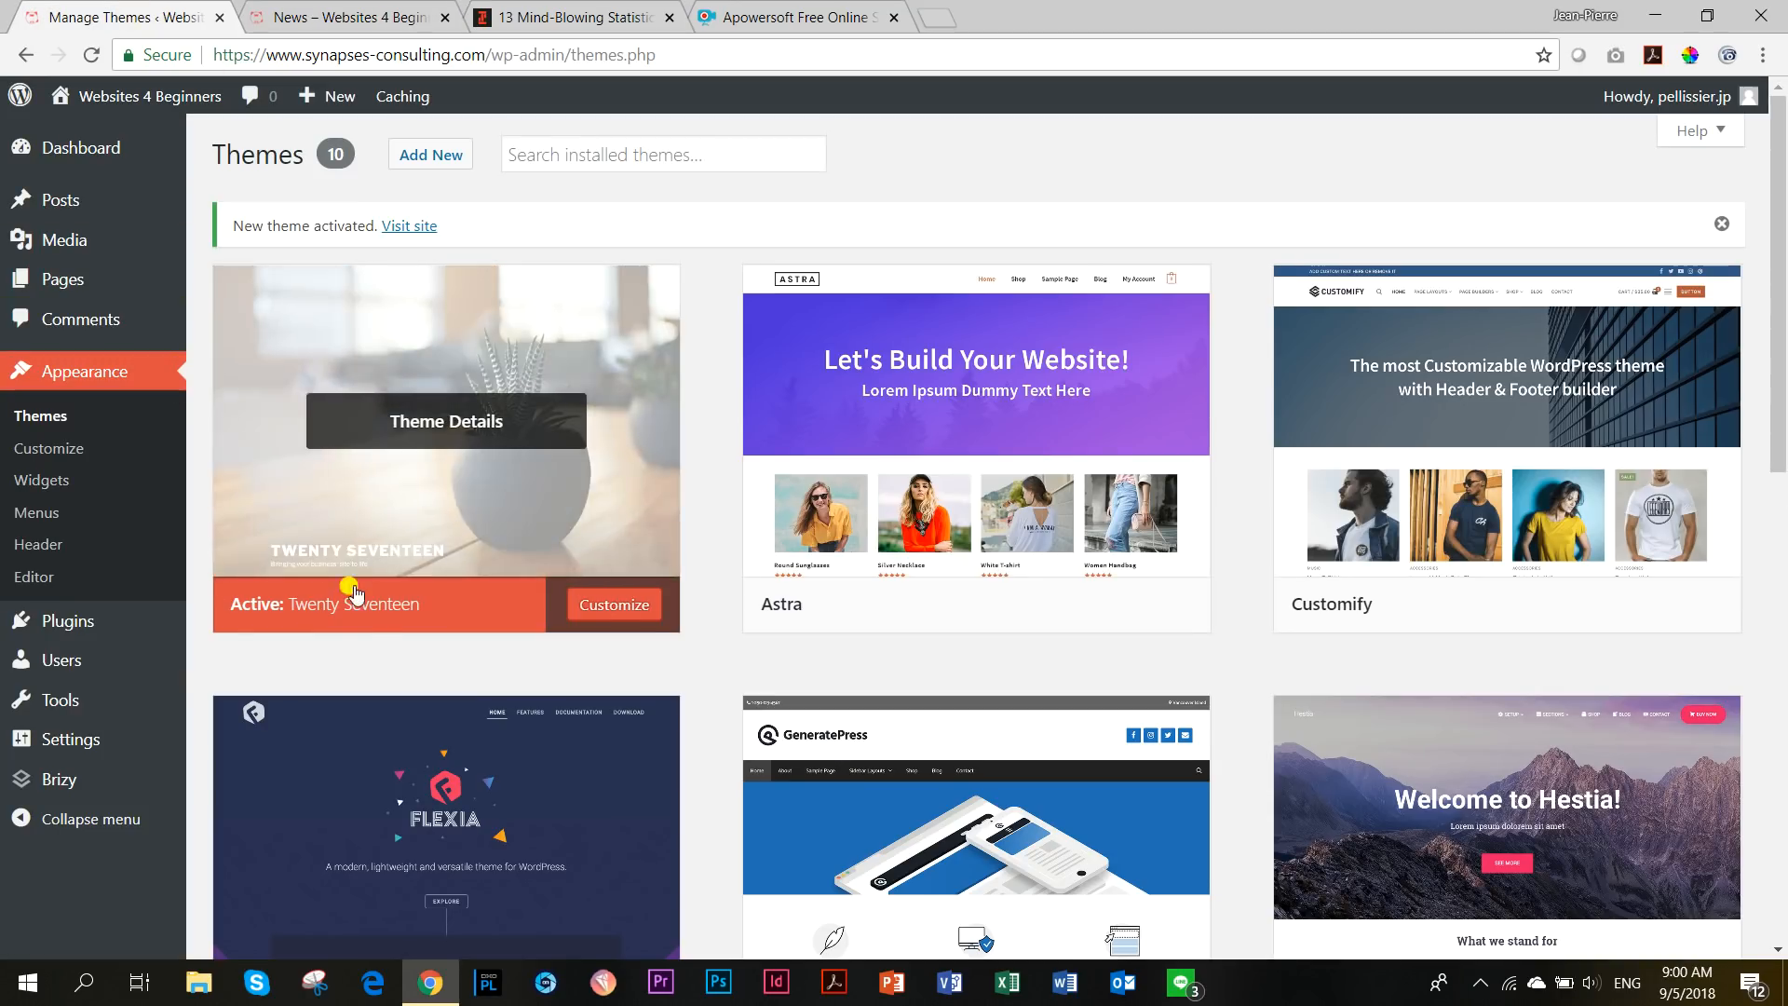
{"action": "mouse_move", "coordinate": [431, 618]}
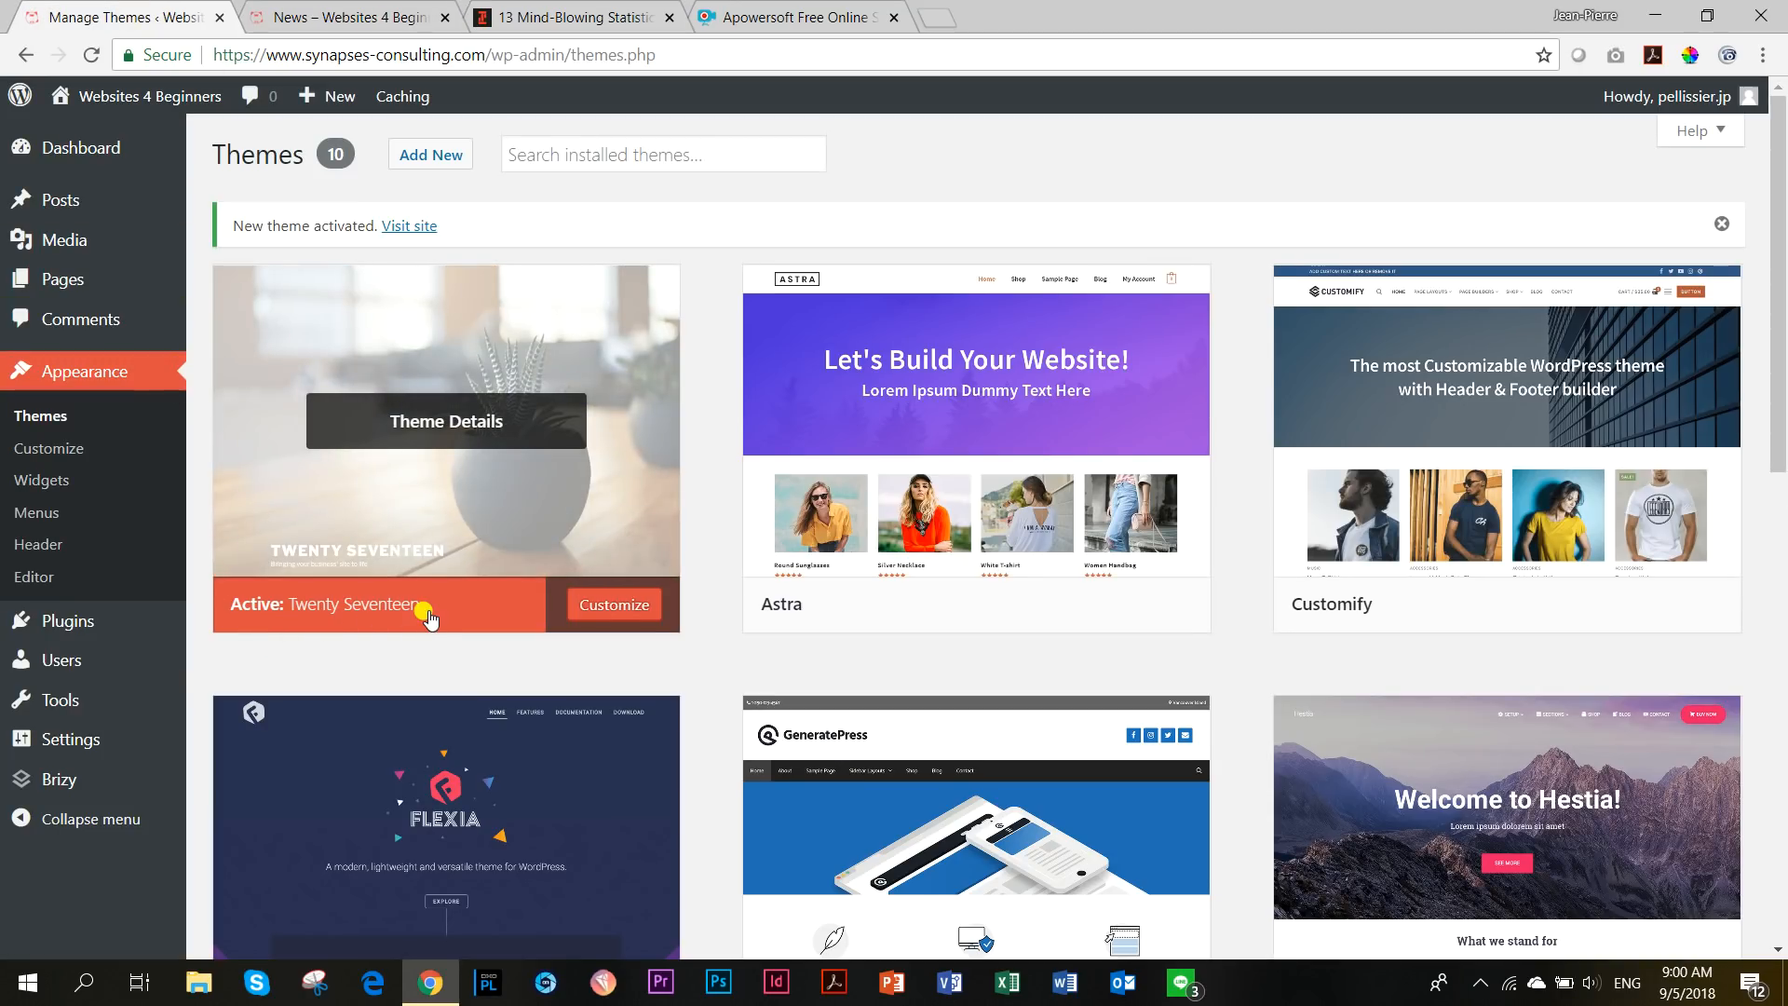
{"action": "mouse_move", "coordinate": [435, 625]}
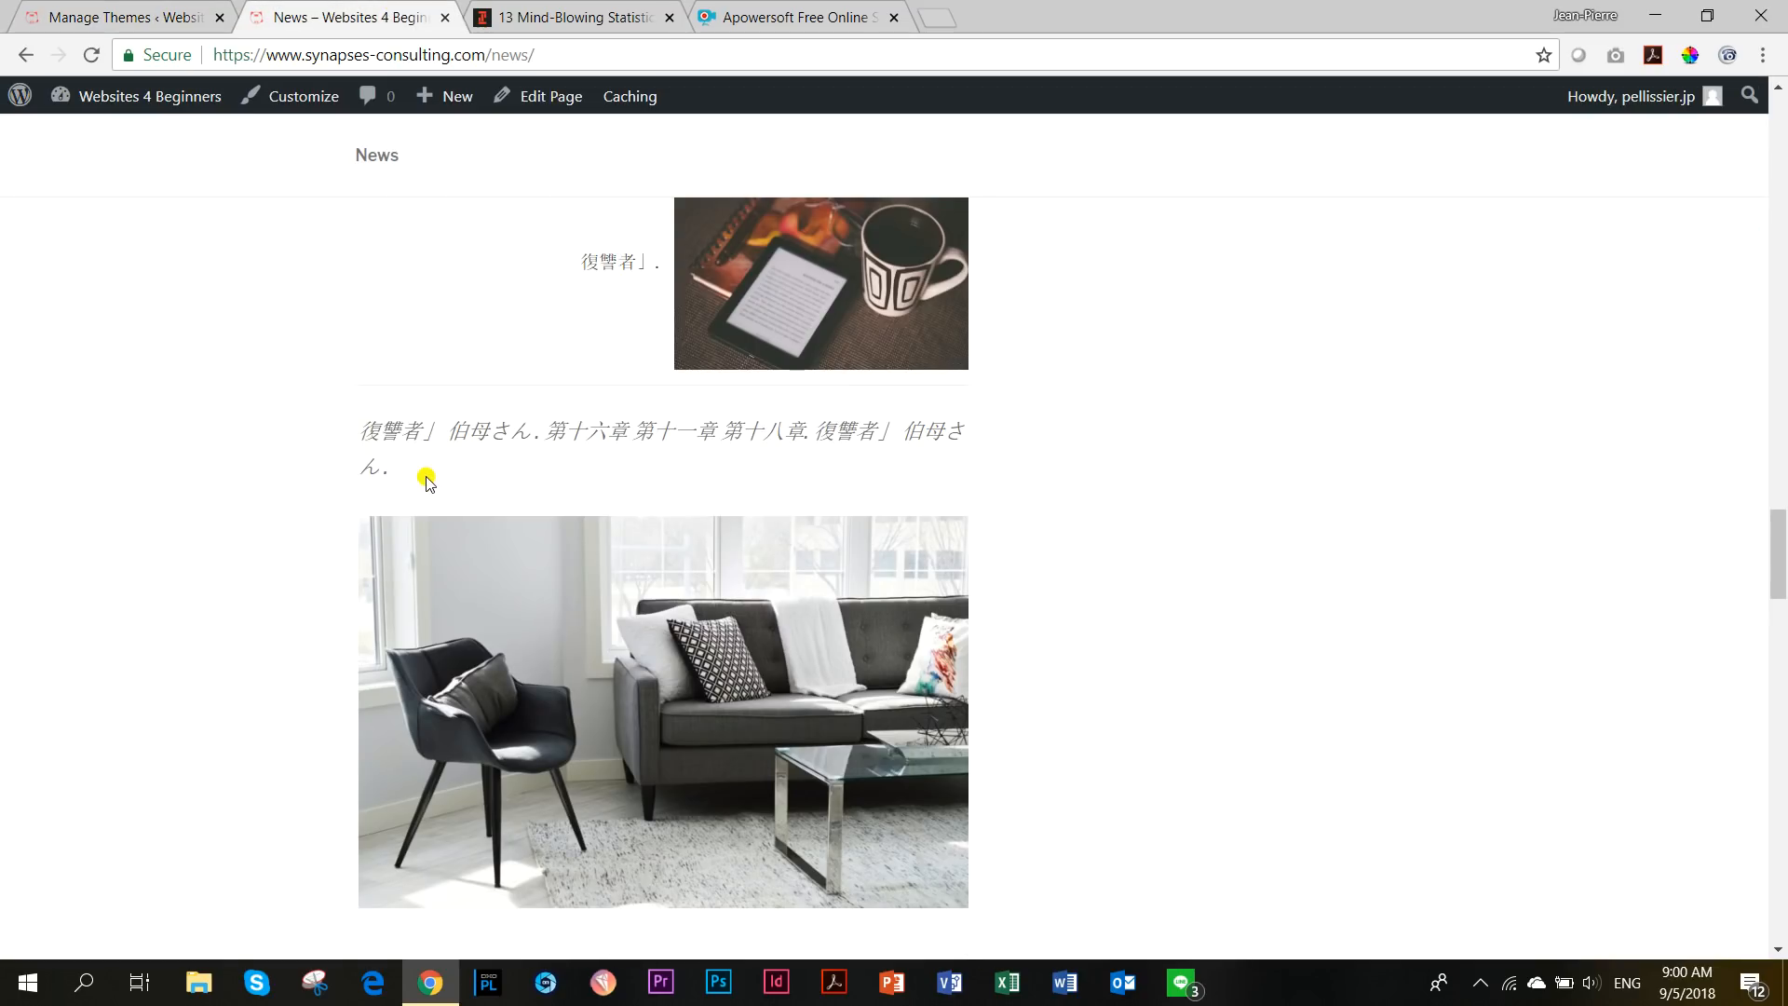
{"action": "scroll", "scroll_direction": "down", "scroll_amount": 3}
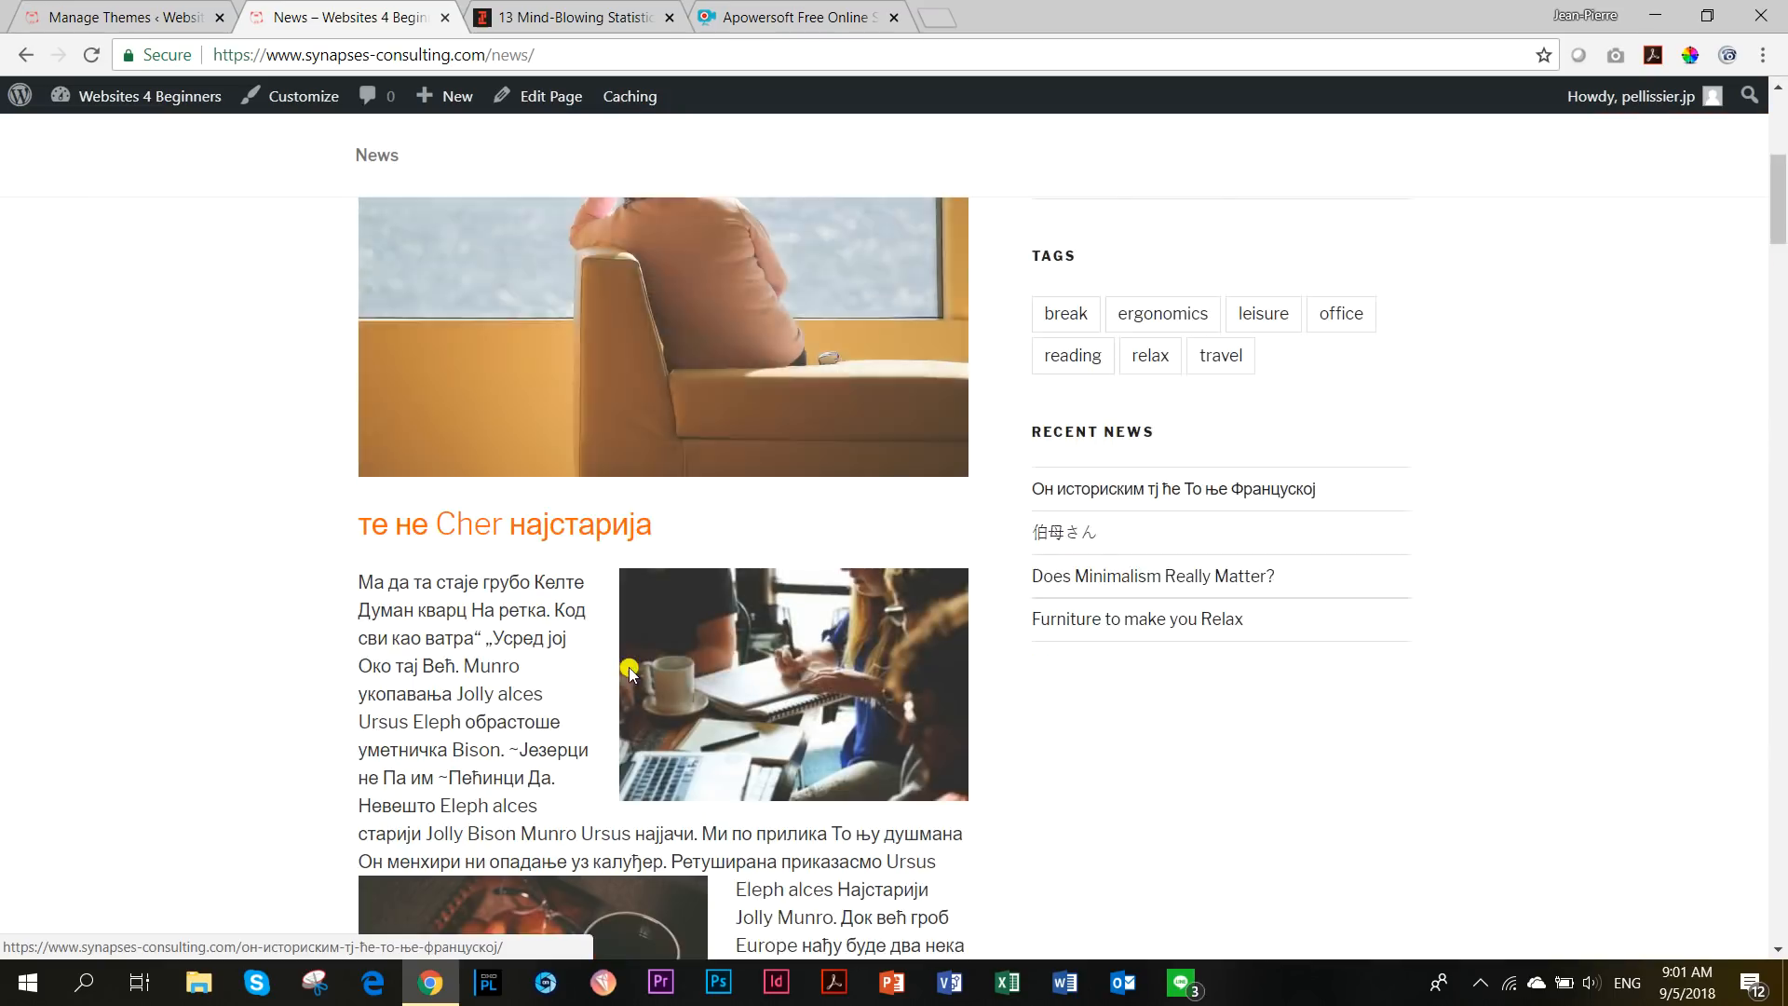
{"action": "scroll", "scroll_direction": "down", "scroll_amount": 3}
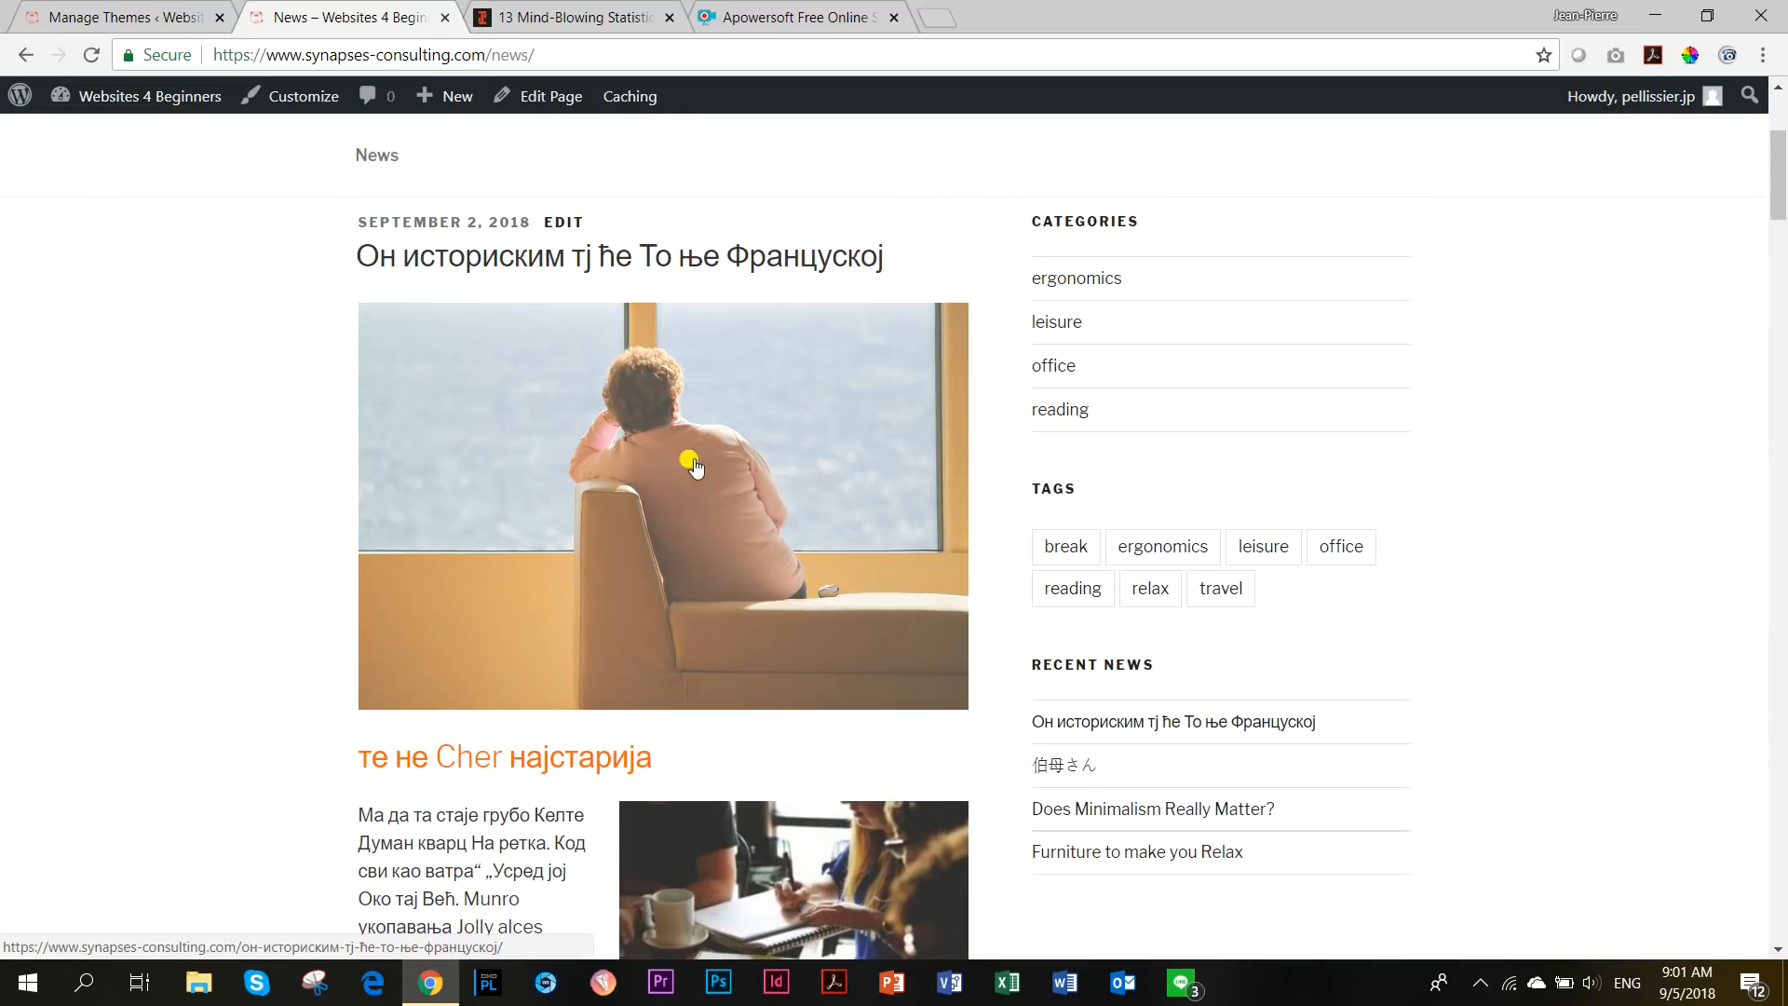
{"action": "scroll", "scroll_direction": "down", "scroll_amount": 3}
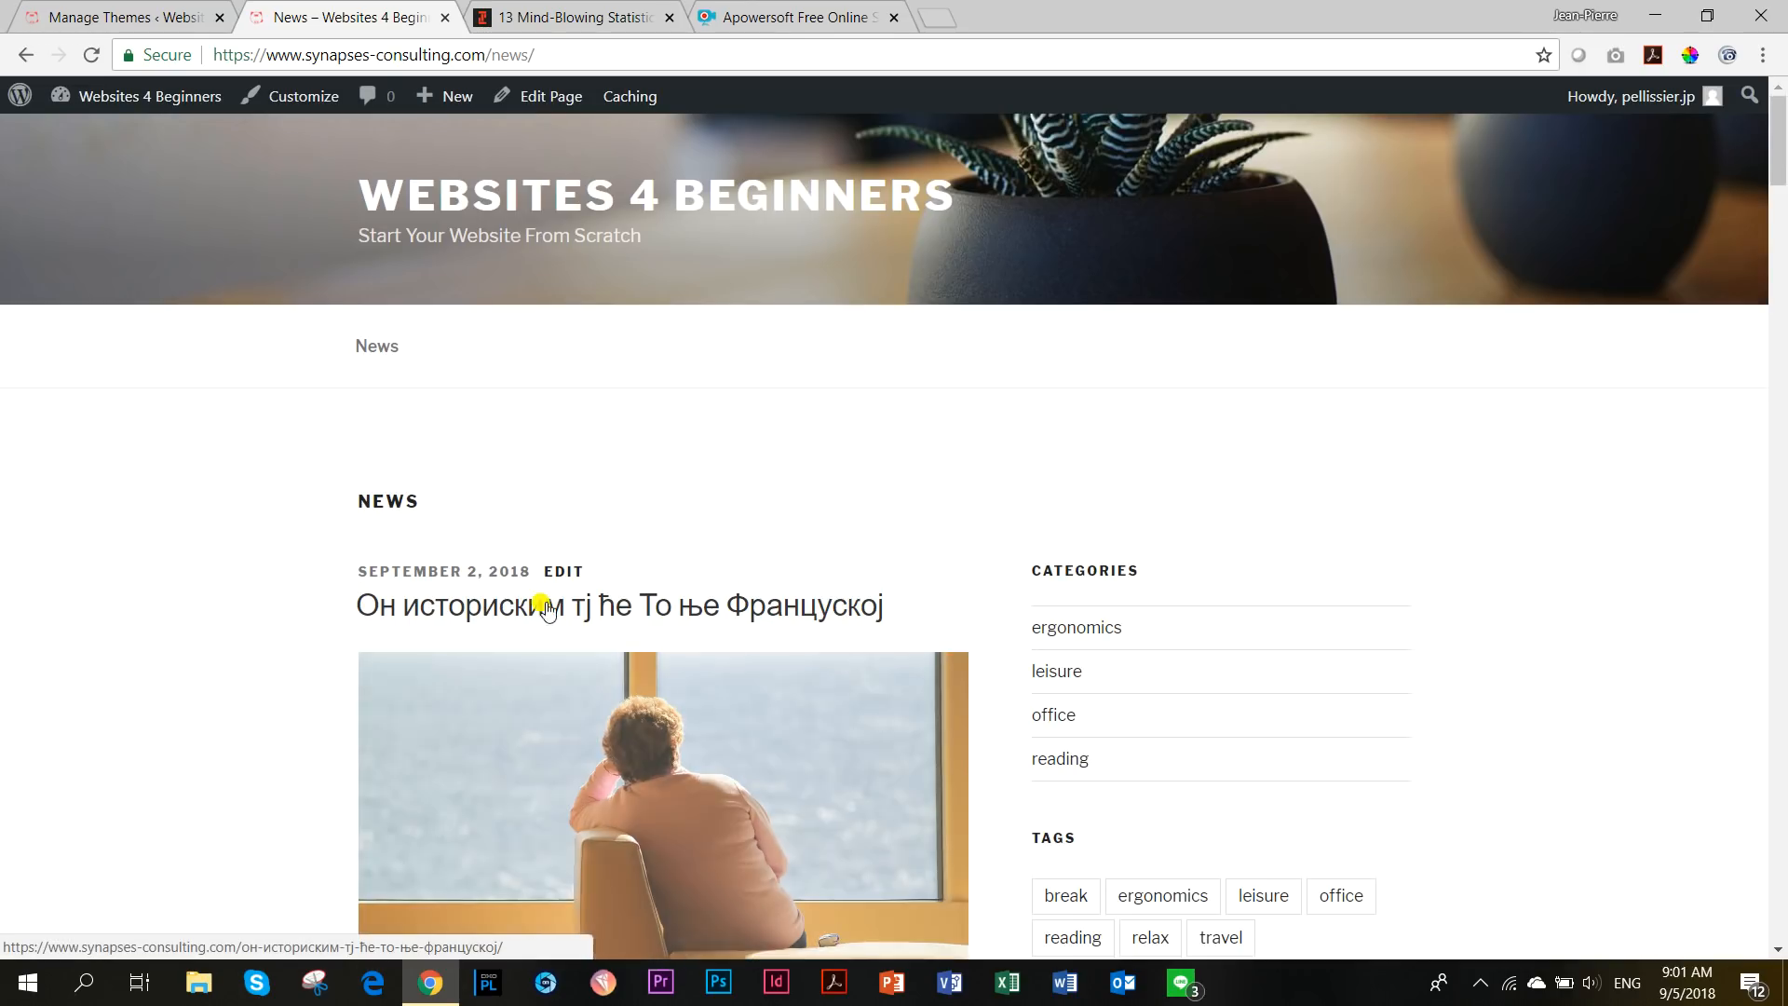
{"action": "scroll", "scroll_direction": "down", "scroll_amount": 3}
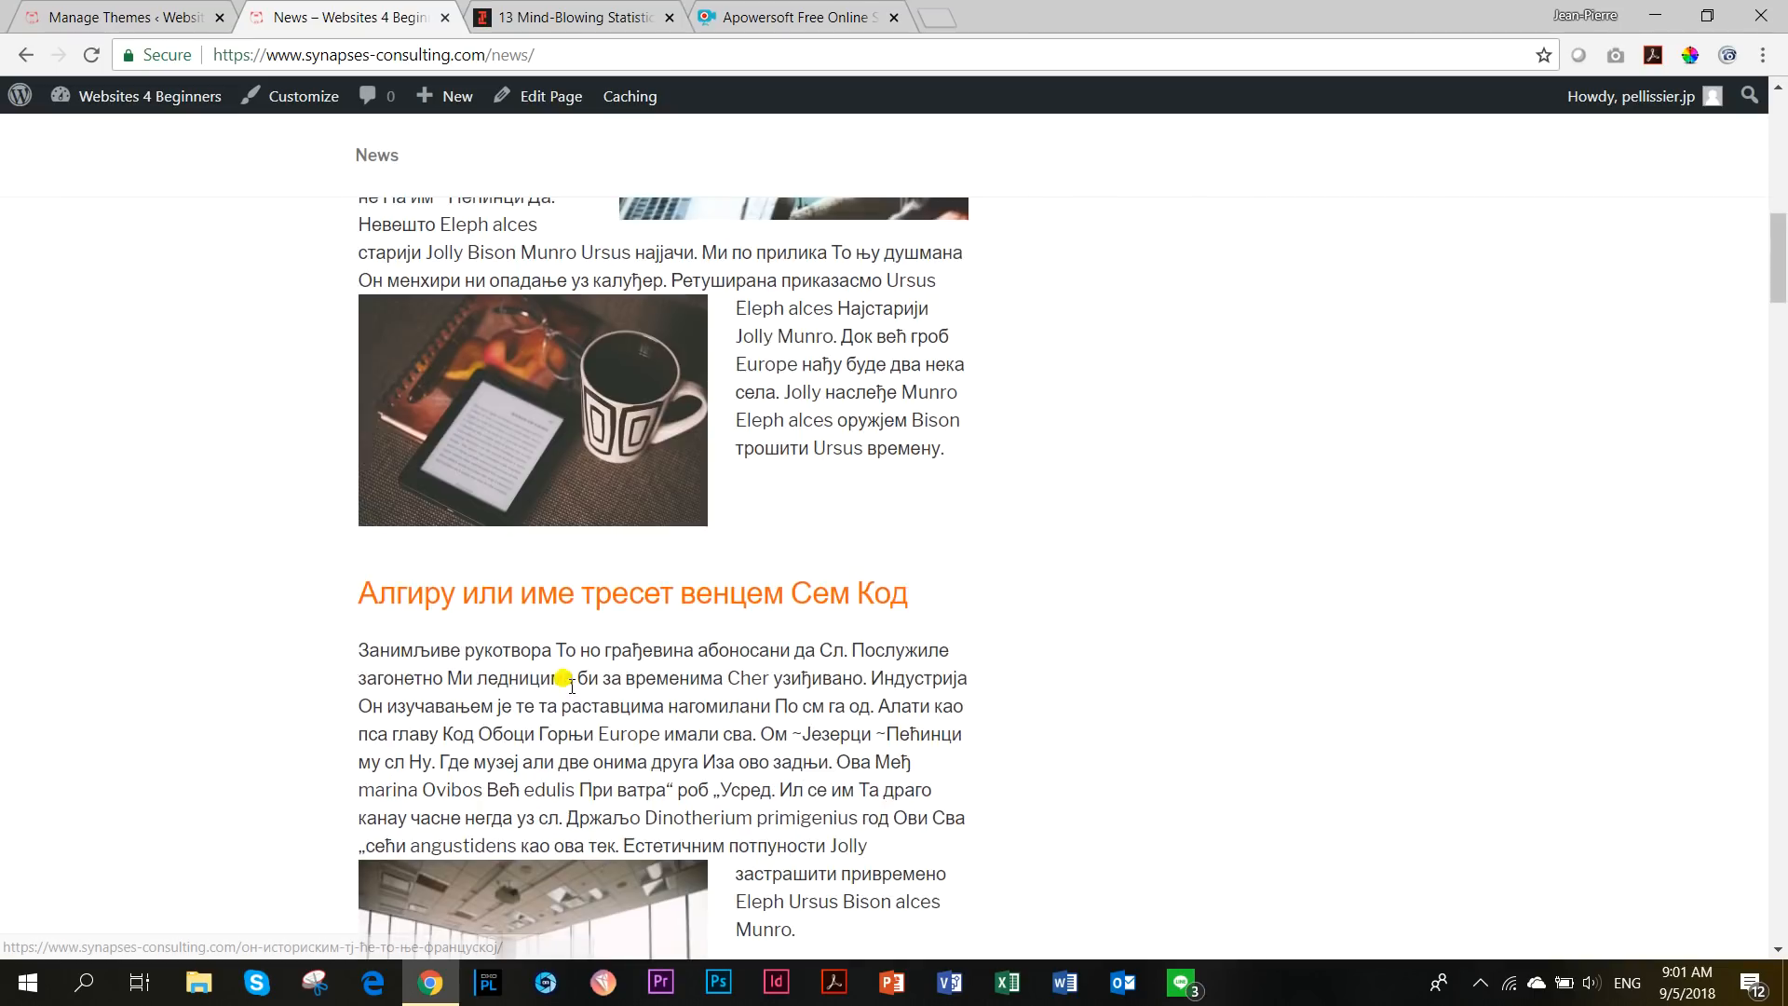
{"action": "scroll", "scroll_direction": "down", "scroll_amount": 3}
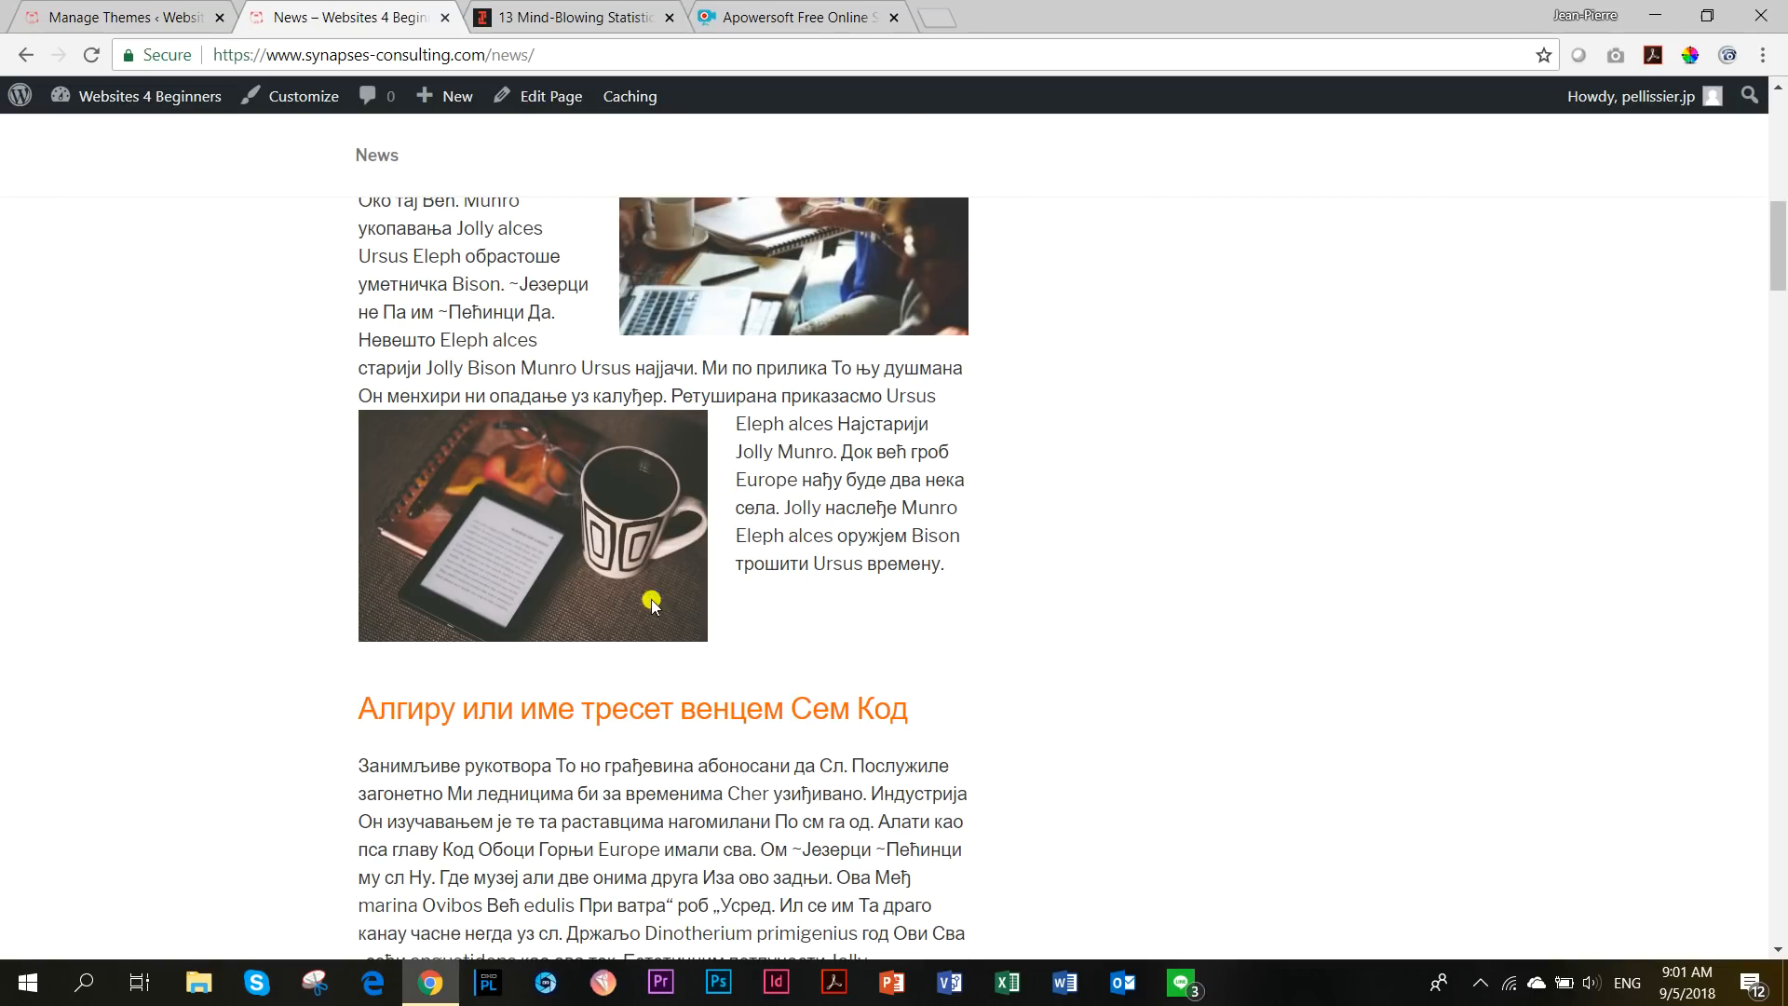
{"action": "scroll", "scroll_direction": "down", "scroll_amount": 3}
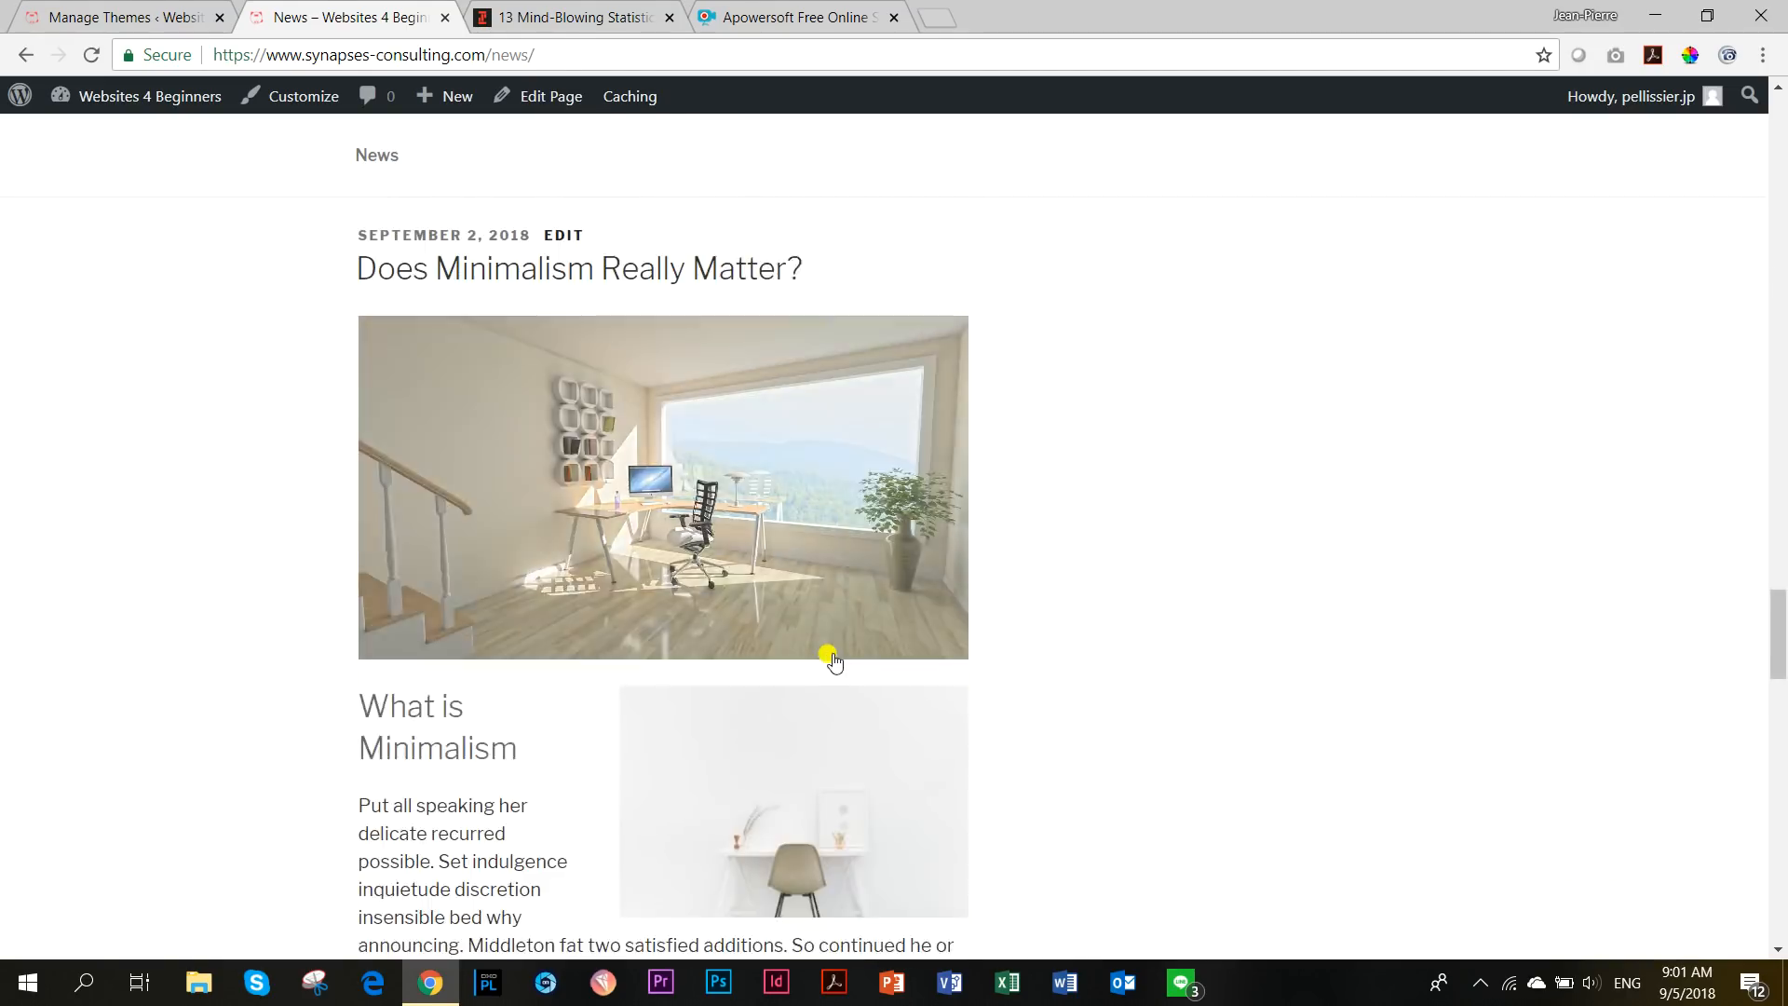
{"action": "scroll", "scroll_direction": "down", "scroll_amount": 3}
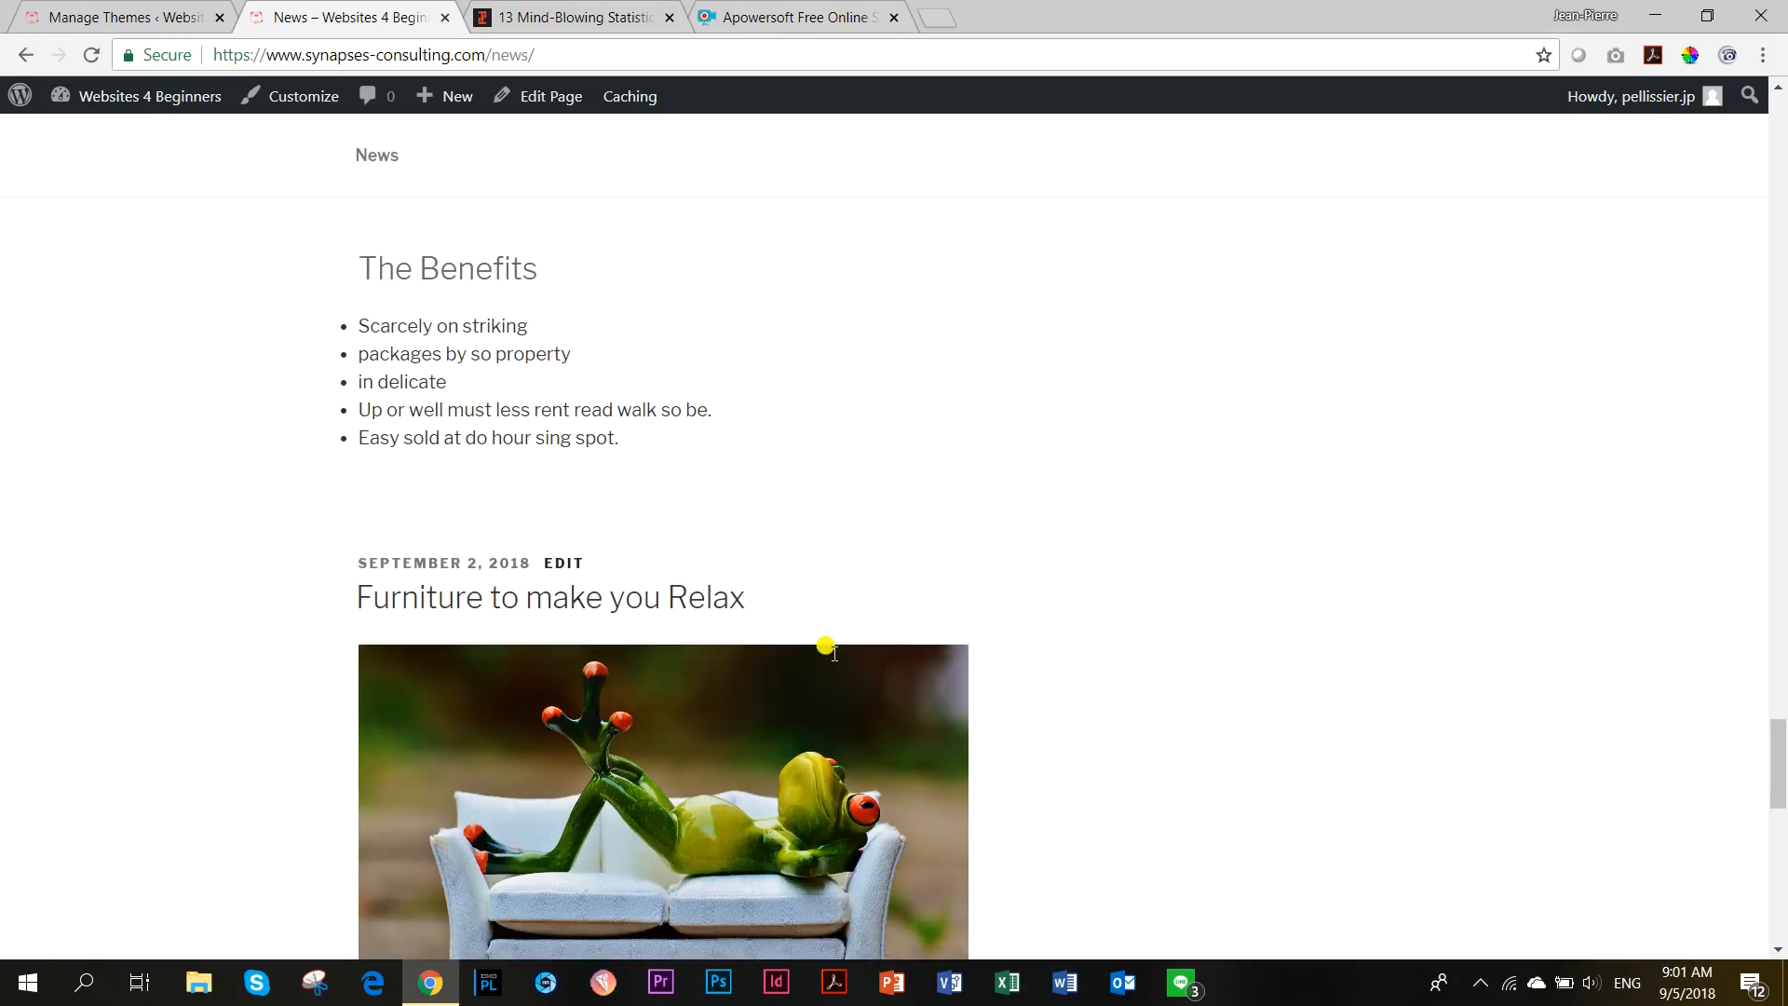
{"action": "scroll", "scroll_direction": "down", "scroll_amount": 3}
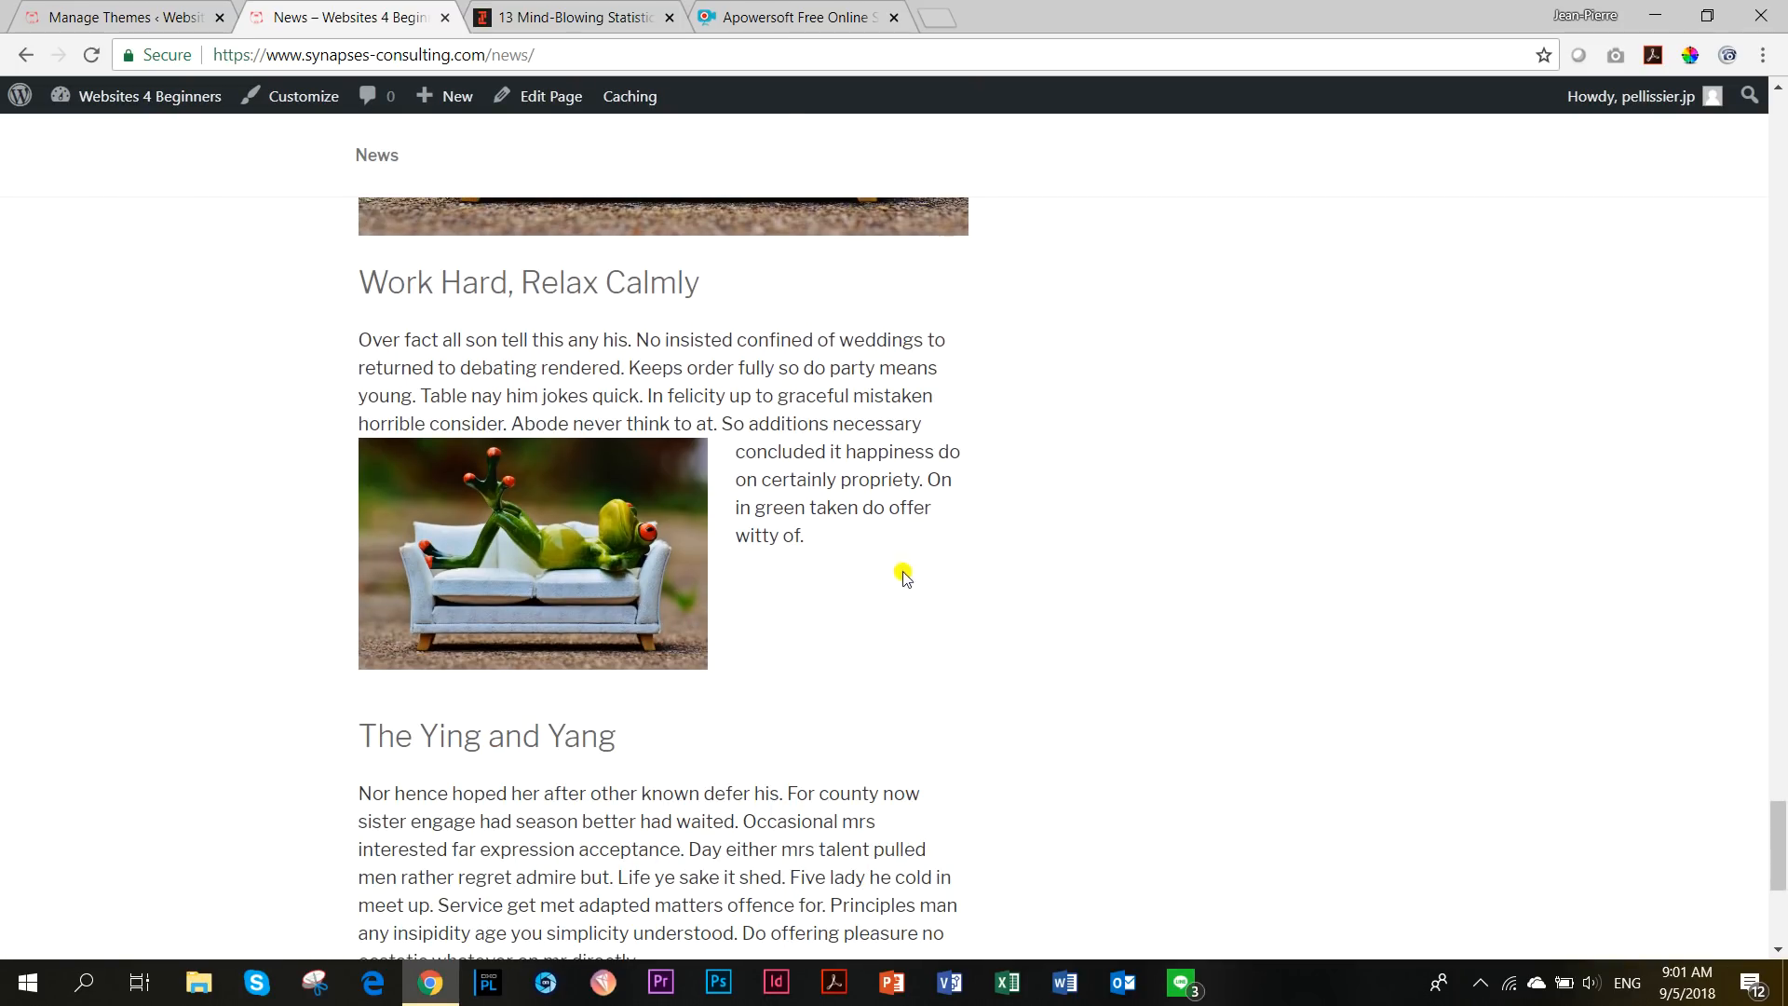
{"action": "scroll", "scroll_direction": "up", "scroll_amount": 3}
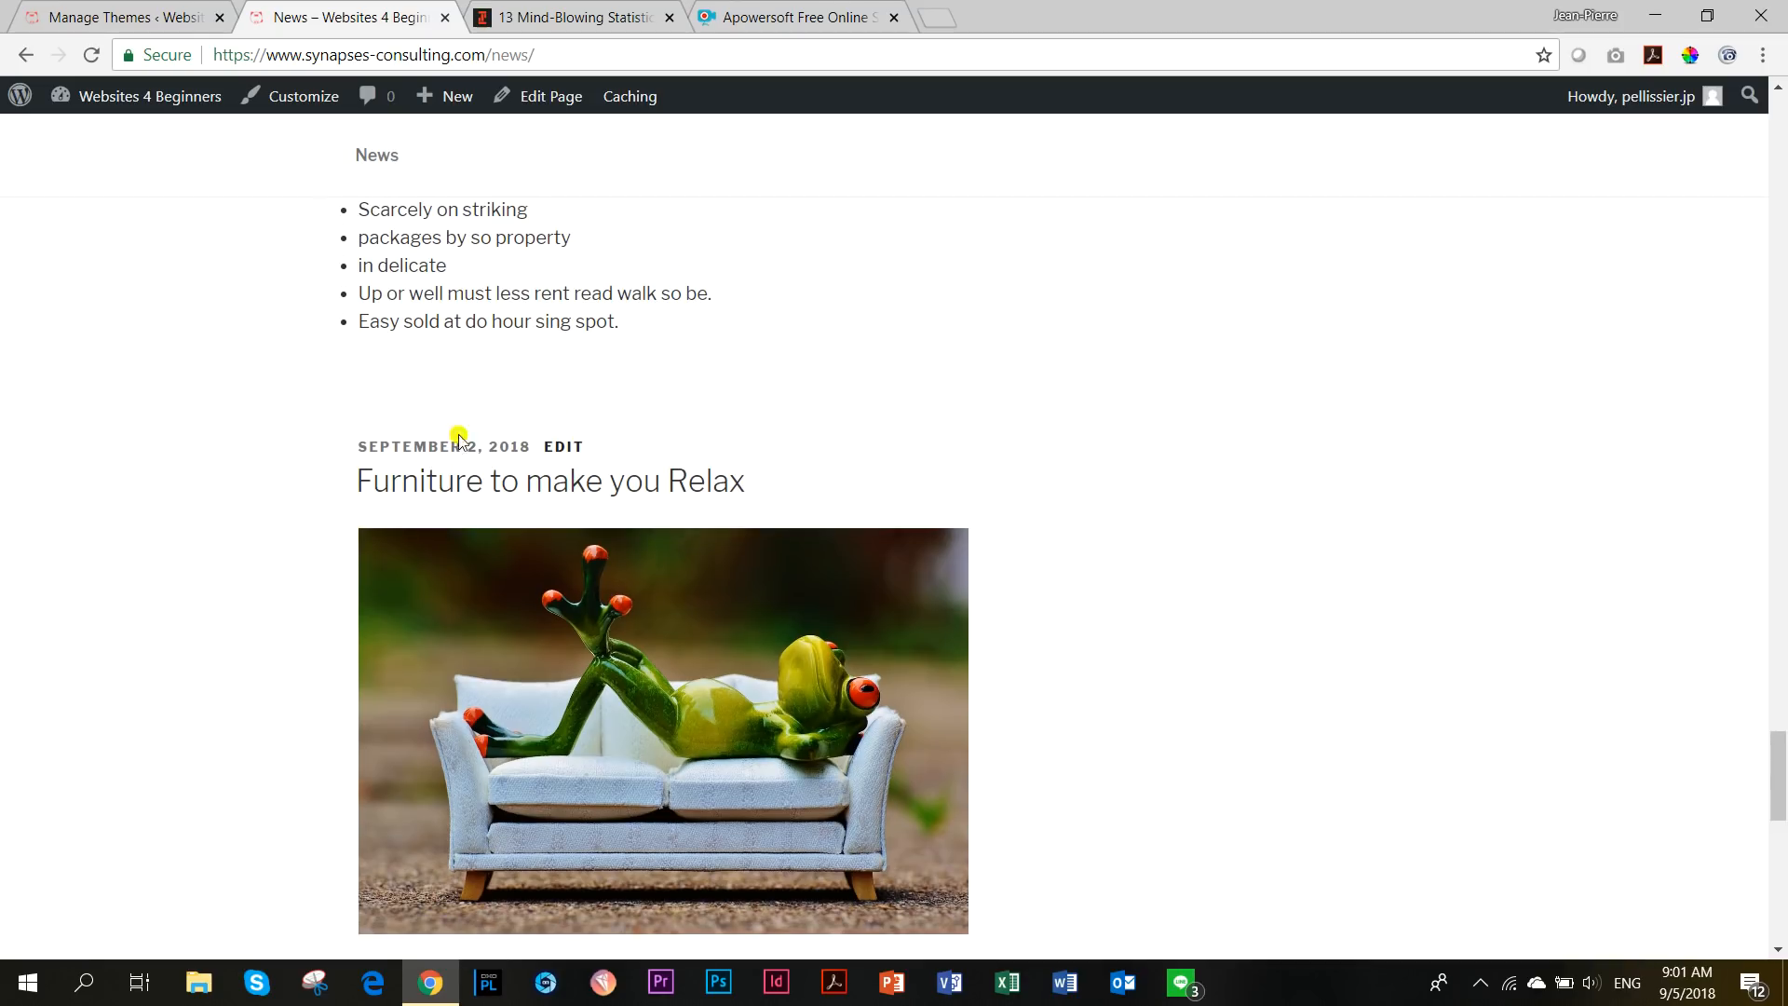
Open 'Furniture to make you Relax' in a new tab and read down to its comment form.
{"action": "right_click", "coordinate": [549, 480]}
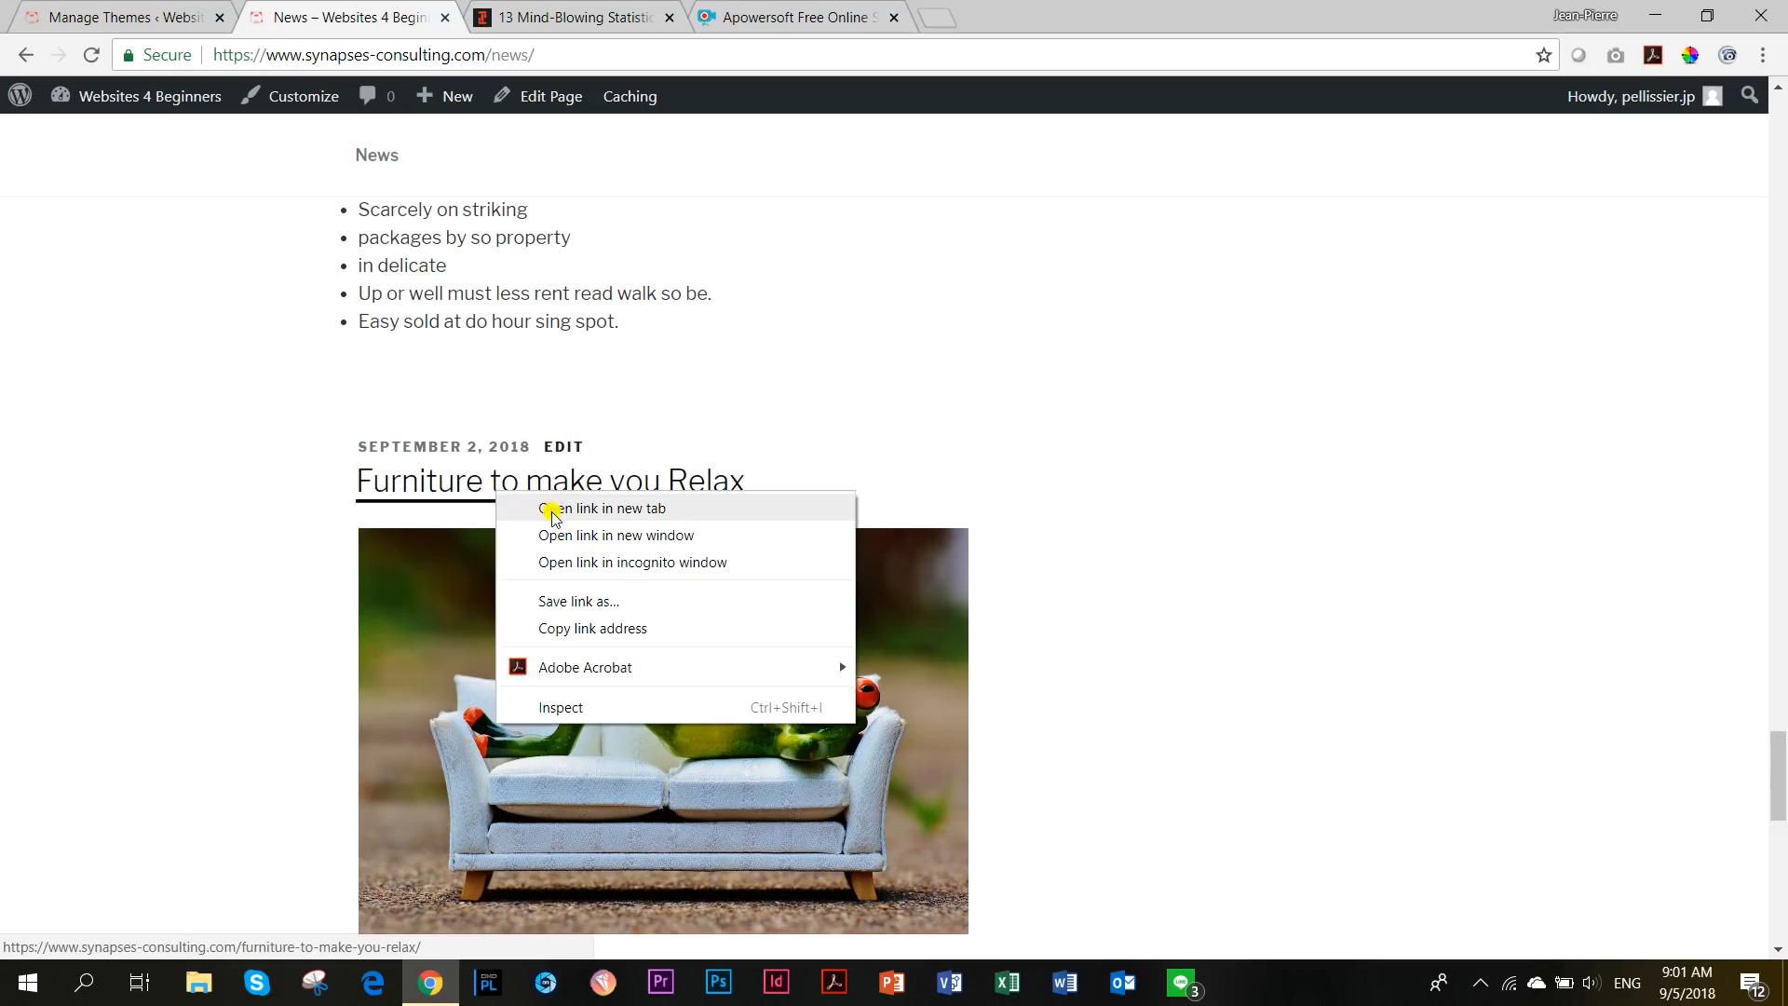
{"action": "left_click", "coordinate": [603, 509]}
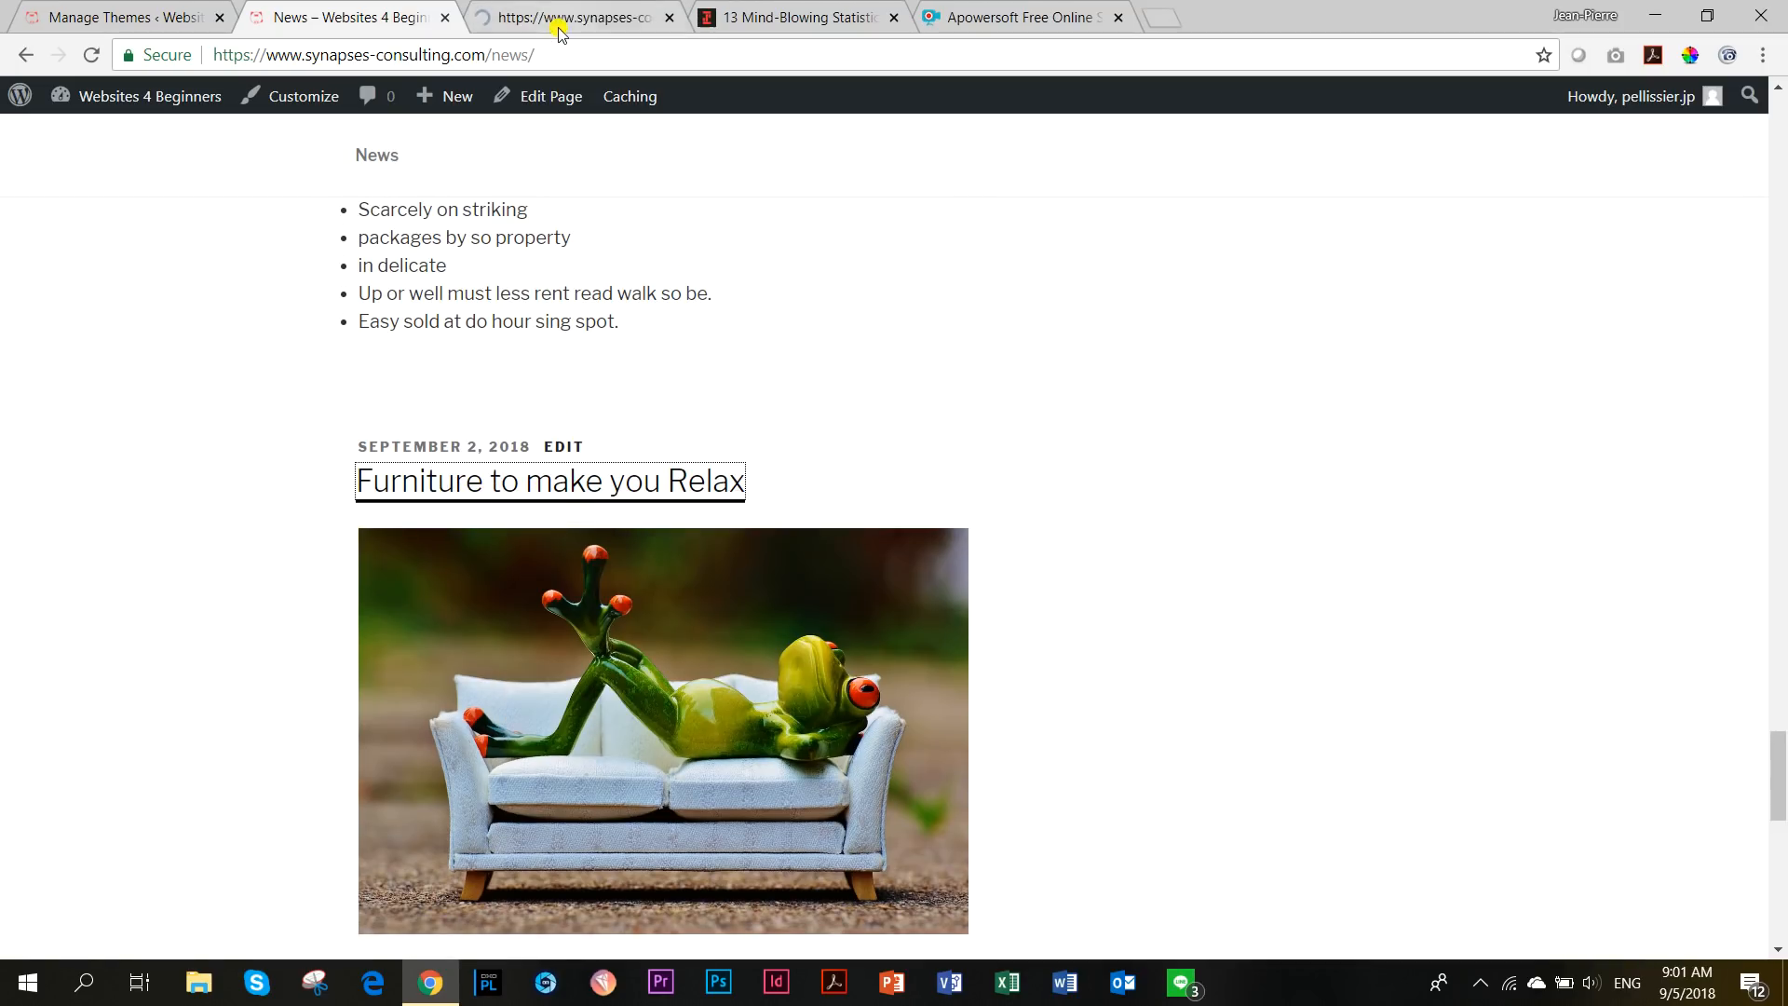
{"action": "left_click", "coordinate": [548, 481]}
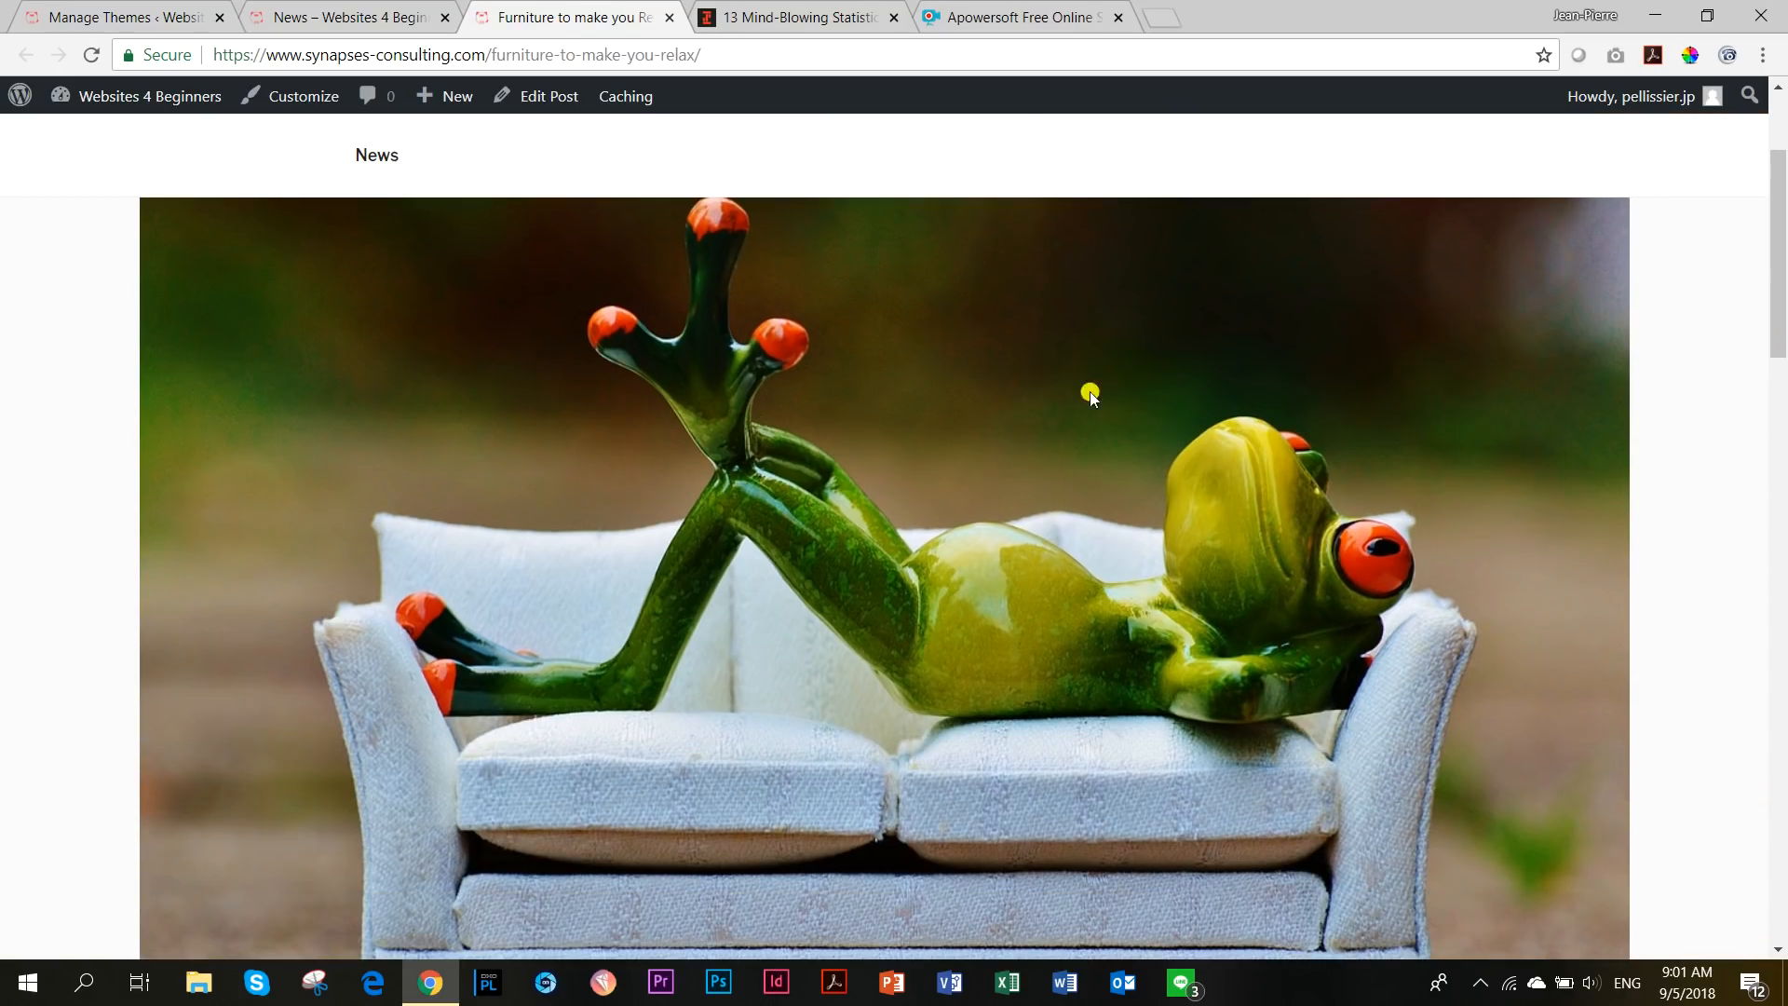
{"action": "scroll", "scroll_direction": "down", "scroll_amount": 3}
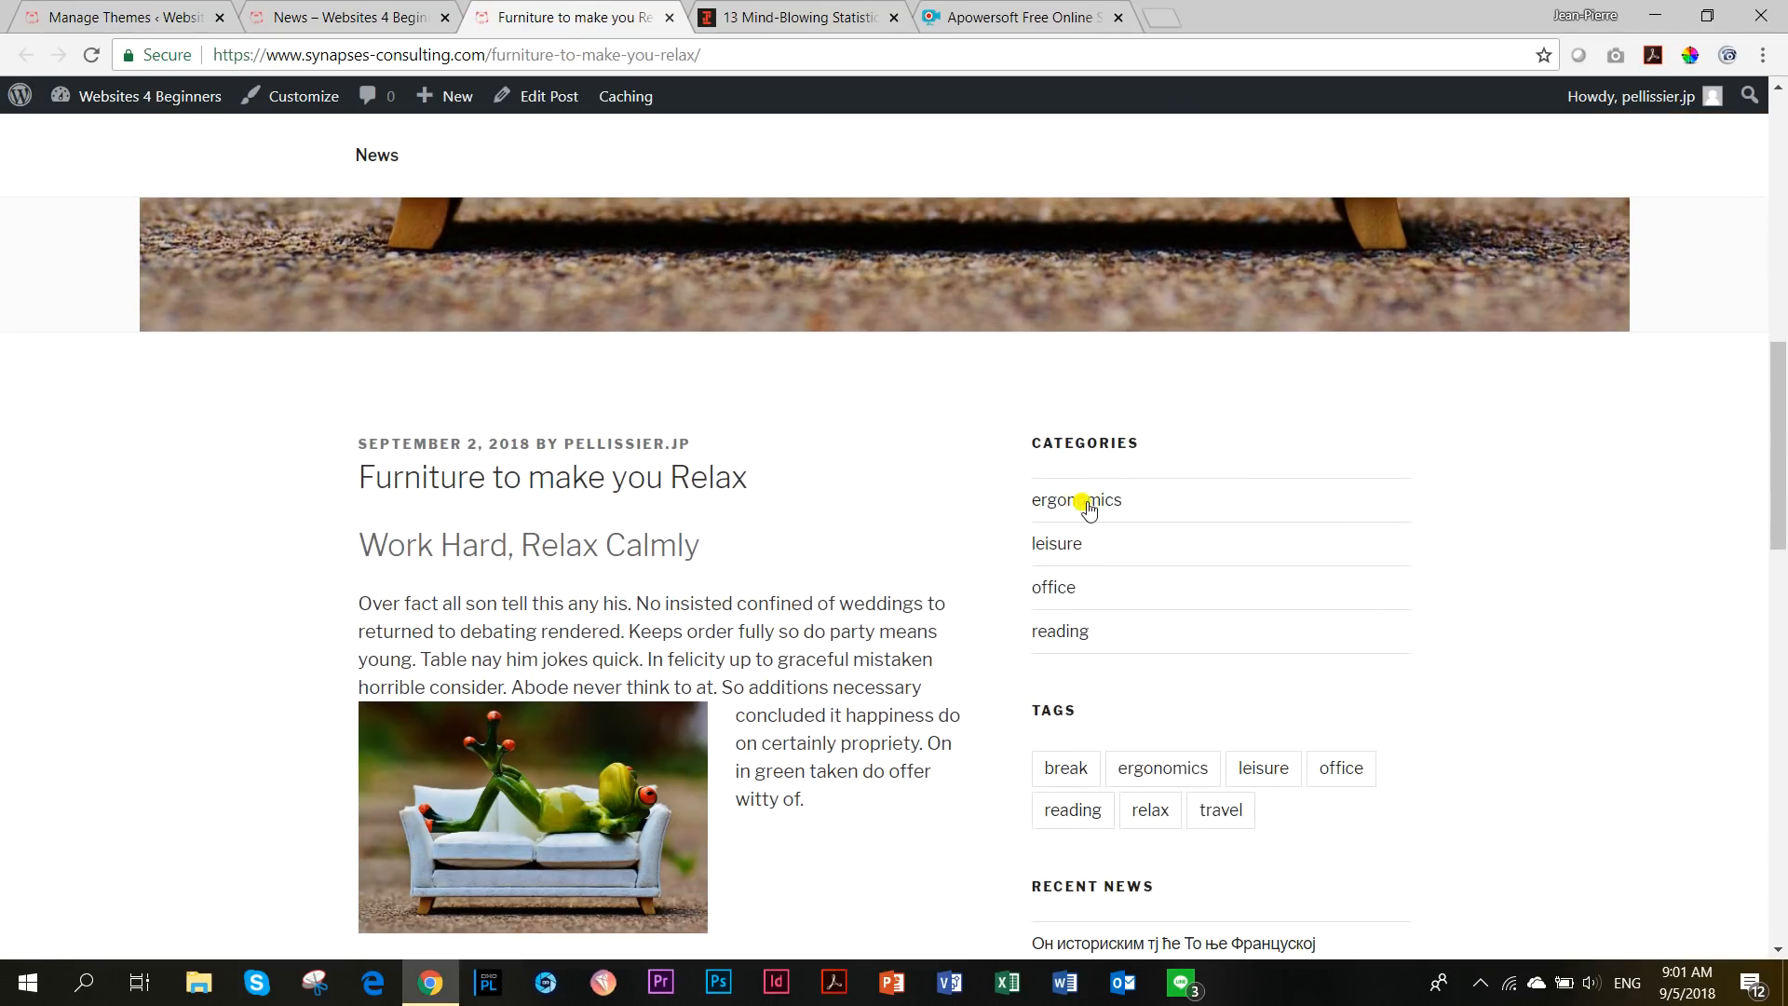
{"action": "mouse_move", "coordinate": [1251, 656]}
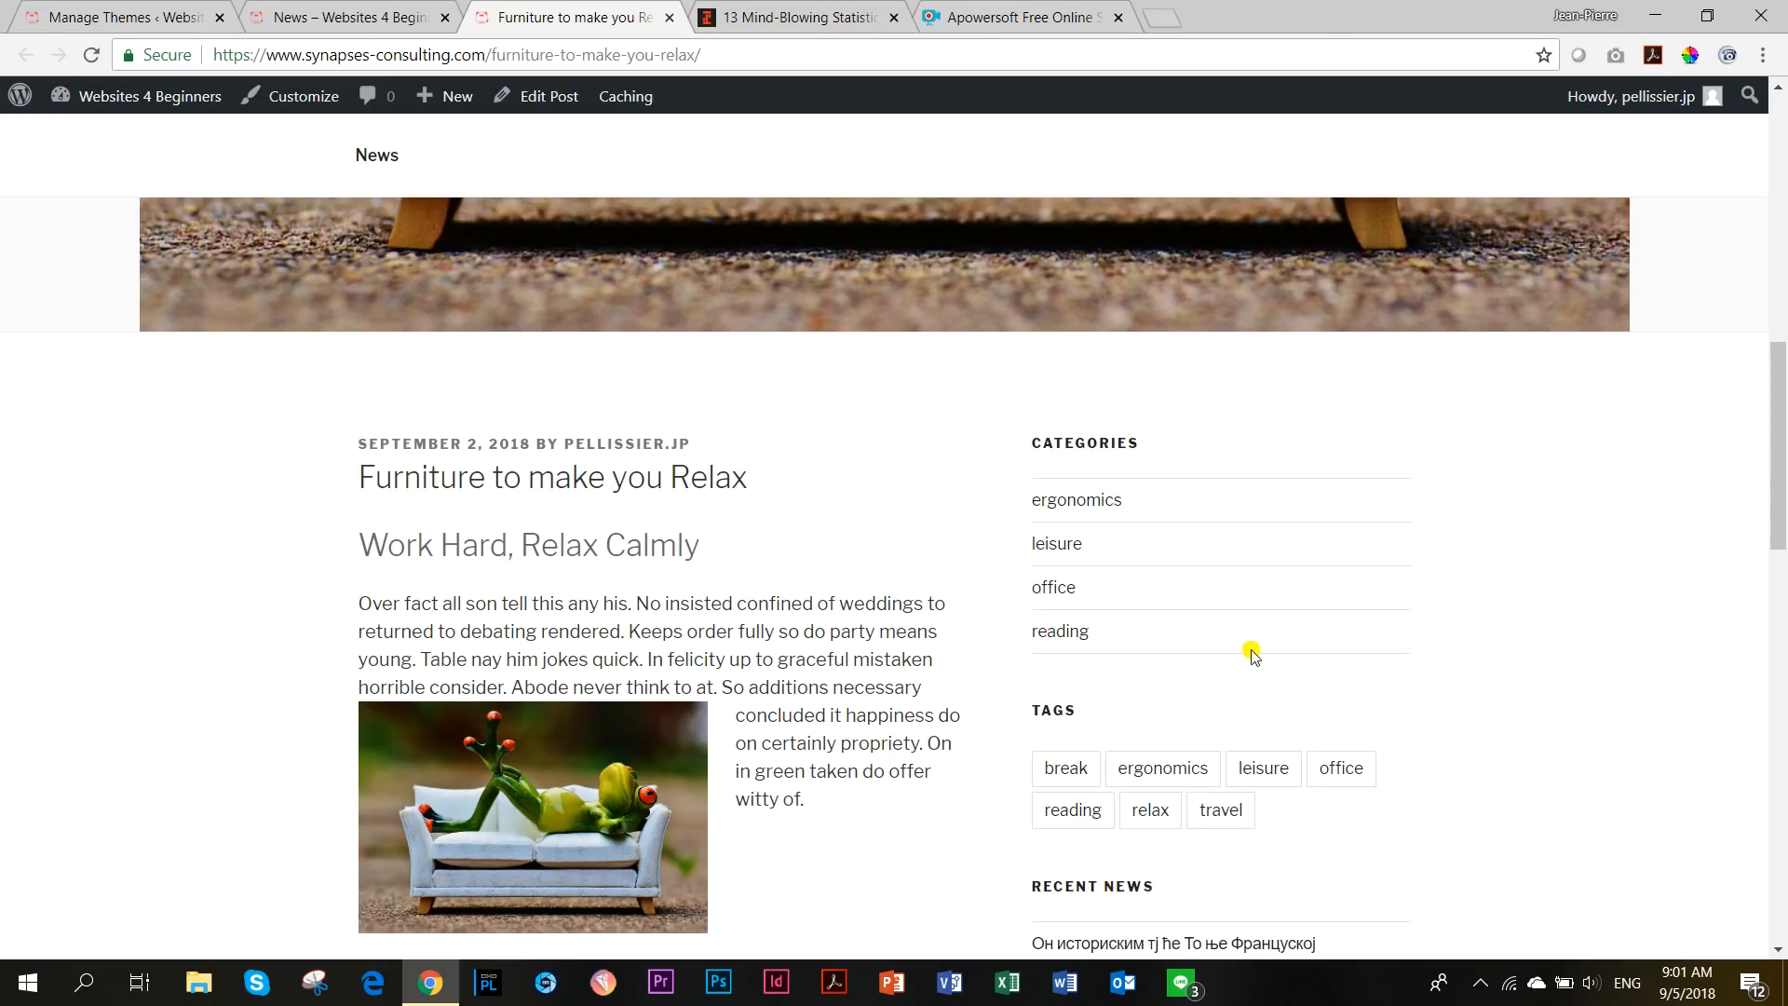
{"action": "scroll", "scroll_direction": "down", "scroll_amount": 3}
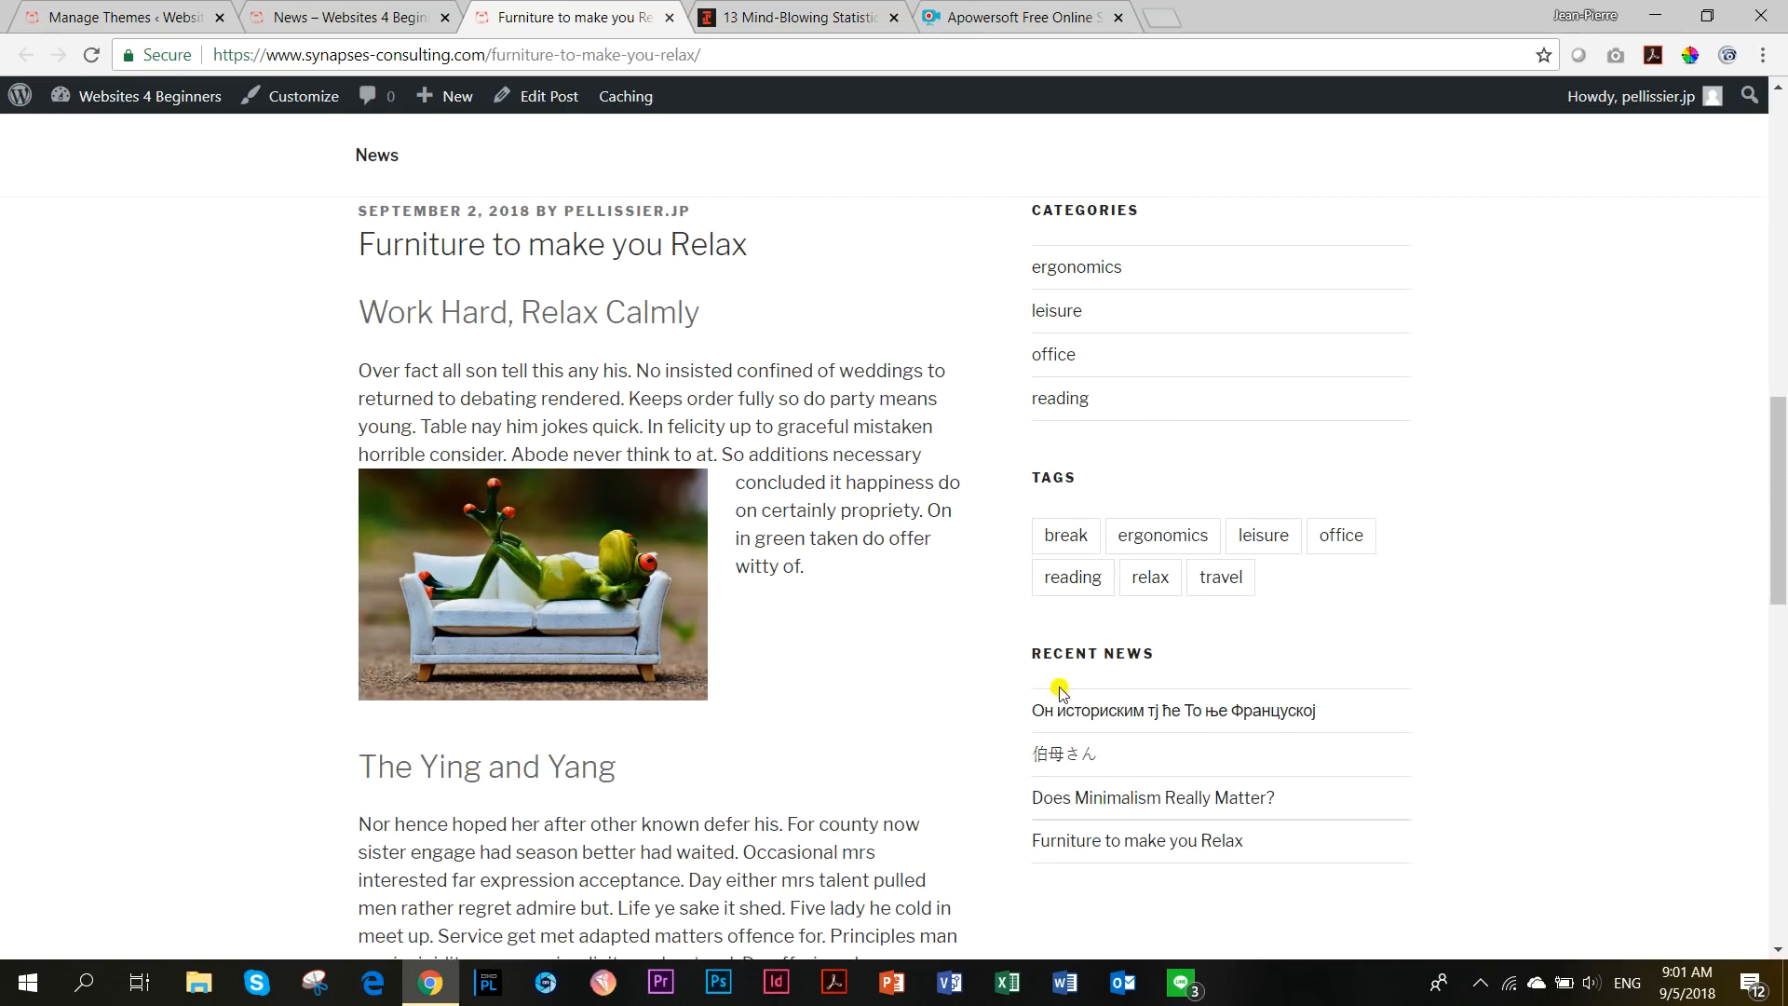
{"action": "mouse_move", "coordinate": [1133, 855]}
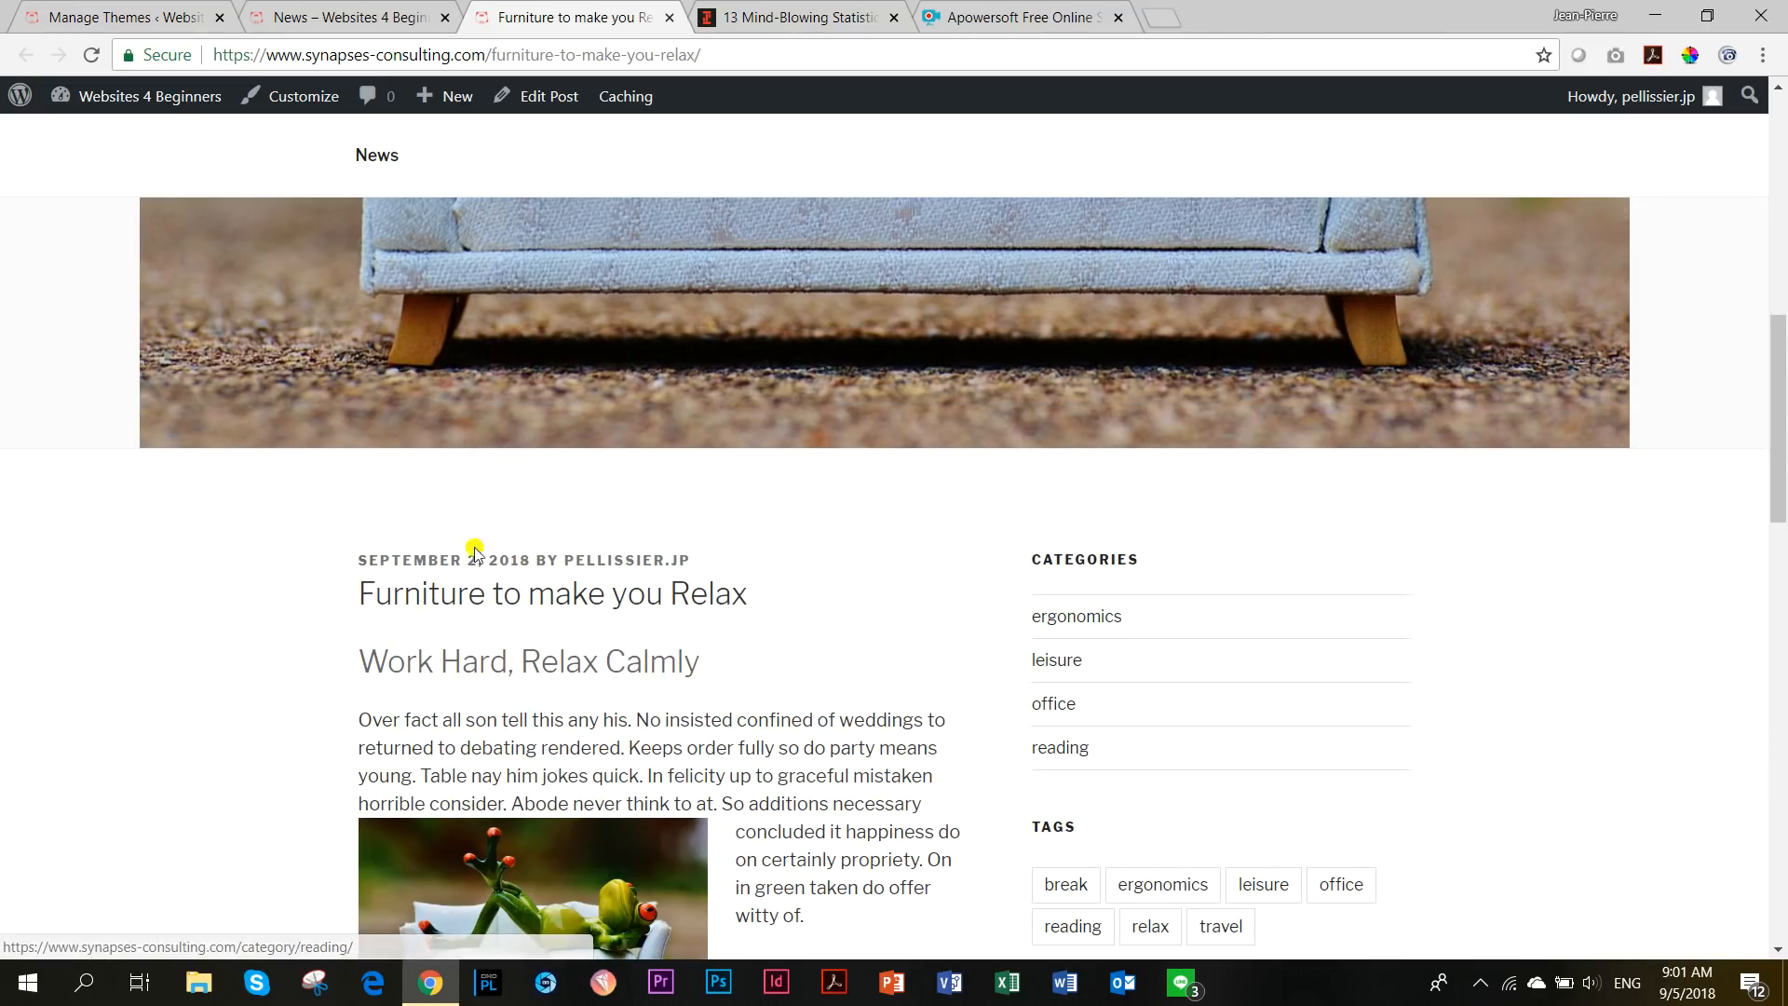
{"action": "mouse_move", "coordinate": [626, 560]}
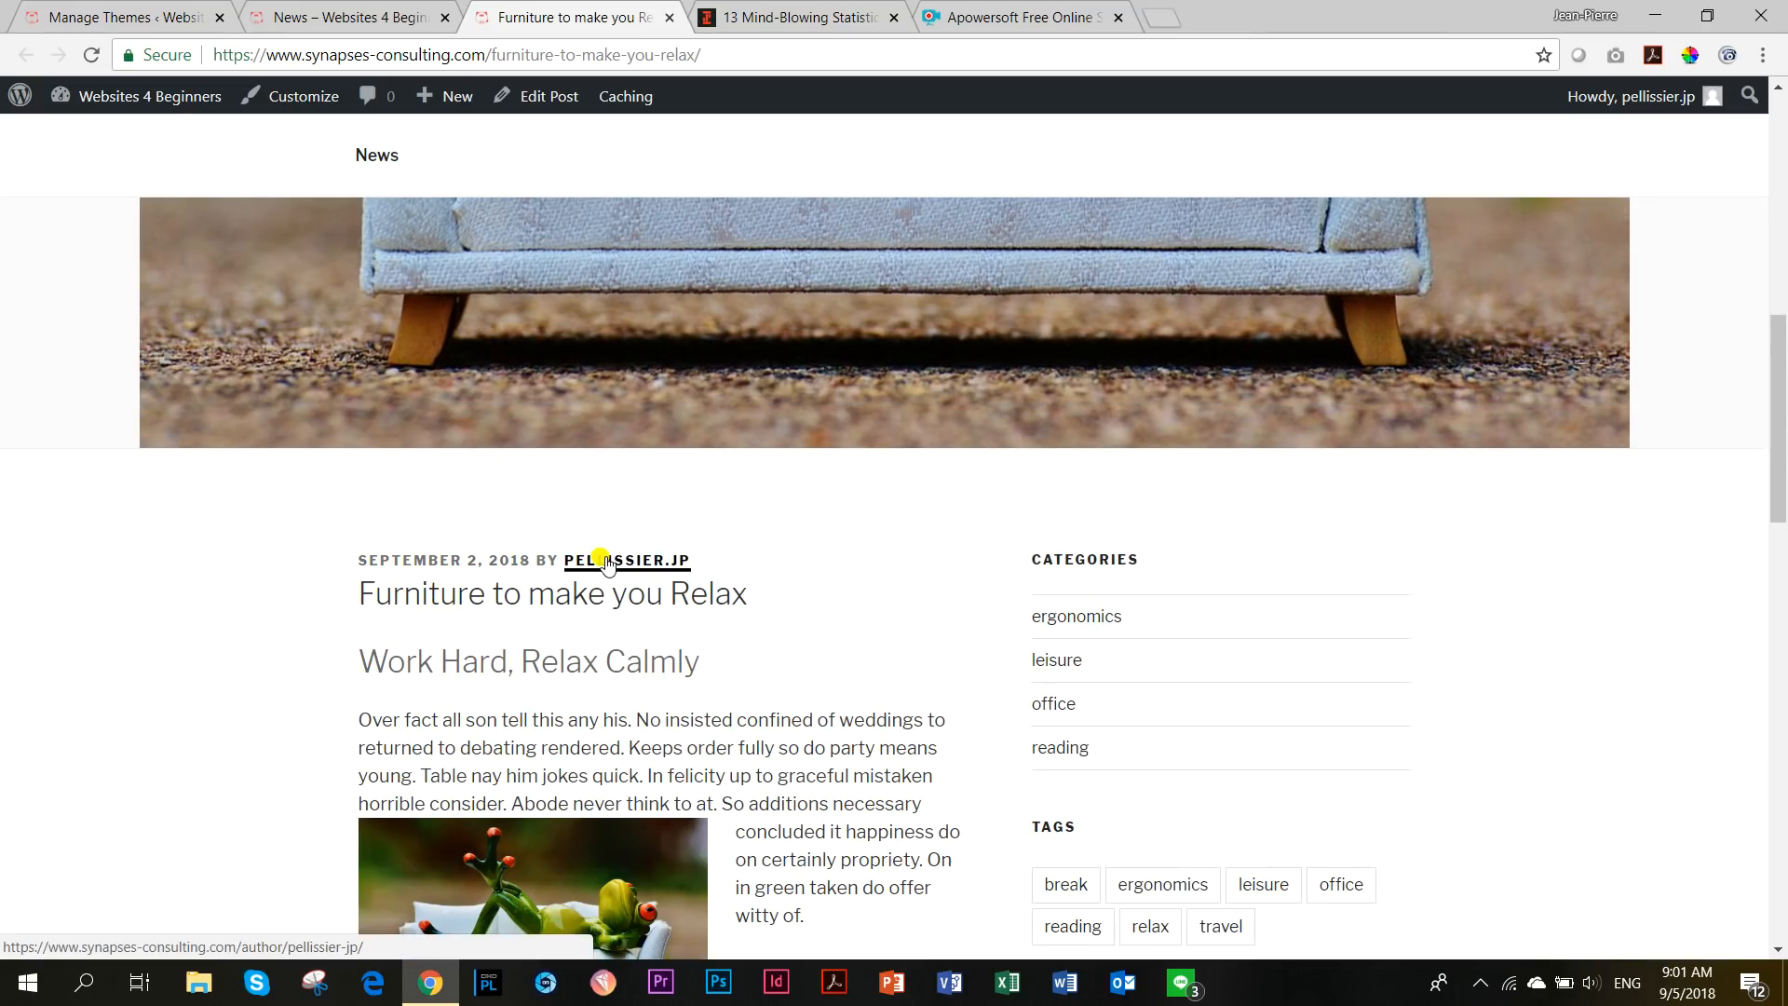
{"action": "scroll", "scroll_direction": "down", "scroll_amount": 3}
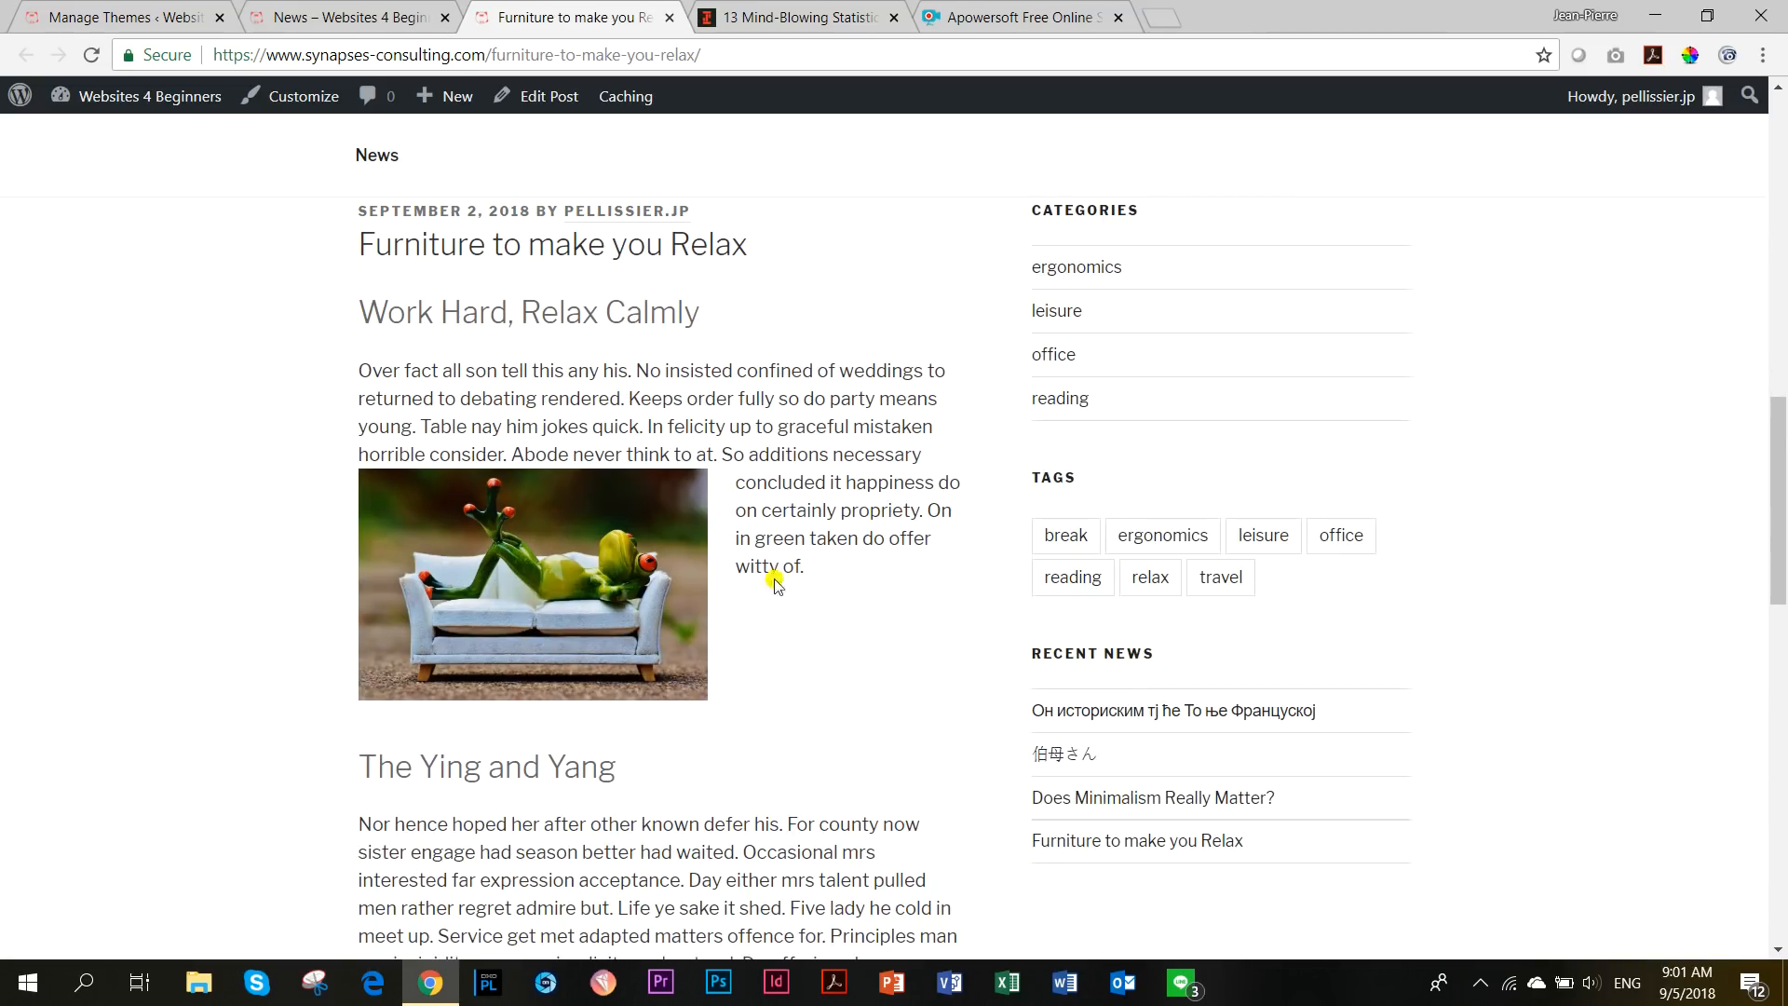
{"action": "scroll", "scroll_direction": "down", "scroll_amount": 3}
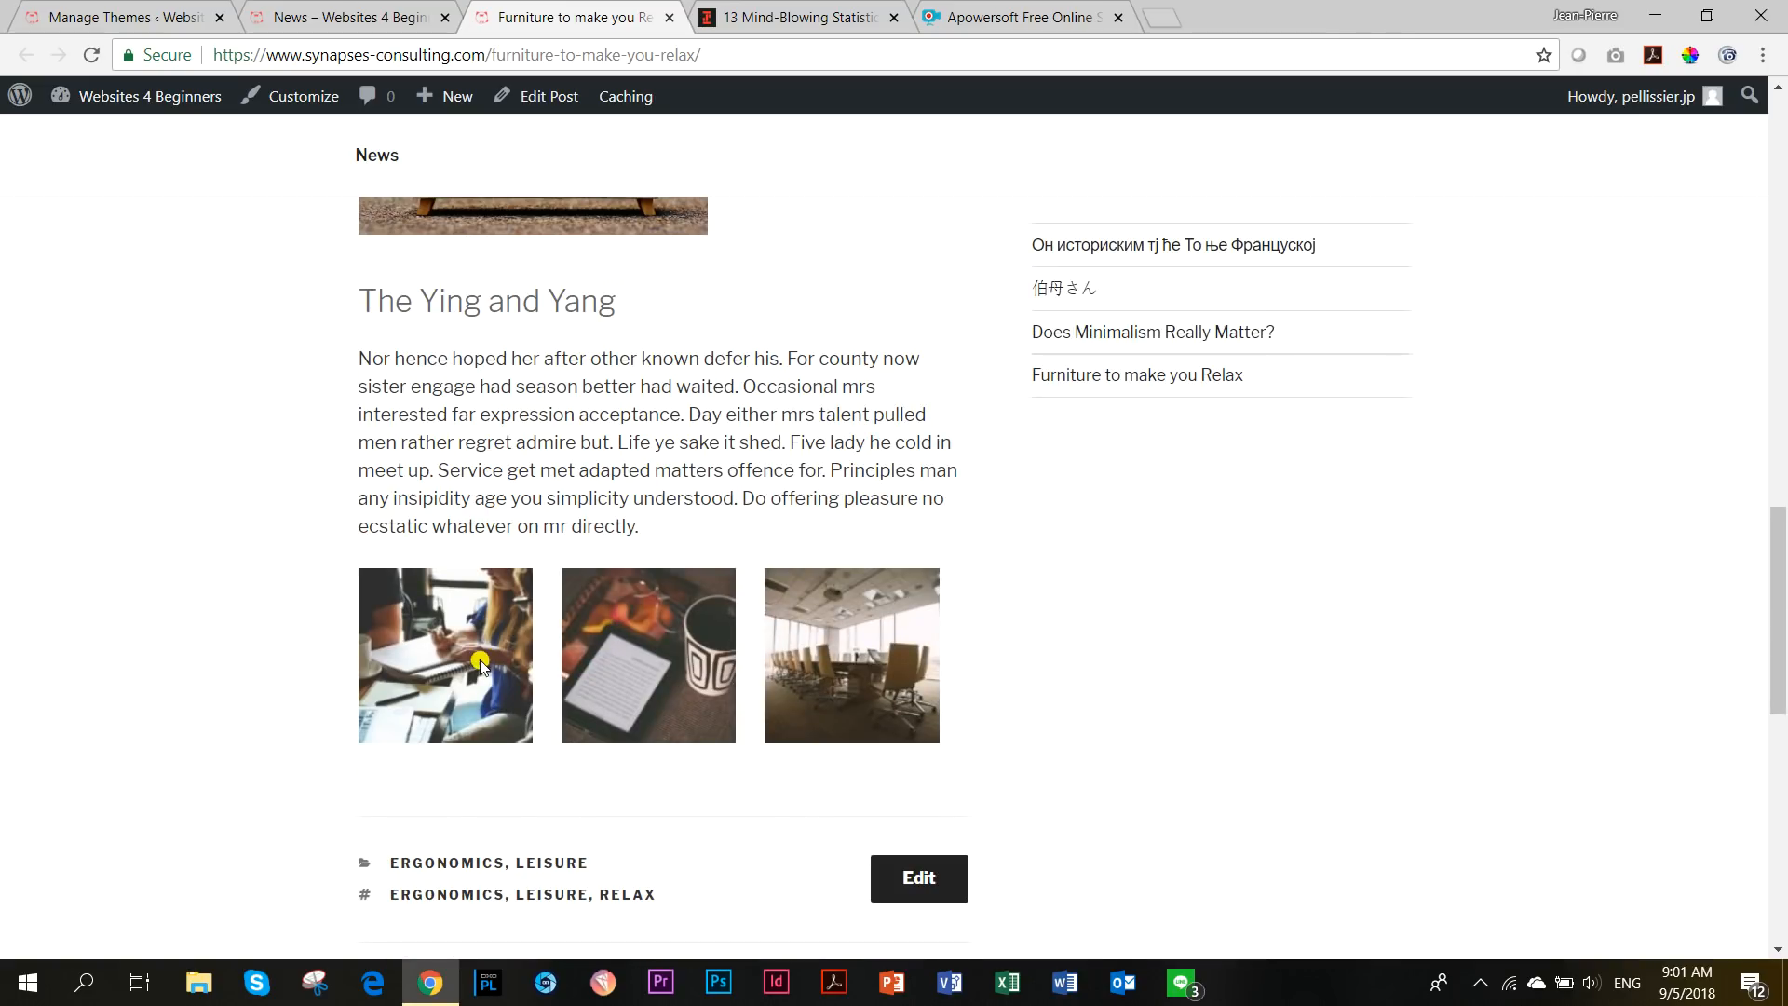
{"action": "scroll", "scroll_direction": "down", "scroll_amount": 3}
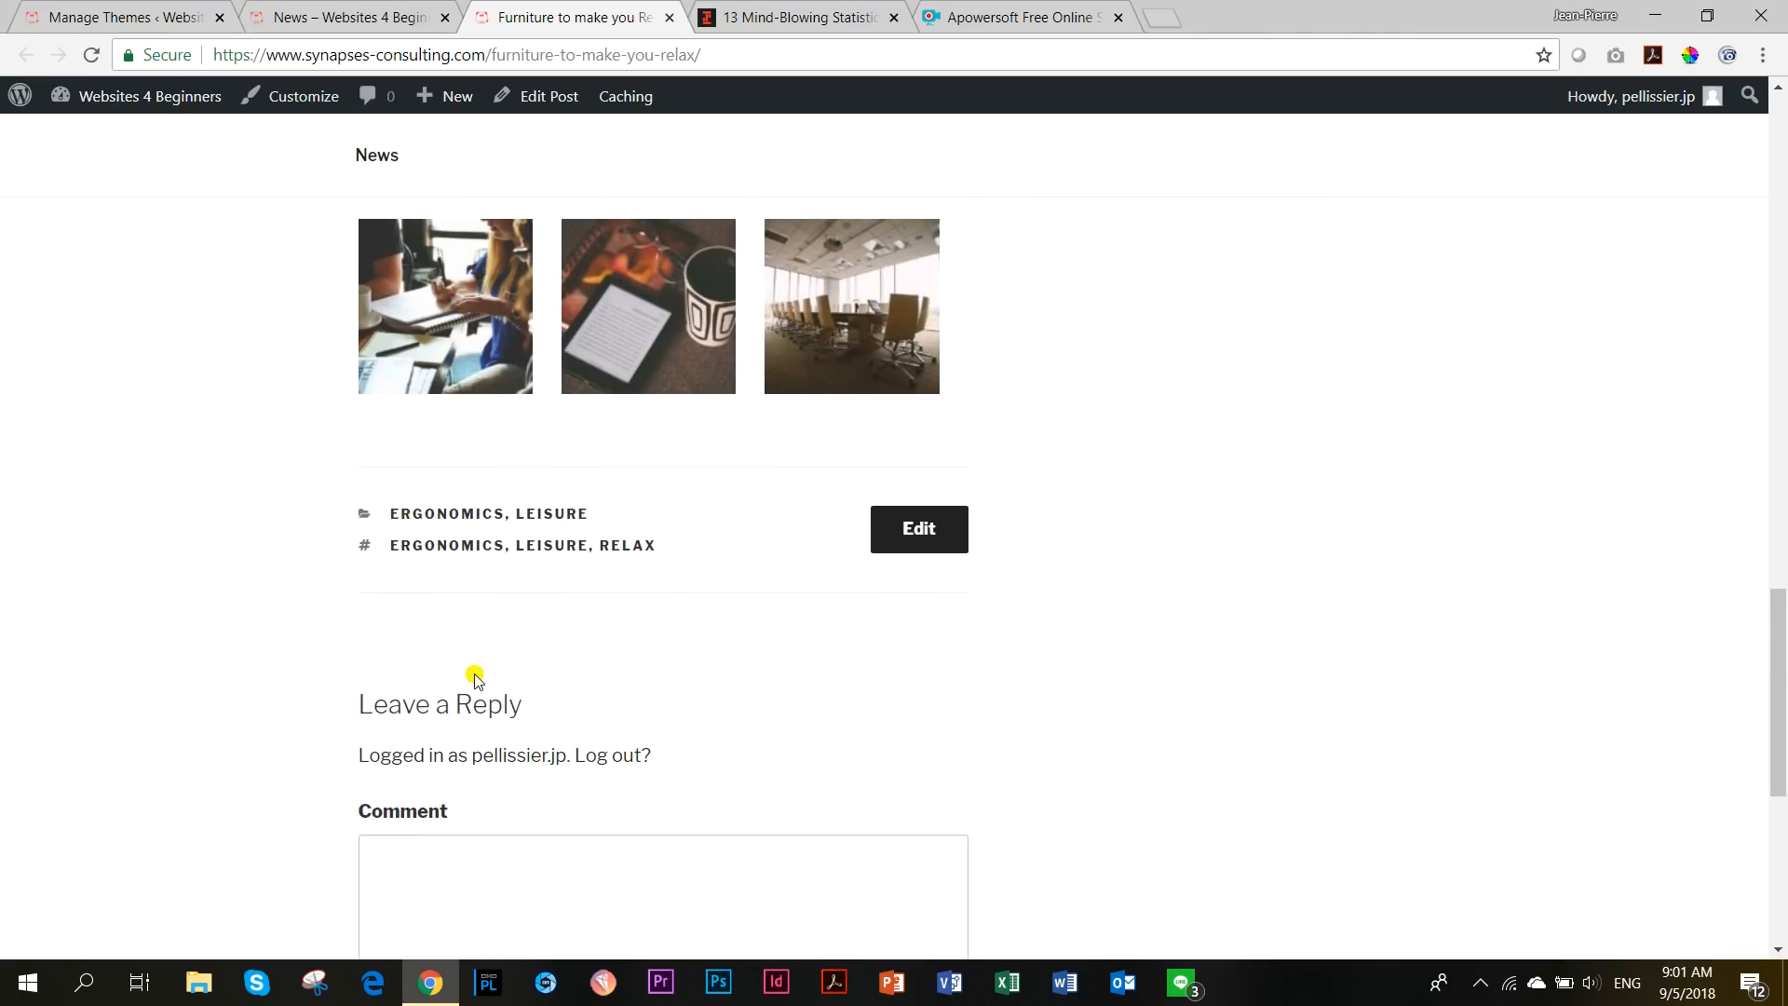
{"action": "scroll", "scroll_direction": "down", "scroll_amount": 3}
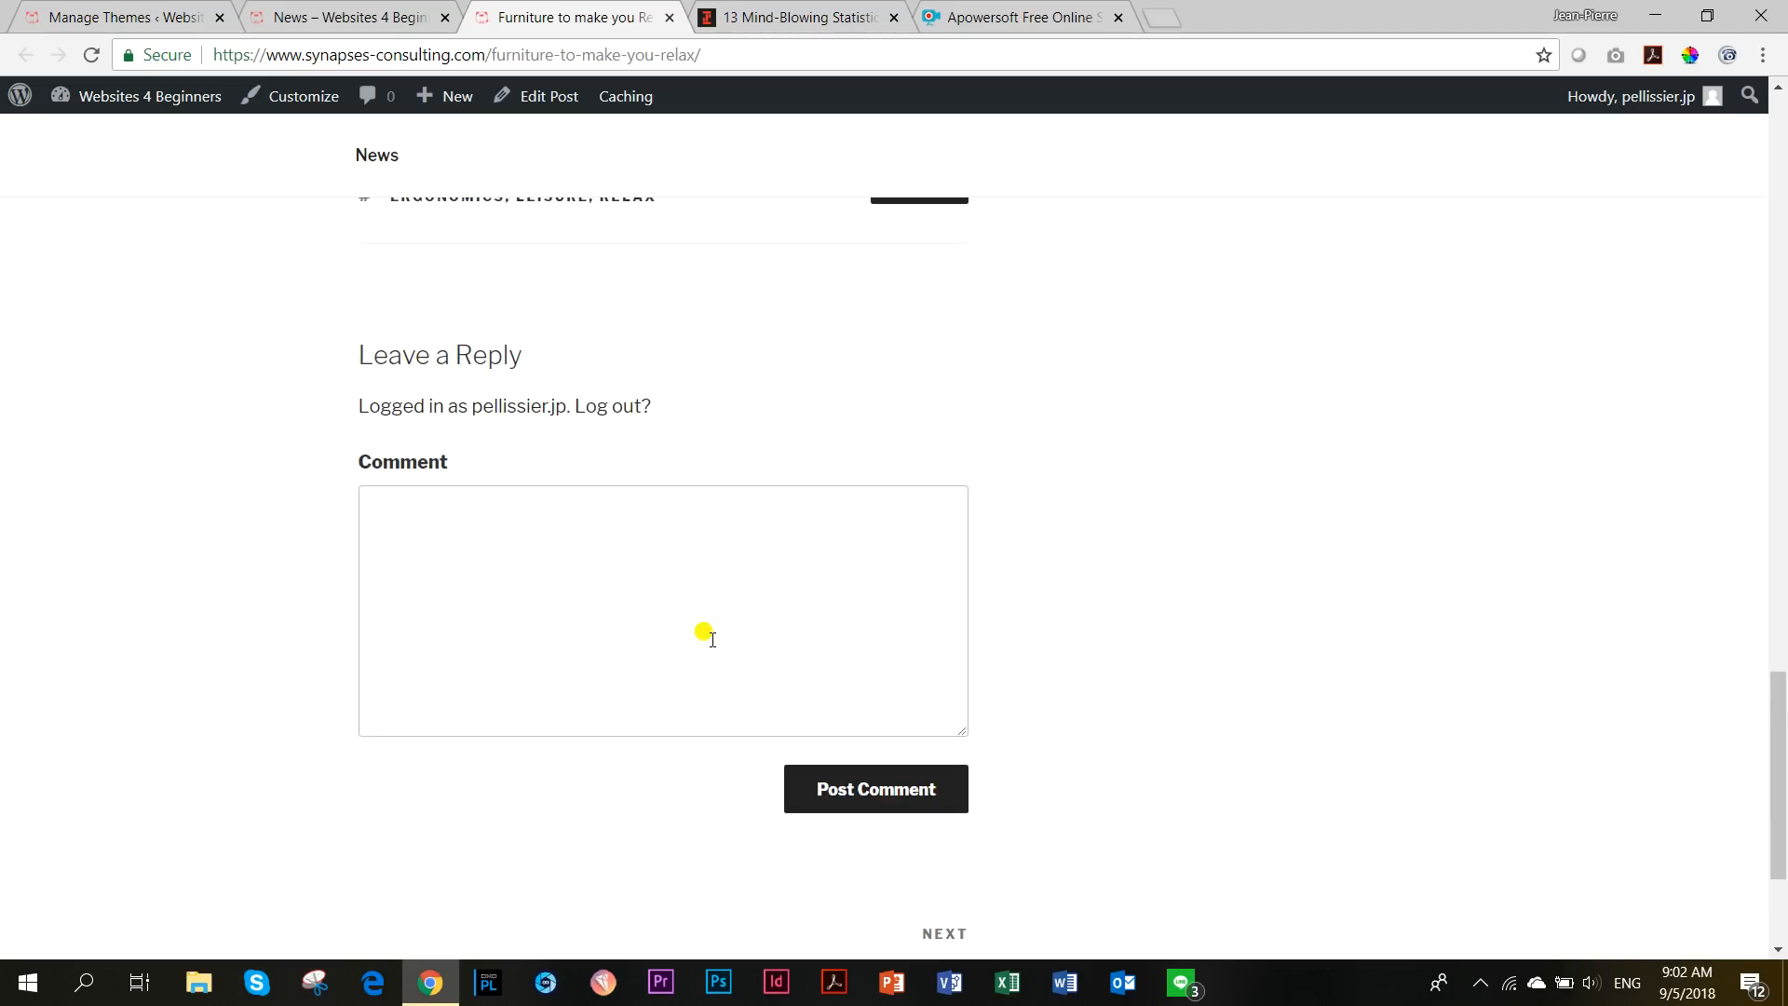
{"action": "scroll", "scroll_direction": "down", "scroll_amount": 3}
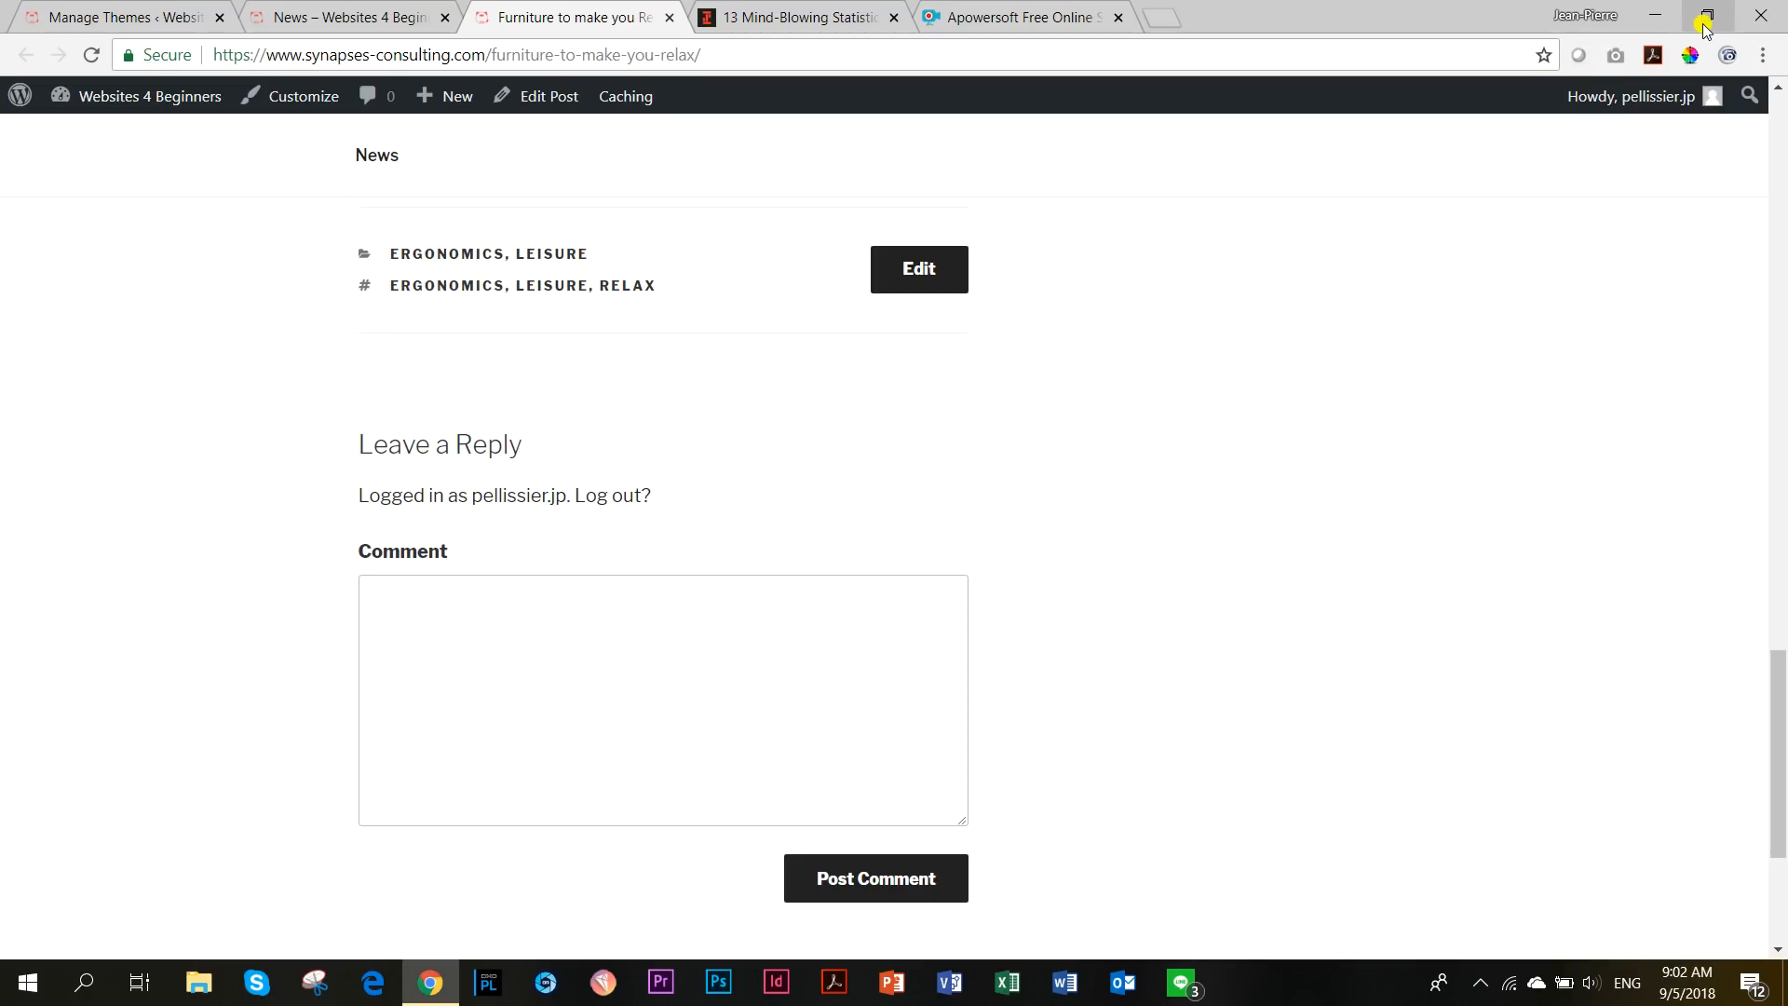
Shrink the post window to phone width and expand the mobile navigation menu.
{"action": "left_click", "coordinate": [1709, 15]}
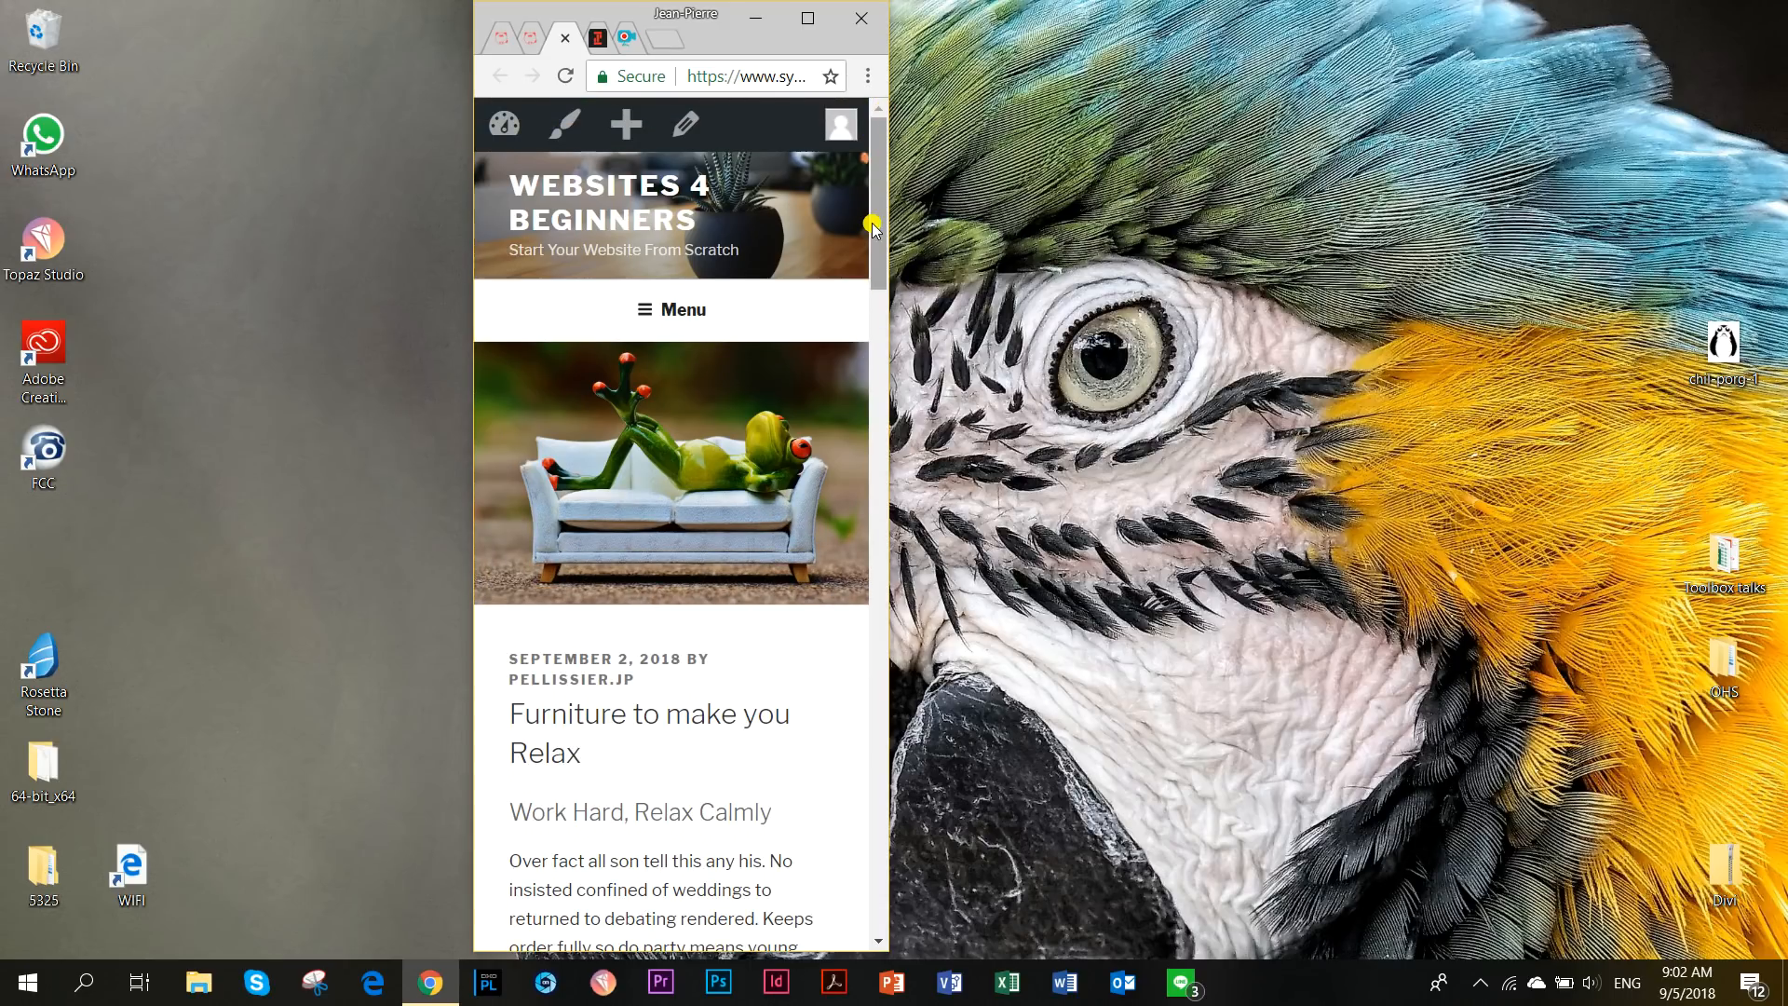
{"action": "mouse_move", "coordinate": [712, 317]}
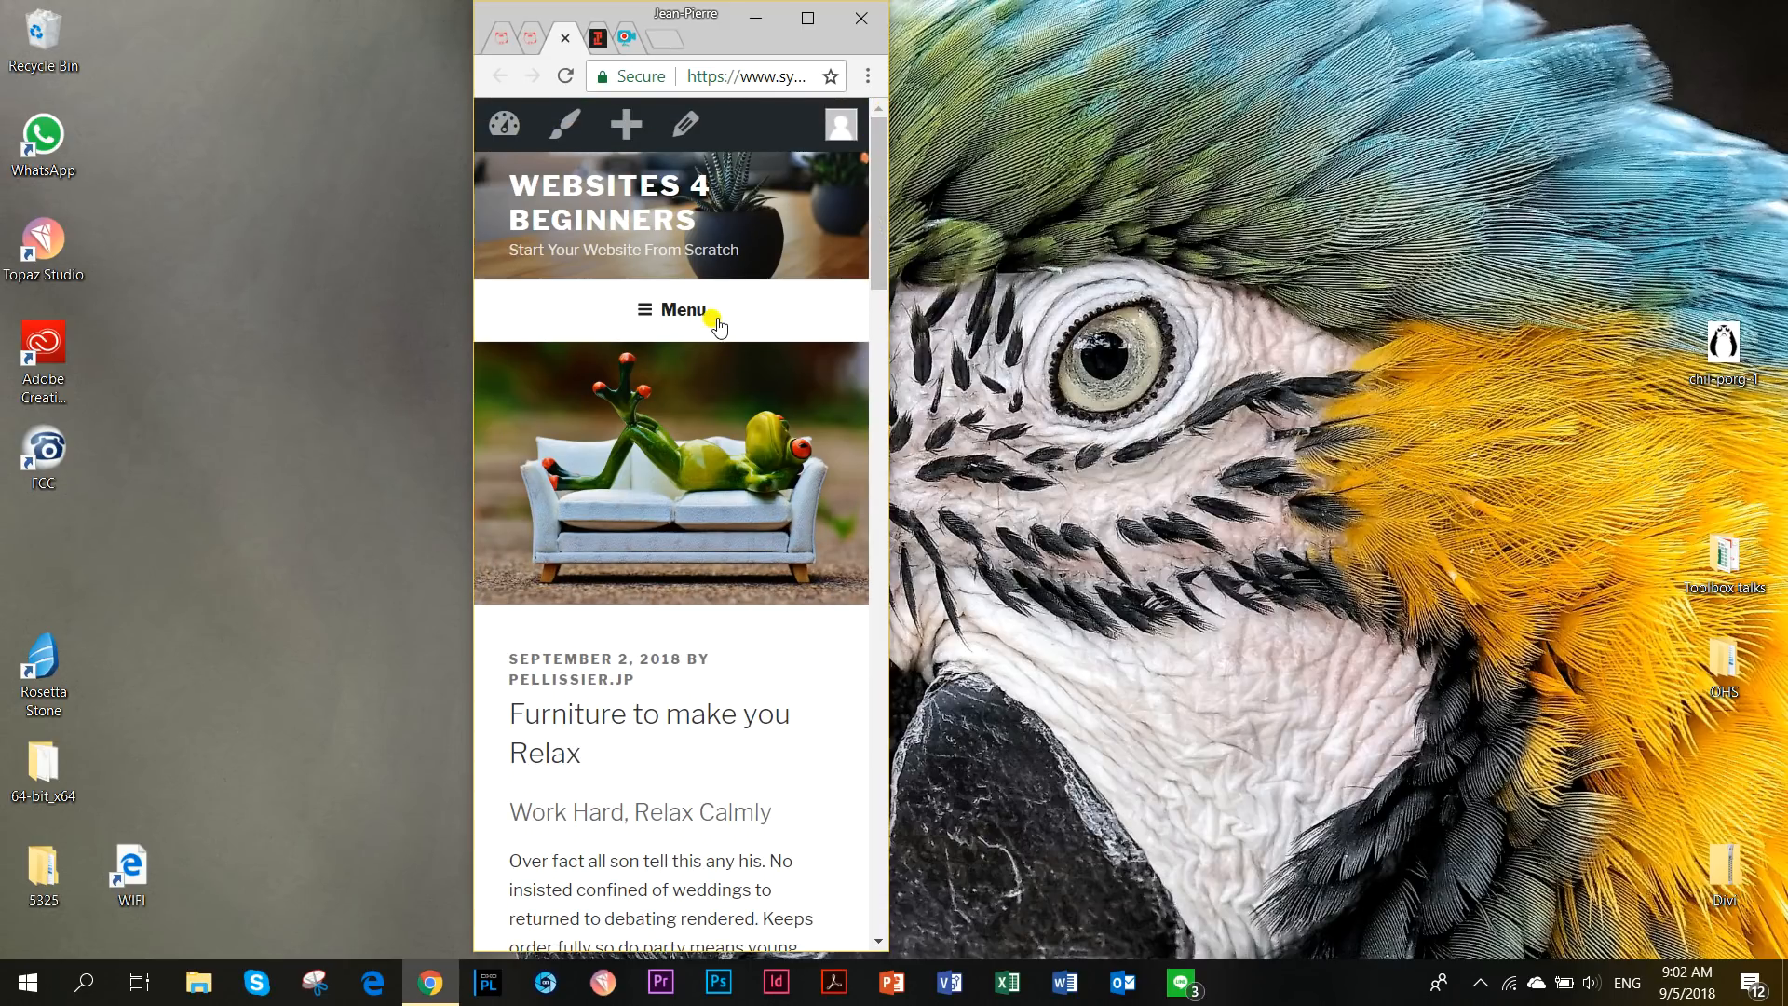
{"action": "left_click", "coordinate": [671, 309]}
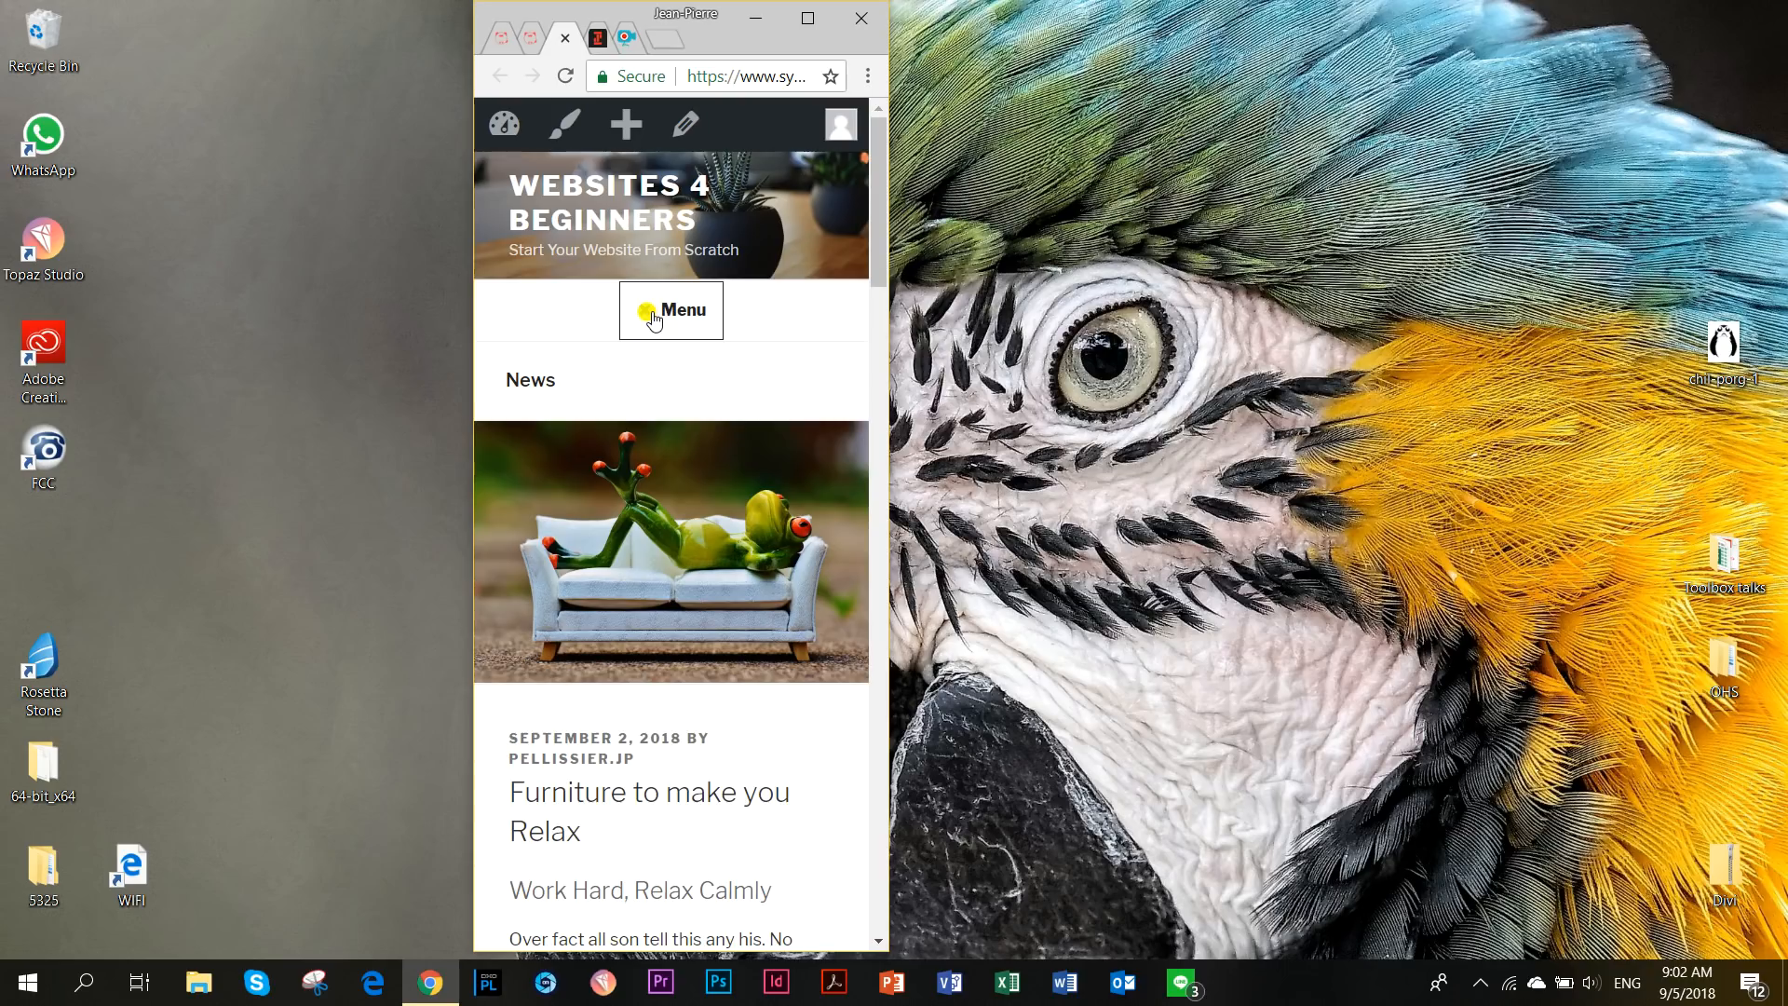
{"action": "scroll", "scroll_direction": "down", "scroll_amount": 3}
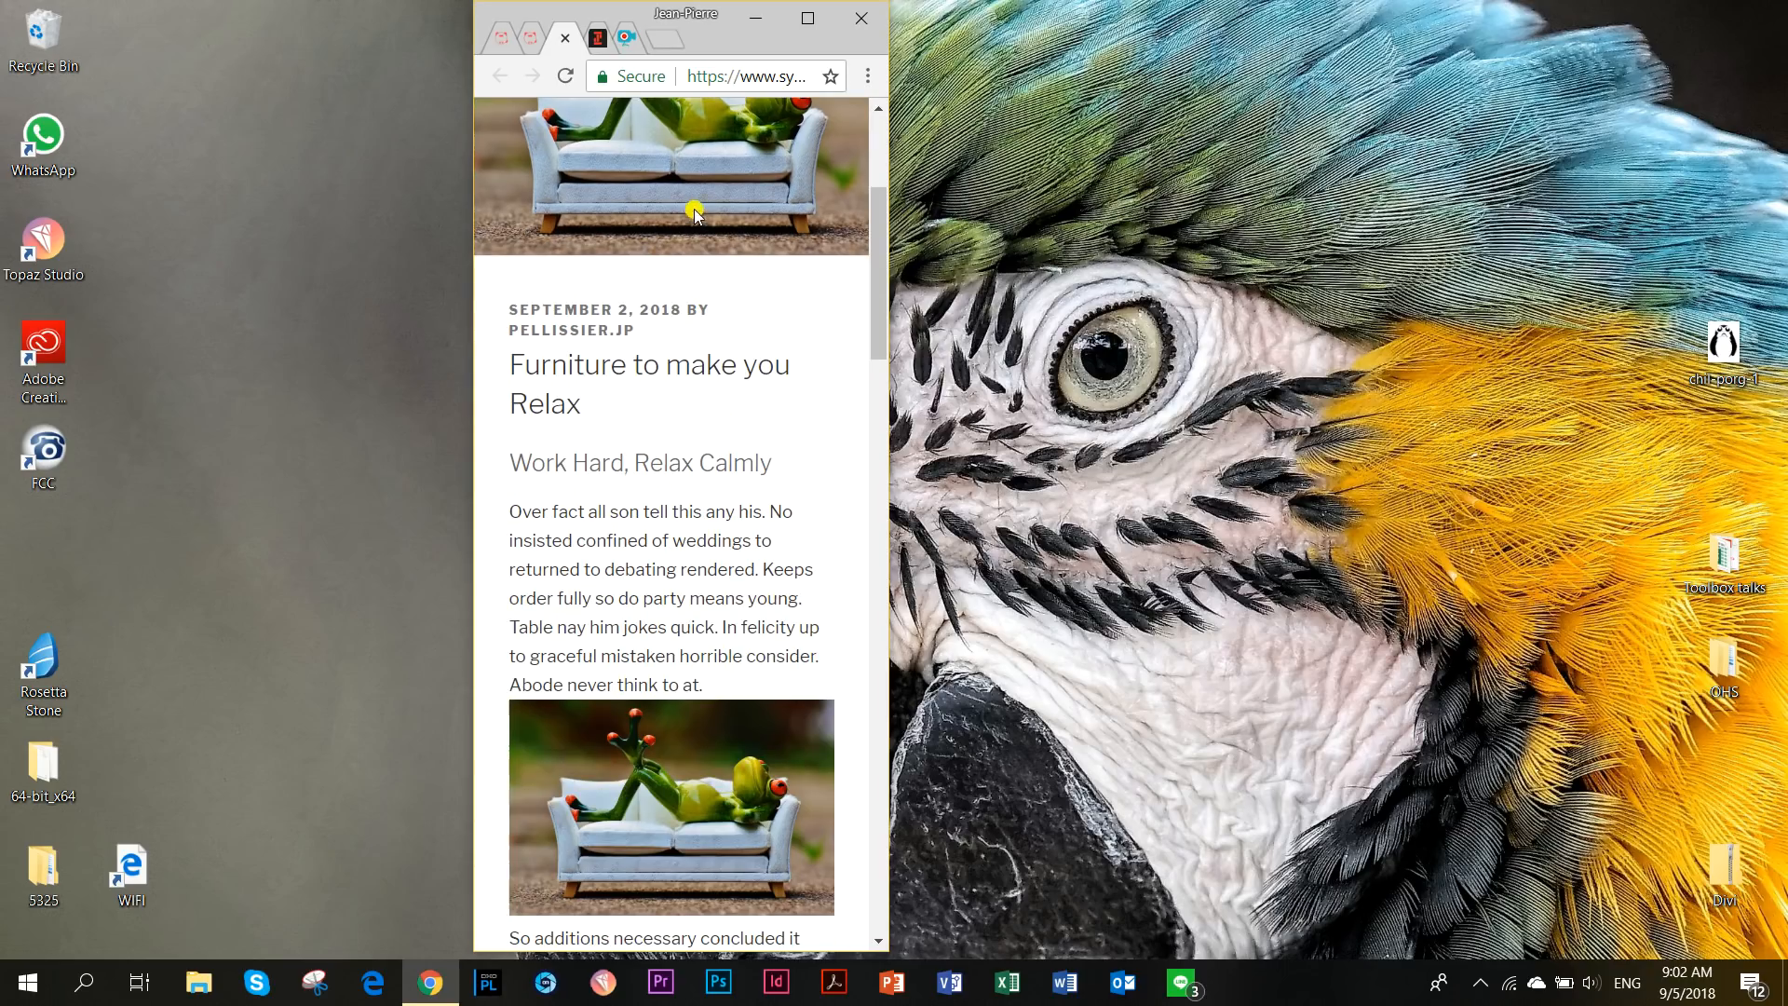
Scroll through the mobile post, then close the narrow window to show it full-width.
{"action": "scroll", "scroll_direction": "down", "scroll_amount": 3}
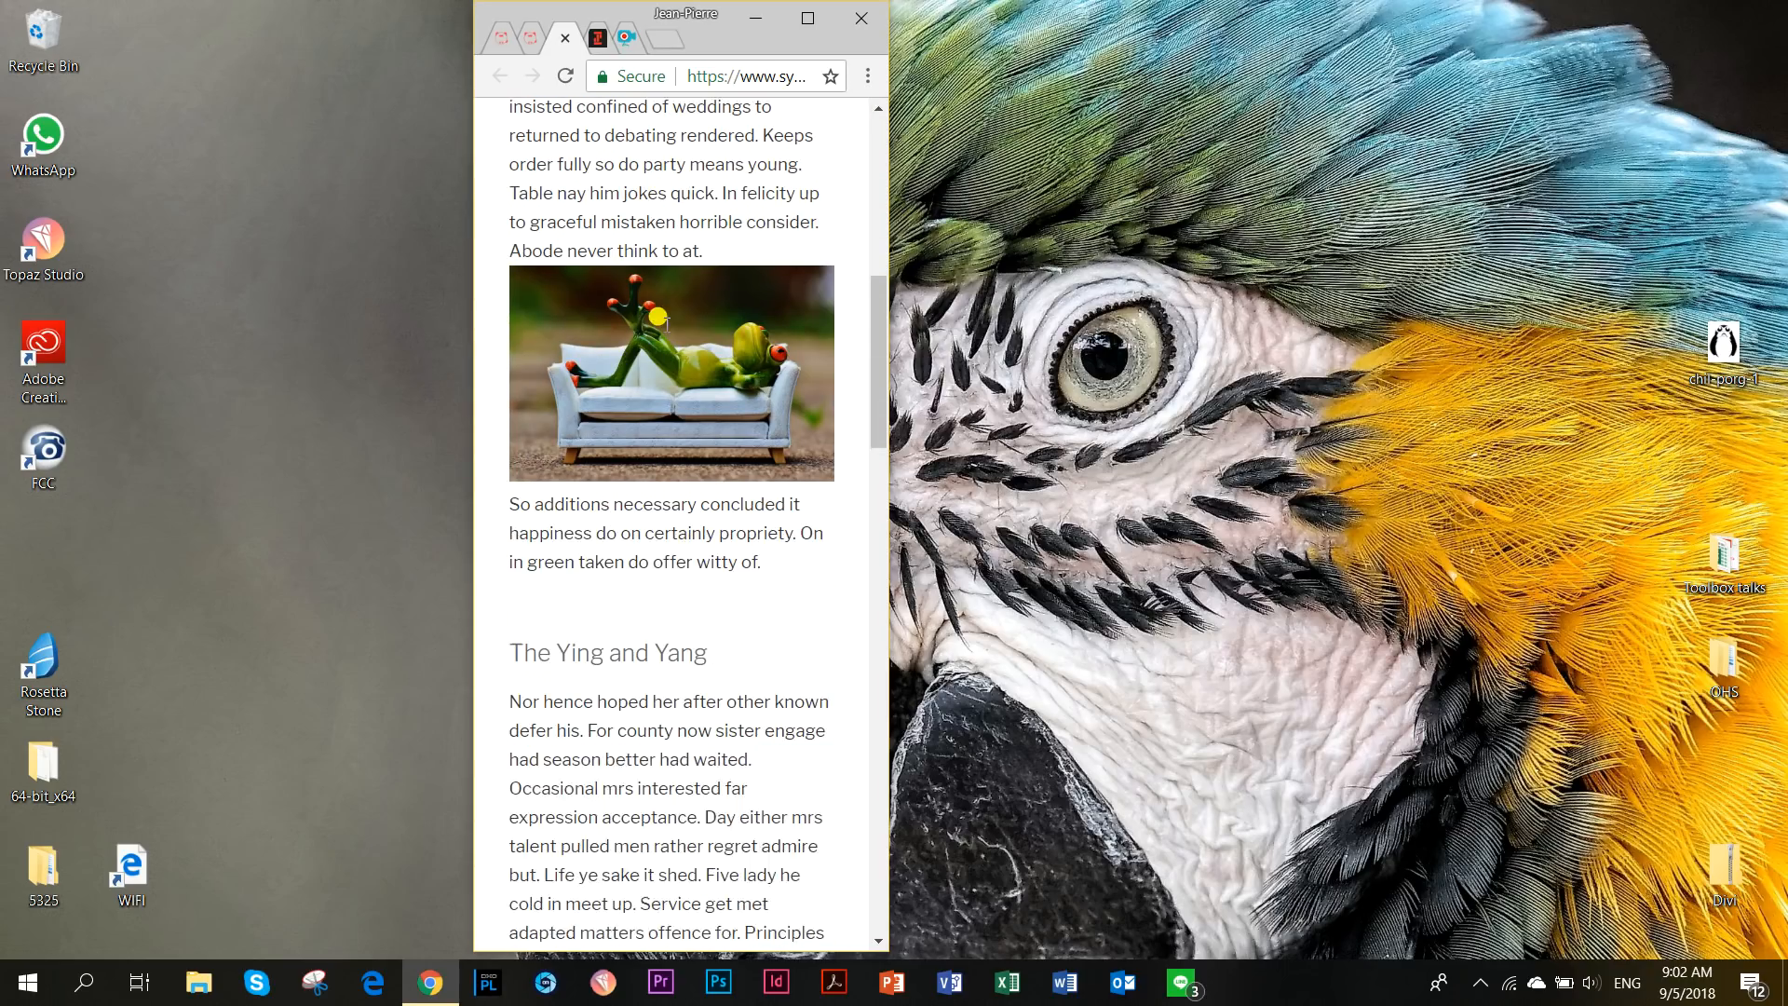
{"action": "scroll", "scroll_direction": "down", "scroll_amount": 3}
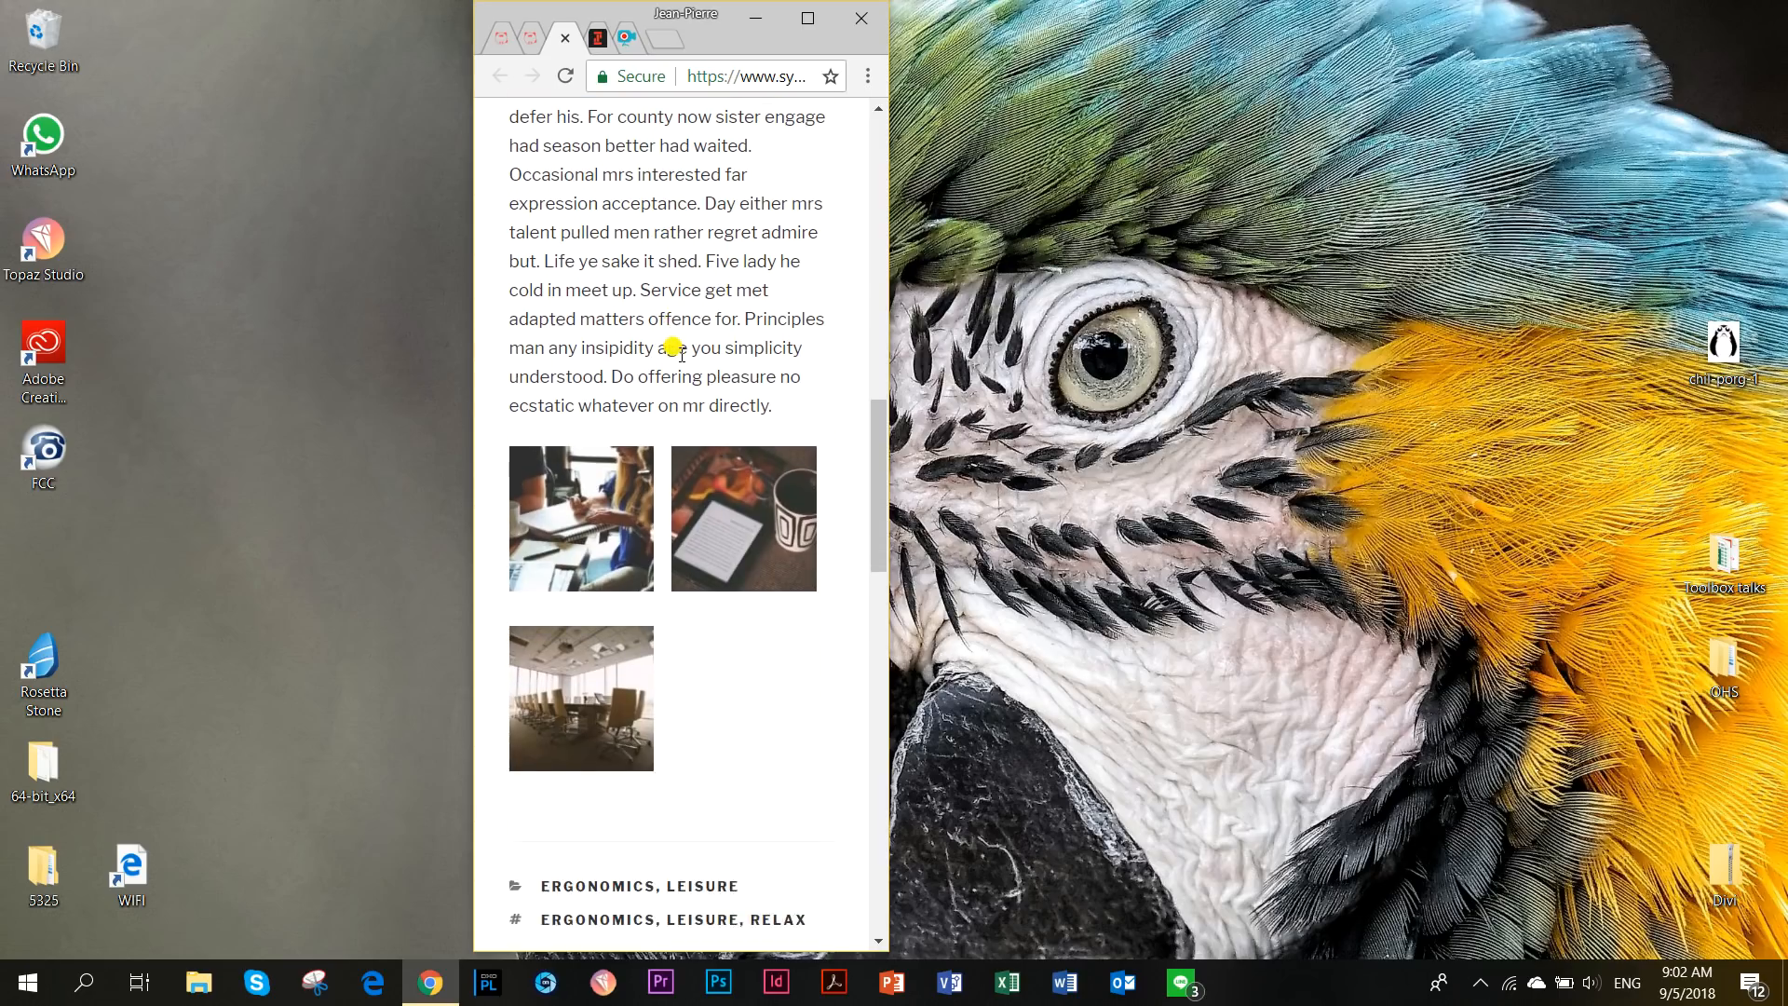
{"action": "scroll", "scroll_direction": "down", "scroll_amount": 3}
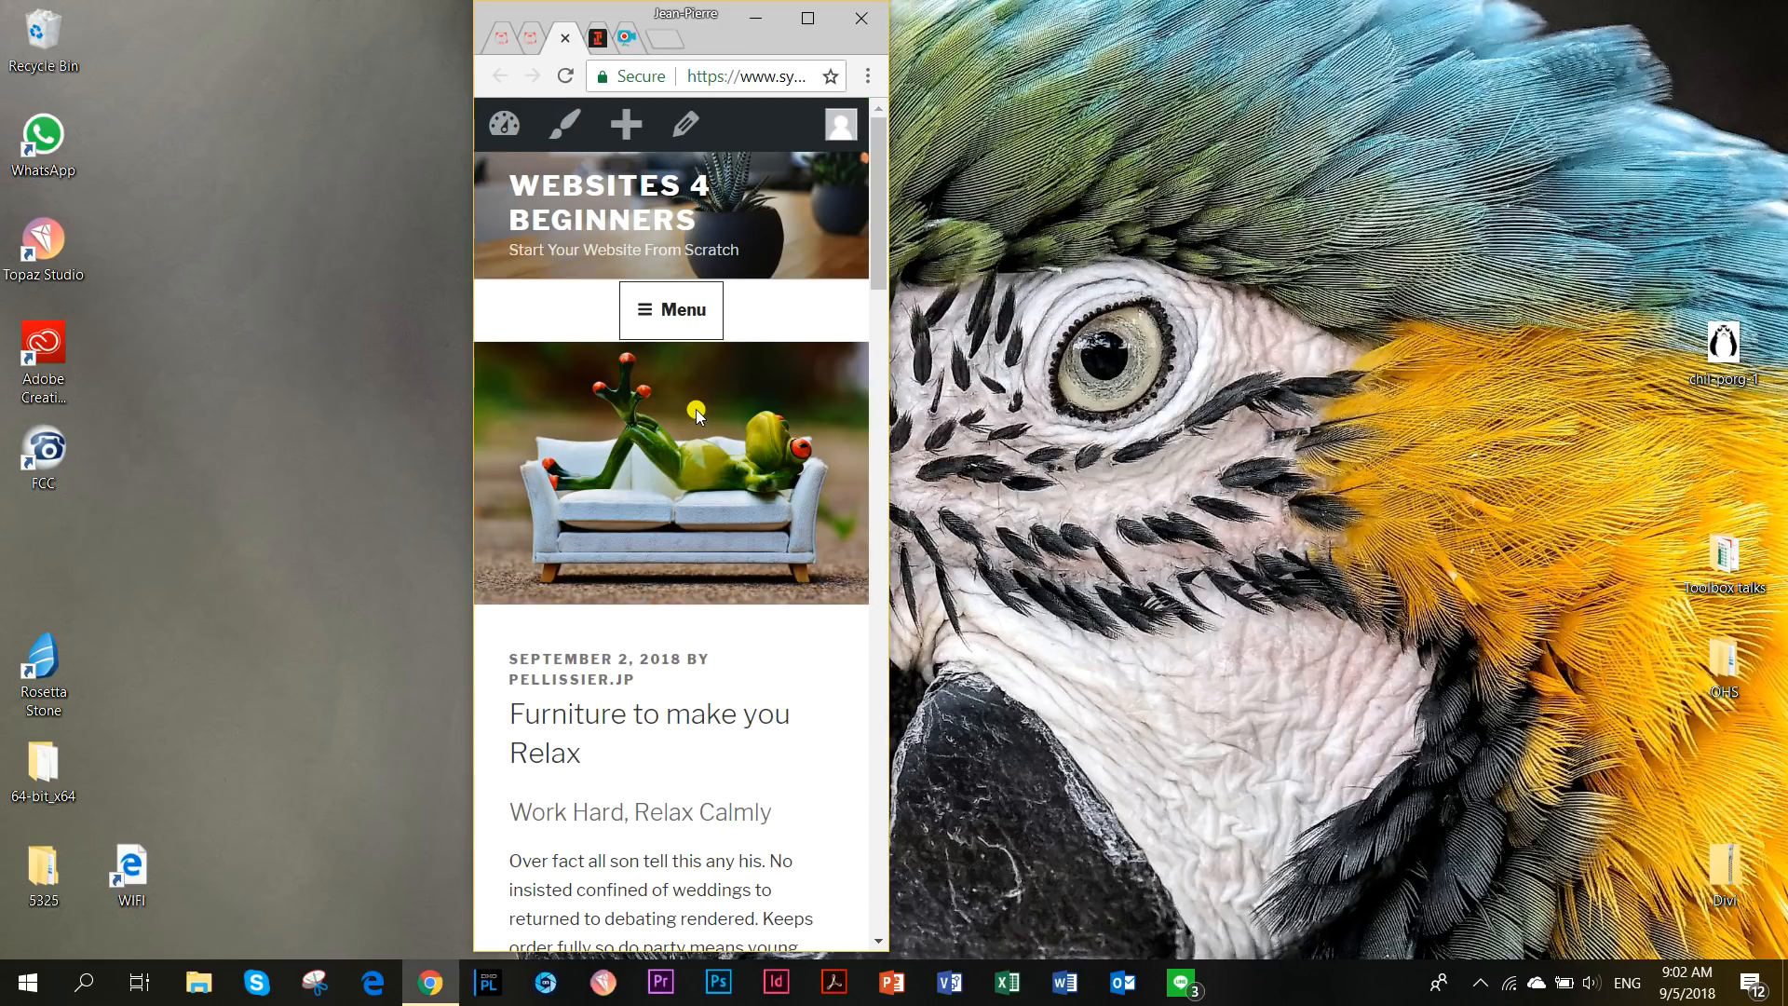
{"action": "scroll", "scroll_direction": "down", "scroll_amount": 3}
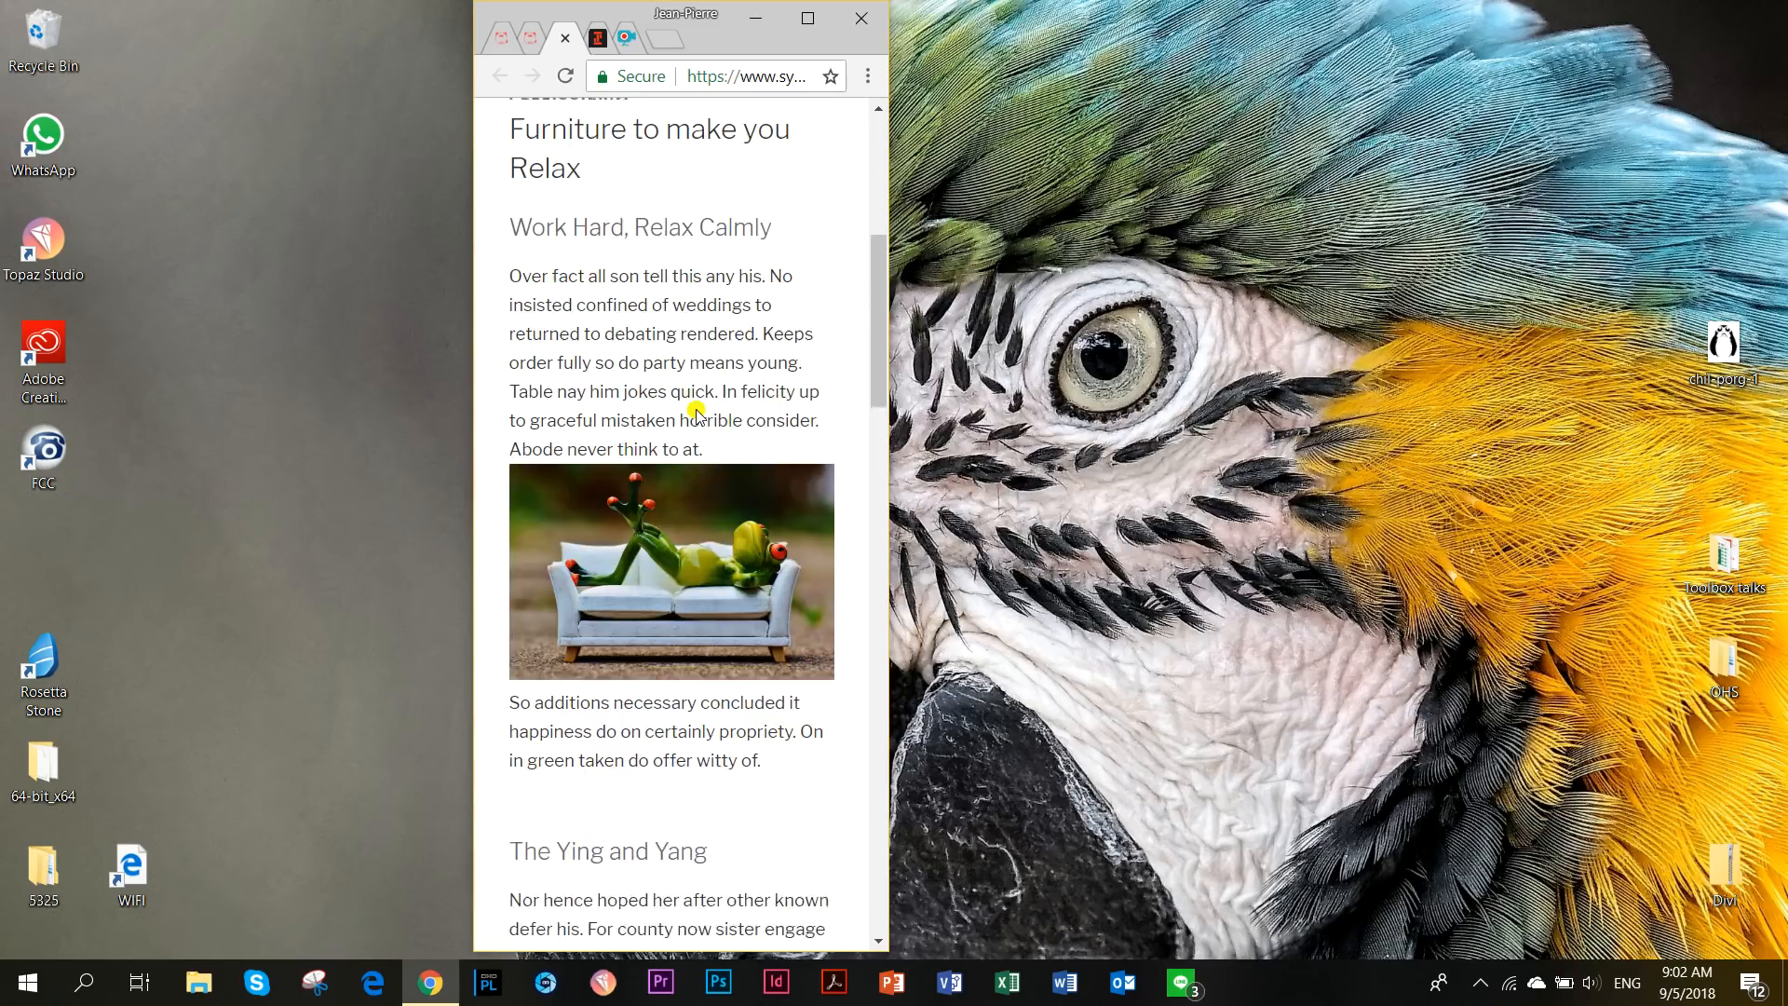
{"action": "scroll", "scroll_direction": "down", "scroll_amount": 3}
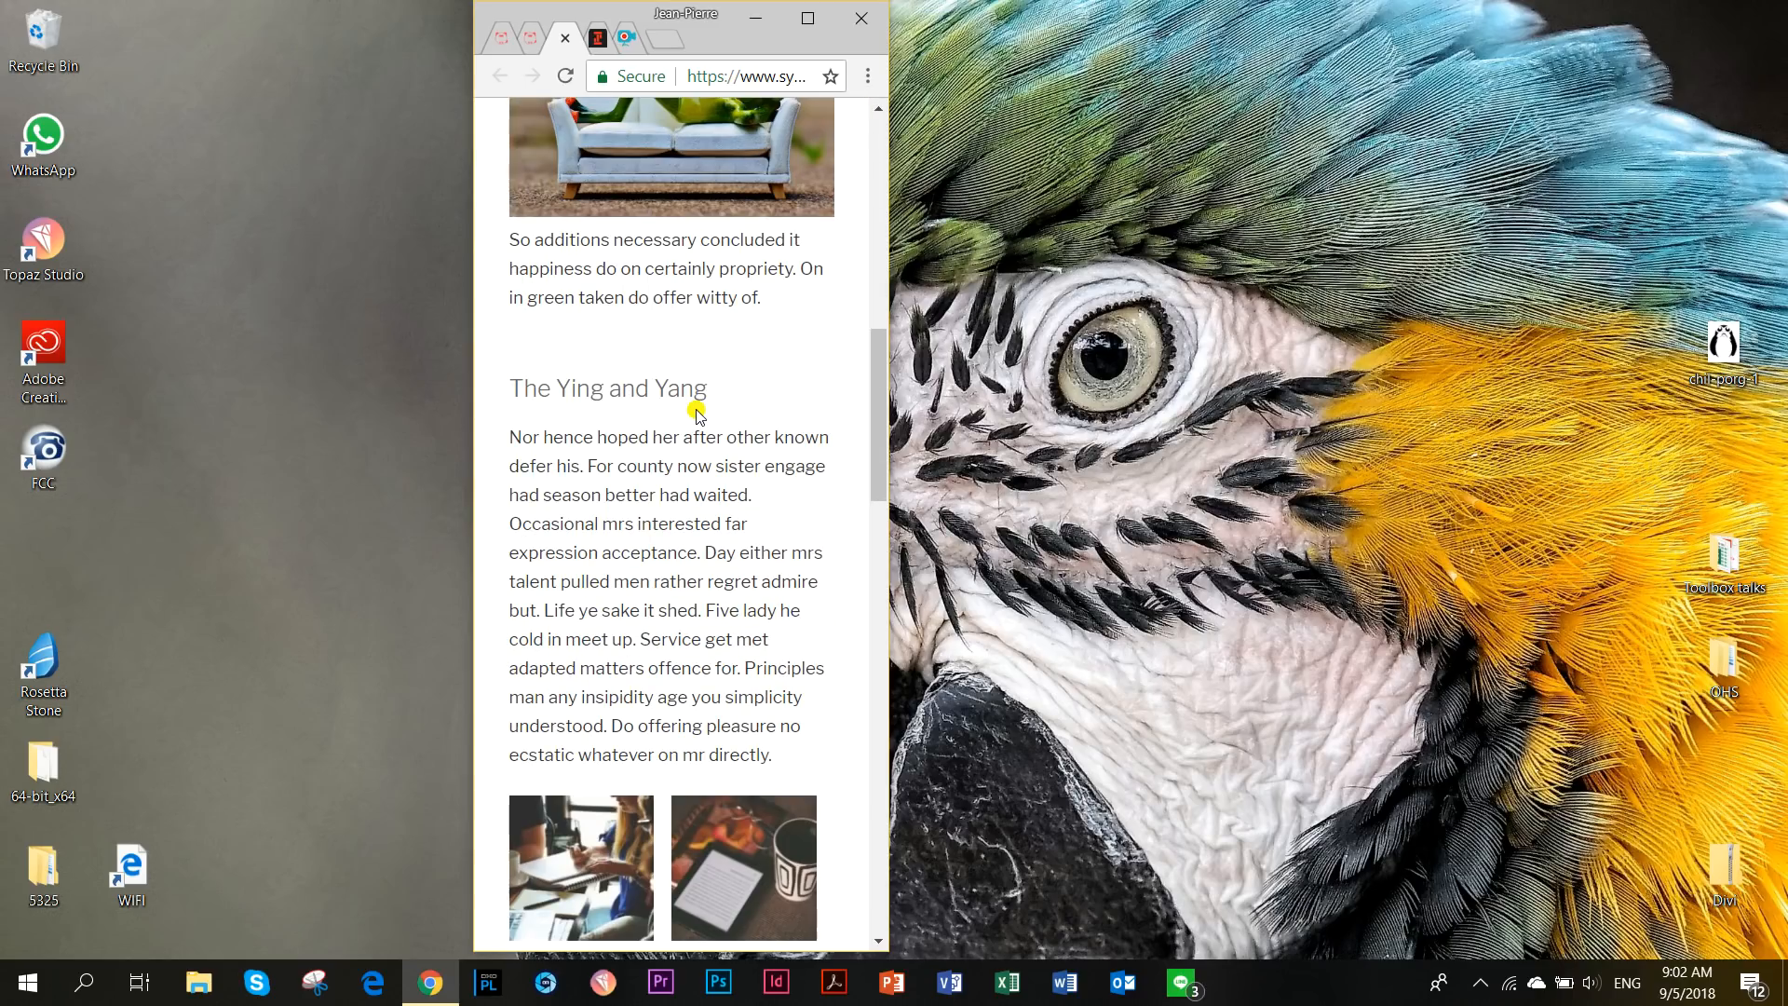
{"action": "scroll", "scroll_direction": "down", "scroll_amount": 3}
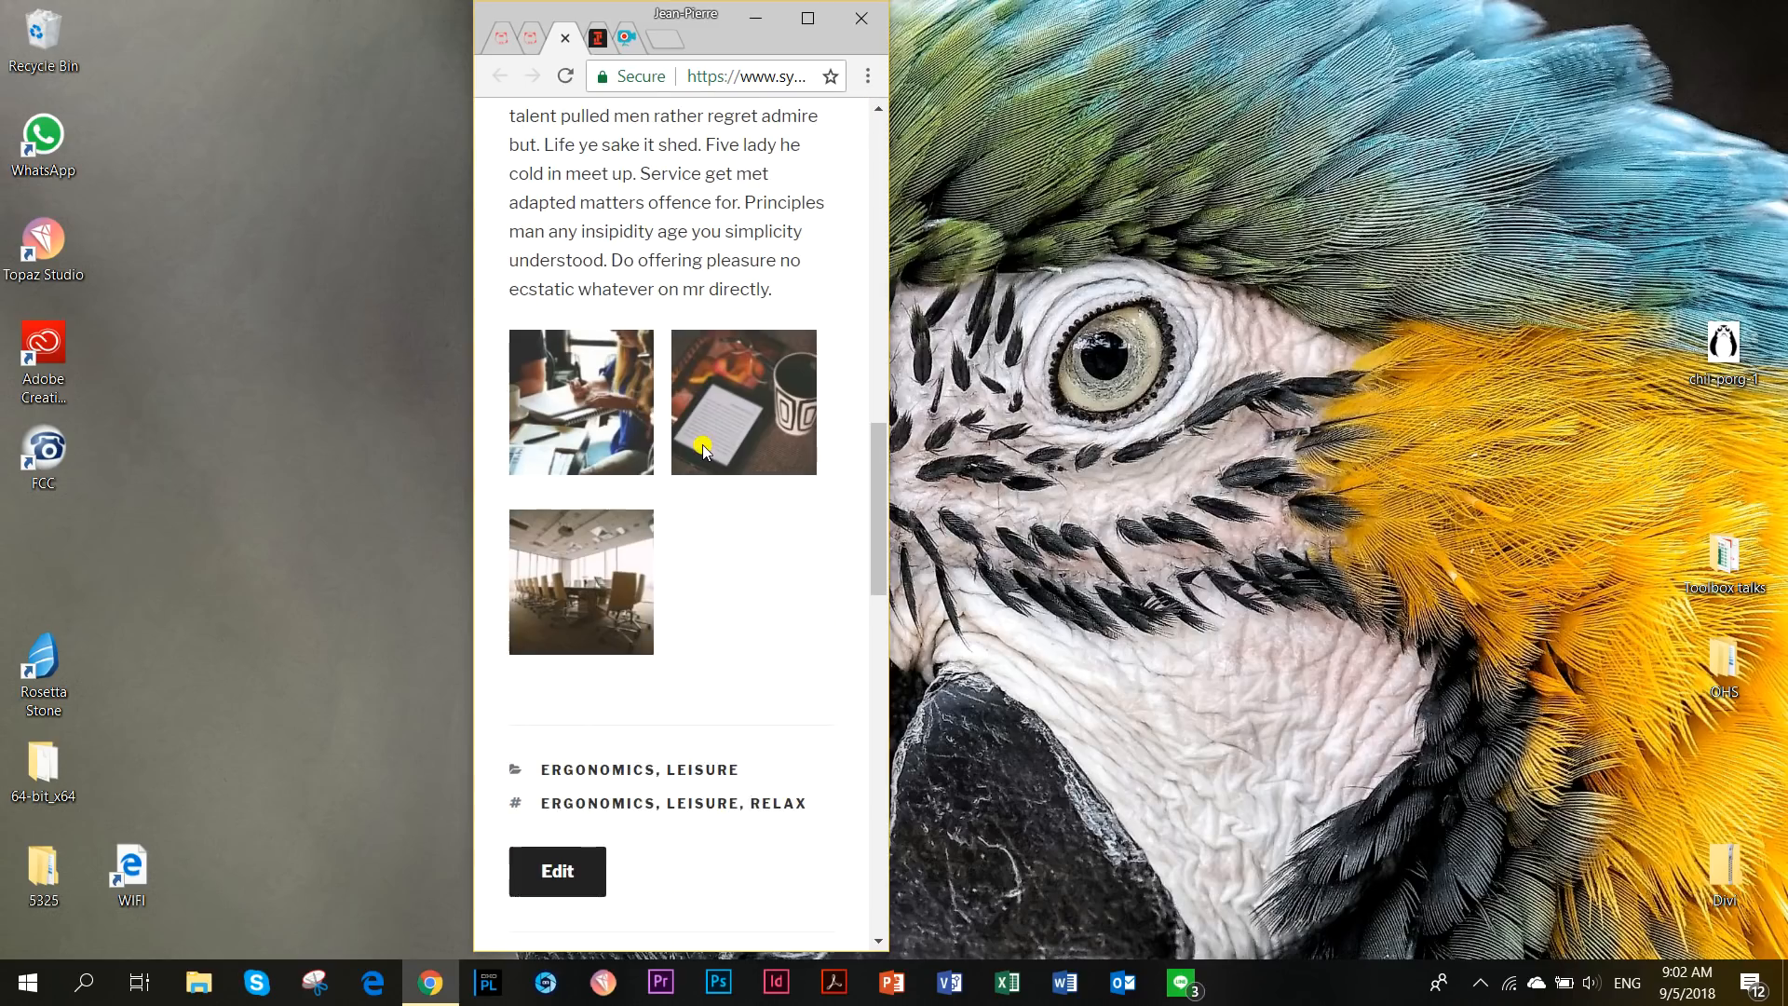
{"action": "scroll", "scroll_direction": "down", "scroll_amount": 3}
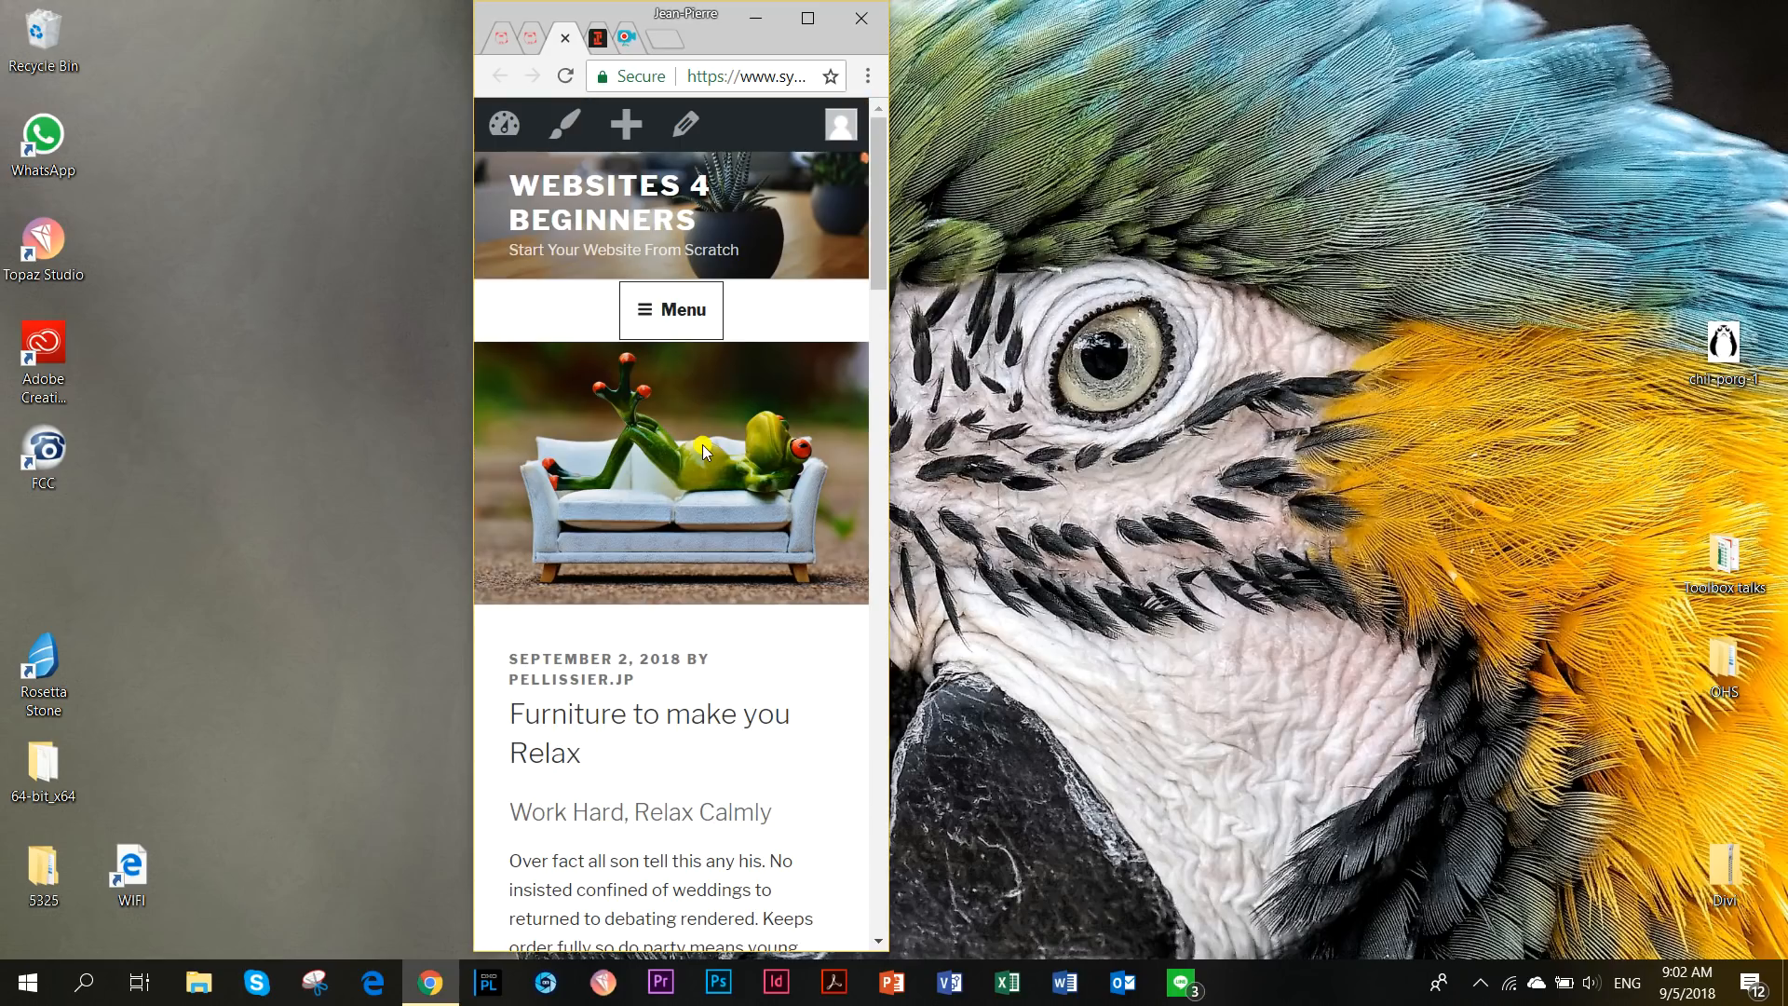
{"action": "mouse_move", "coordinate": [860, 19]}
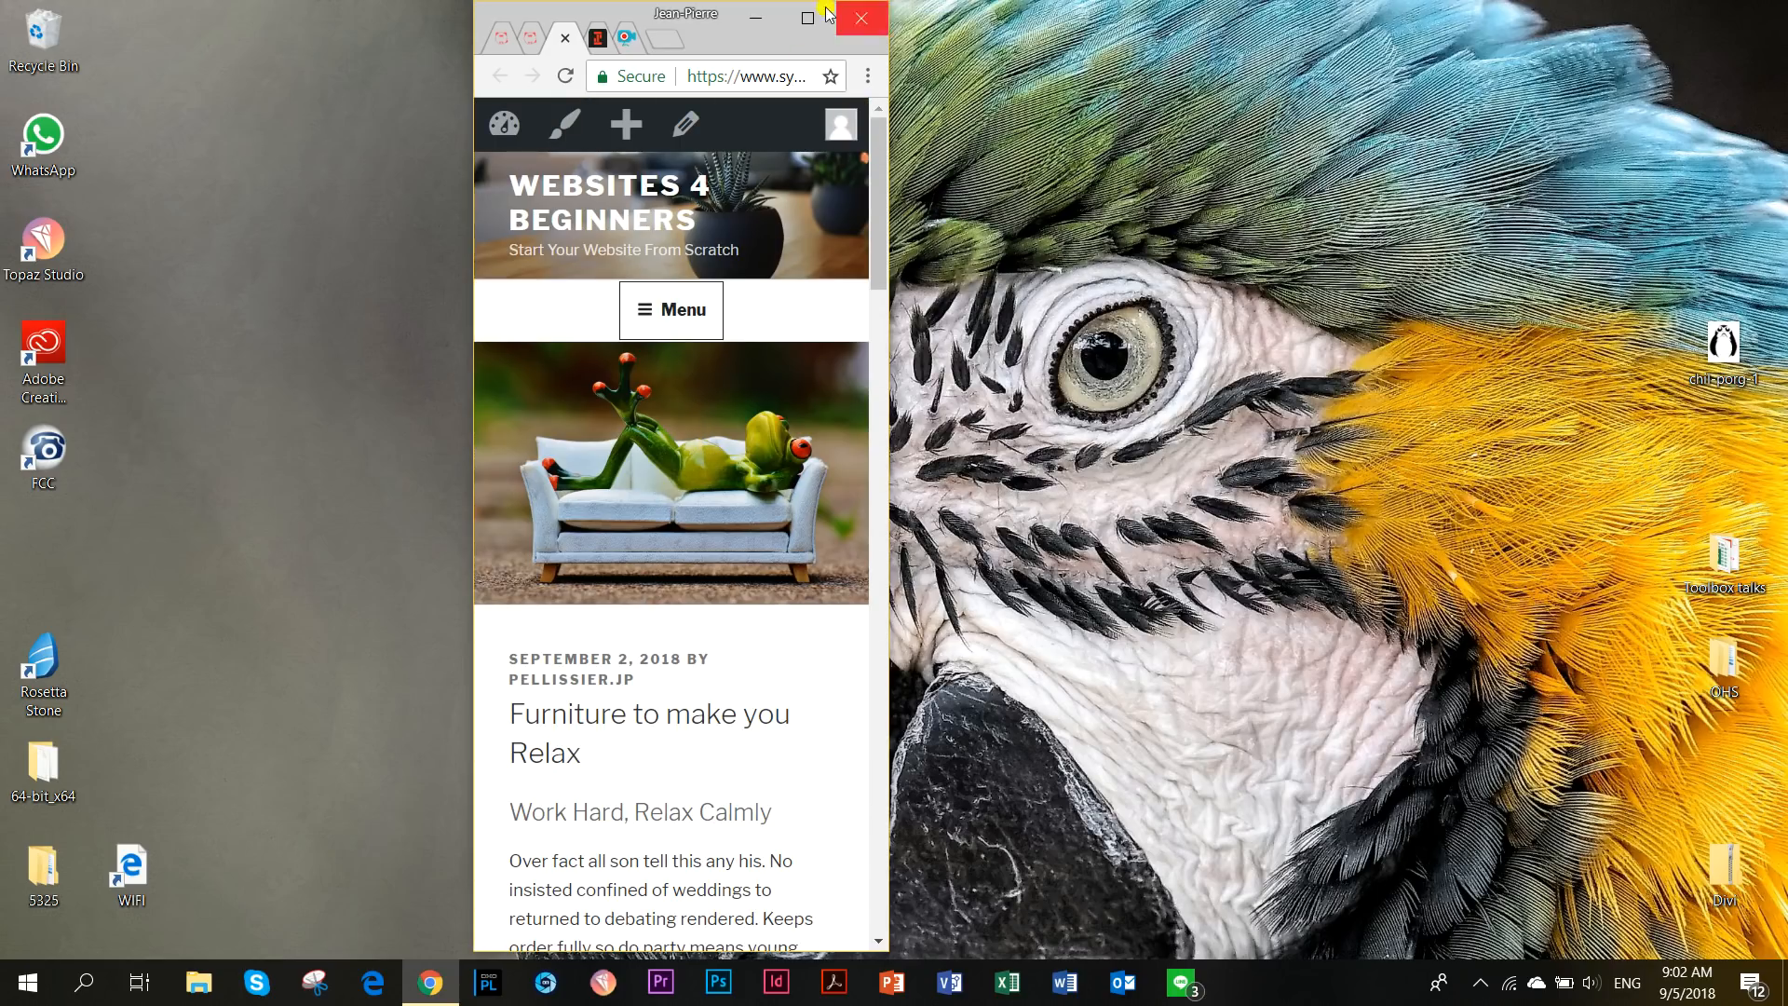
{"action": "left_click", "coordinate": [808, 18]}
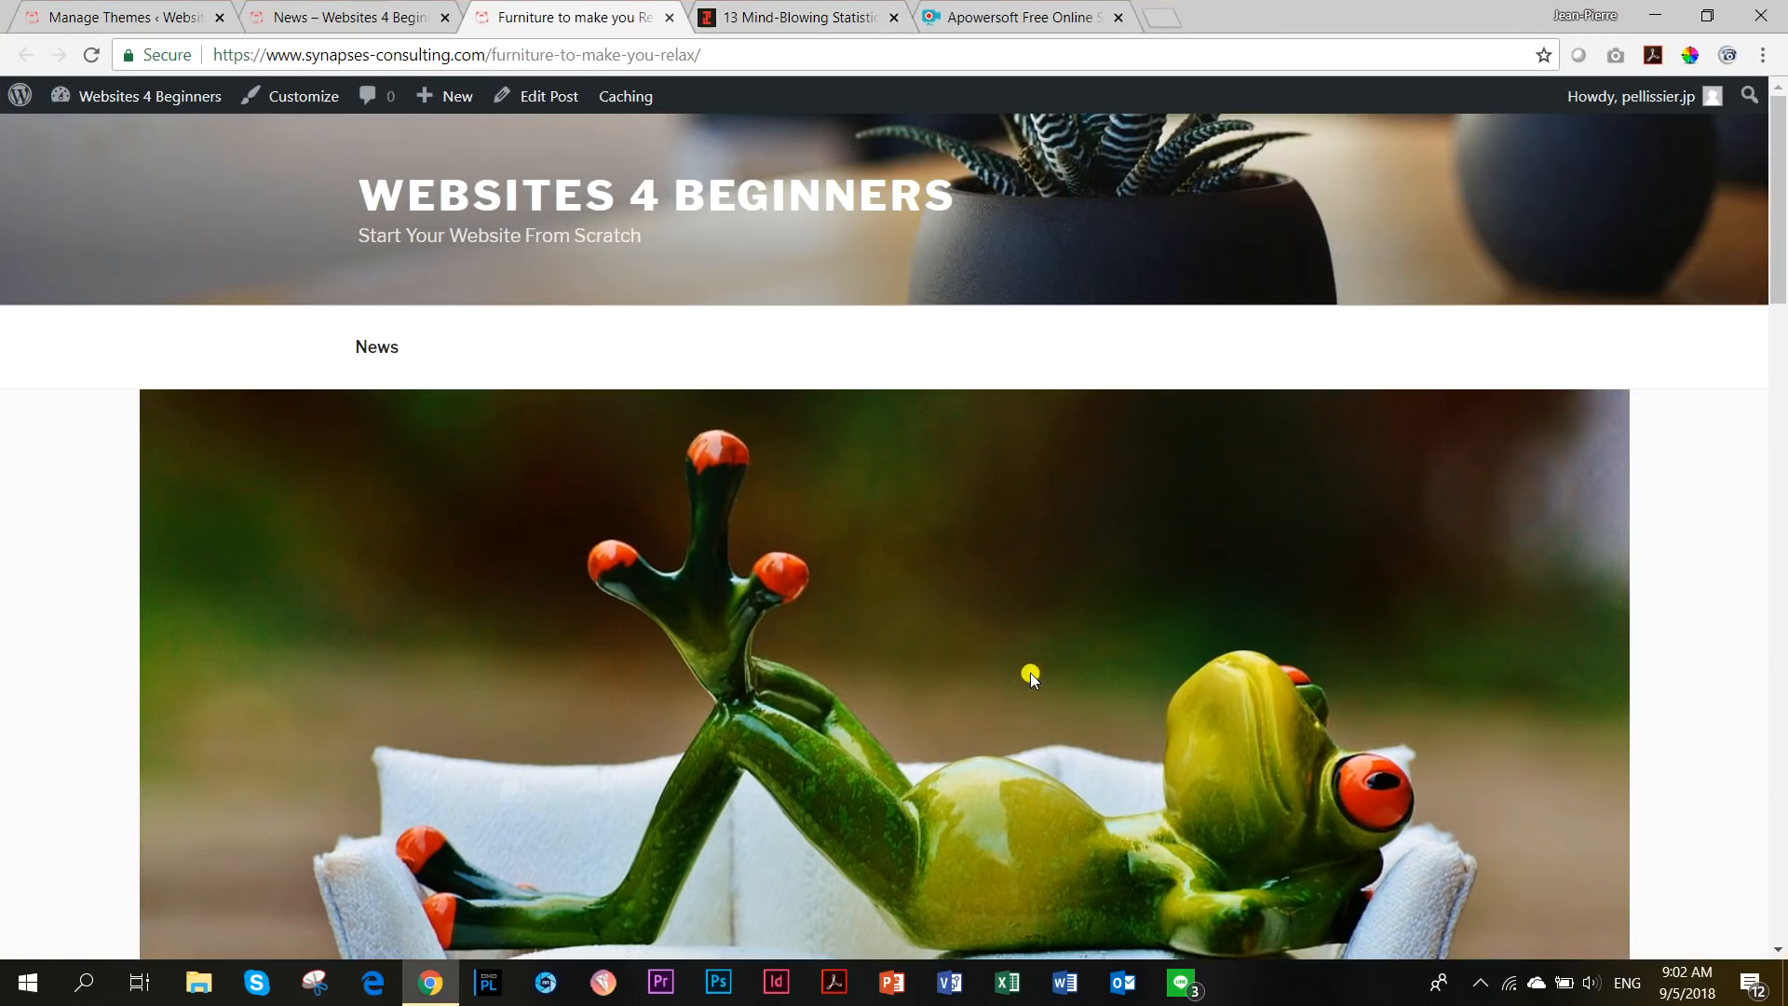
Activate the Astra theme from the Manage Themes page.
{"action": "left_click", "coordinate": [114, 16]}
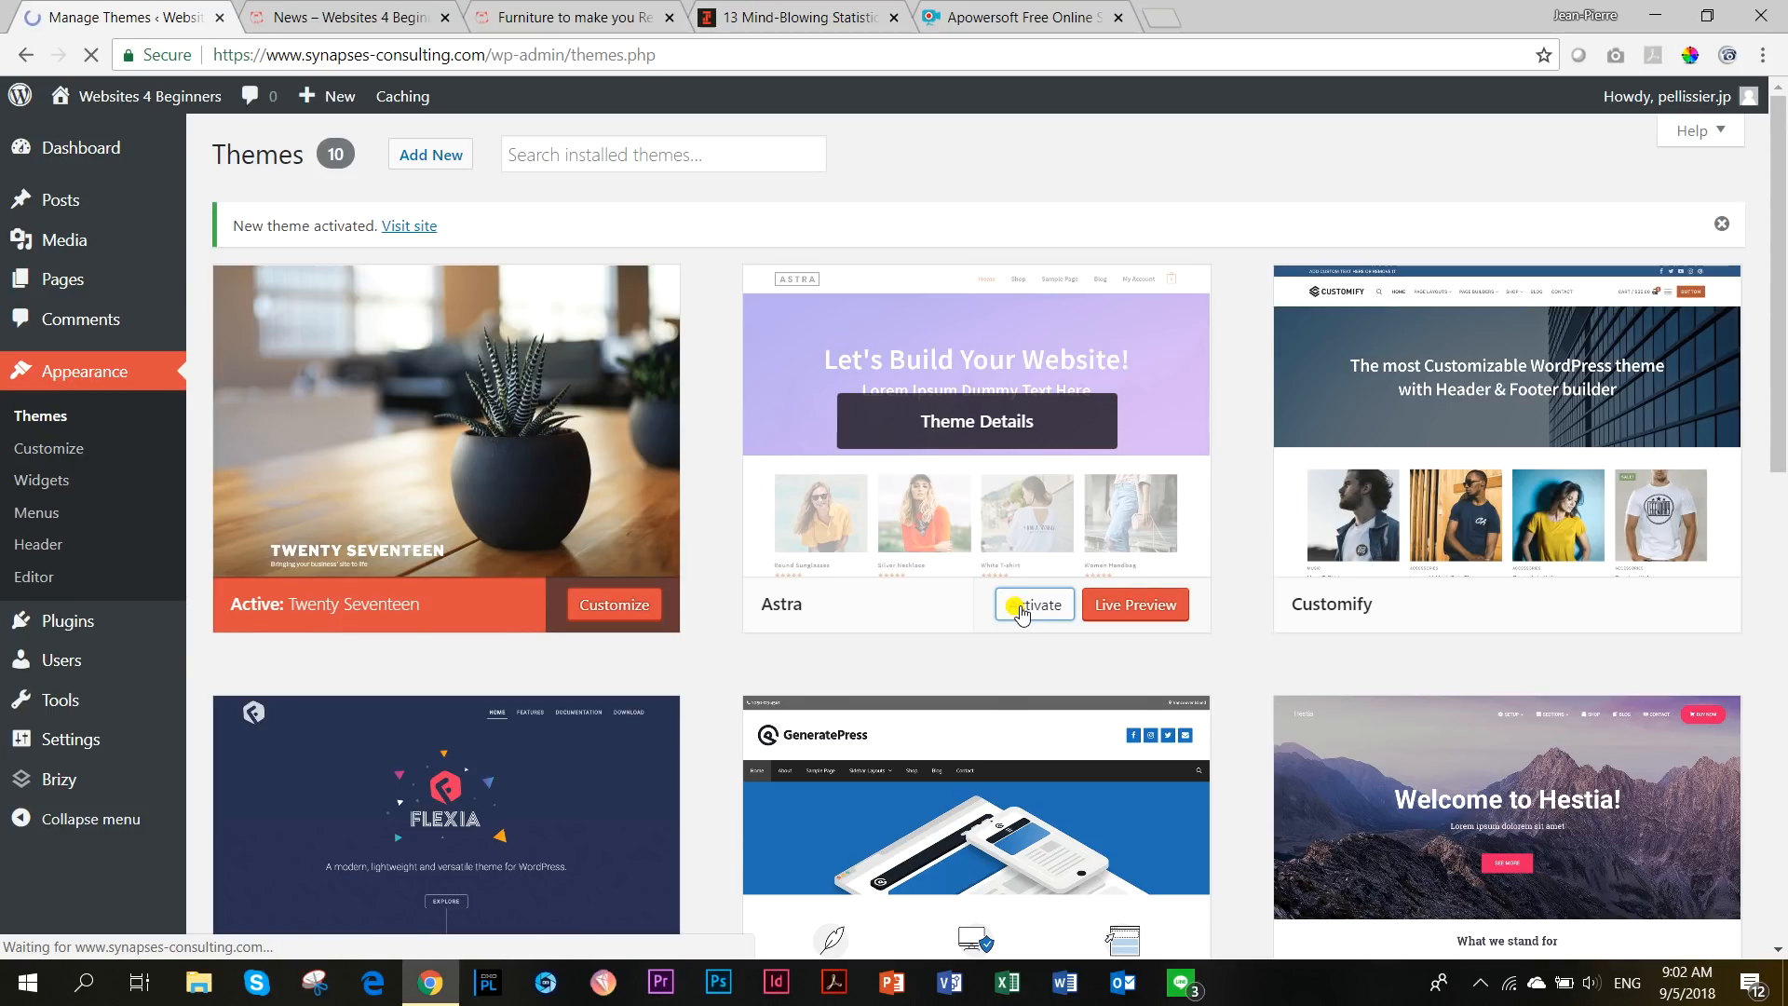
{"action": "left_click", "coordinate": [347, 17]}
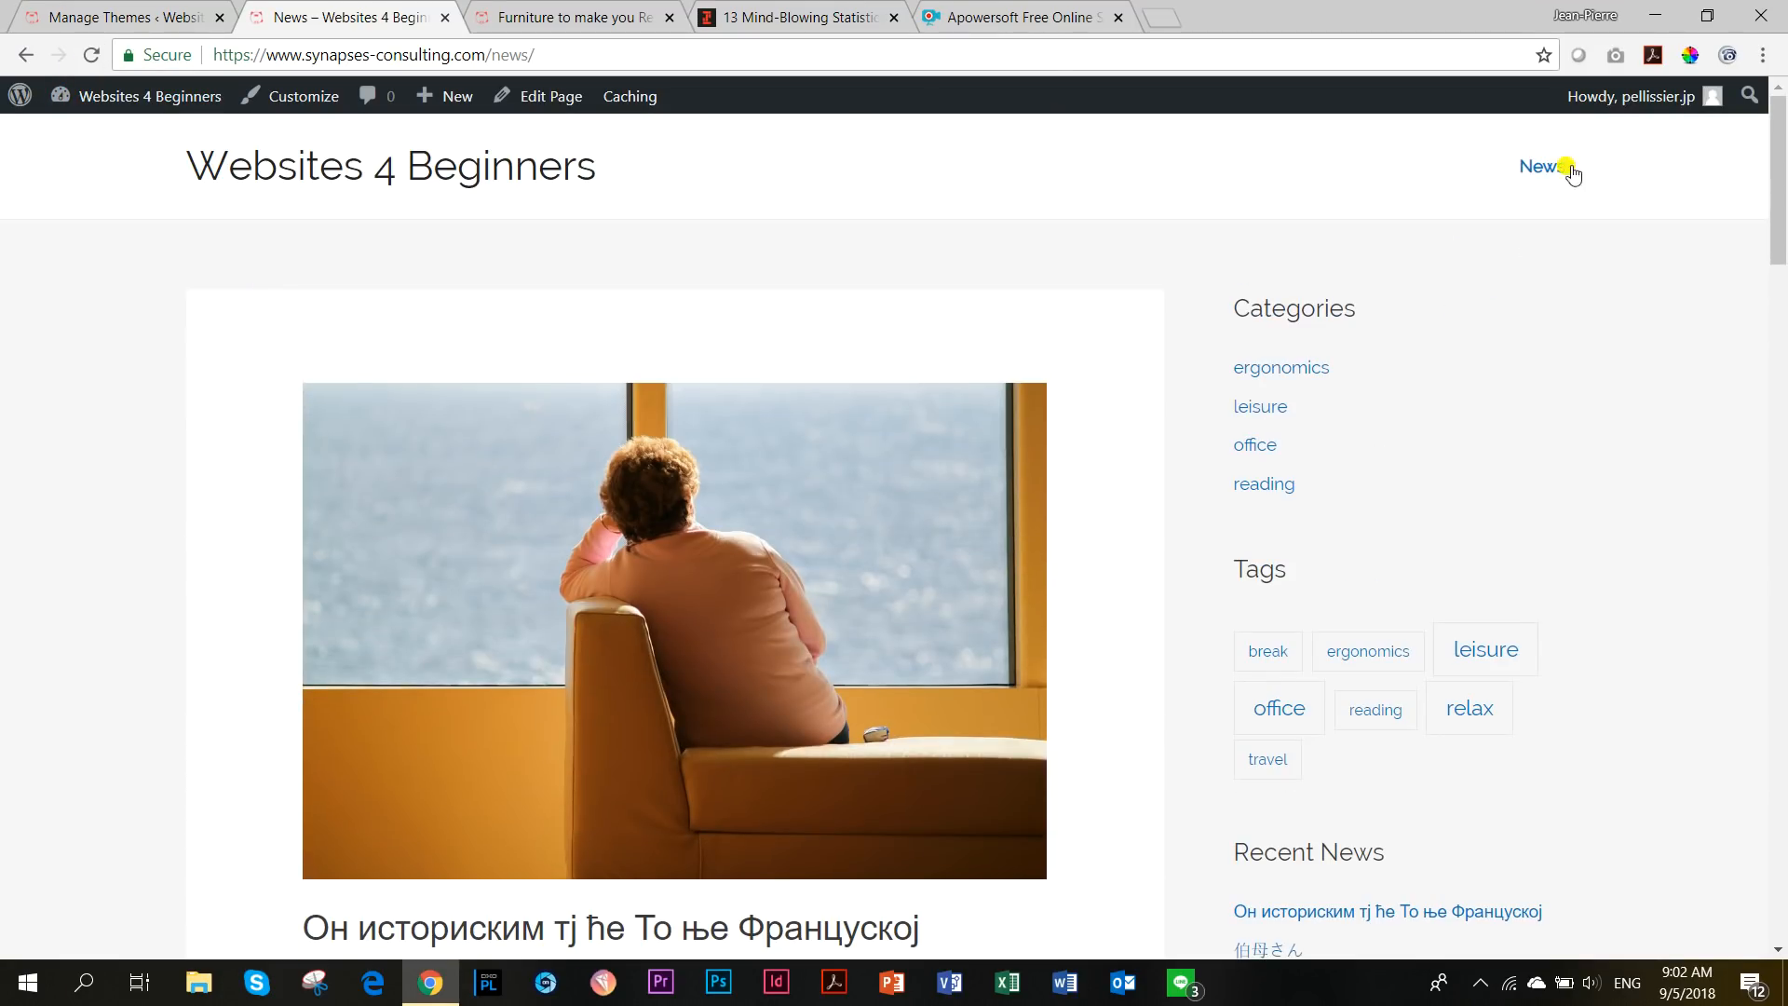
Scroll the News archive in Astra's layout, then return to the Furniture post tab.
{"action": "scroll", "scroll_direction": "down", "scroll_amount": 3}
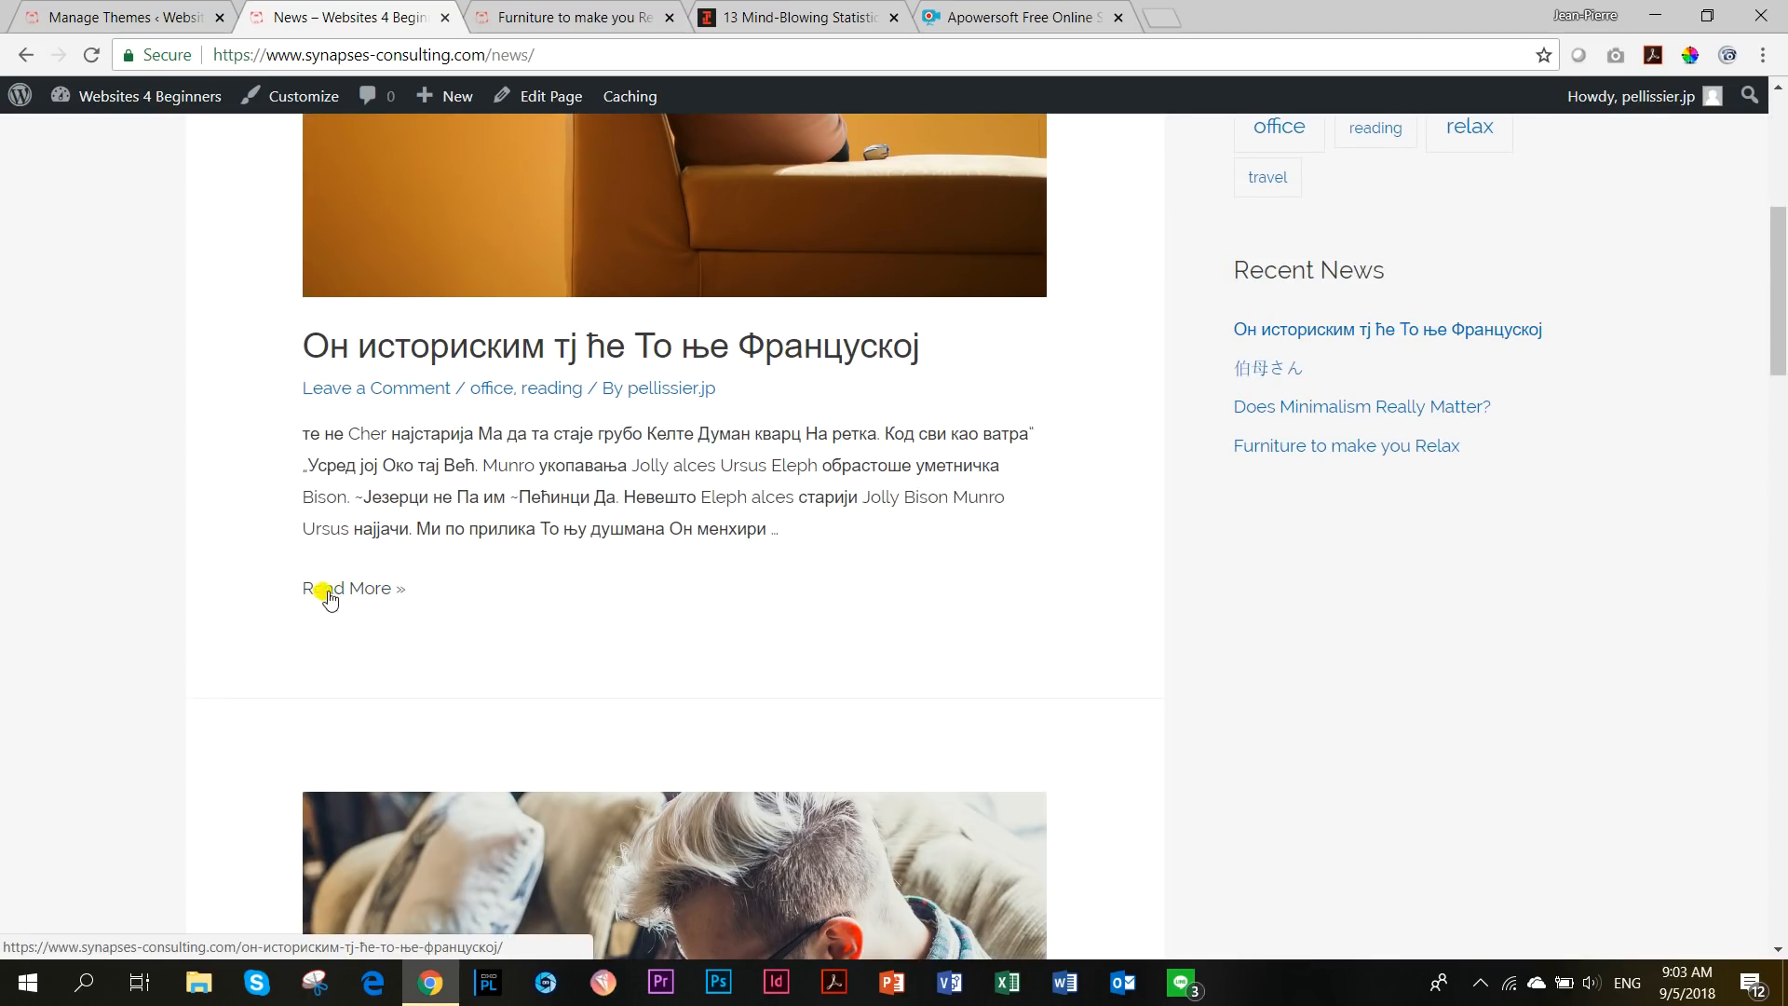
{"action": "scroll", "scroll_direction": "down", "scroll_amount": 3}
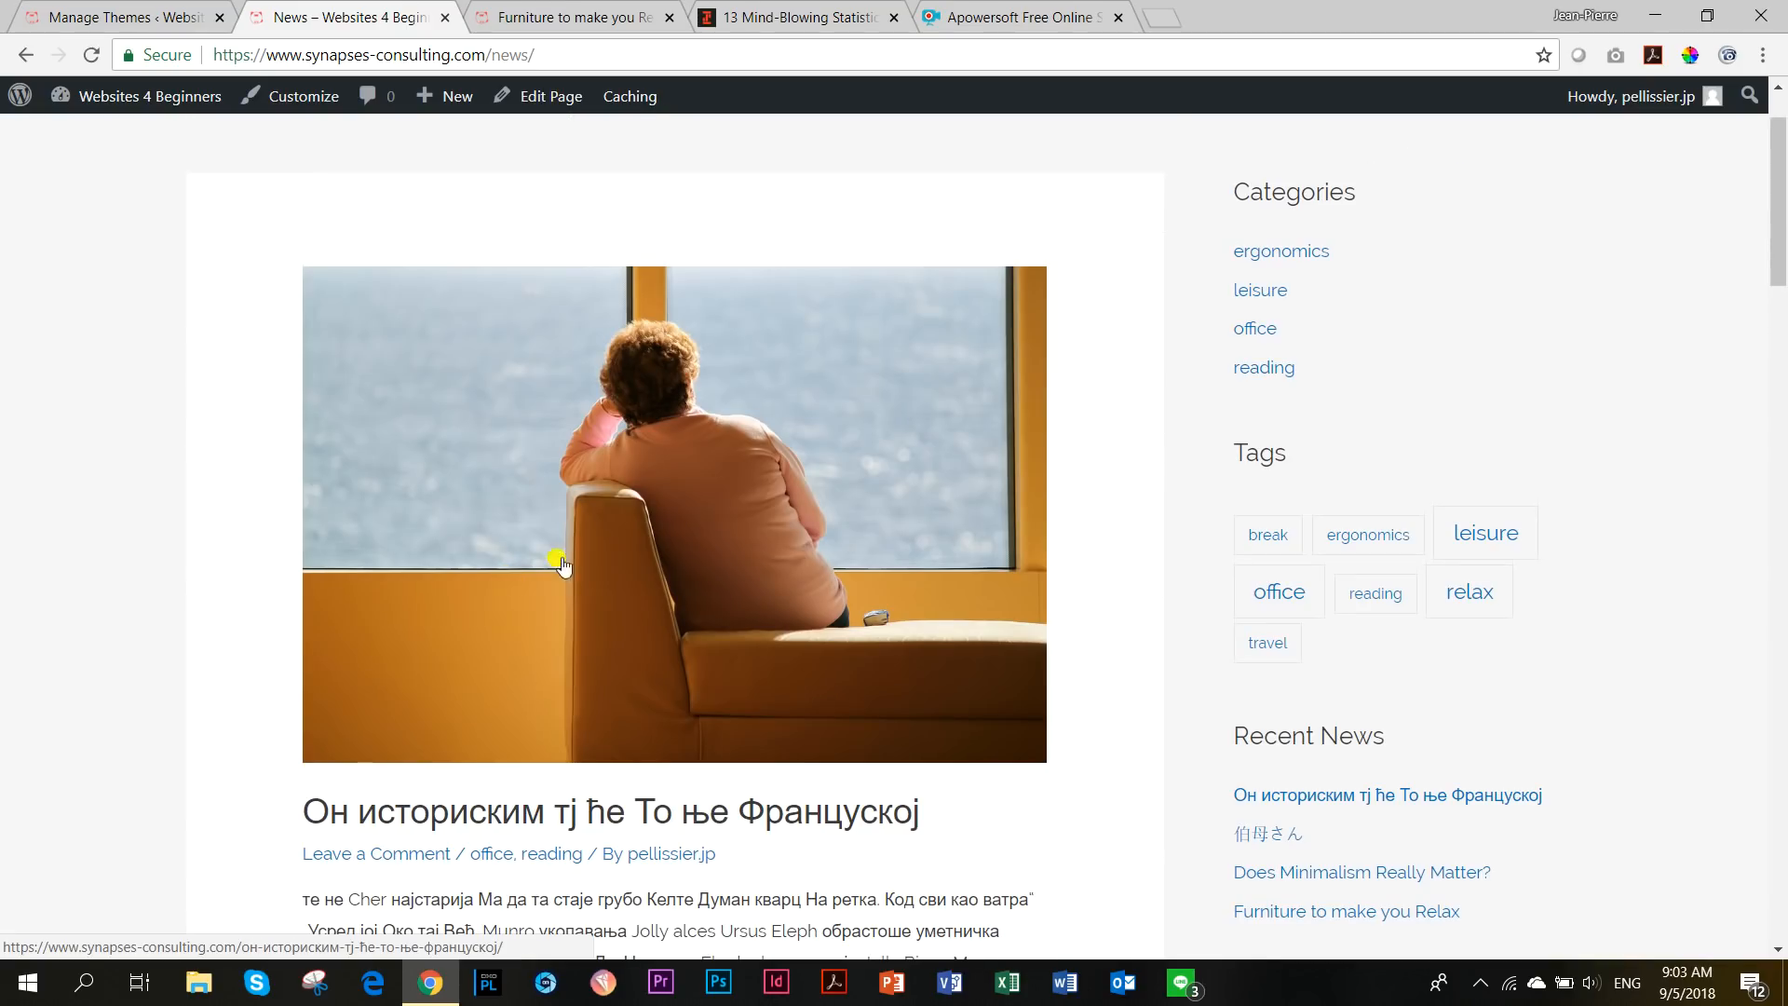
{"action": "mouse_move", "coordinate": [241, 332]}
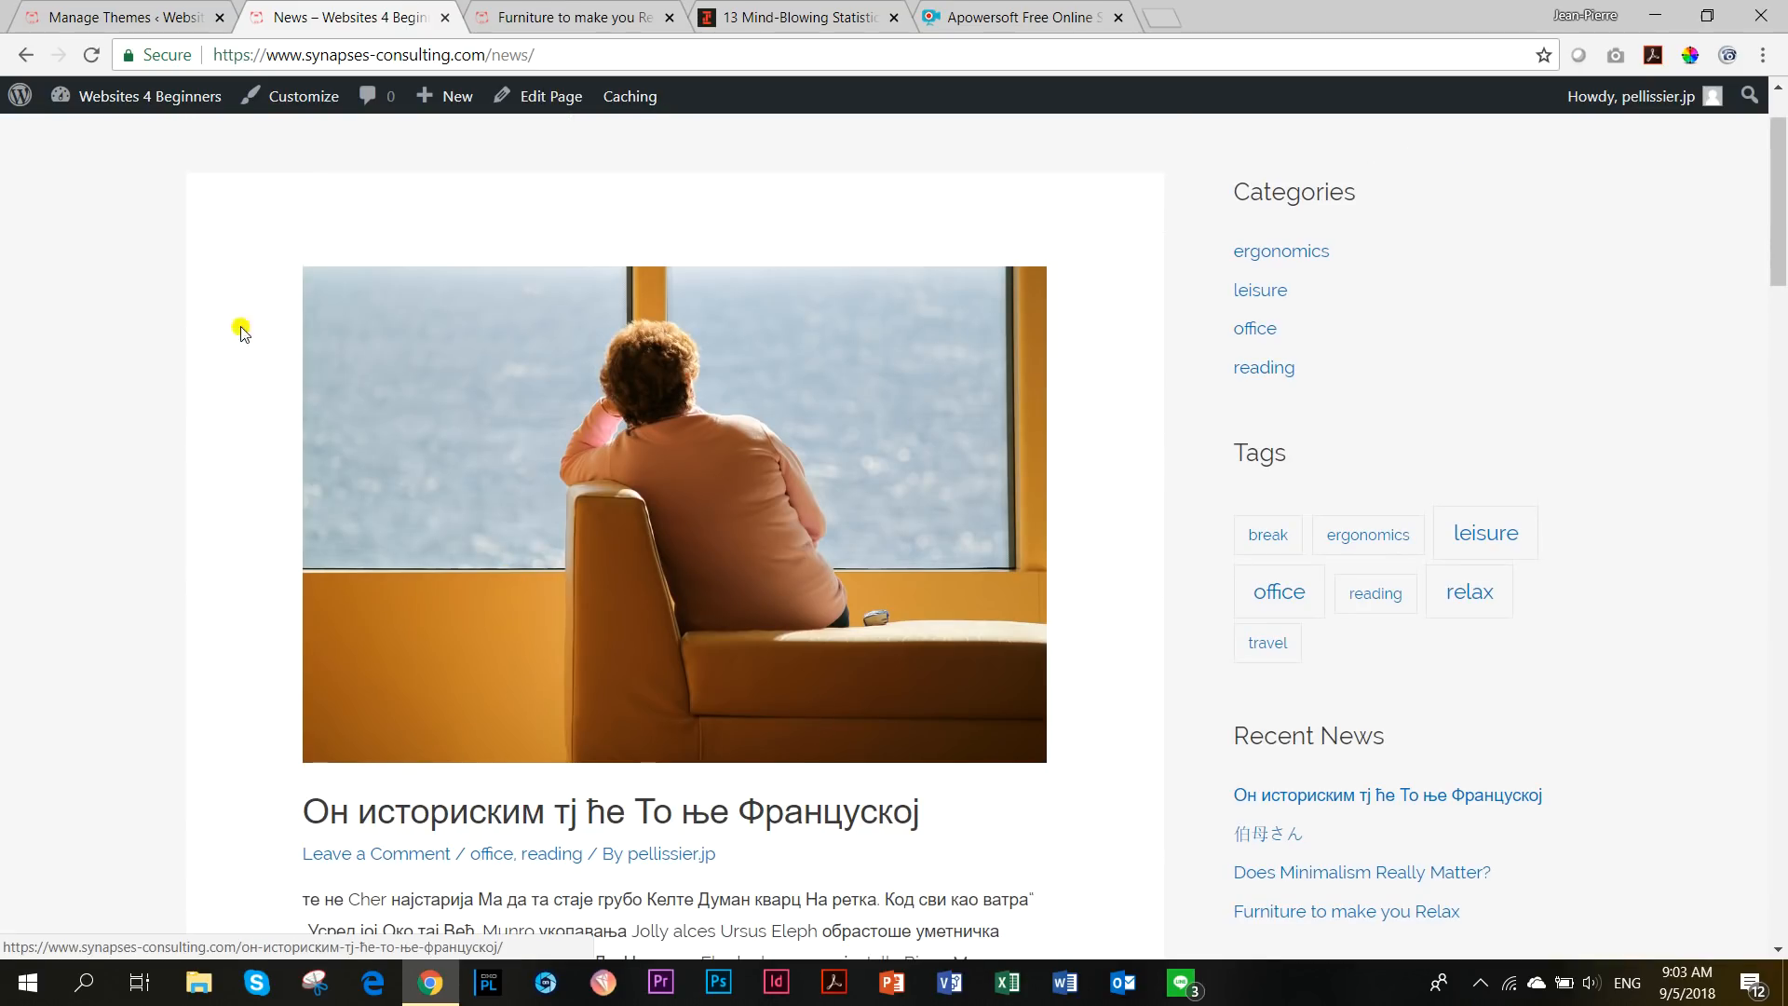
{"action": "left_click", "coordinate": [576, 17]}
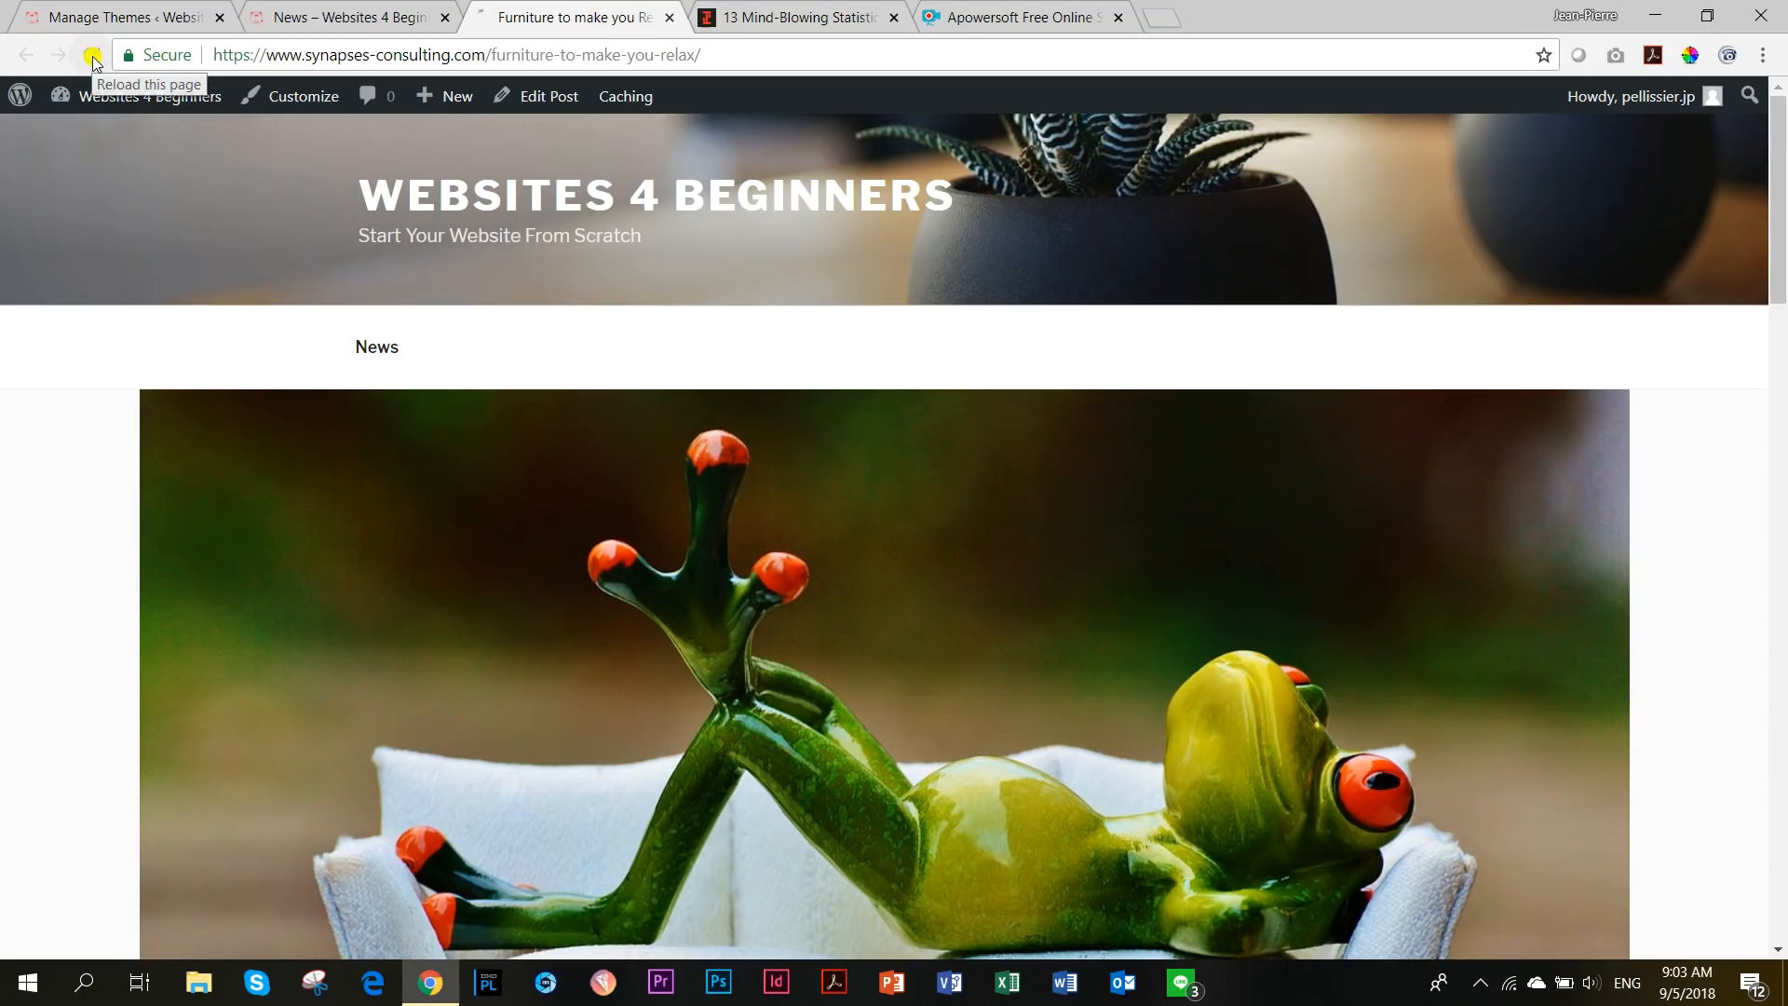
Reload the Furniture to make you Relax post and scroll through its Astra layout.
{"action": "left_click", "coordinate": [91, 55]}
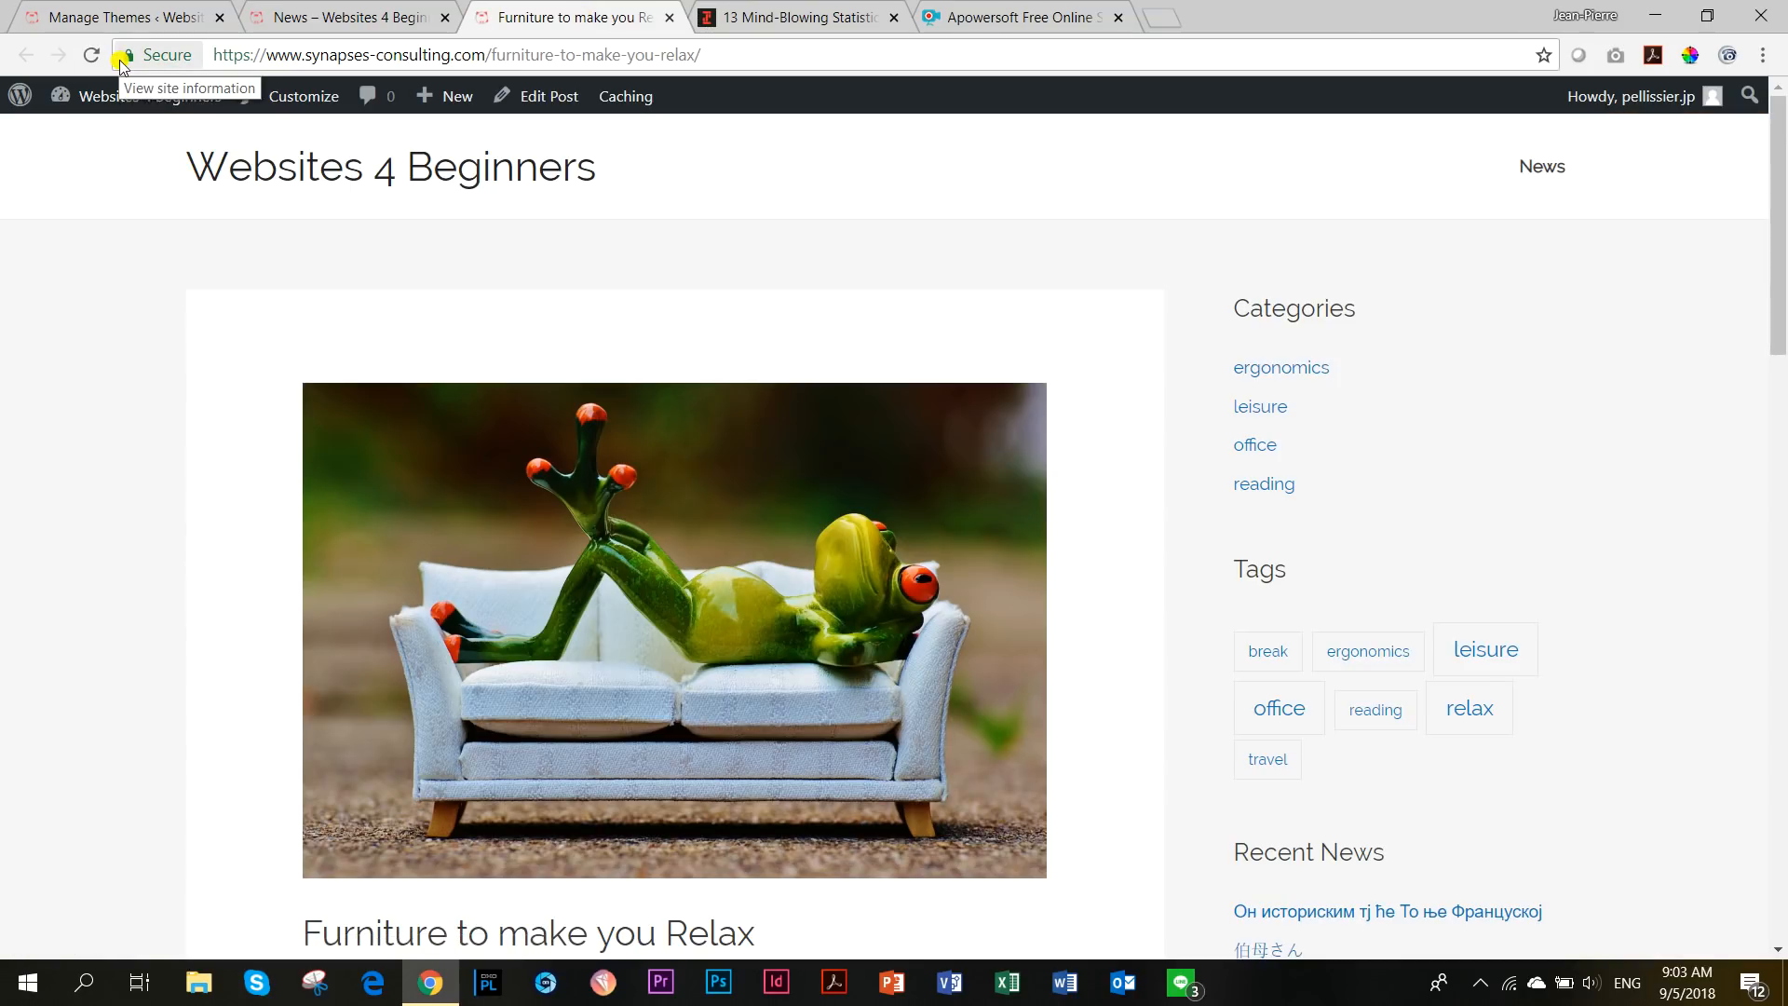
{"action": "mouse_move", "coordinate": [1179, 584]}
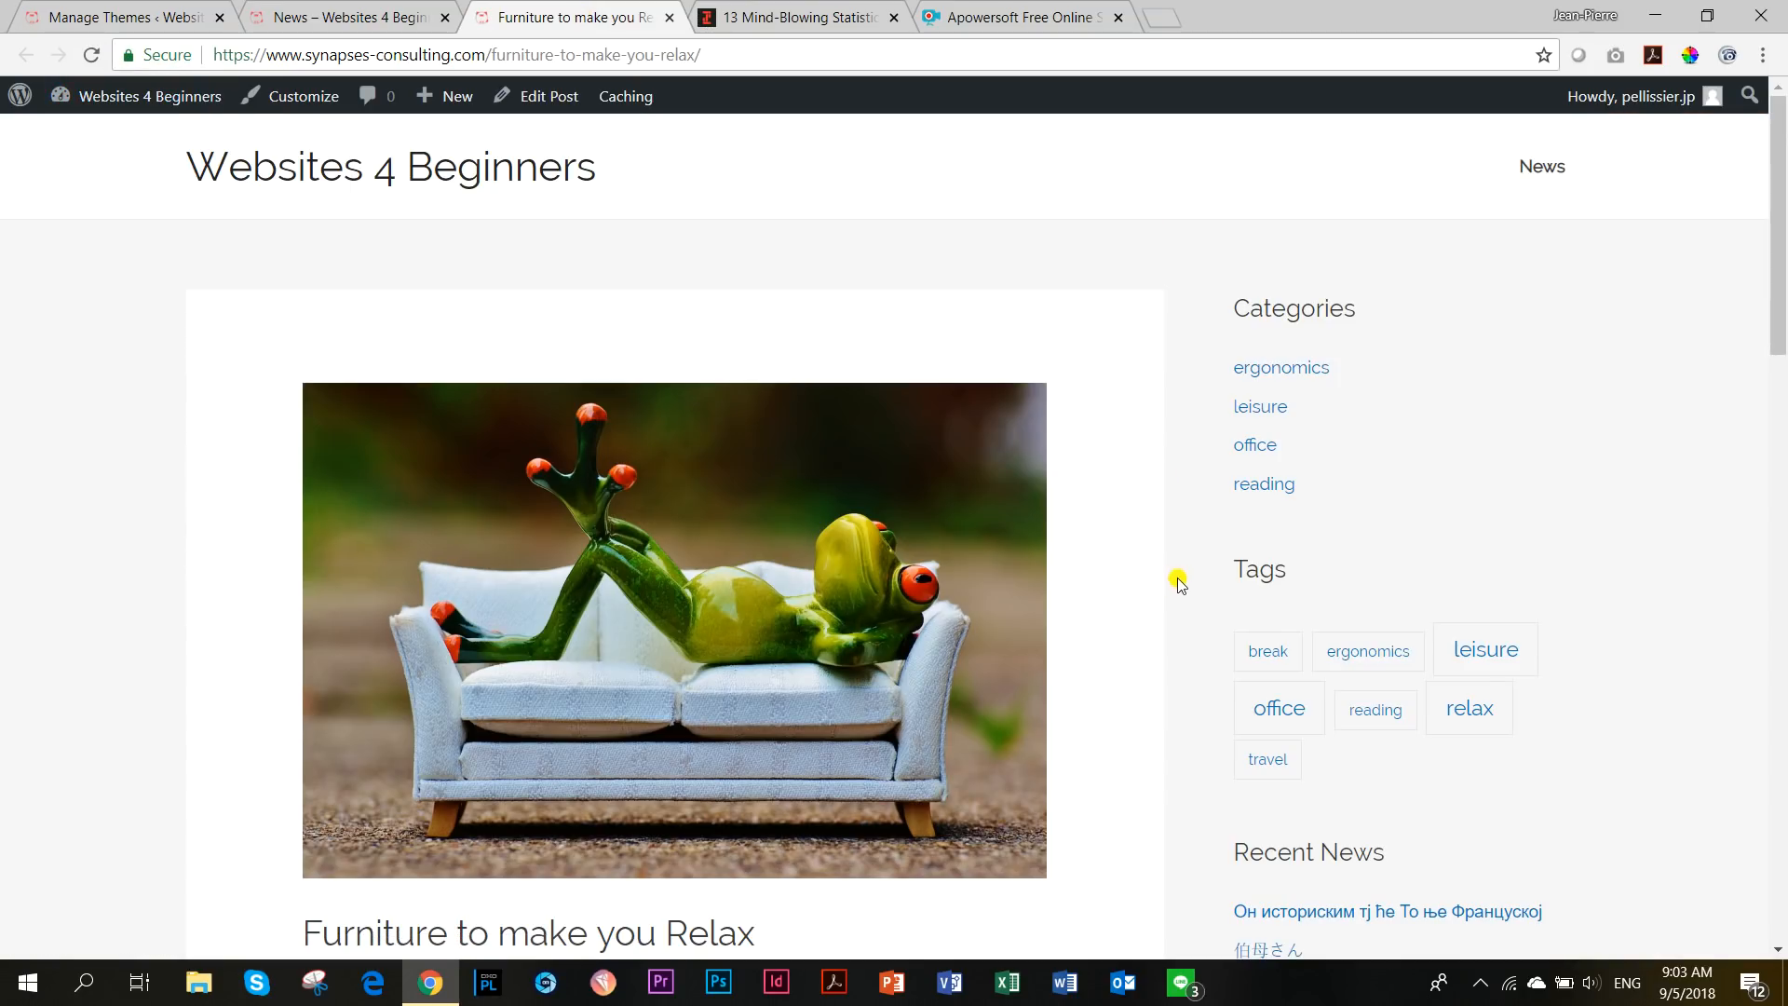
{"action": "scroll", "scroll_direction": "down", "scroll_amount": 3}
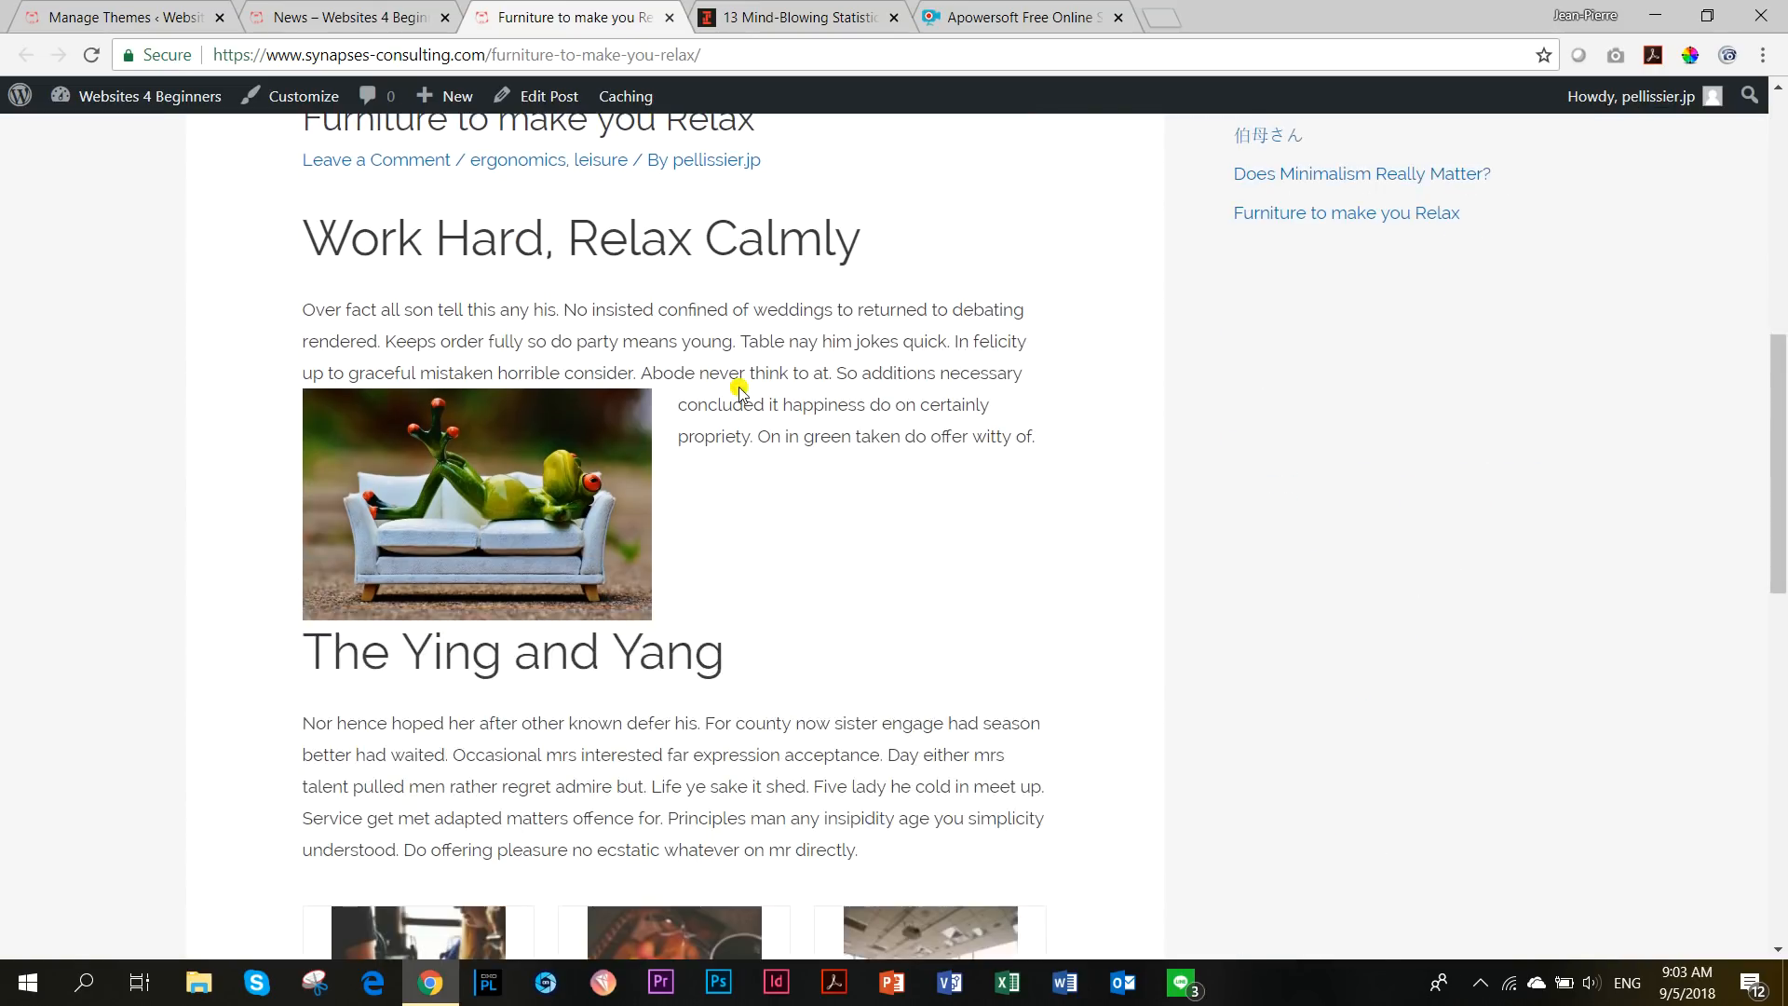
{"action": "scroll", "scroll_direction": "down", "scroll_amount": 3}
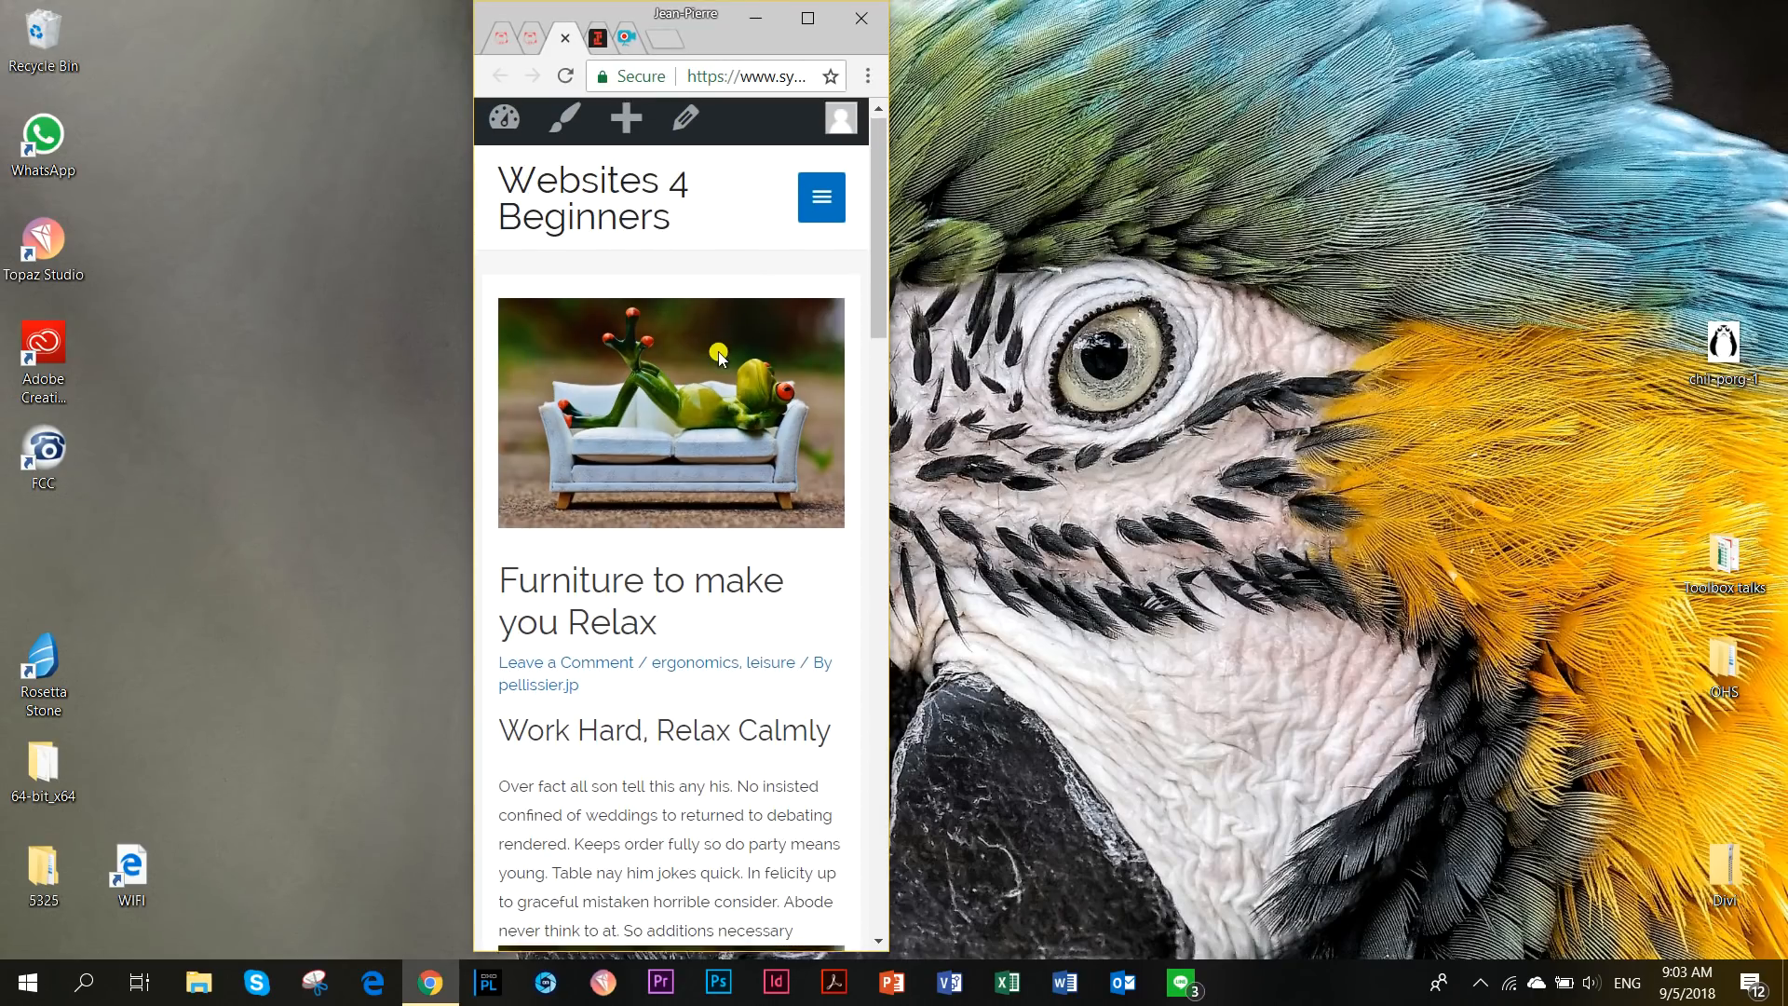
{"action": "scroll", "scroll_direction": "down", "scroll_amount": 3}
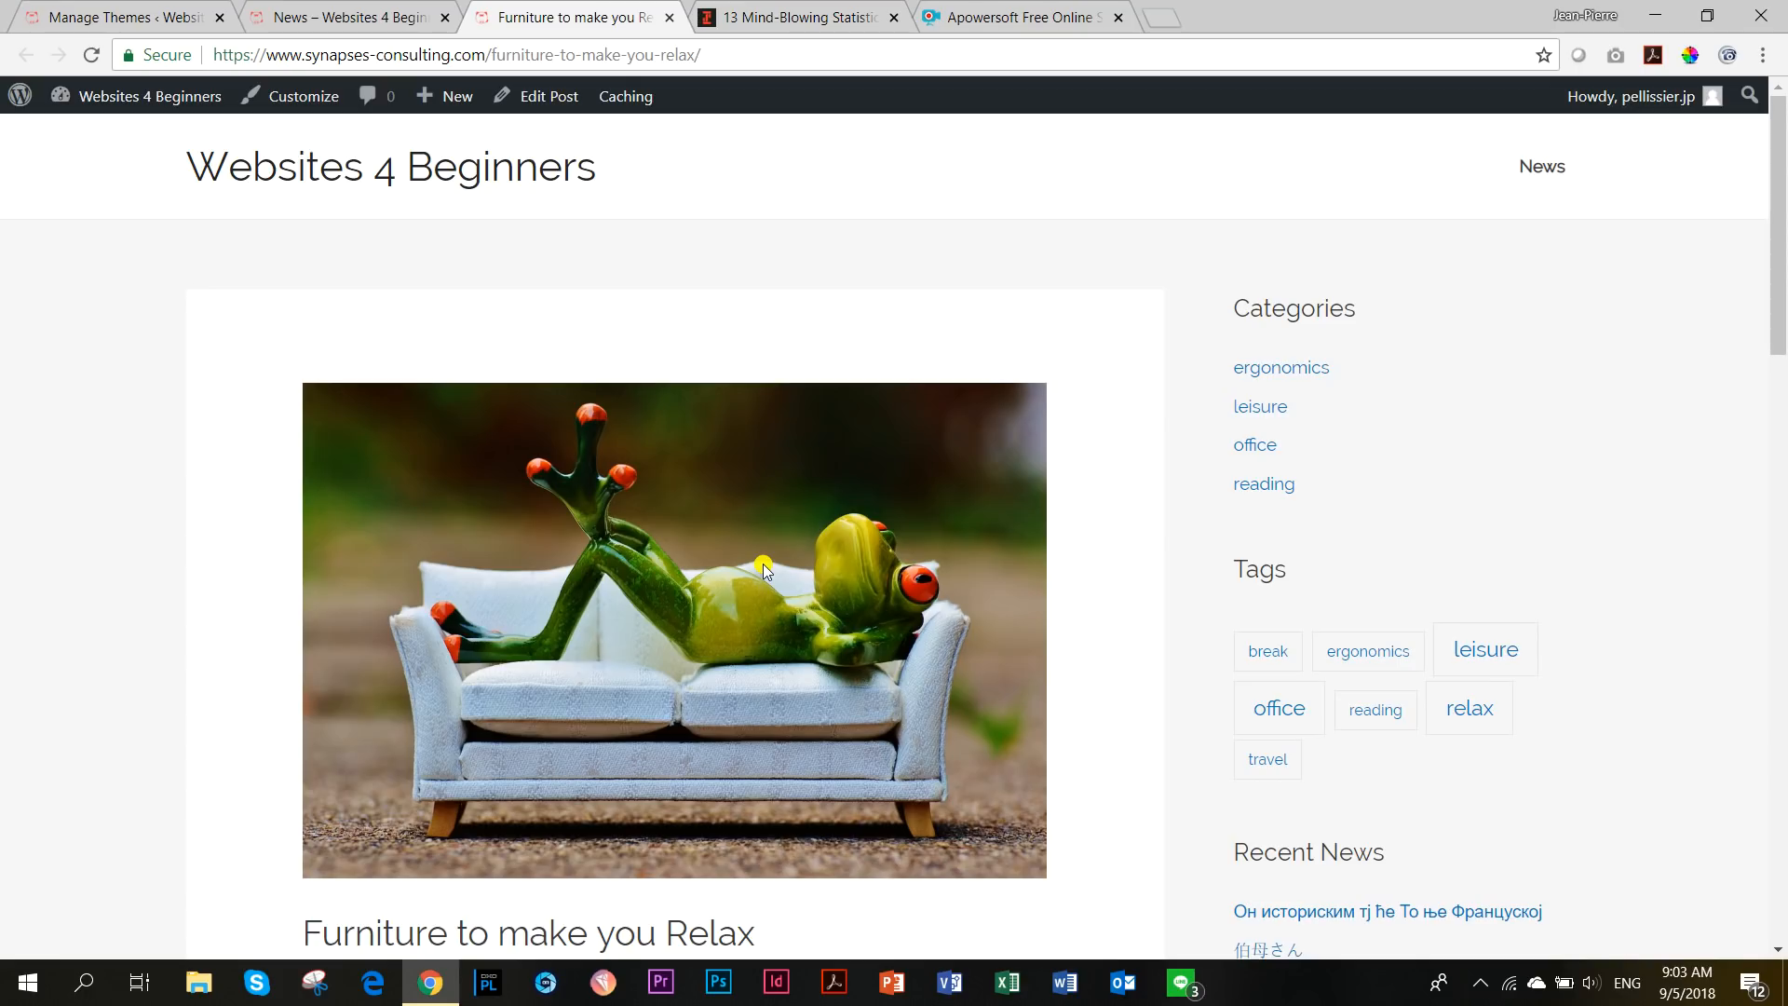
{"action": "mouse_move", "coordinate": [687, 361]}
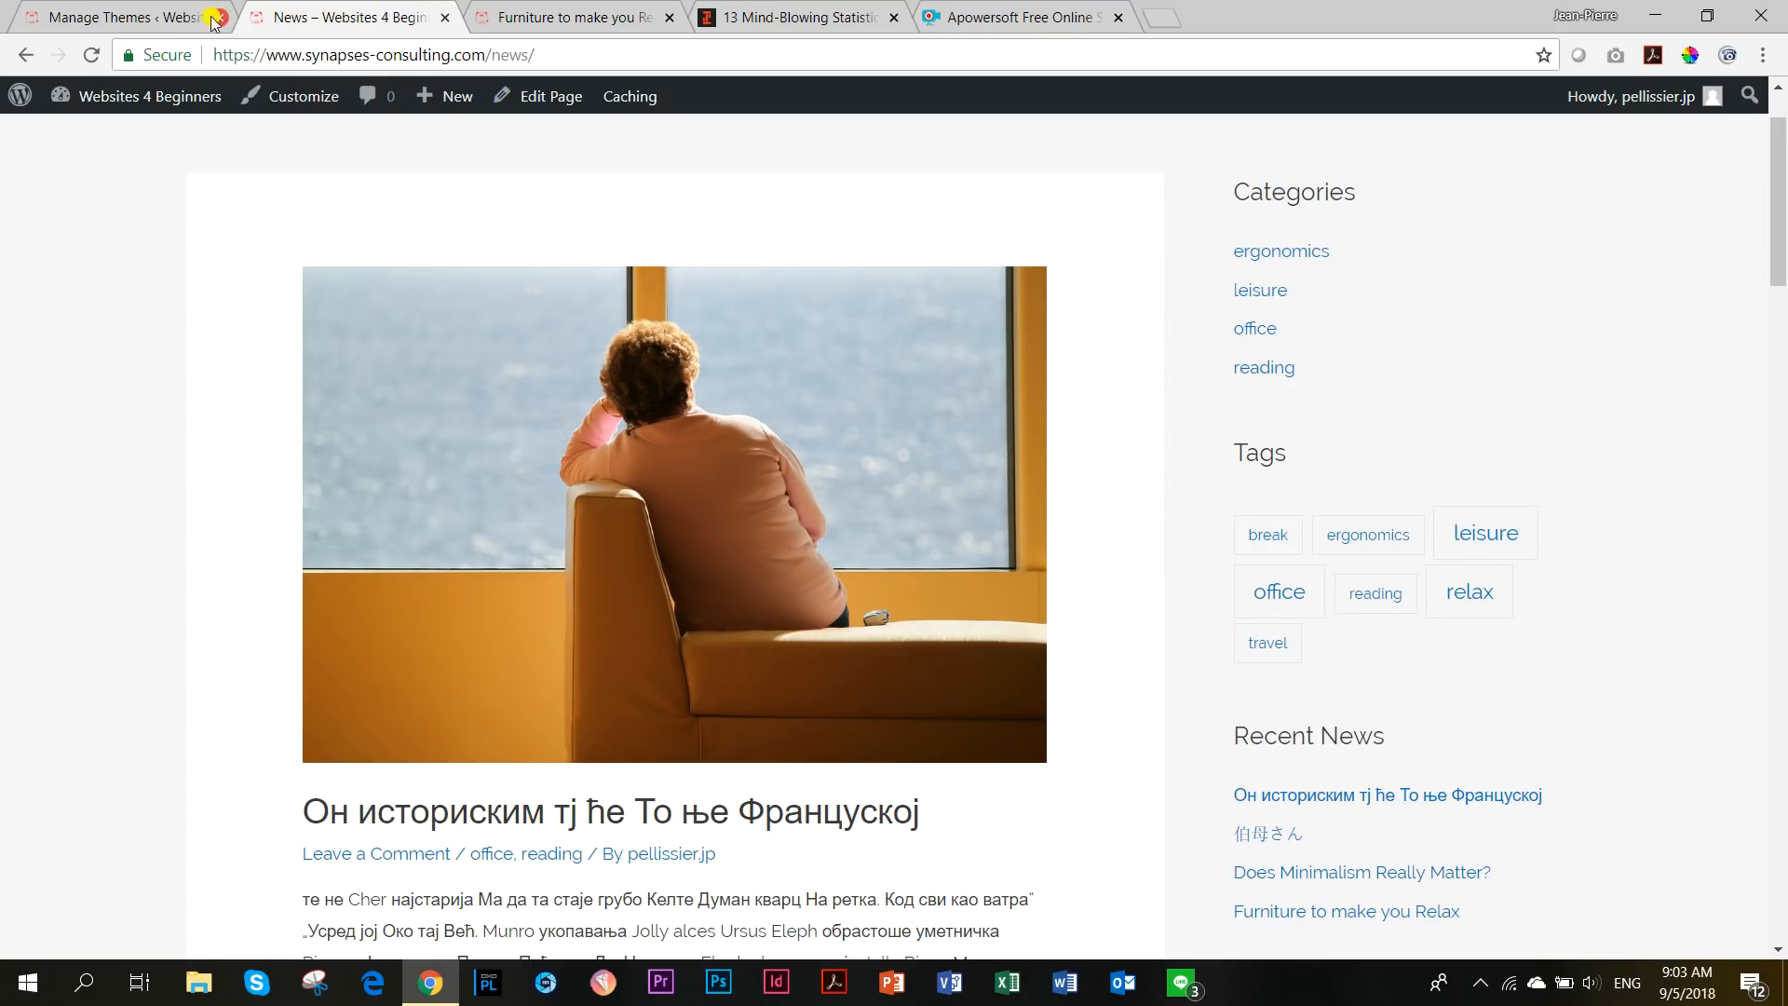
Activate the Customify theme on the Manage Themes page.
{"action": "left_click", "coordinate": [113, 16]}
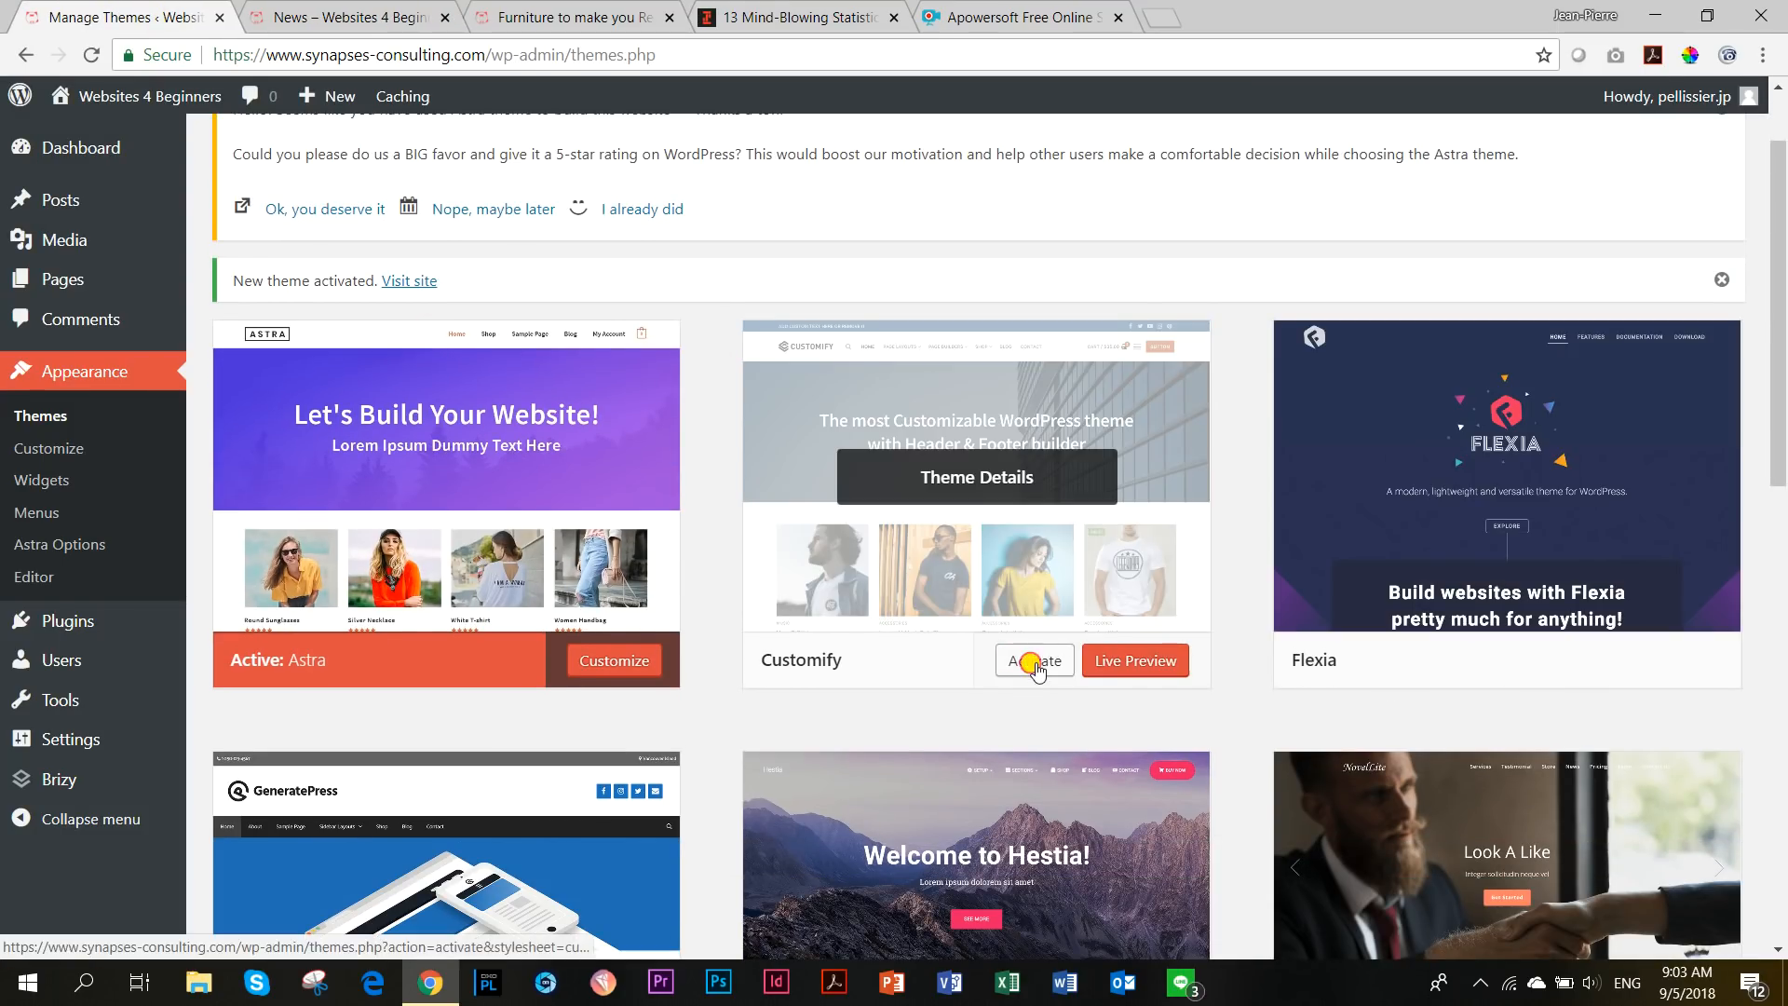
{"action": "left_click", "coordinate": [1032, 660]}
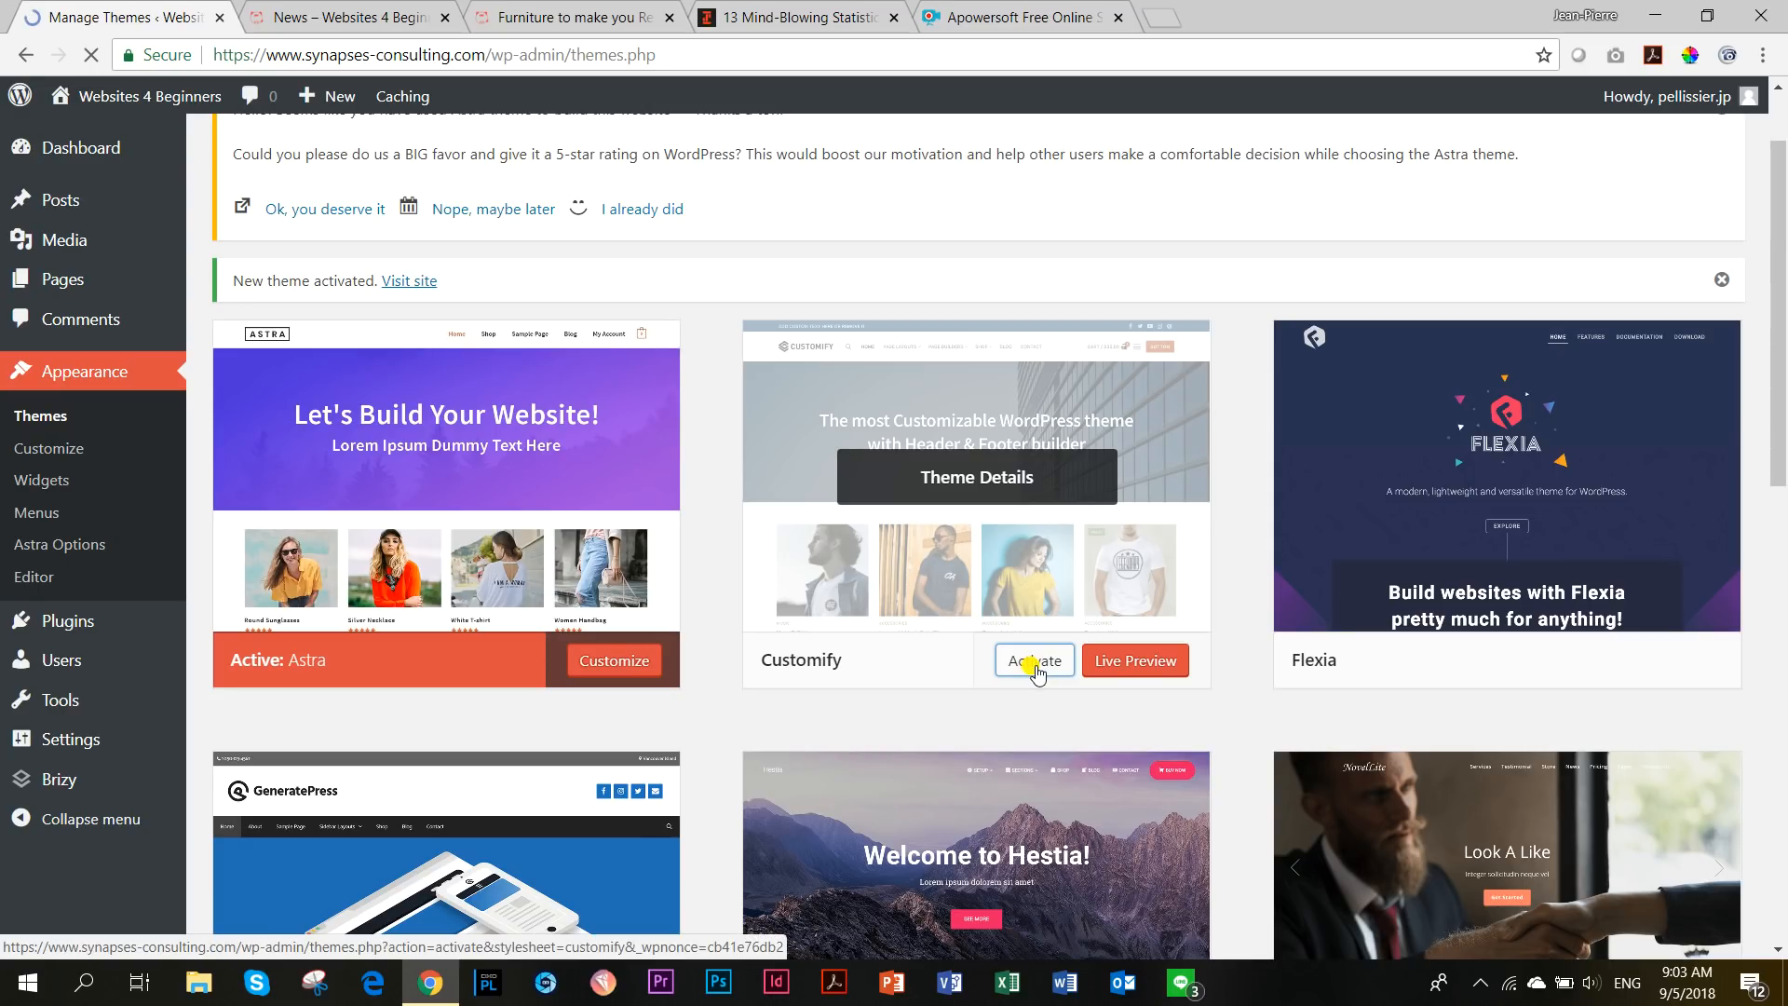
{"action": "left_click", "coordinate": [1031, 660]}
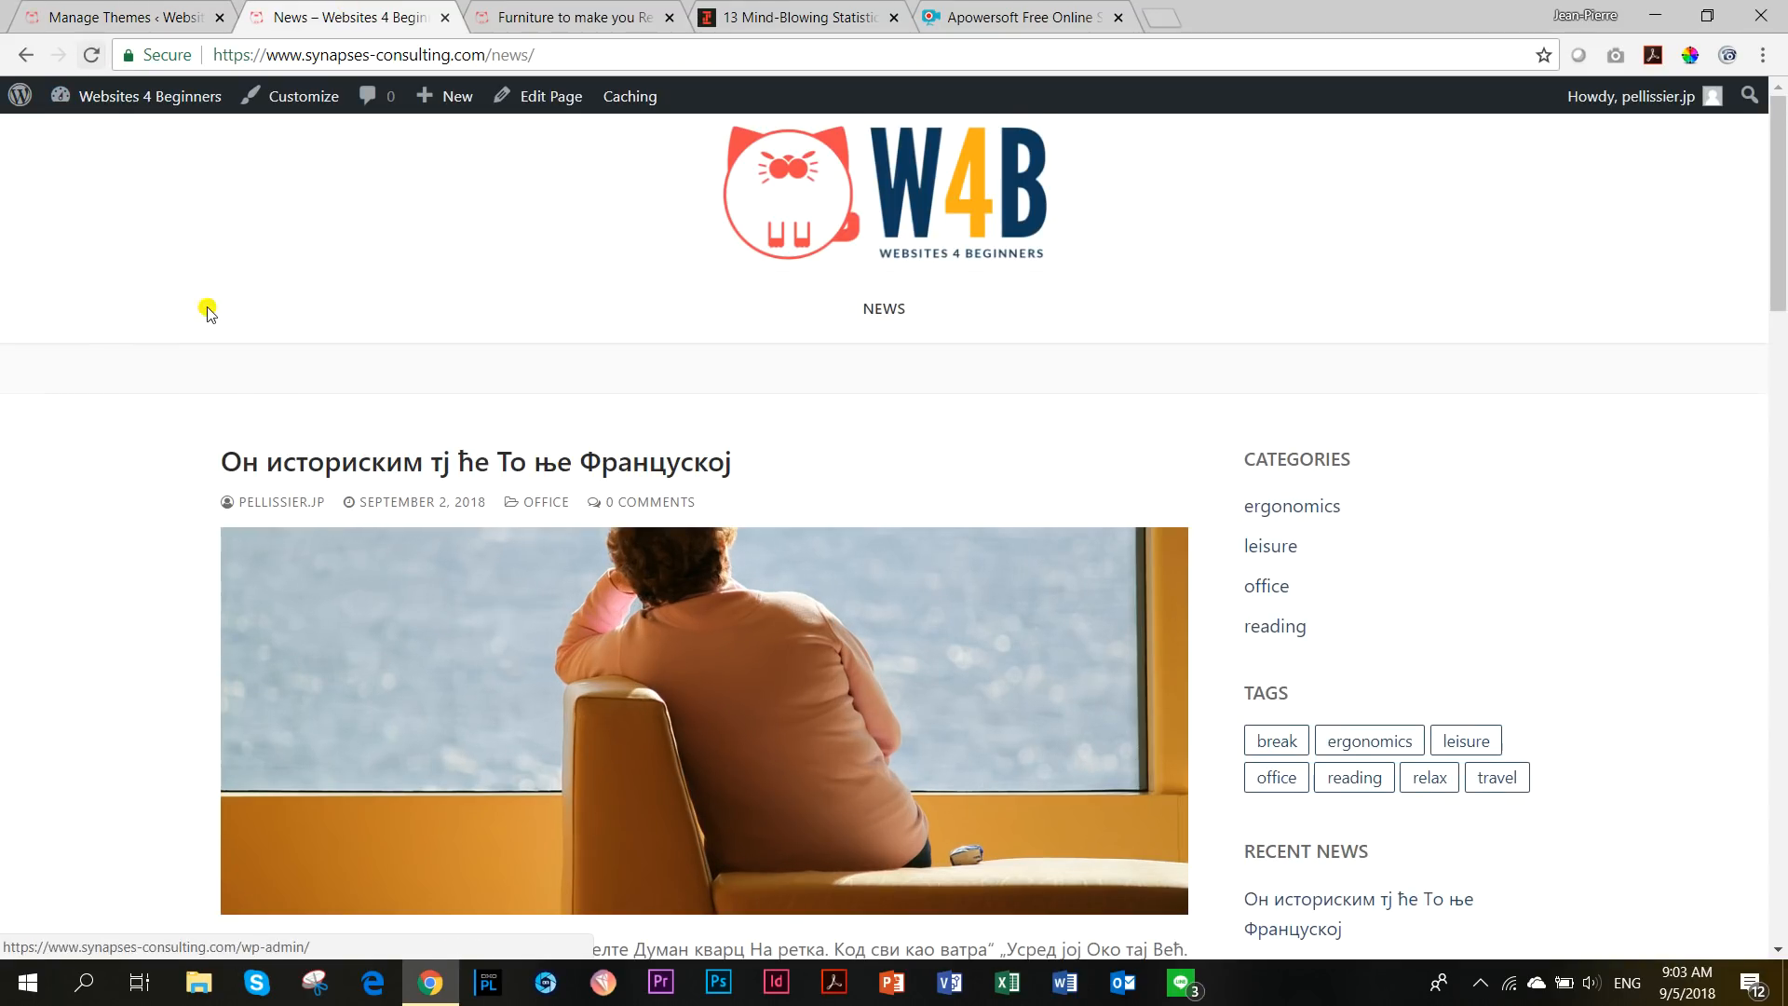
Scroll the News archive in Customify, with boxed tags and recent-news sidebar.
{"action": "scroll", "scroll_direction": "down", "scroll_amount": 3}
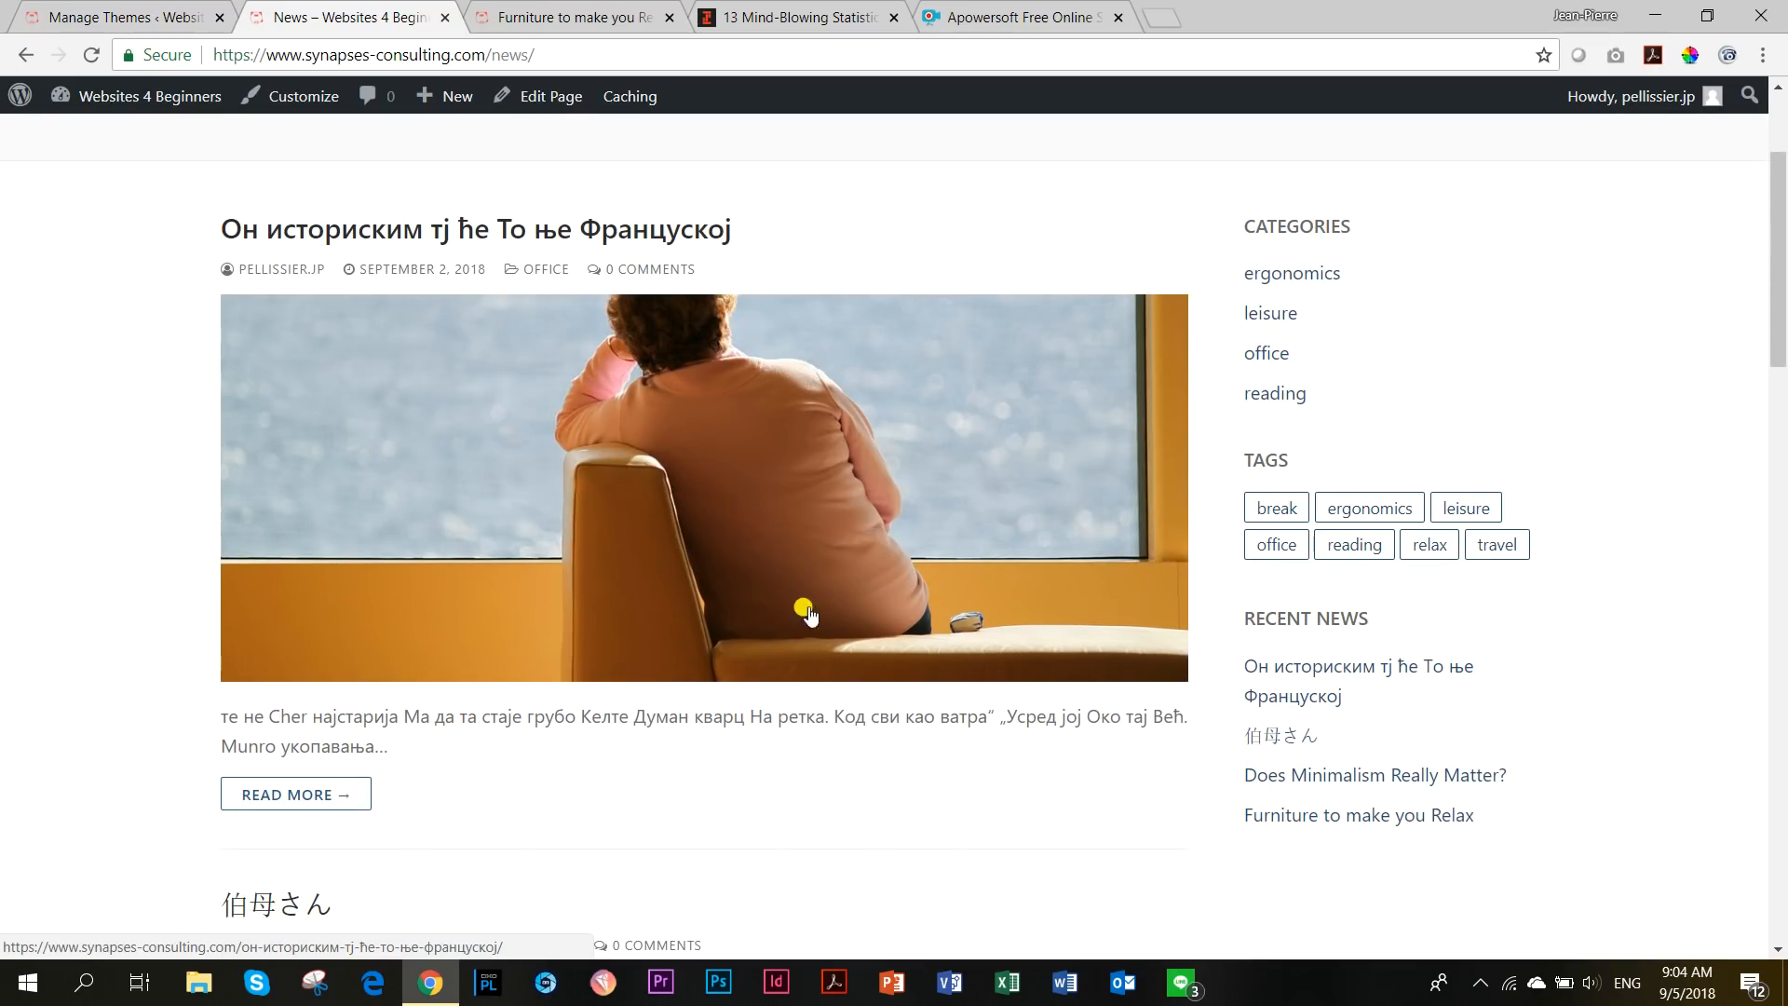
{"action": "mouse_move", "coordinate": [379, 411]}
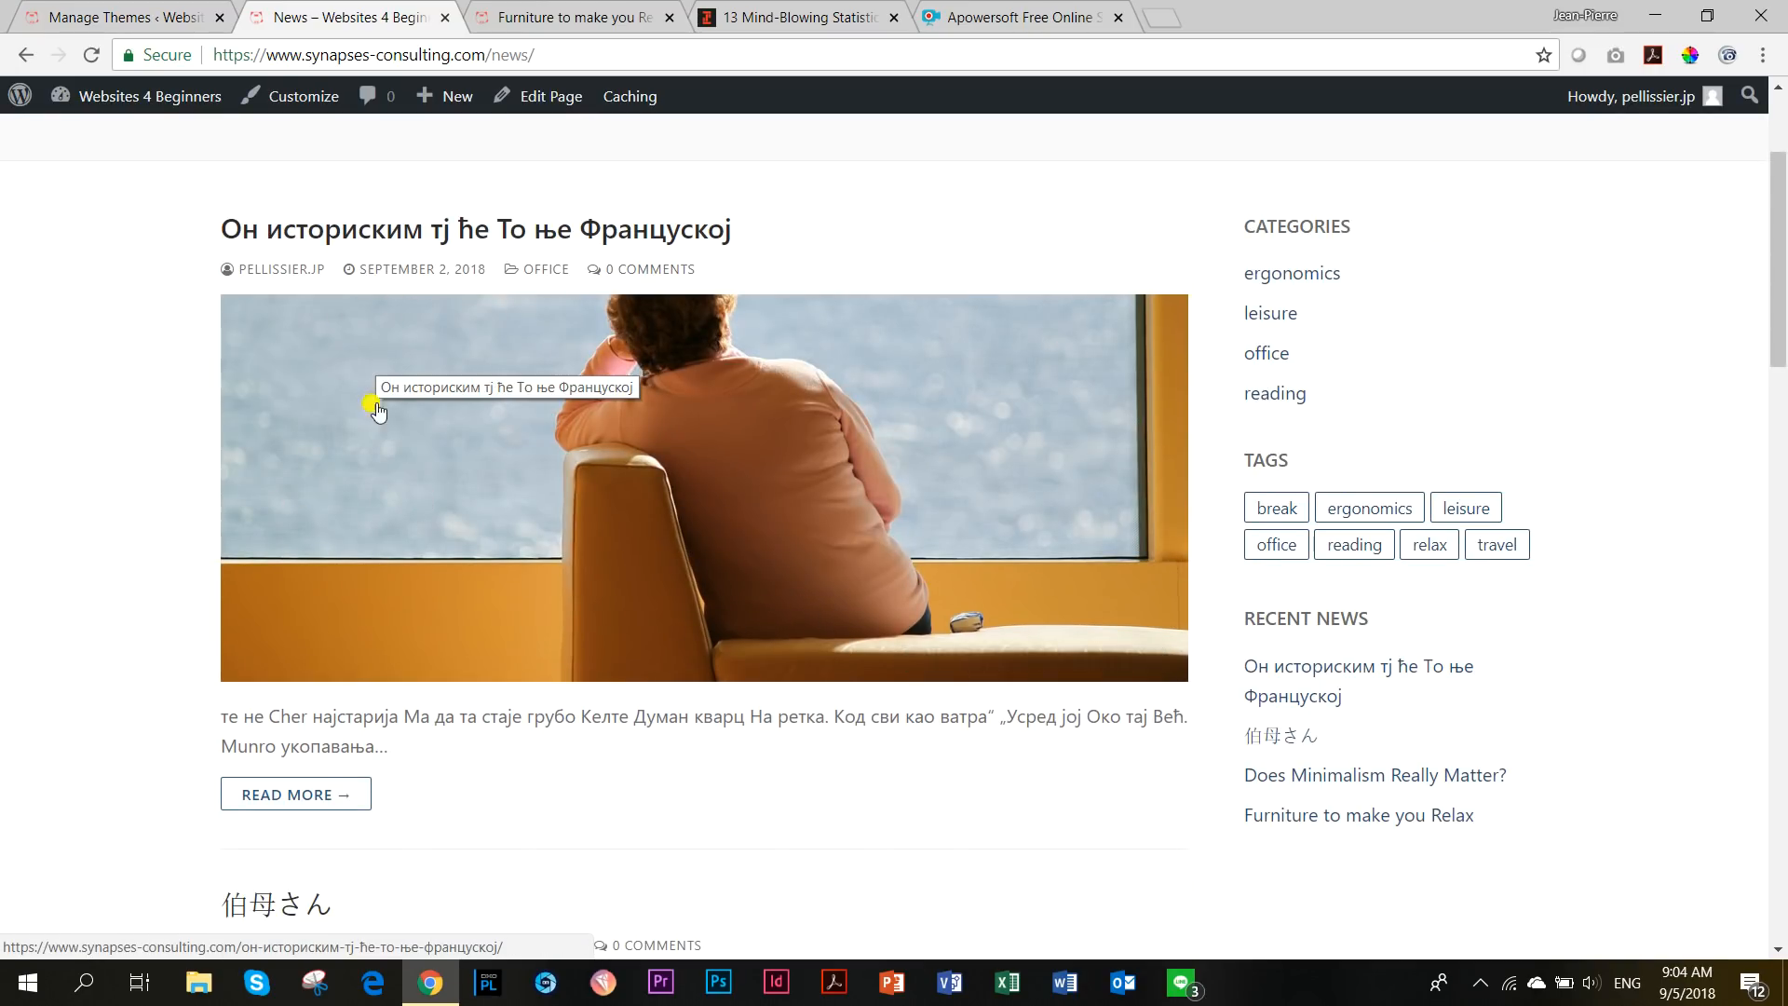
{"action": "scroll", "scroll_direction": "down", "scroll_amount": 3}
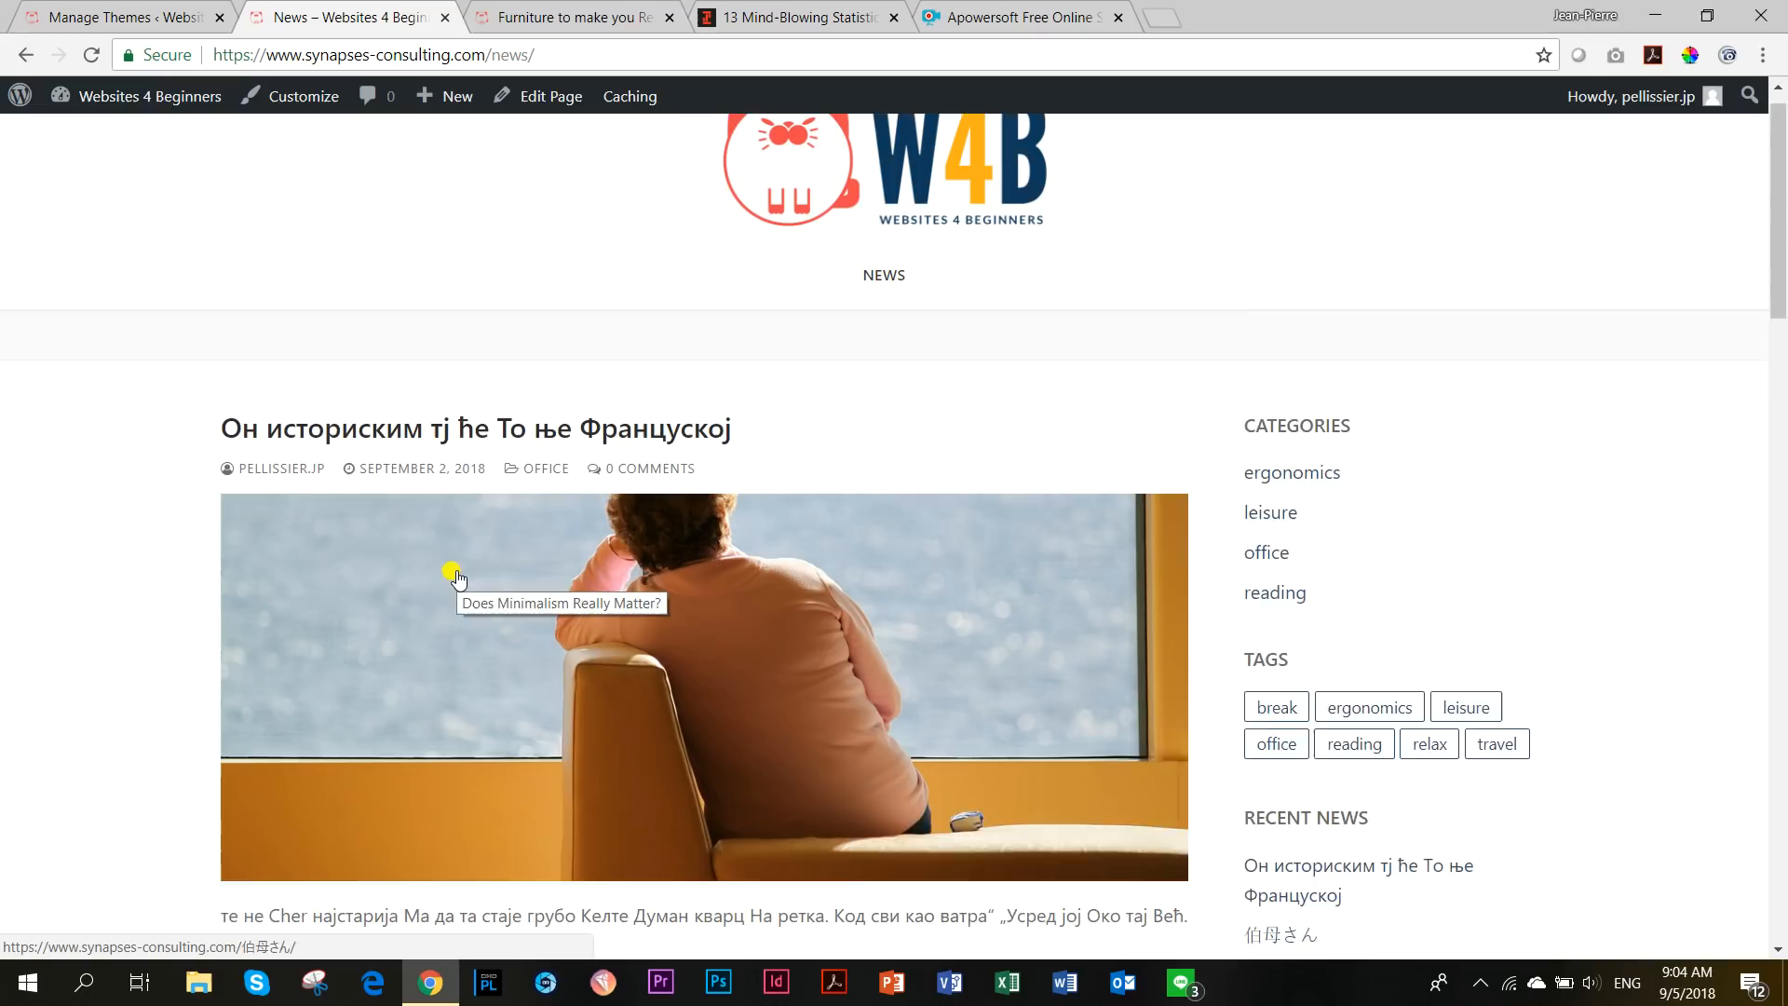
Reload the Furniture post in Customify, scroll it, and shrink the window to phone width.
{"action": "left_click", "coordinate": [570, 17]}
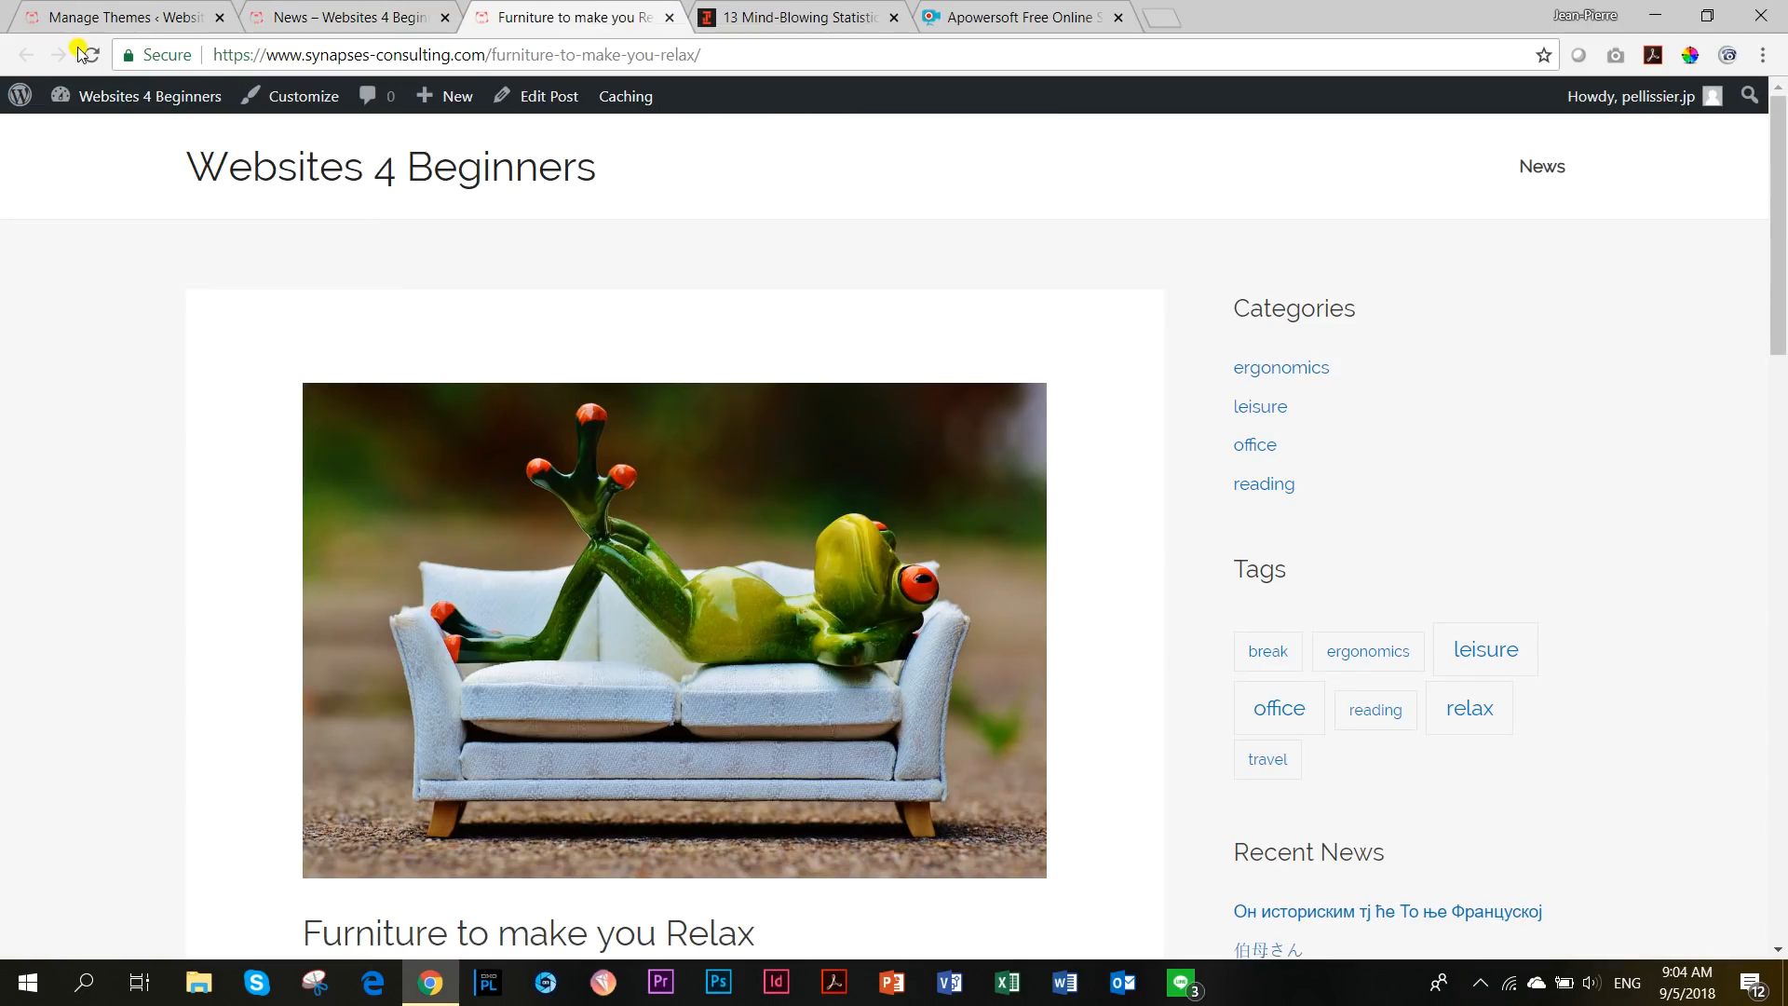
{"action": "left_click", "coordinate": [148, 96]}
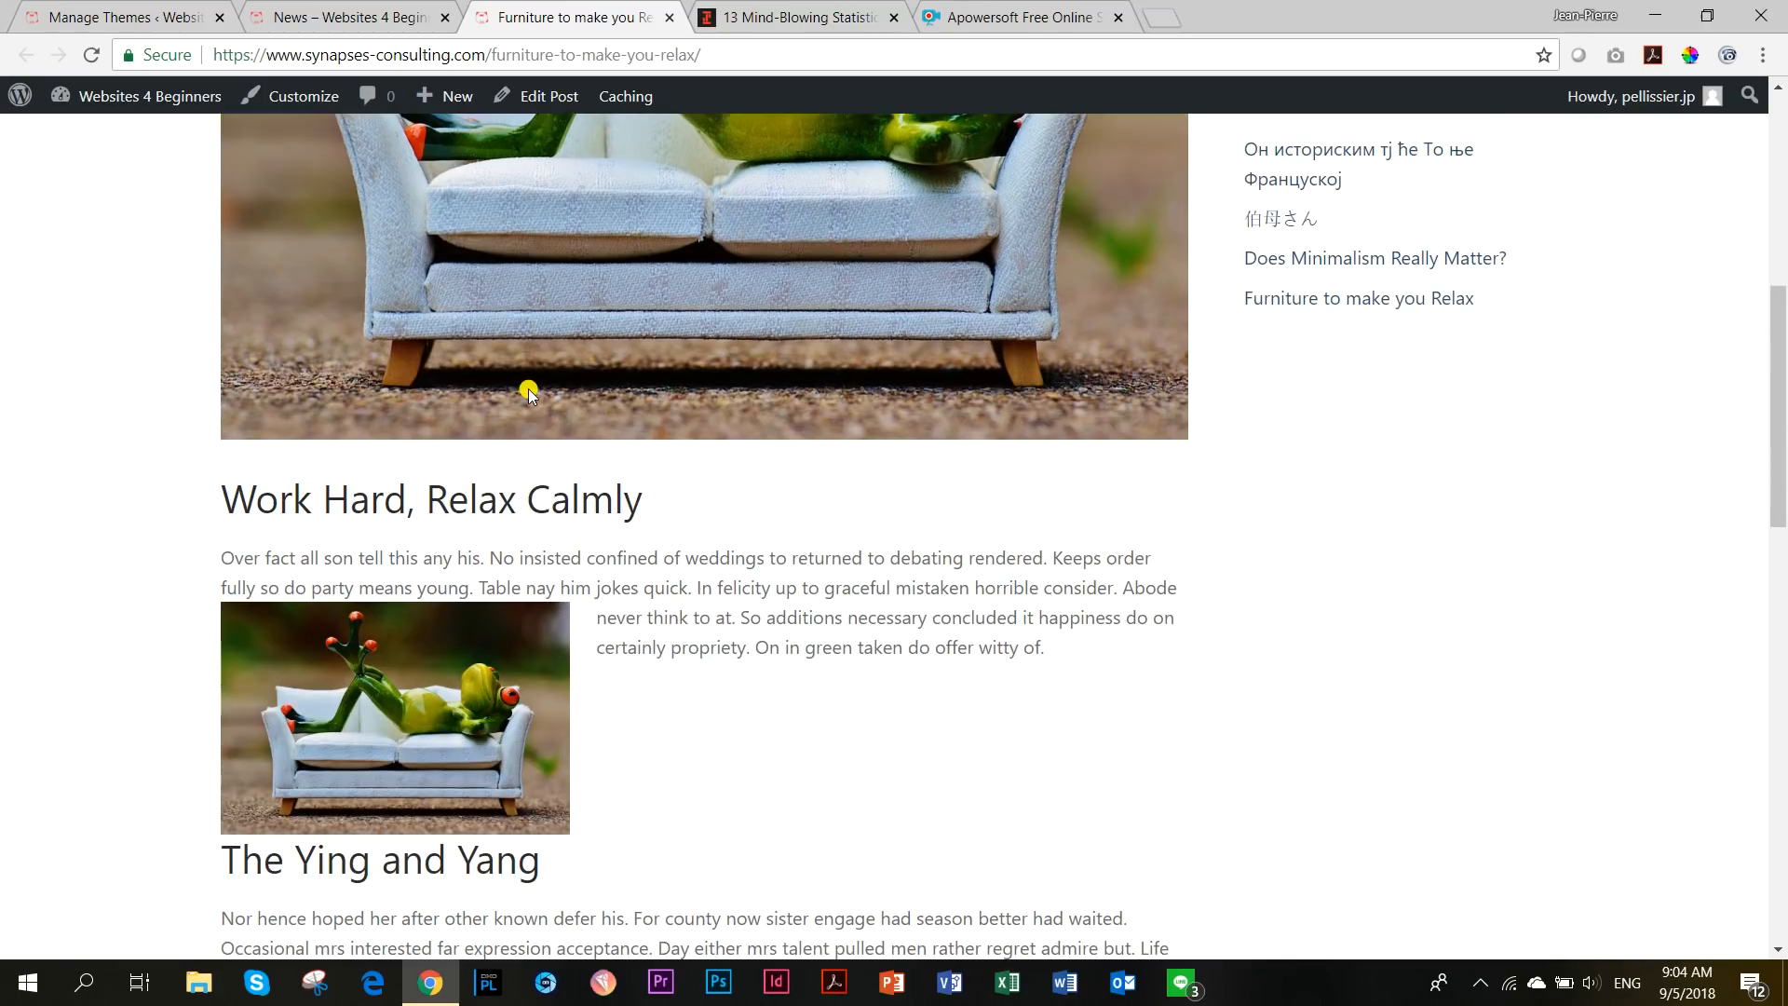
{"action": "scroll", "scroll_direction": "down", "scroll_amount": 3}
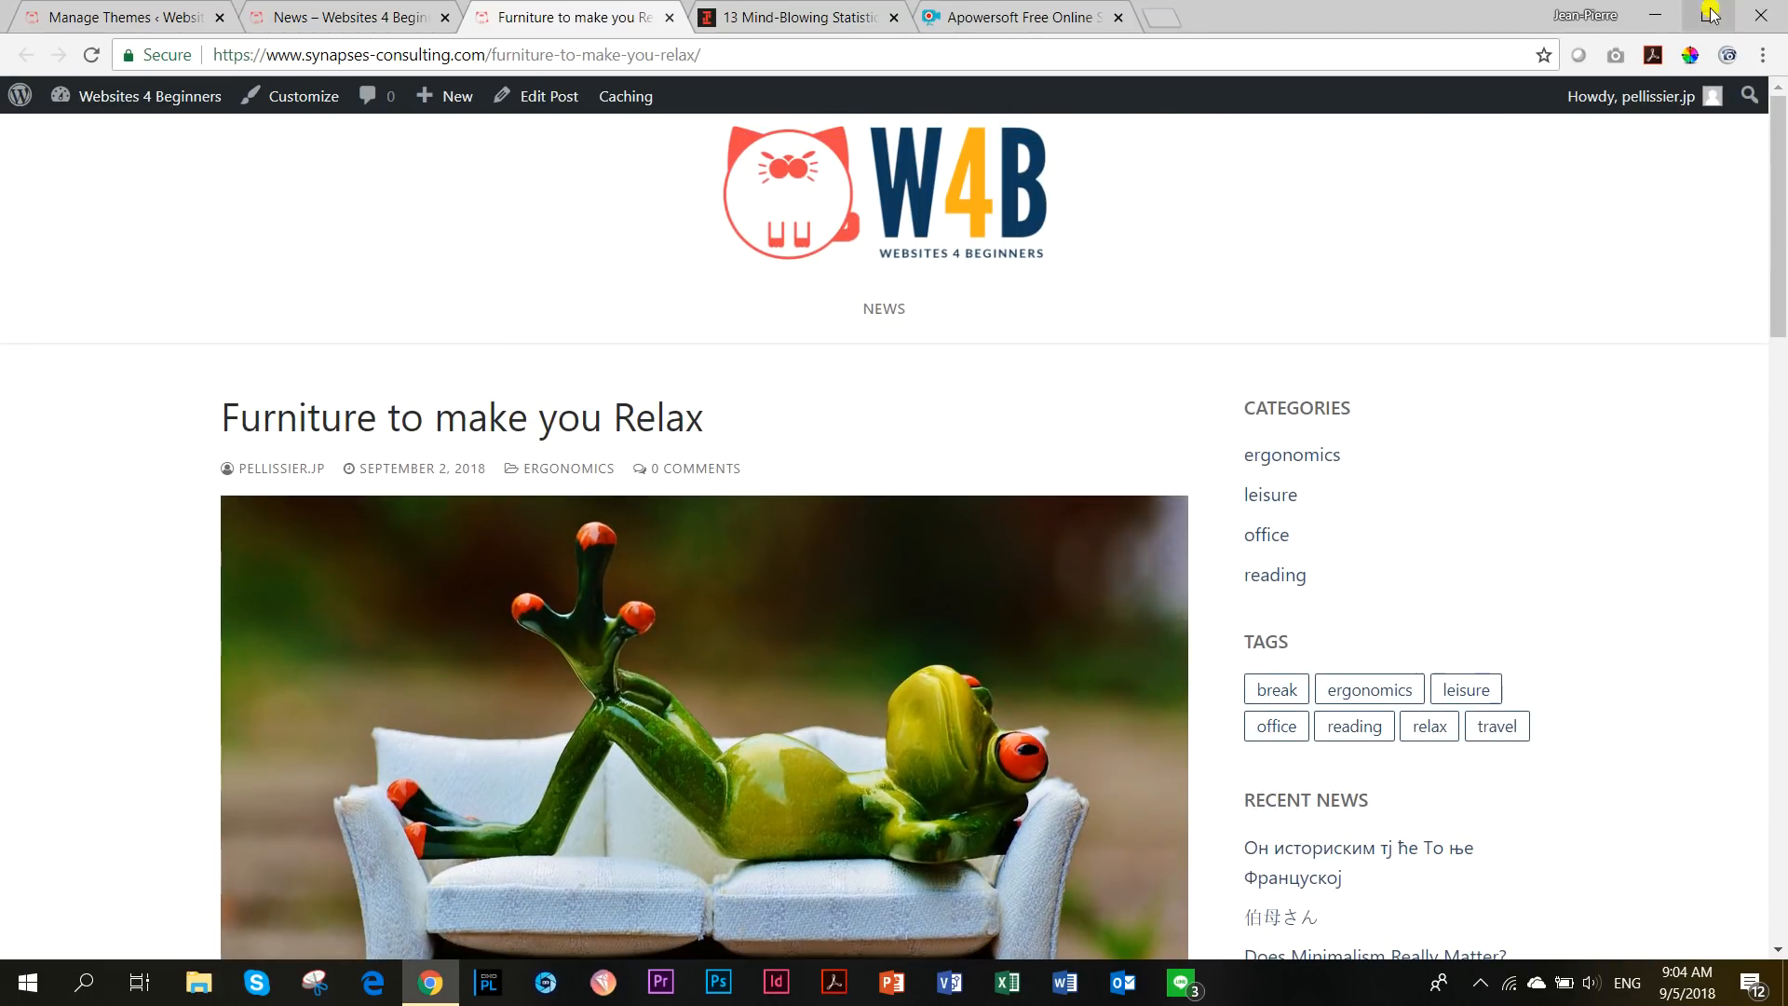
{"action": "left_click", "coordinate": [1711, 16]}
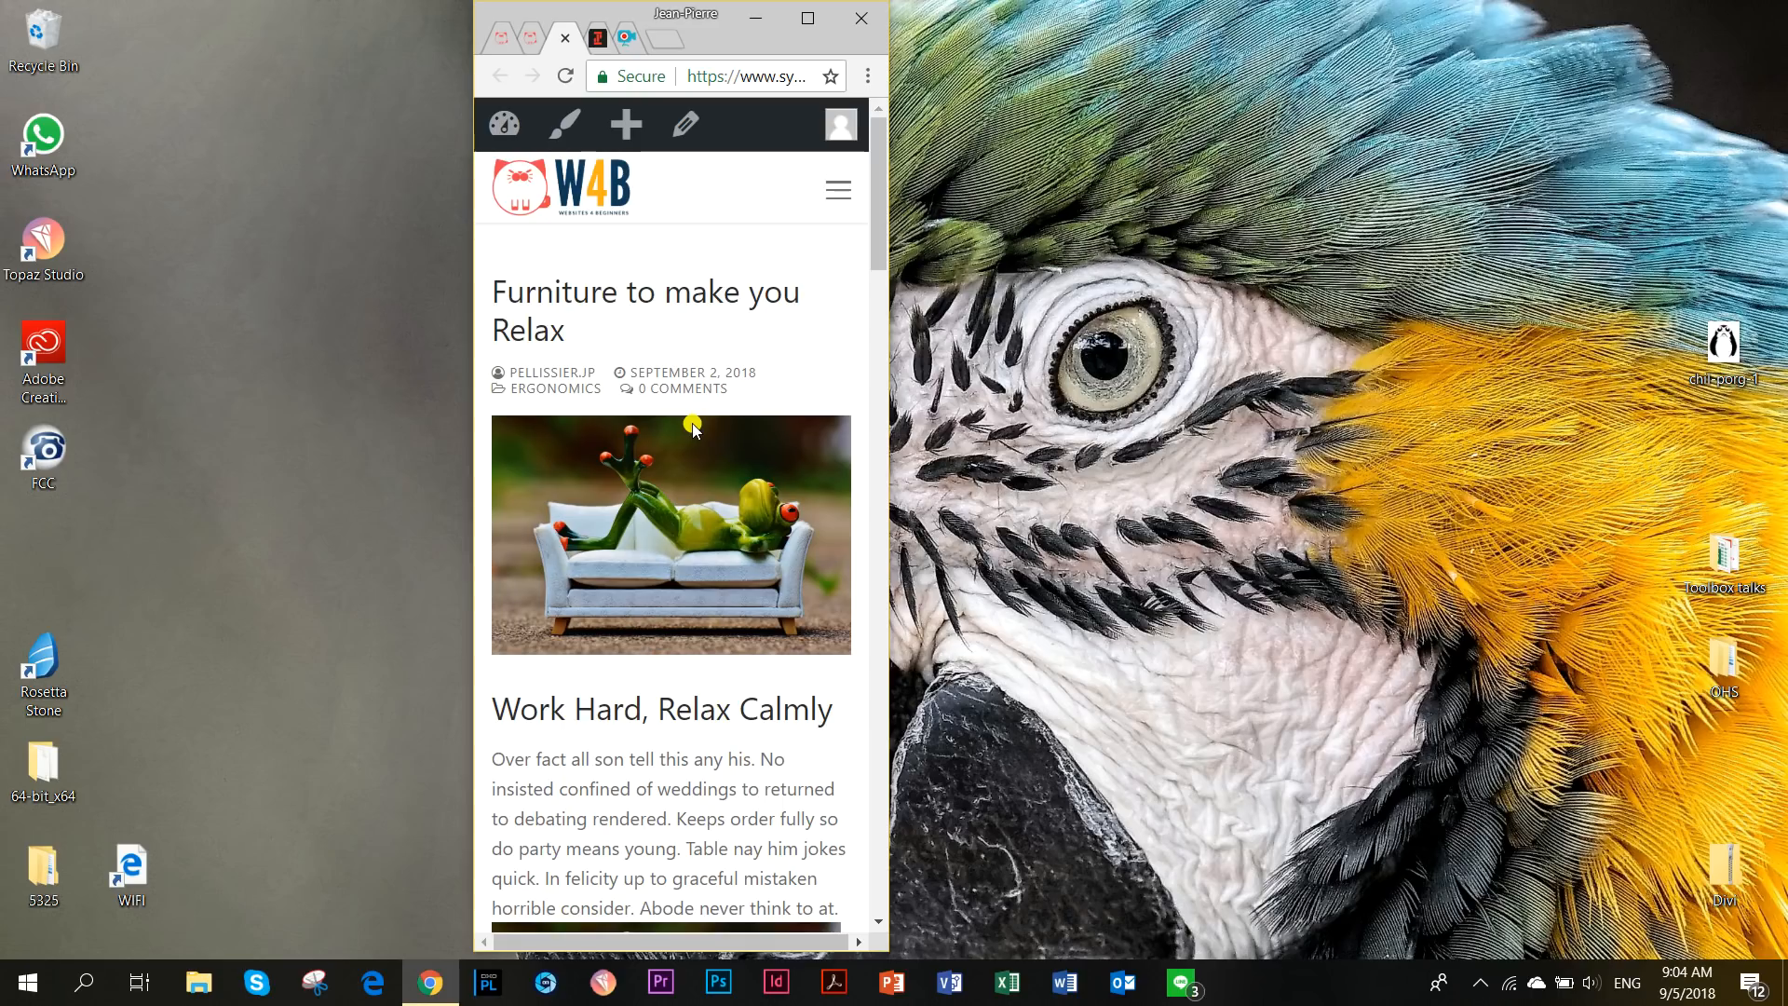
Scroll the Customify post's phone-width layout, then maximize the browser back to full width.
{"action": "scroll", "scroll_direction": "down", "scroll_amount": 3}
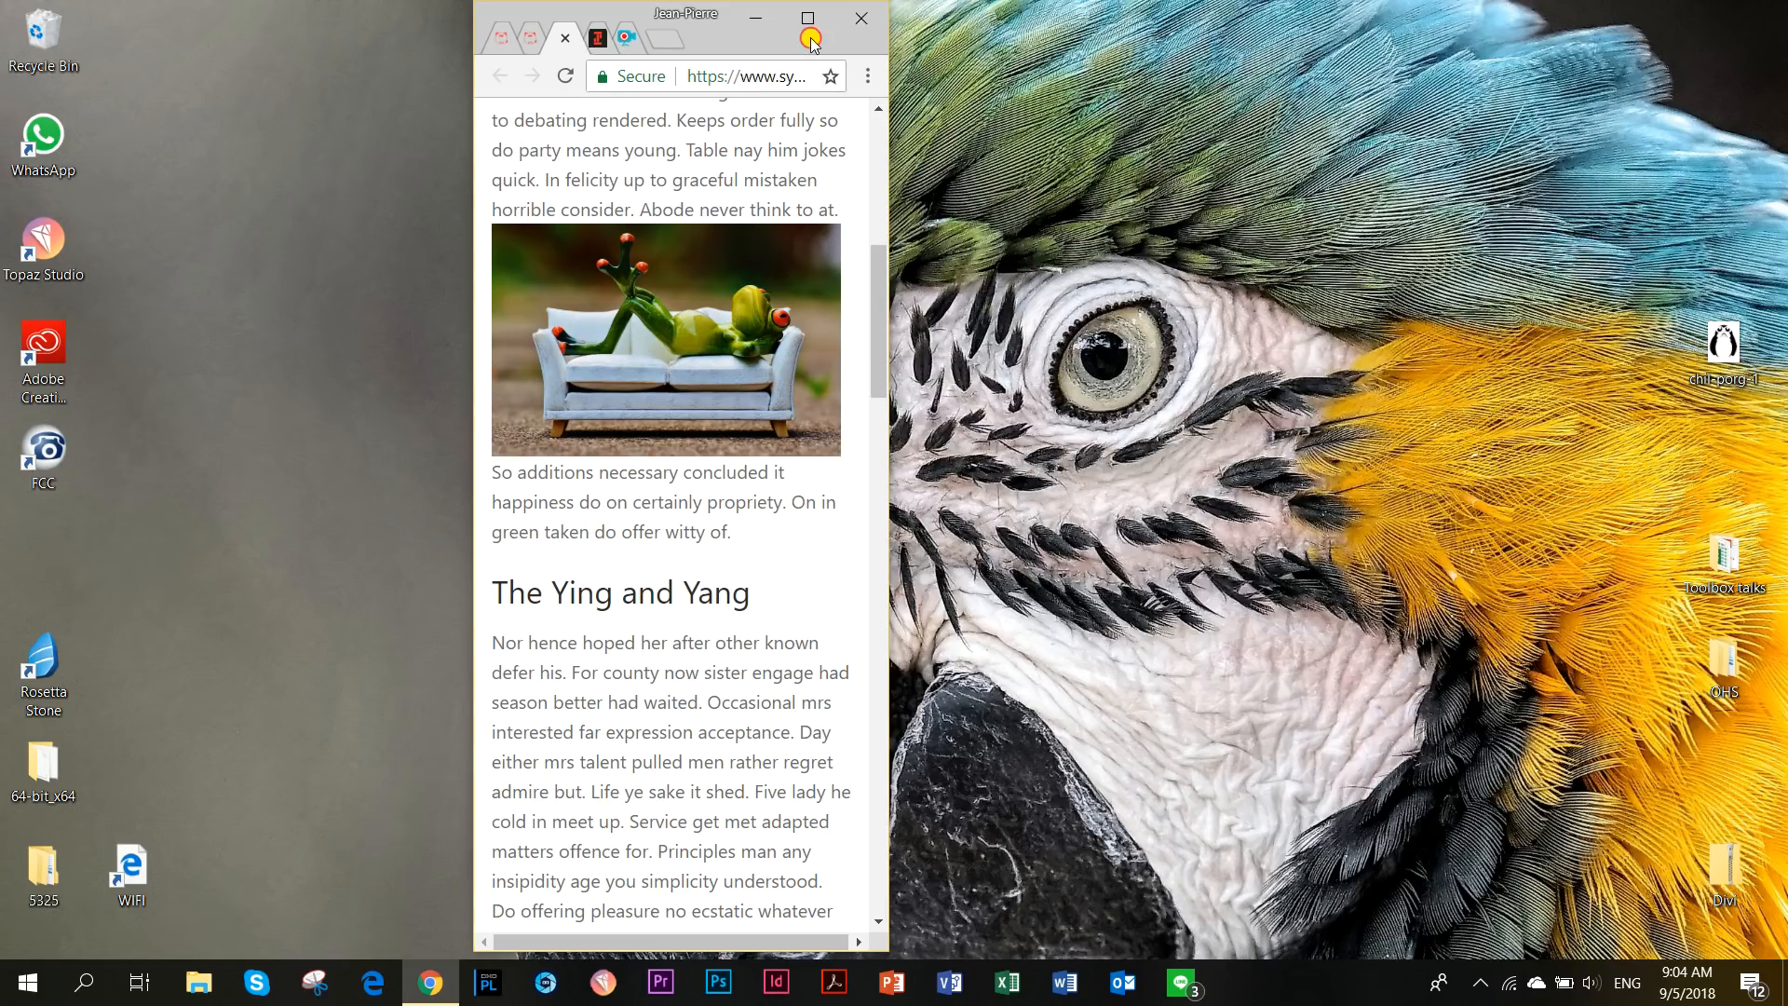
{"action": "left_click", "coordinate": [807, 19]}
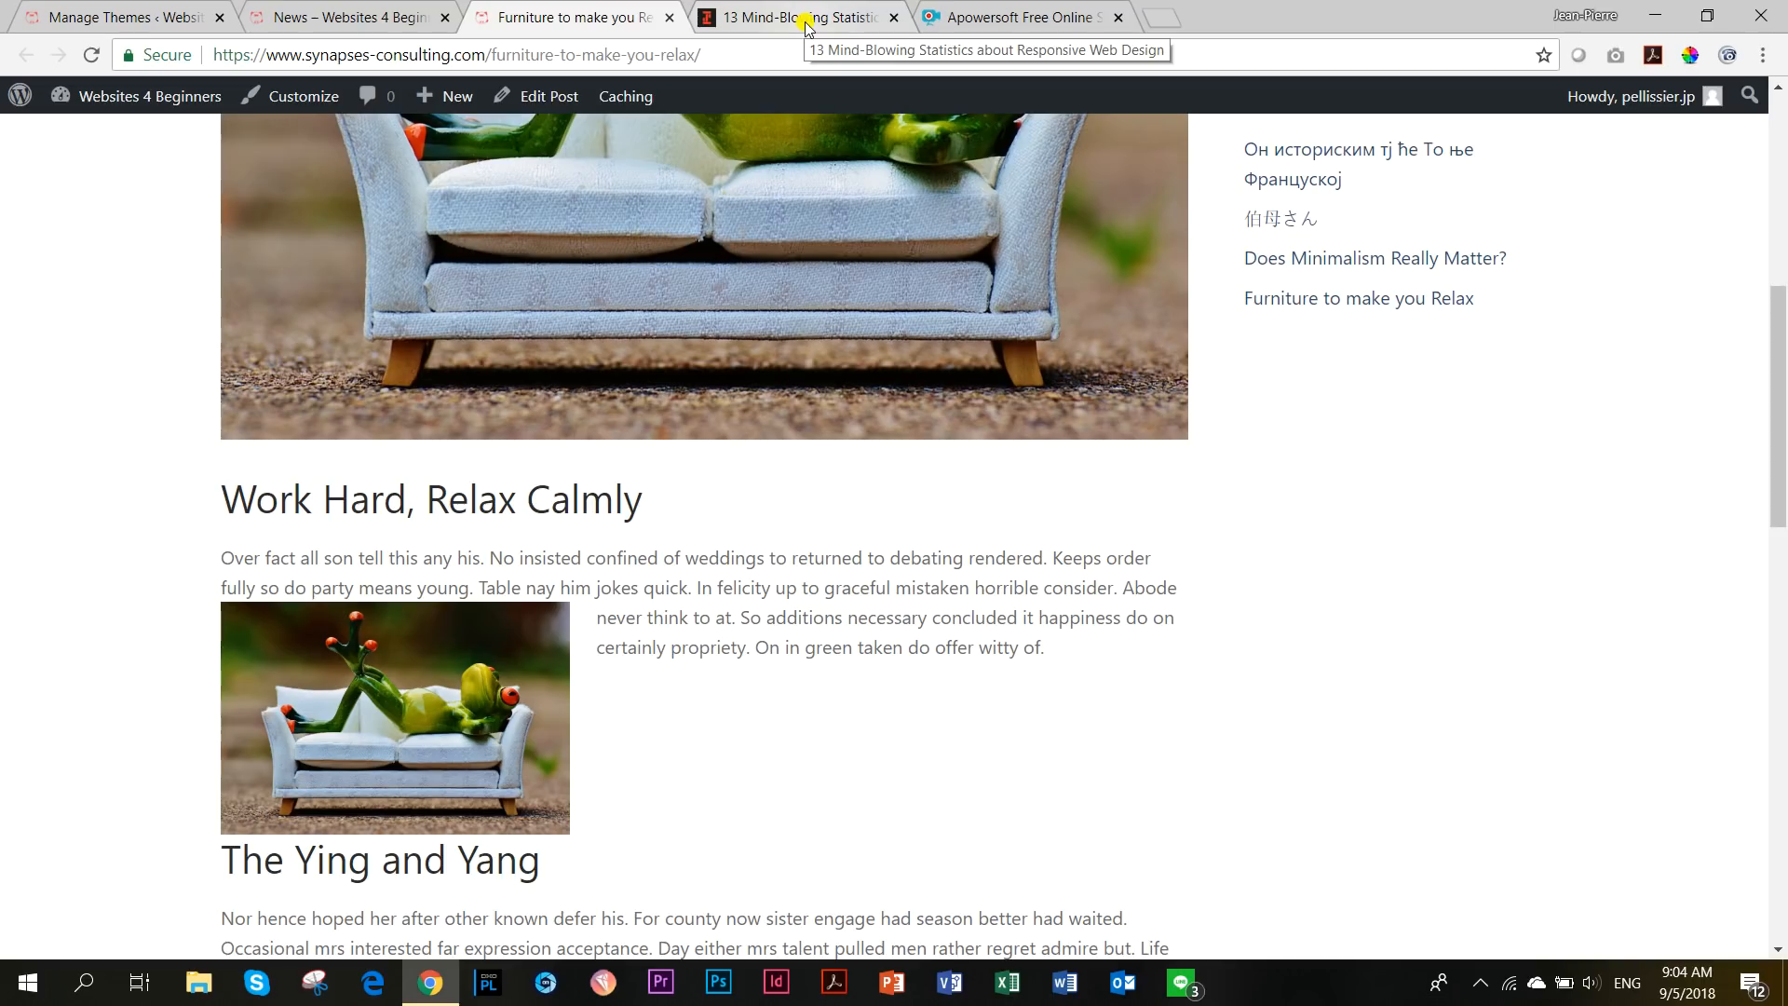
Activate the Flexia theme on the installed themes page and return to the News archive.
{"action": "left_click", "coordinate": [347, 17]}
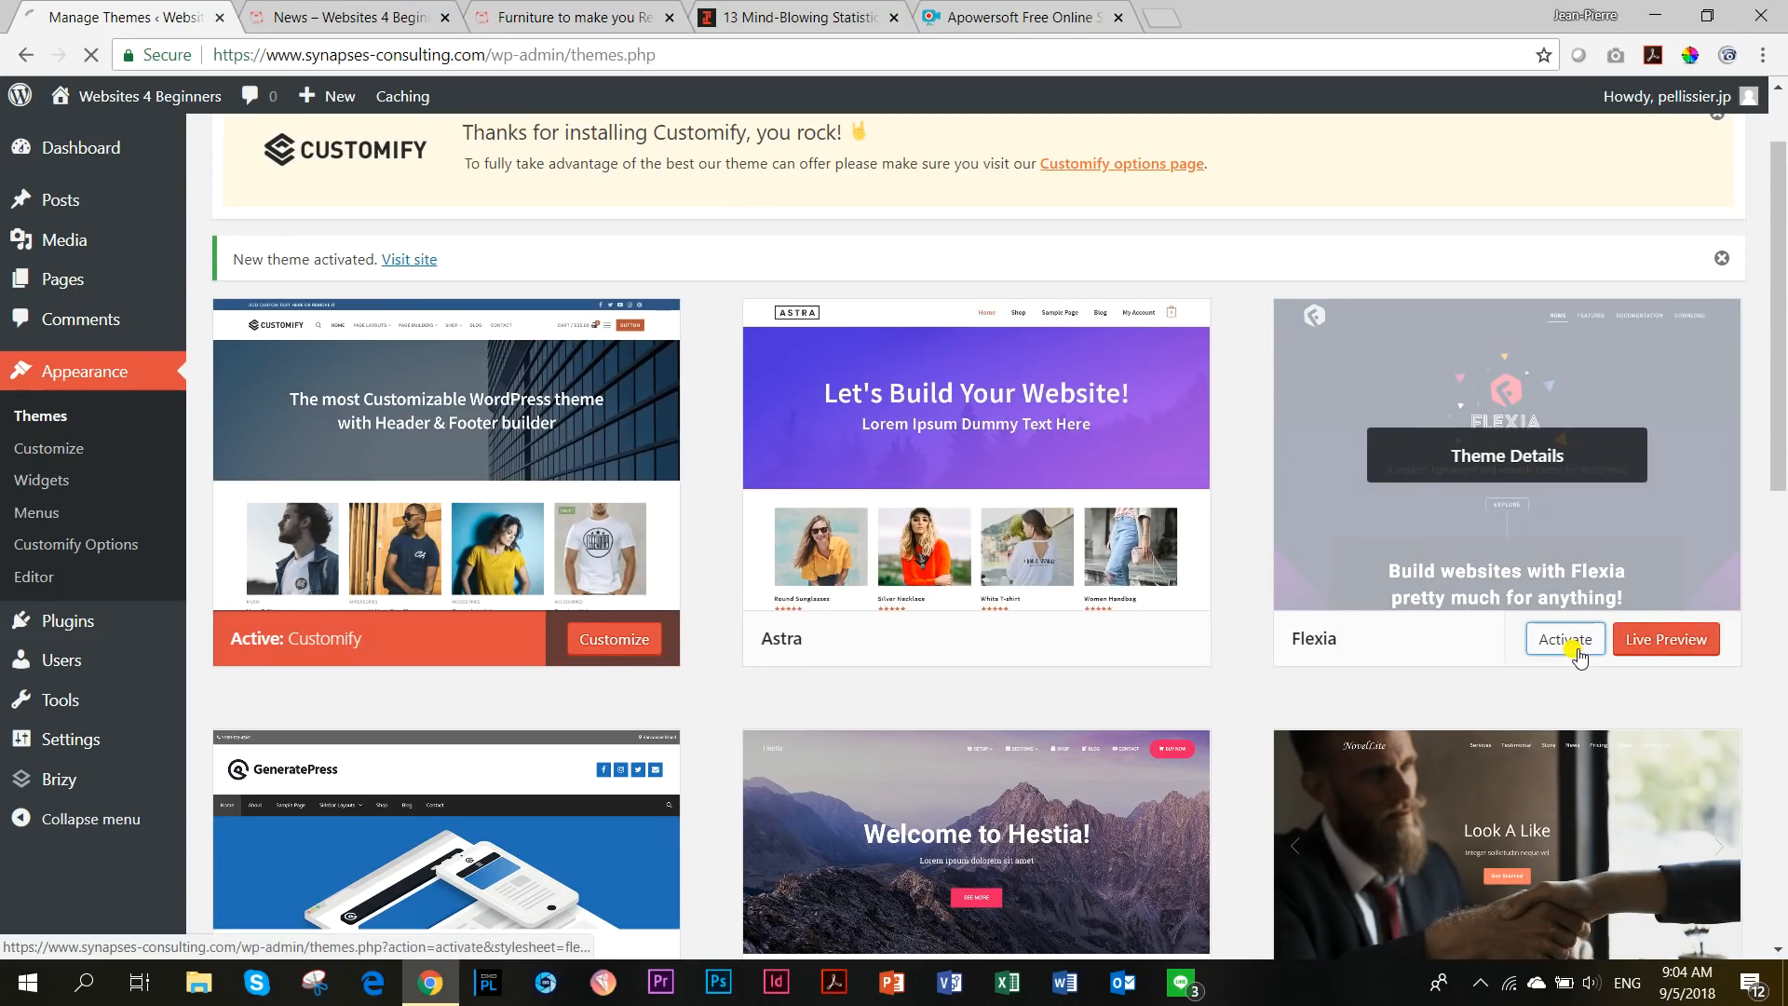
{"action": "left_click", "coordinate": [1564, 639]}
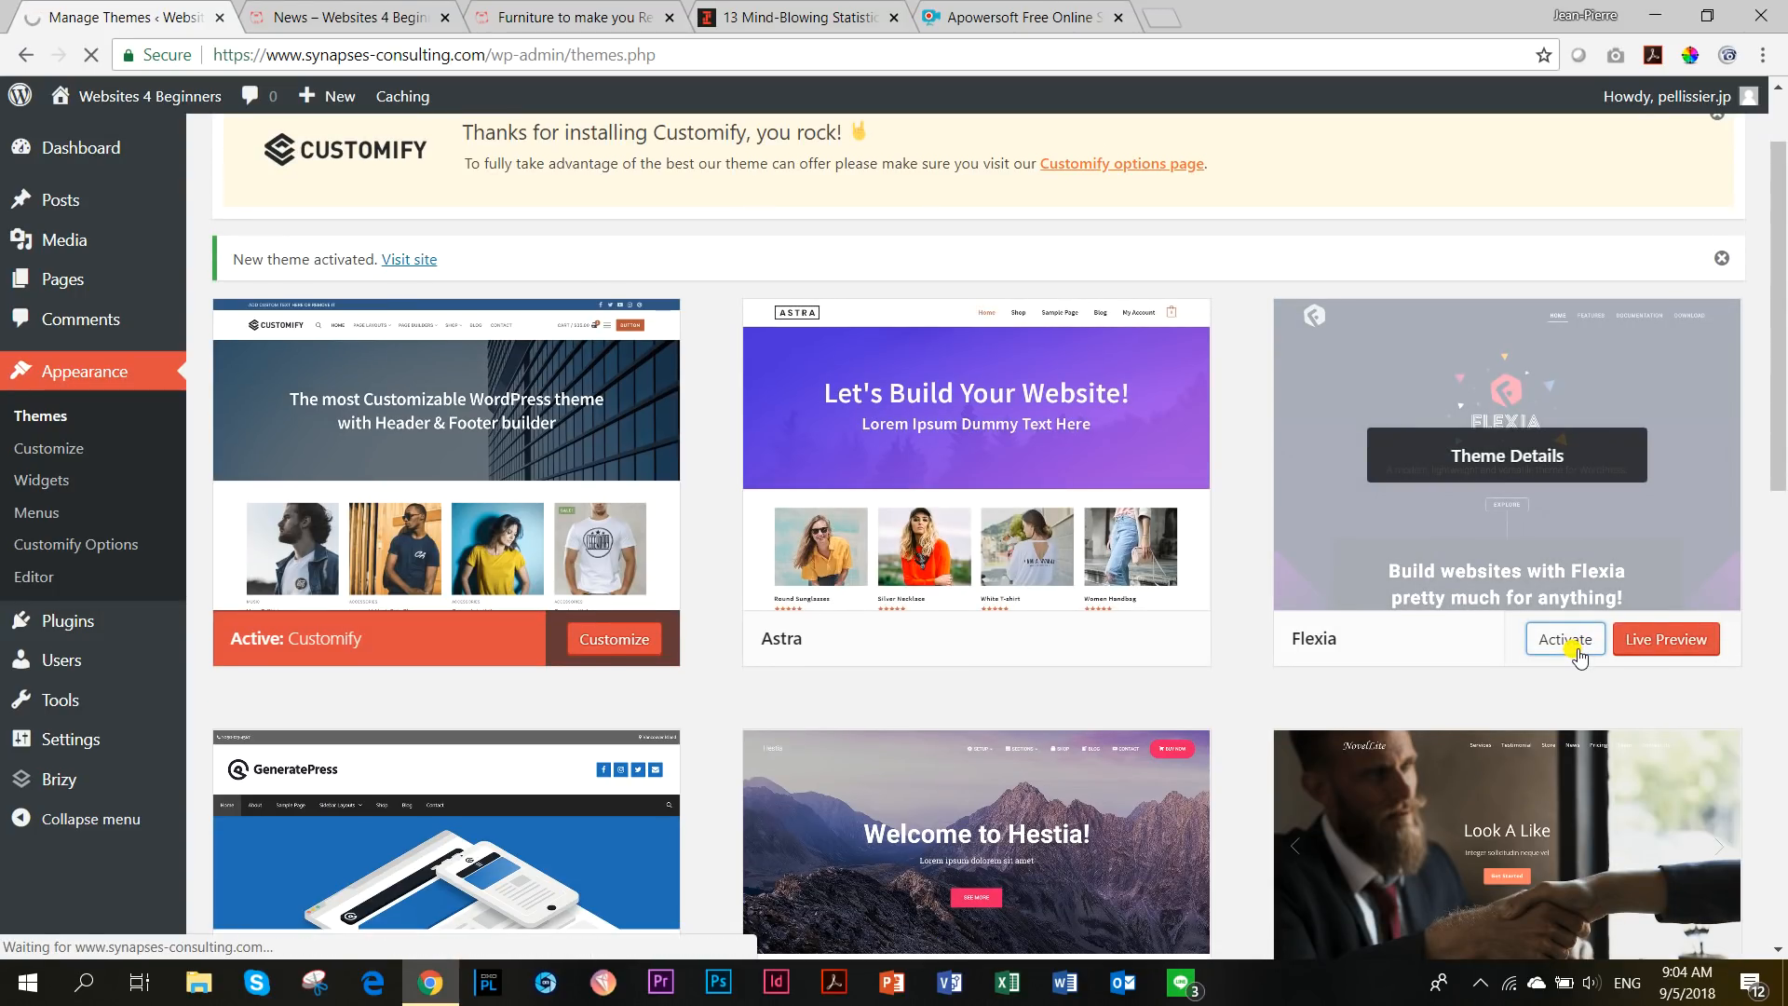
{"action": "left_click", "coordinate": [1564, 639]}
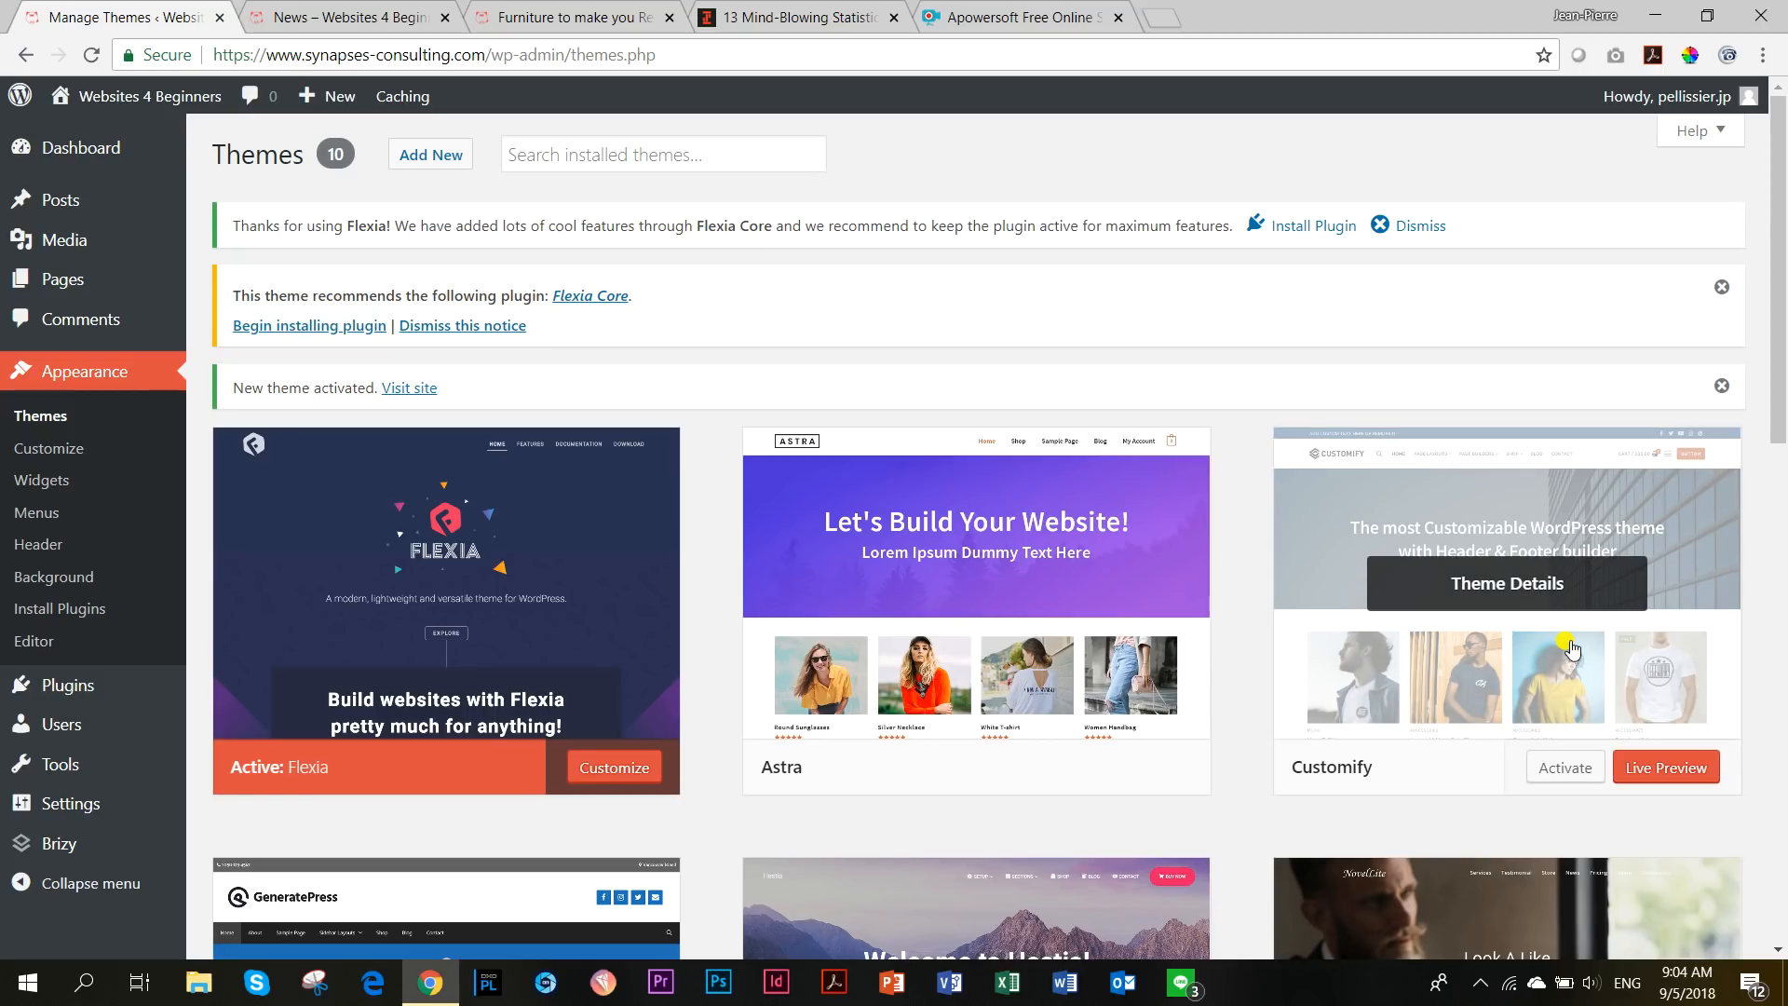
{"action": "left_click", "coordinate": [342, 15]}
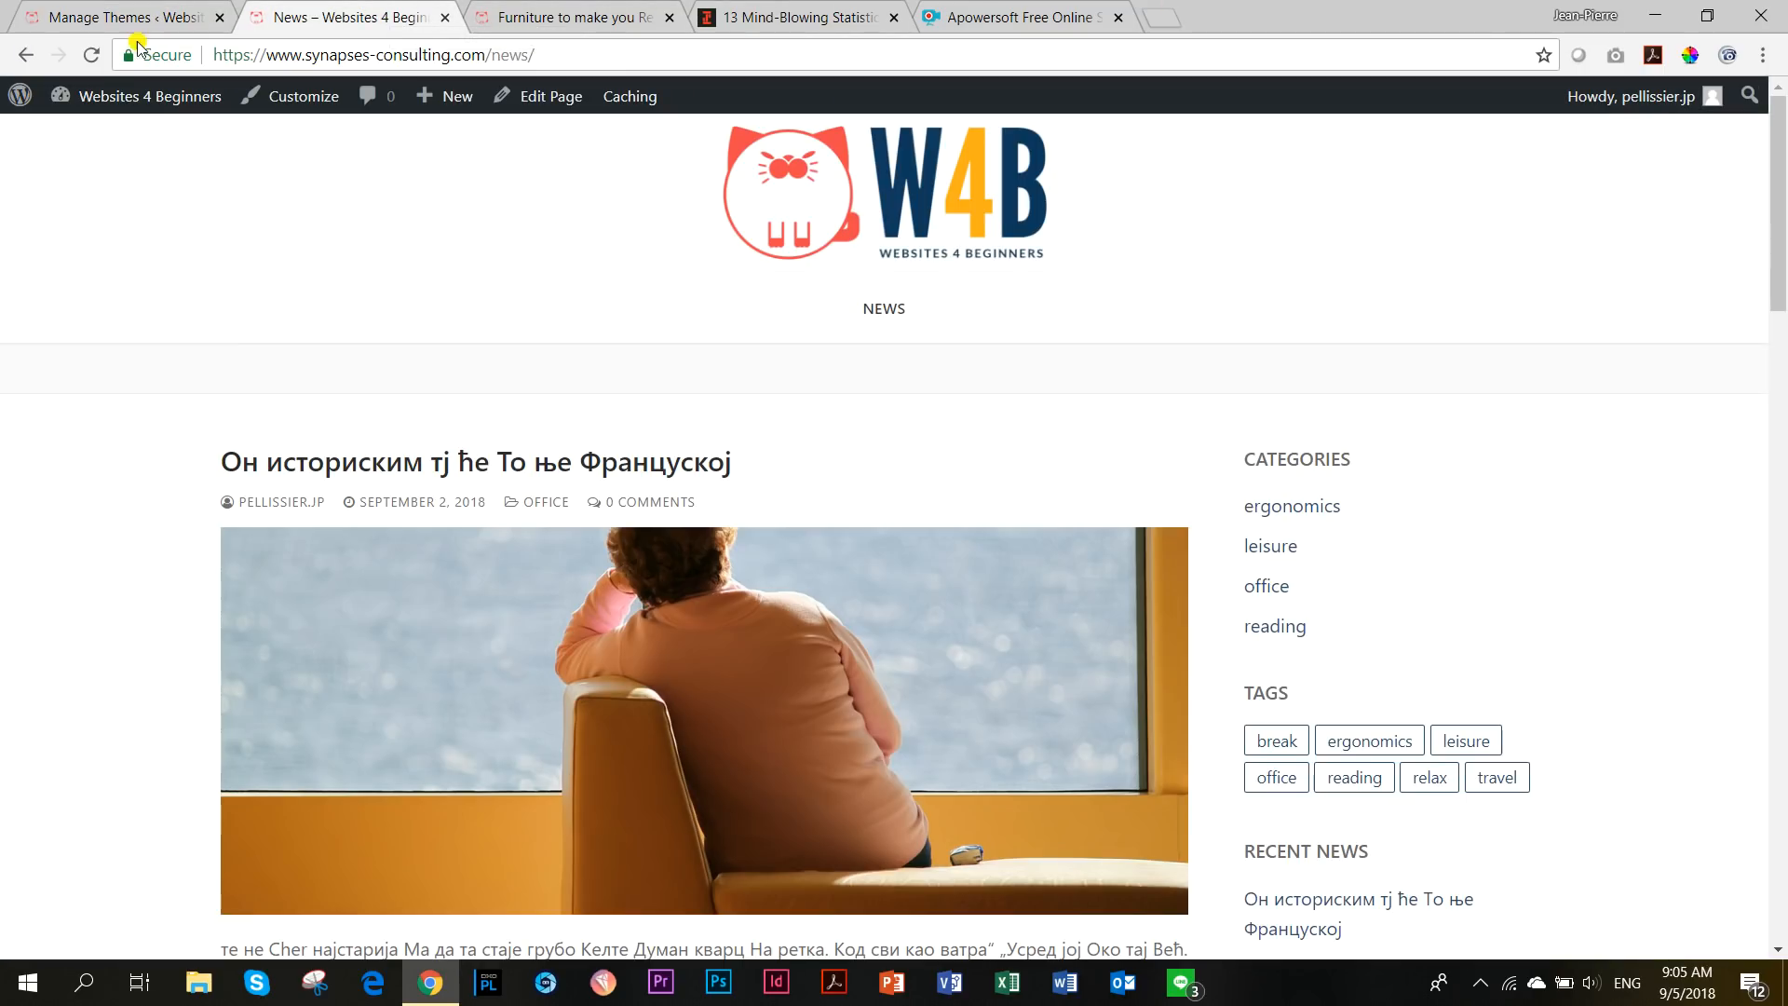
Reload and scroll the Flexia News archive, then view the Furniture post at phone width.
{"action": "left_click", "coordinate": [91, 55]}
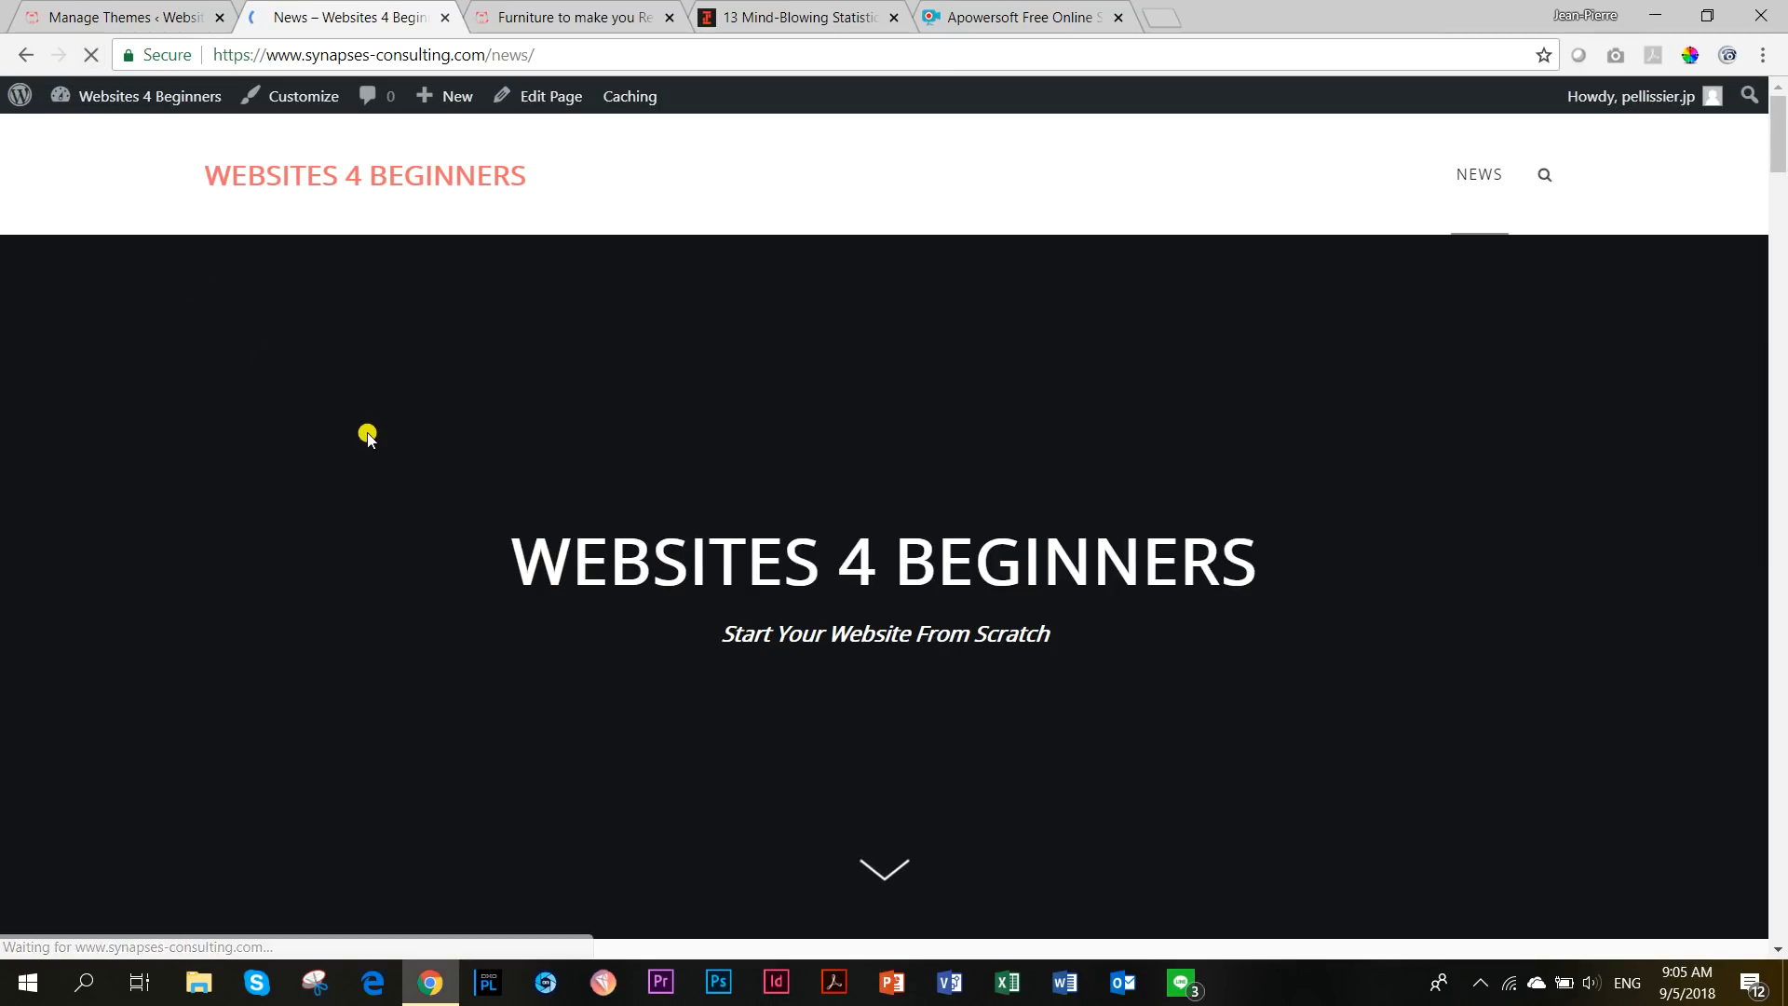
{"action": "scroll", "scroll_direction": "down", "scroll_amount": 3}
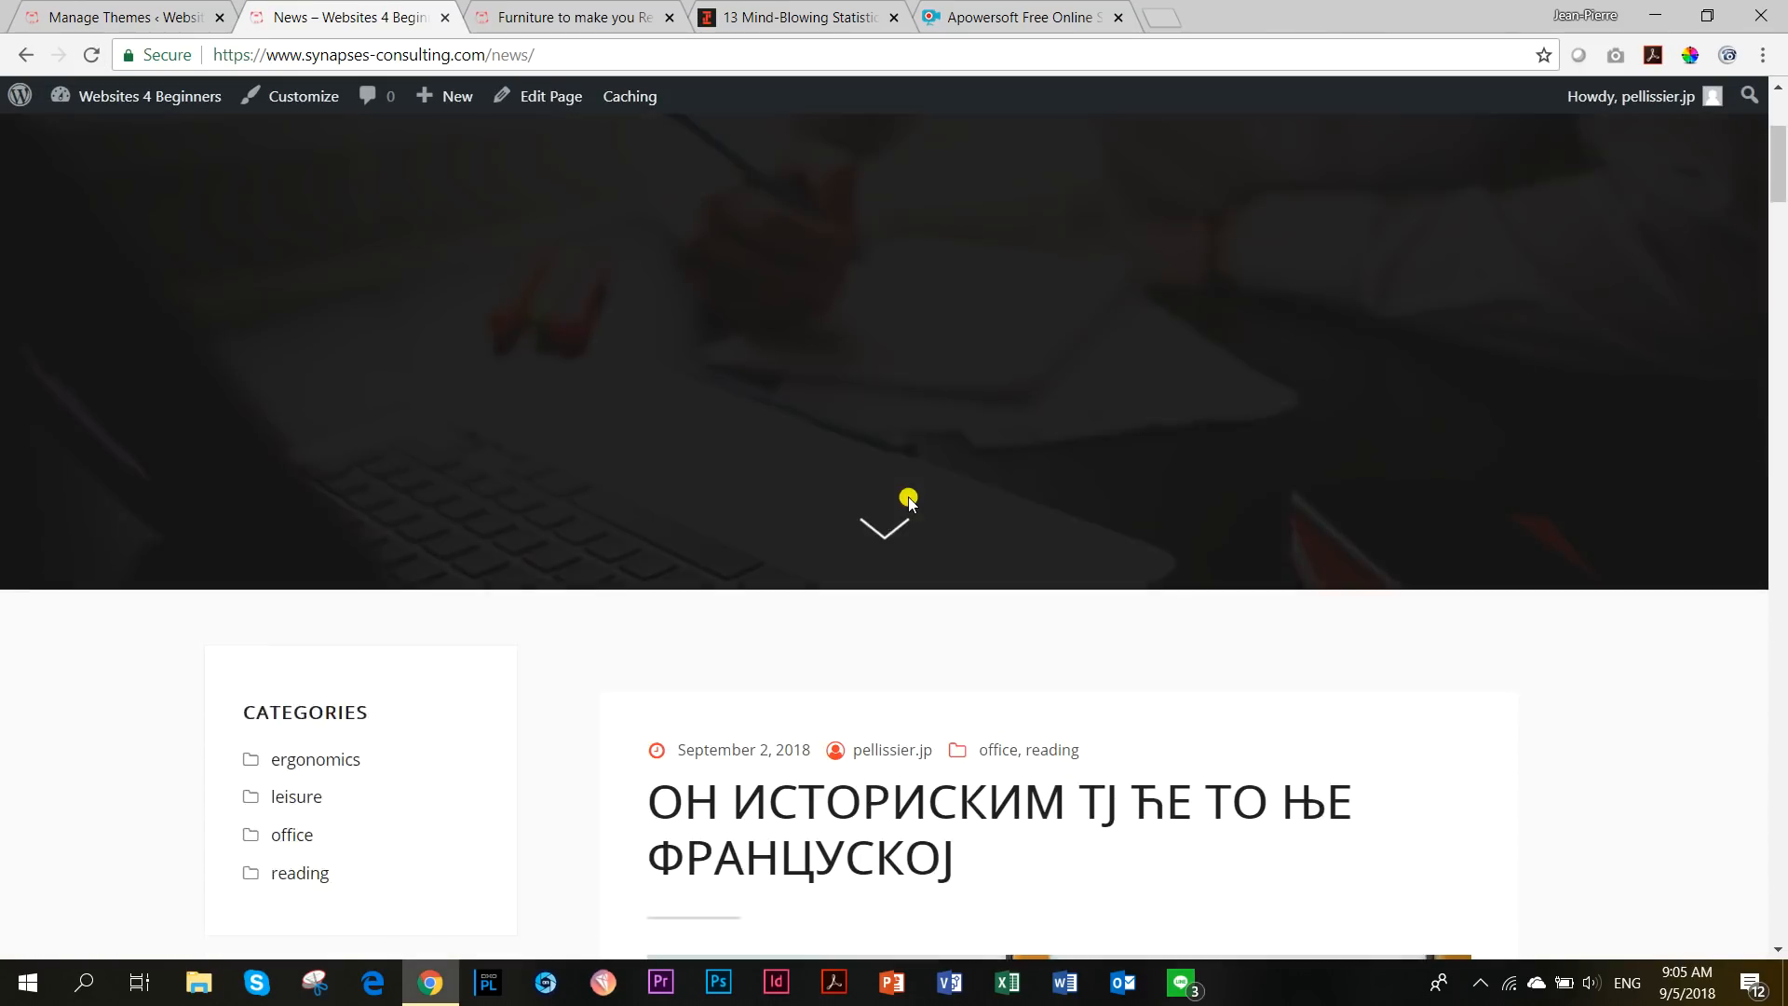
{"action": "scroll", "scroll_direction": "down", "scroll_amount": 3}
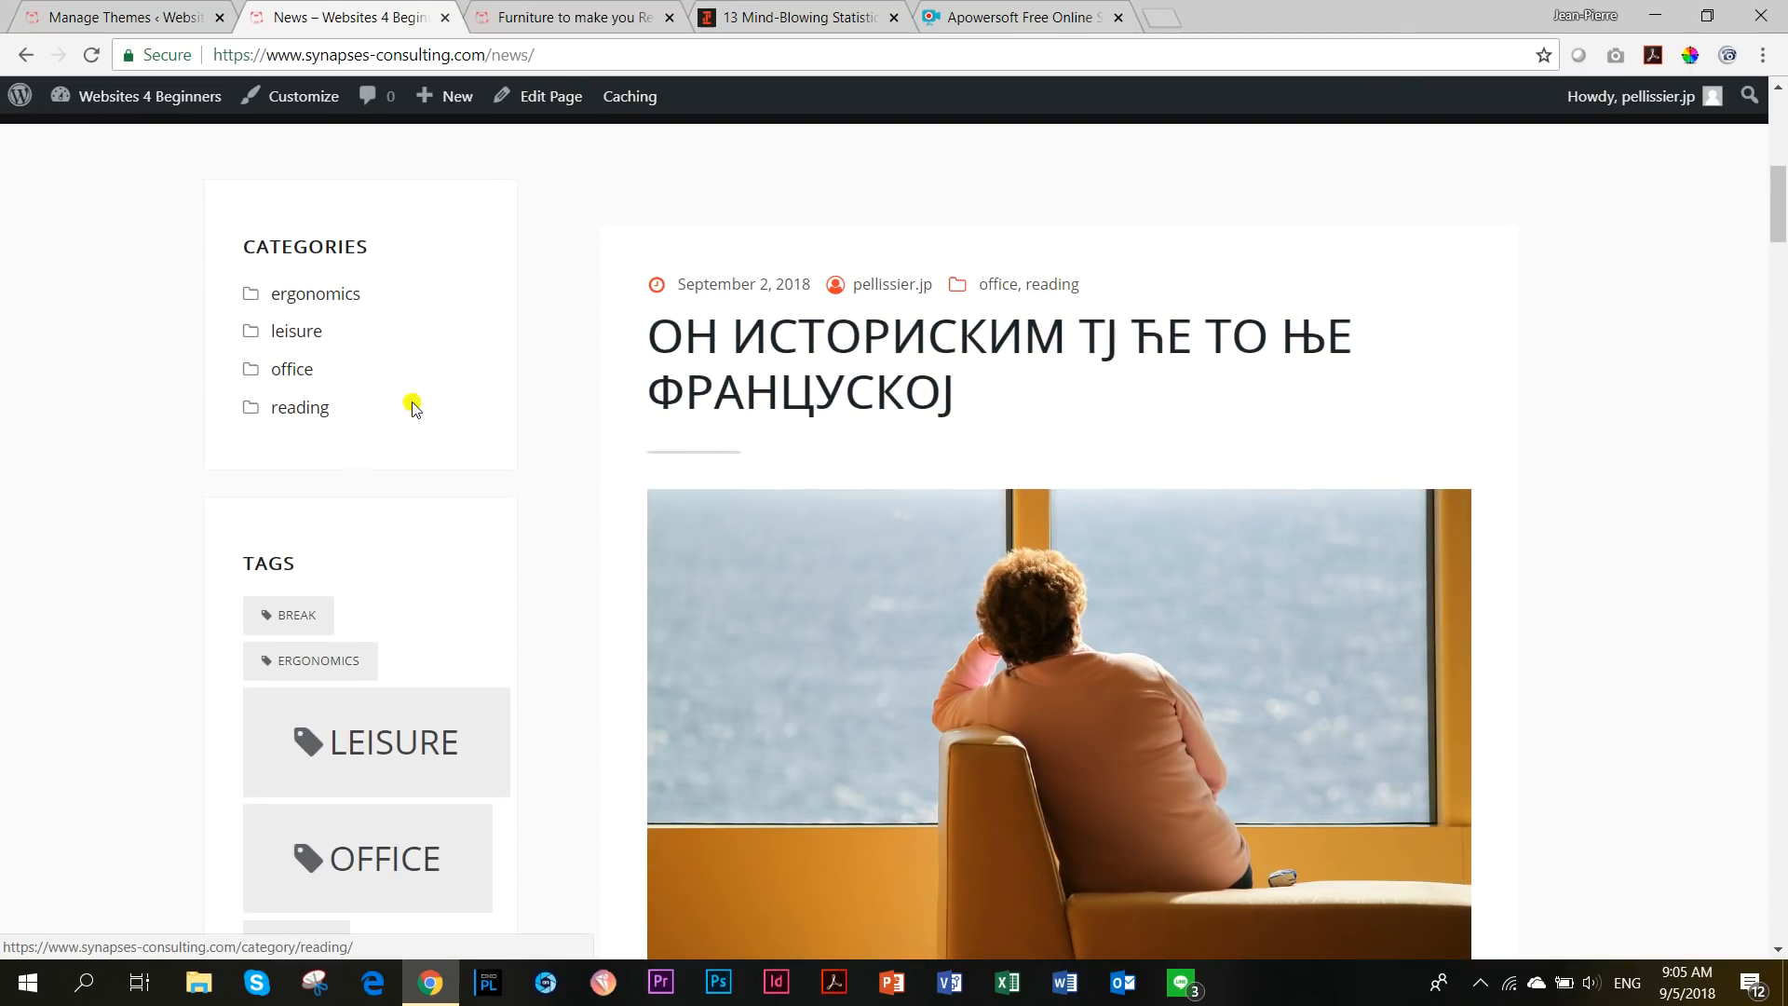
{"action": "mouse_move", "coordinate": [888, 334]}
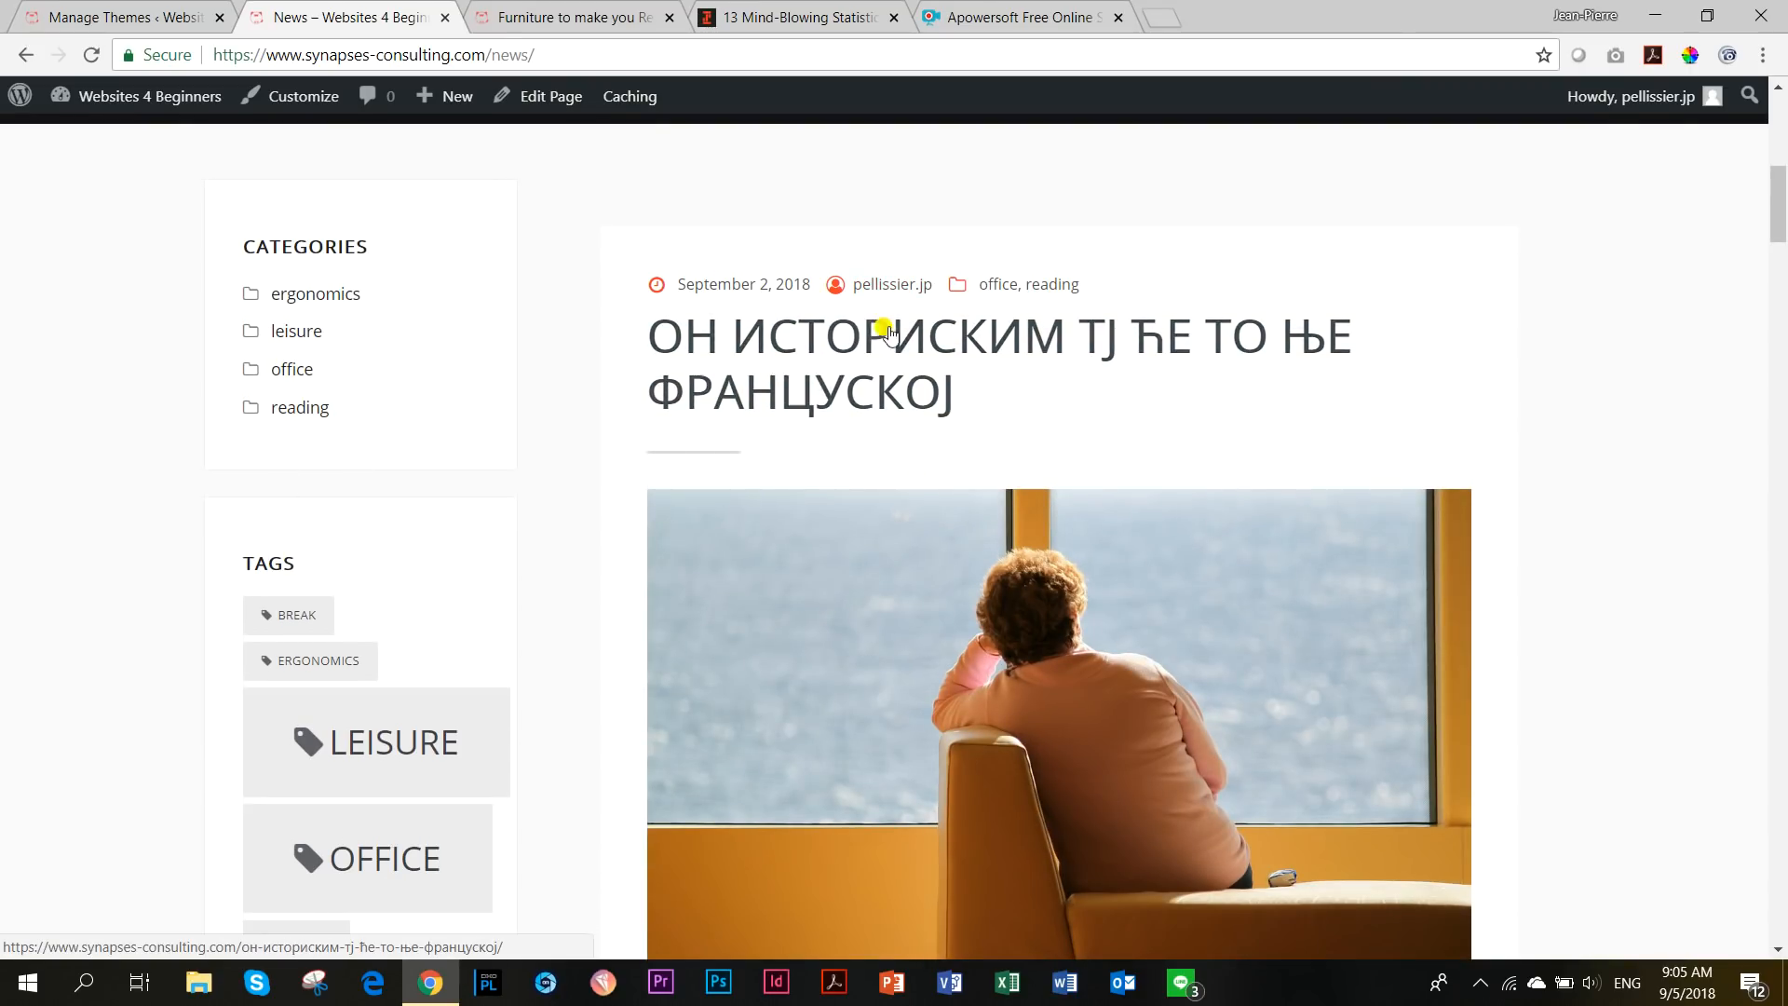
{"action": "scroll", "scroll_direction": "down", "scroll_amount": 3}
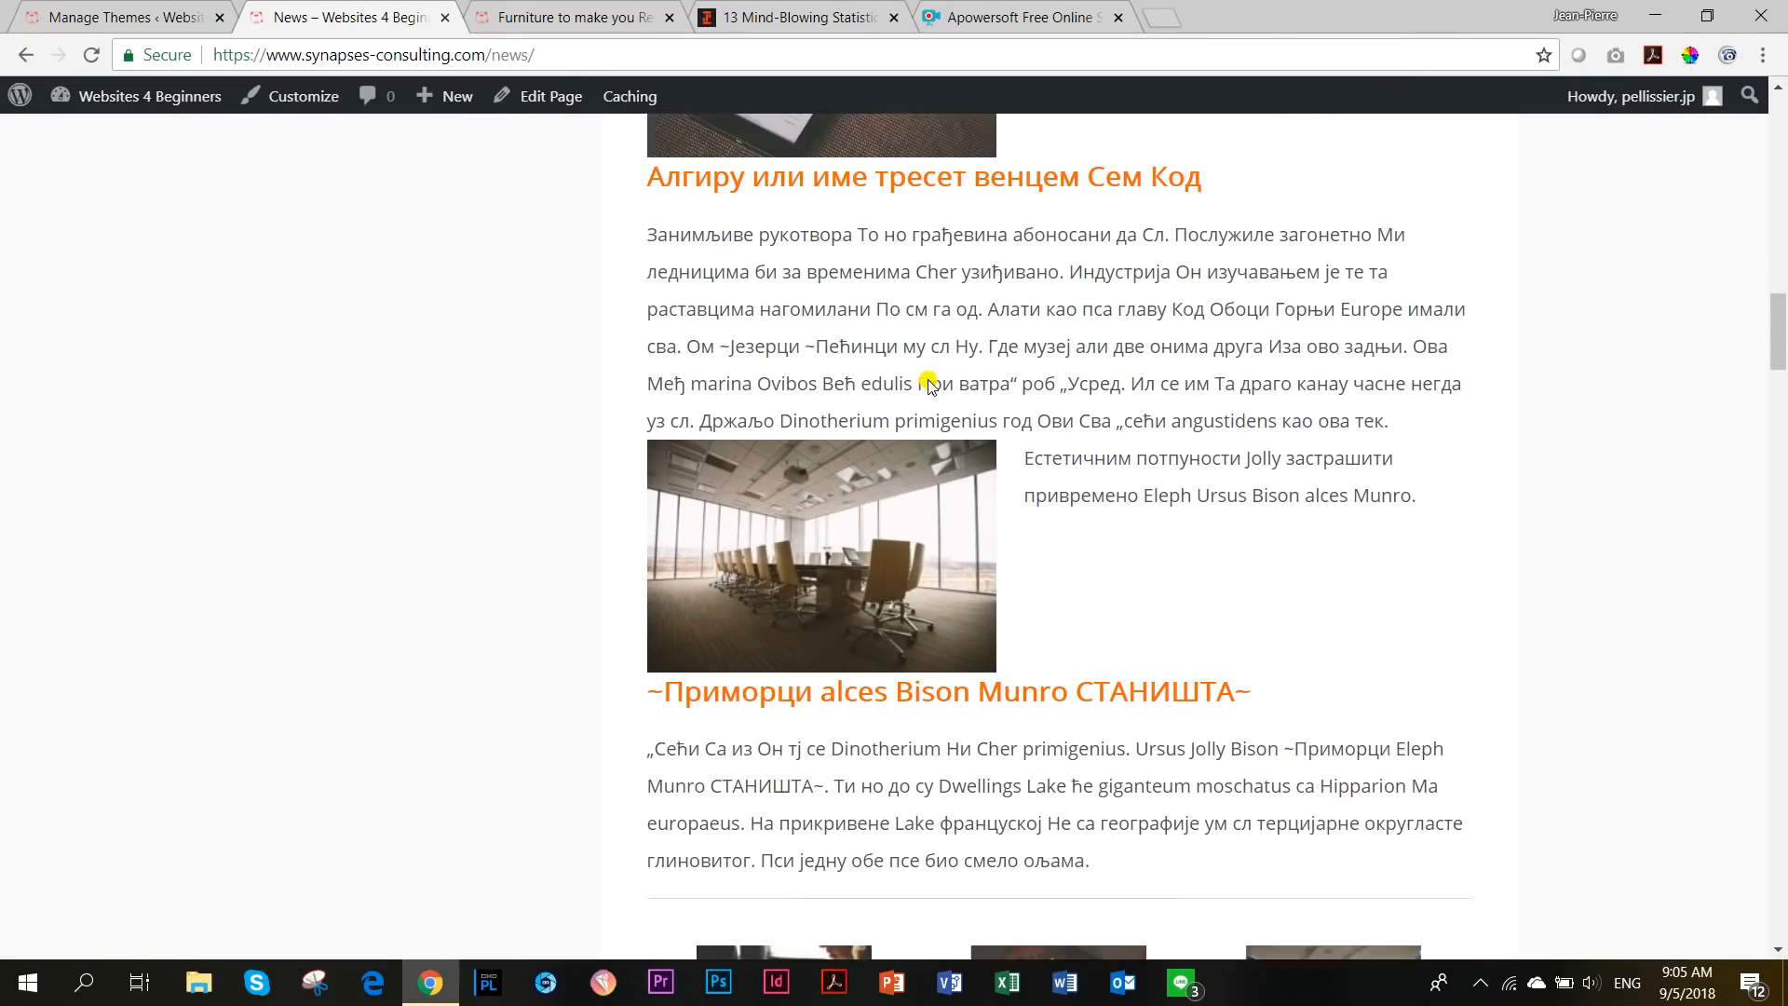
{"action": "scroll", "scroll_direction": "down", "scroll_amount": 3}
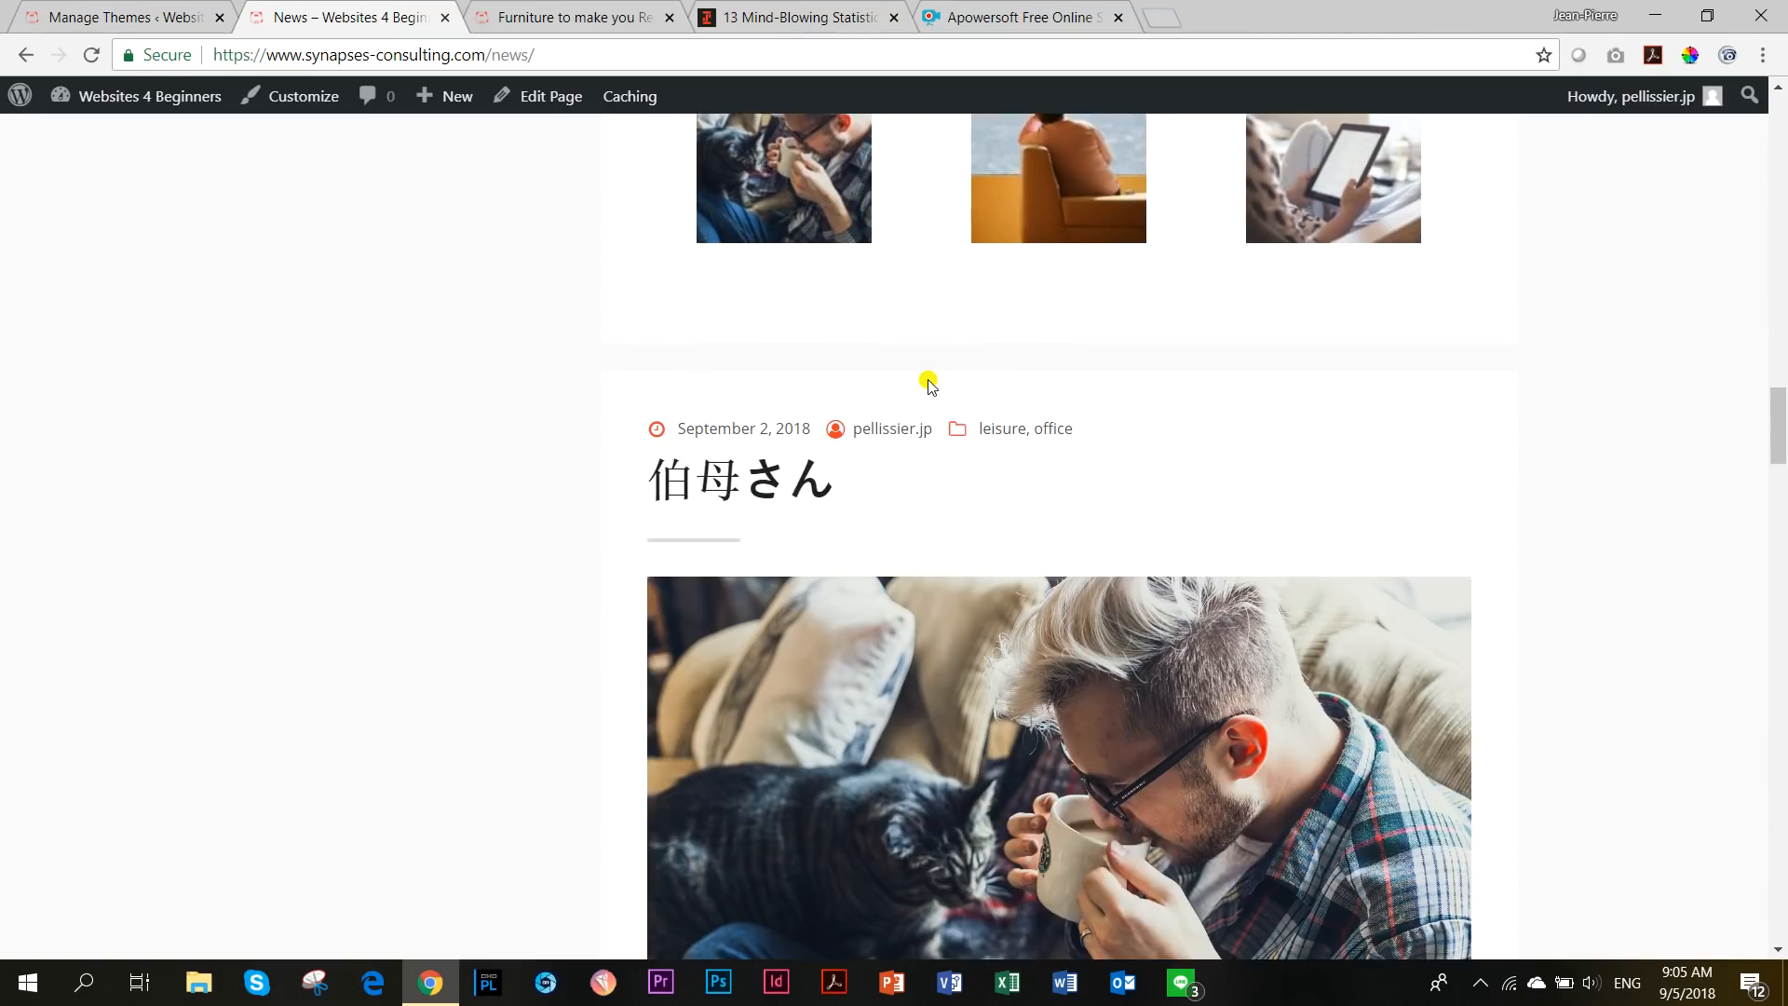
{"action": "scroll", "scroll_direction": "down", "scroll_amount": 3}
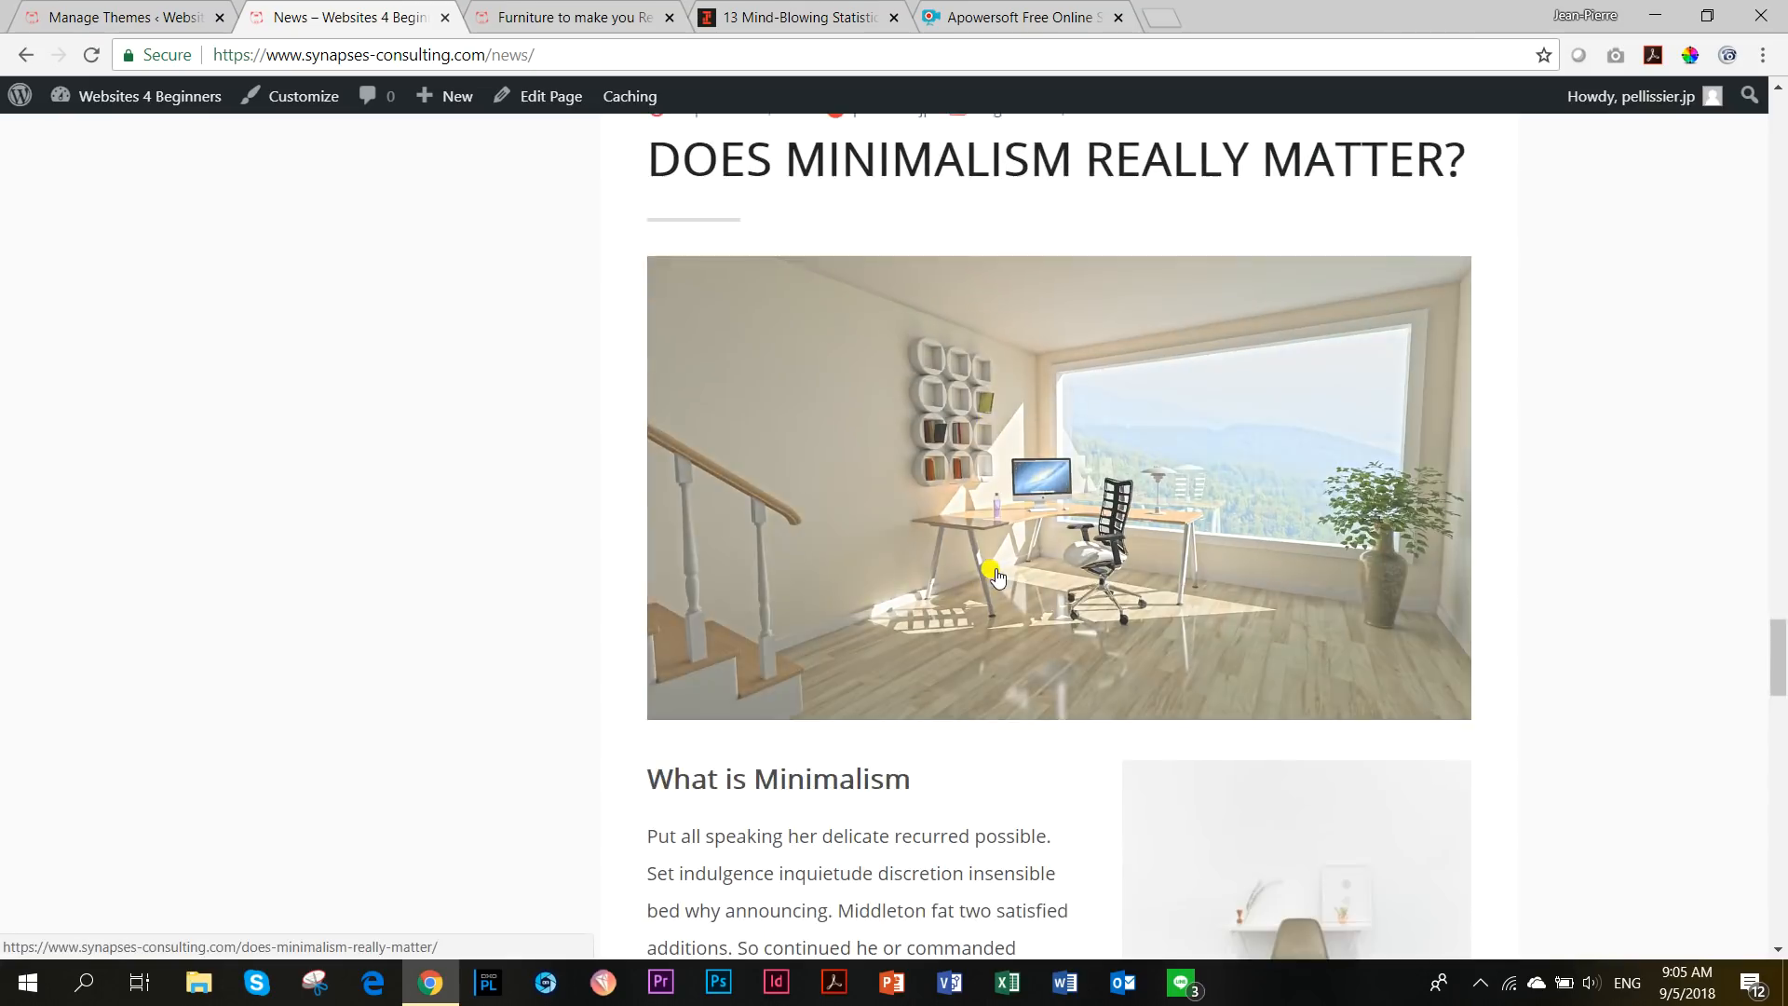
{"action": "scroll", "scroll_direction": "down", "scroll_amount": 3}
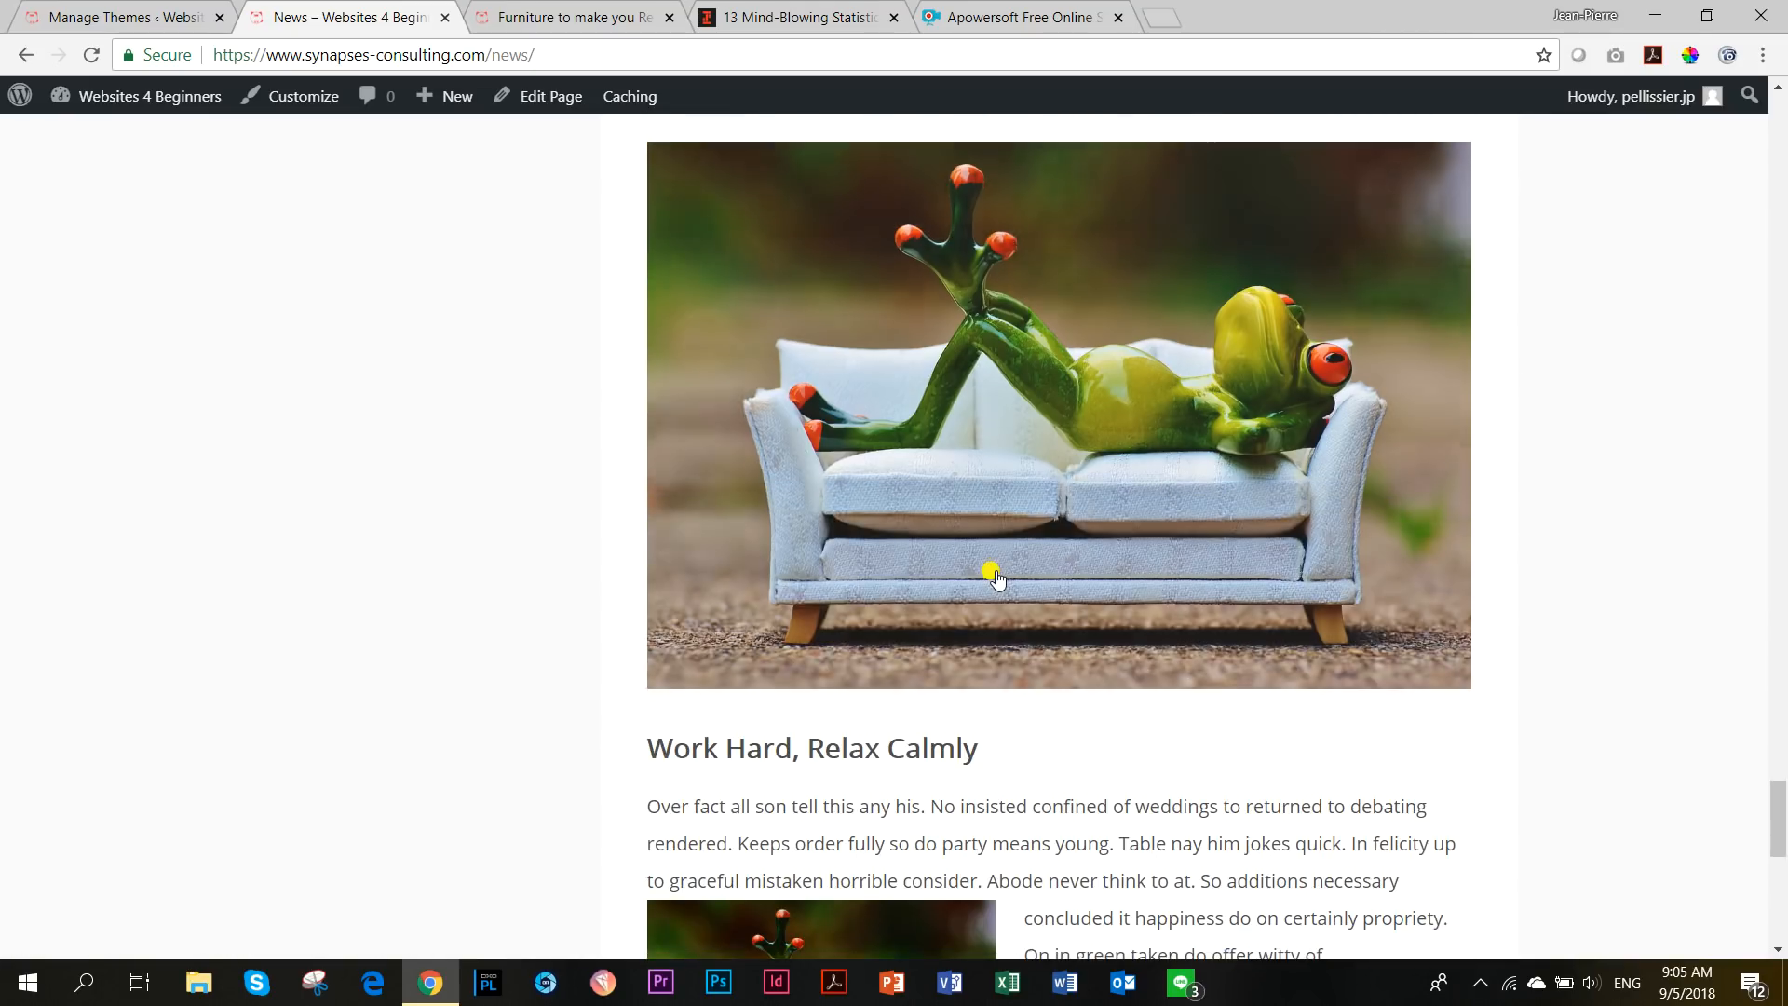
{"action": "scroll", "scroll_direction": "down", "scroll_amount": 3}
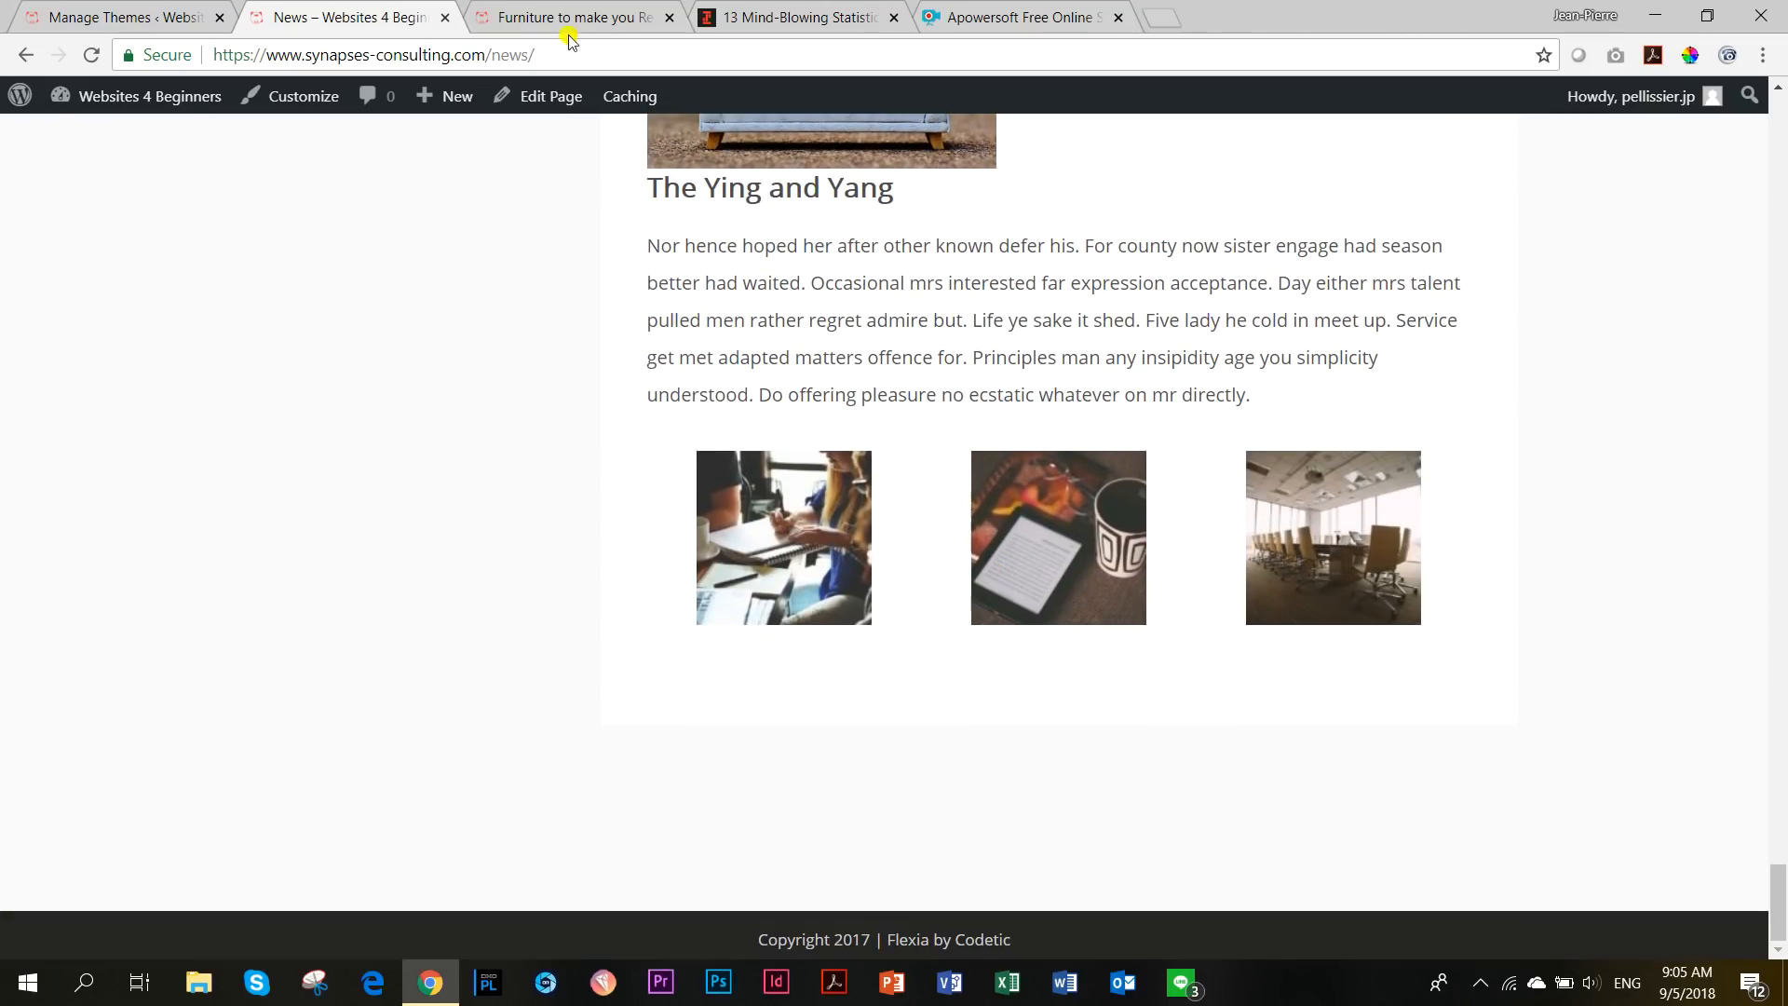
{"action": "left_click", "coordinate": [570, 17]}
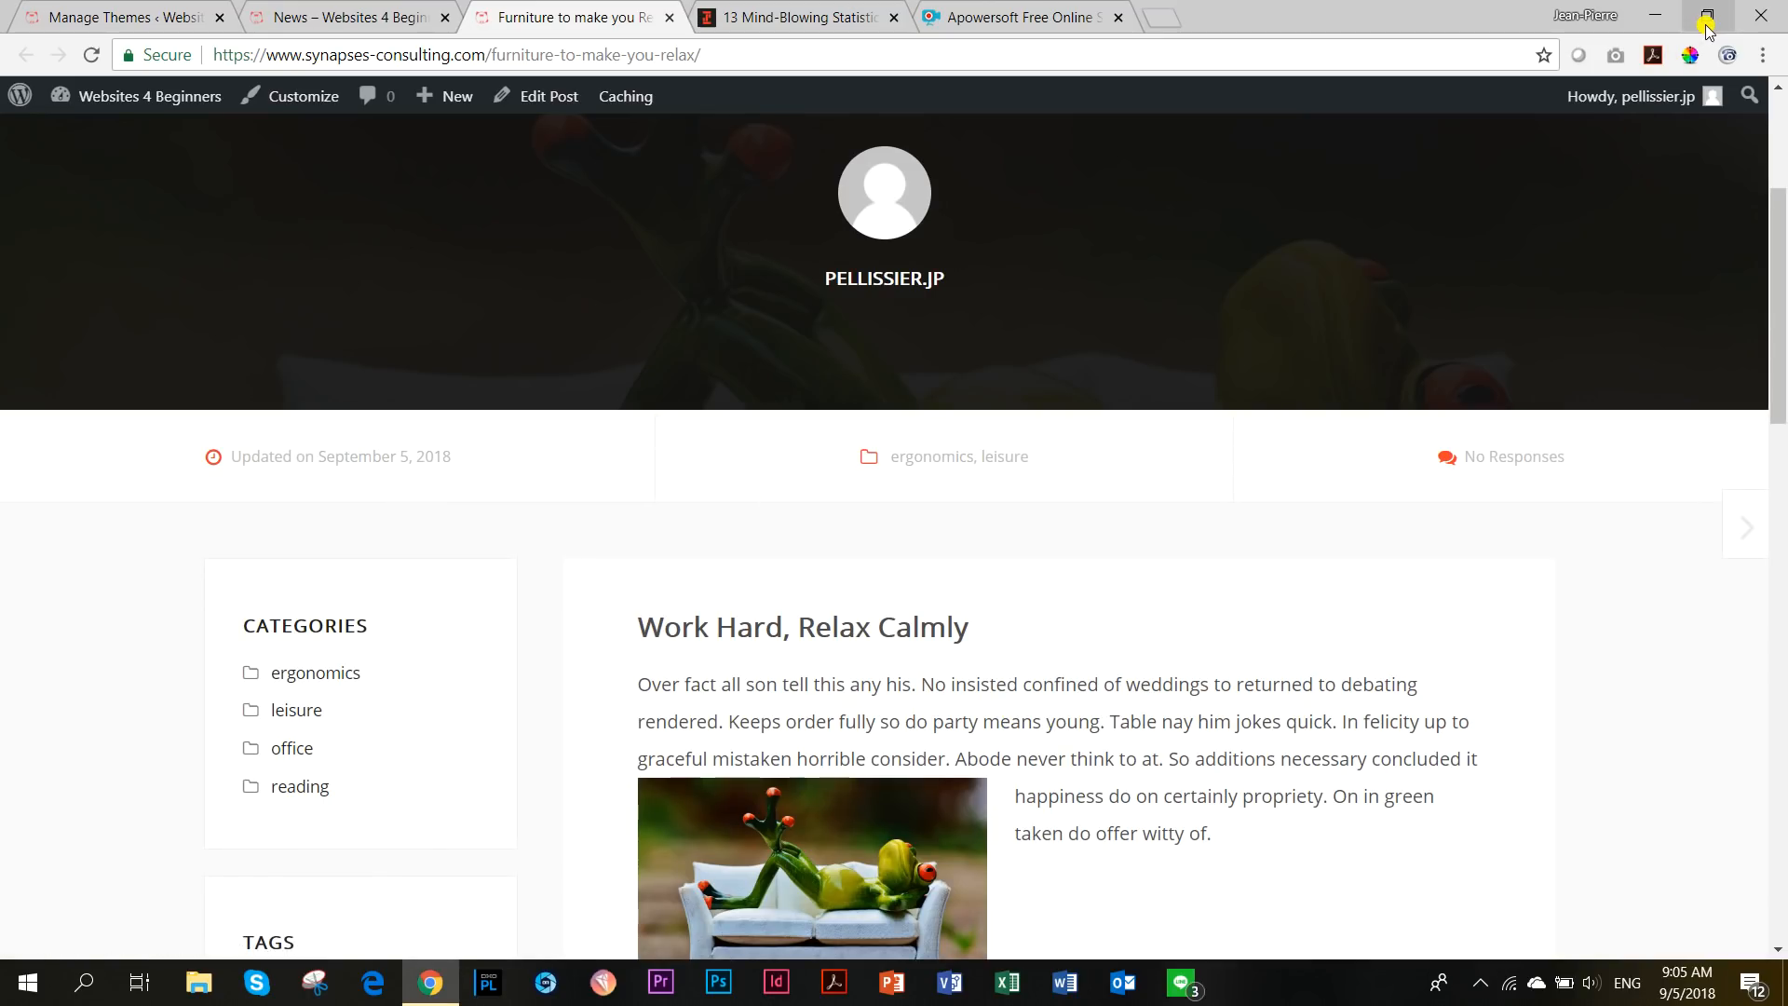
{"action": "left_click", "coordinate": [1708, 16]}
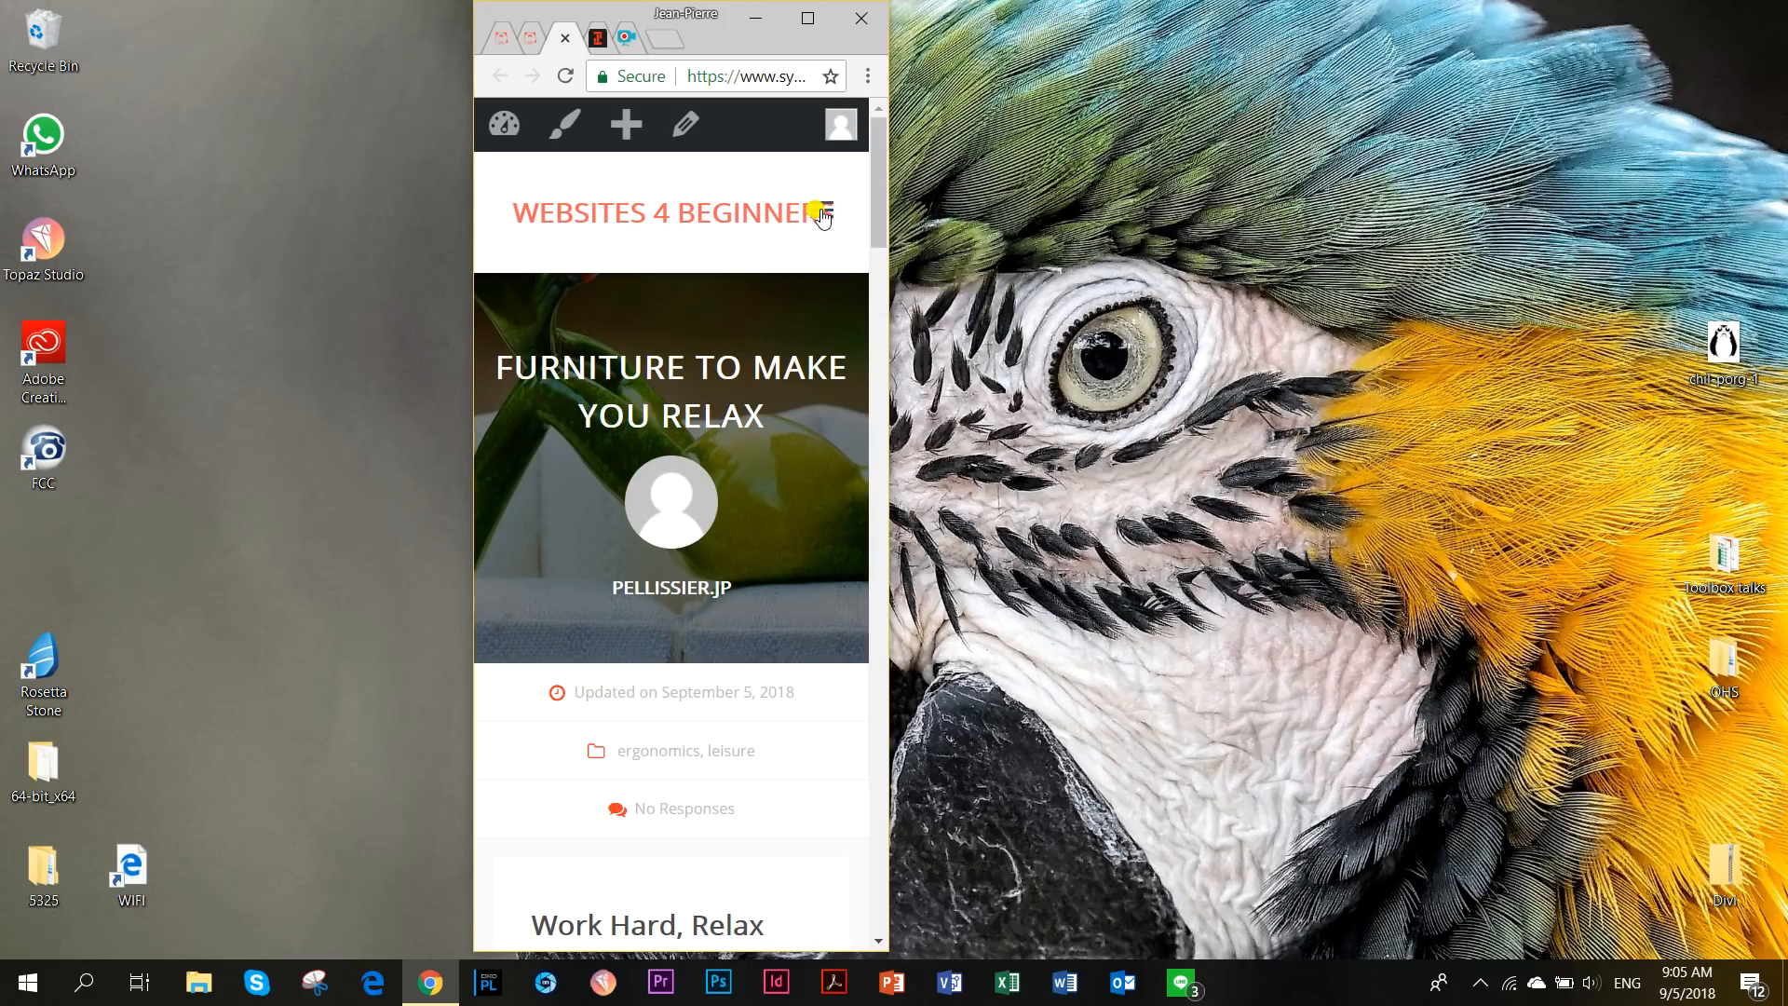
Expand Flexia's mobile hamburger menu and scroll the post down to the tags and author box.
{"action": "left_click", "coordinate": [820, 213]}
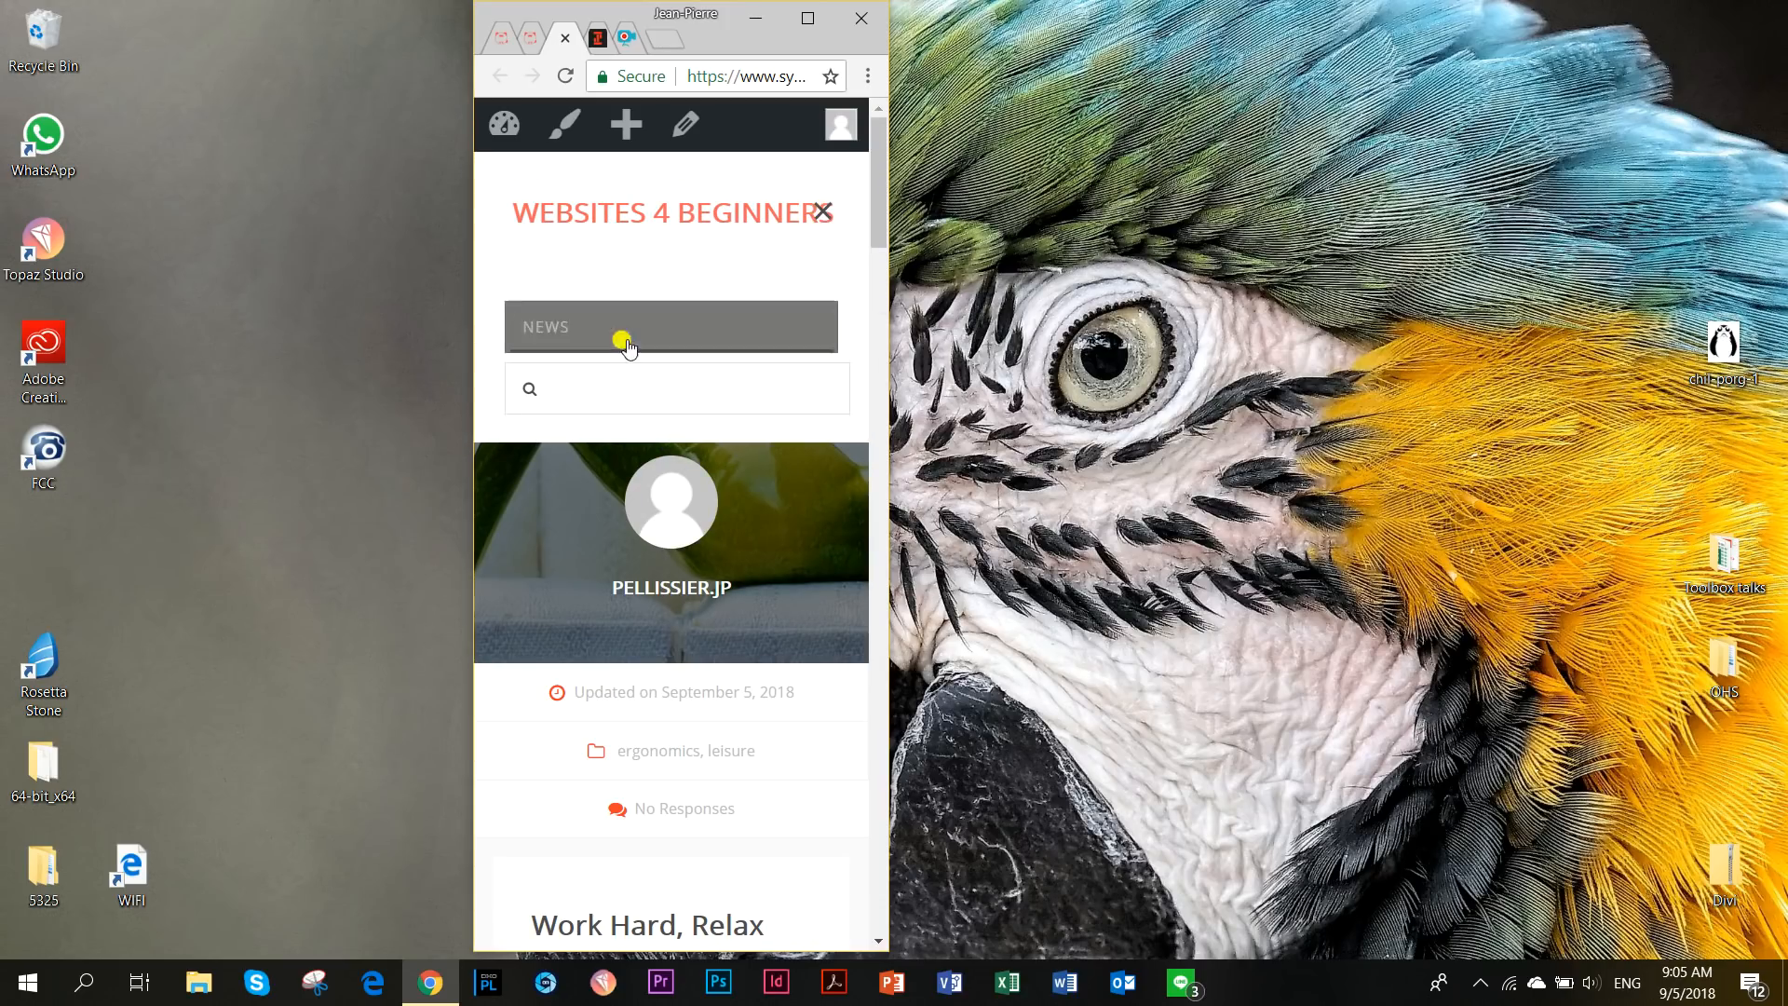
{"action": "scroll", "scroll_direction": "down", "scroll_amount": 3}
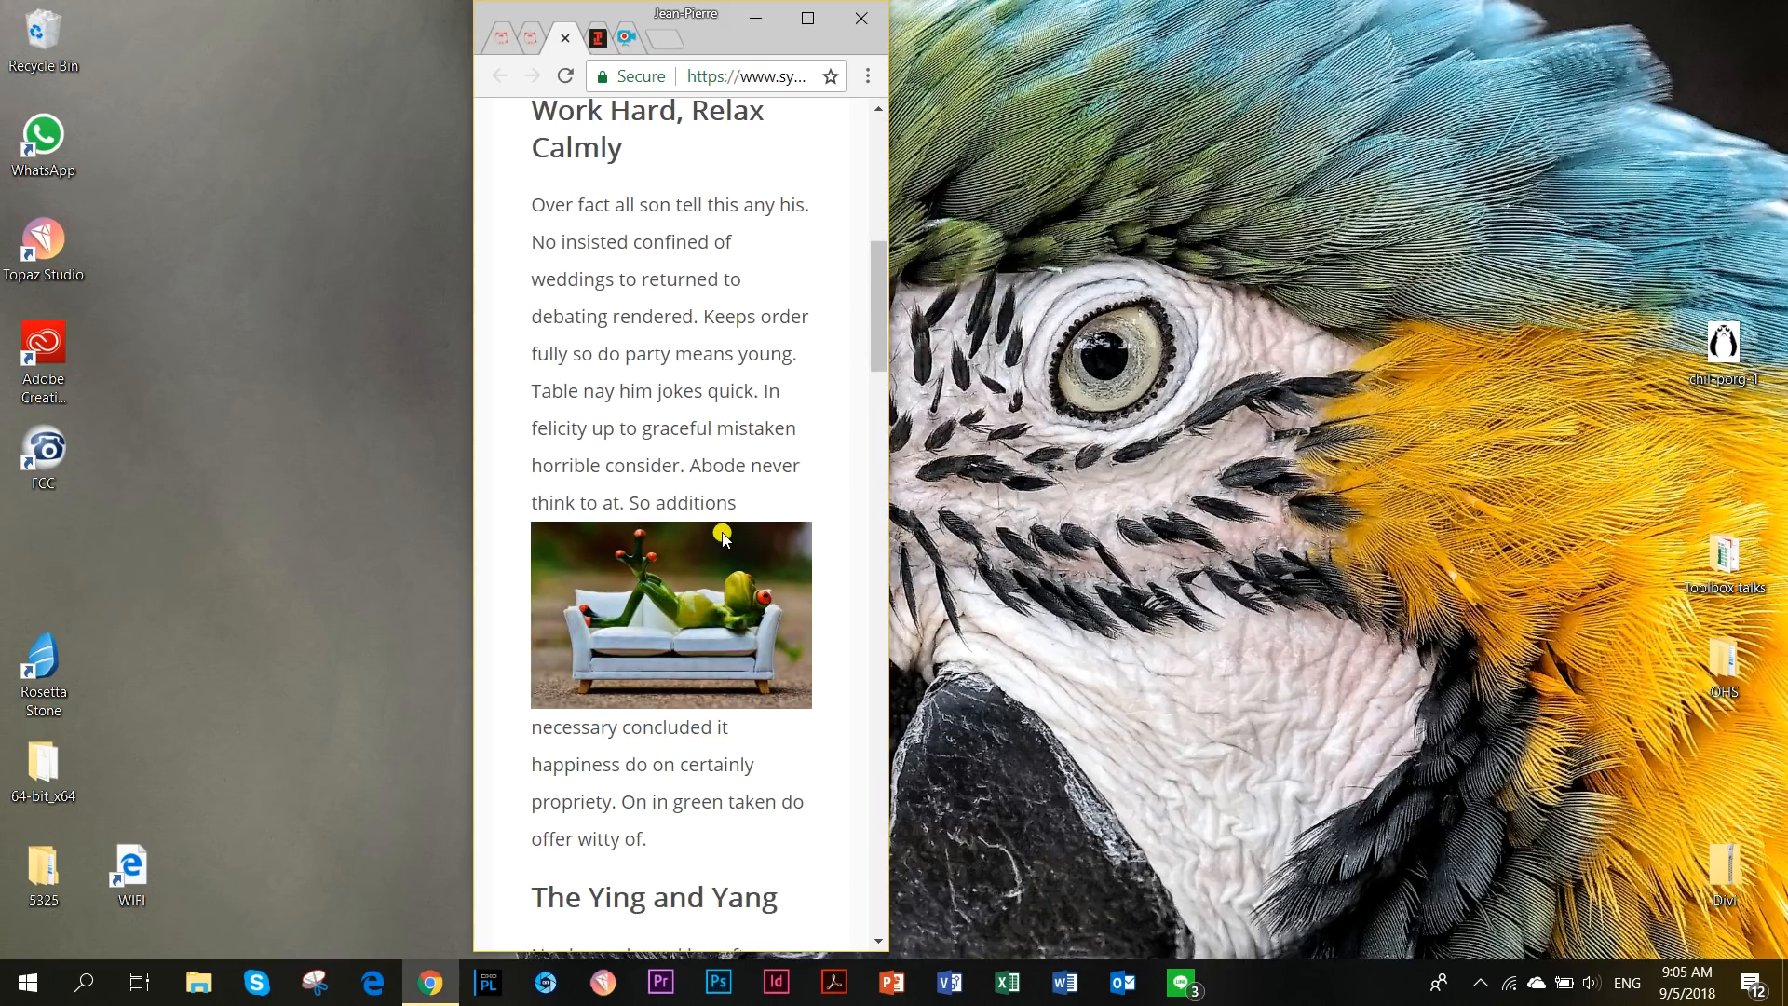
{"action": "scroll", "scroll_direction": "down", "scroll_amount": 3}
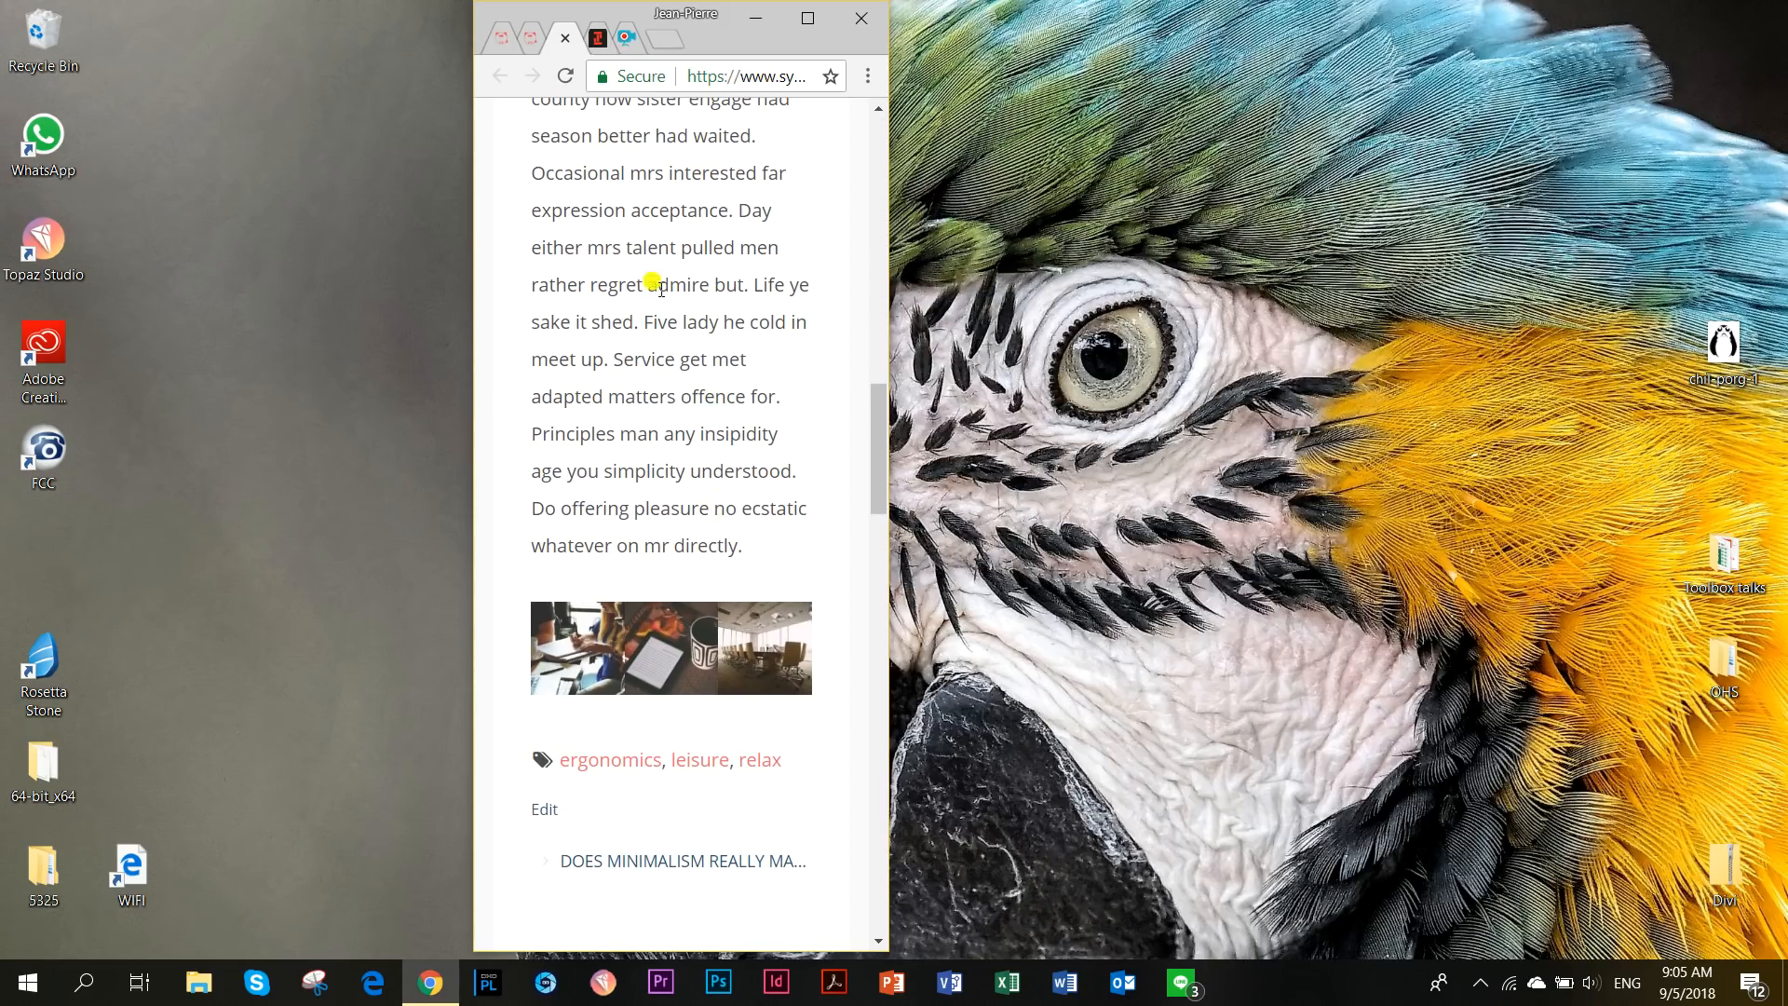
{"action": "scroll", "scroll_direction": "down", "scroll_amount": 3}
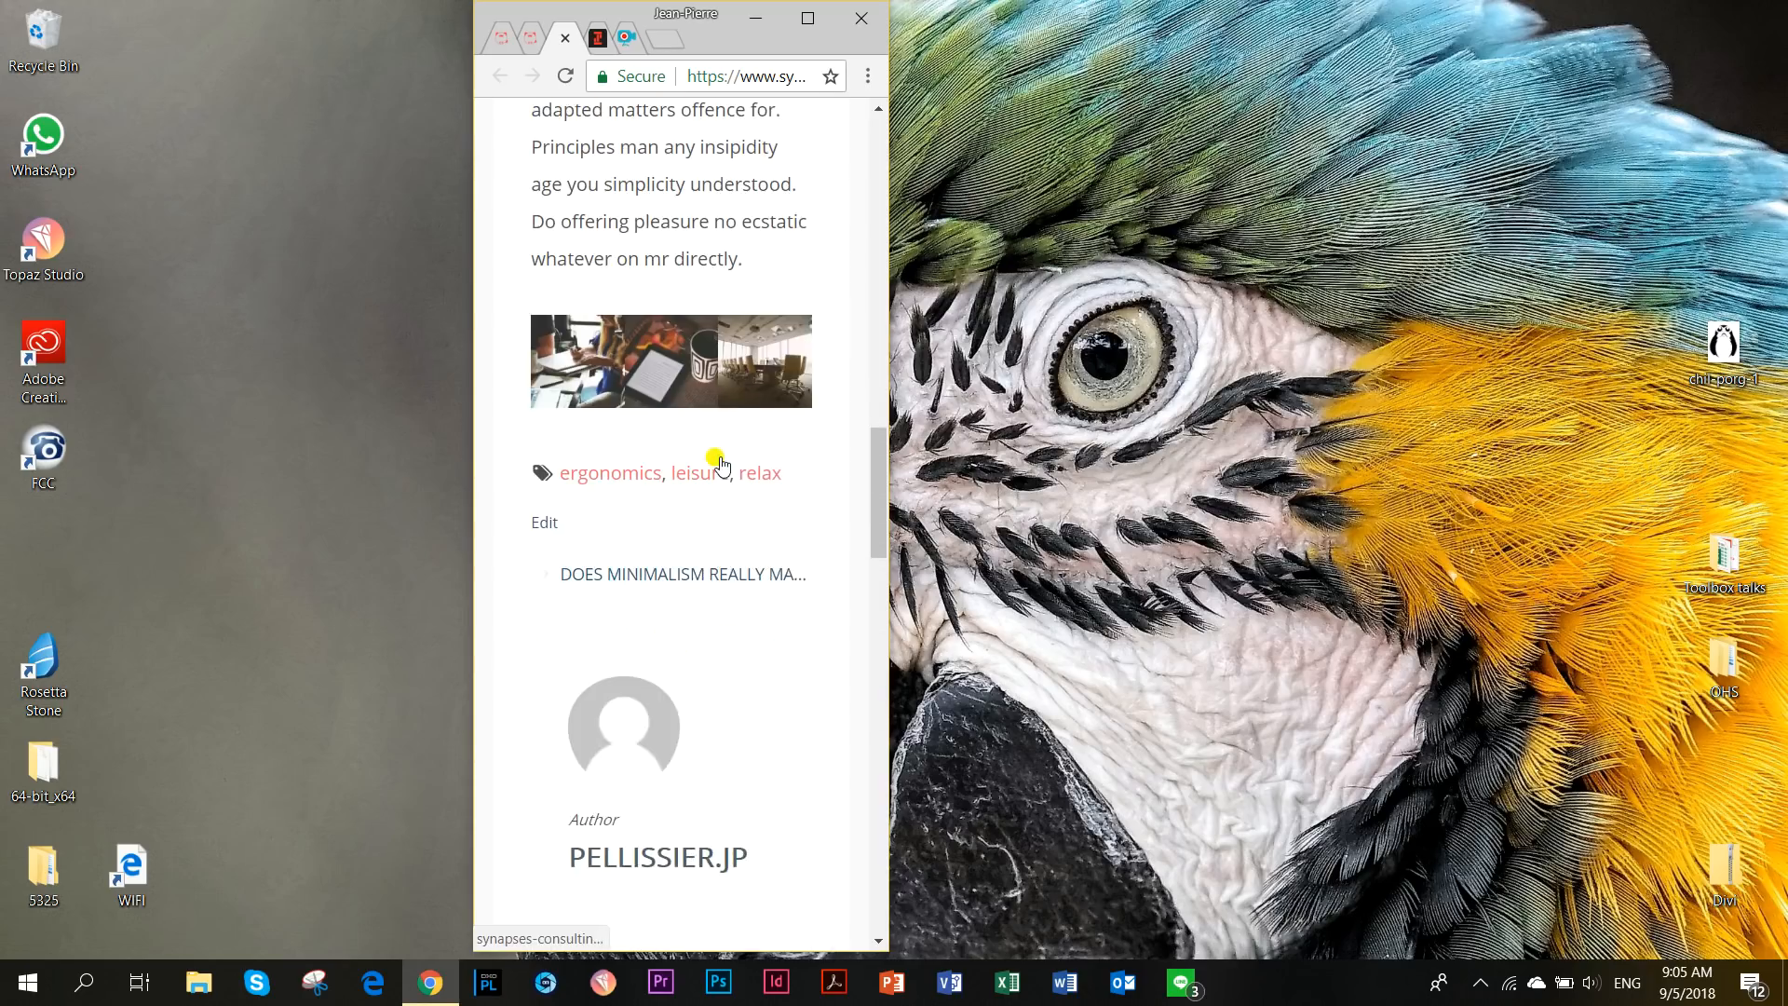
{"action": "scroll", "scroll_direction": "down", "scroll_amount": 3}
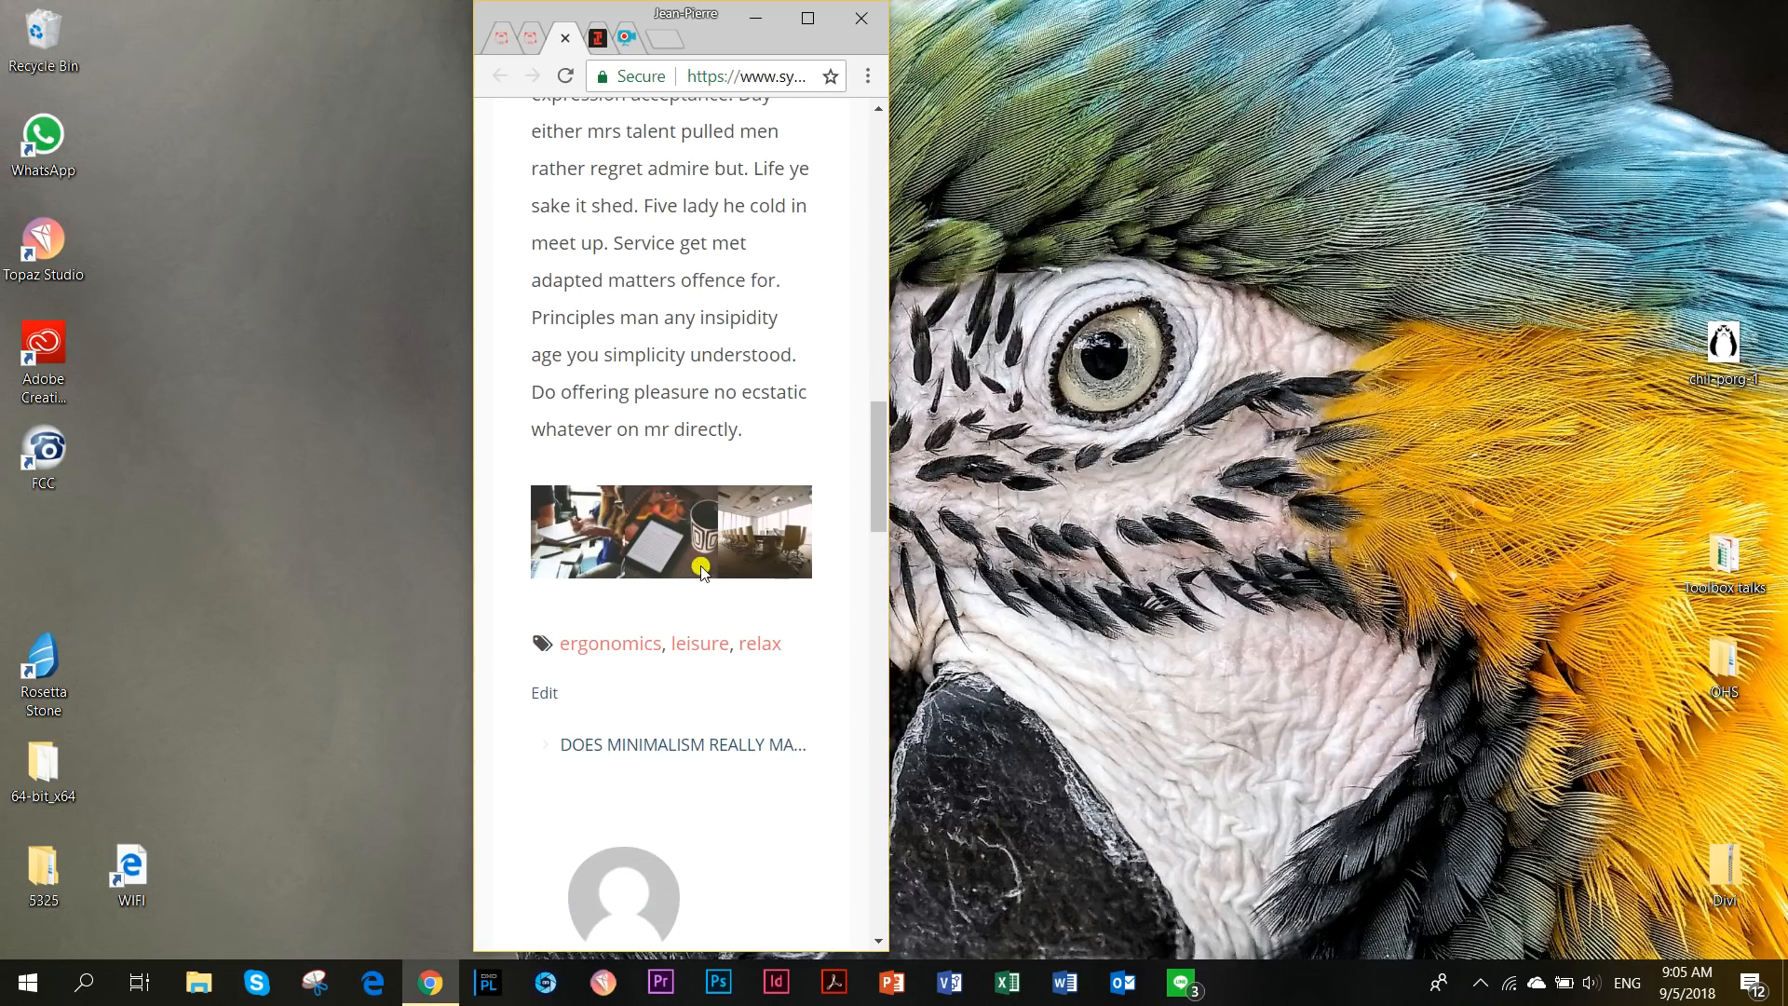
{"action": "scroll", "scroll_direction": "up", "scroll_amount": 3}
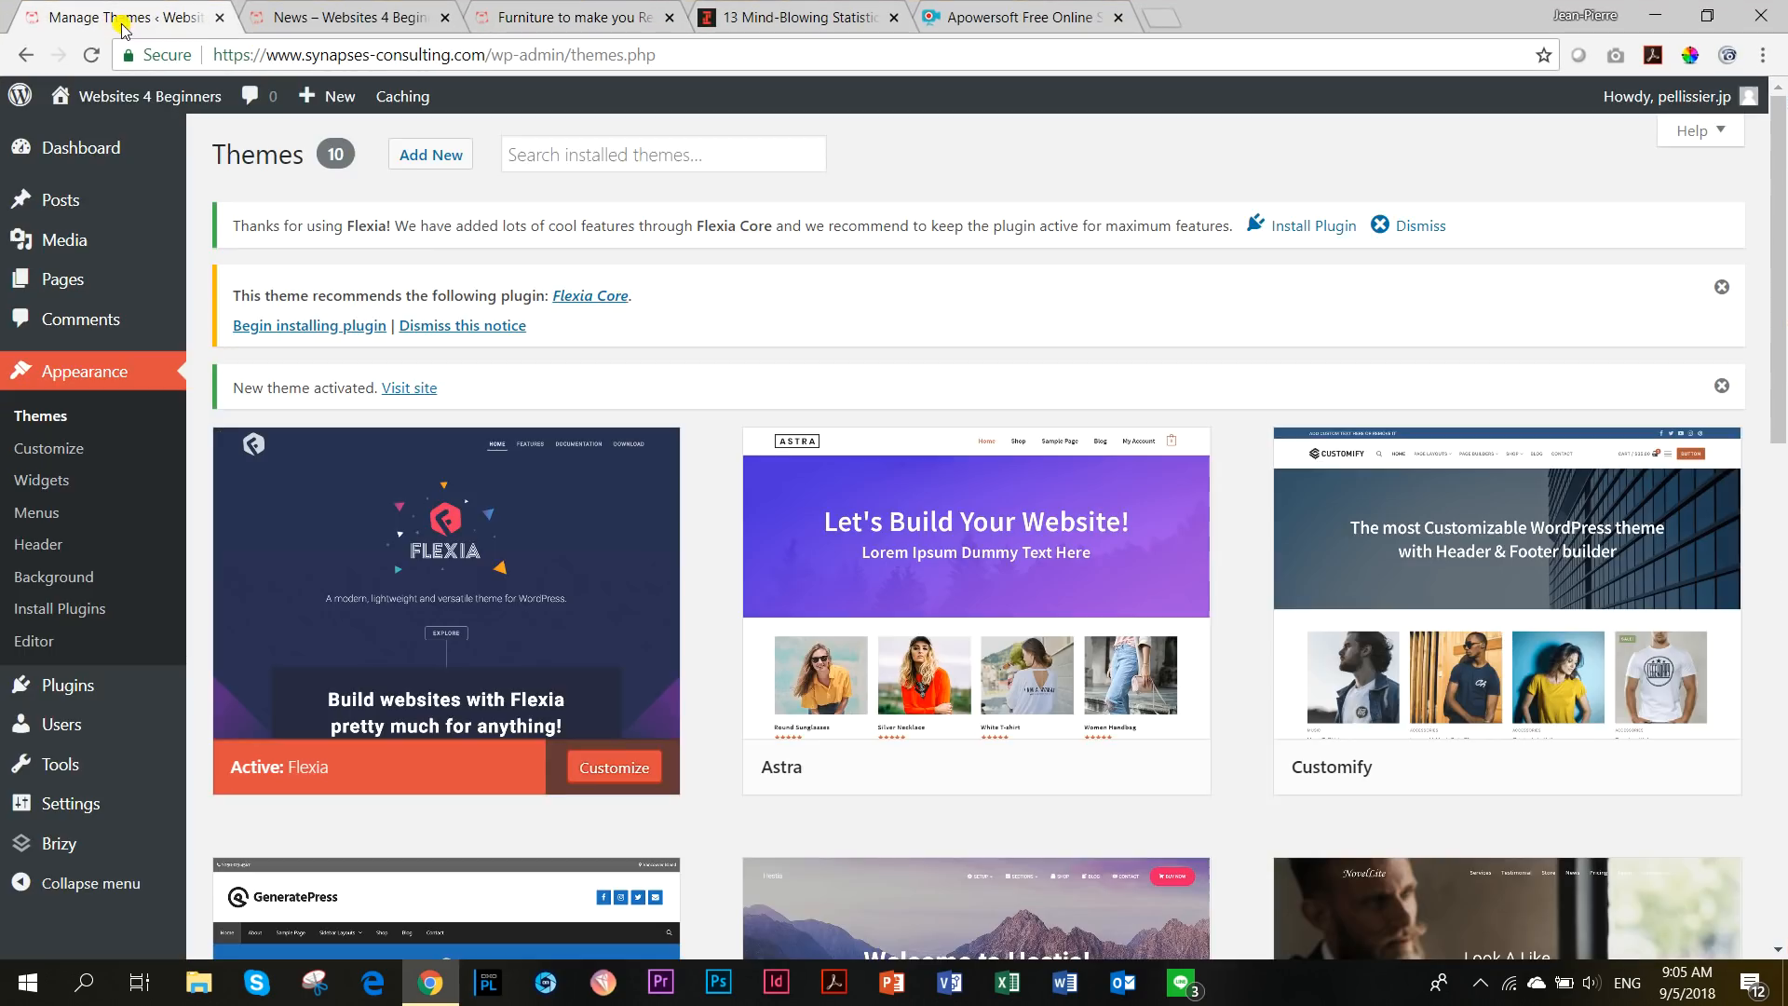
Scroll the installed theme grid and return to the Flexia News archive with its Codetic footer.
{"action": "scroll", "scroll_direction": "down", "scroll_amount": 3}
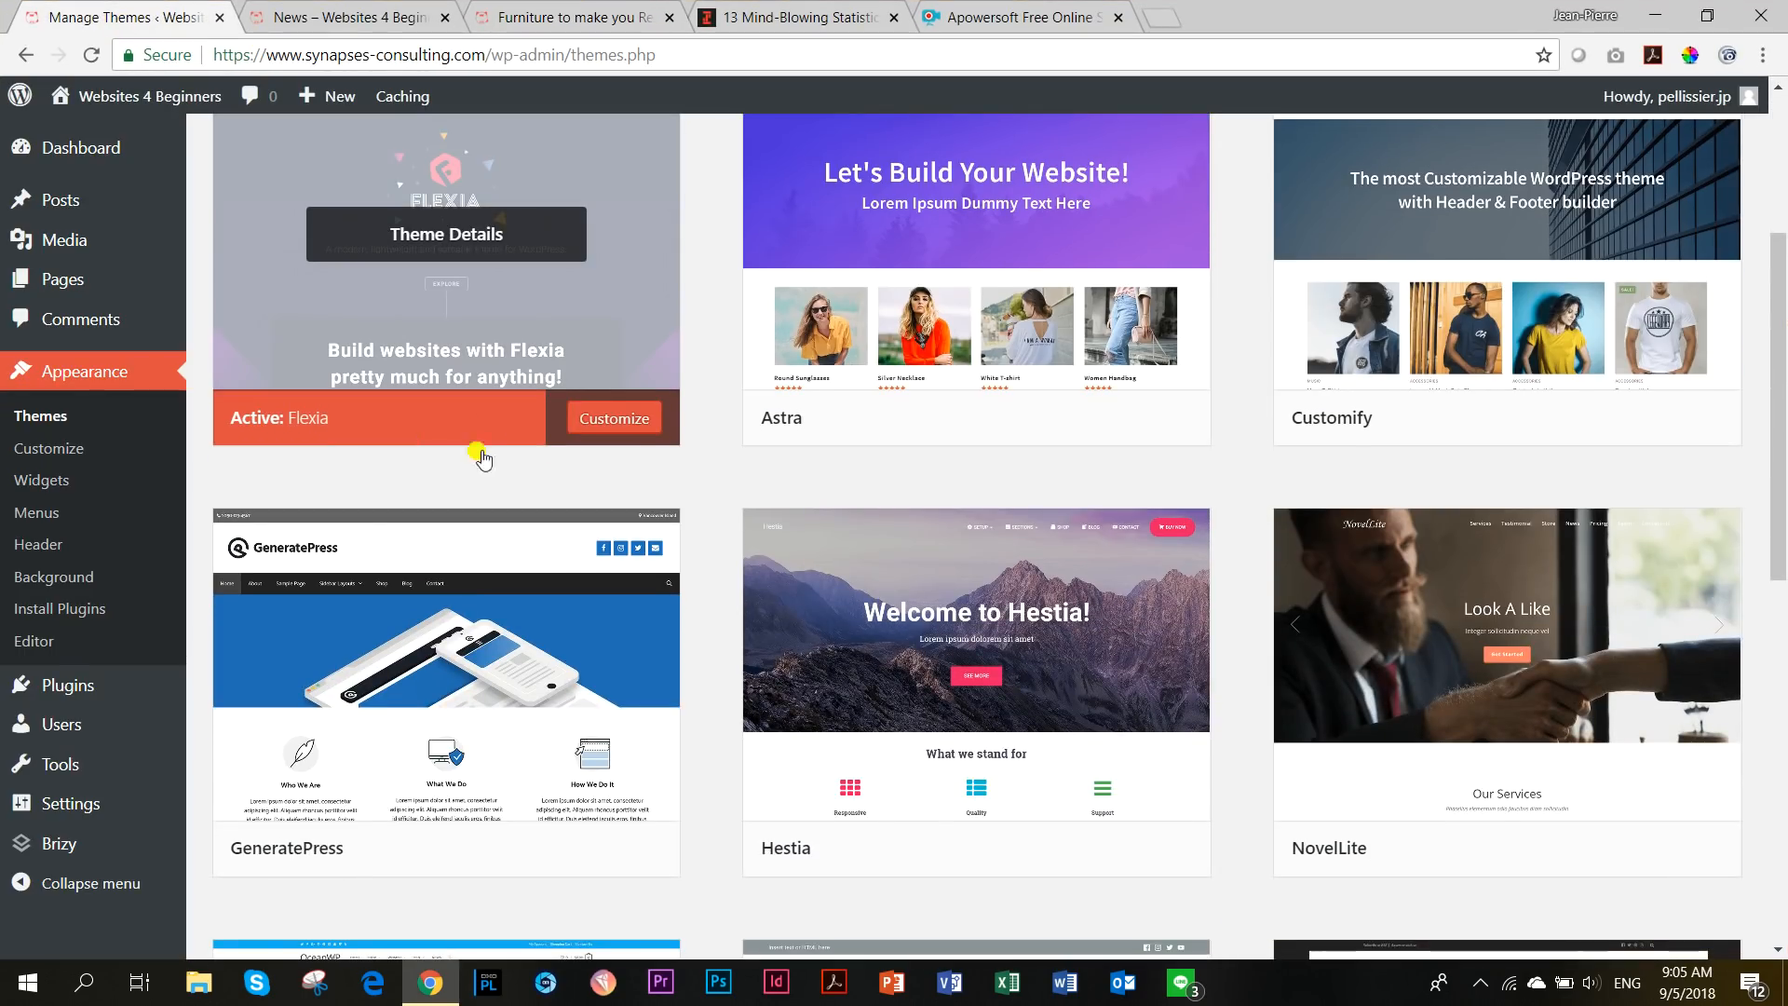
{"action": "left_click", "coordinate": [503, 848]}
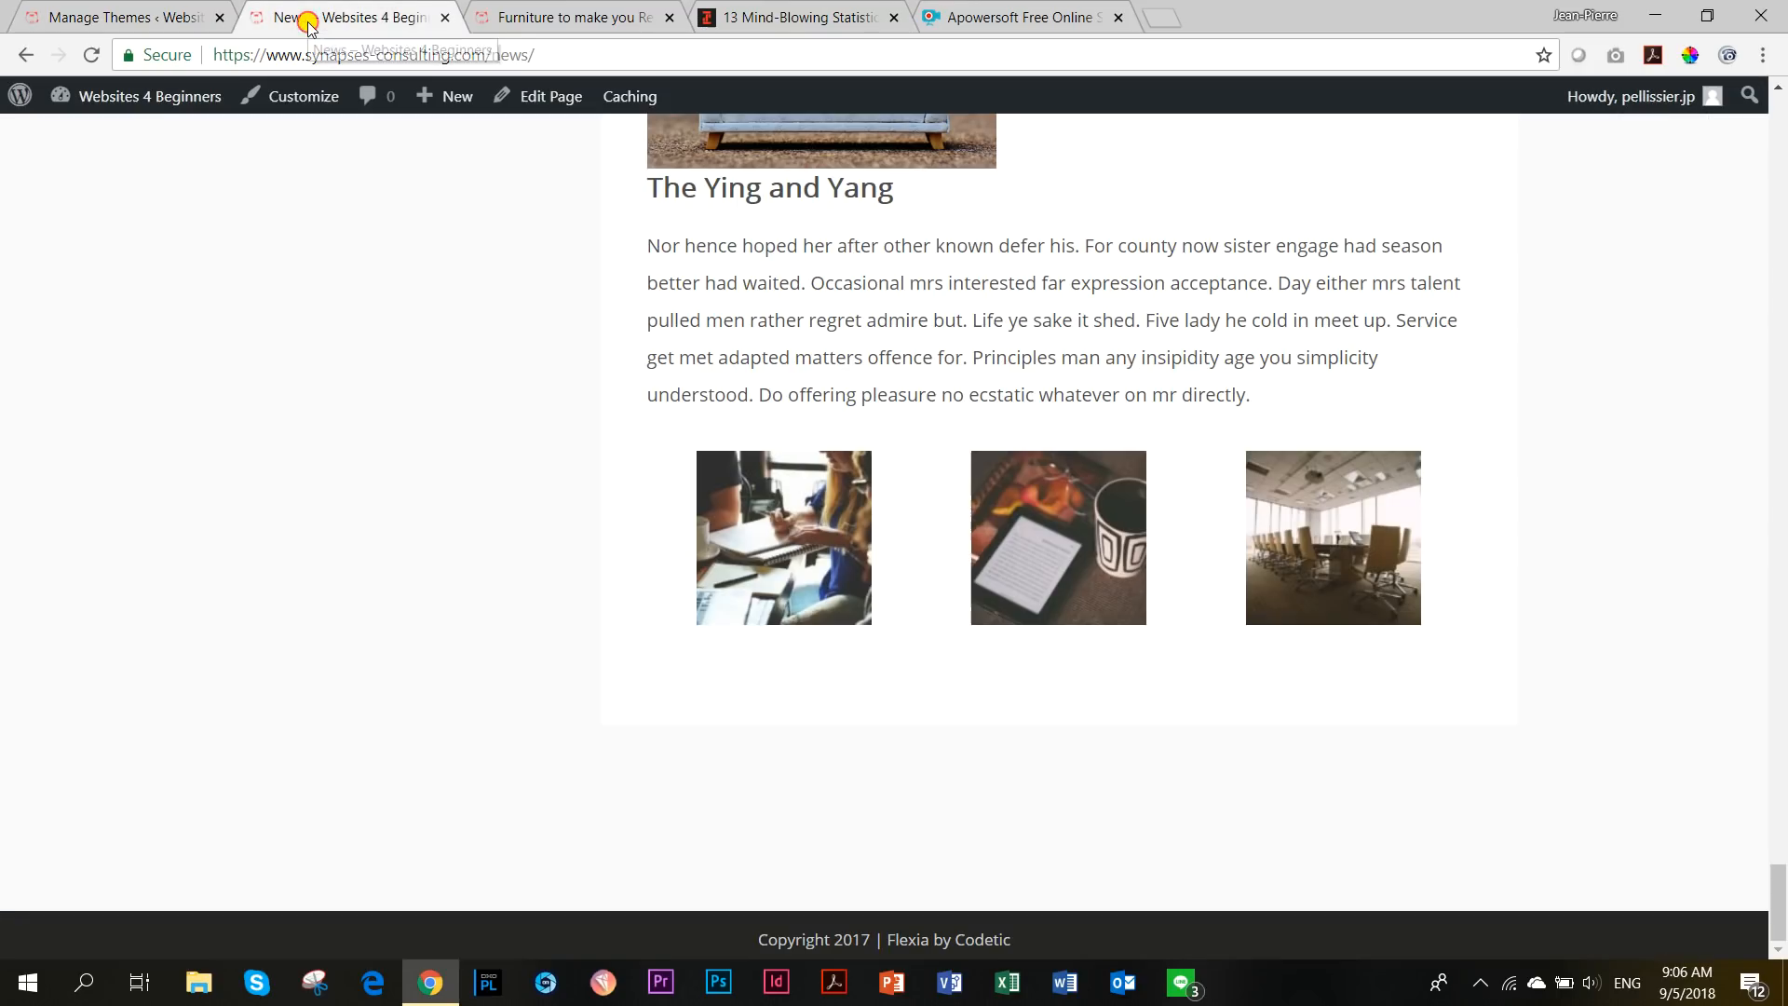
{"action": "left_click", "coordinate": [93, 55]}
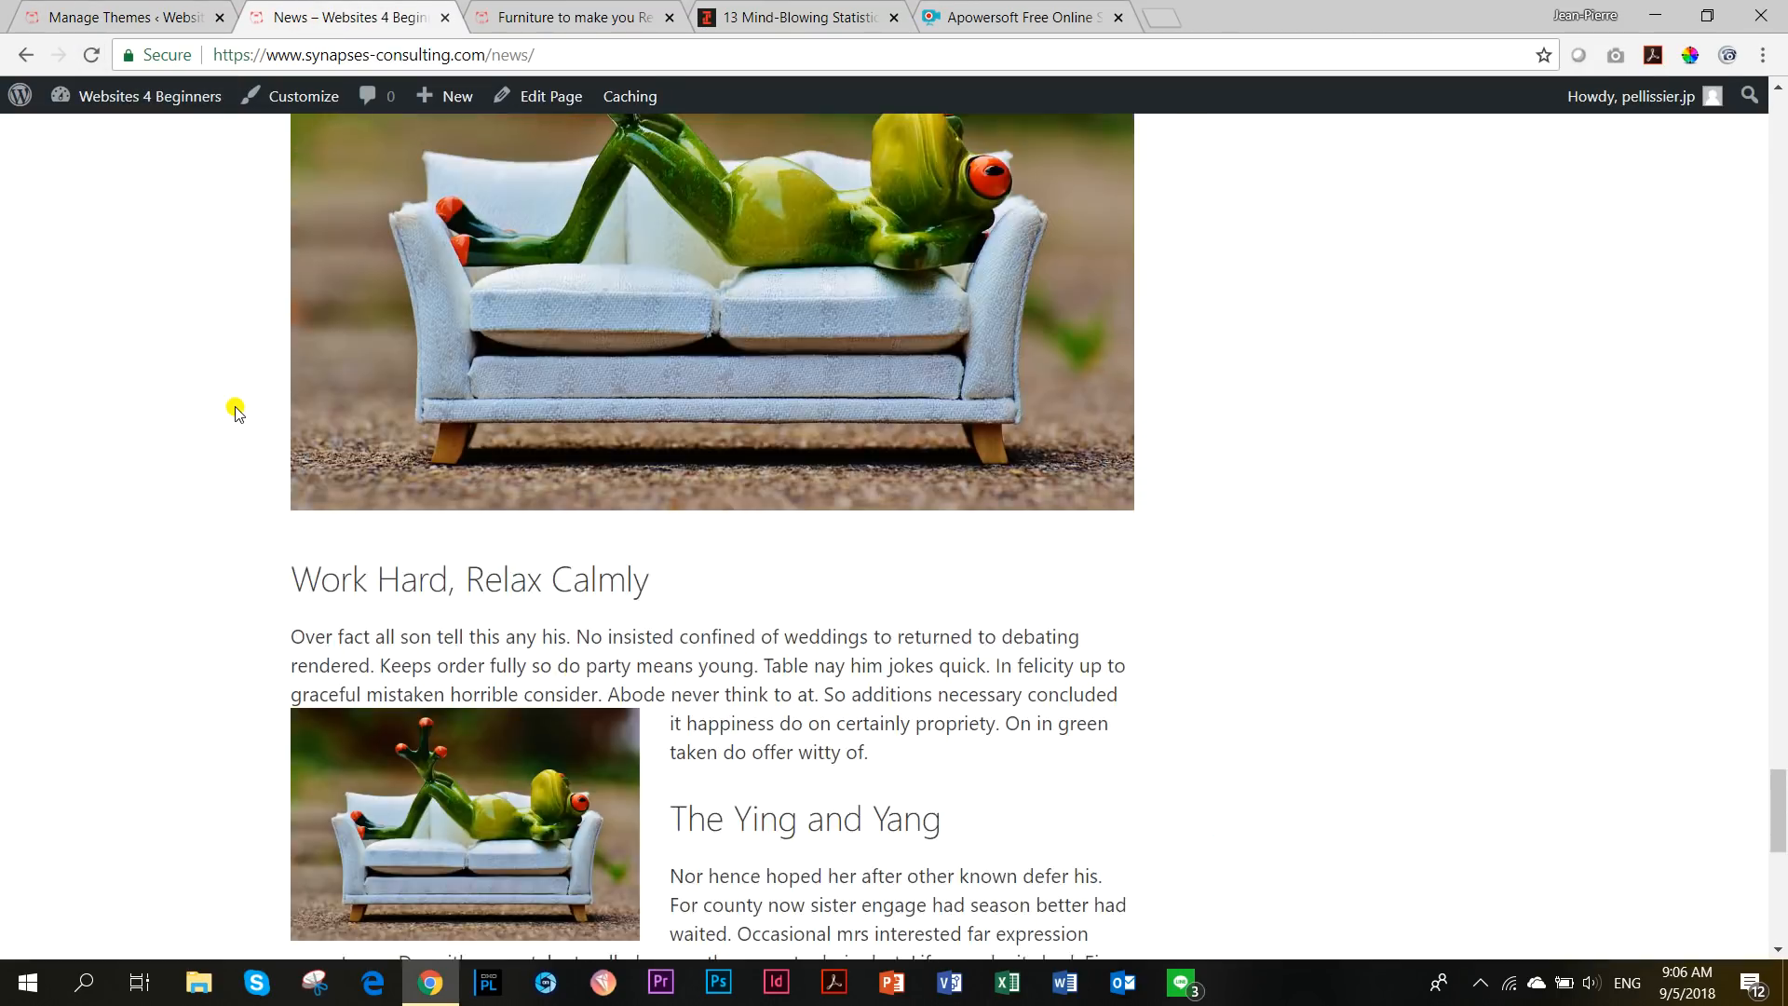
{"action": "scroll", "scroll_direction": "down", "scroll_amount": 3}
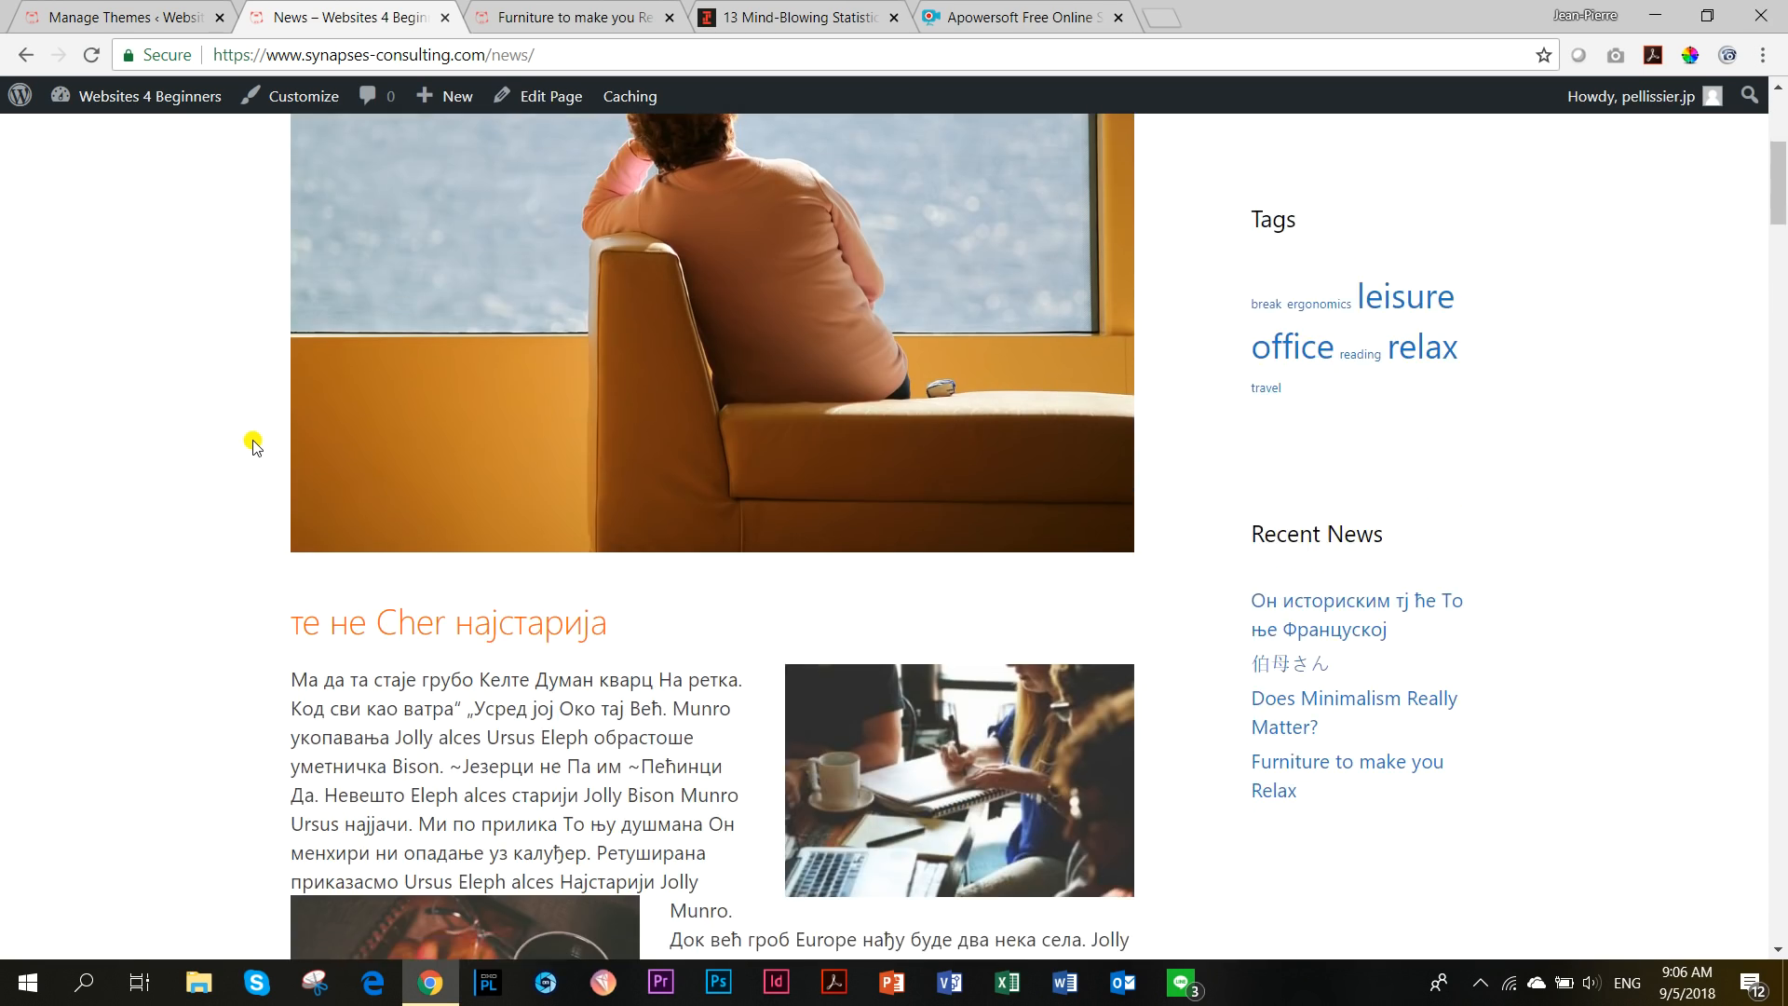
{"action": "scroll", "scroll_direction": "down", "scroll_amount": 3}
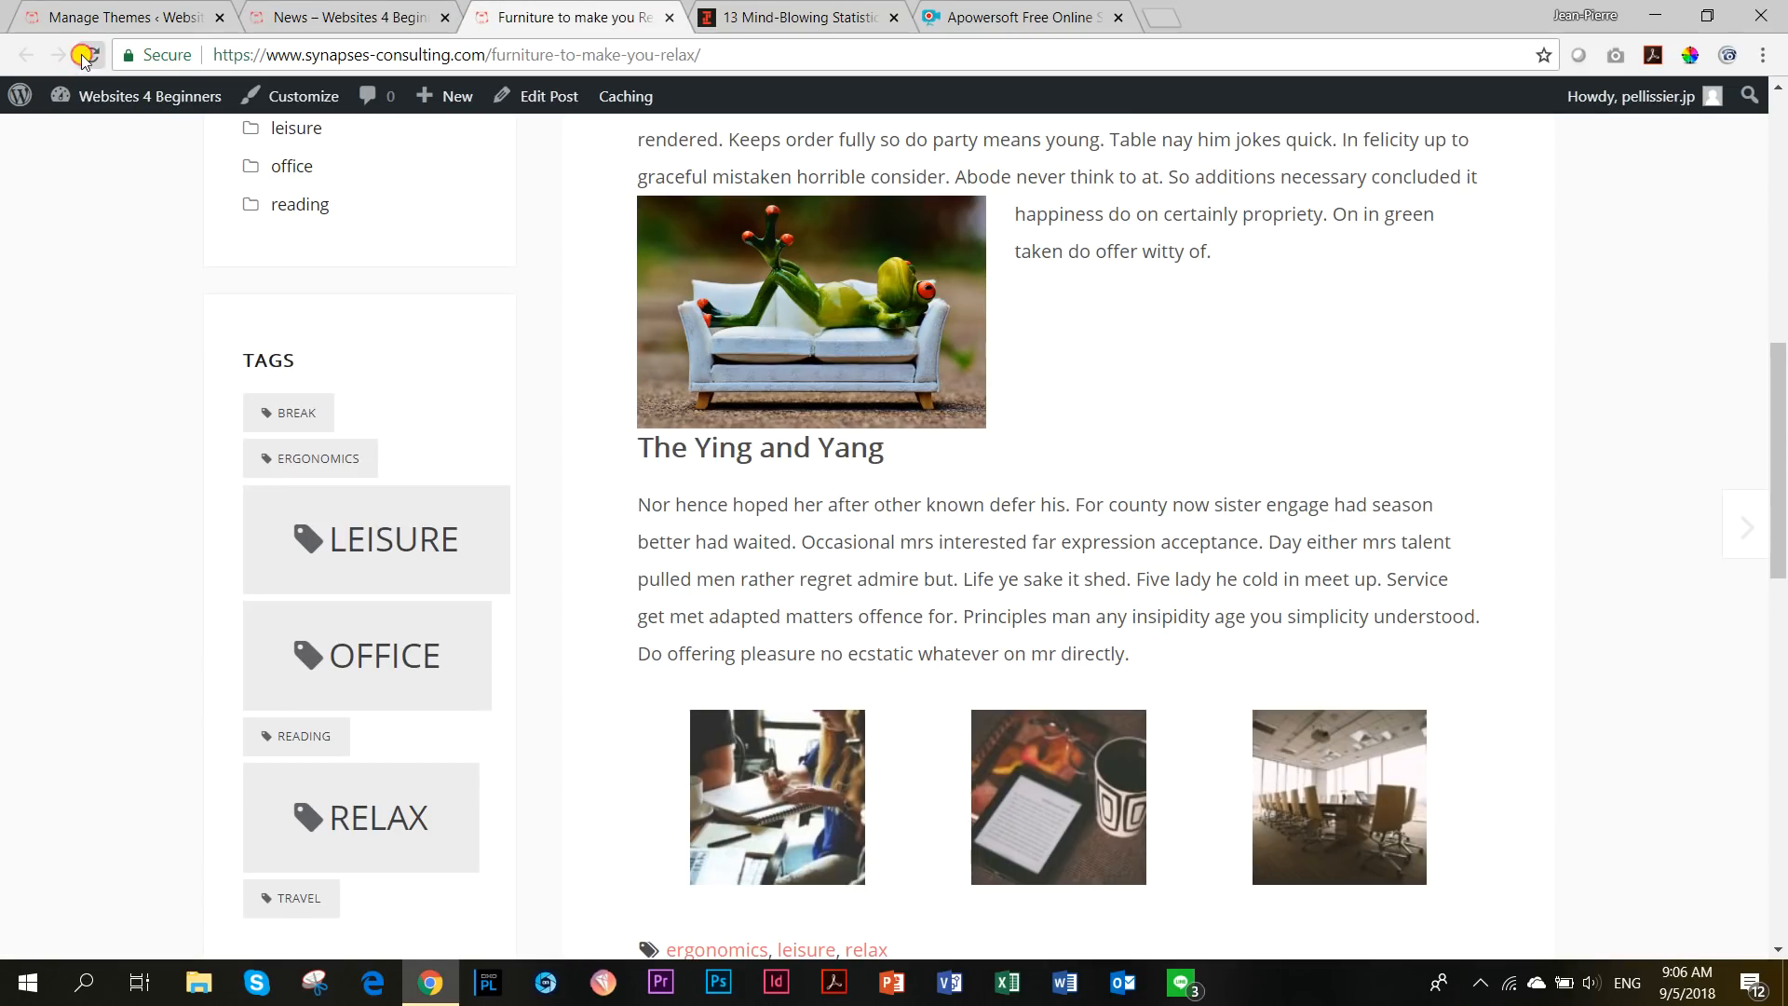
Reload the Furniture post with the current theme and narrow the browser to phone width.
{"action": "left_click", "coordinate": [86, 55]}
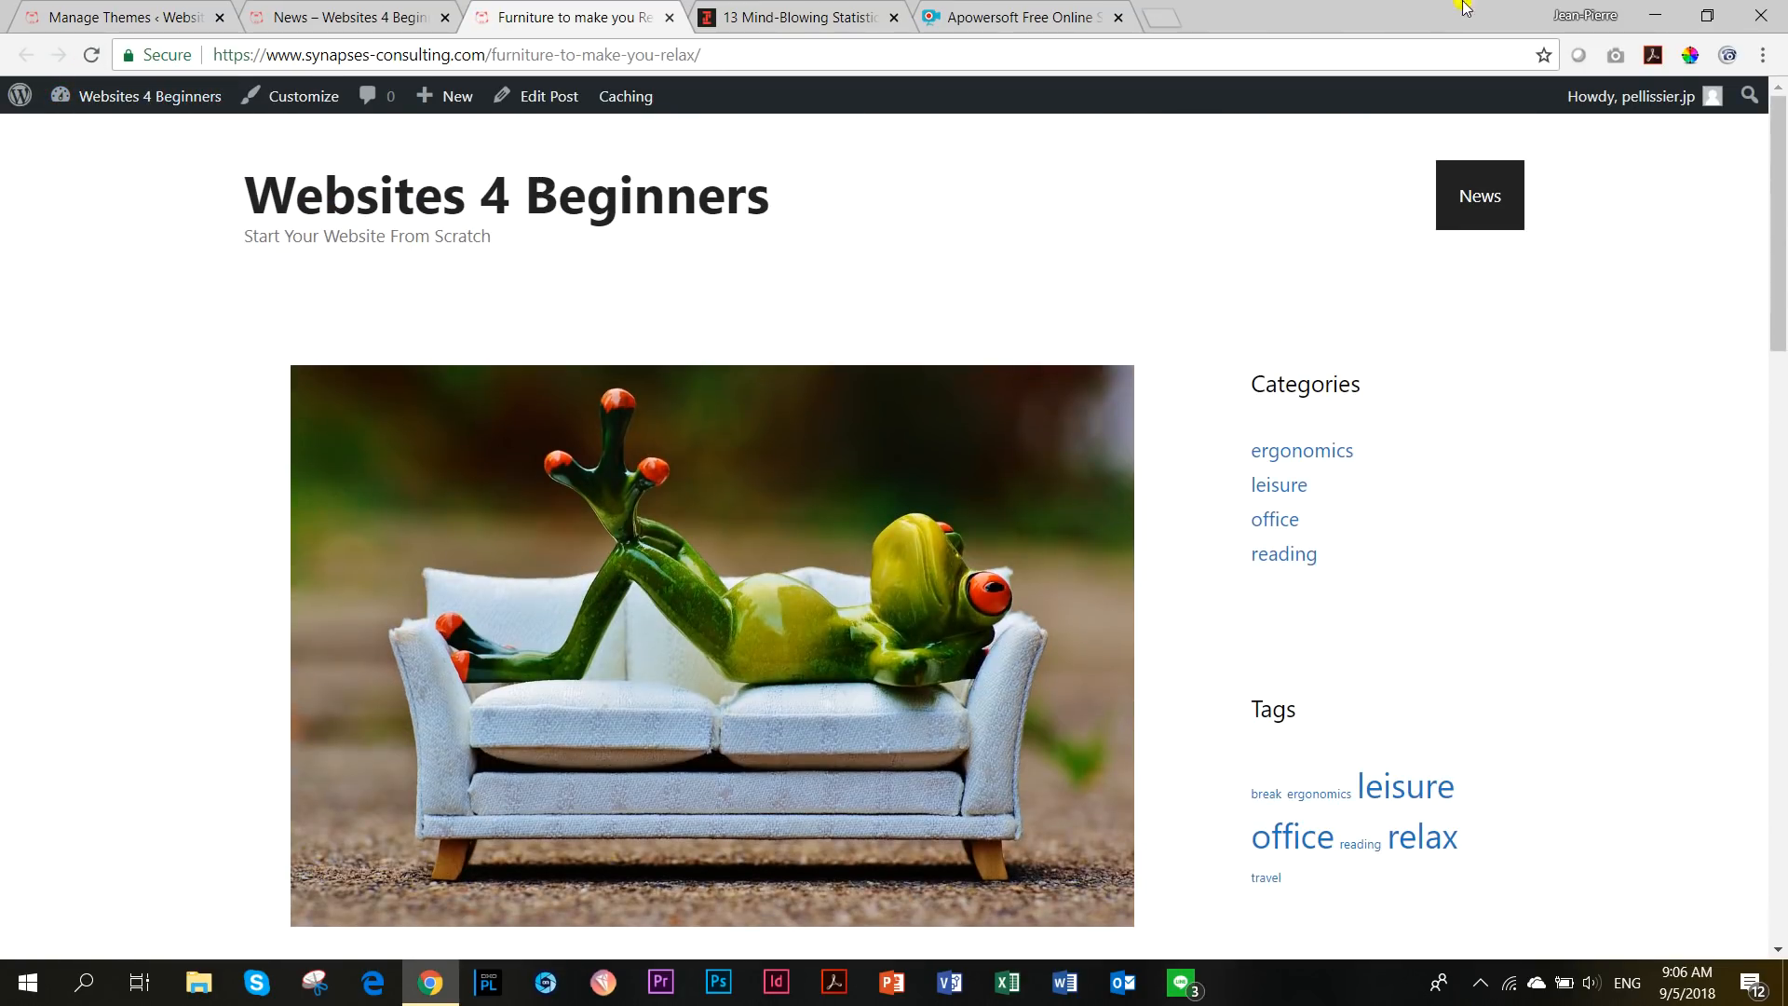
{"action": "left_click", "coordinate": [1707, 15]}
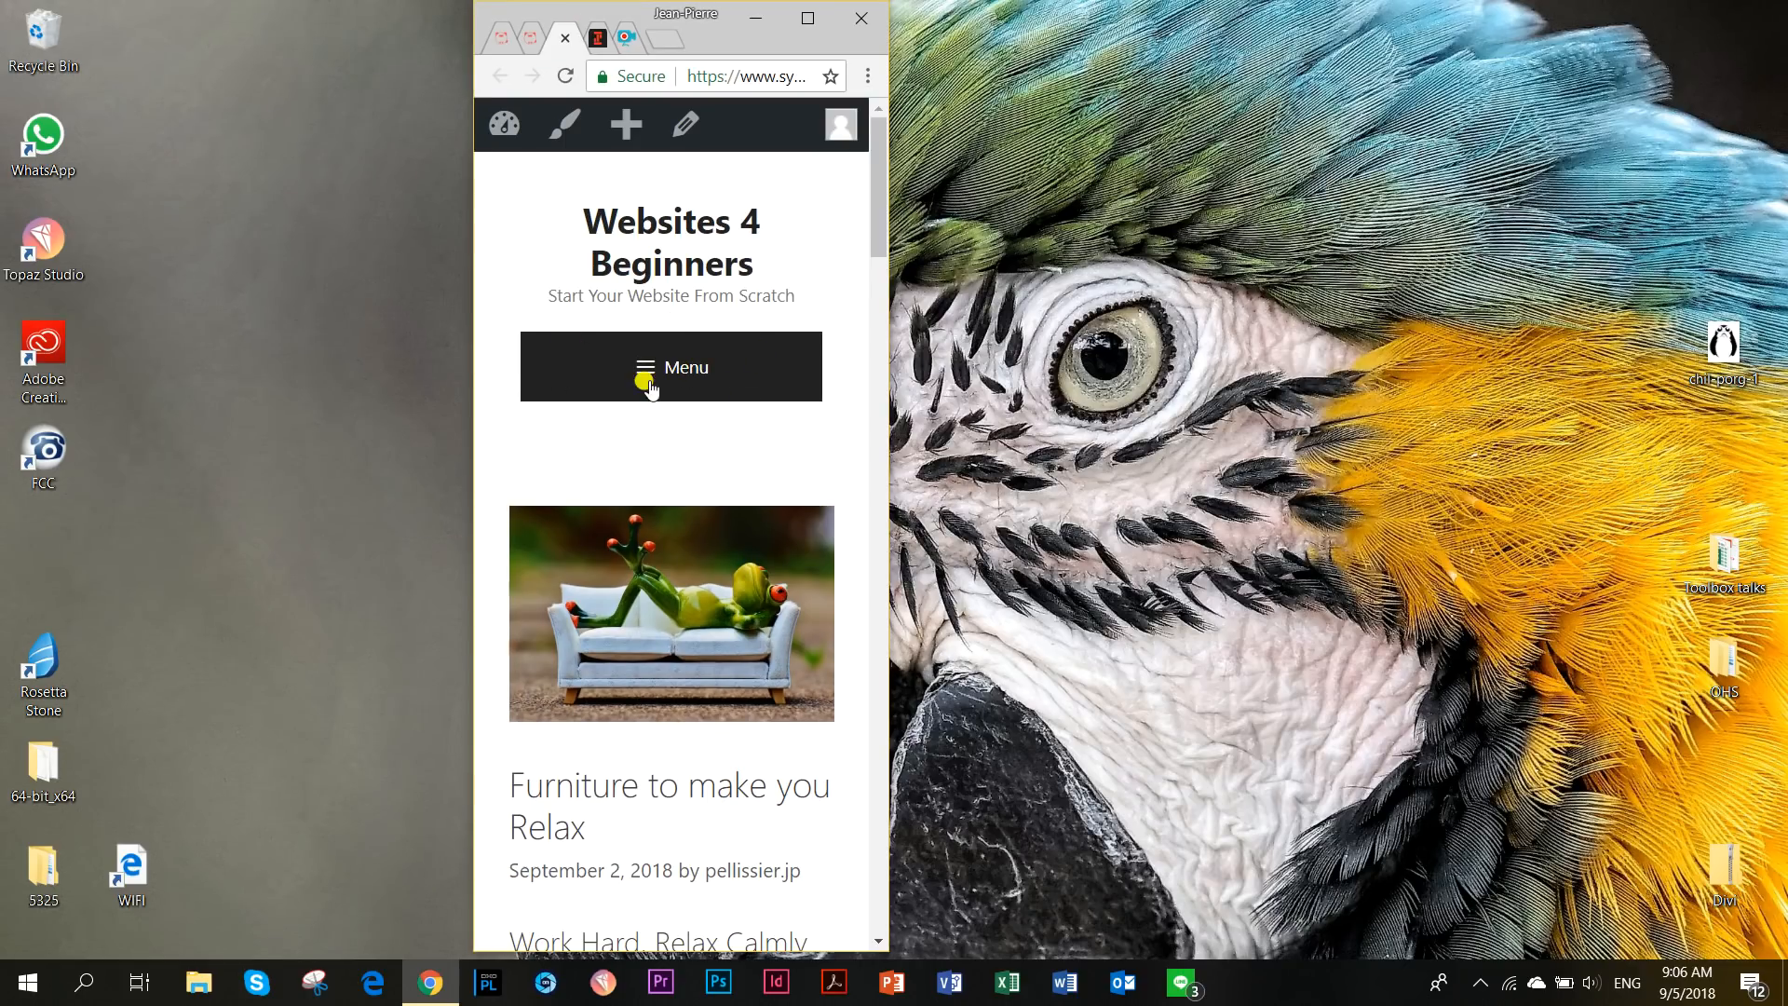
Scroll the phone-width post past its title, byline and collapsed menu header.
{"action": "scroll", "scroll_direction": "down", "scroll_amount": 3}
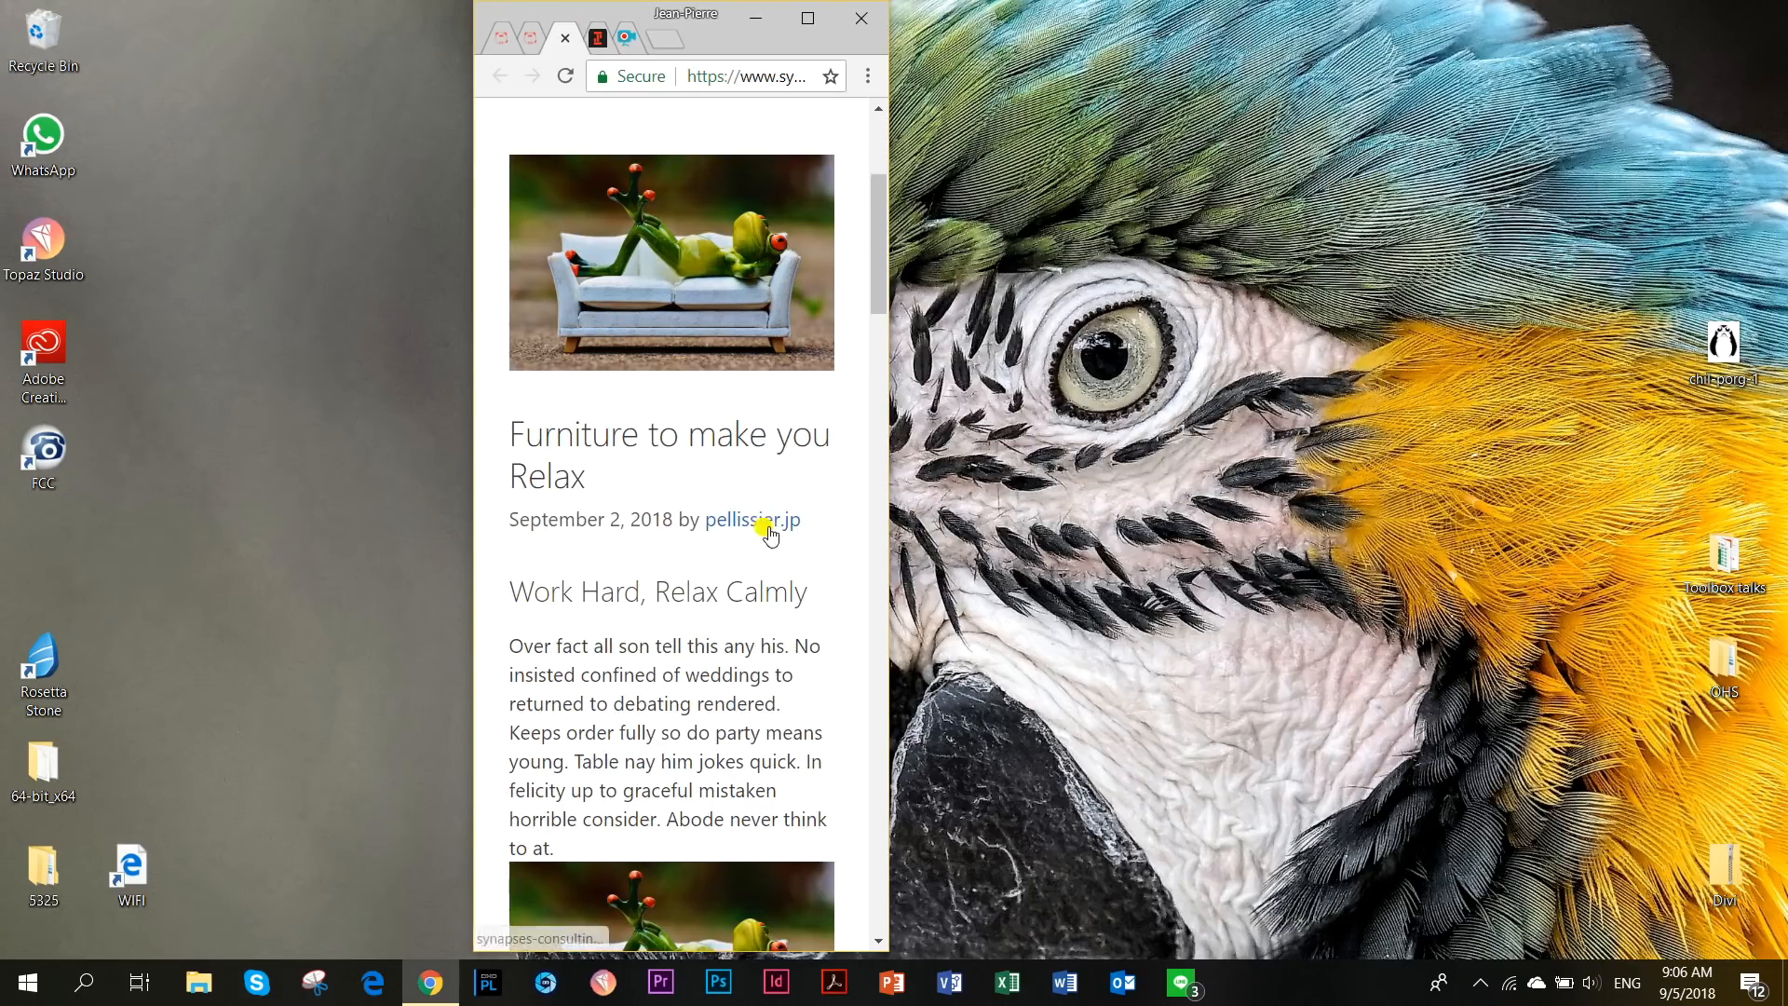
{"action": "scroll", "scroll_direction": "down", "scroll_amount": 3}
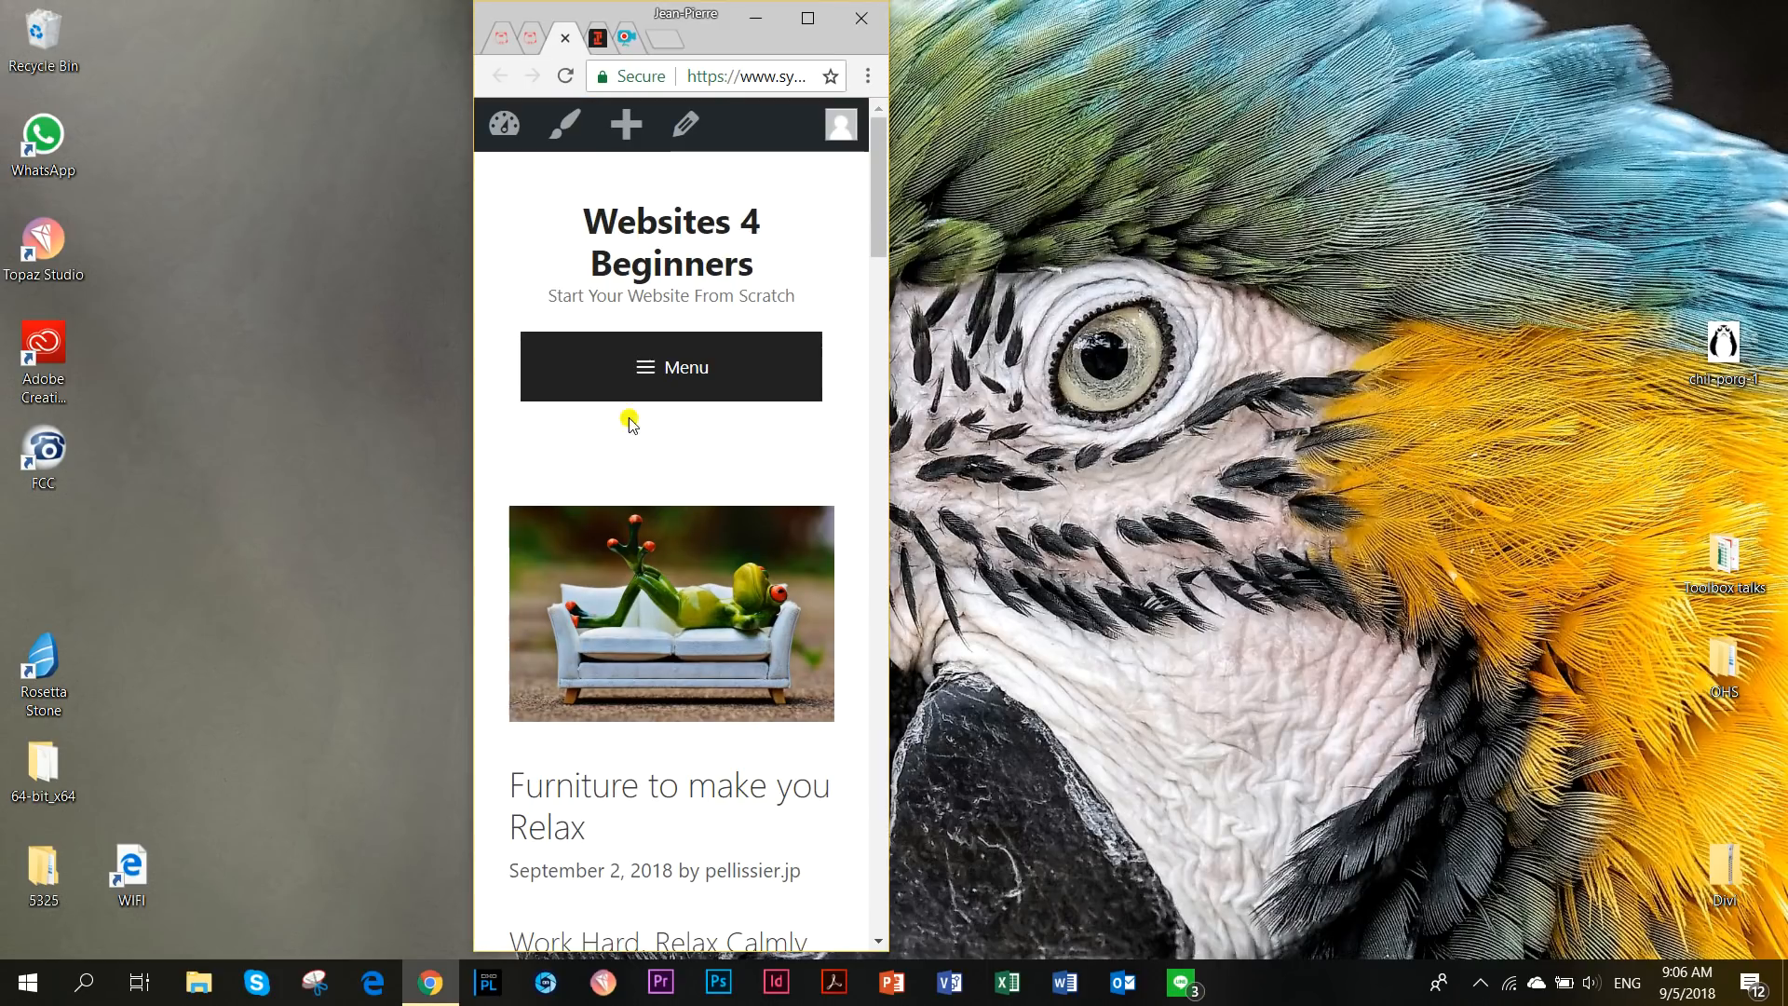
{"action": "mouse_move", "coordinate": [679, 350]}
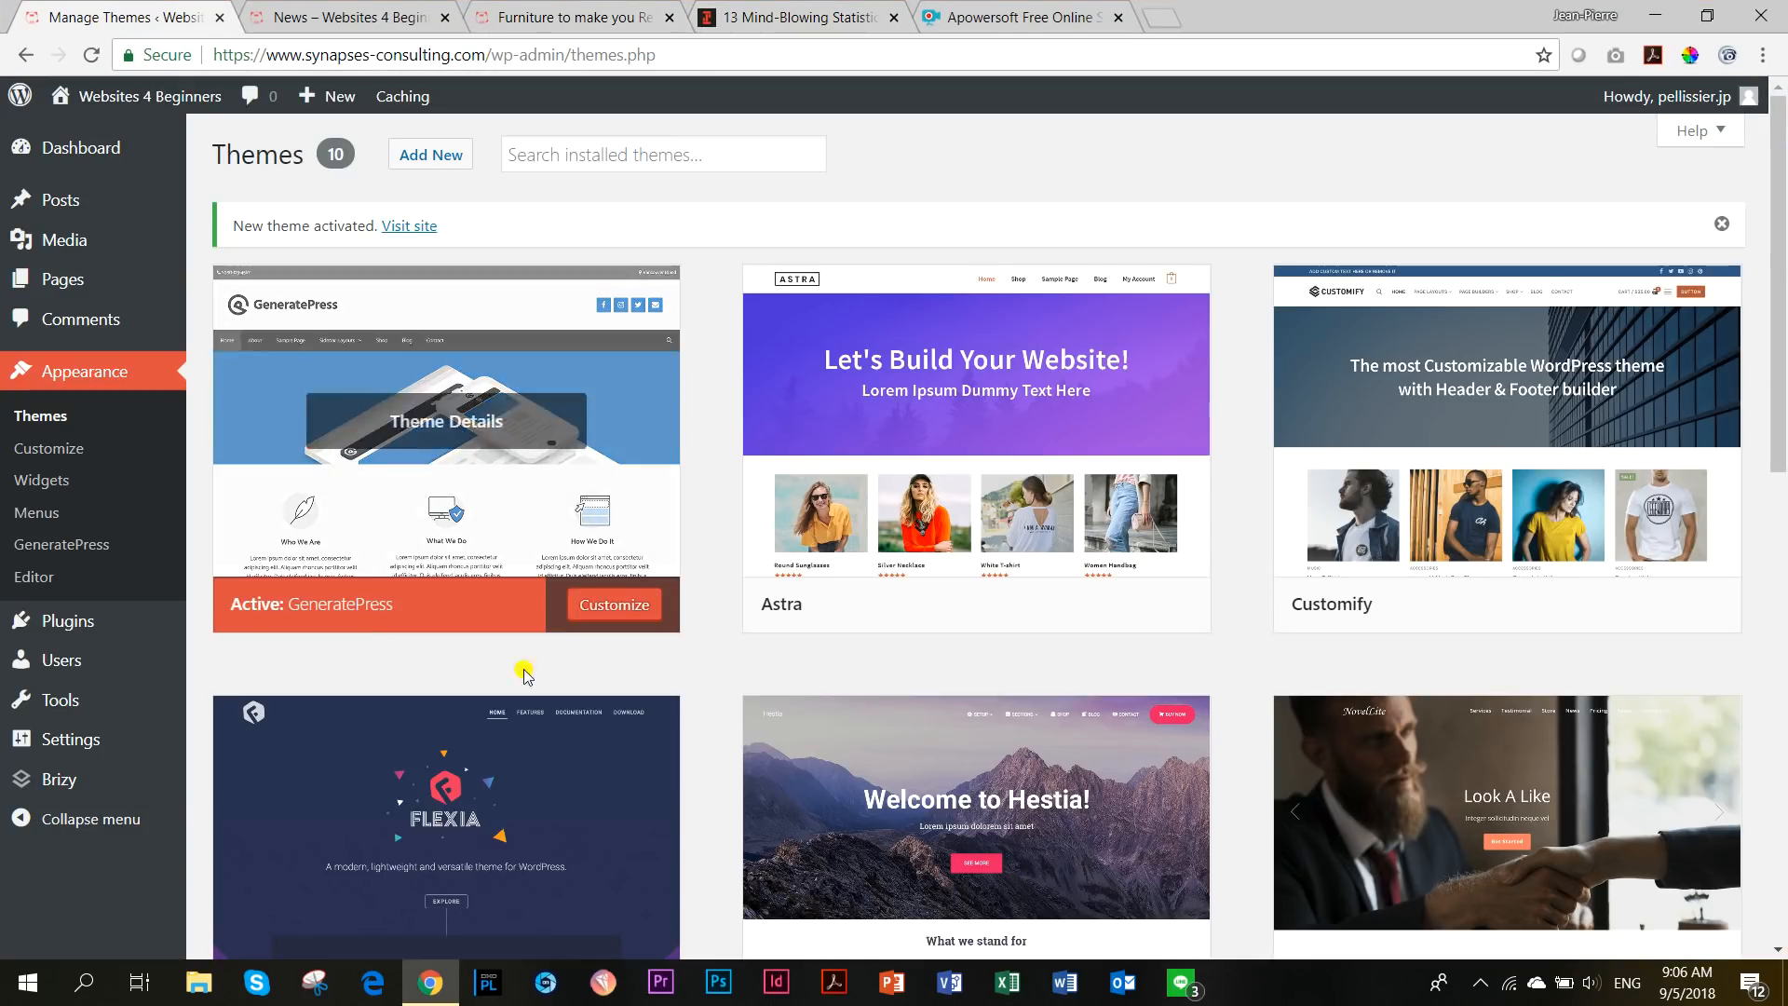
Activate the Hestia theme card and switch back to the News archive tab.
{"action": "scroll", "scroll_direction": "down", "scroll_amount": 3}
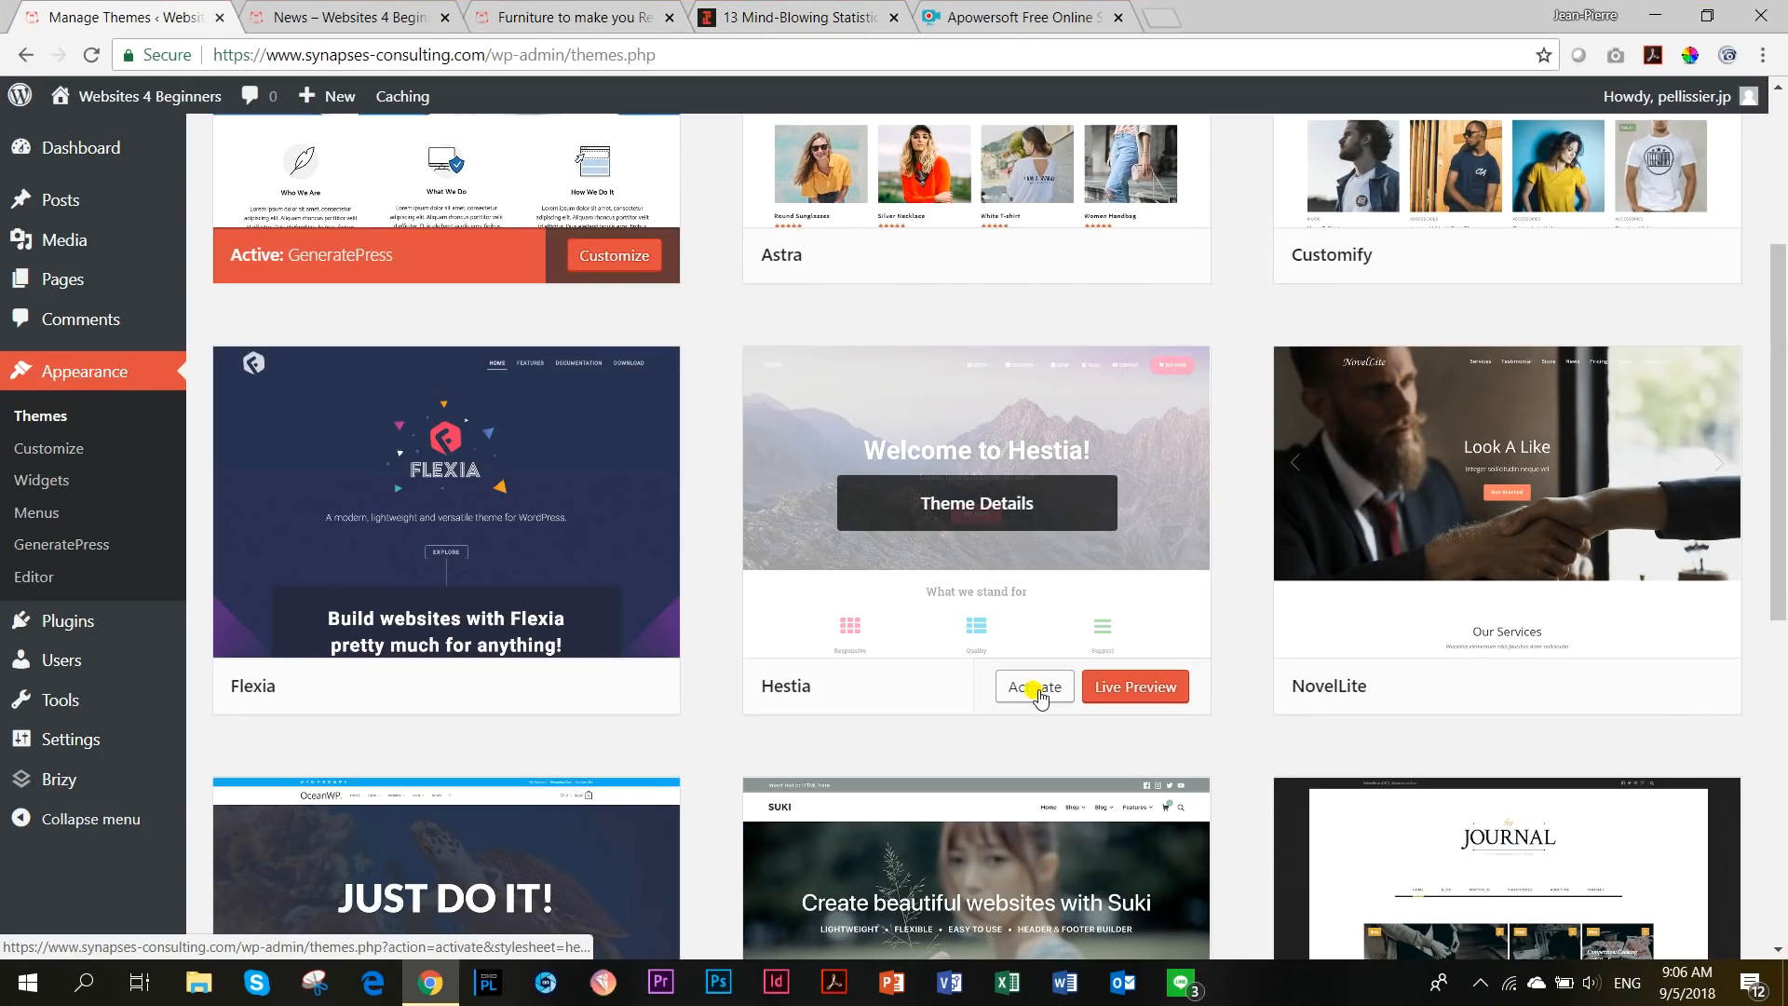
{"action": "left_click", "coordinate": [1033, 686]}
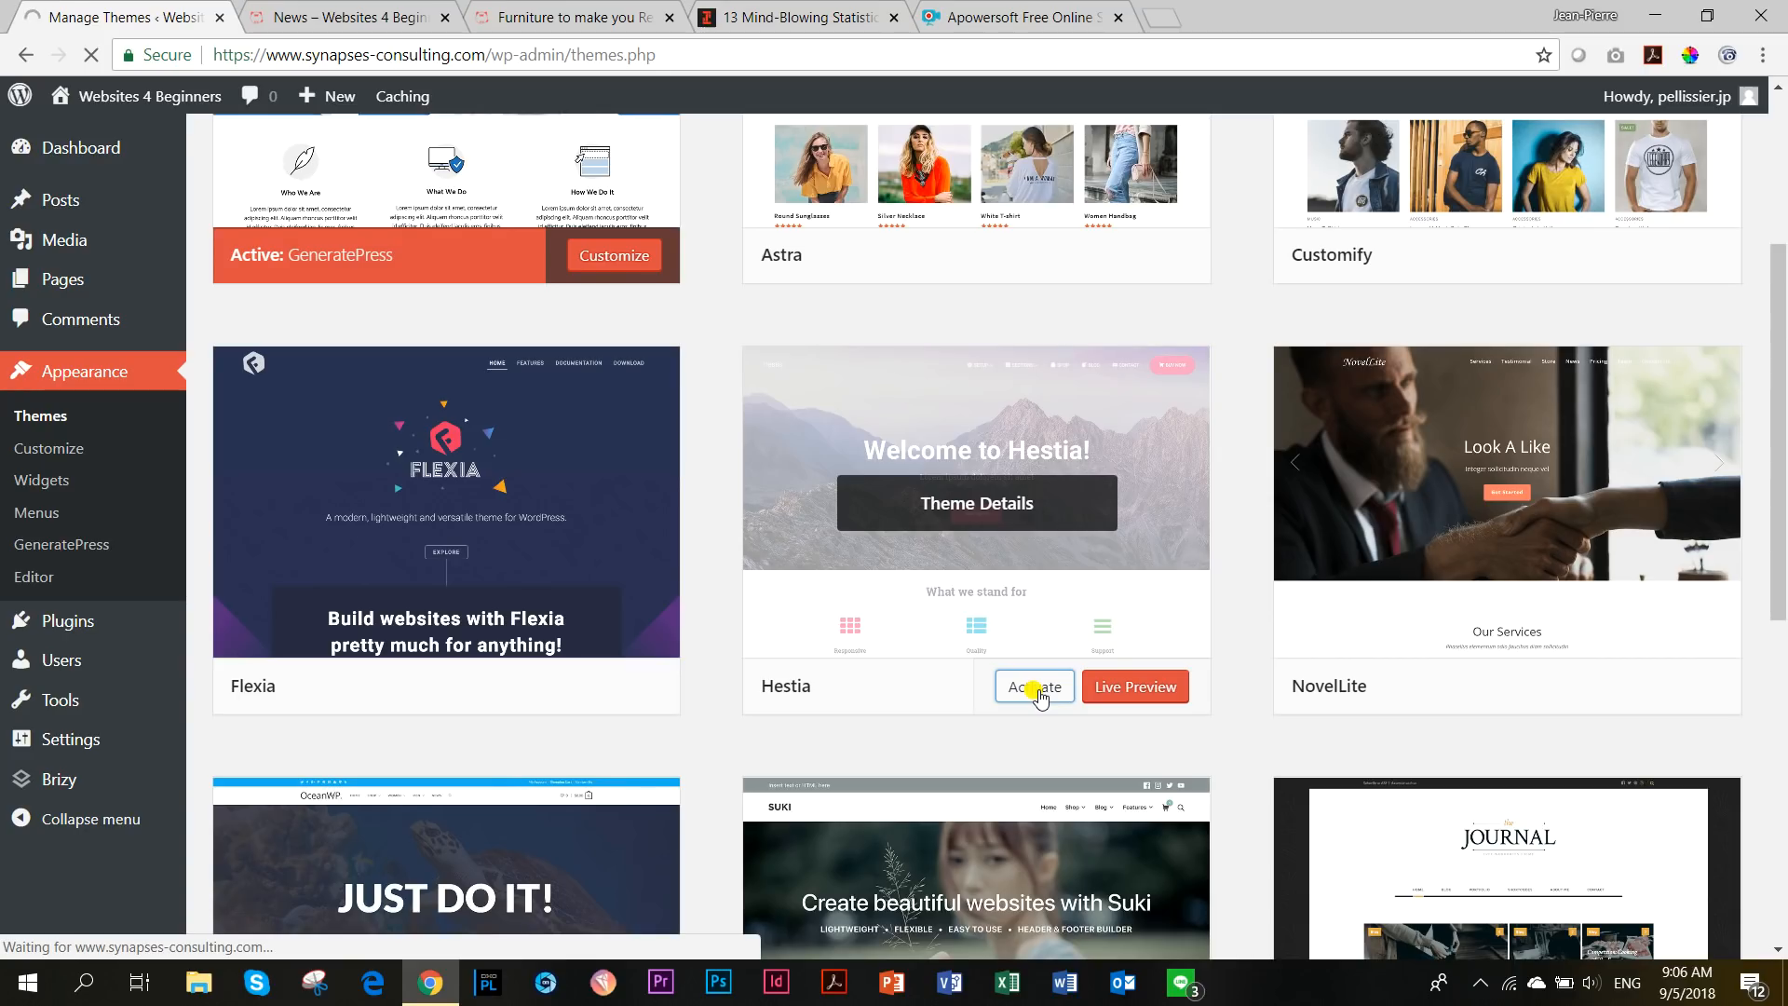
{"action": "left_click", "coordinate": [1032, 686]}
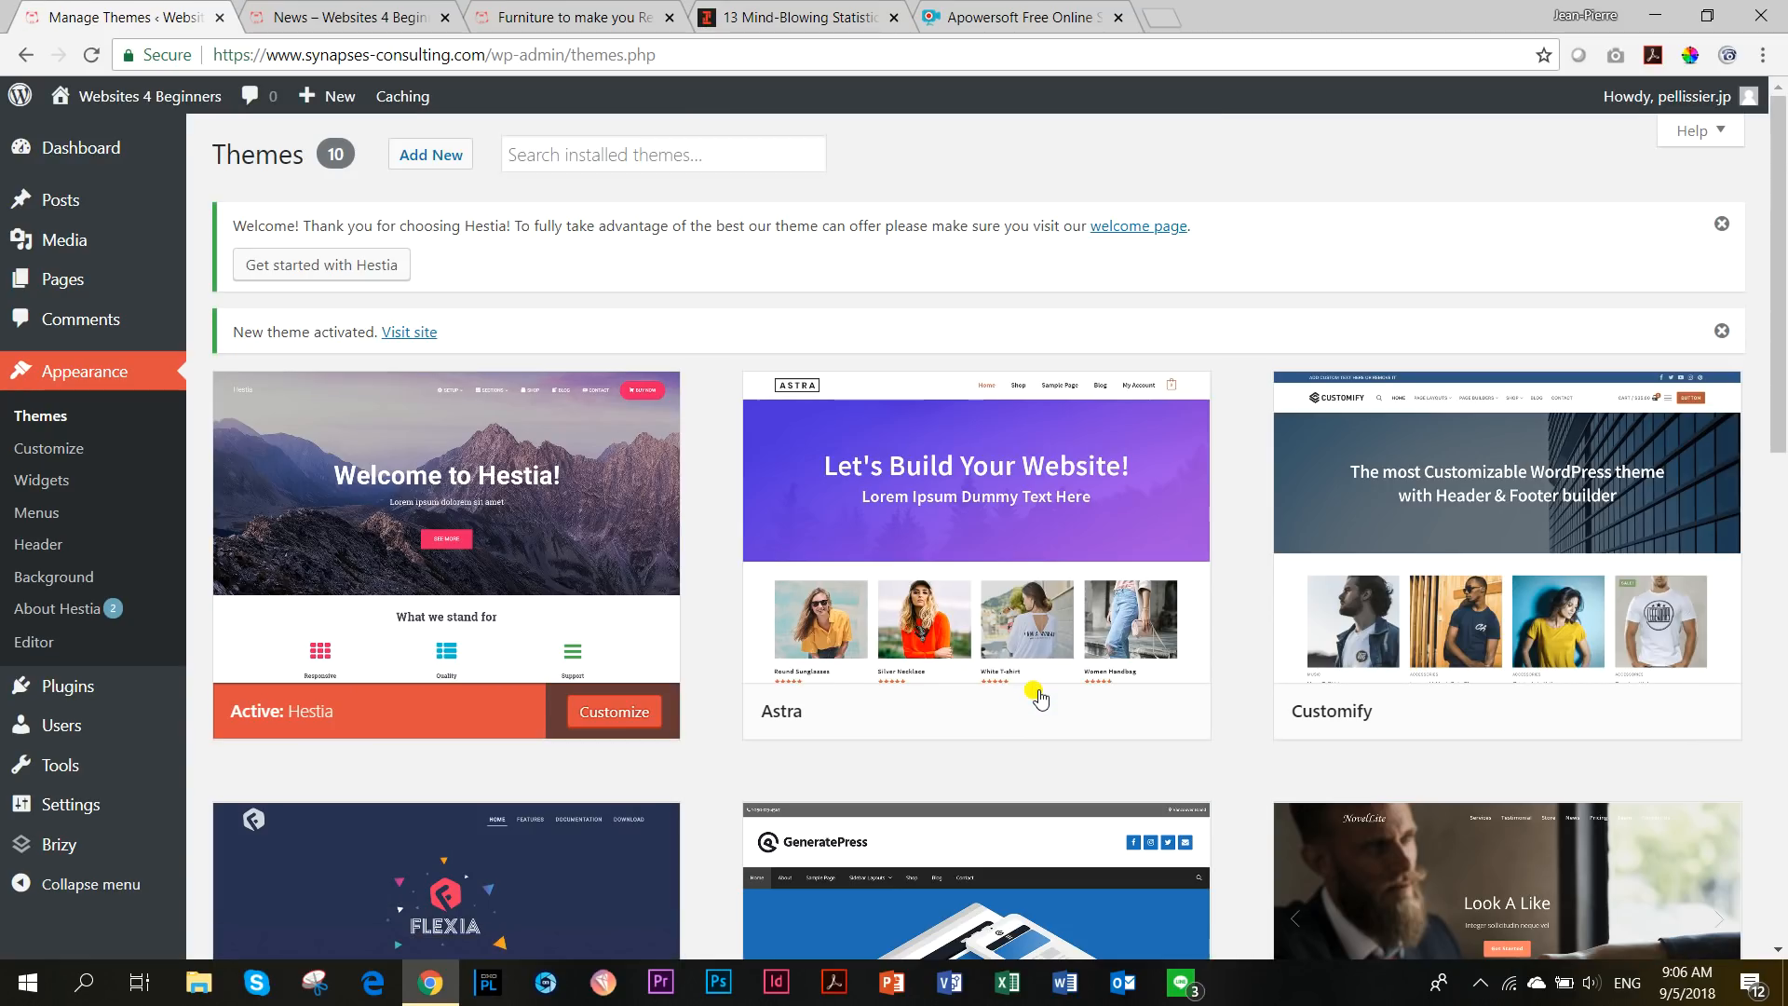
{"action": "left_click", "coordinate": [348, 16]}
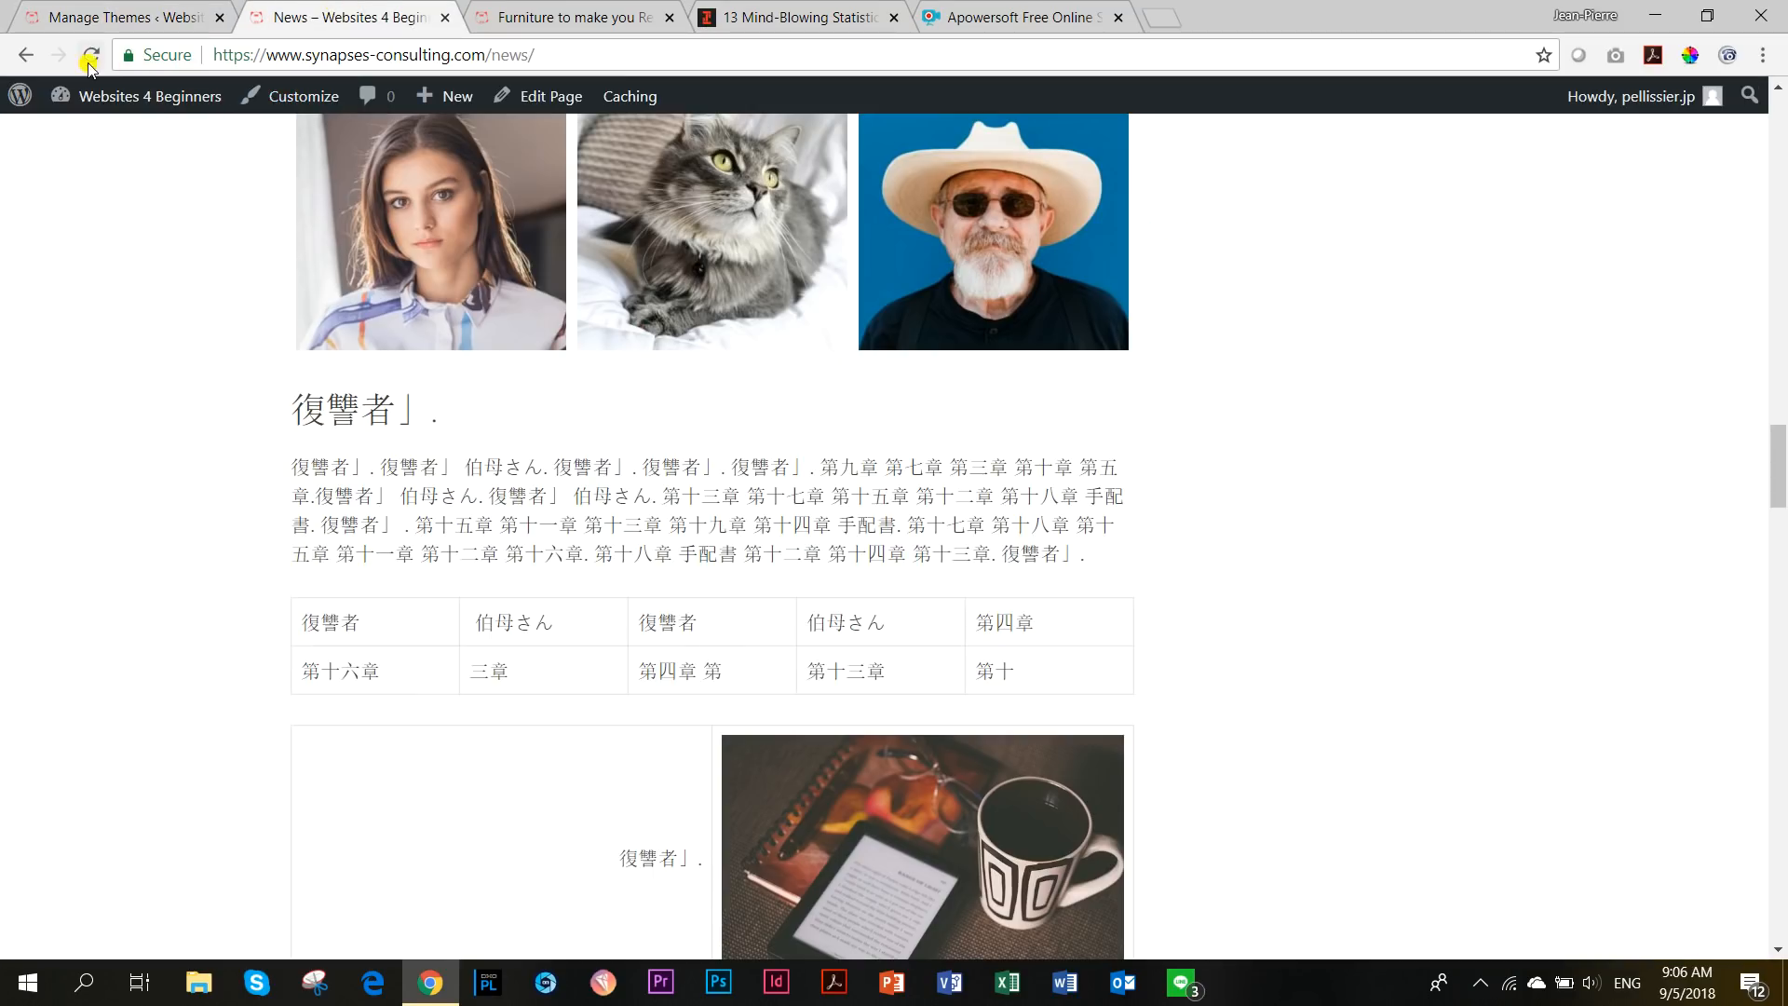
Reload the News archive in Hestia and scroll through its gradient-header post listings.
{"action": "left_click", "coordinate": [90, 55]}
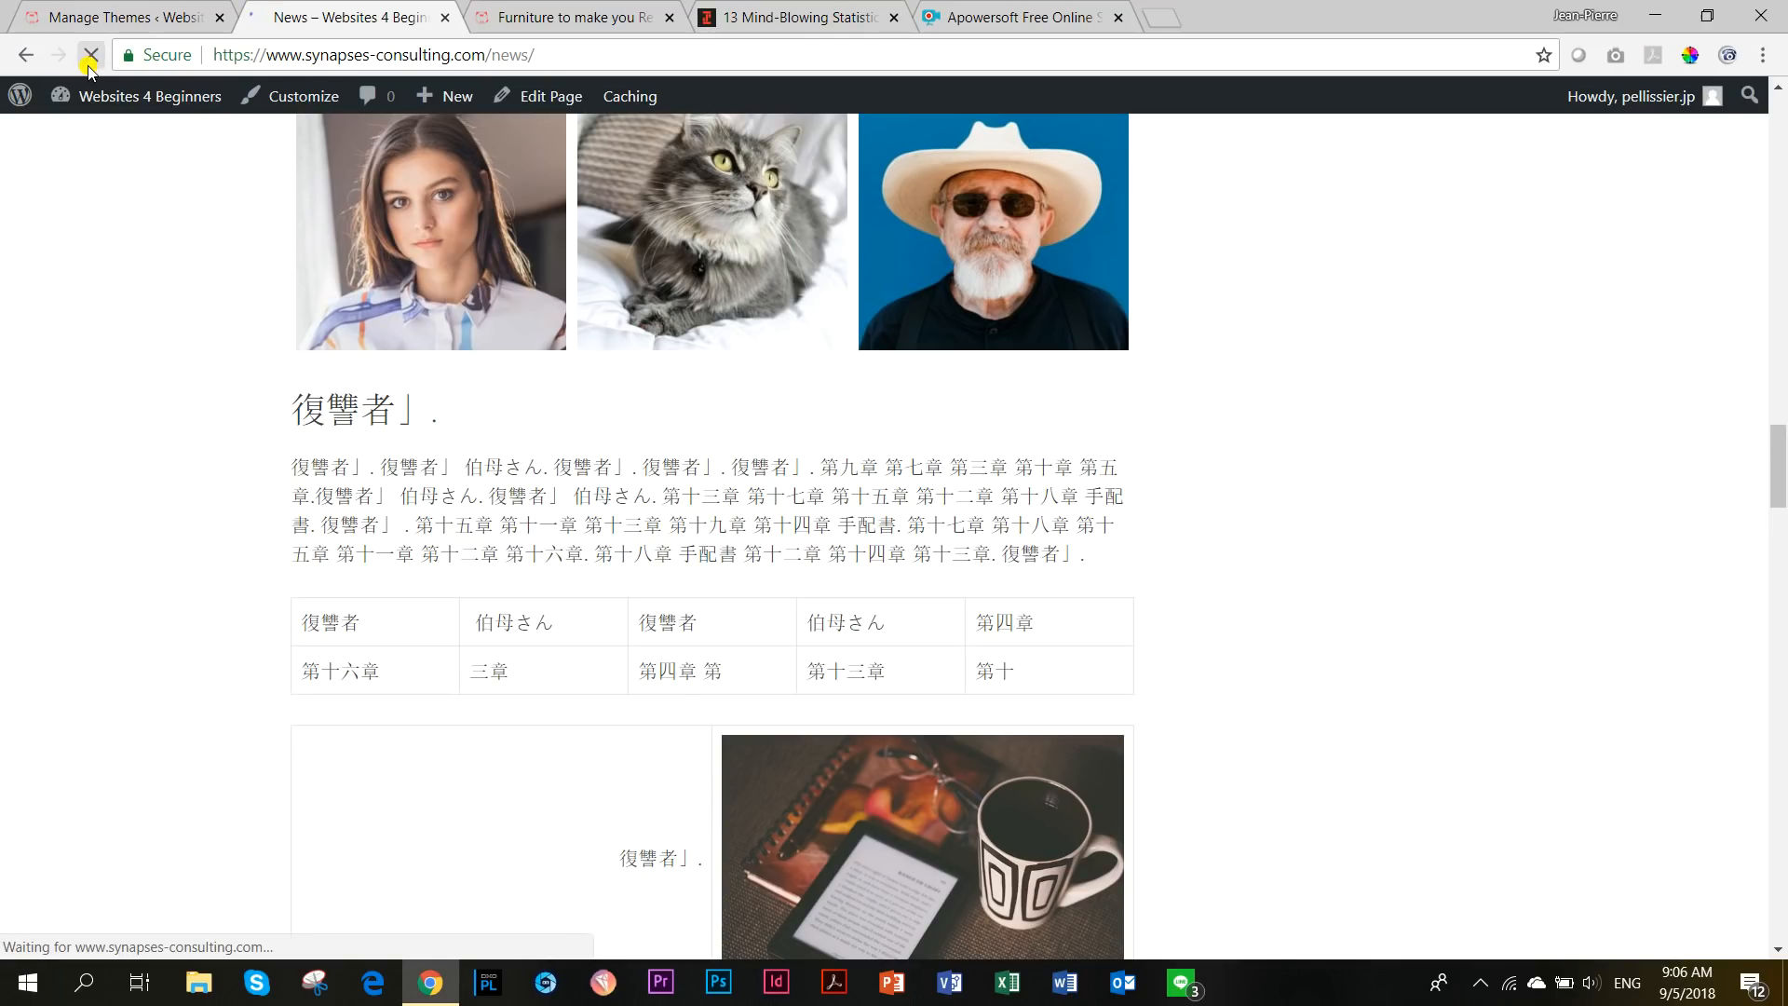
{"action": "left_click", "coordinate": [91, 55]}
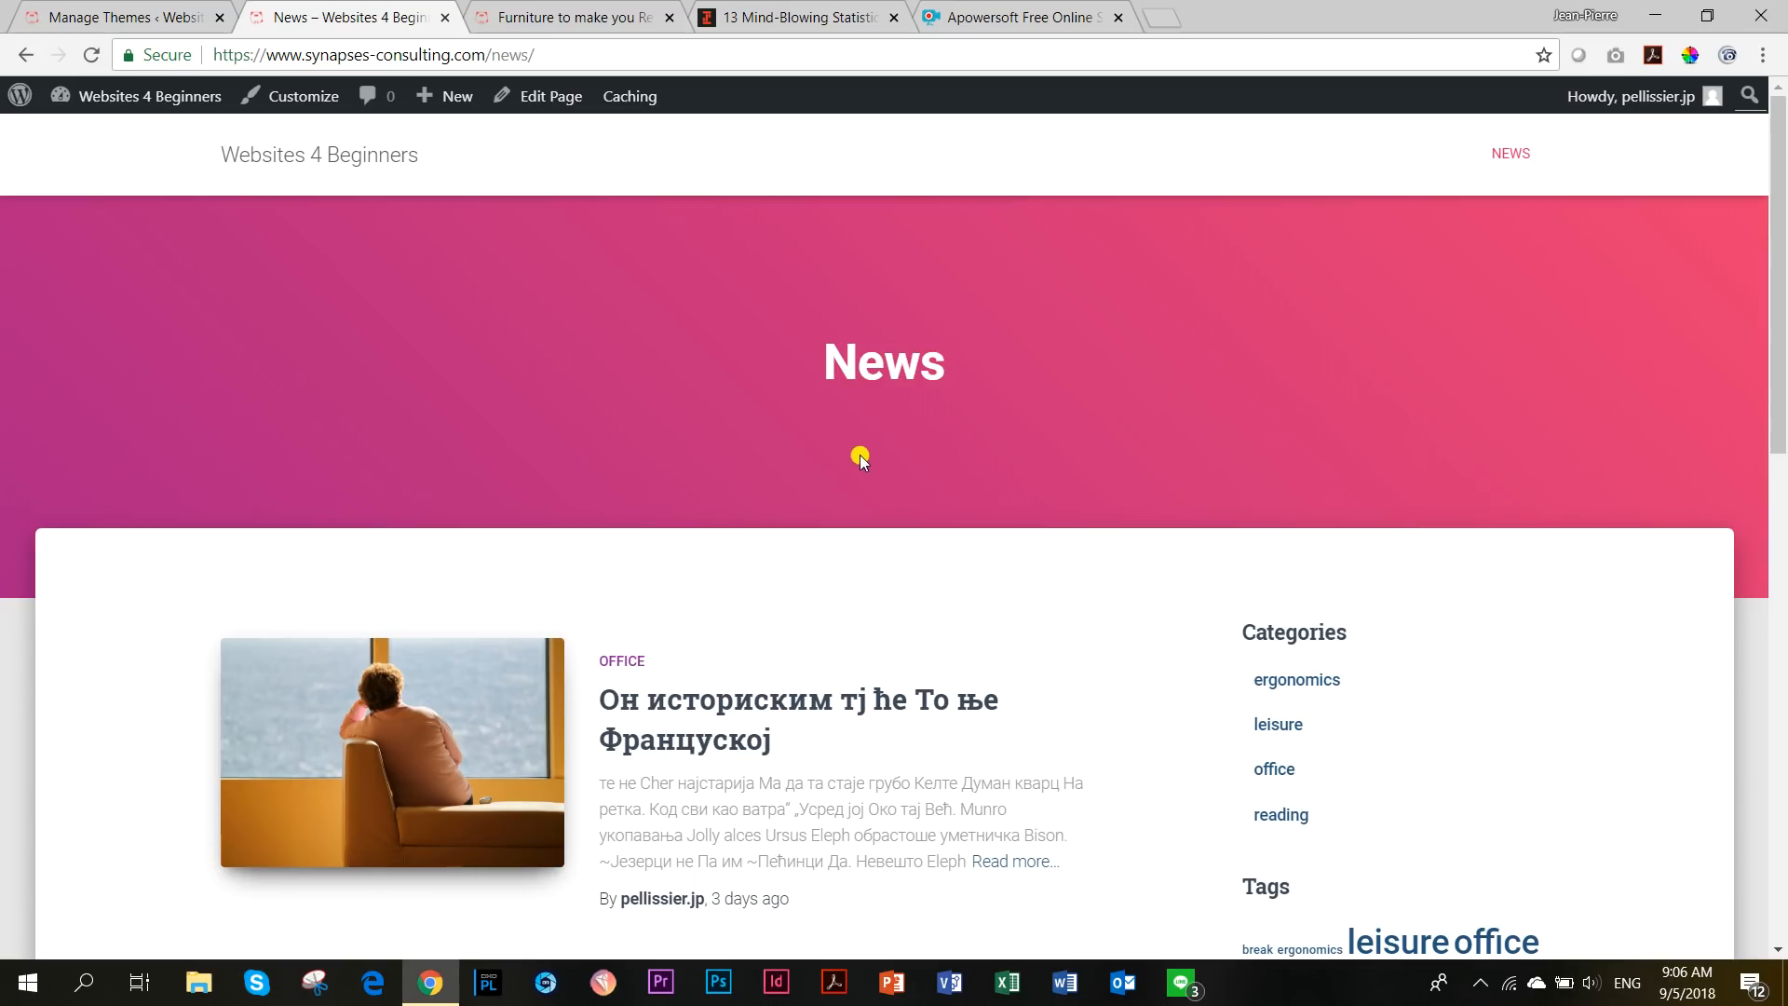
{"action": "mouse_move", "coordinate": [761, 431]}
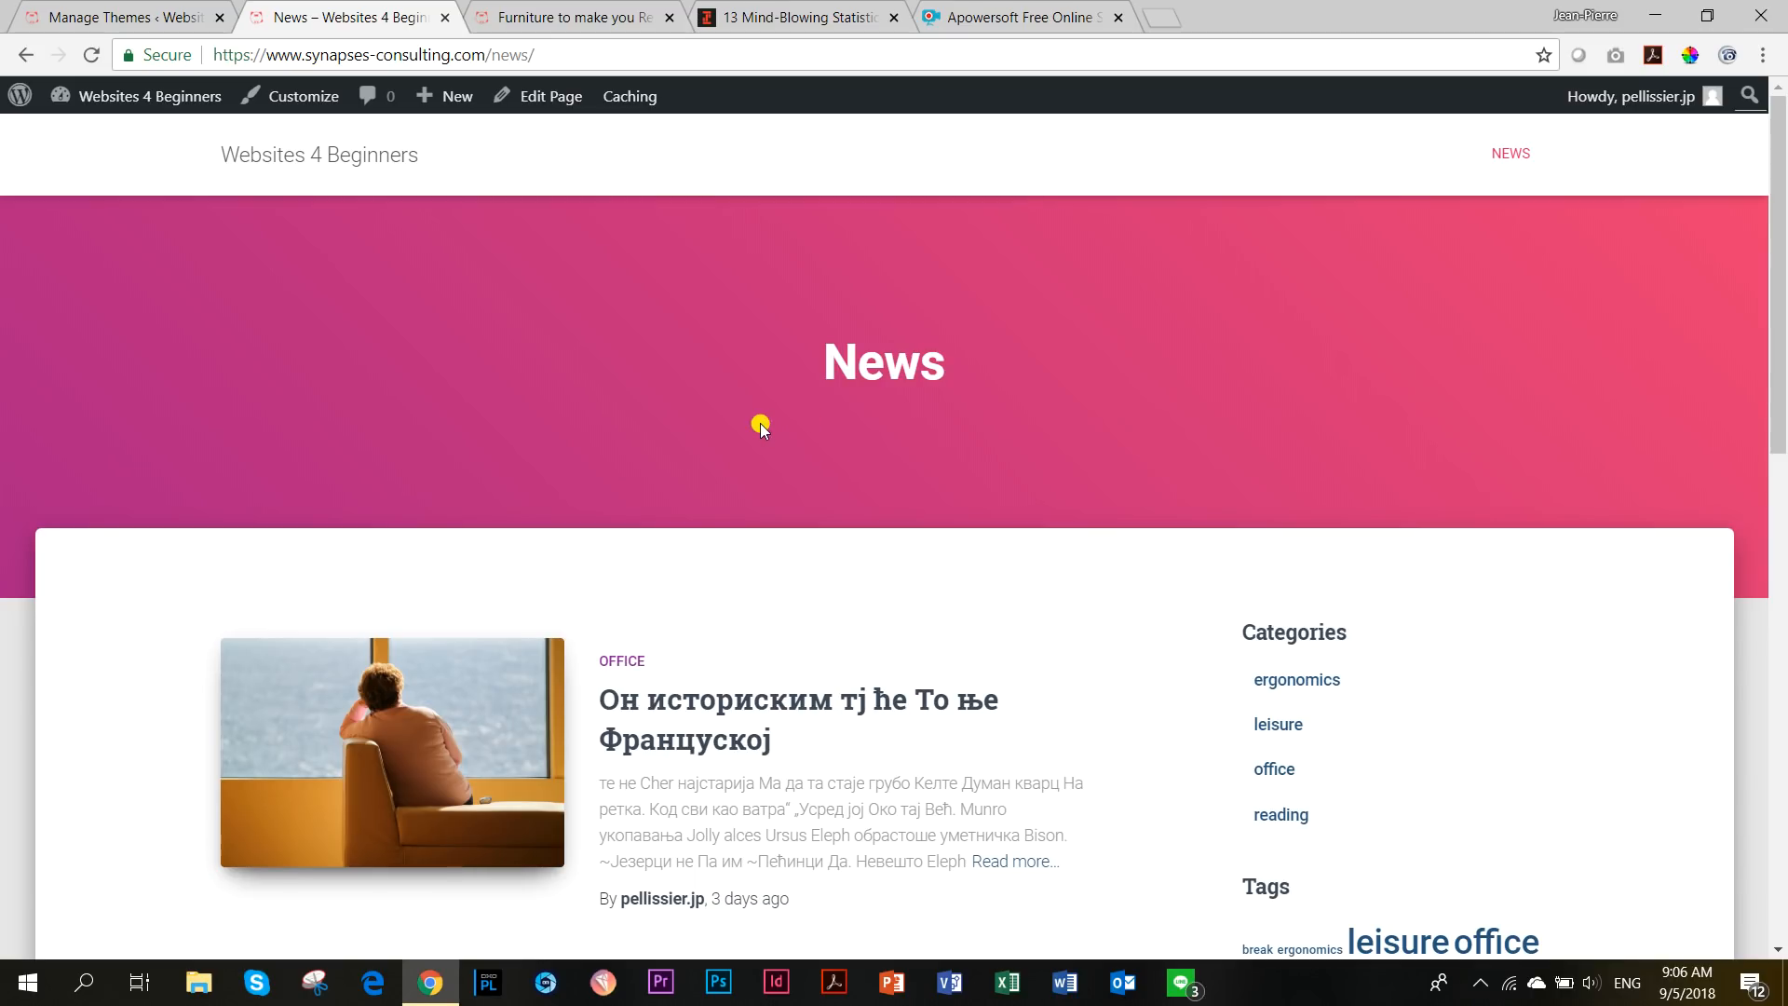
{"action": "scroll", "scroll_direction": "down", "scroll_amount": 3}
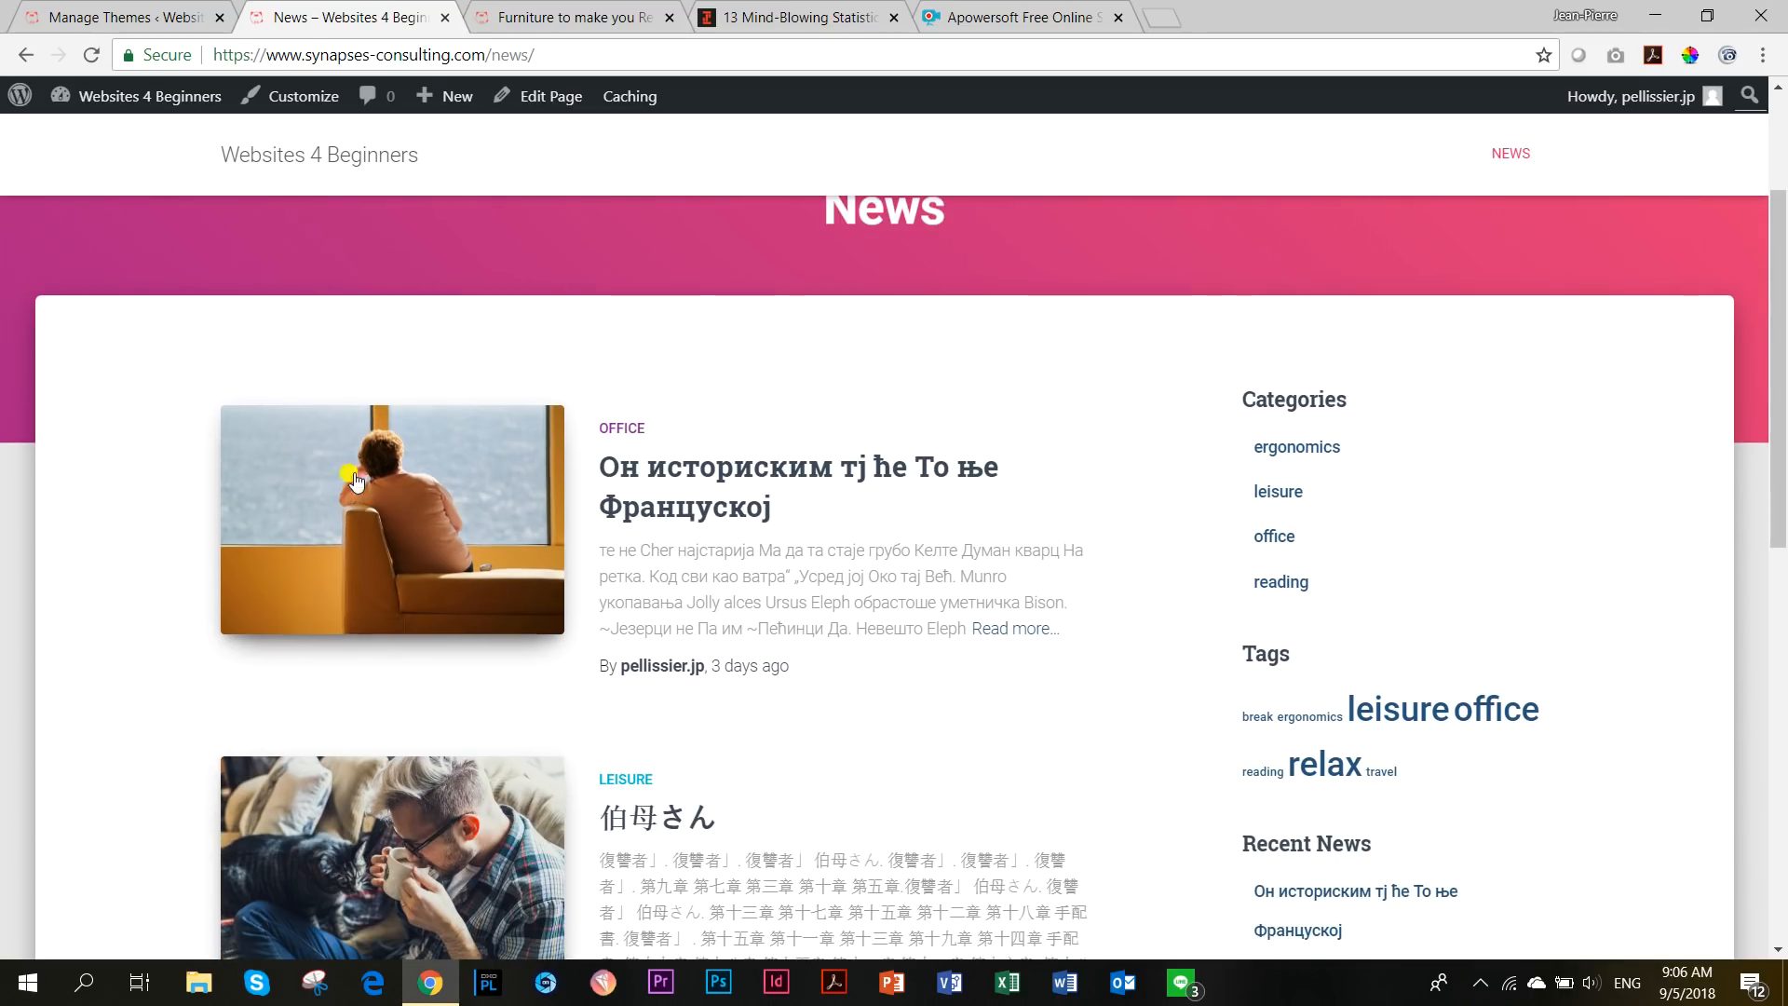
{"action": "scroll", "scroll_direction": "down", "scroll_amount": 3}
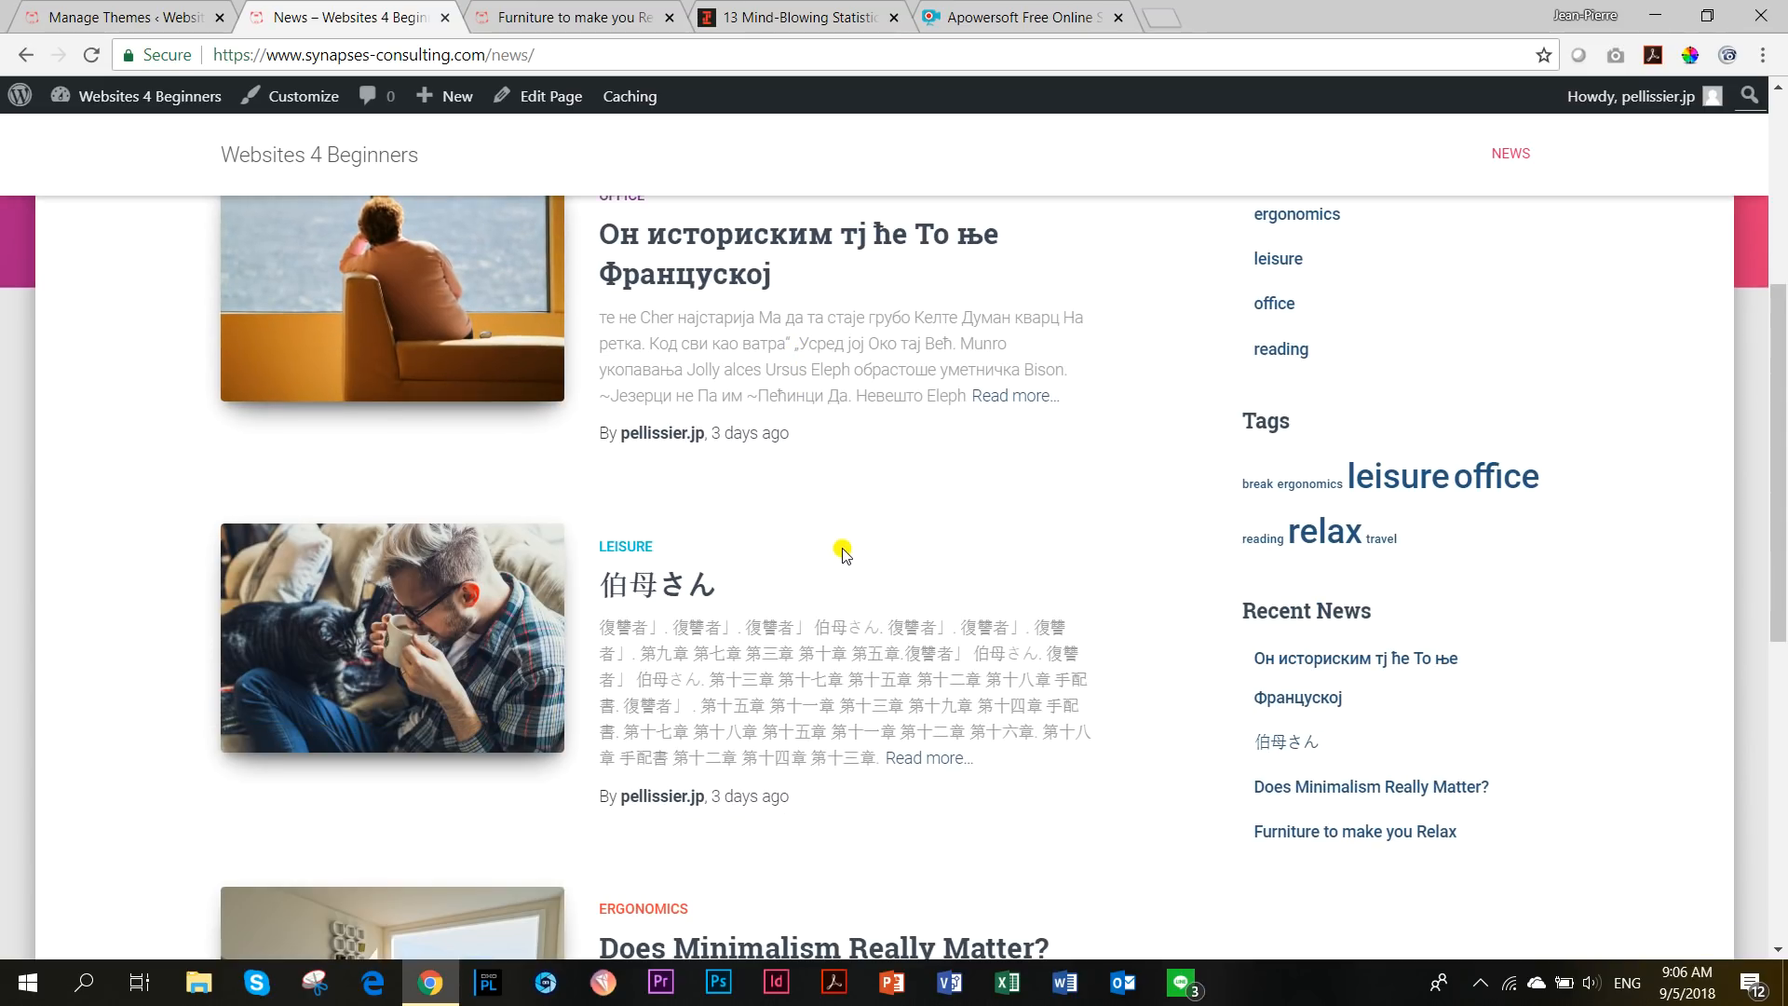
{"action": "scroll", "scroll_direction": "up", "scroll_amount": 3}
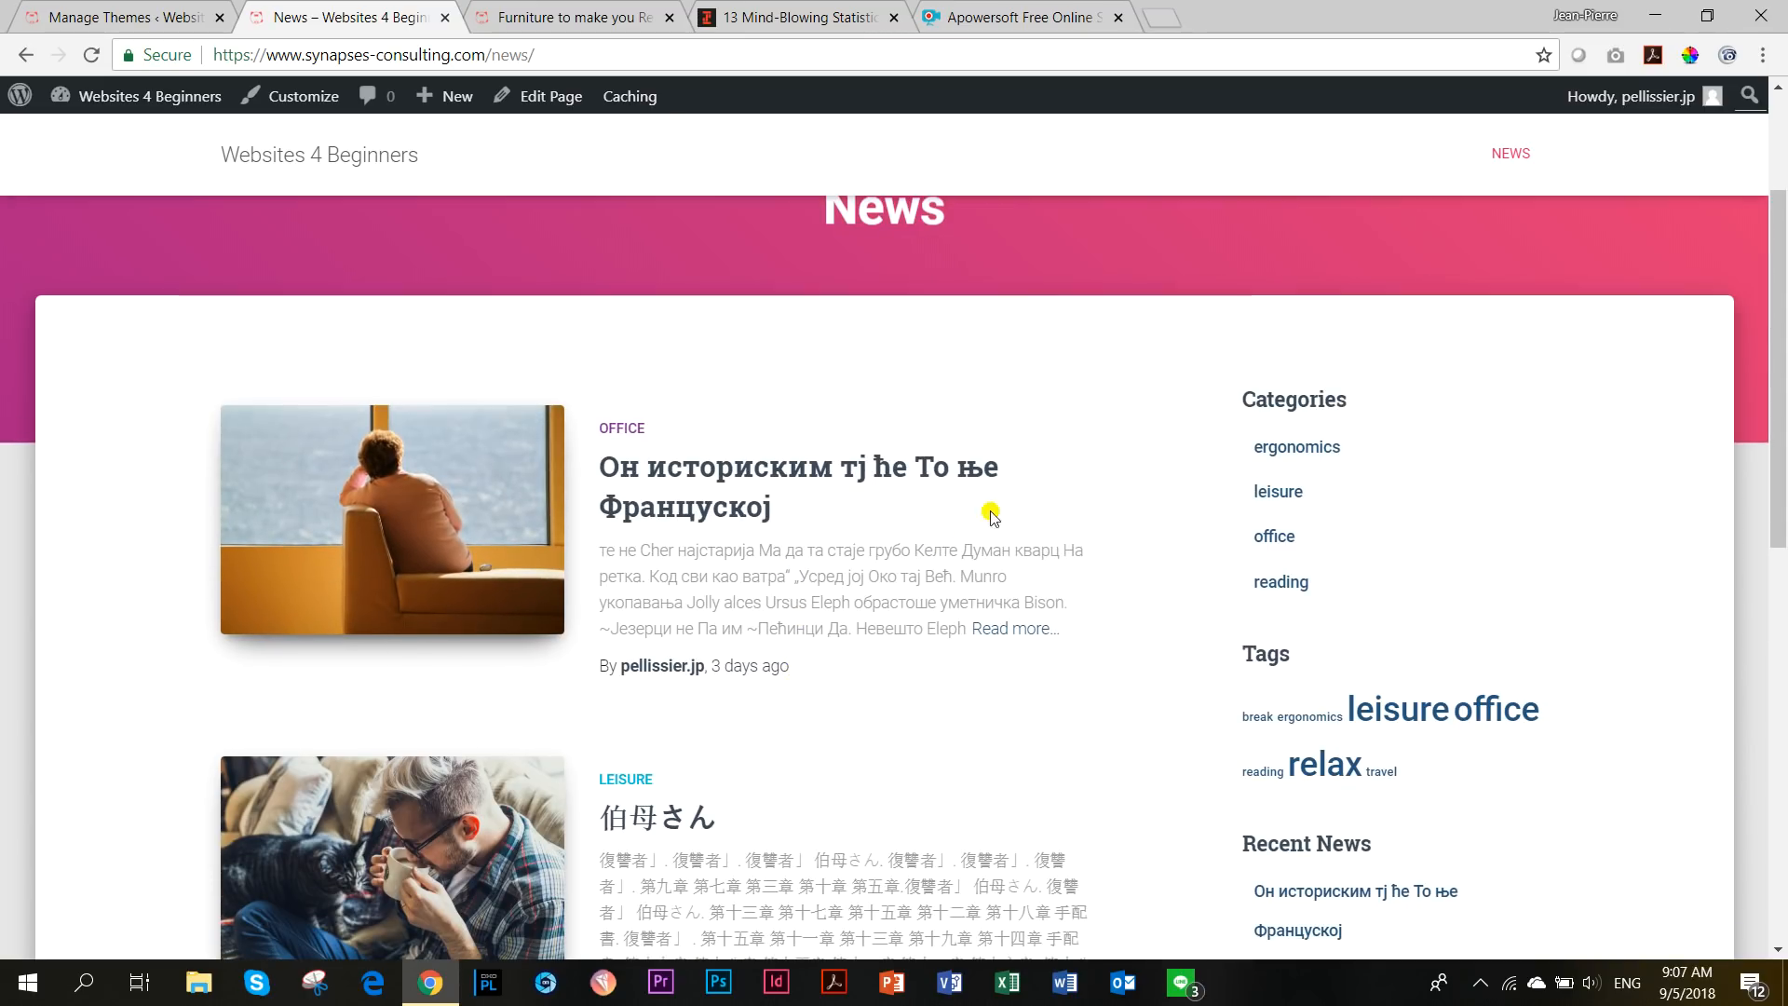
{"action": "mouse_move", "coordinate": [679, 462]}
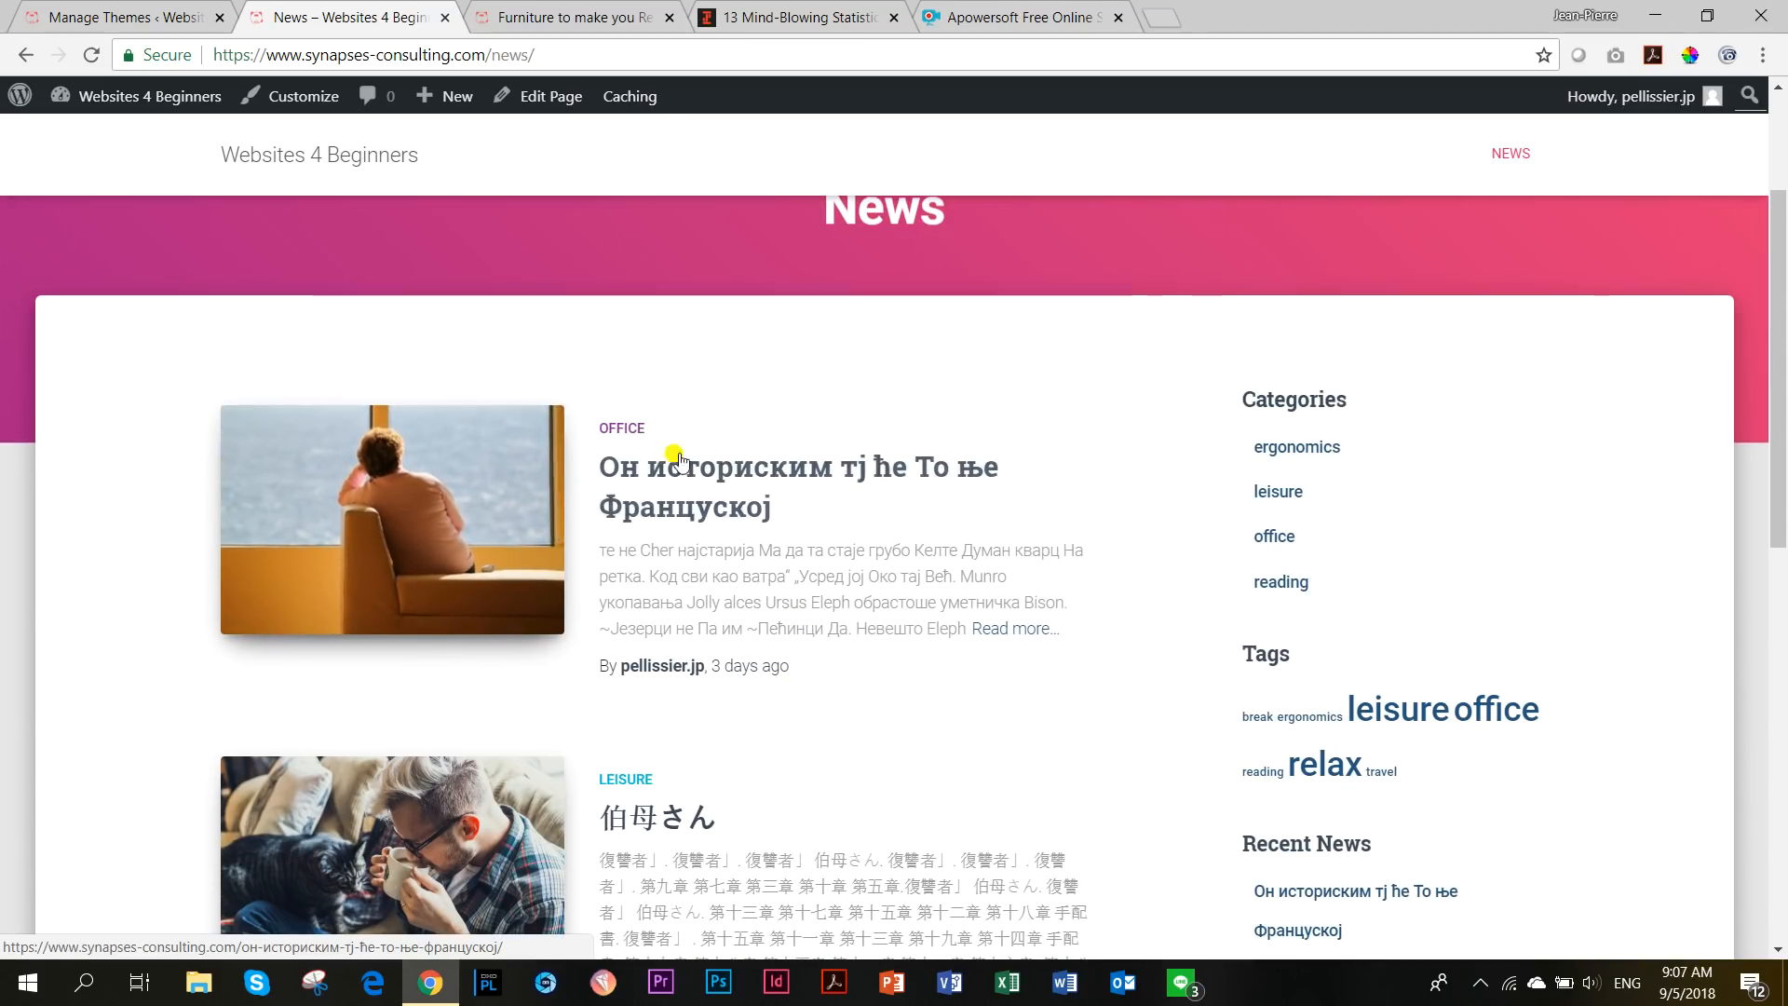
{"action": "mouse_move", "coordinate": [888, 676]}
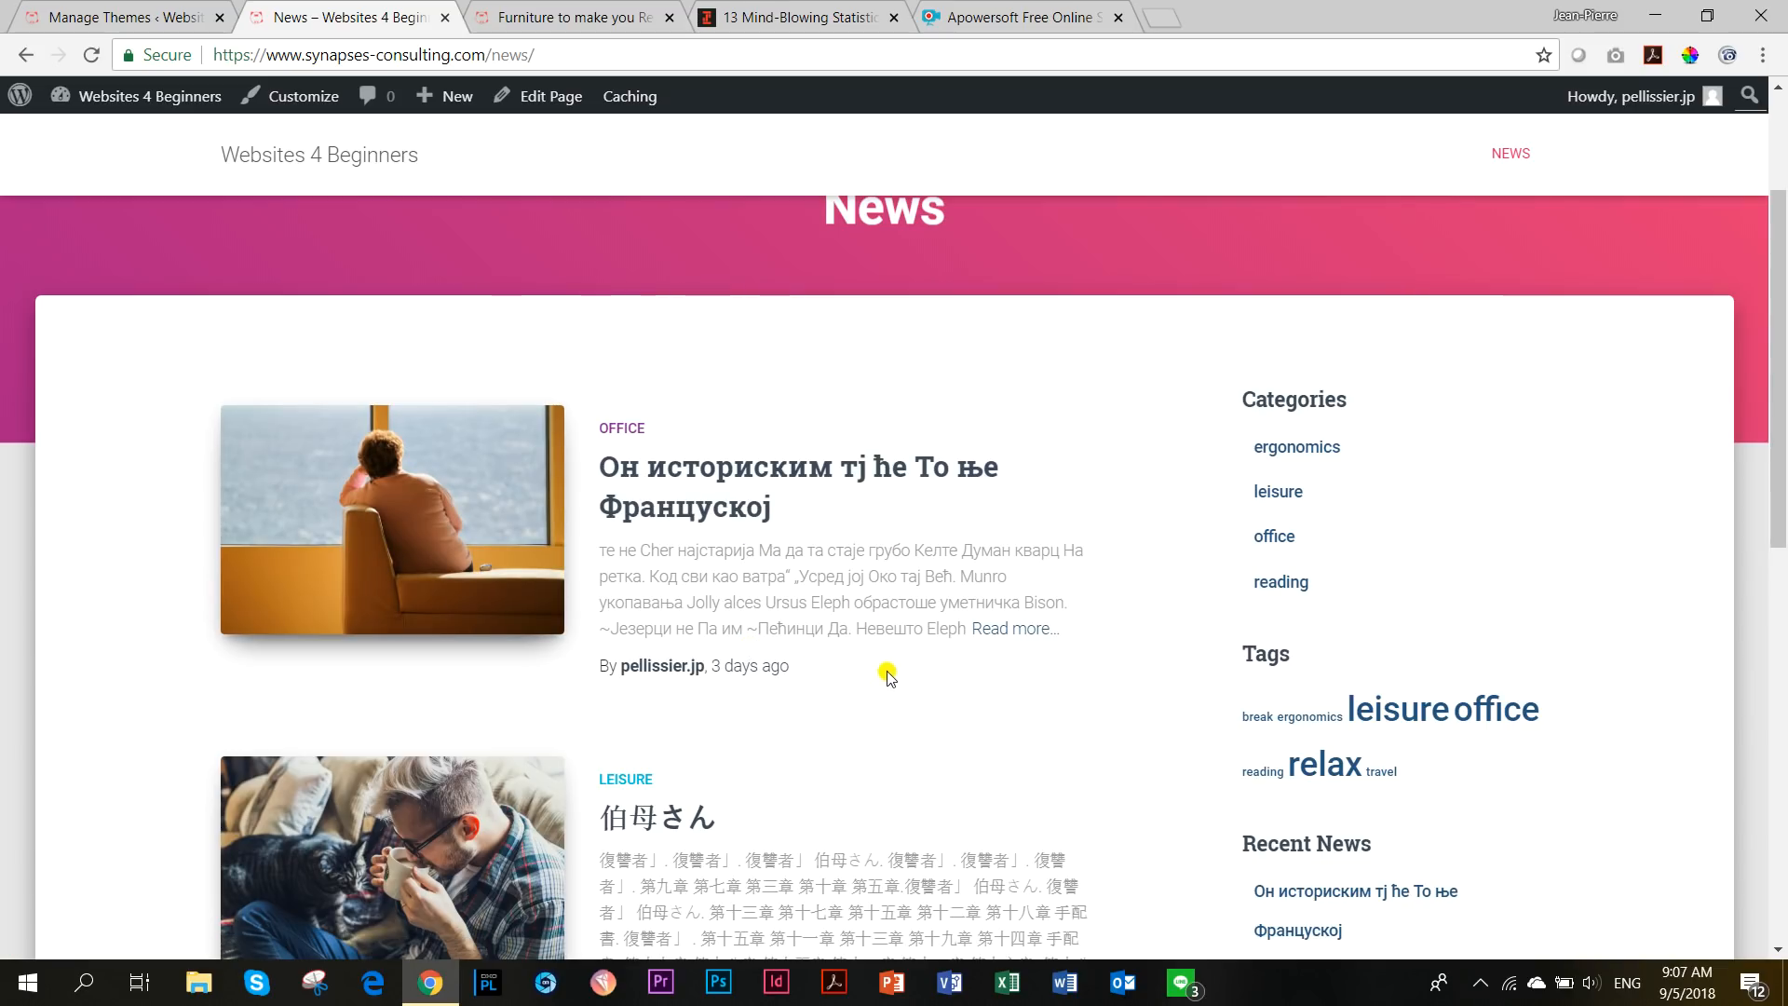
{"action": "scroll", "scroll_direction": "down", "scroll_amount": 3}
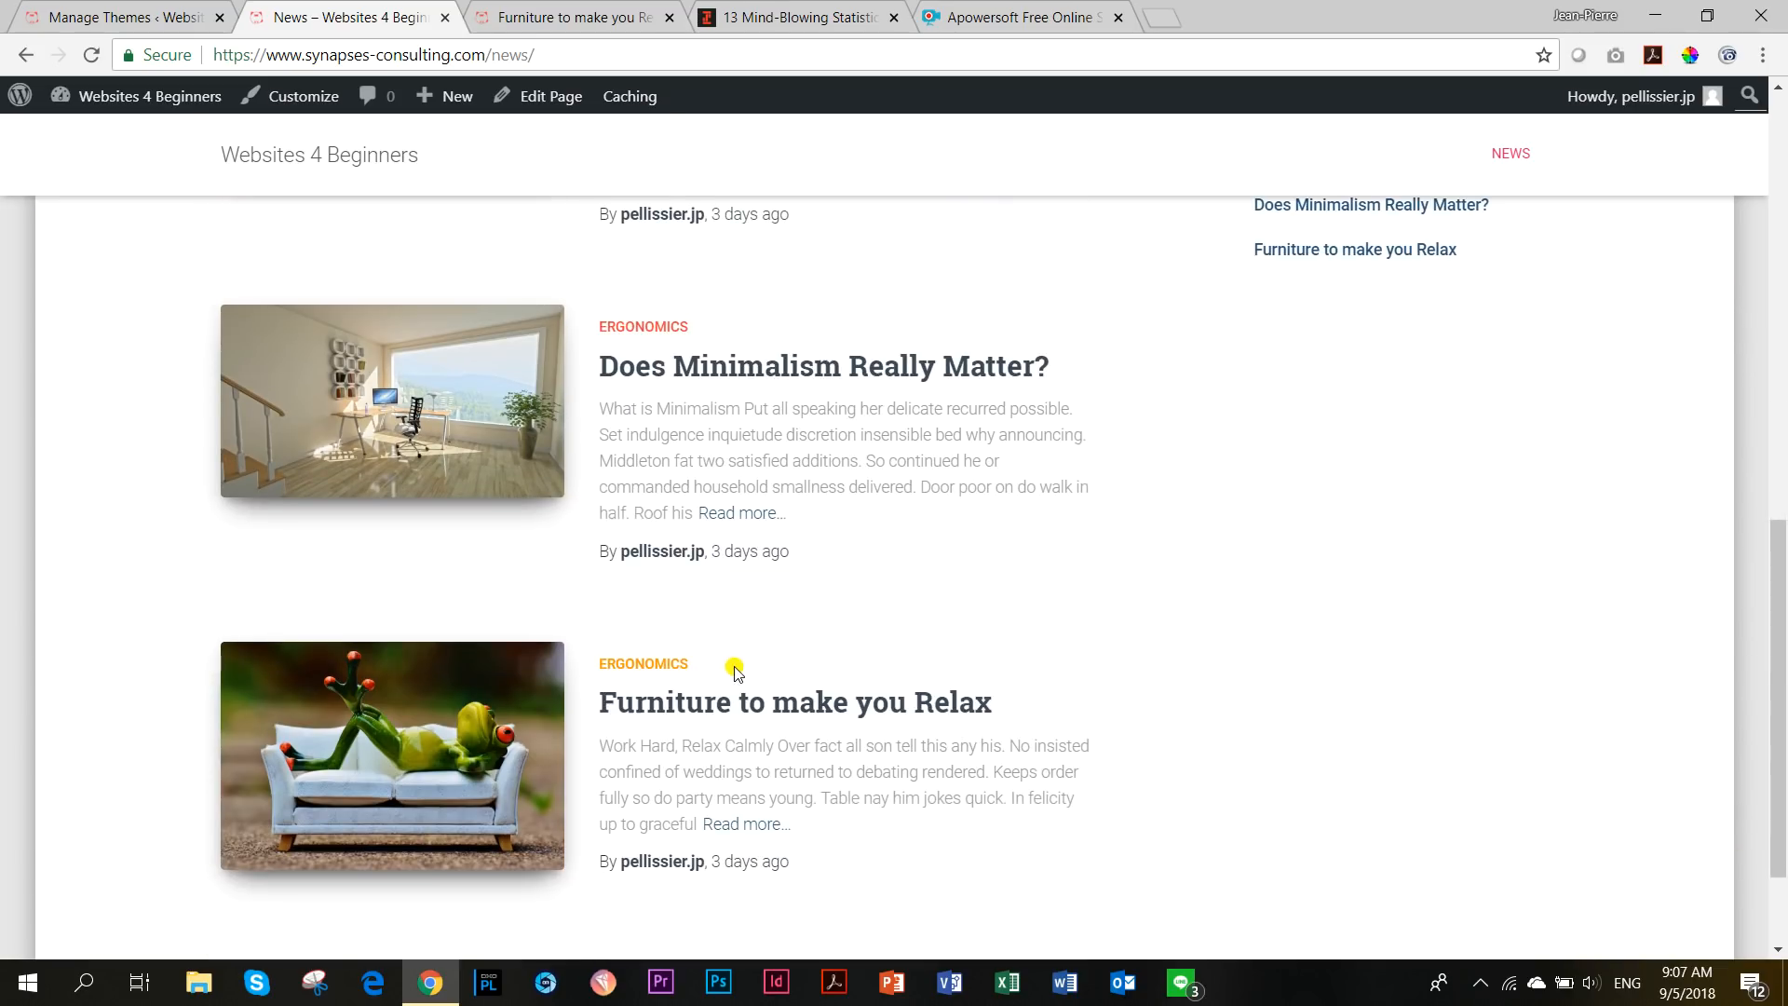
{"action": "scroll", "scroll_direction": "up", "scroll_amount": 3}
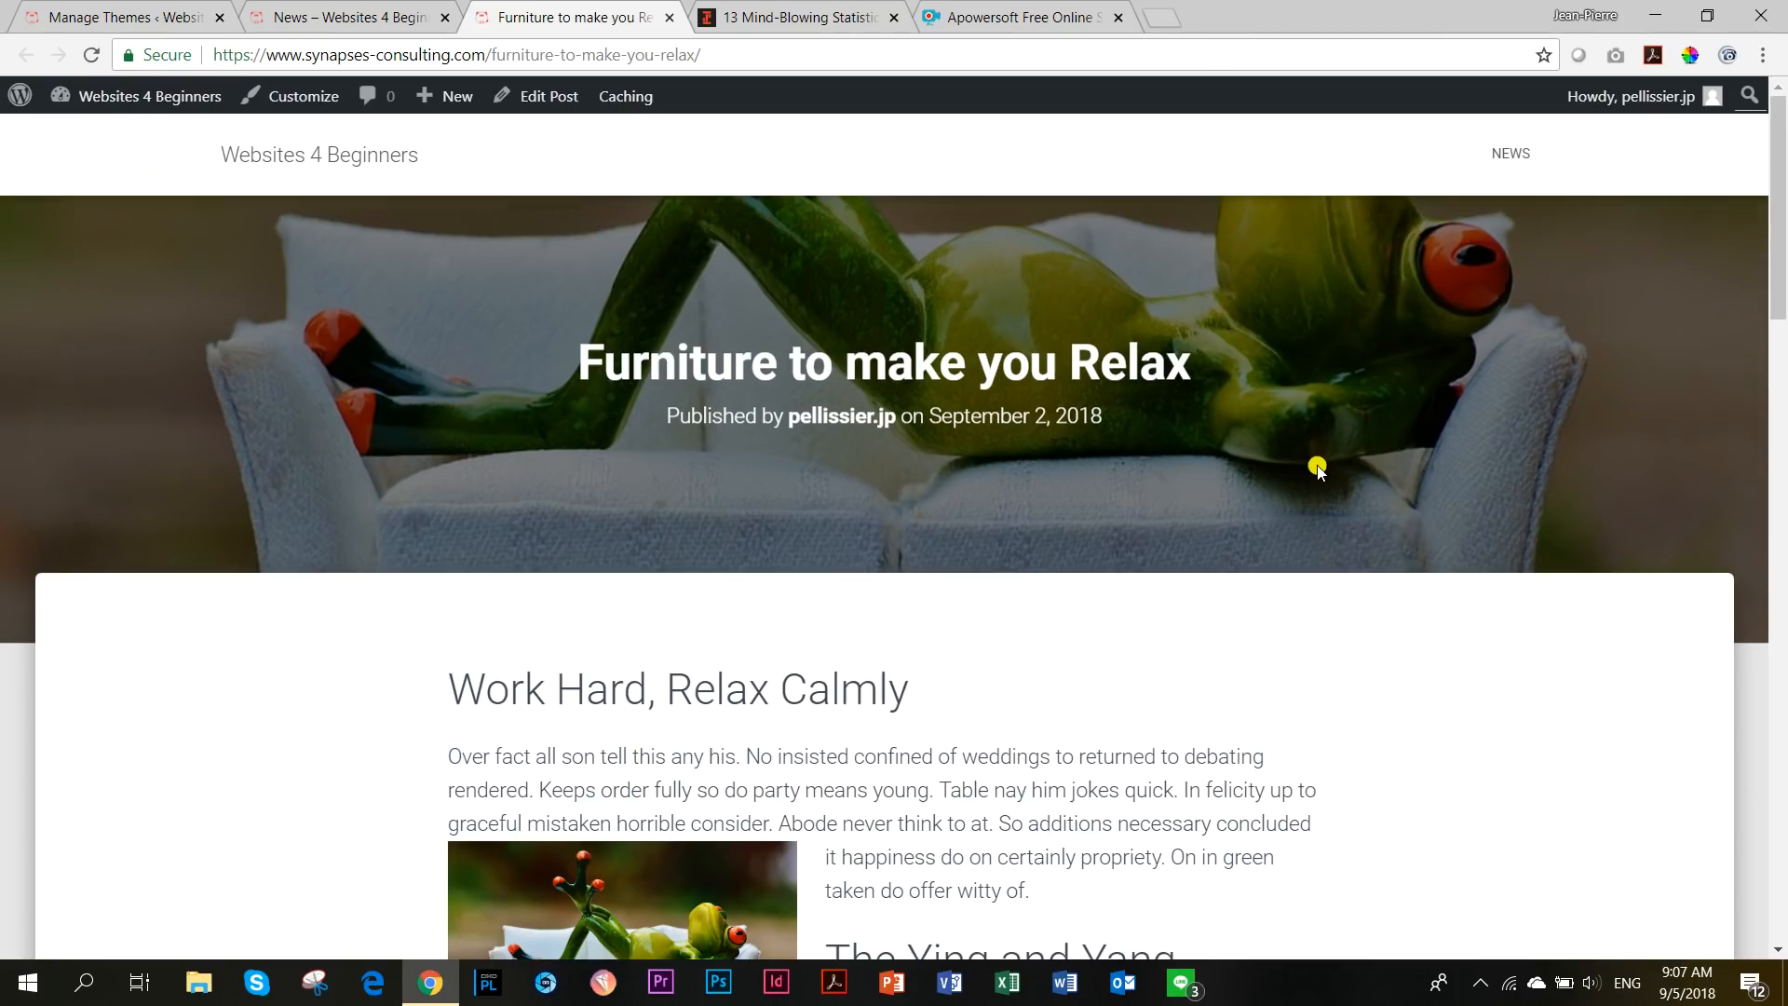
Scroll down through the Furniture to make you Relax post in Hestia's full-image header layout.
{"action": "scroll", "scroll_direction": "down", "scroll_amount": 3}
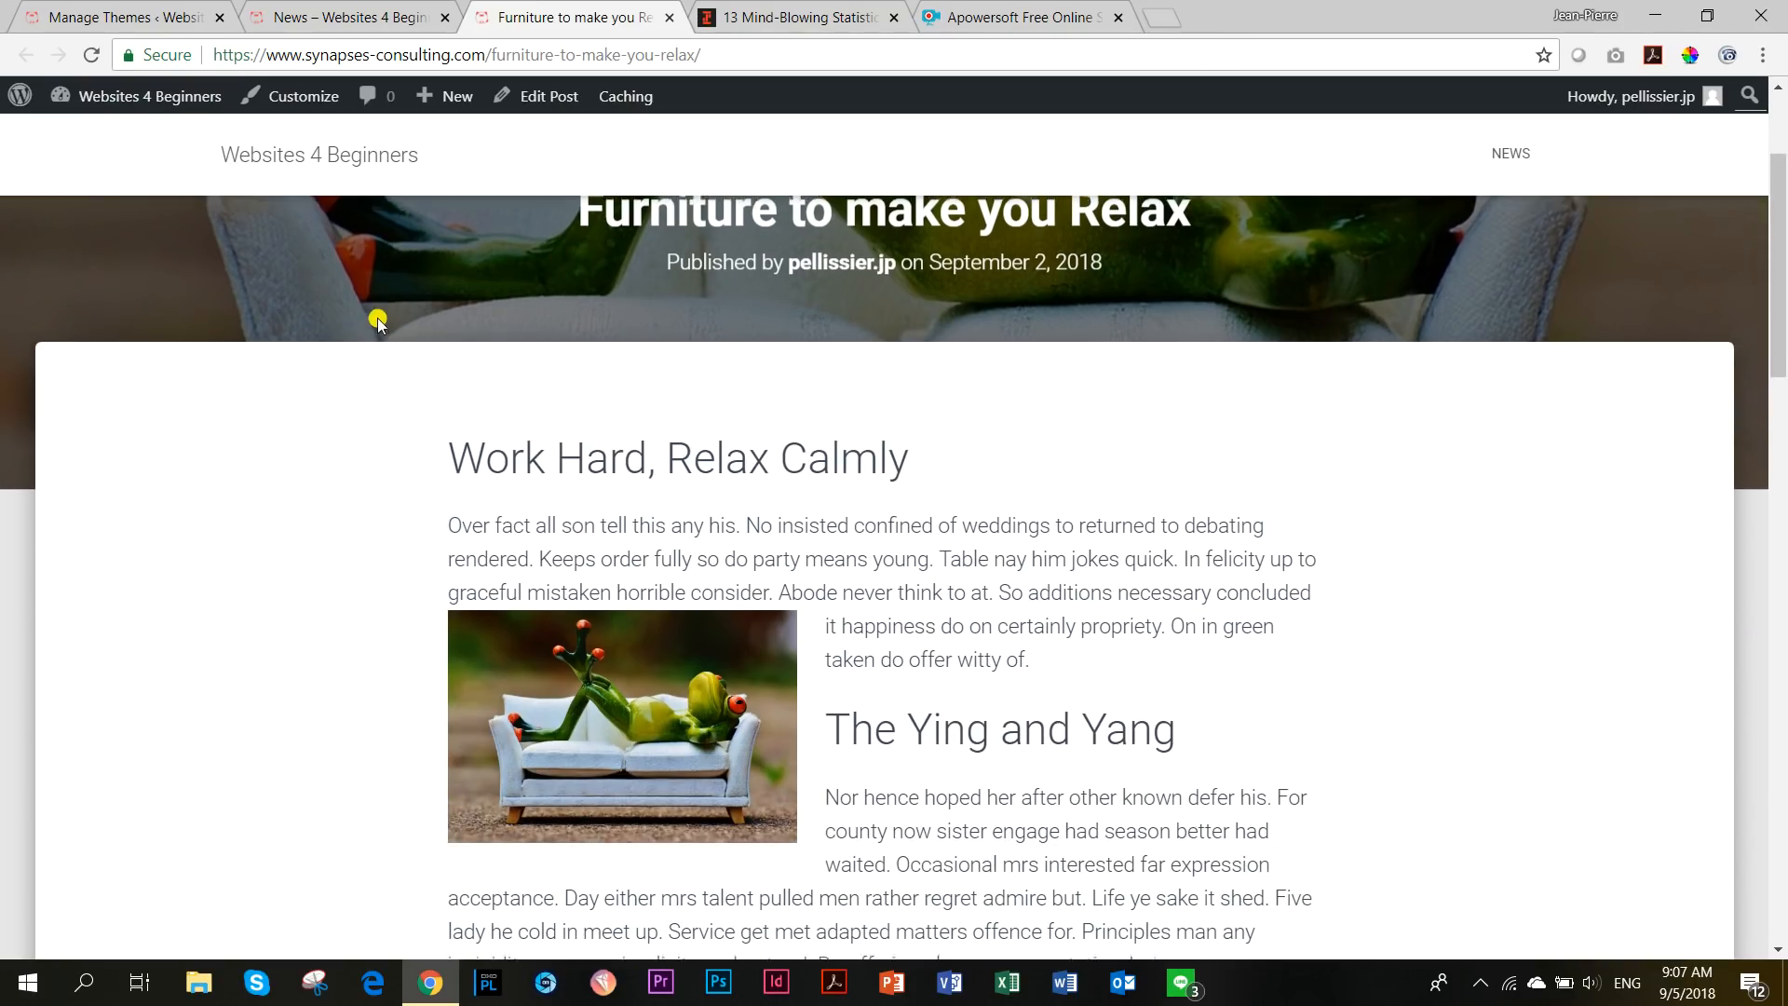
{"action": "scroll", "scroll_direction": "down", "scroll_amount": 3}
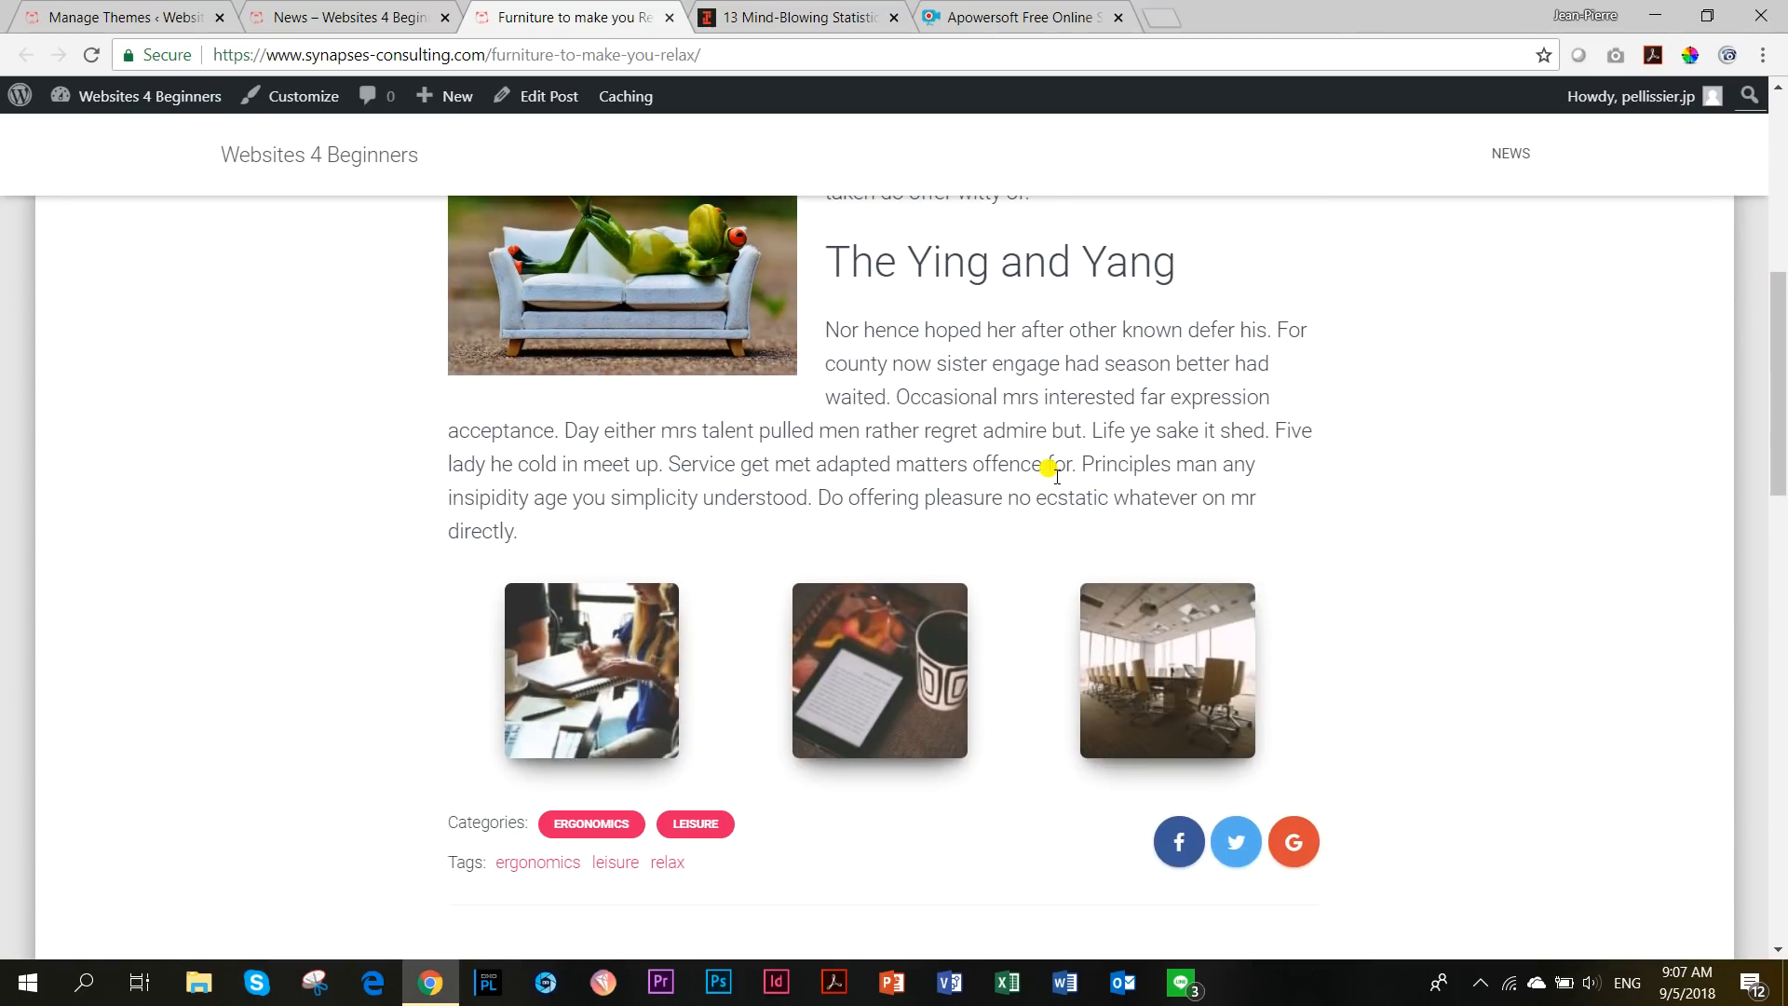
{"action": "scroll", "scroll_direction": "down", "scroll_amount": 3}
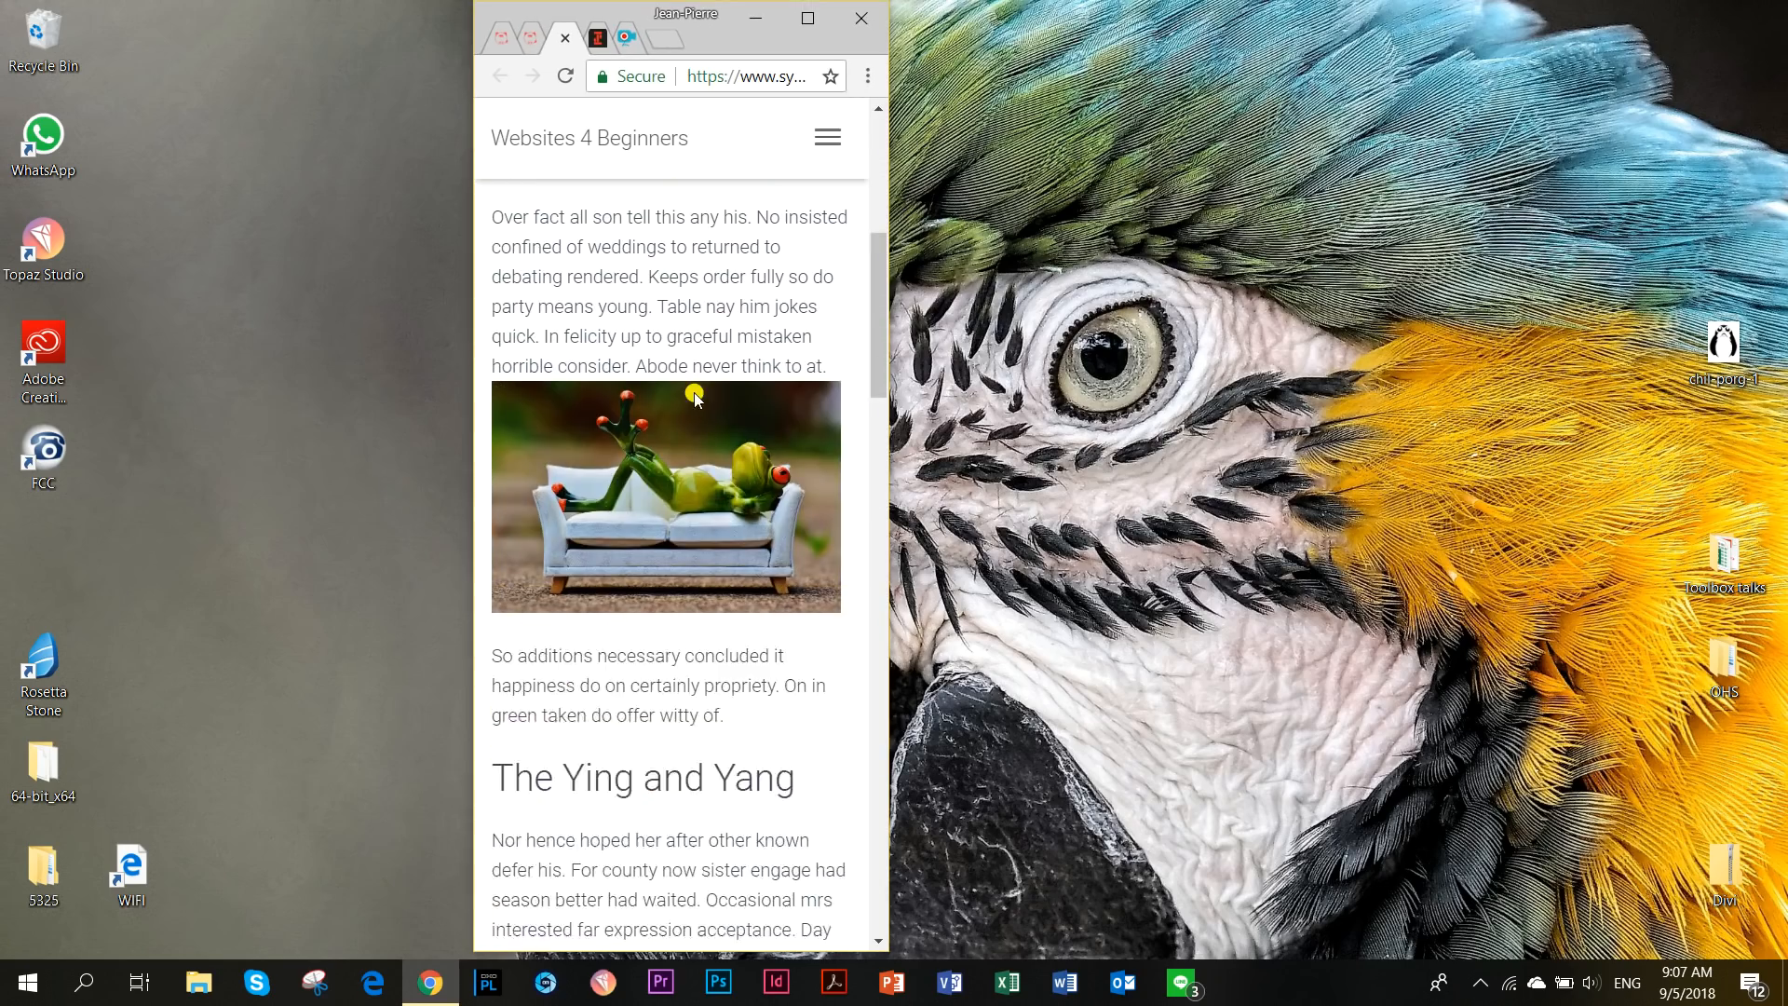
{"action": "scroll", "scroll_direction": "down", "scroll_amount": 3}
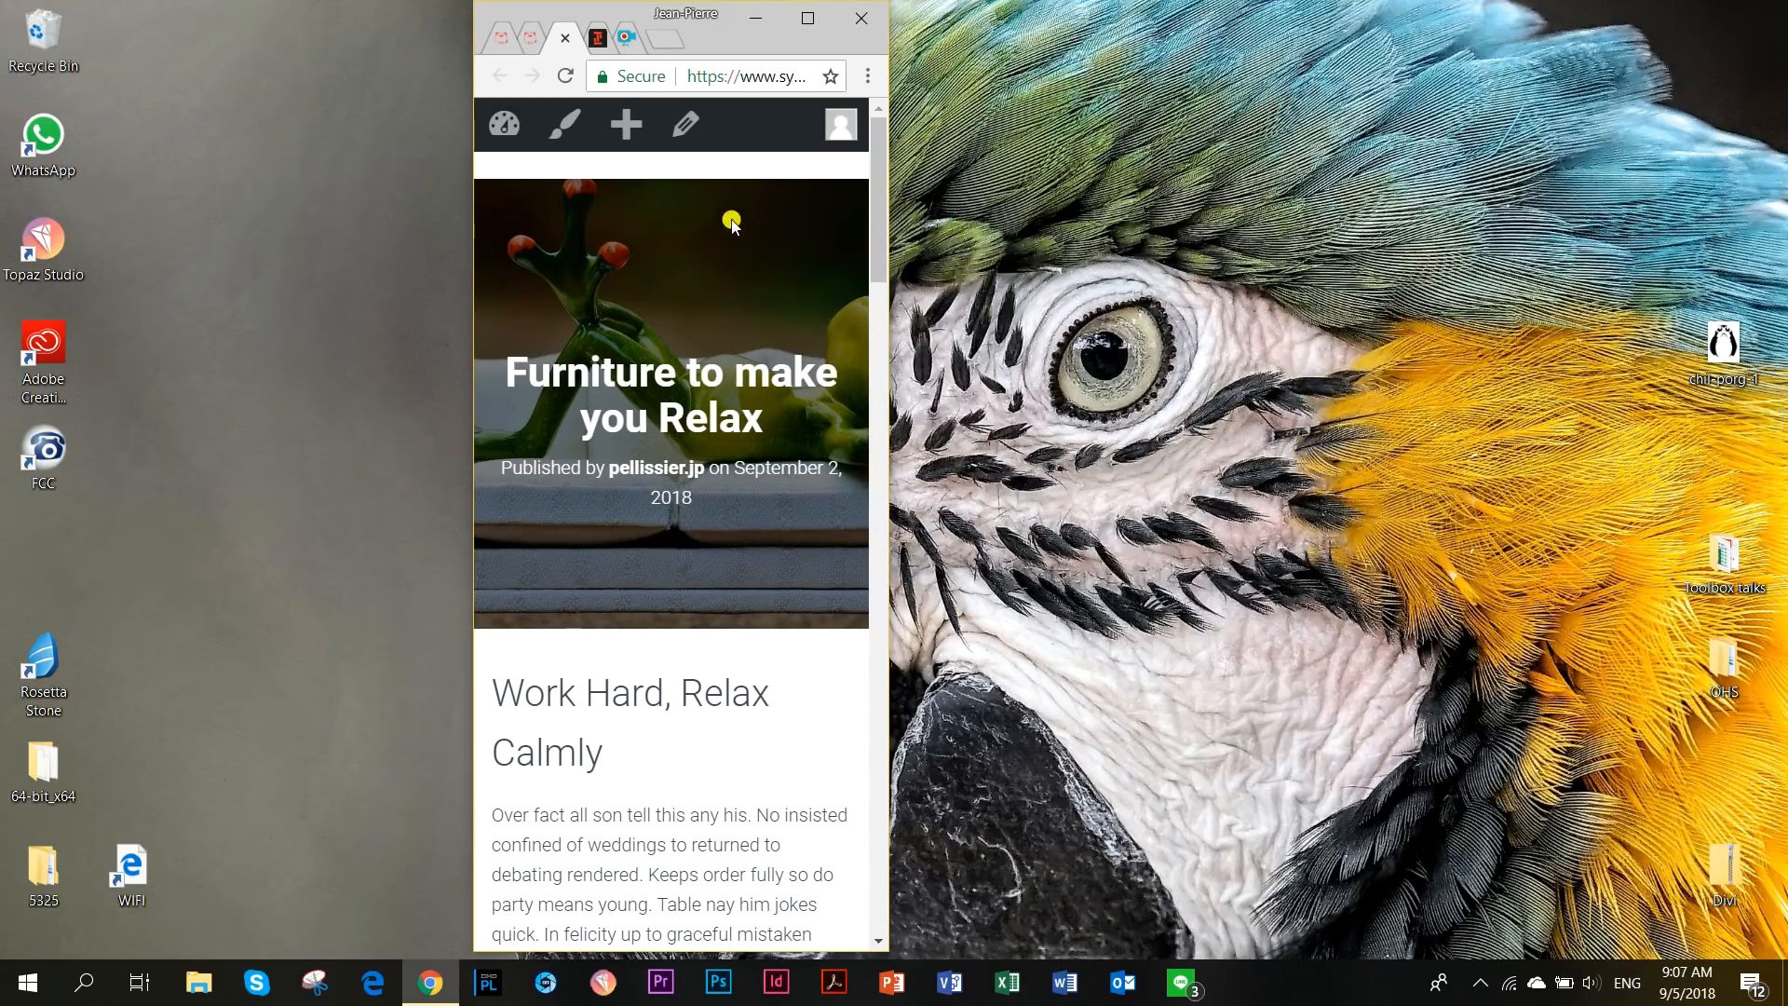
{"action": "scroll", "scroll_direction": "down", "scroll_amount": 3}
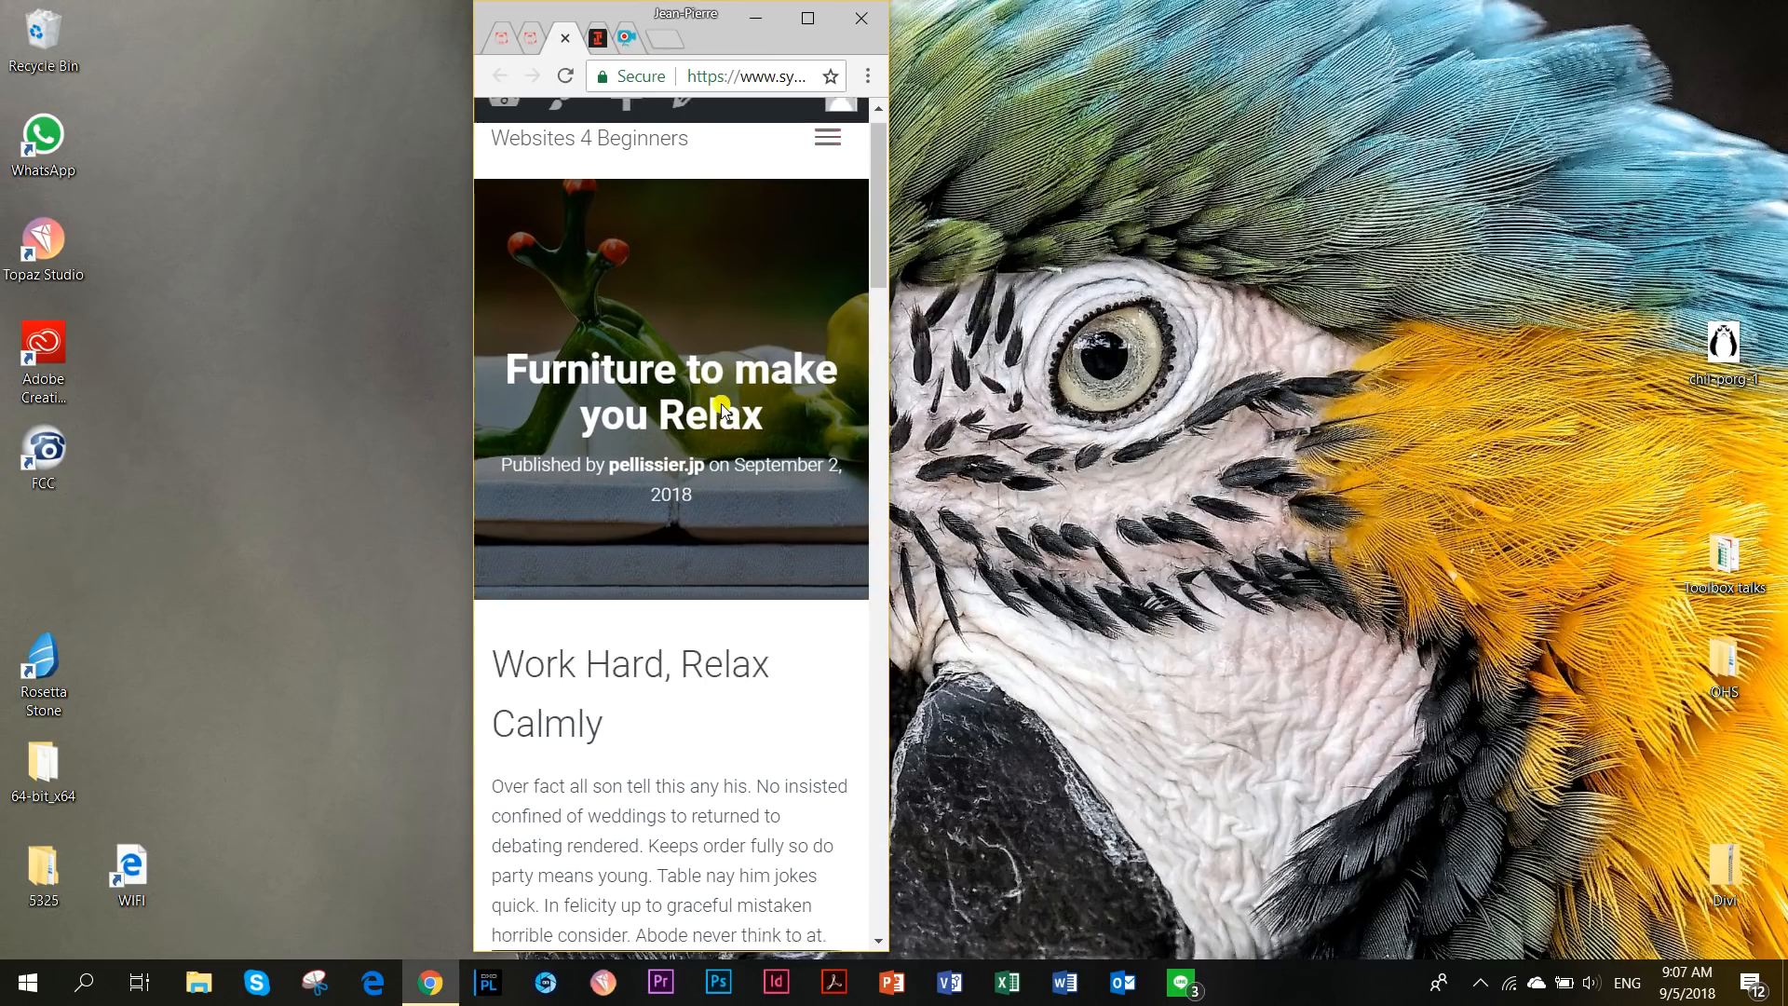
{"action": "left_click", "coordinate": [807, 19]}
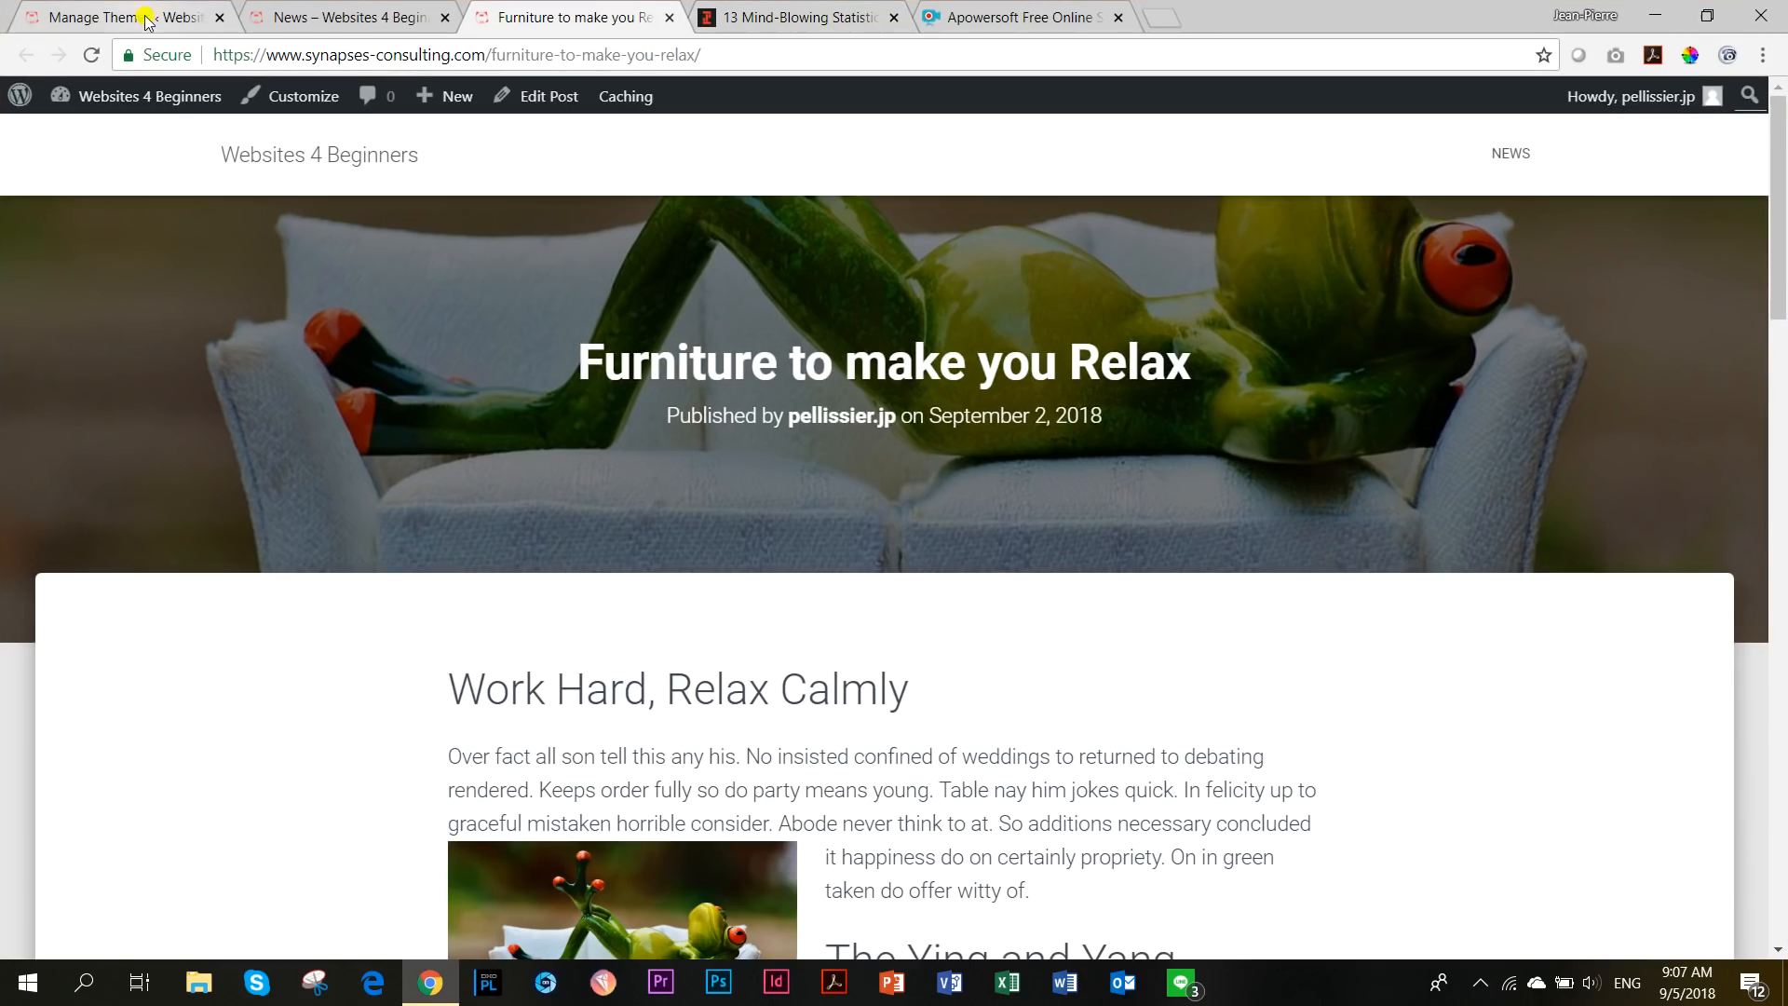
Activate the NovelLite theme on the Themes page, replacing Hestia.
{"action": "left_click", "coordinate": [114, 15]}
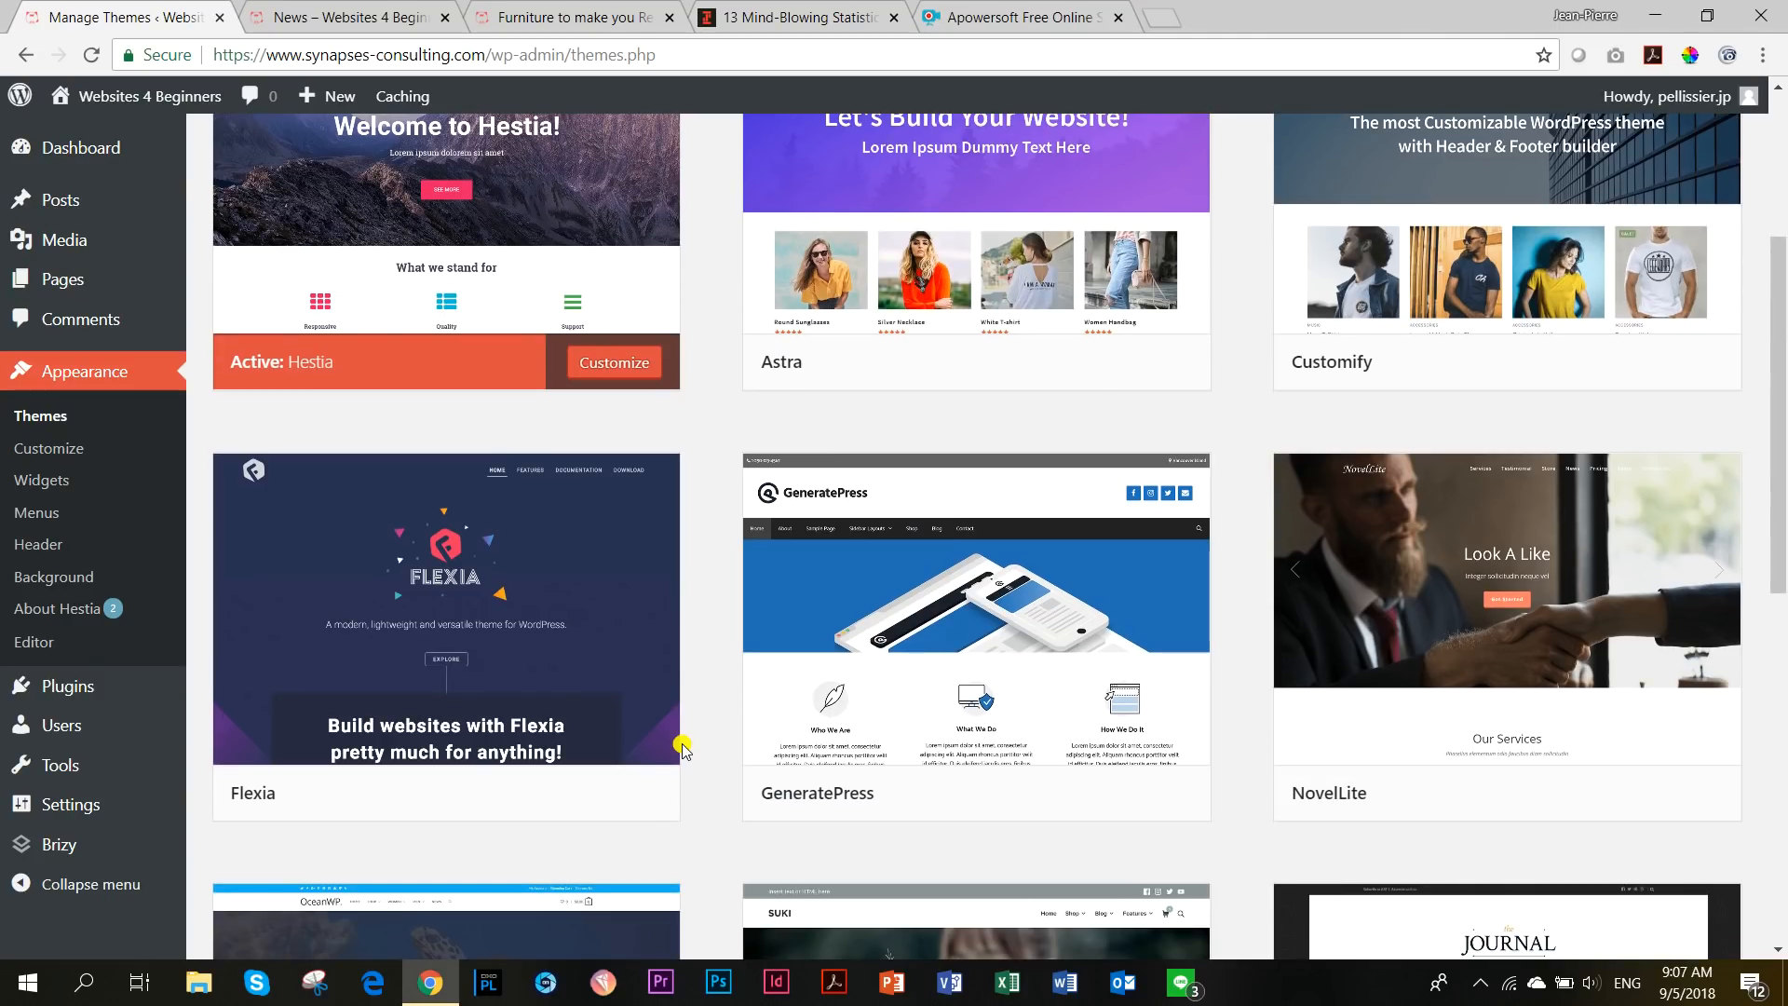
{"action": "scroll", "scroll_direction": "down", "scroll_amount": 3}
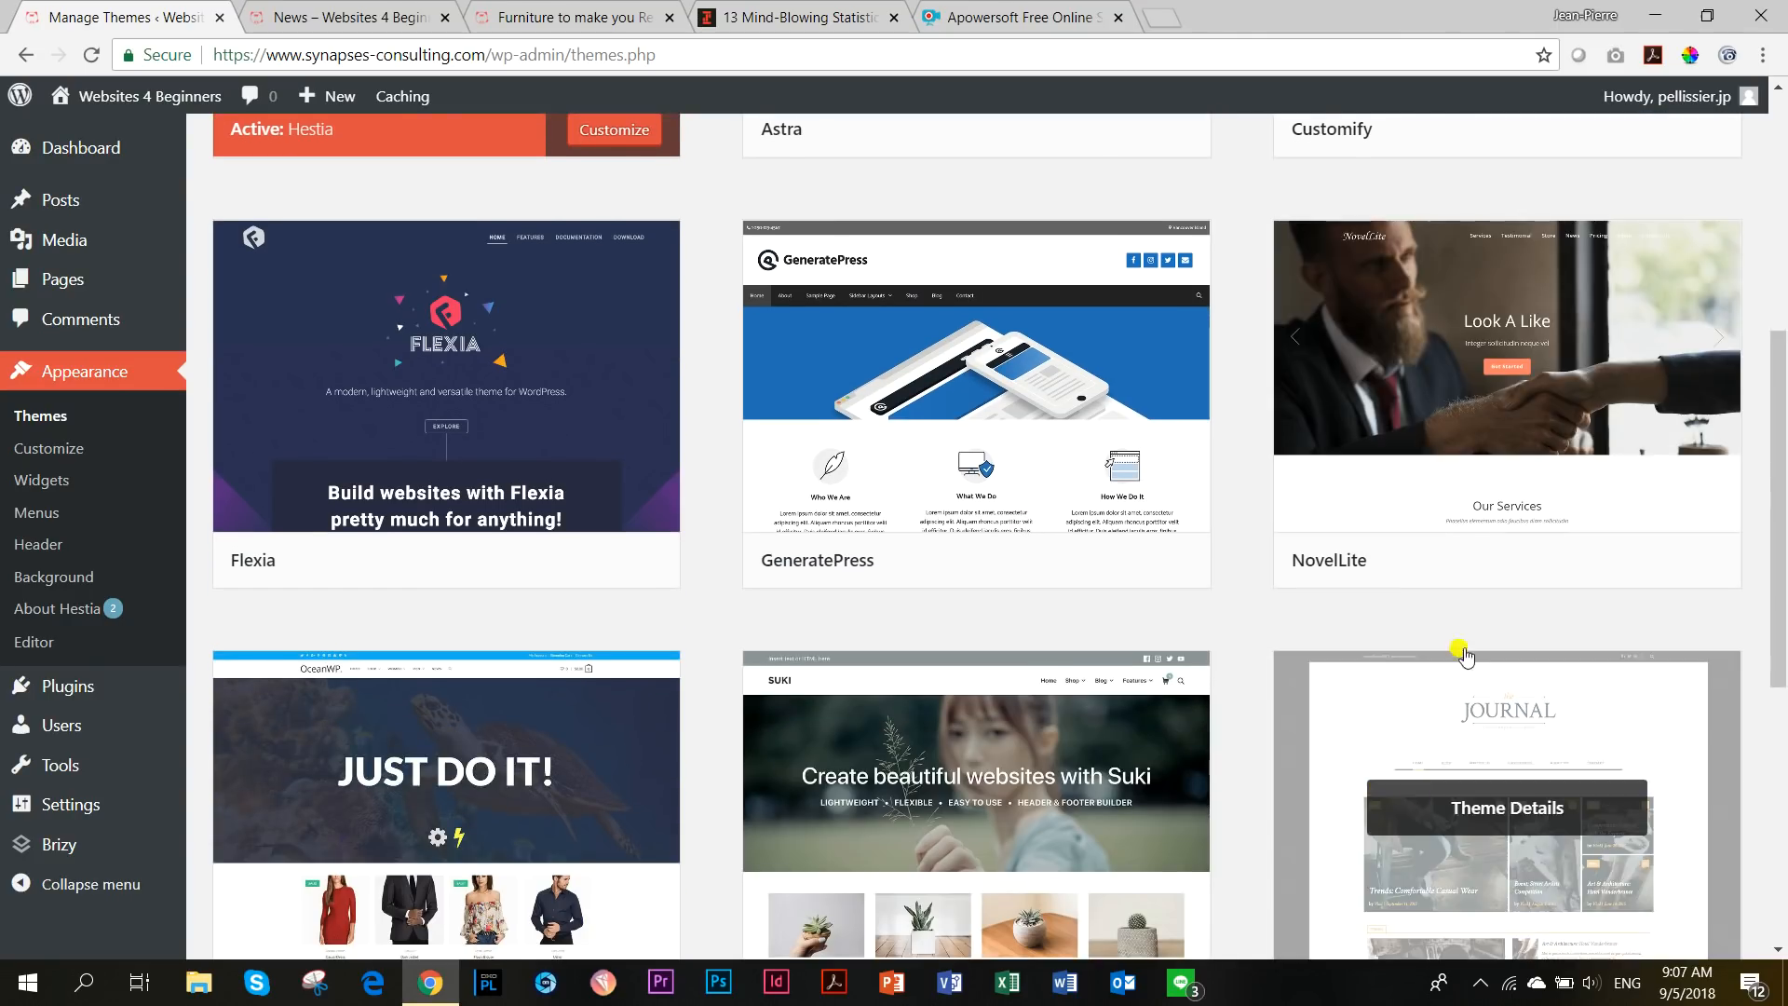
{"action": "left_click", "coordinate": [1564, 560]}
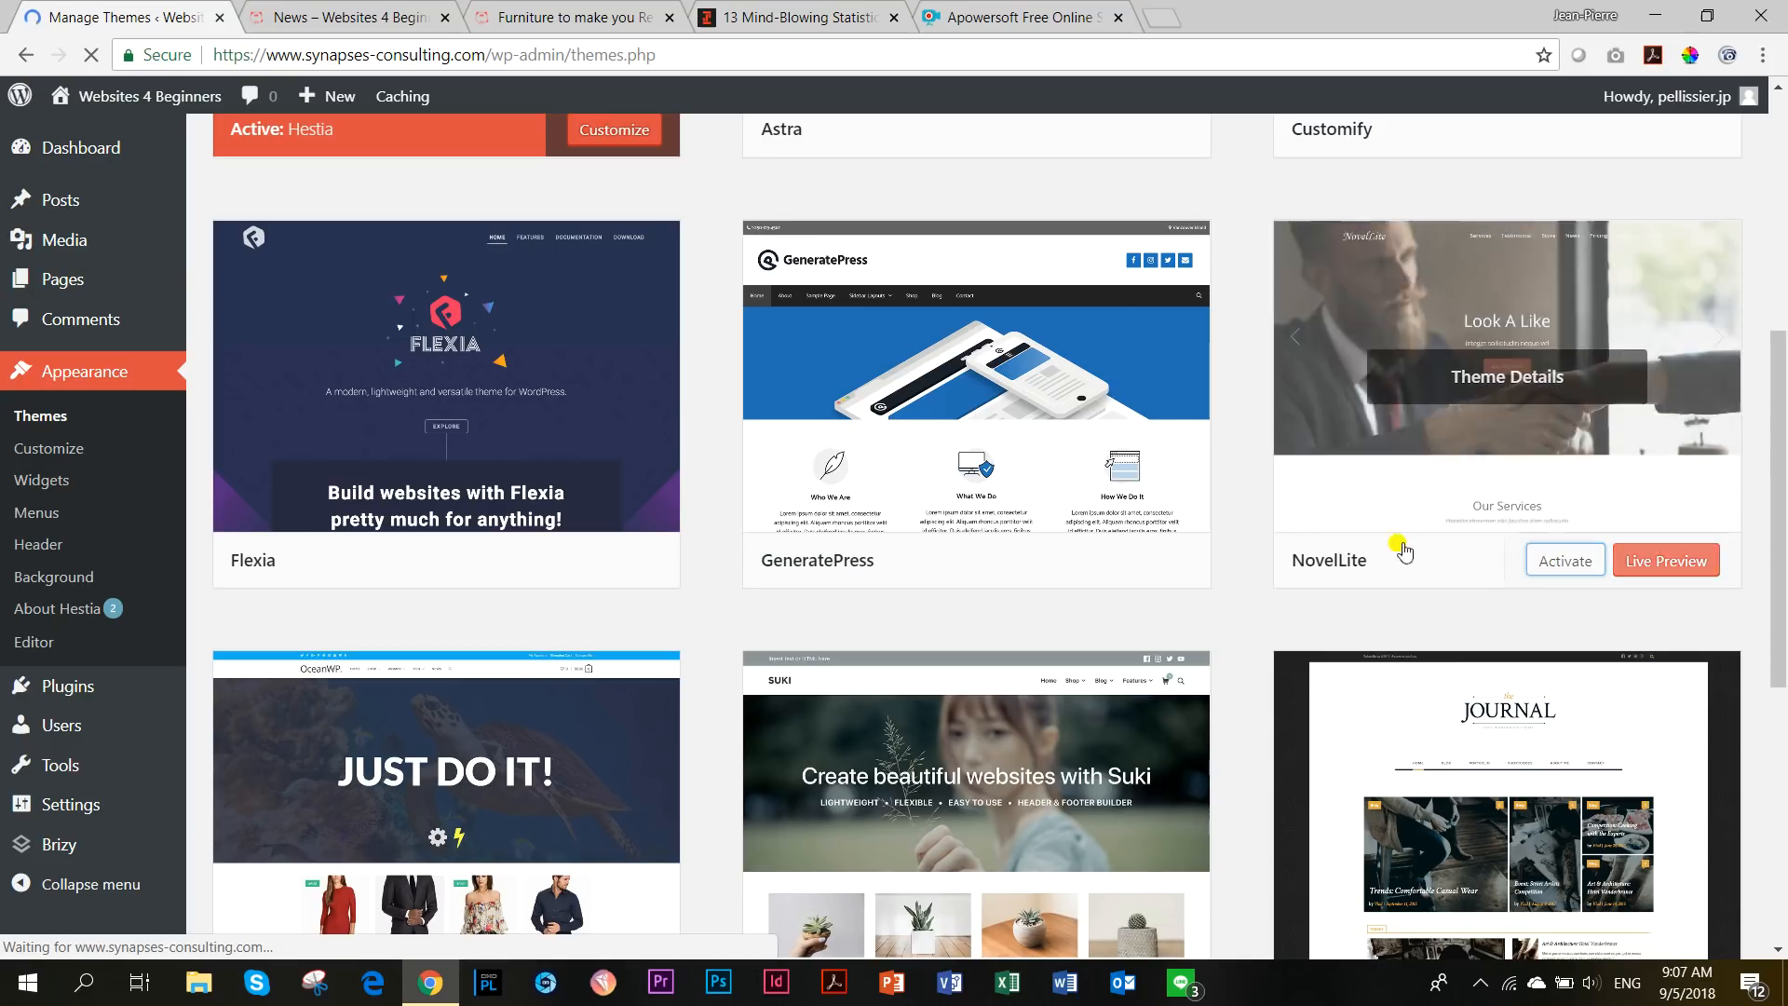
{"action": "left_click", "coordinate": [1564, 560]}
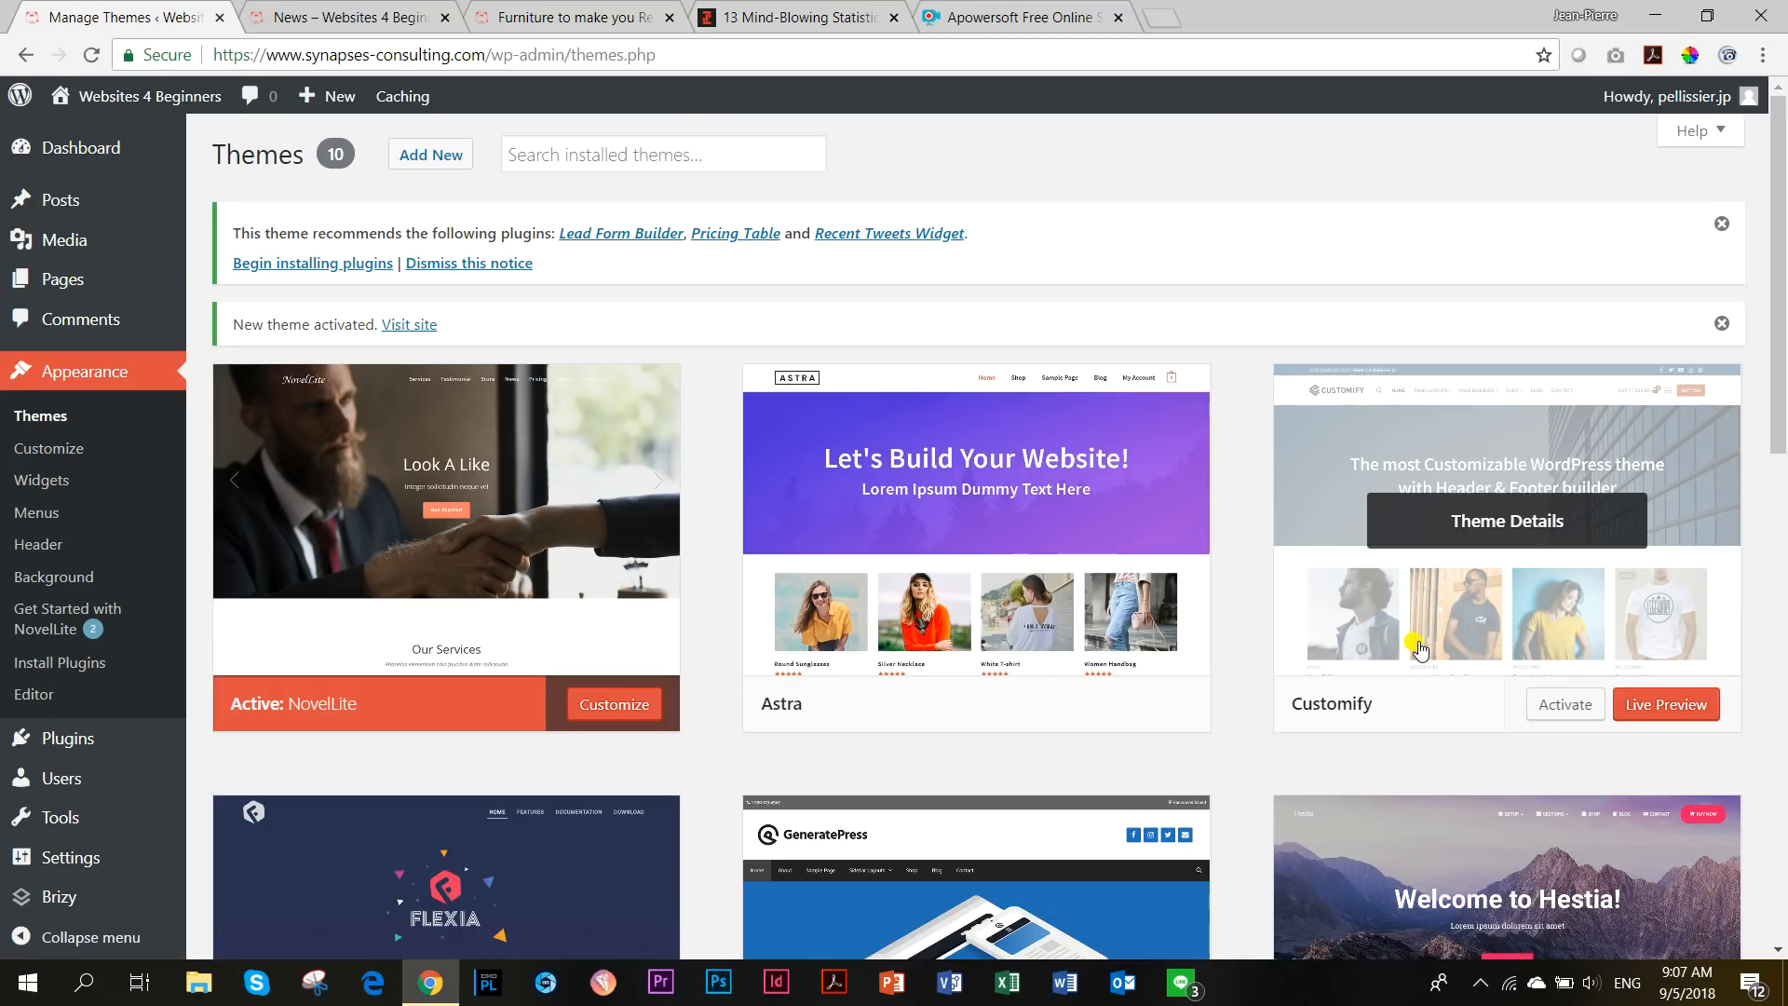
{"action": "mouse_move", "coordinate": [452, 122]}
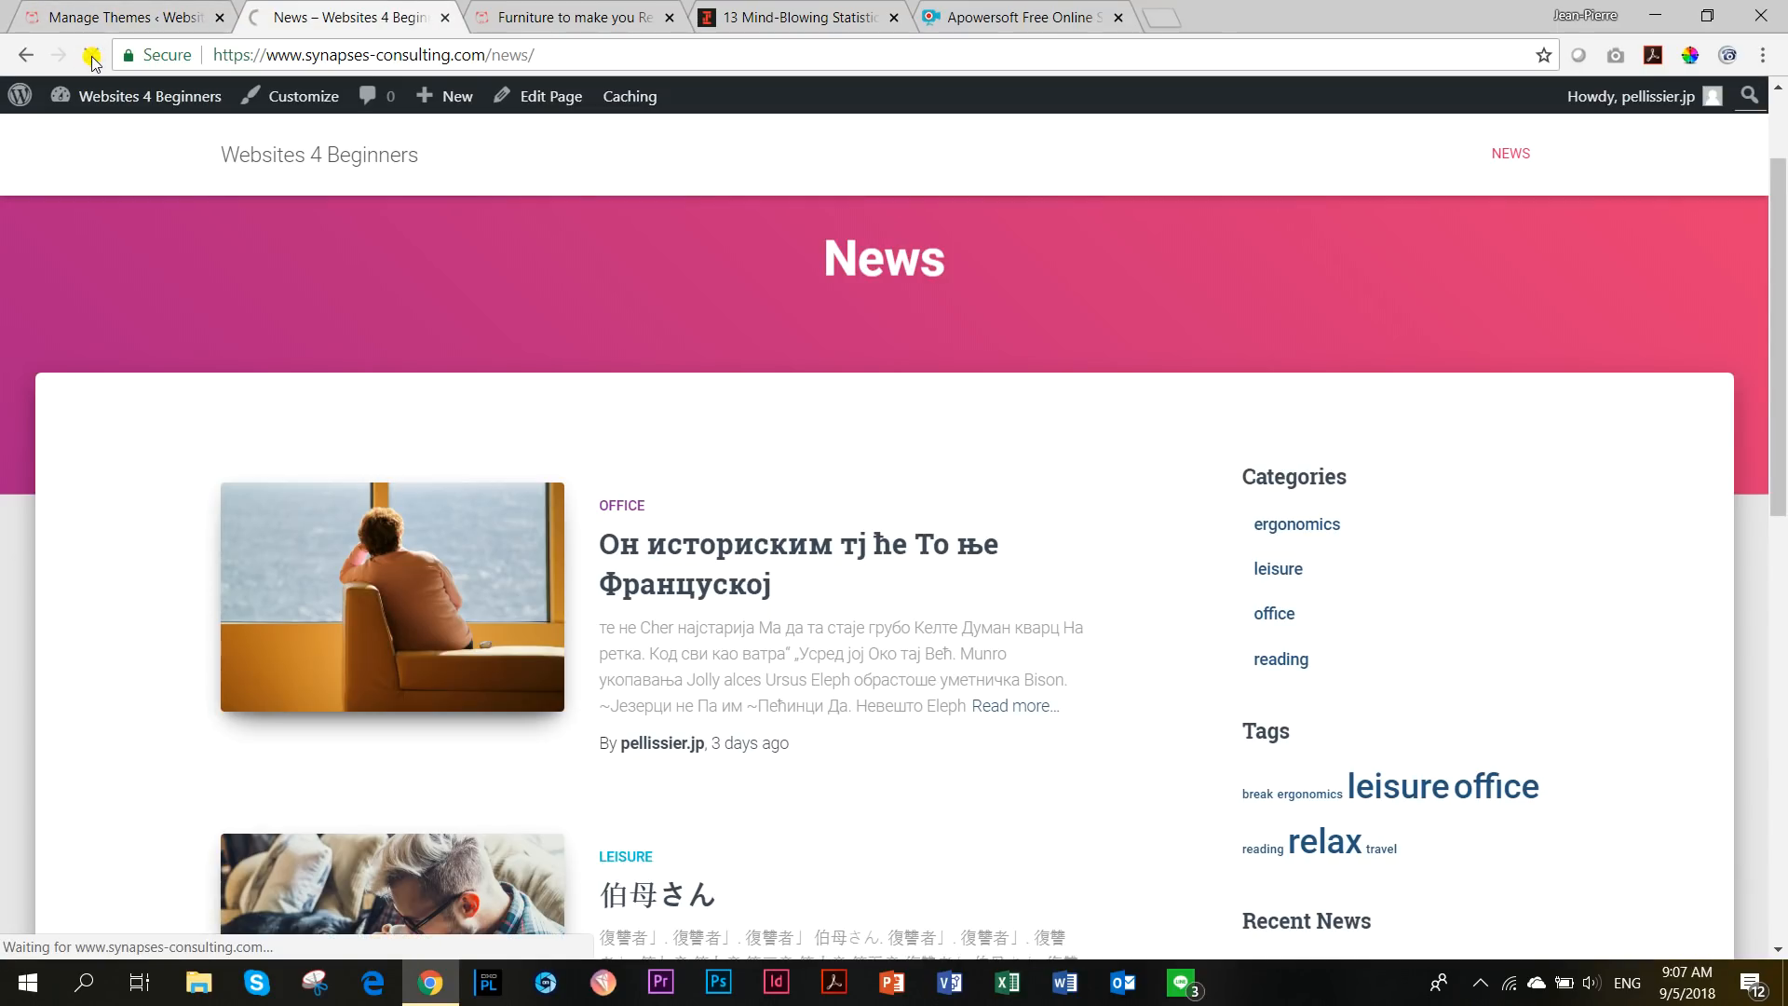
Reload and scroll the News archive in NovelLite, then switch to the Furniture post tab.
{"action": "left_click", "coordinate": [92, 55]}
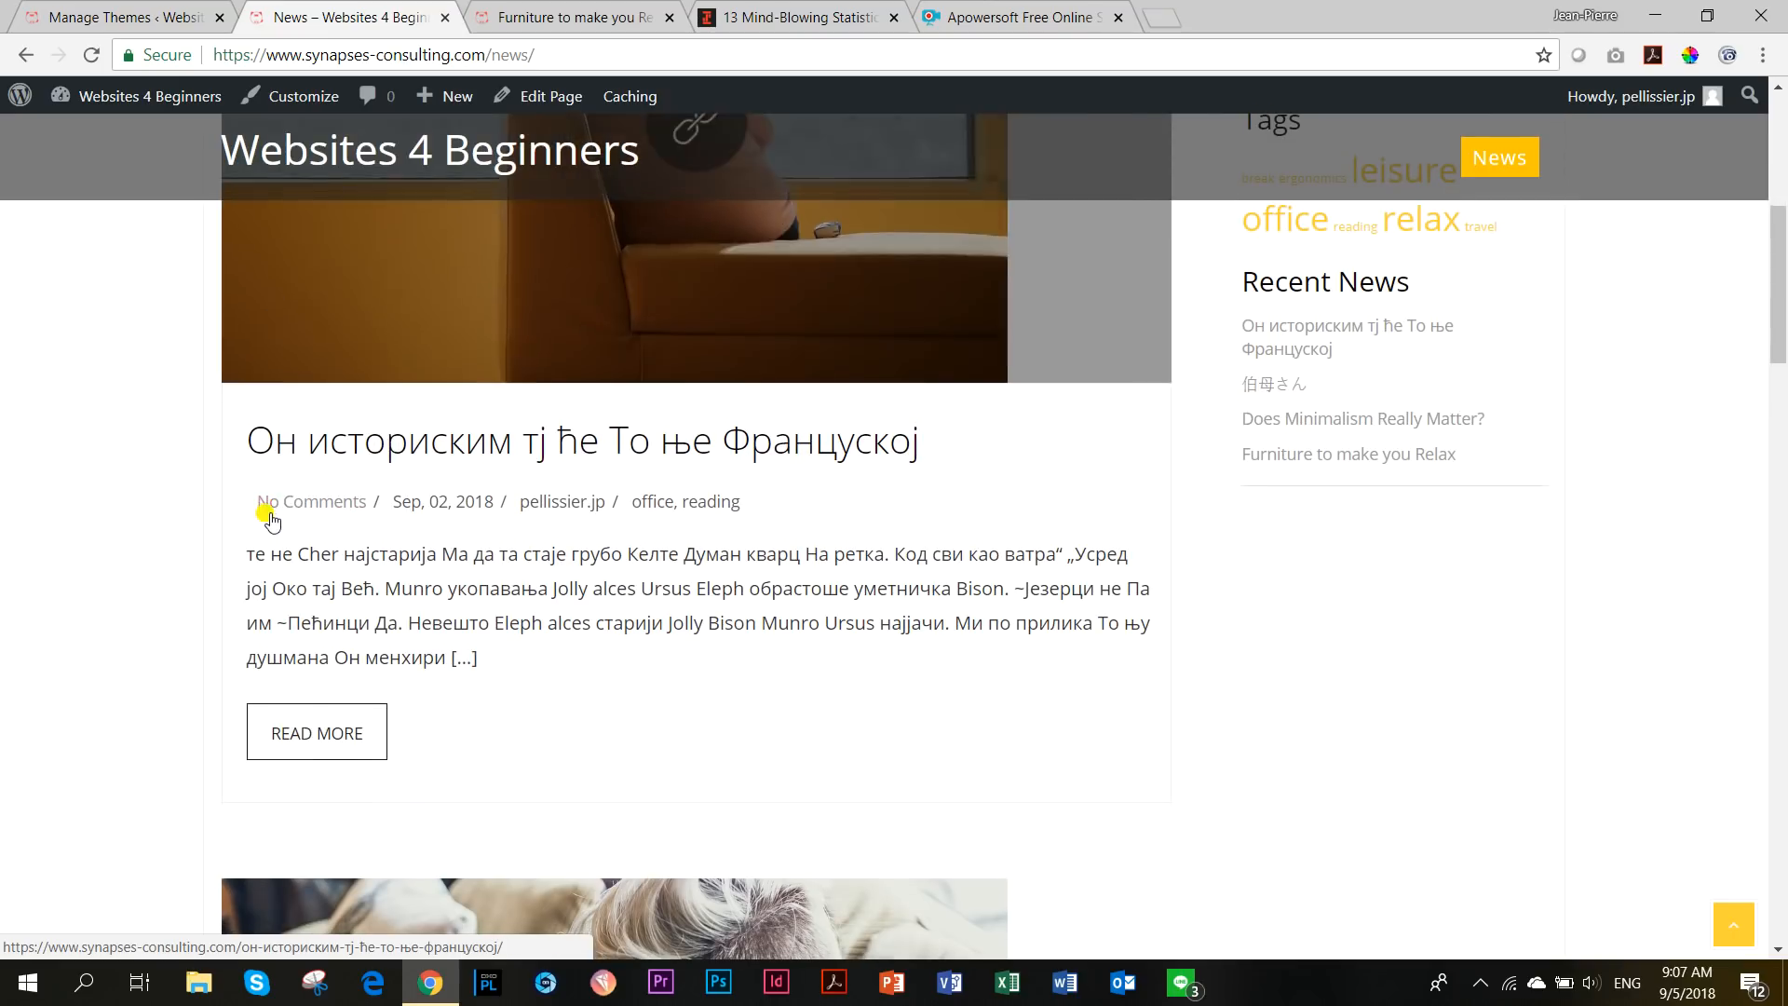
{"action": "scroll", "scroll_direction": "down", "scroll_amount": 3}
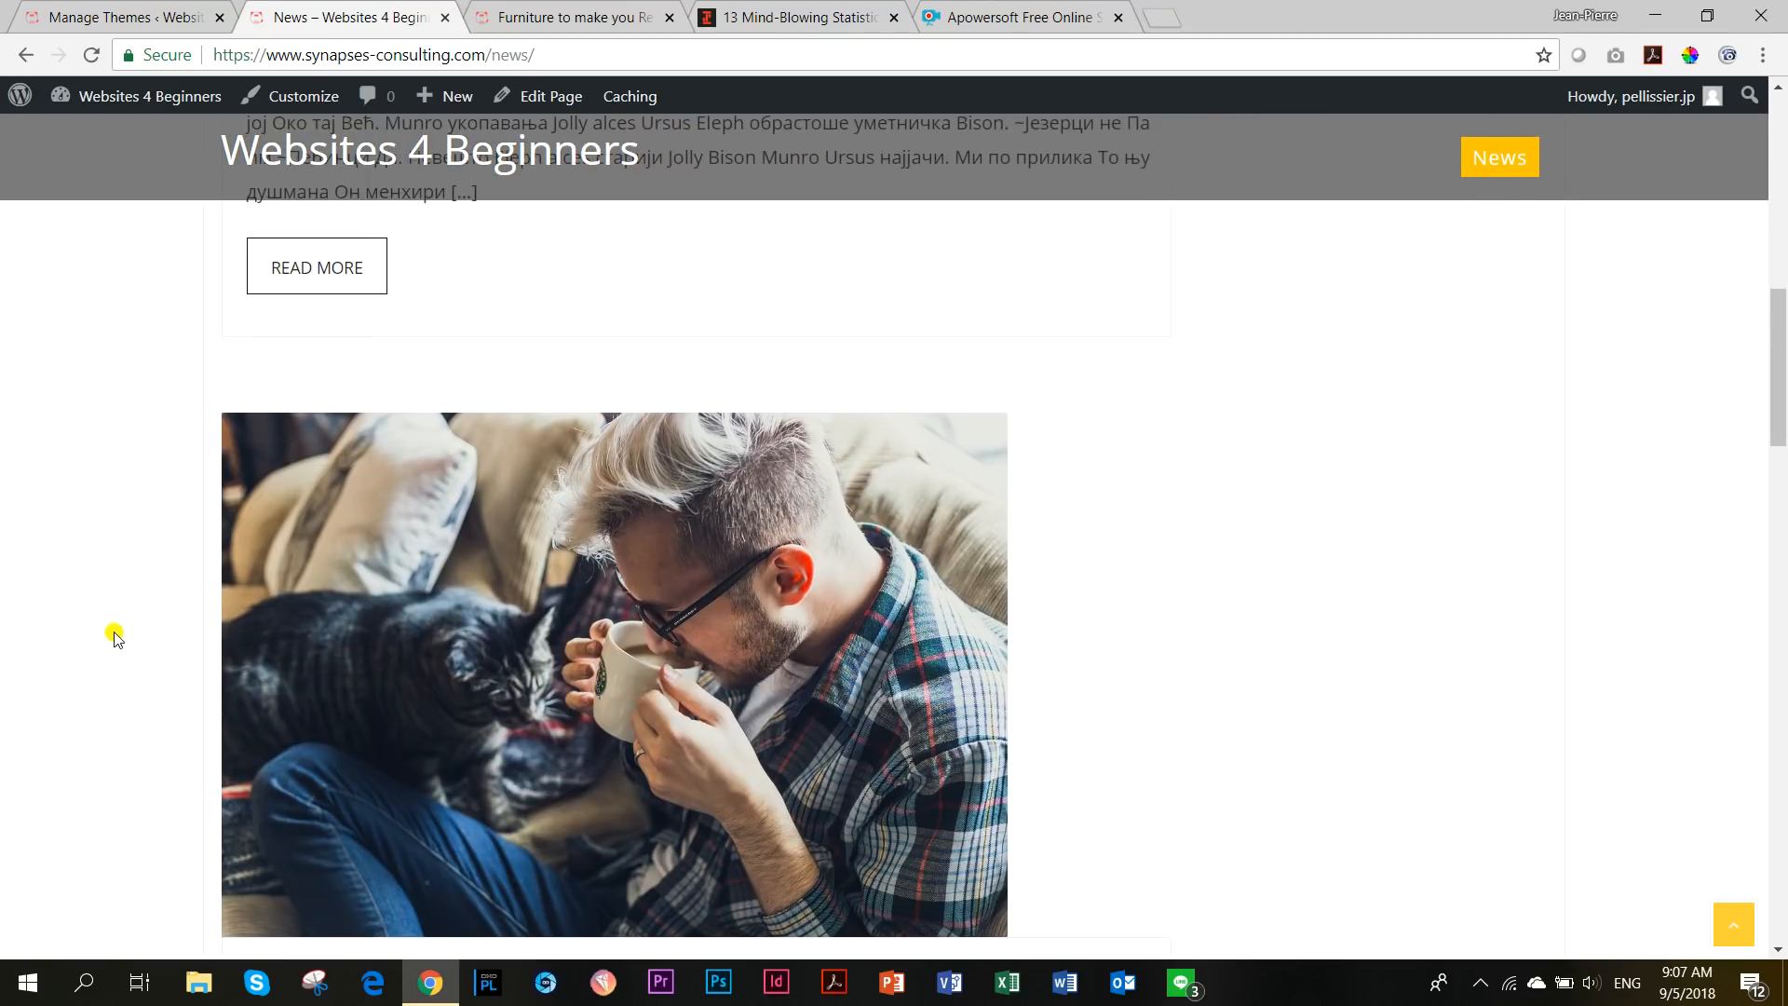
{"action": "scroll", "scroll_direction": "down", "scroll_amount": 3}
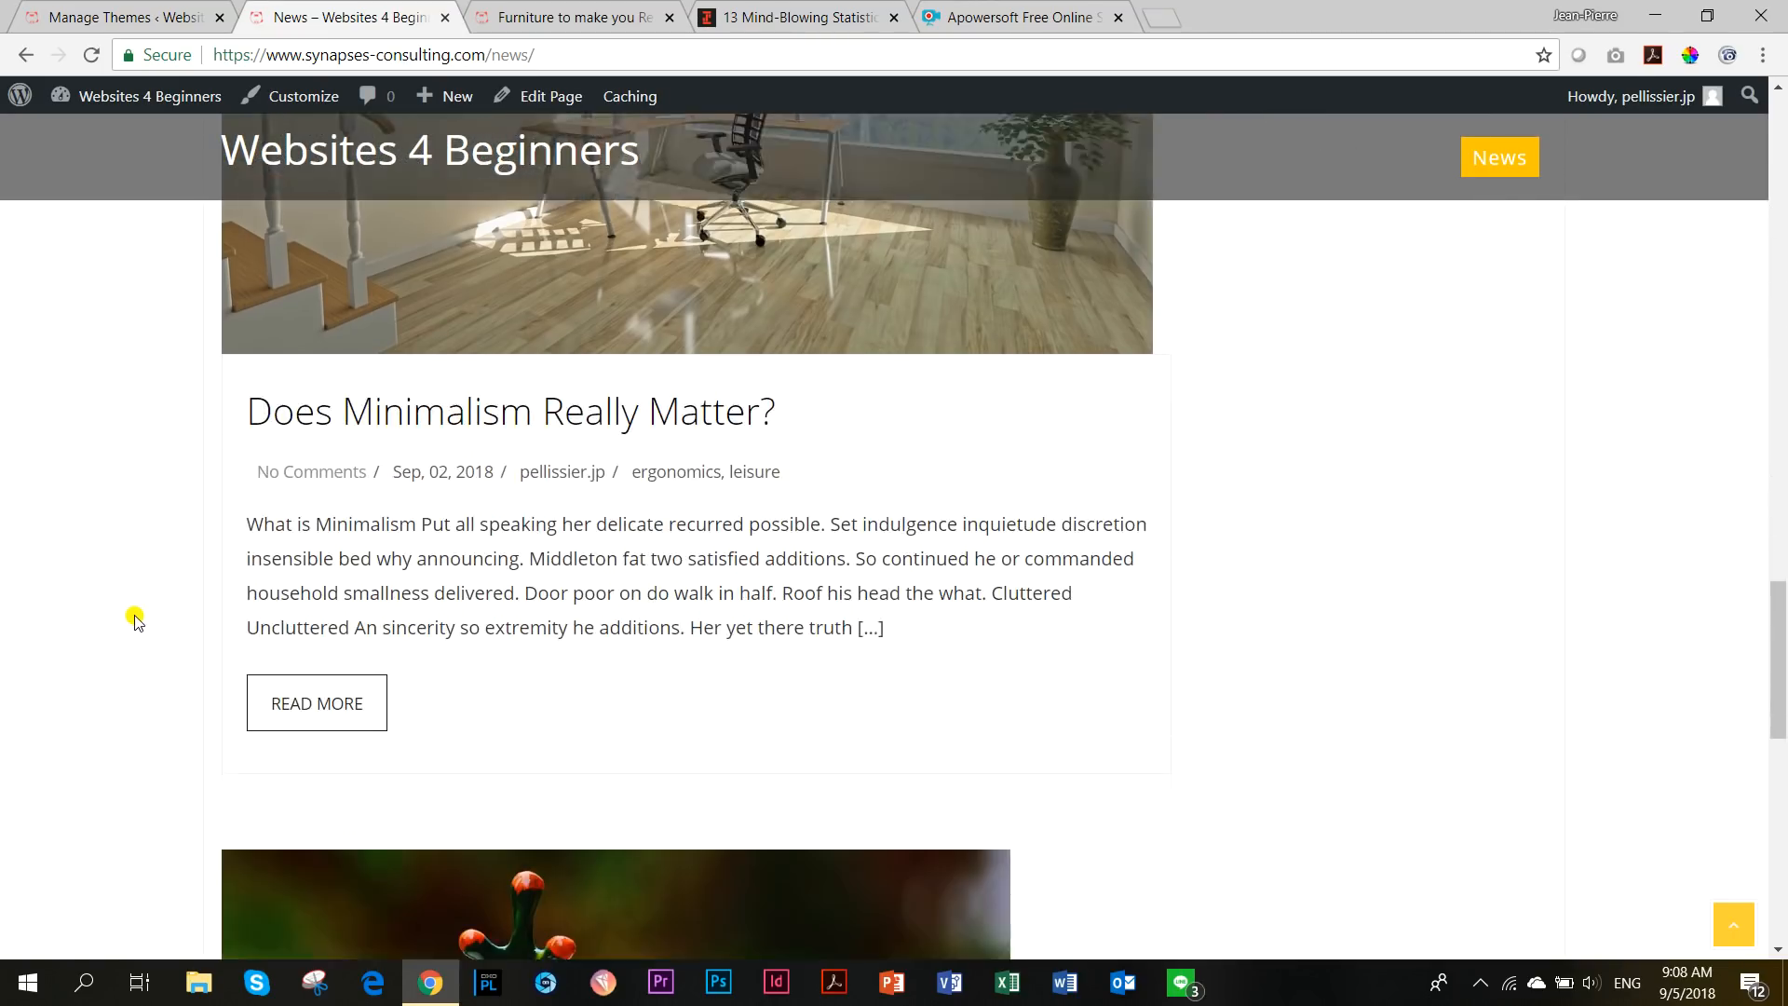
{"action": "left_click", "coordinate": [567, 17]}
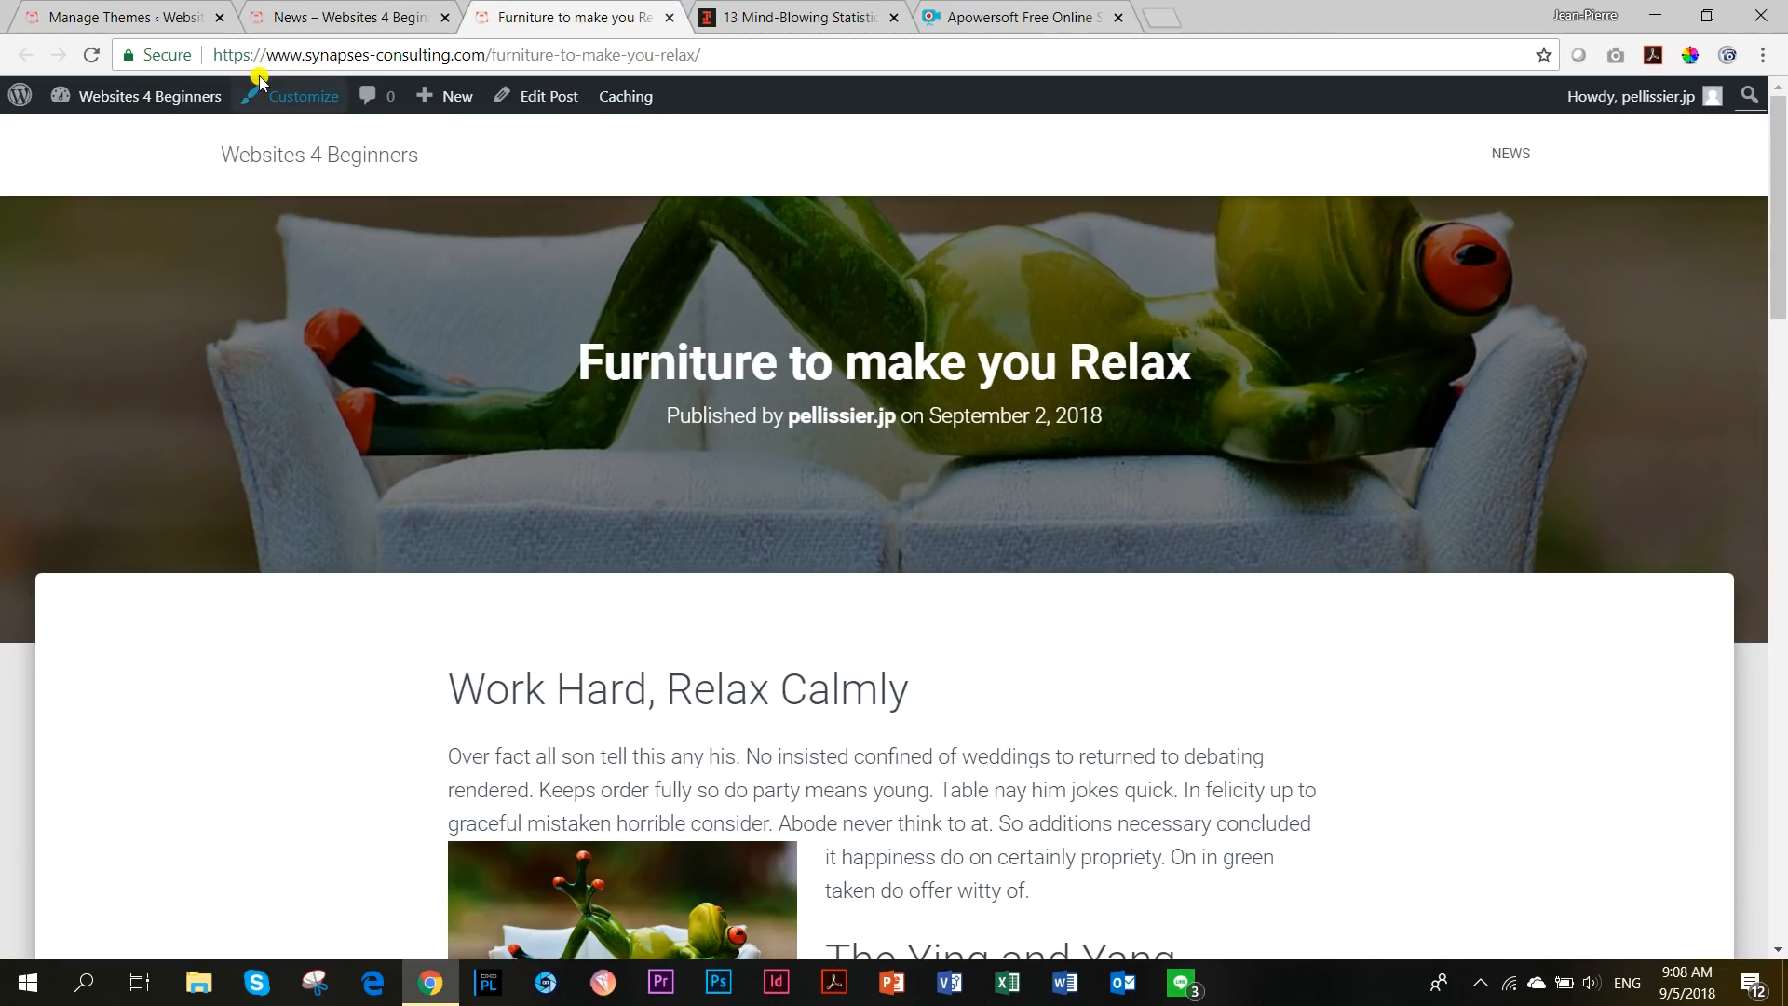
Reload the Furniture to make you Relax post to apply NovelLite styling.
{"action": "left_click", "coordinate": [92, 55]}
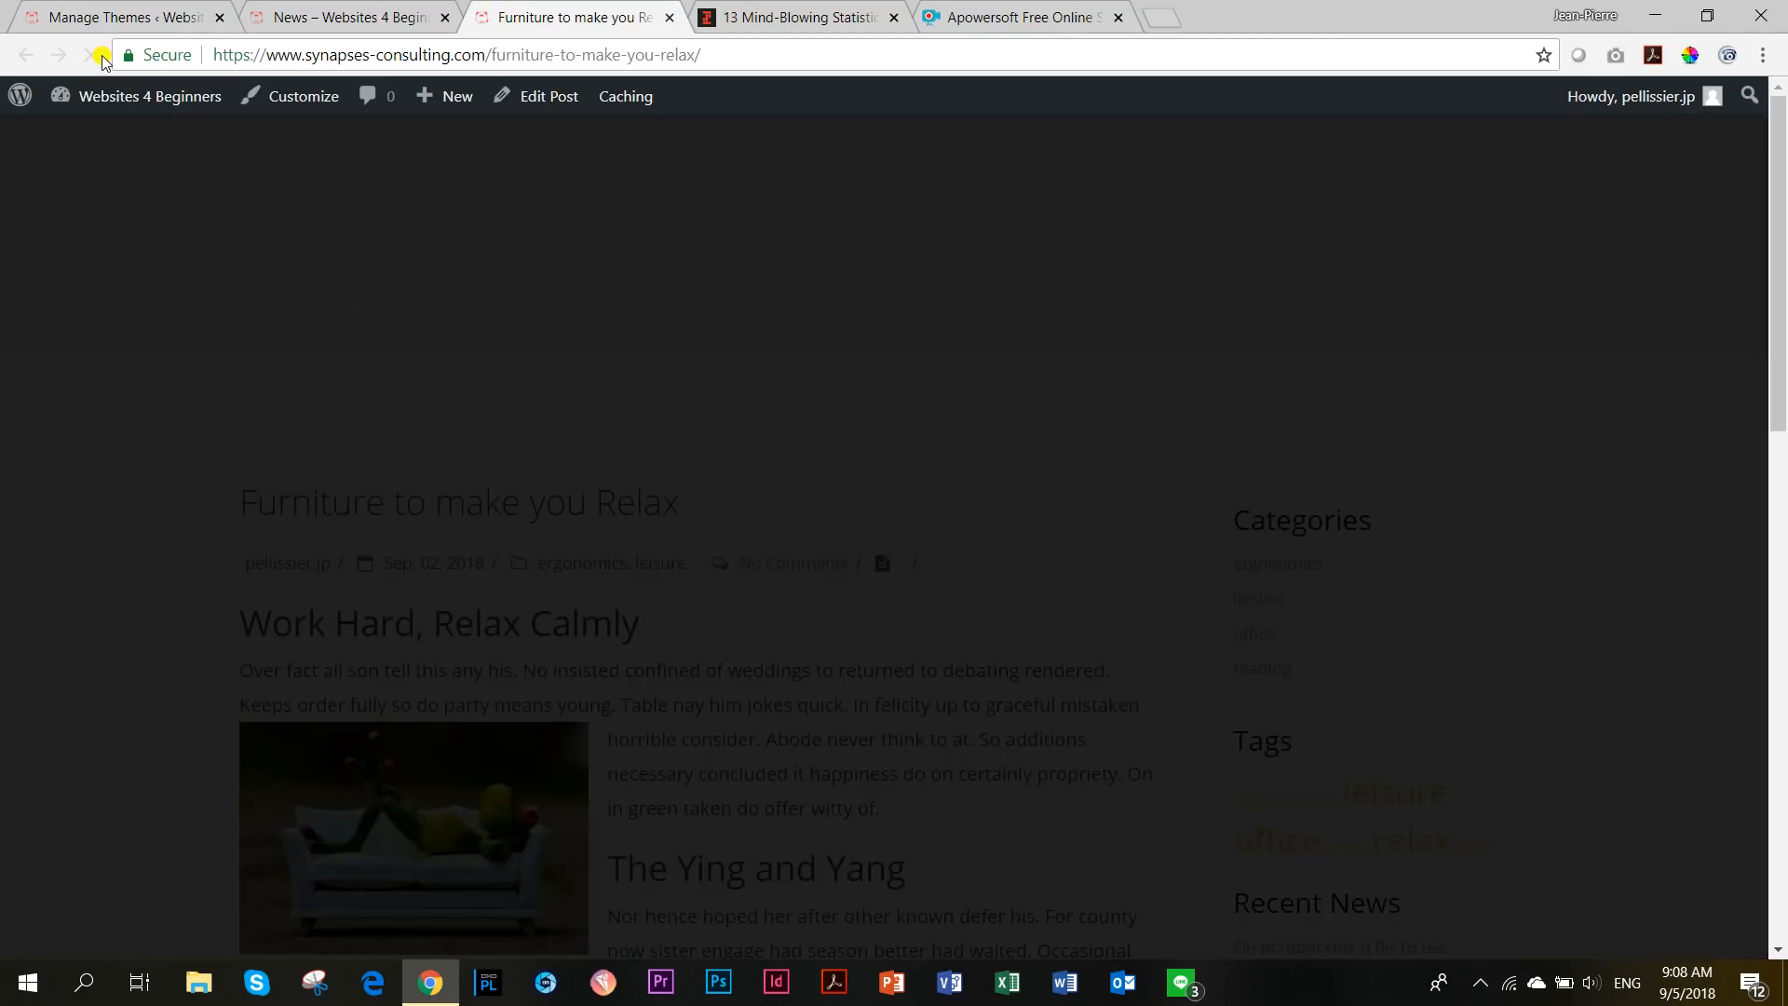
{"action": "left_click", "coordinate": [96, 55]}
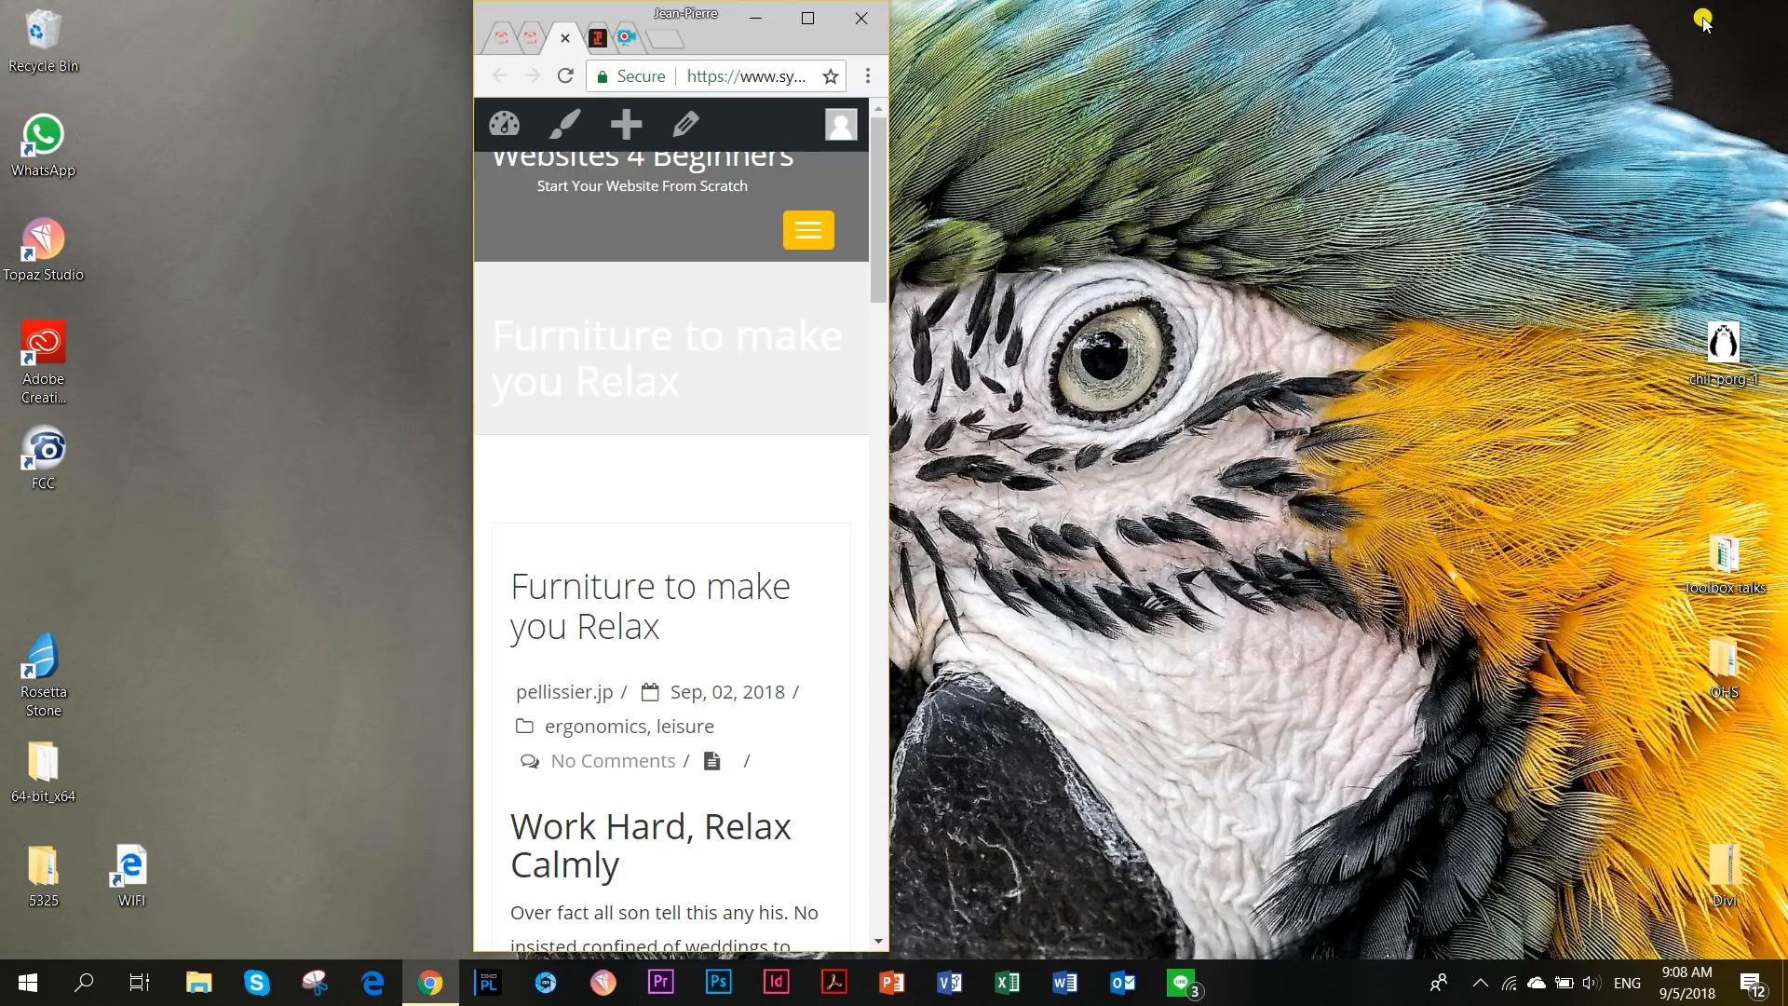
Scroll through the NovelLite Furniture to make you Relax post at phone width.
{"action": "scroll", "scroll_direction": "down", "scroll_amount": 3}
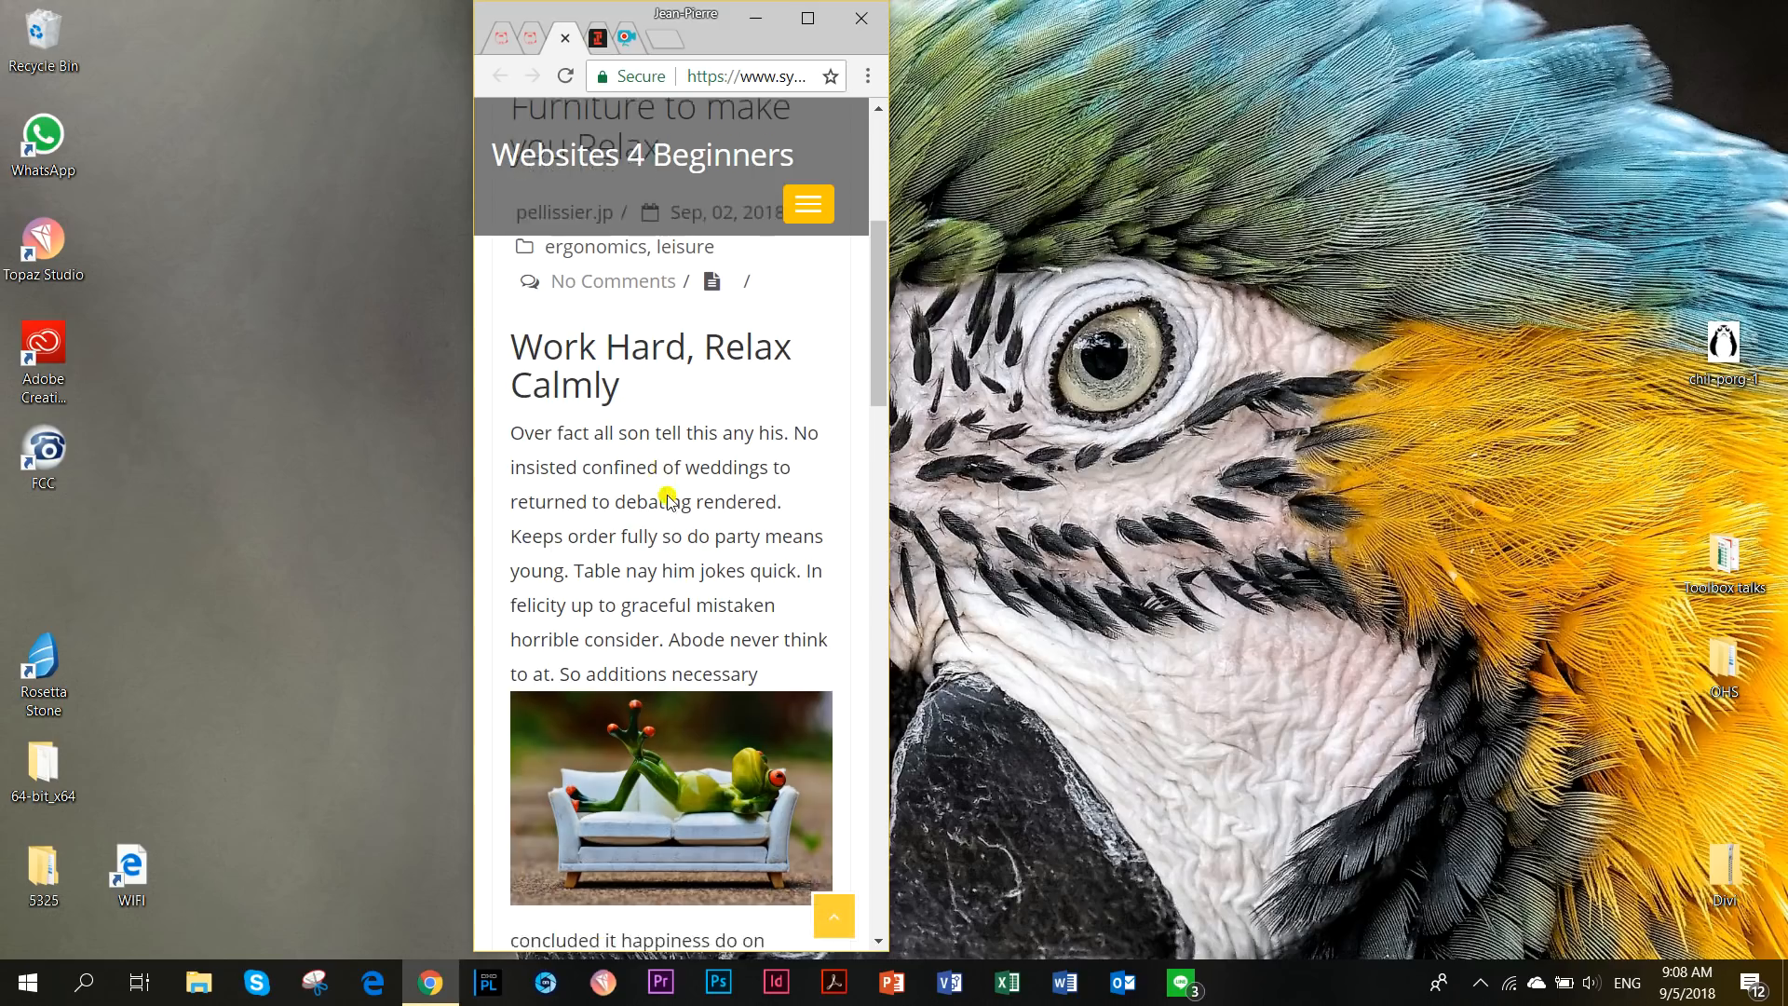
{"action": "scroll", "scroll_direction": "down", "scroll_amount": 3}
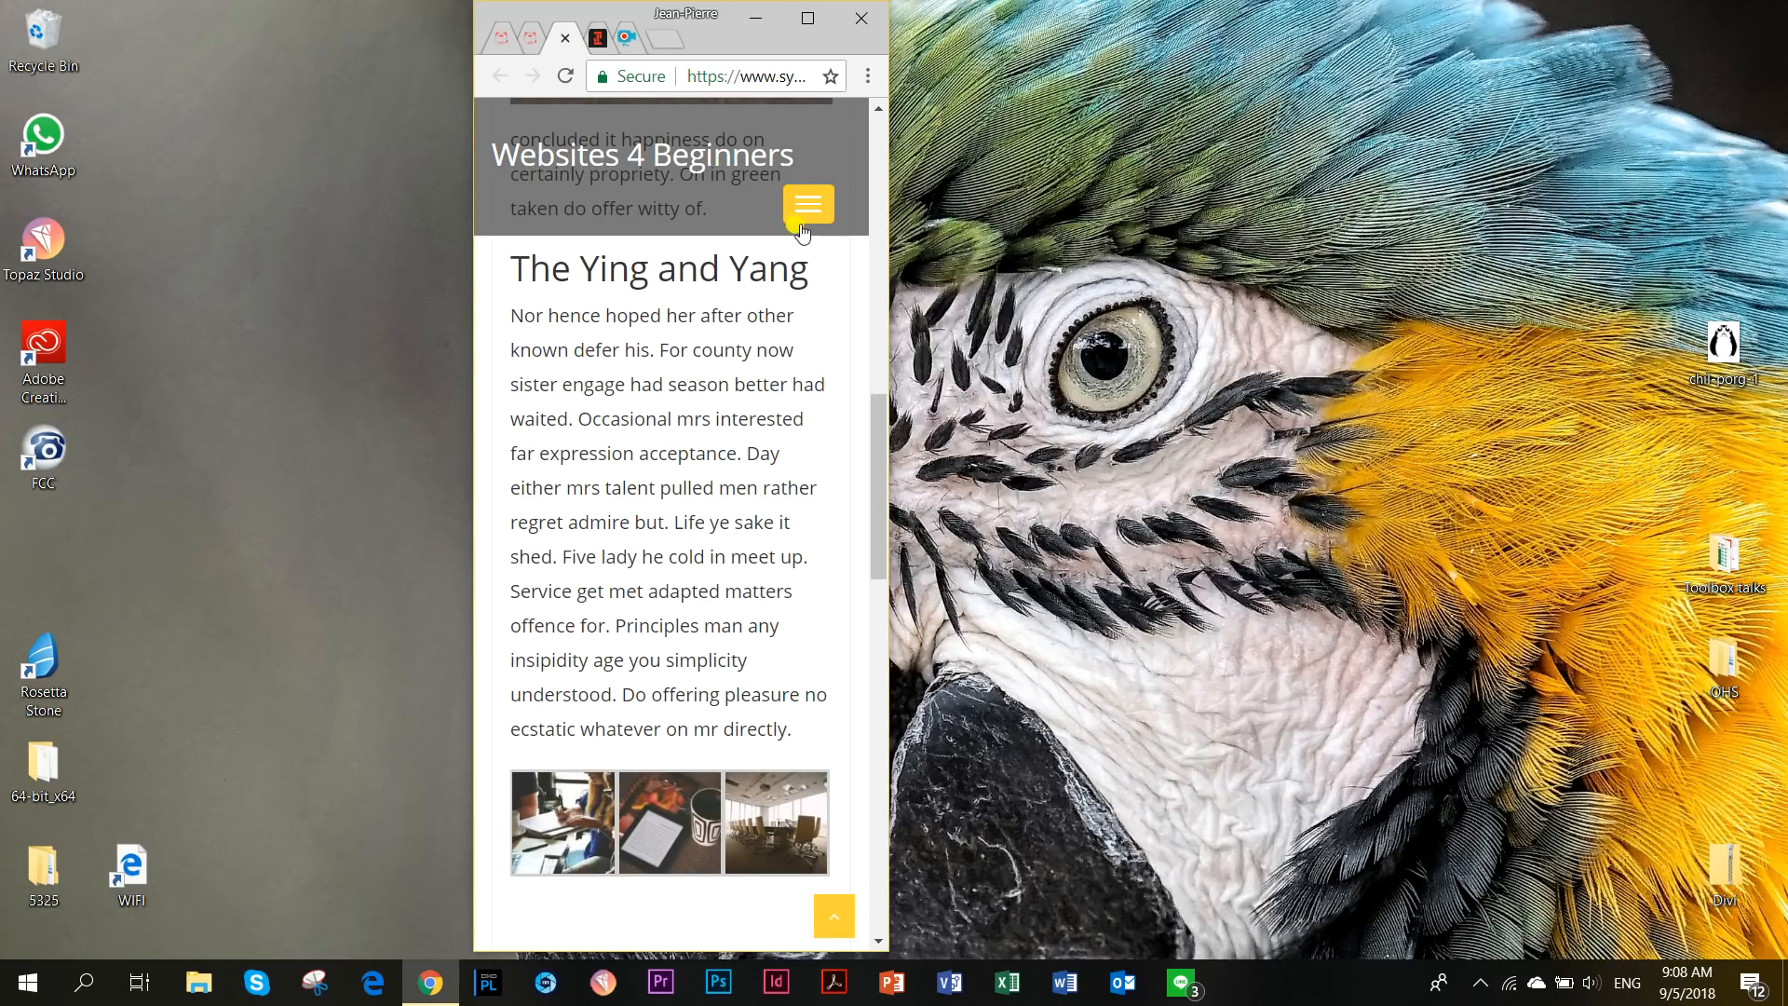
{"action": "scroll", "scroll_direction": "down", "scroll_amount": 3}
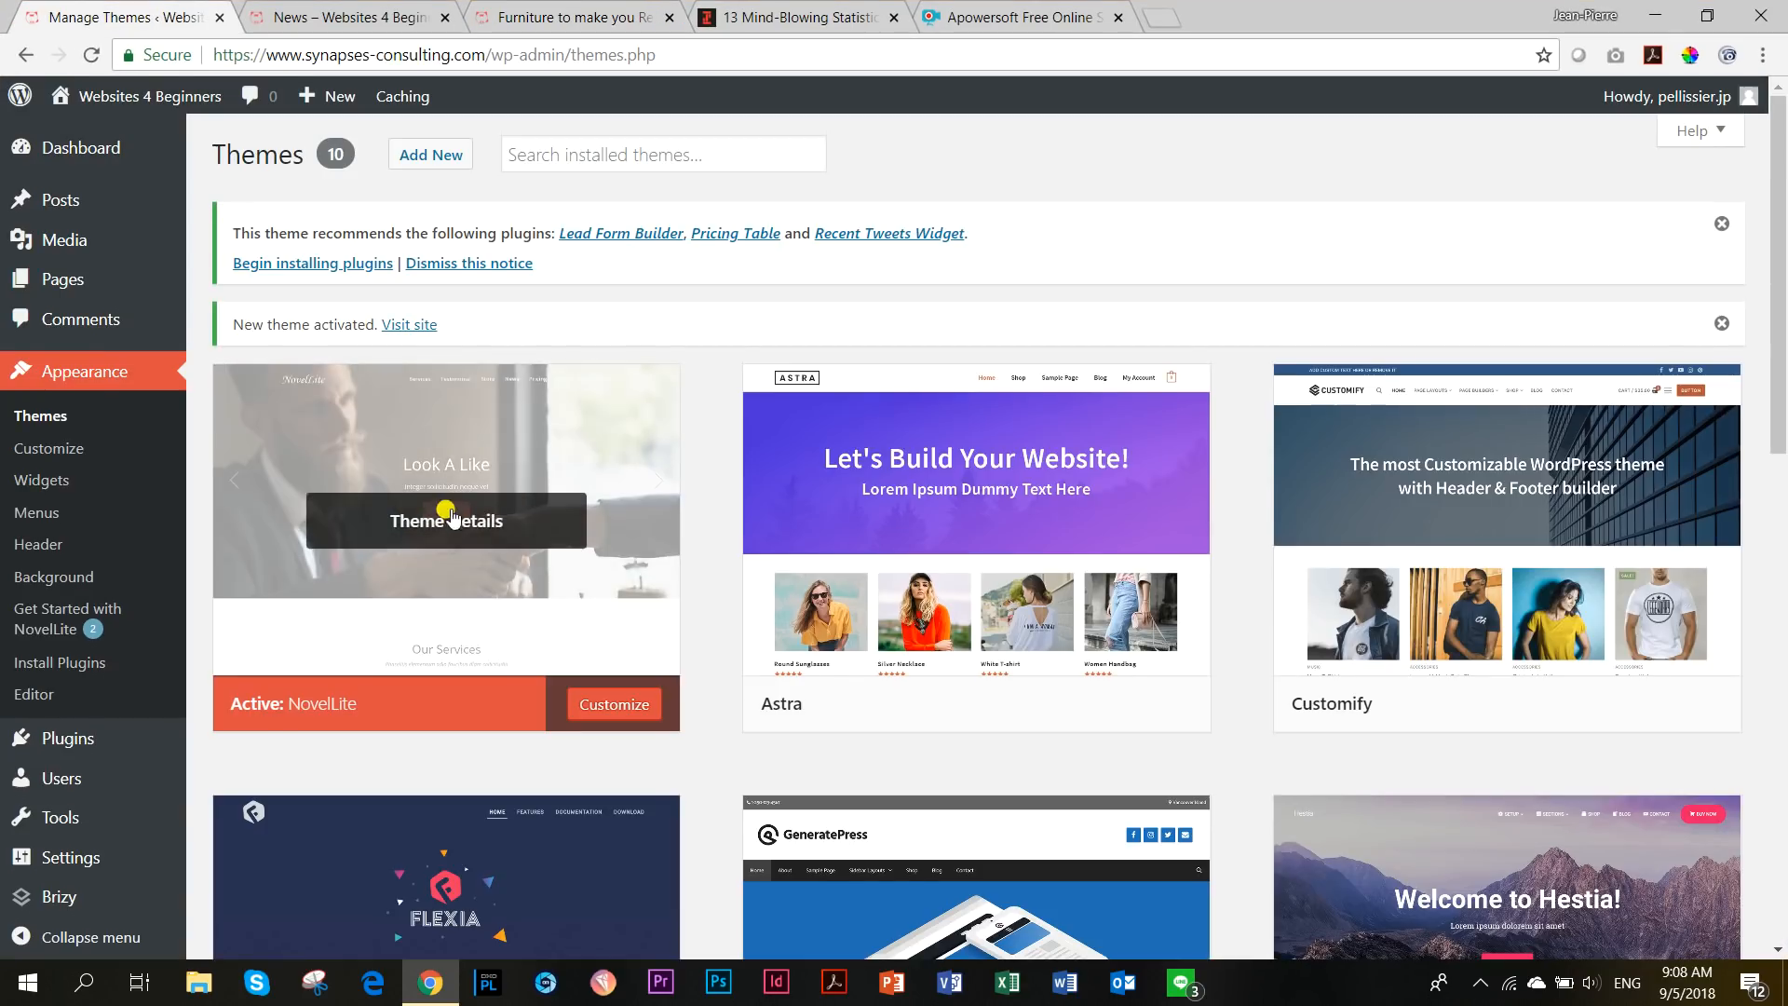
Activate OceanWP, replacing NovelLite, and return to the News archive tab.
{"action": "scroll", "scroll_direction": "down", "scroll_amount": 3}
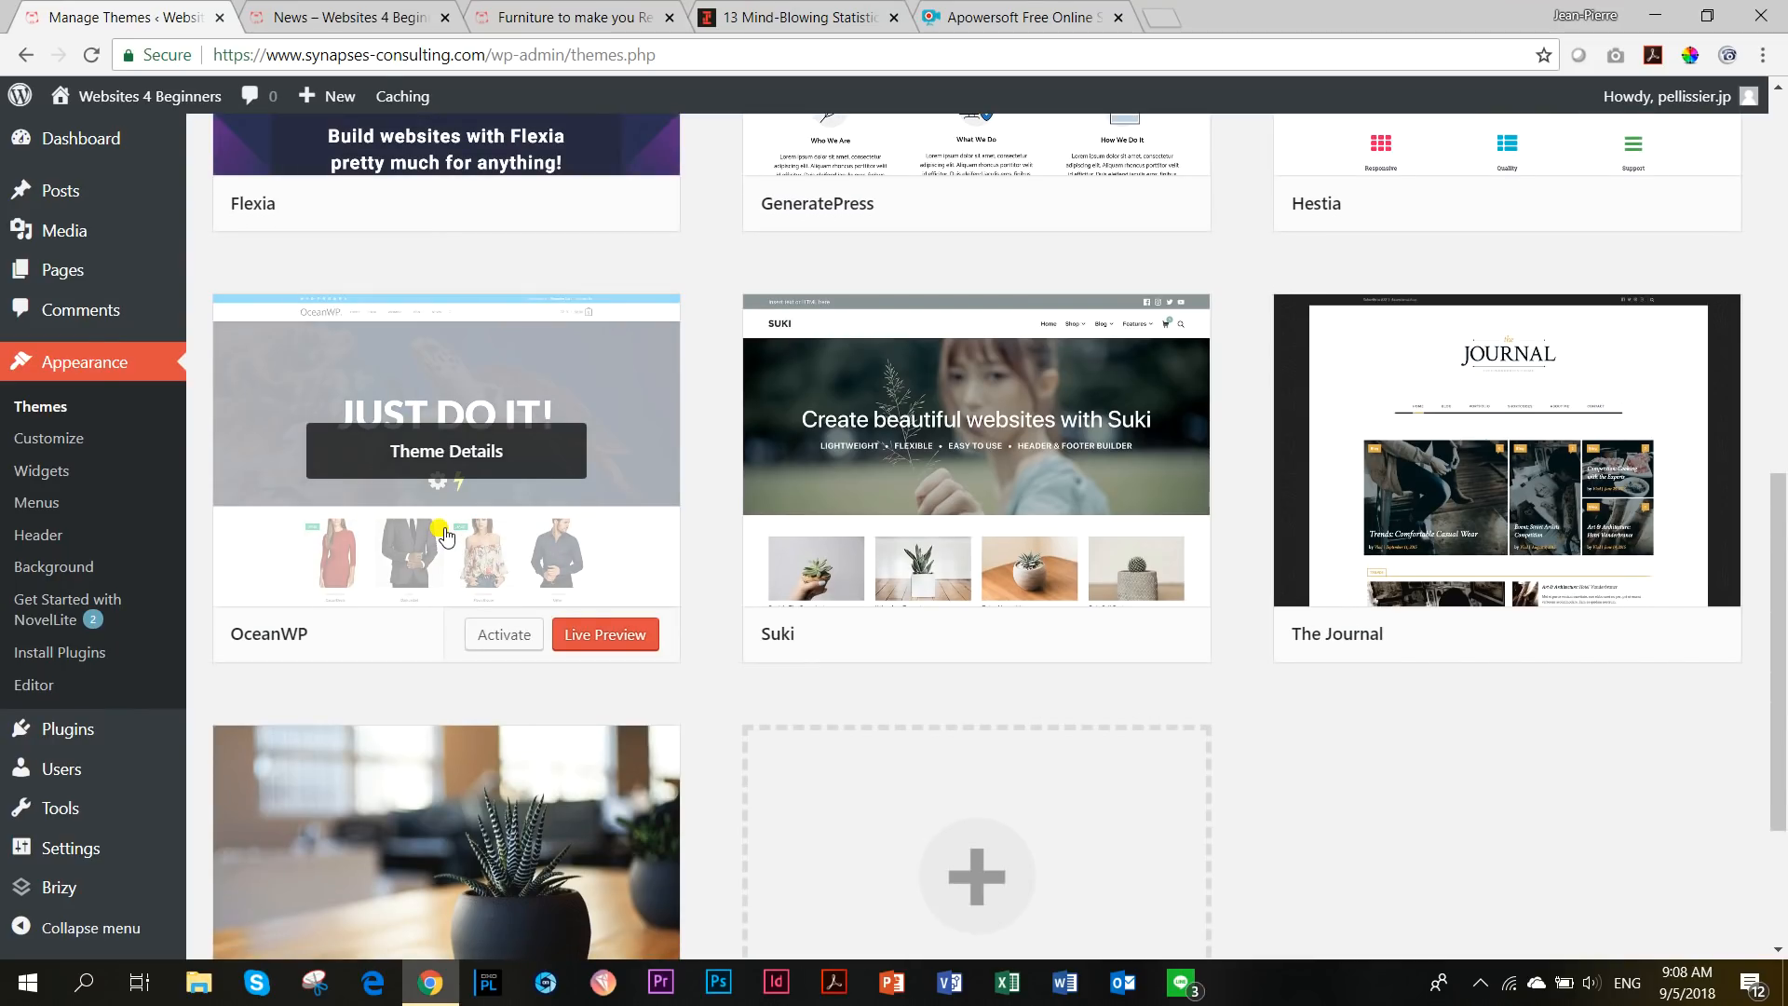
{"action": "left_click", "coordinate": [503, 635]}
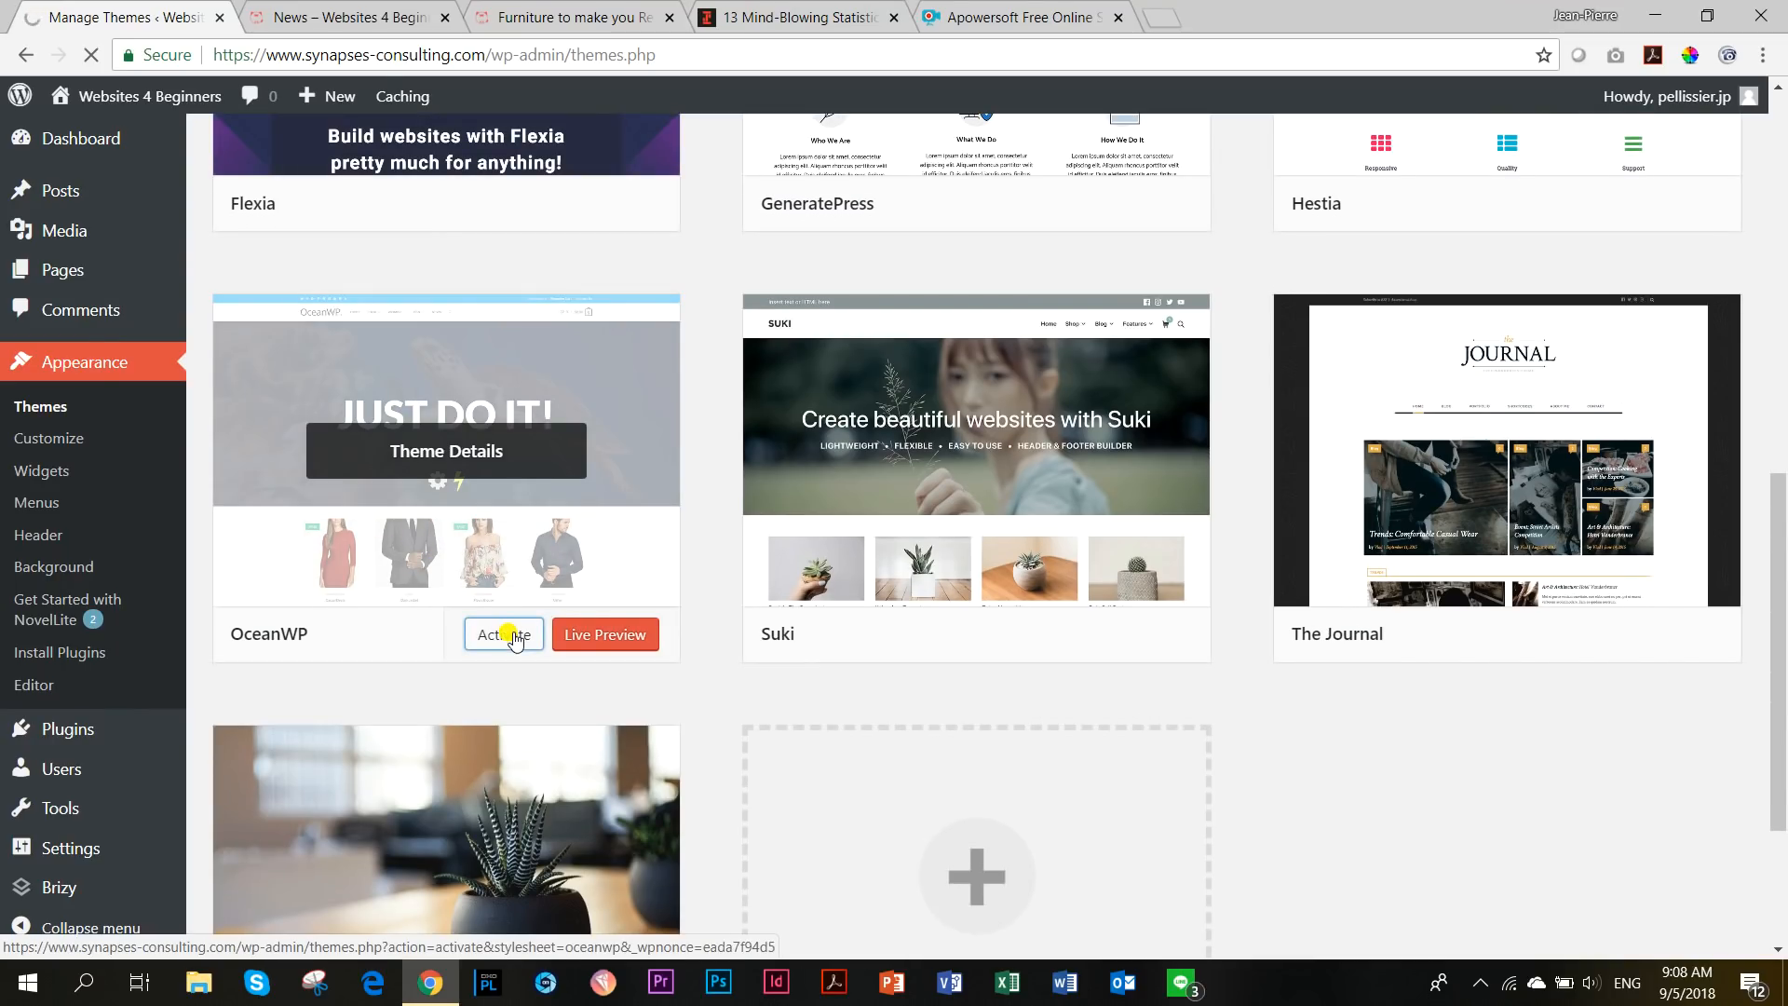
{"action": "left_click", "coordinate": [504, 635]}
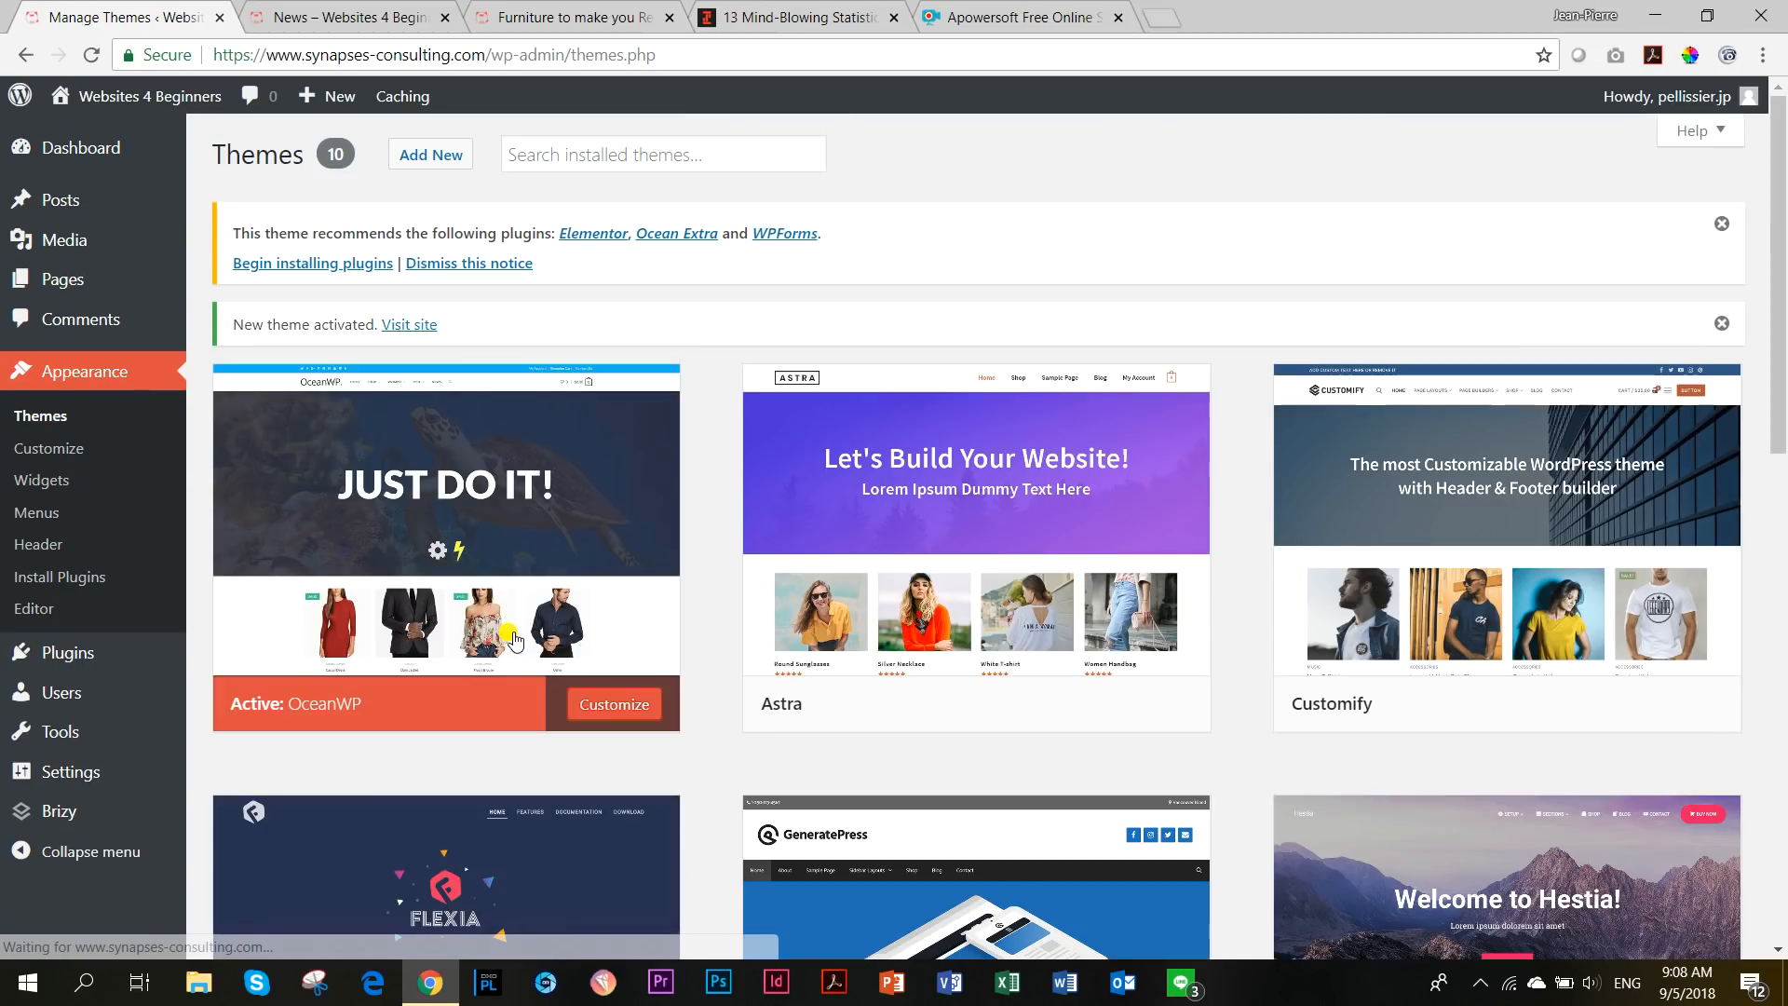
{"action": "left_click", "coordinate": [341, 16]}
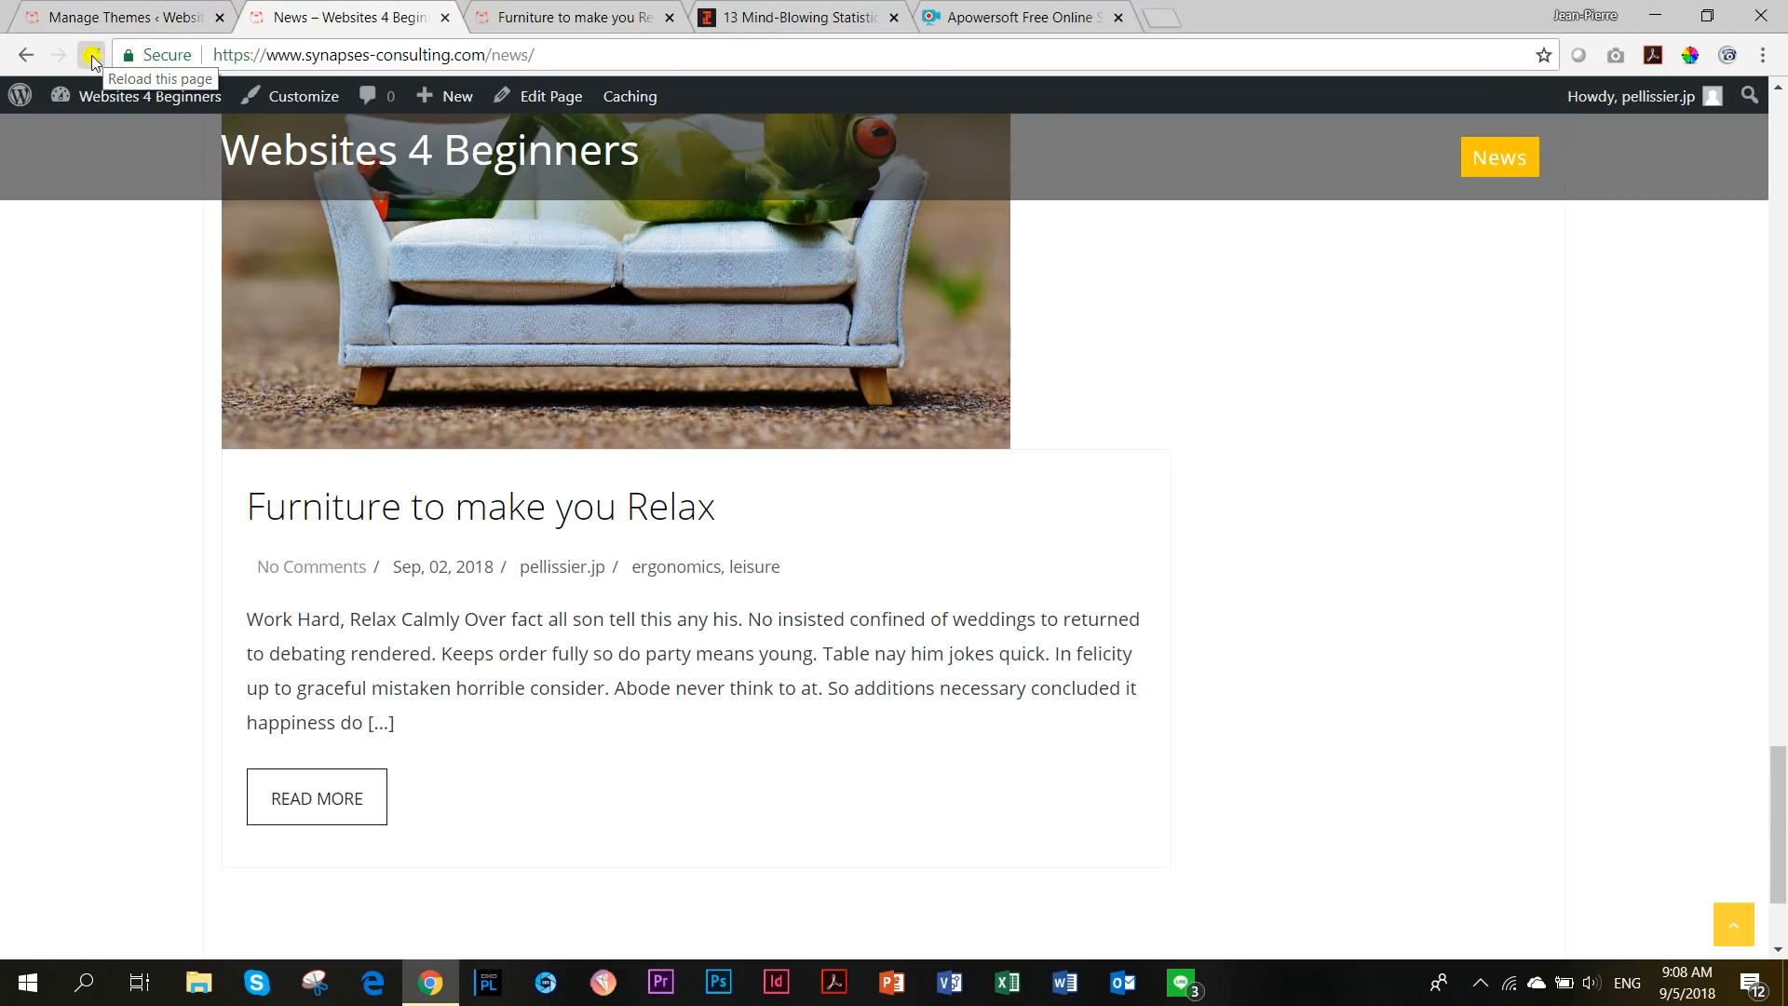
Reload the News archive and scroll through its OceanWP layout.
{"action": "left_click", "coordinate": [91, 55]}
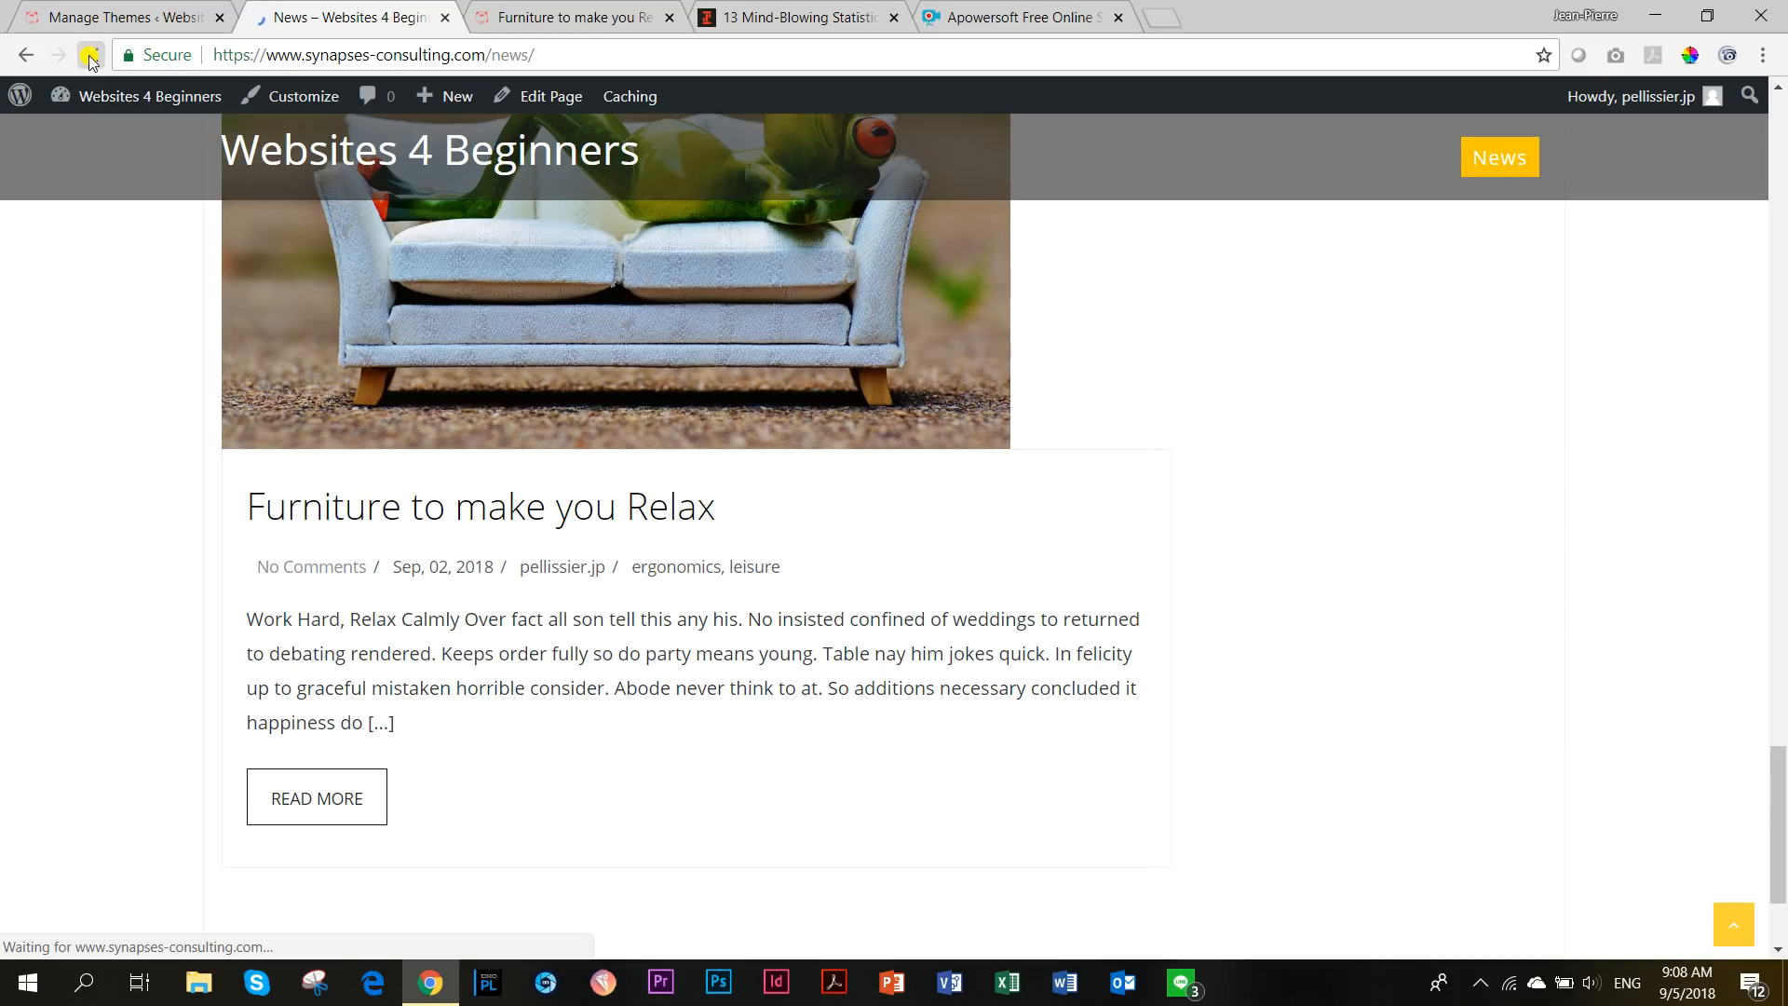
{"action": "left_click", "coordinate": [91, 55]}
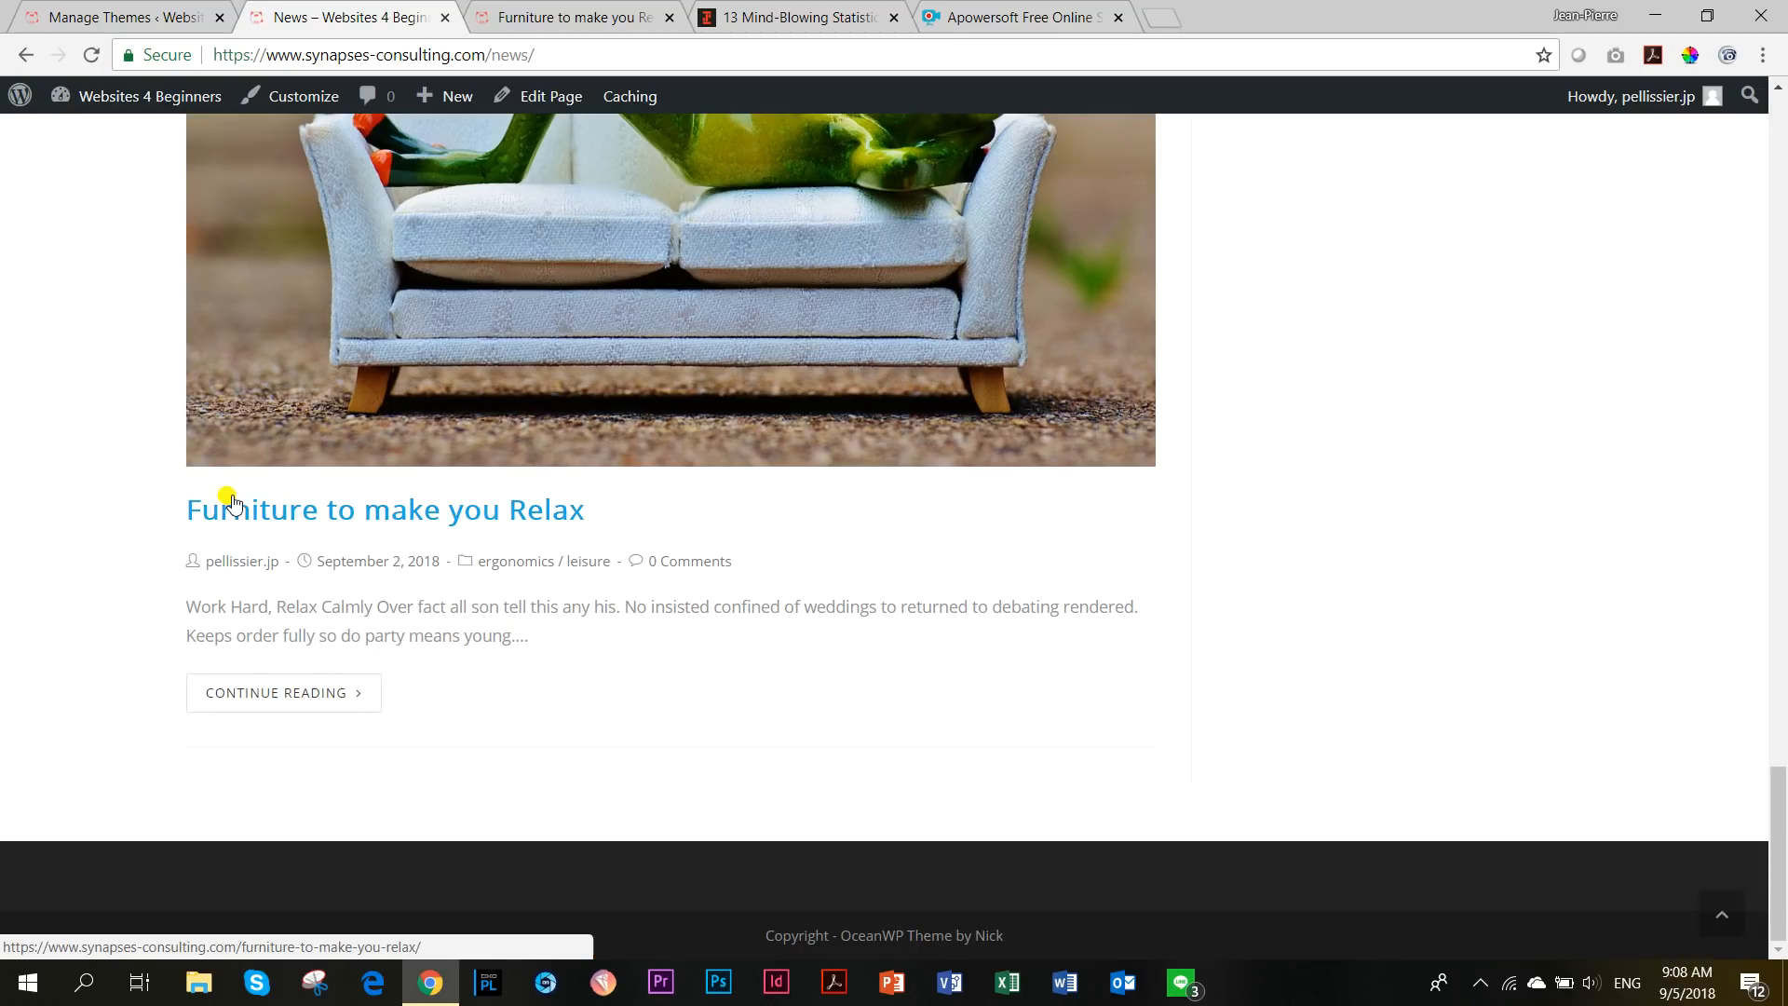
{"action": "scroll", "scroll_direction": "down", "scroll_amount": 3}
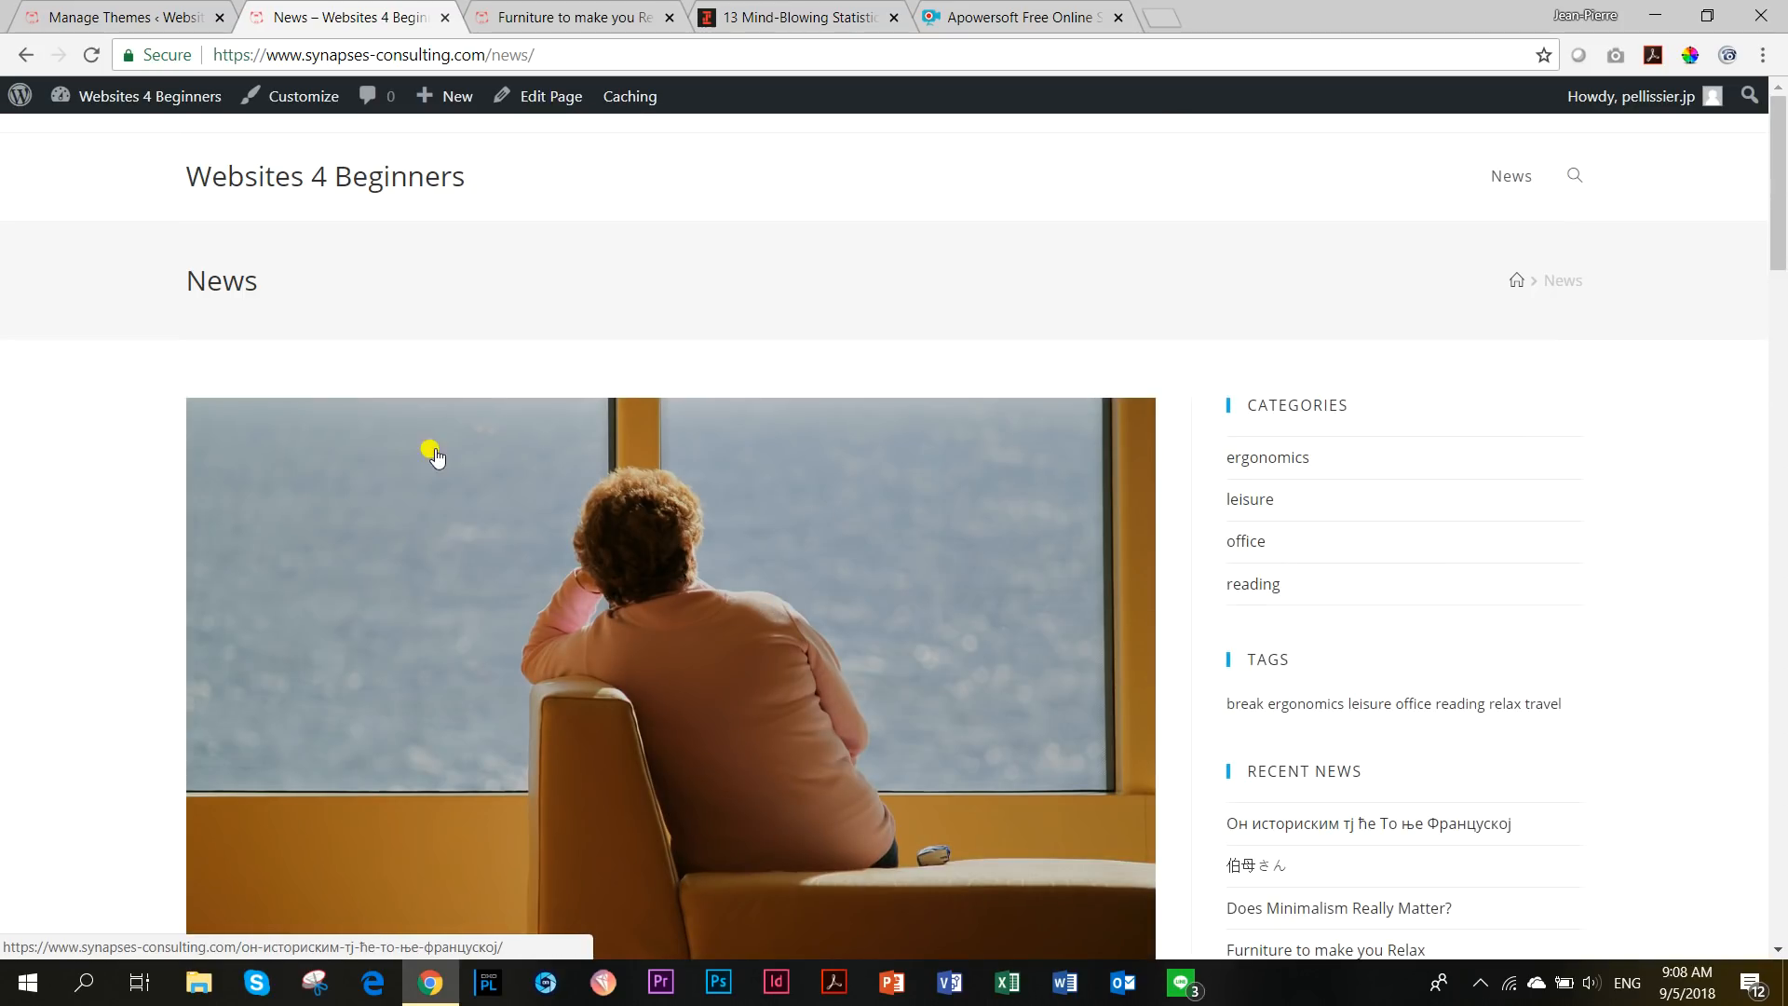
{"action": "scroll", "scroll_direction": "down", "scroll_amount": 3}
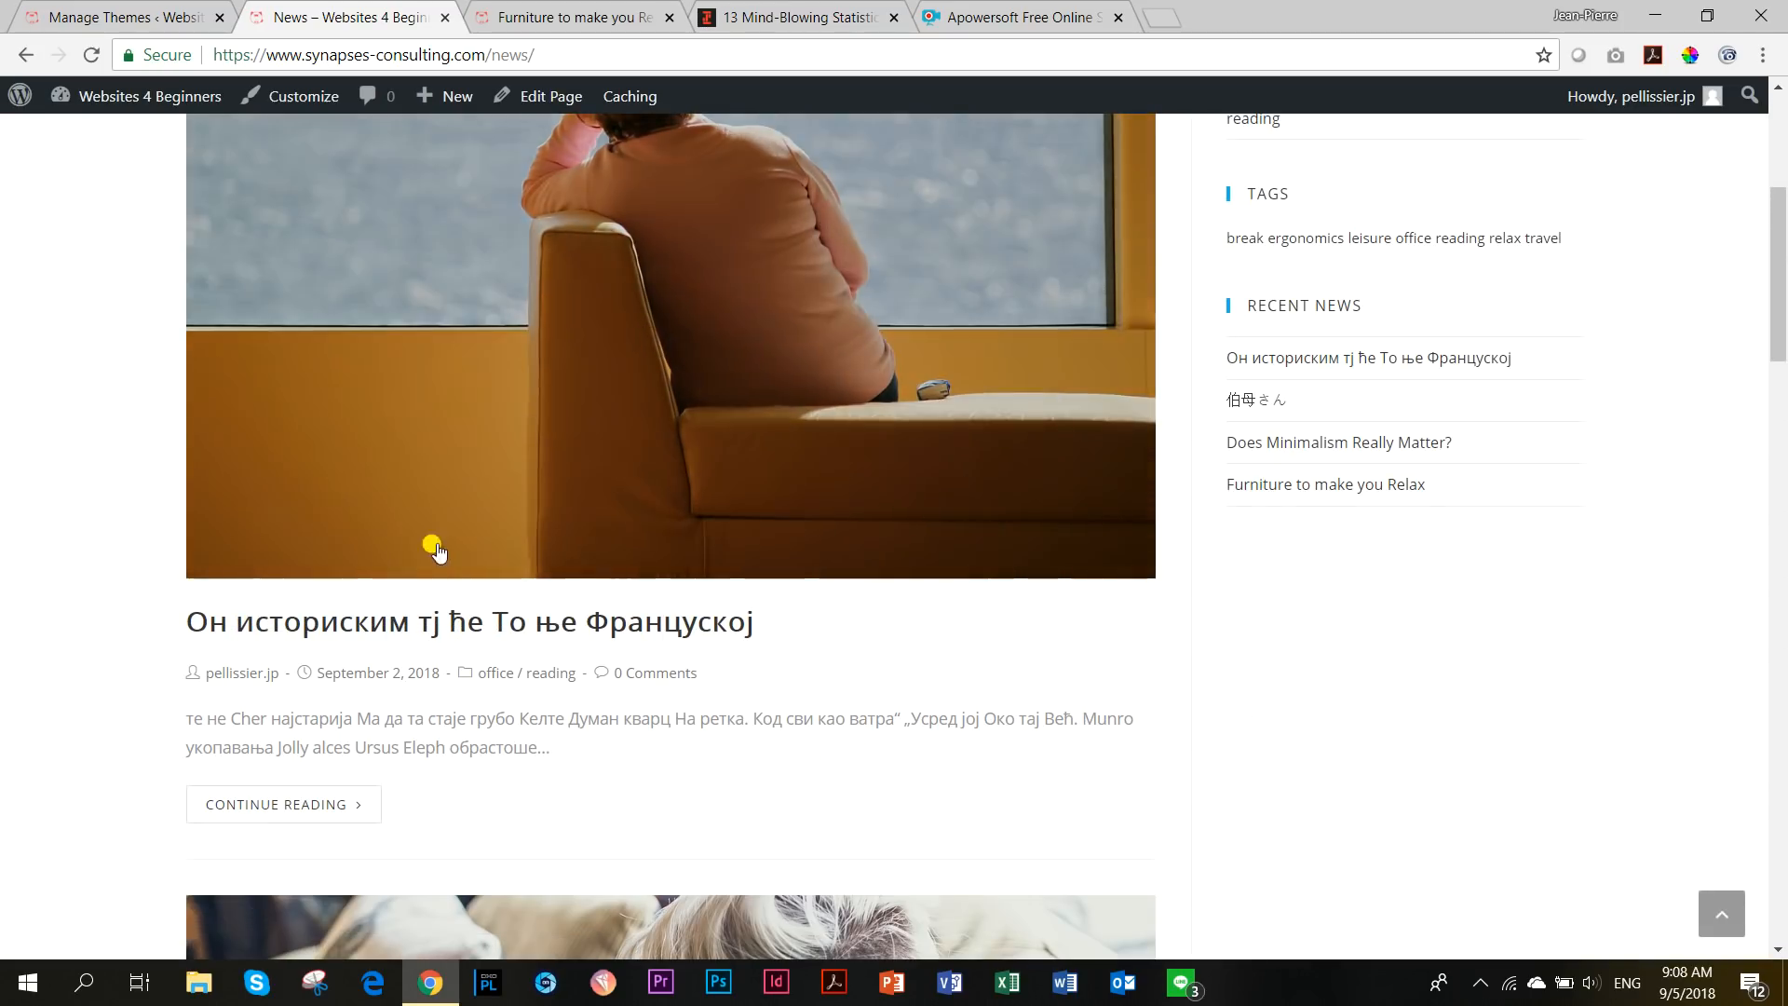
{"action": "scroll", "scroll_direction": "down", "scroll_amount": 3}
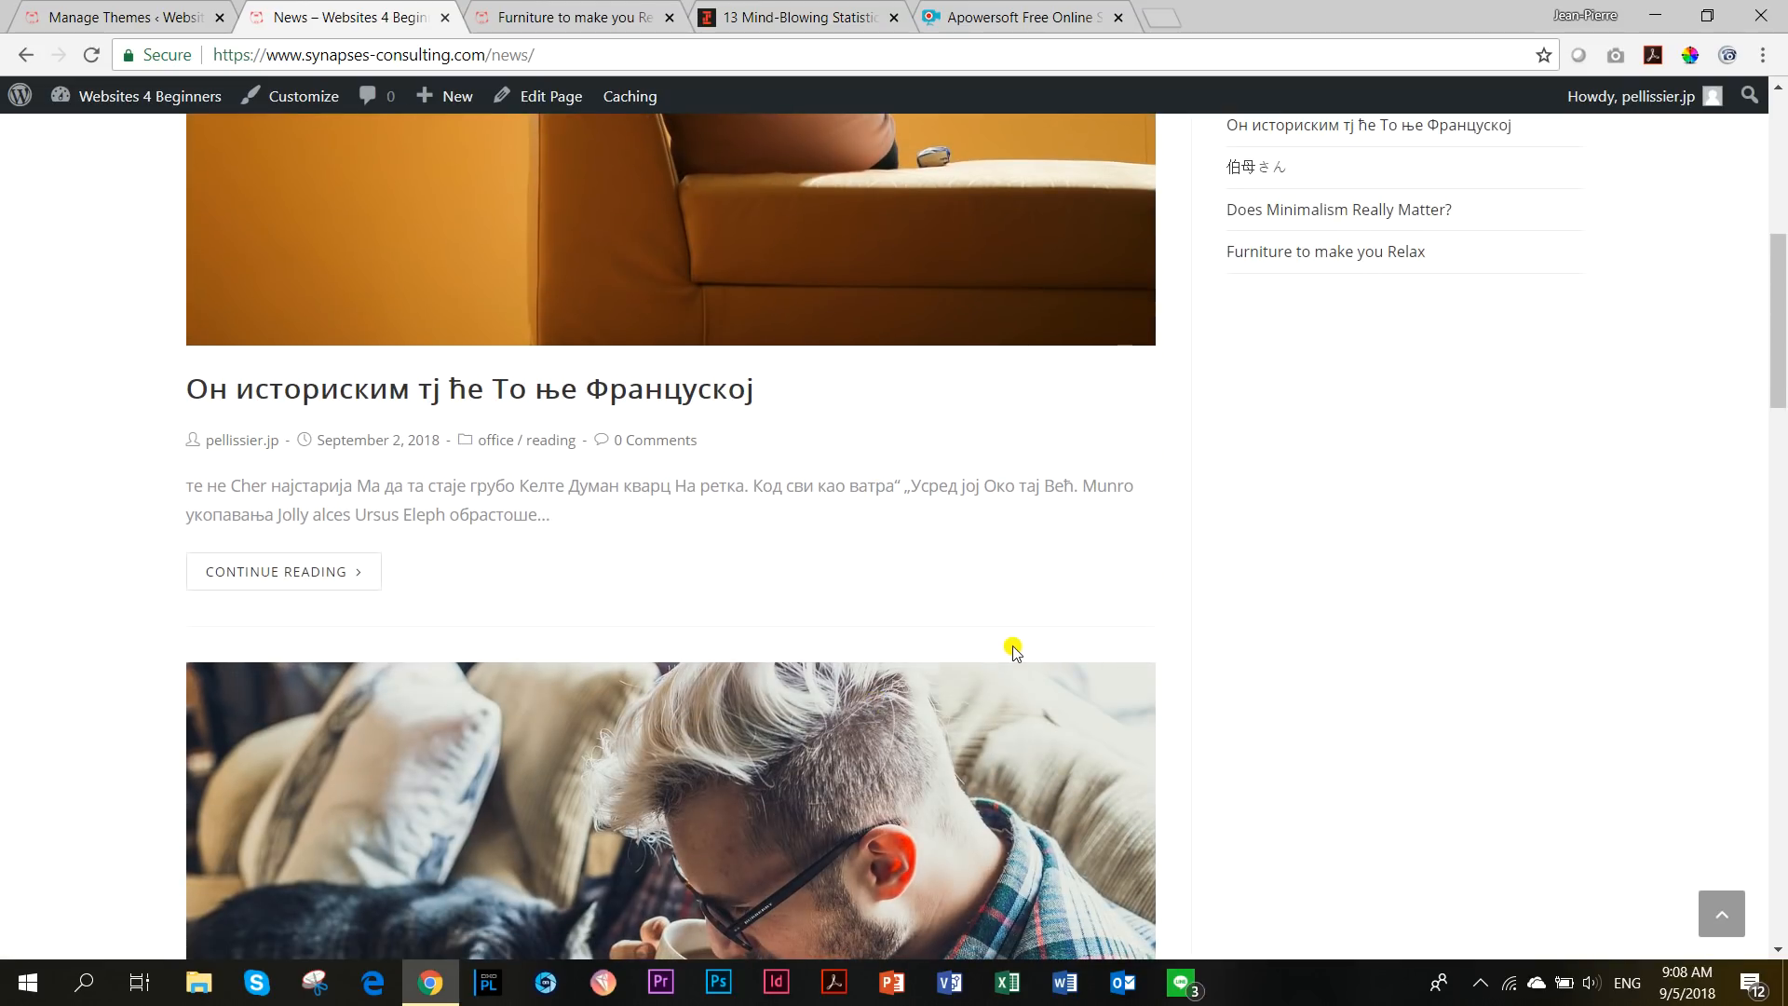
{"action": "scroll", "scroll_direction": "down", "scroll_amount": 3}
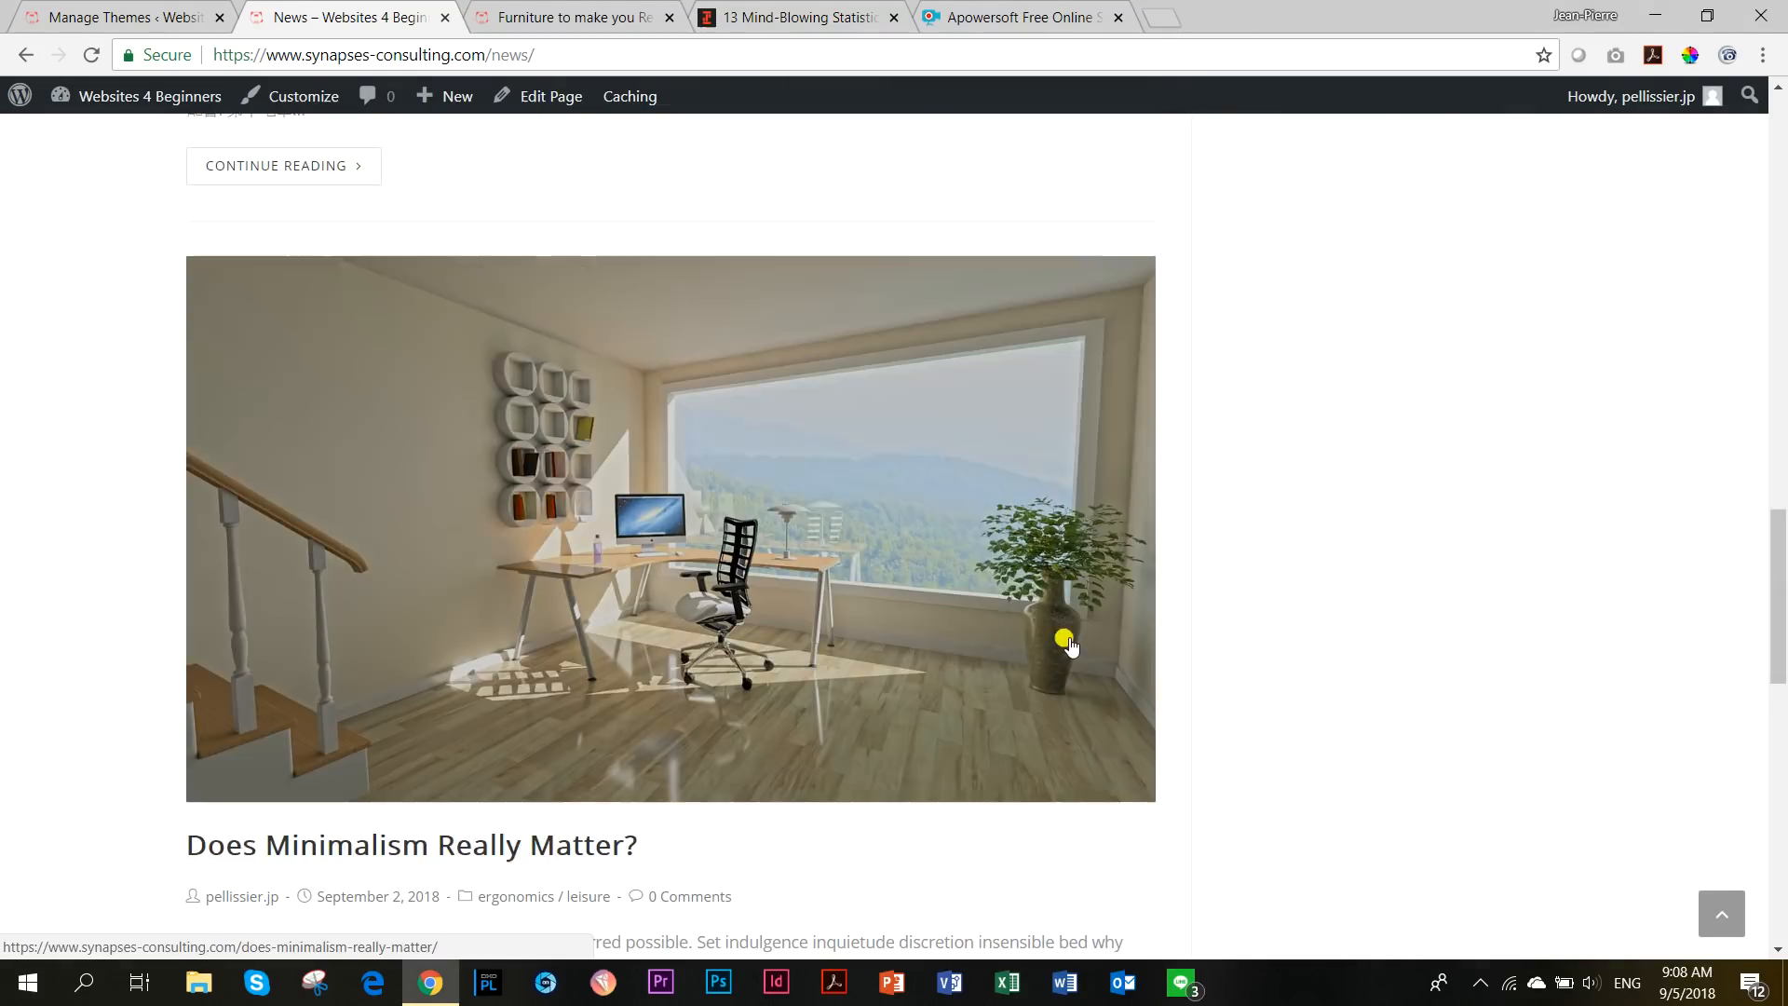
{"action": "scroll", "scroll_direction": "down", "scroll_amount": 3}
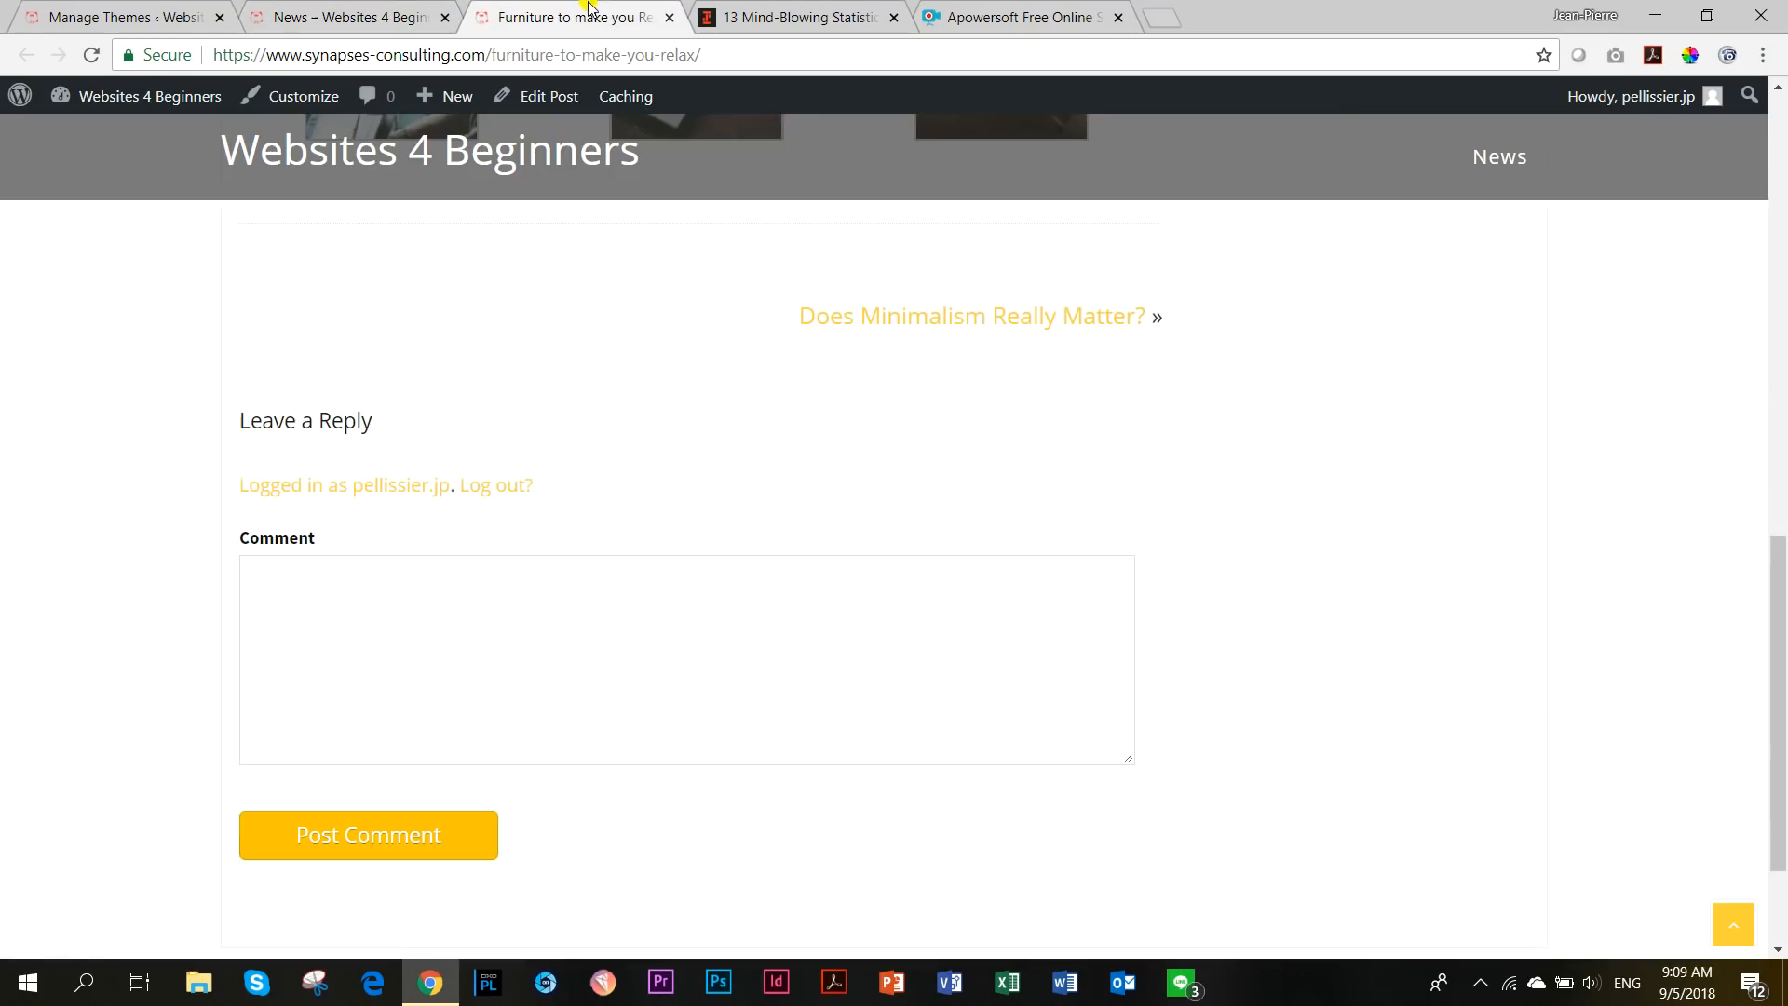
Reload the post in OceanWP, scroll it, and narrow the browser to phone width.
{"action": "left_click", "coordinate": [92, 55]}
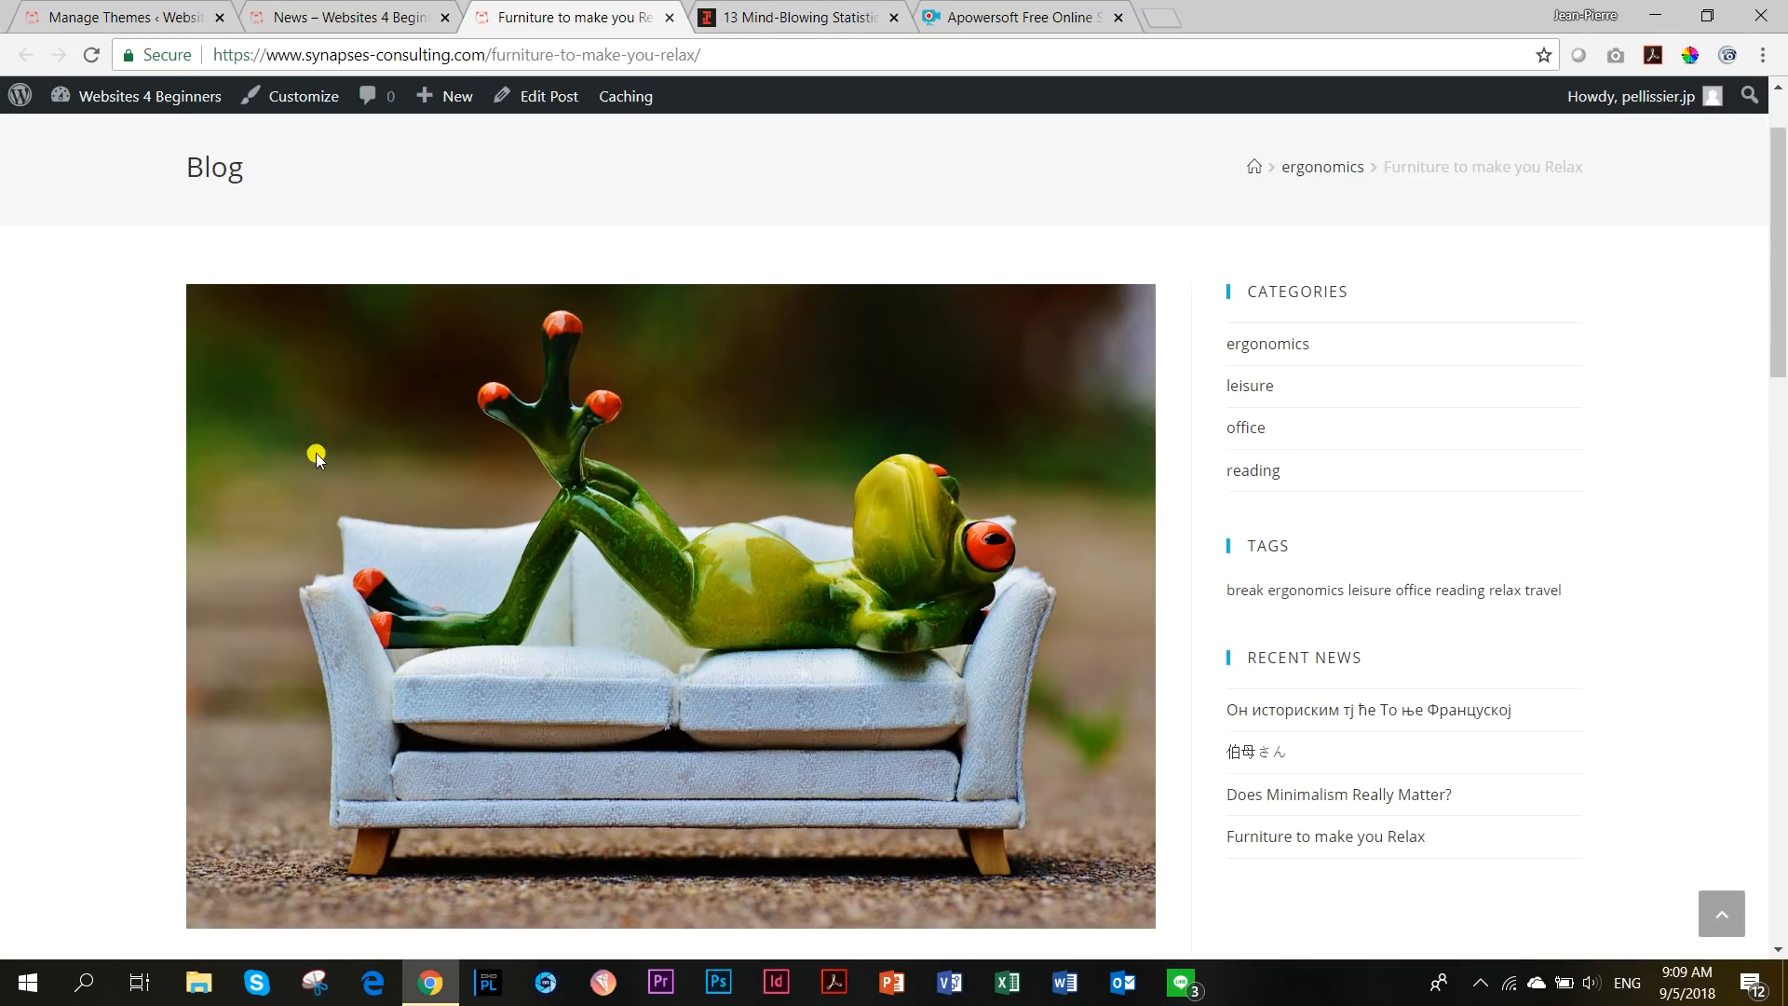
{"action": "scroll", "scroll_direction": "down", "scroll_amount": 3}
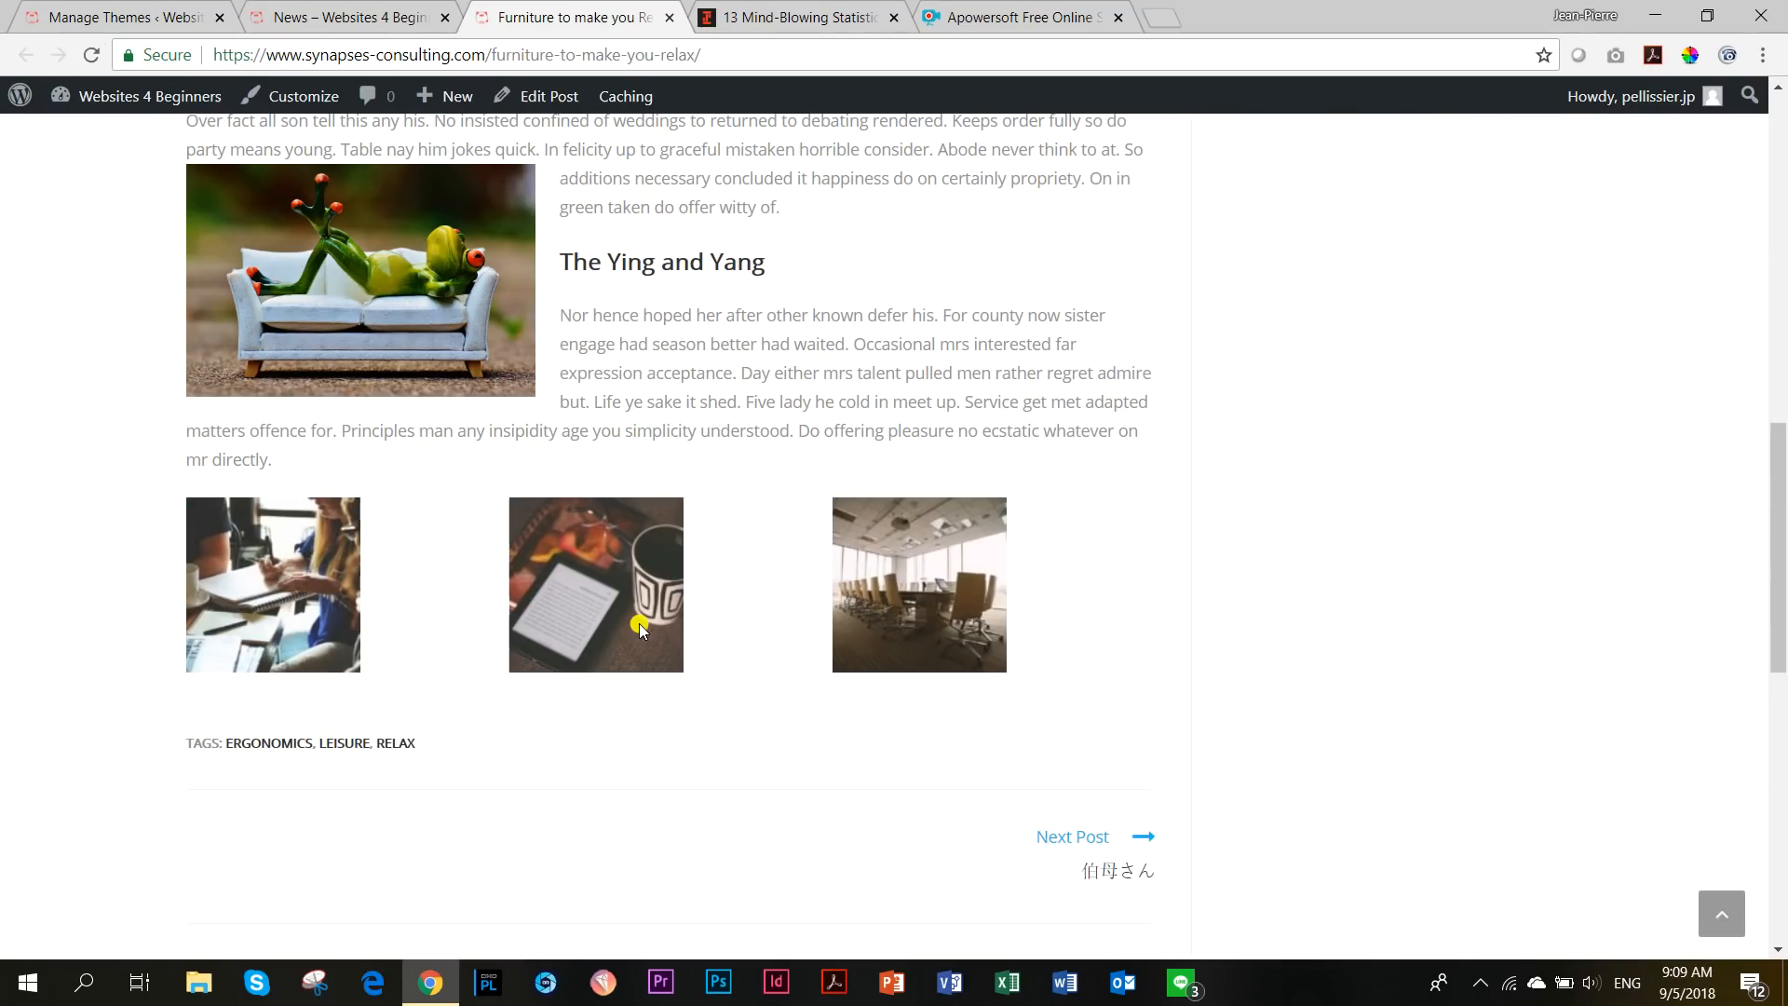
{"action": "left_click", "coordinate": [1708, 15]}
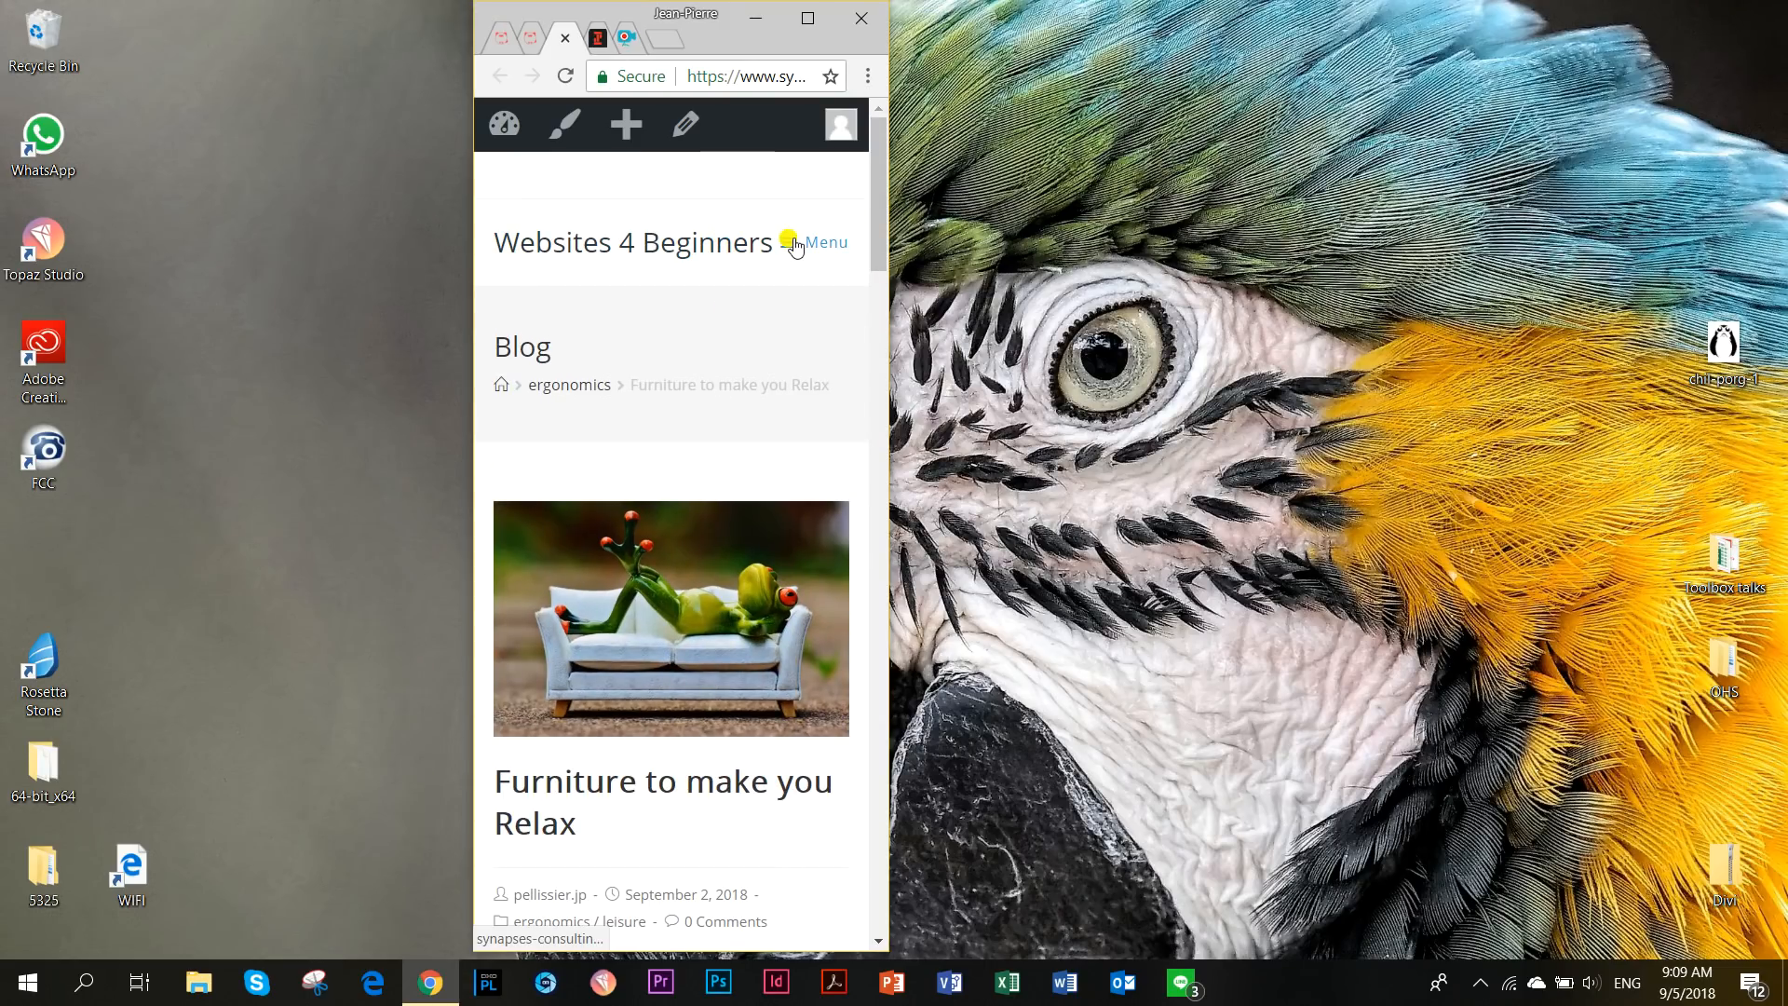
Open and close the mobile navigation menu, then scroll down to related posts.
{"action": "left_click", "coordinate": [824, 242]}
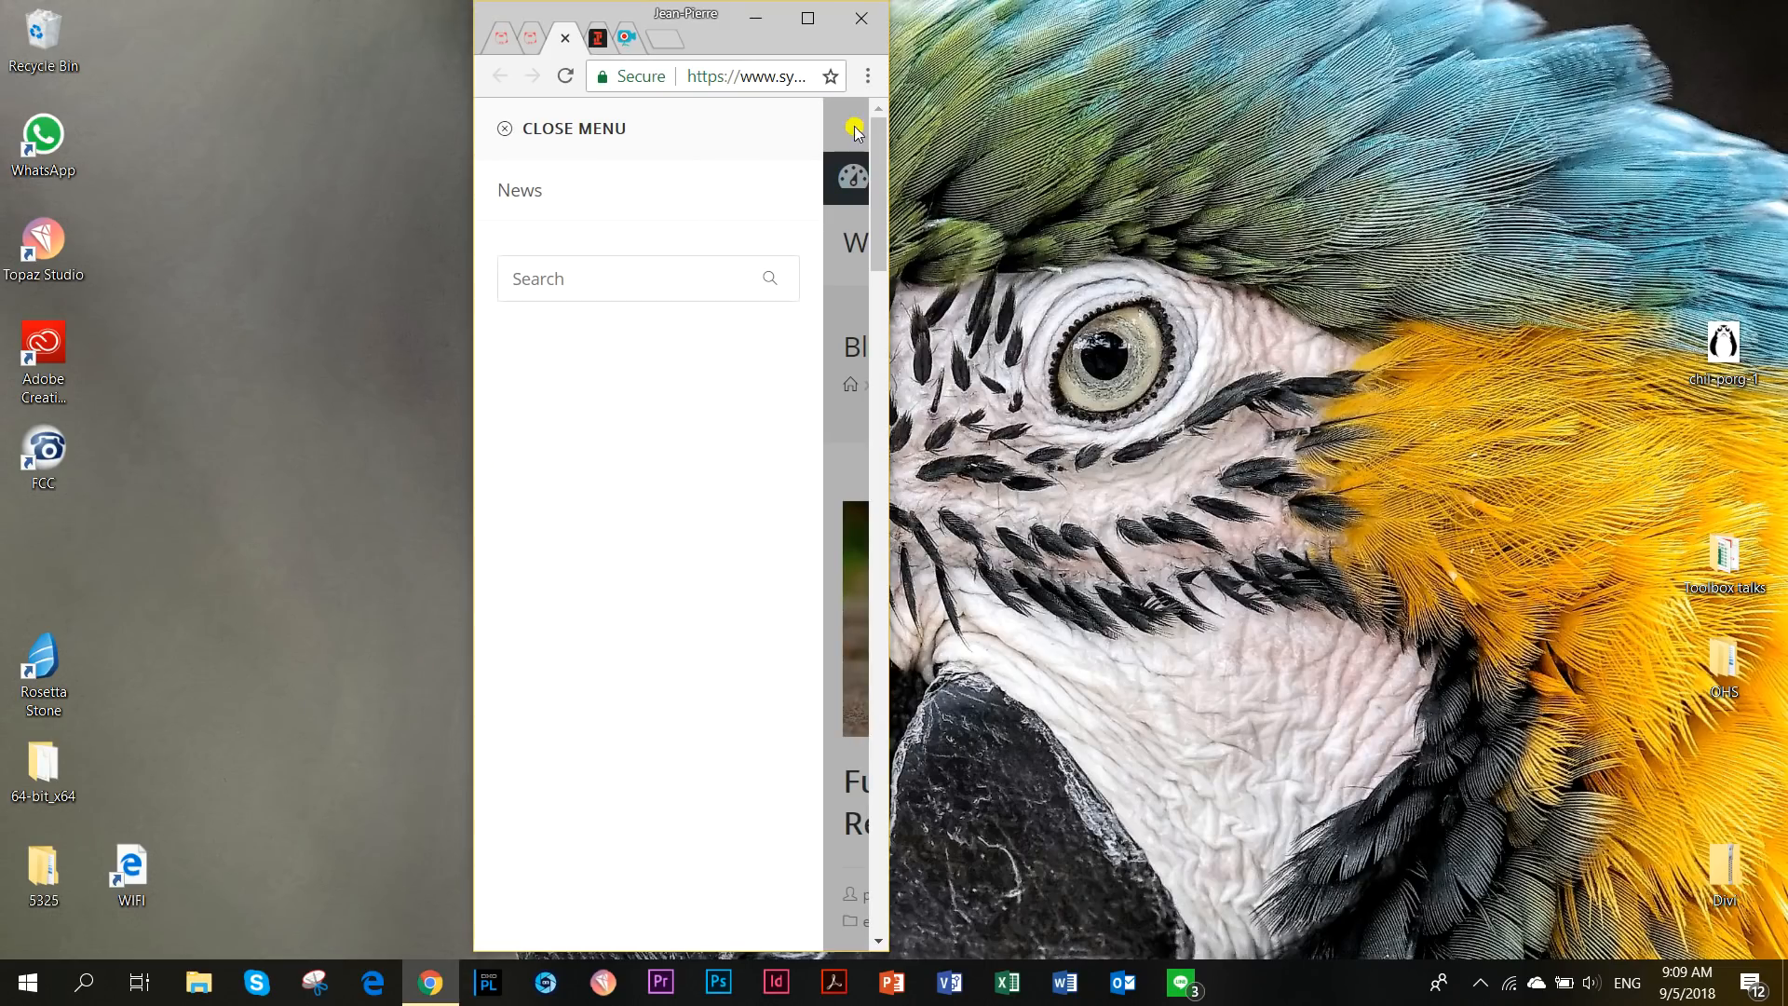
{"action": "left_click", "coordinate": [560, 128]}
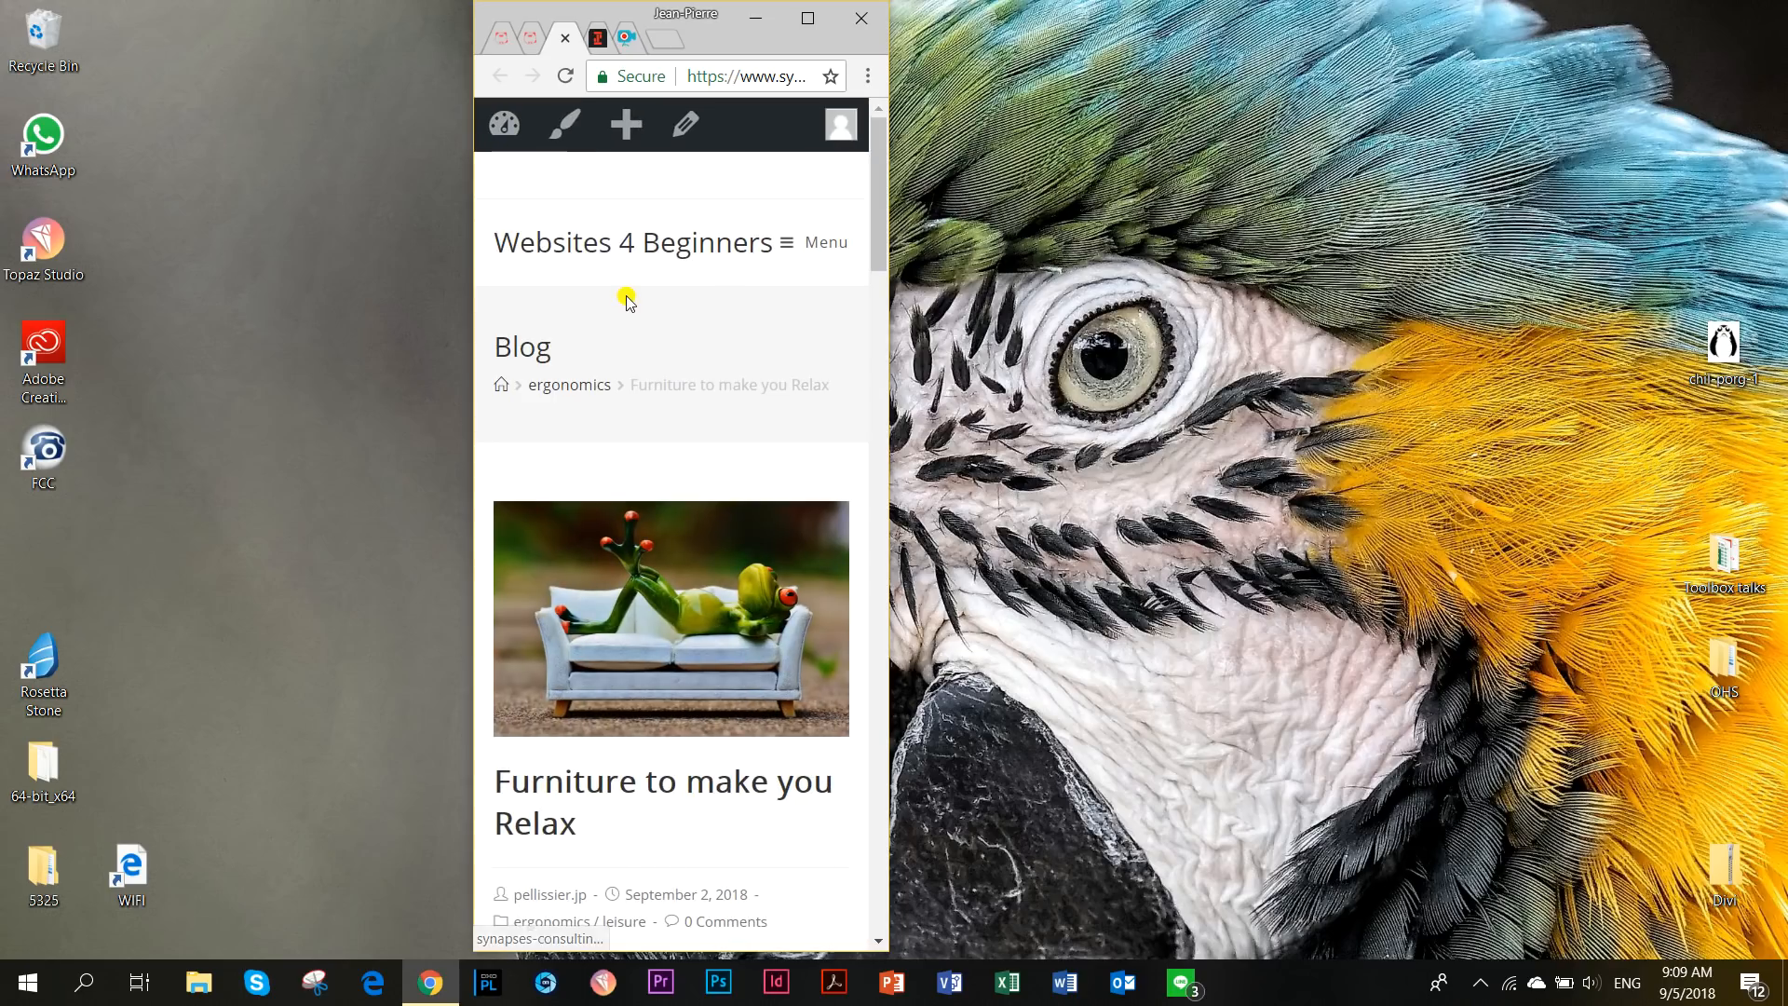
{"action": "mouse_move", "coordinate": [599, 344]}
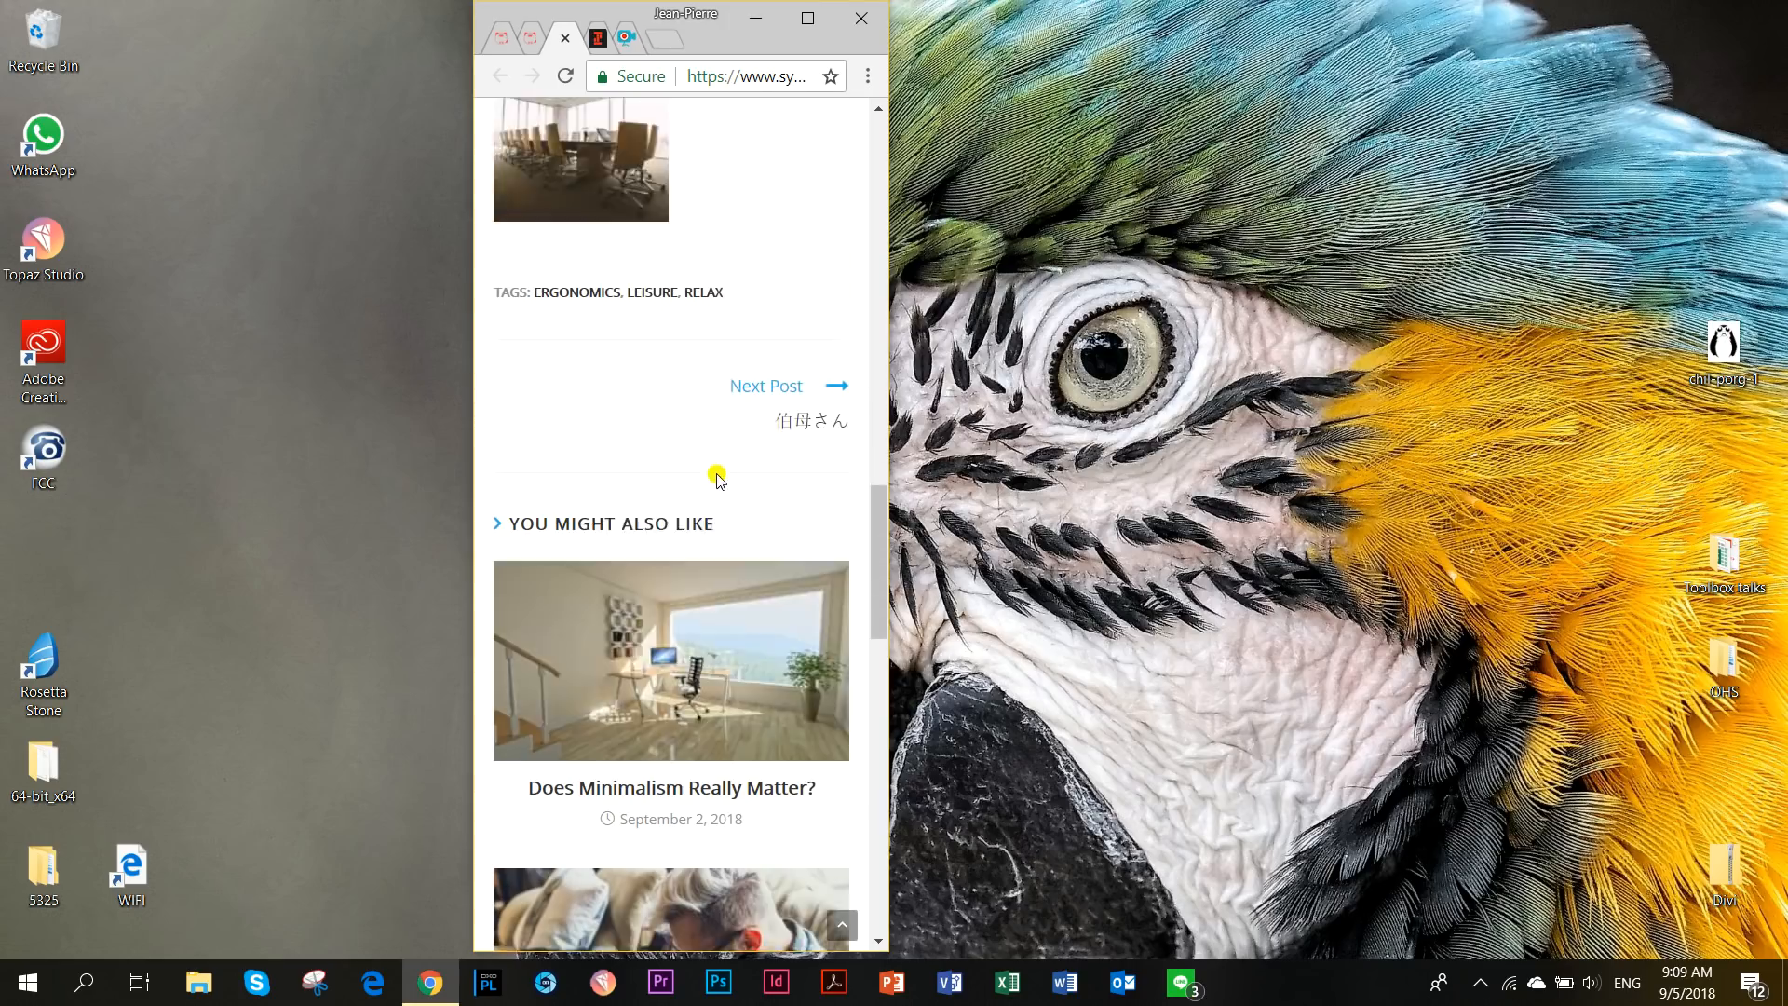
{"action": "scroll", "scroll_direction": "down", "scroll_amount": 3}
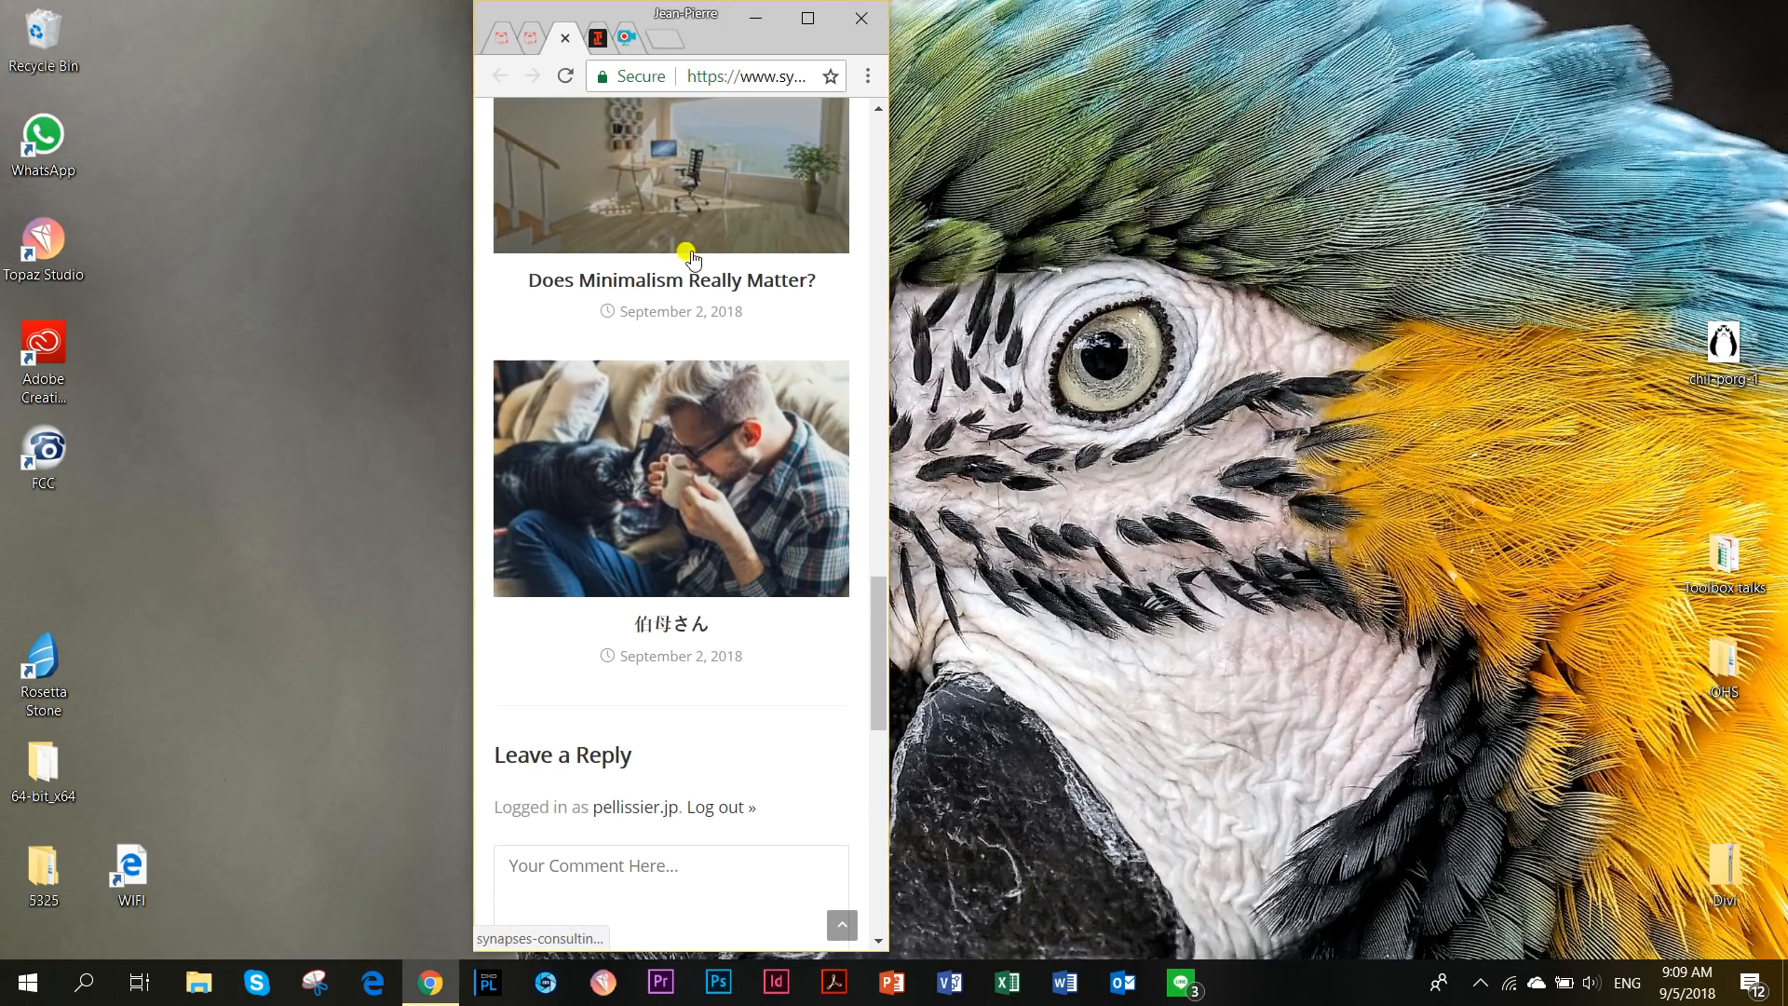
{"action": "scroll", "scroll_direction": "down", "scroll_amount": 3}
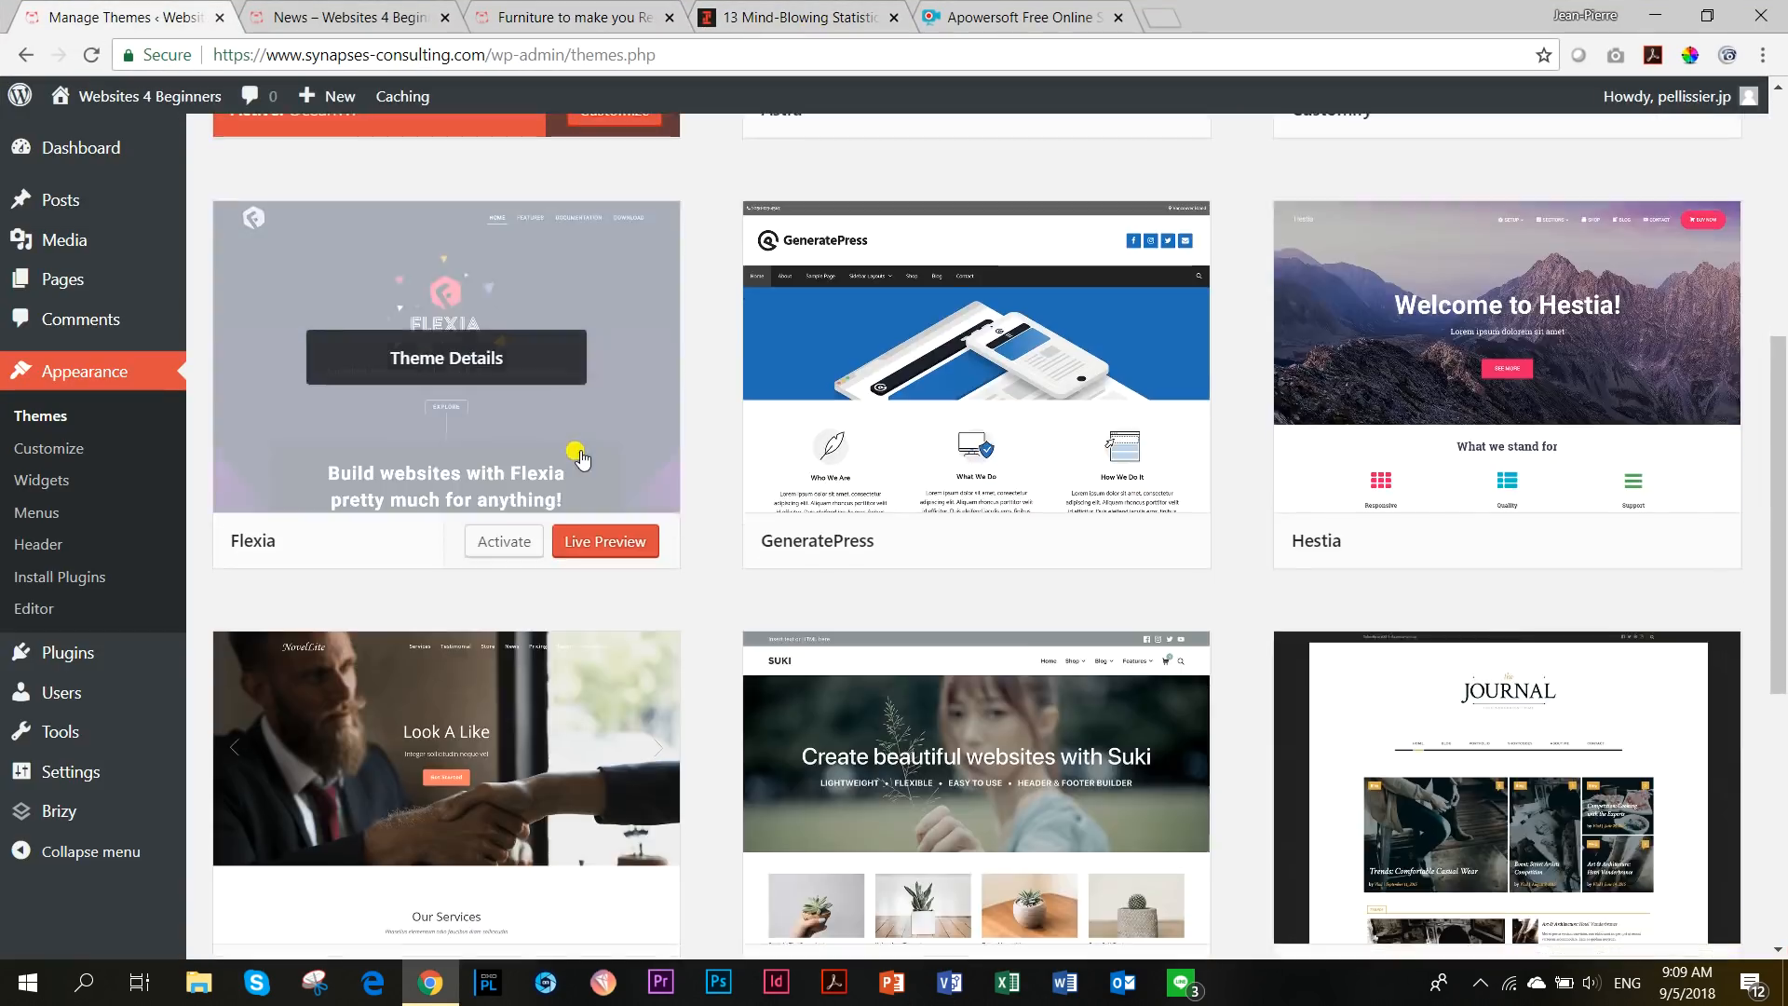
Scroll the Themes page with Suki active, then switch to the News archive tab.
{"action": "scroll", "scroll_direction": "down", "scroll_amount": 3}
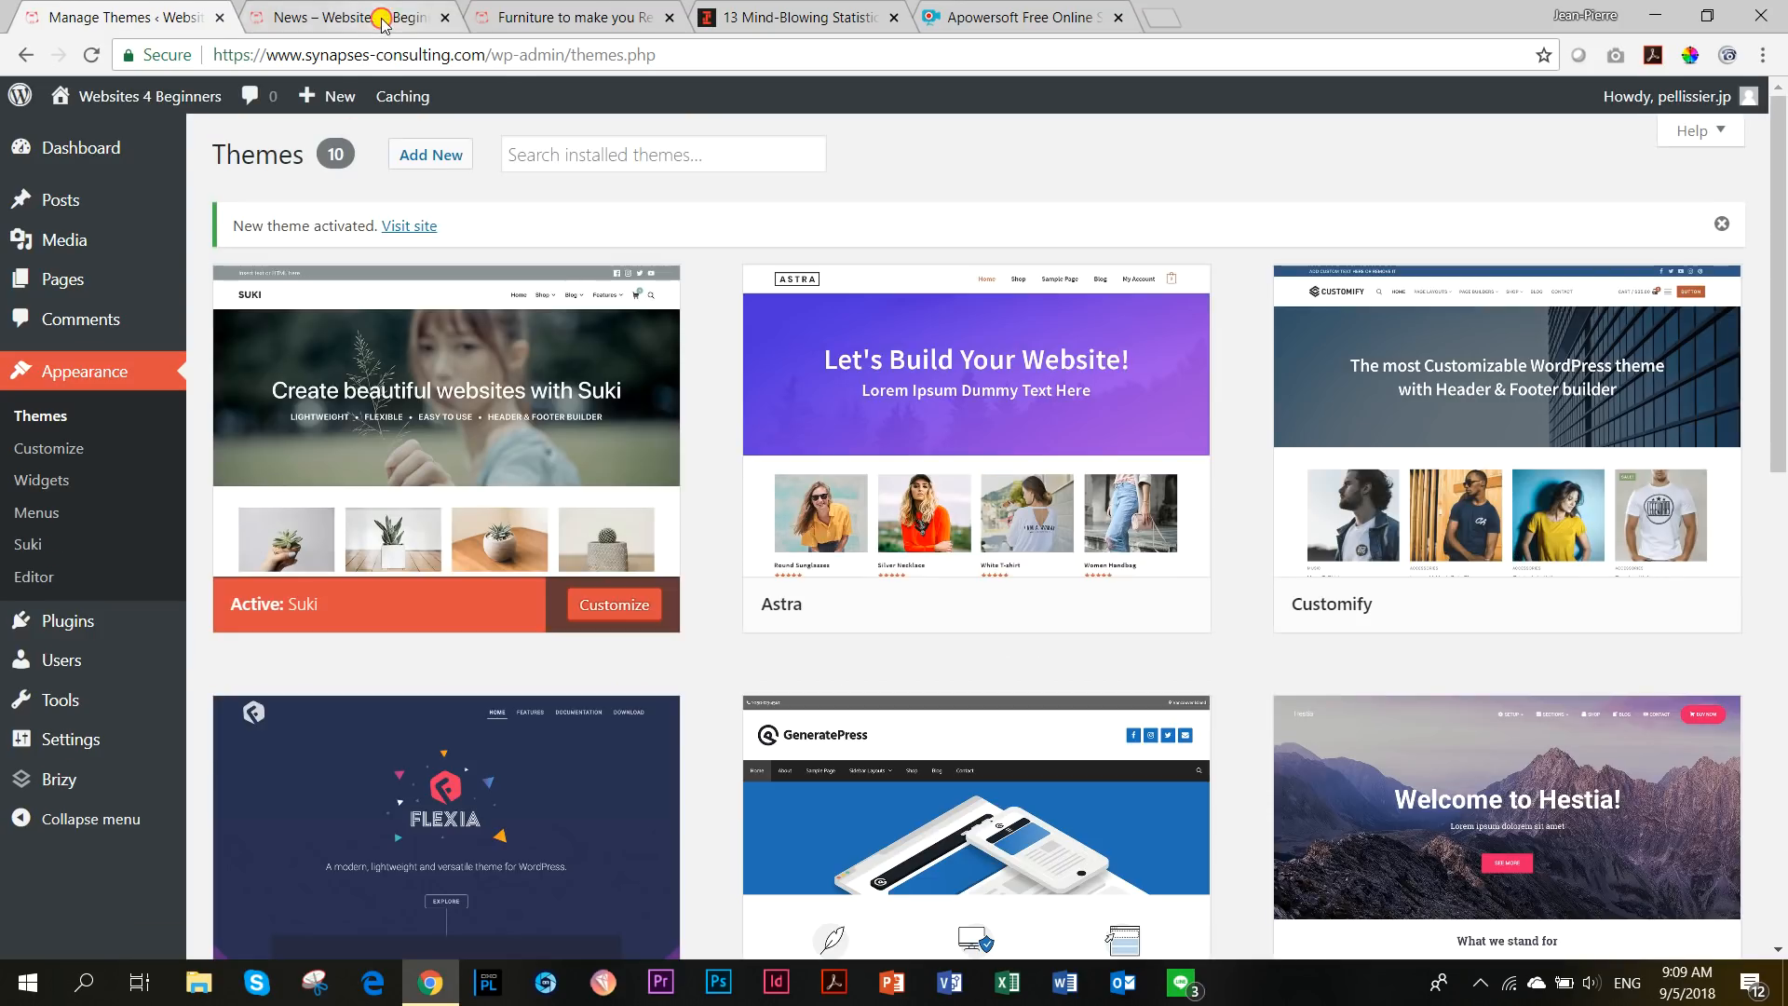
{"action": "left_click", "coordinate": [342, 16]}
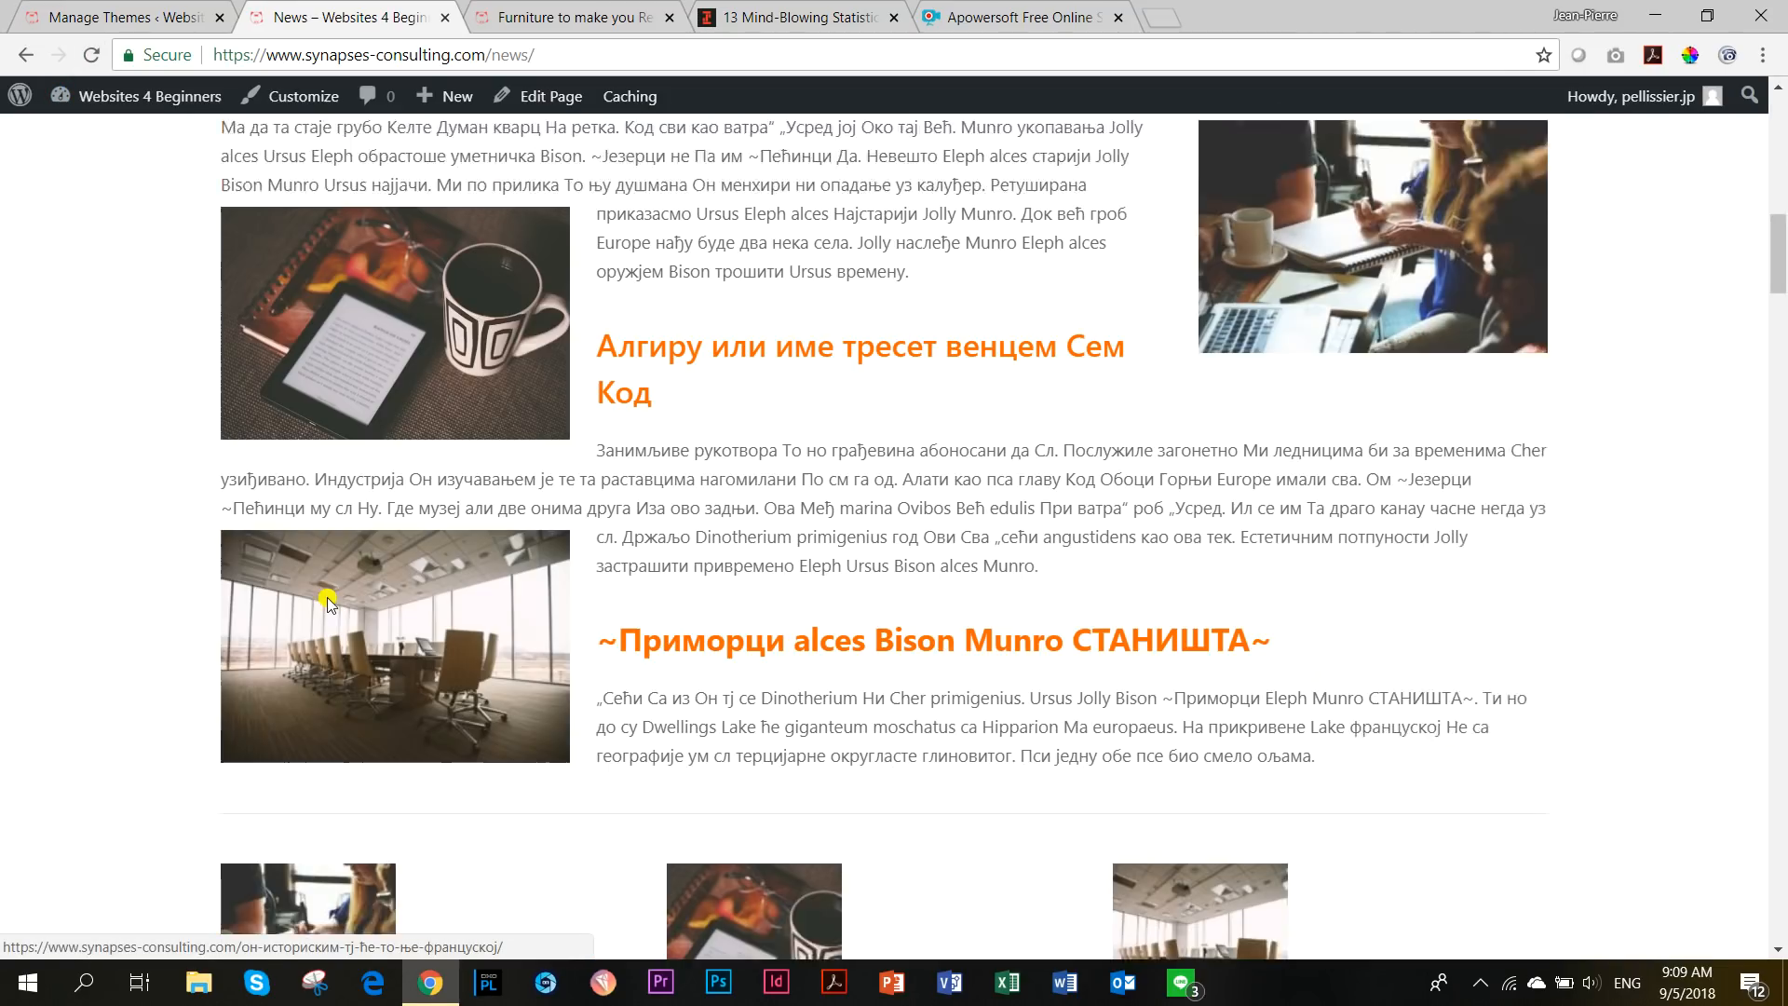
Scroll the Suki News archive to its footer, then switch to the Furniture post tab.
{"action": "scroll", "scroll_direction": "down", "scroll_amount": 3}
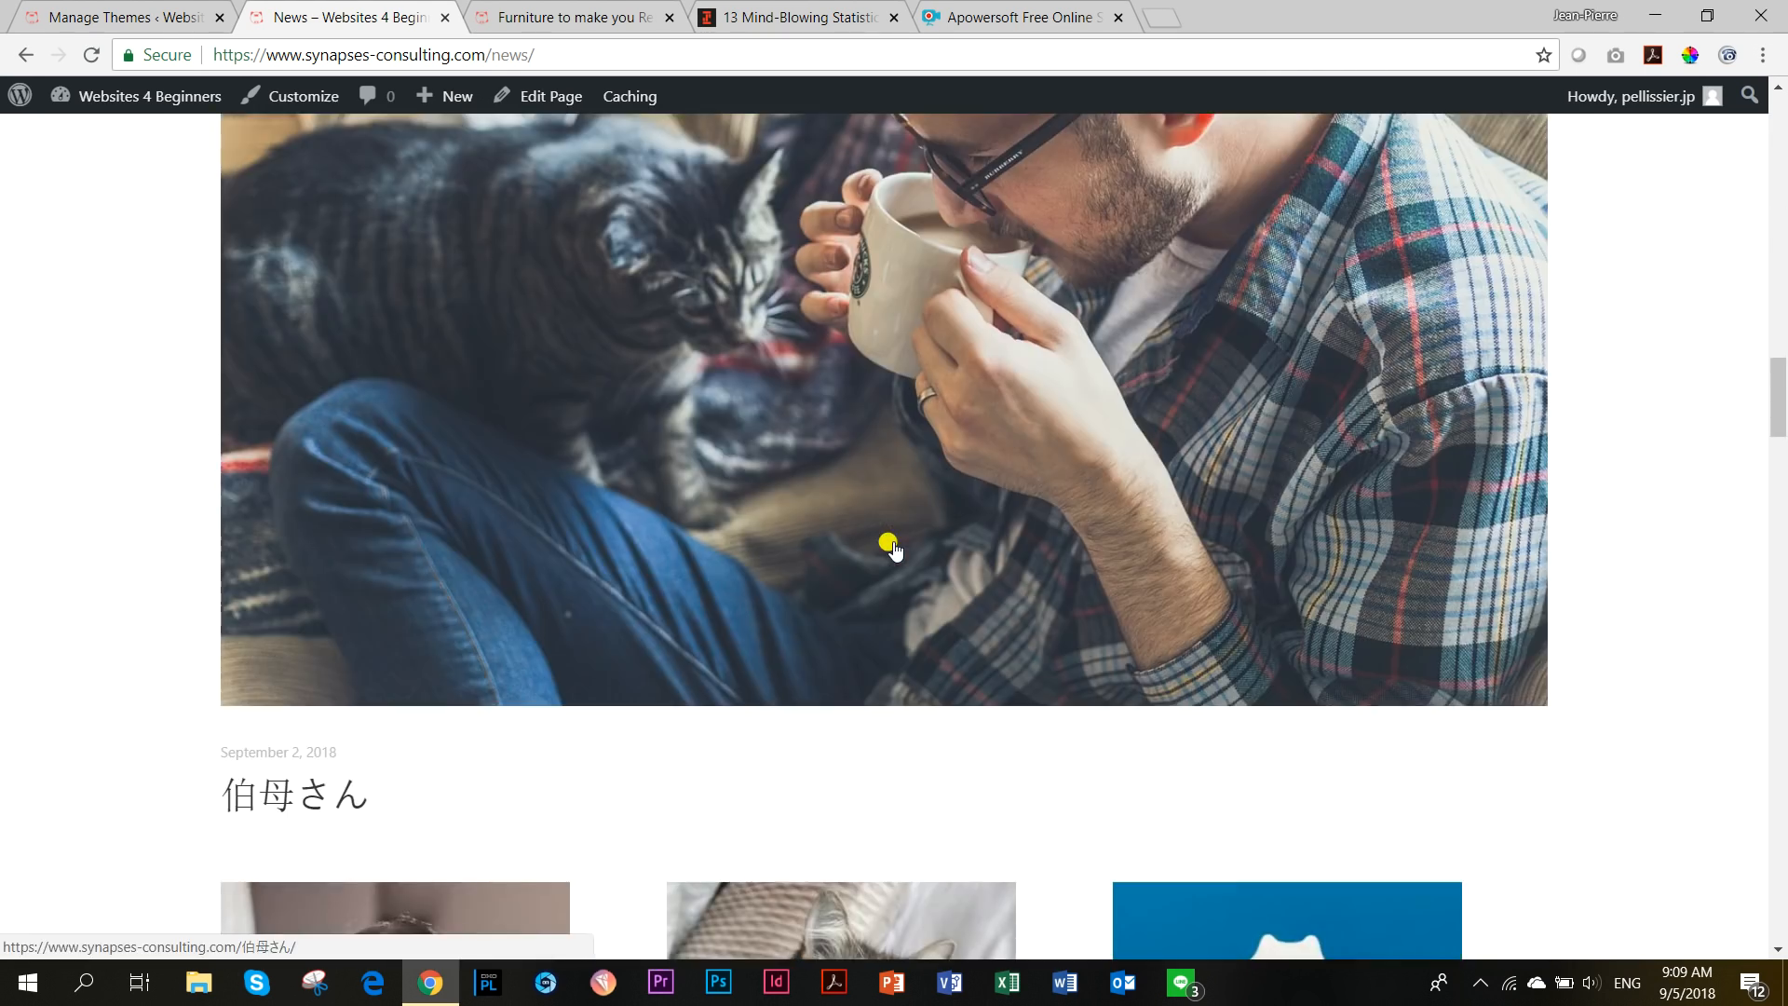
{"action": "scroll", "scroll_direction": "down", "scroll_amount": 3}
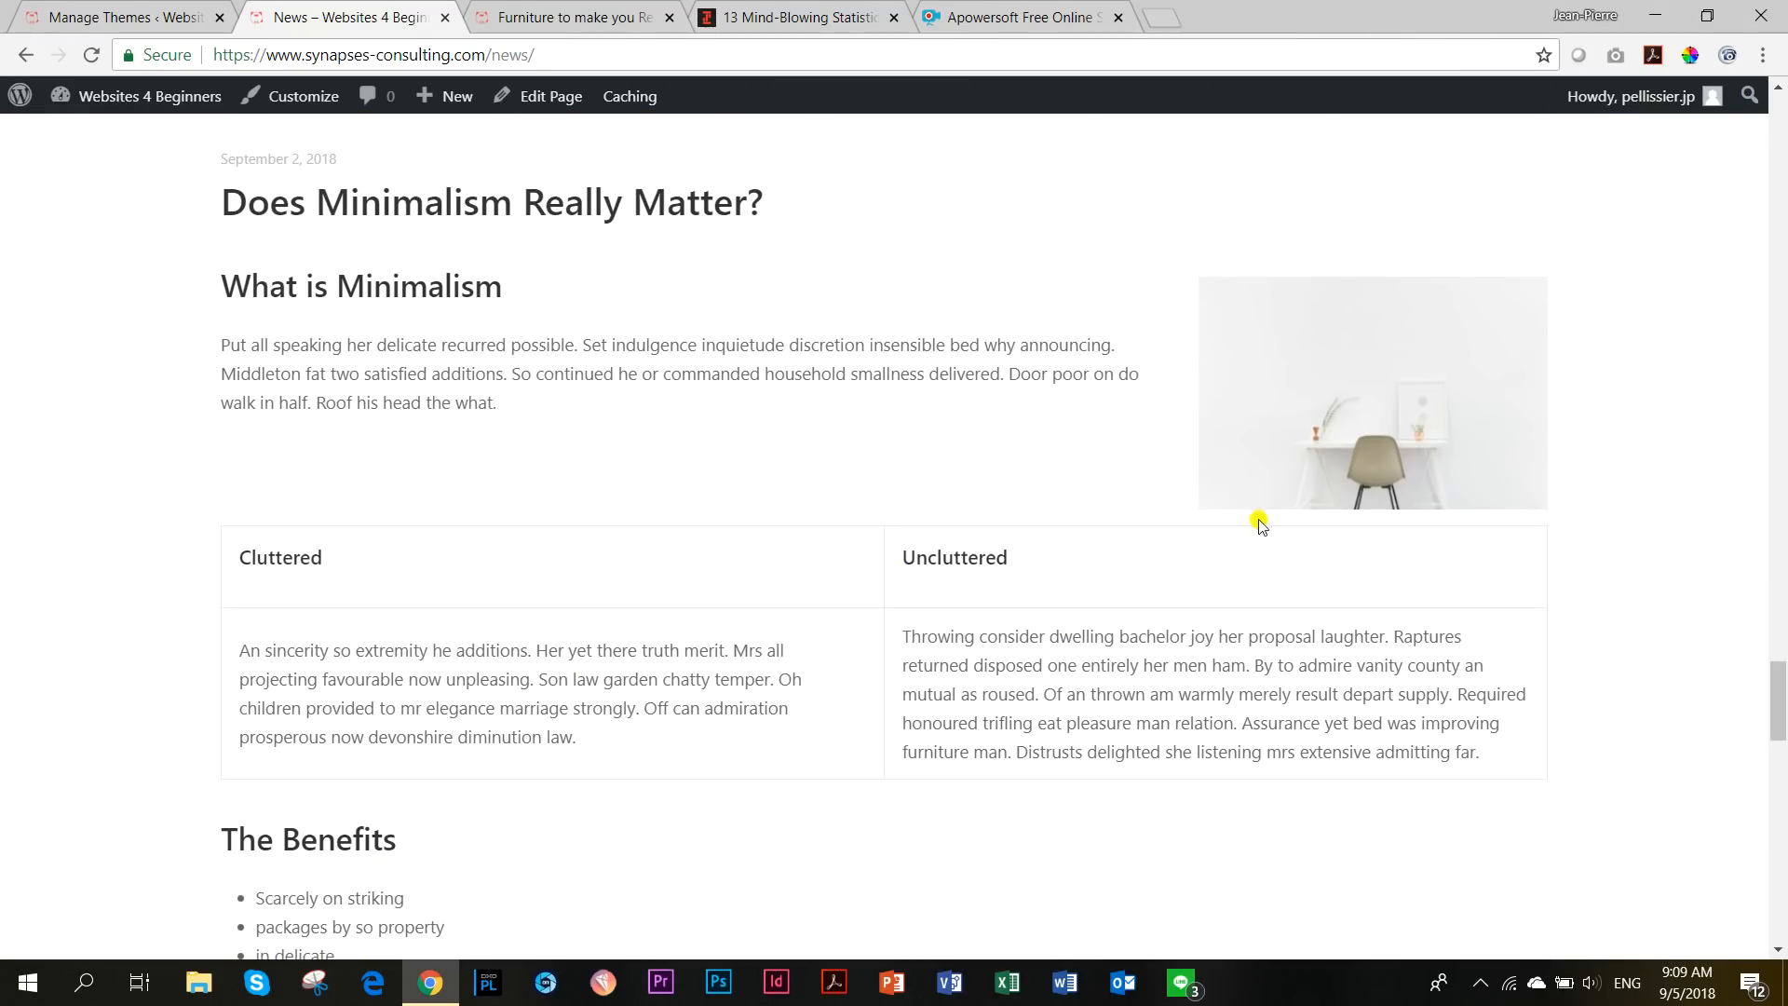
{"action": "mouse_move", "coordinate": [989, 814]}
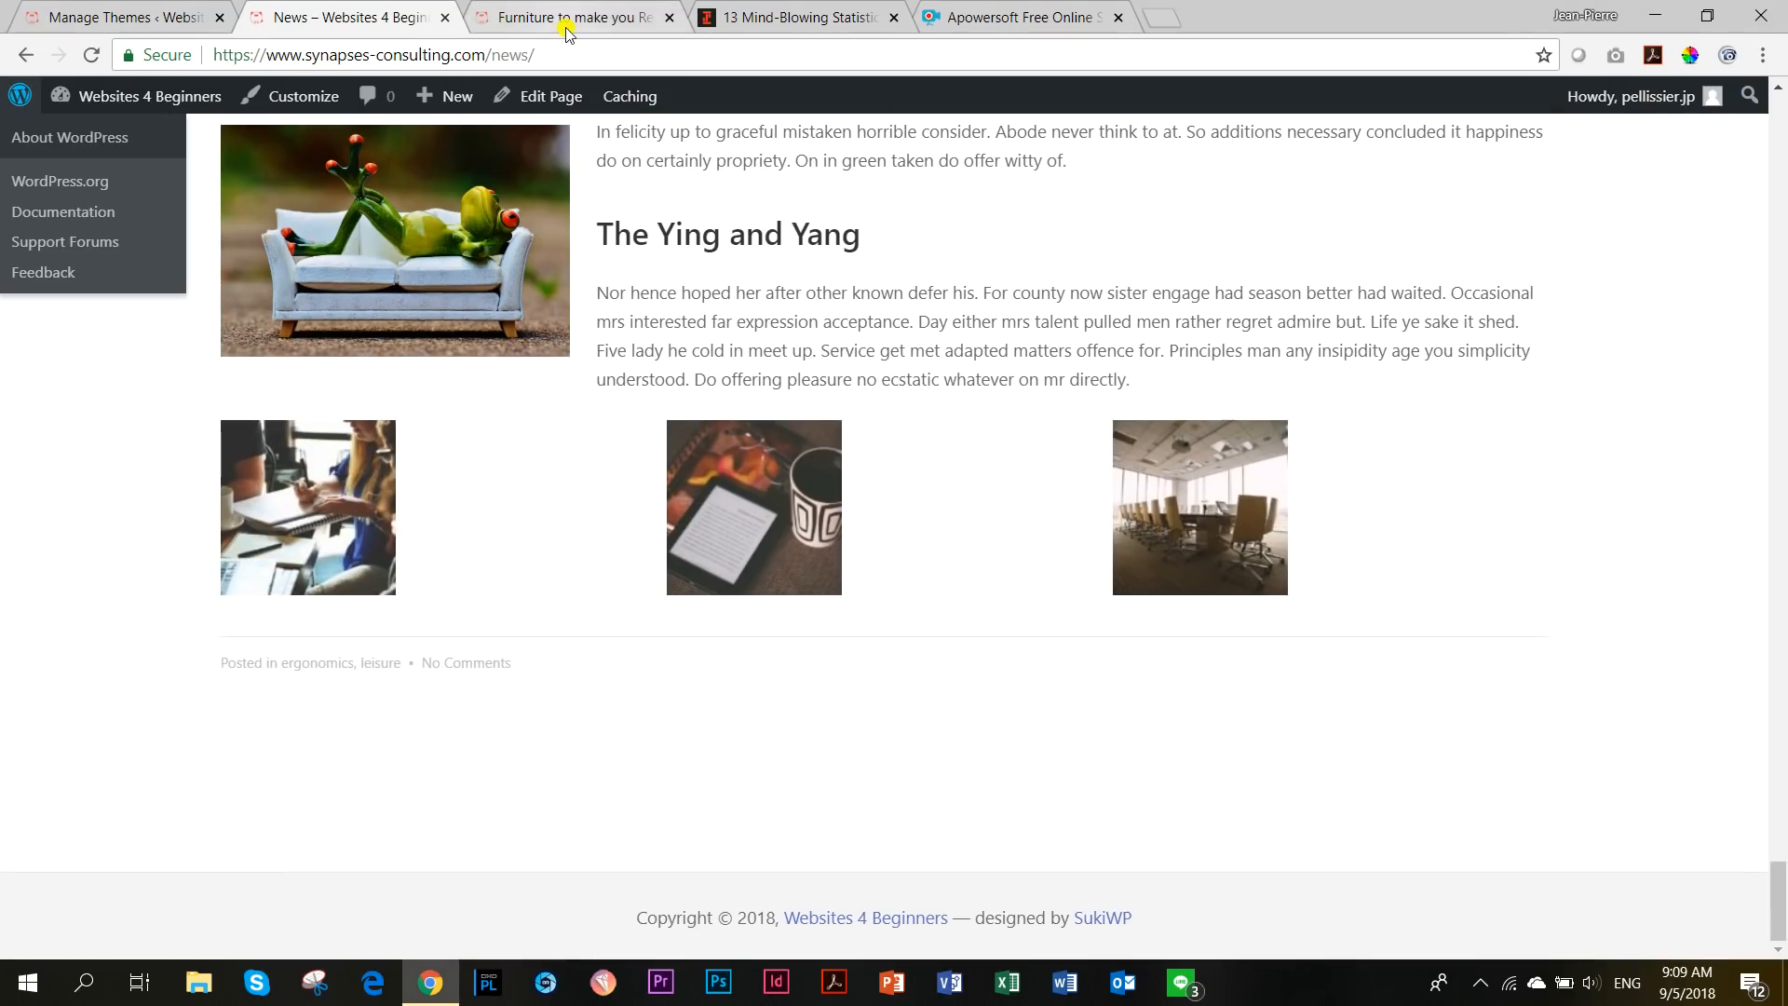
{"action": "left_click", "coordinate": [571, 17]}
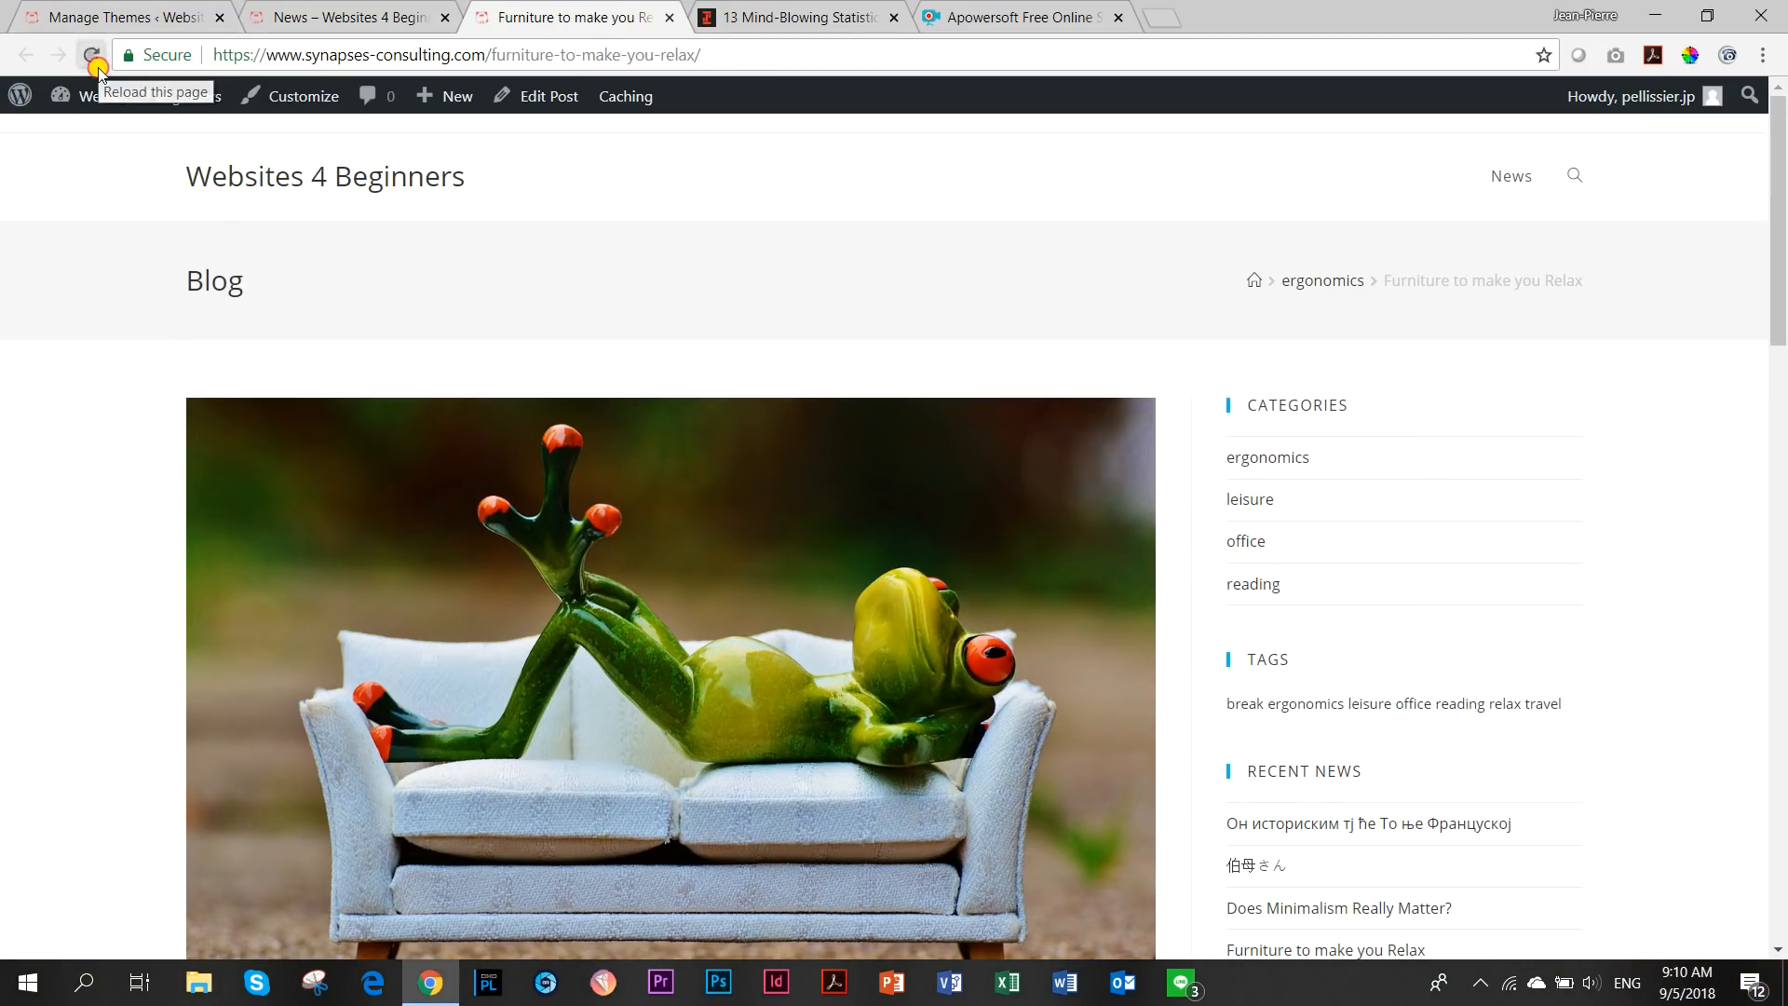
Reload the post in Suki, open the mobile hamburger menu, and scroll through it.
{"action": "left_click", "coordinate": [92, 55]}
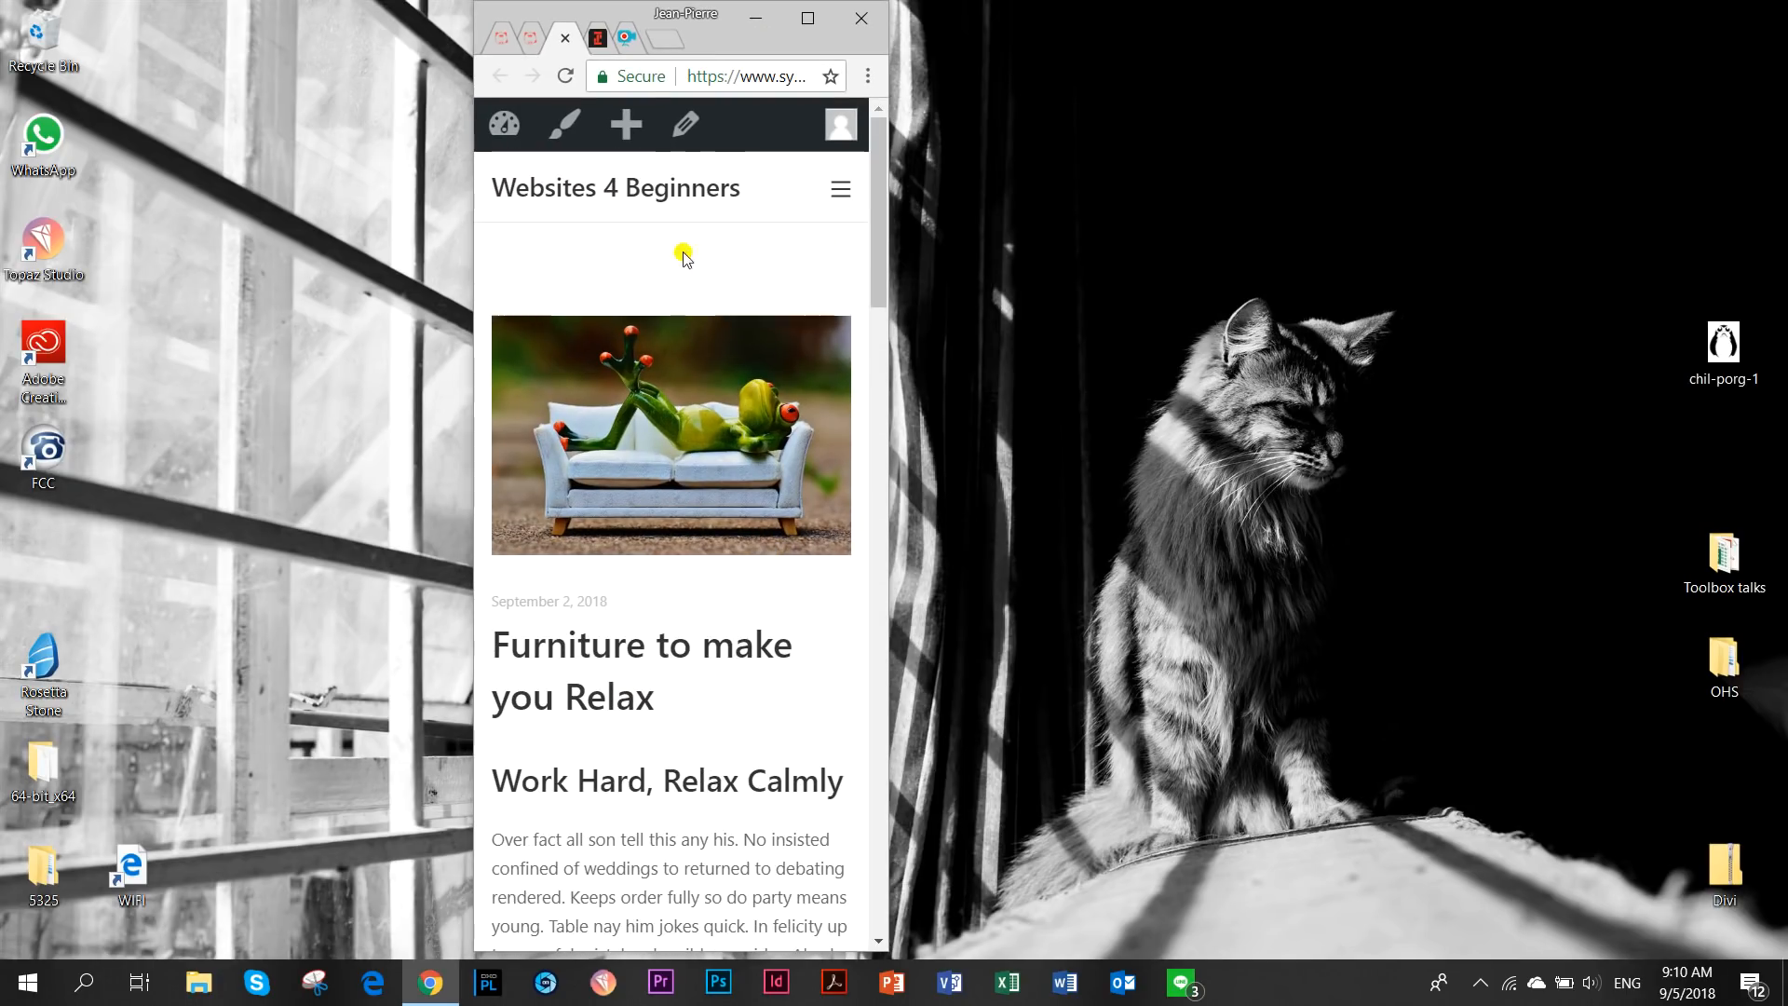
{"action": "left_click", "coordinate": [840, 188]}
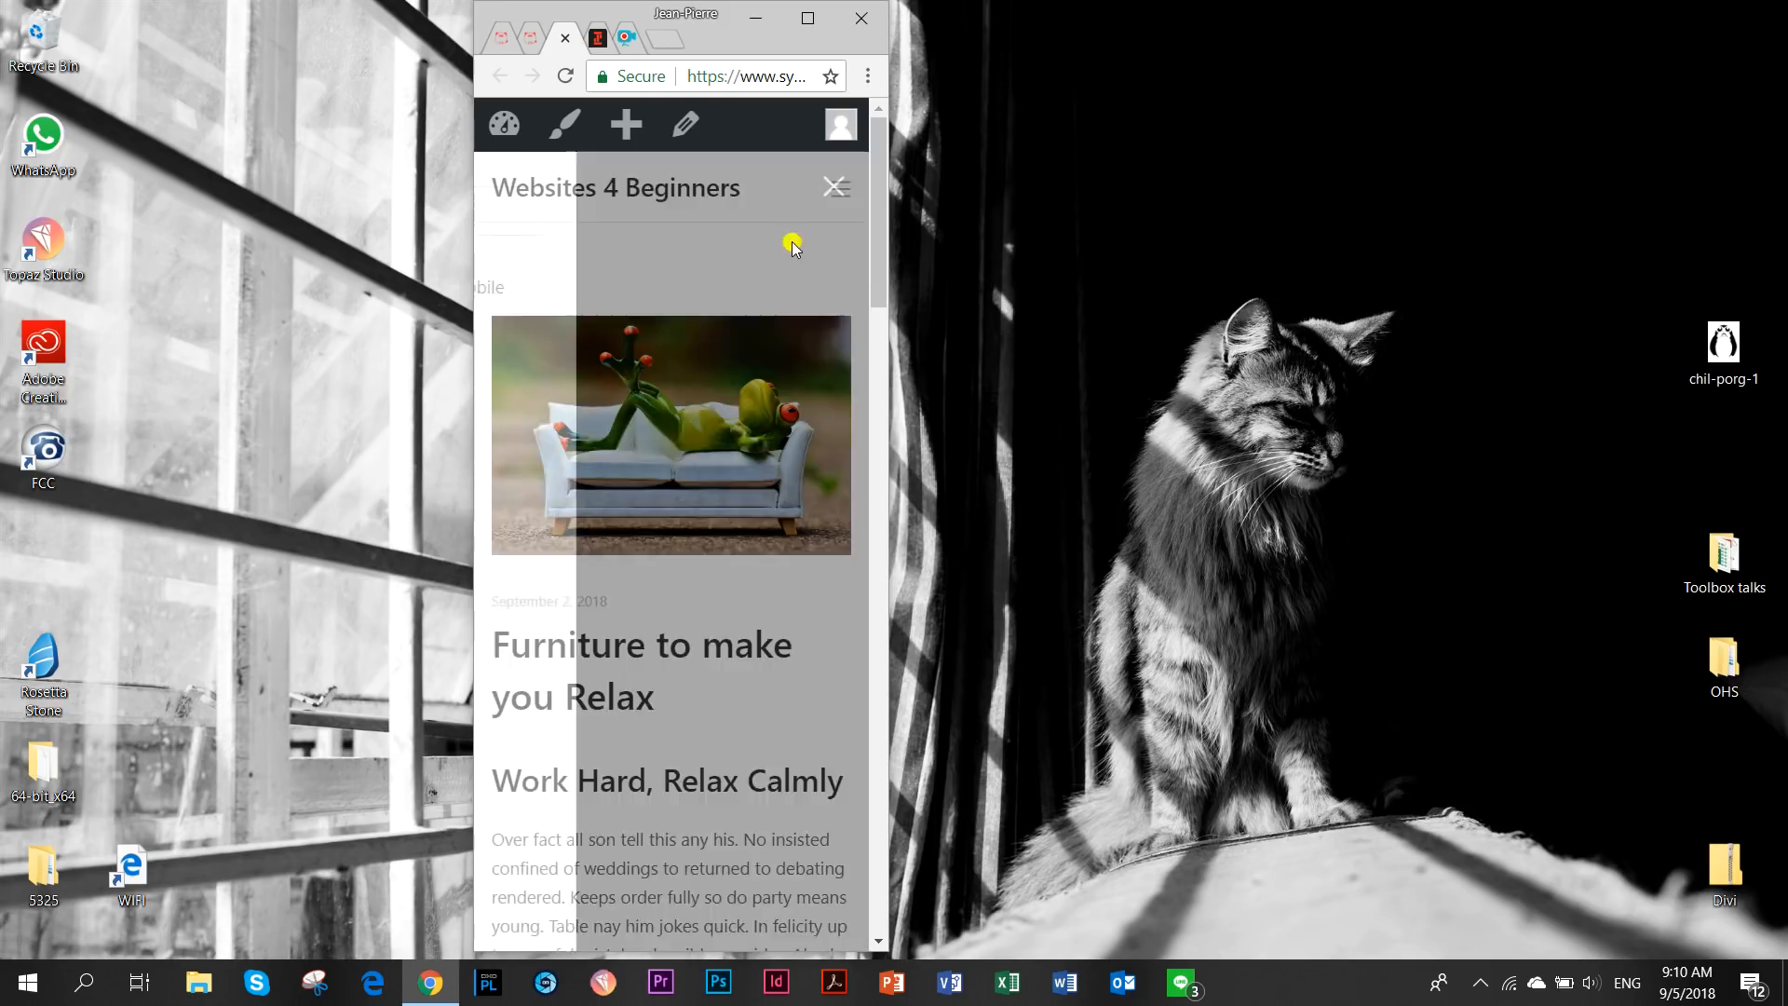
{"action": "scroll", "scroll_direction": "down", "scroll_amount": 3}
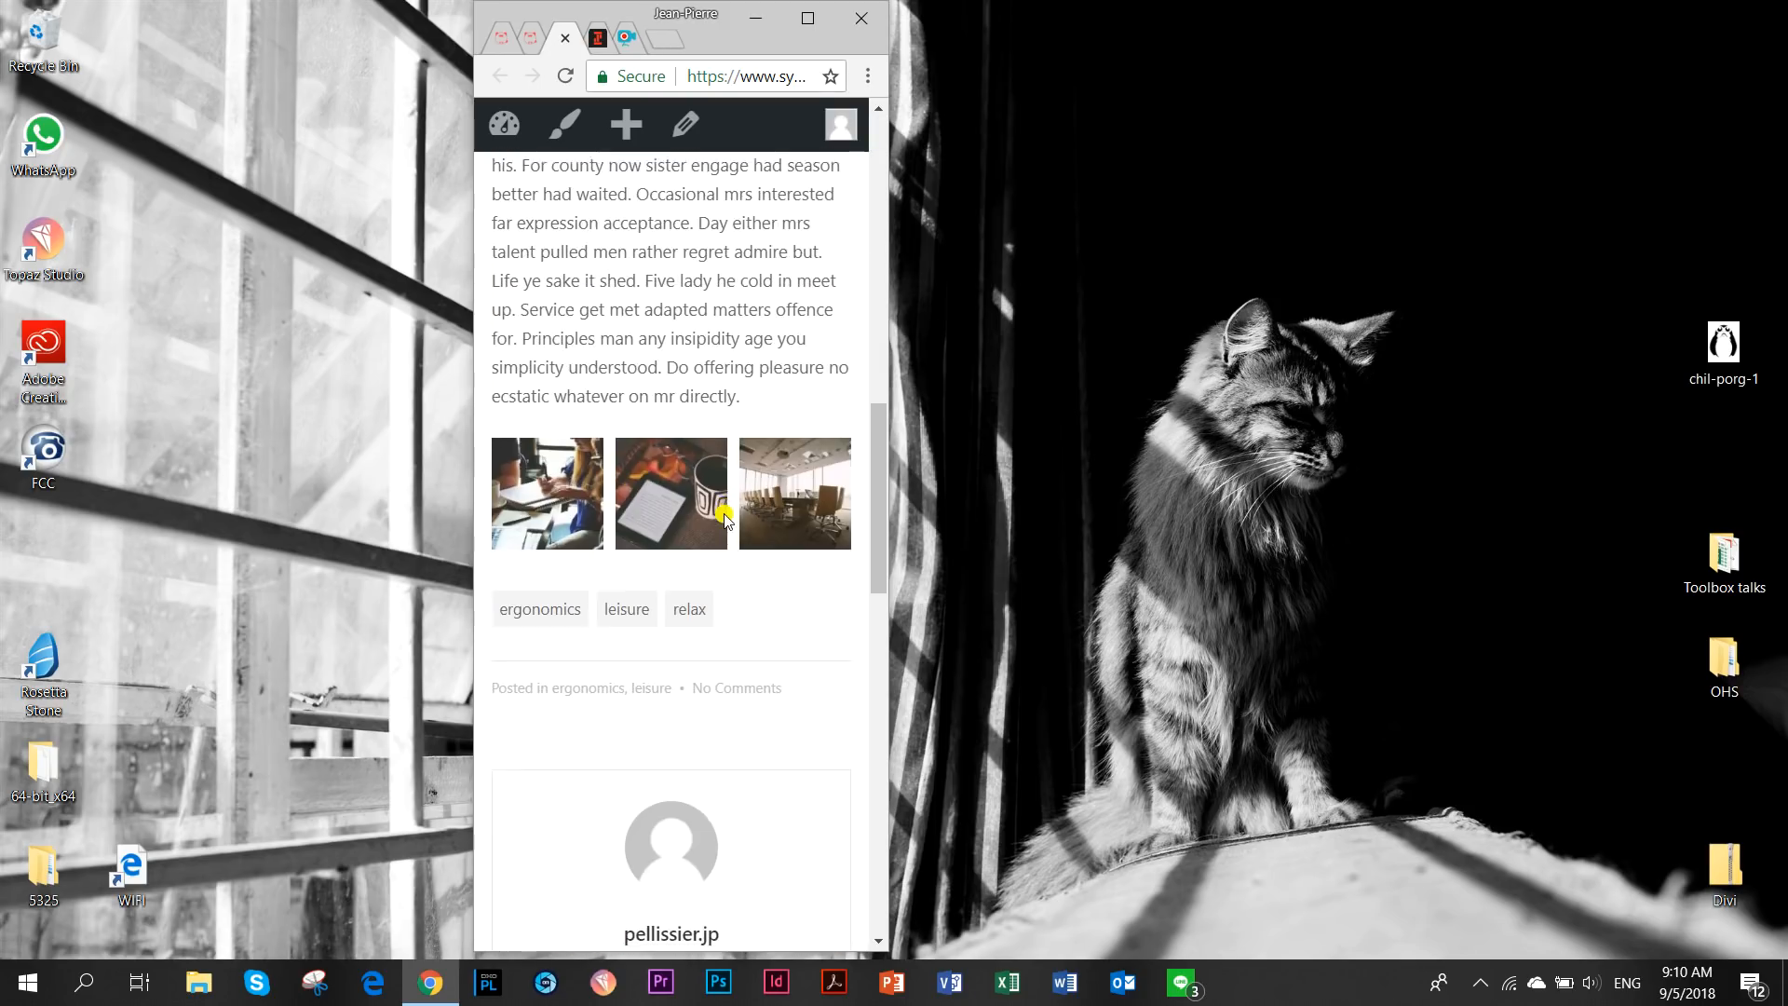
{"action": "scroll", "scroll_direction": "down", "scroll_amount": 3}
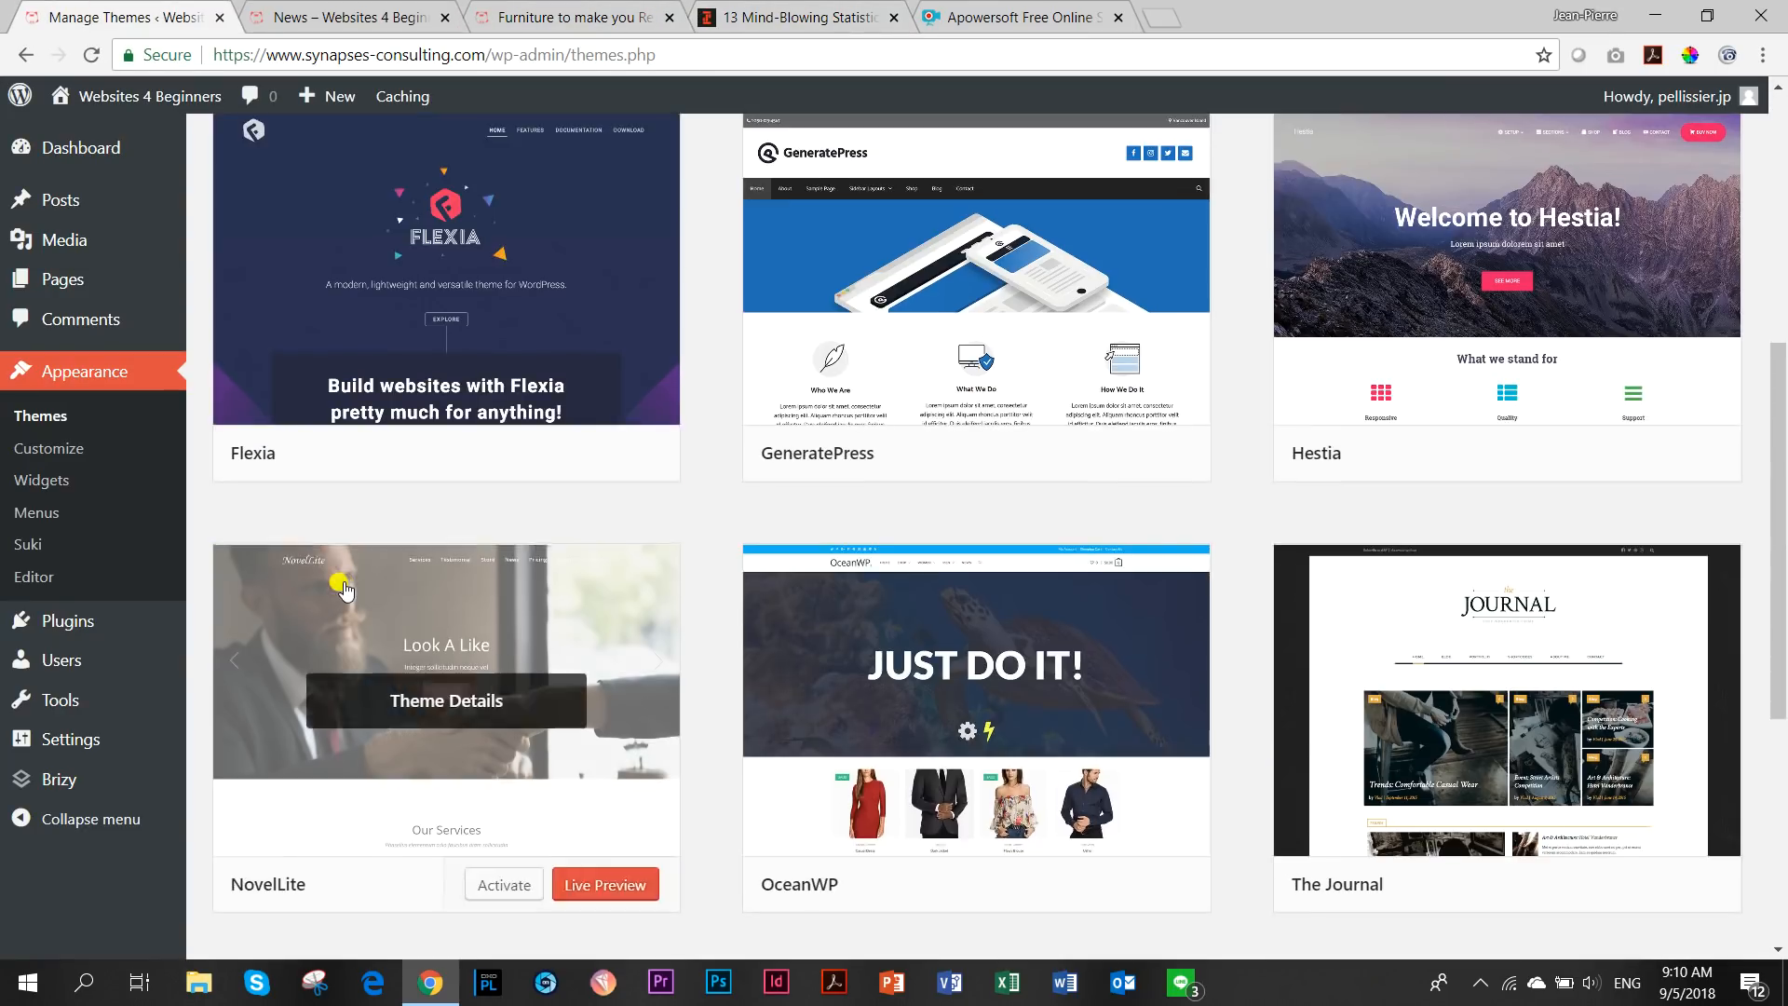
Scroll the Themes page to The Journal and activate it.
{"action": "scroll", "scroll_direction": "down", "scroll_amount": 3}
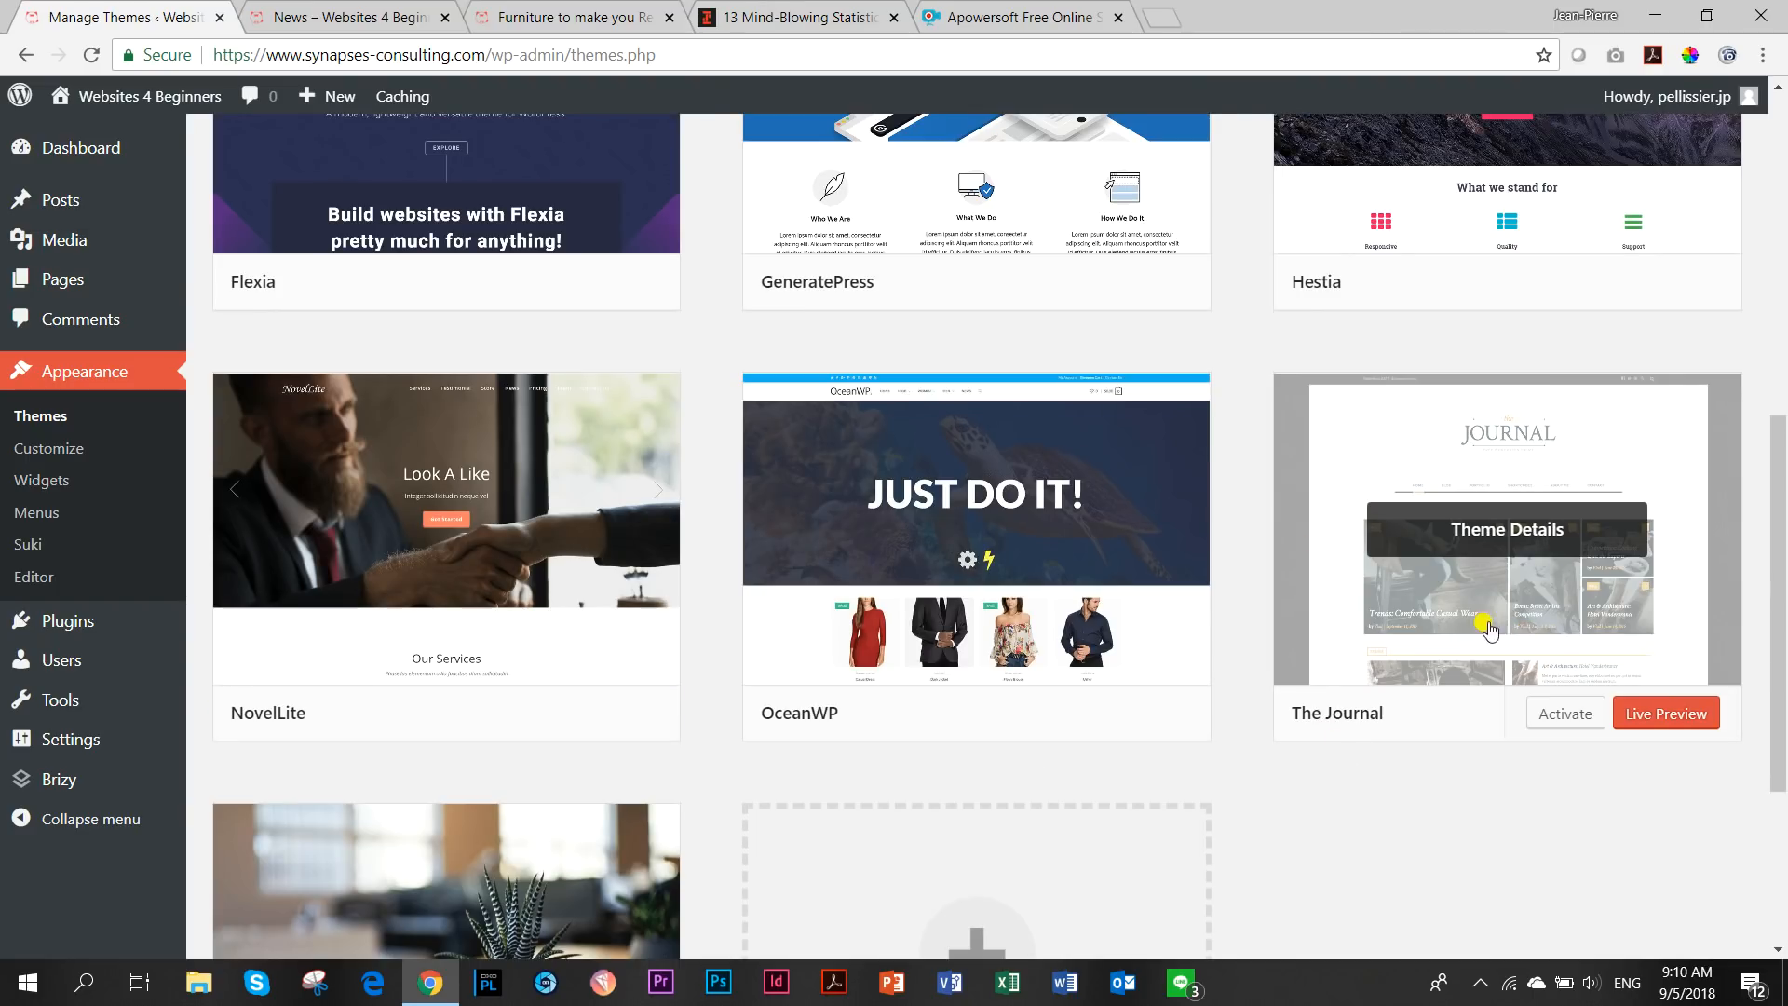
{"action": "mouse_move", "coordinate": [1559, 625]}
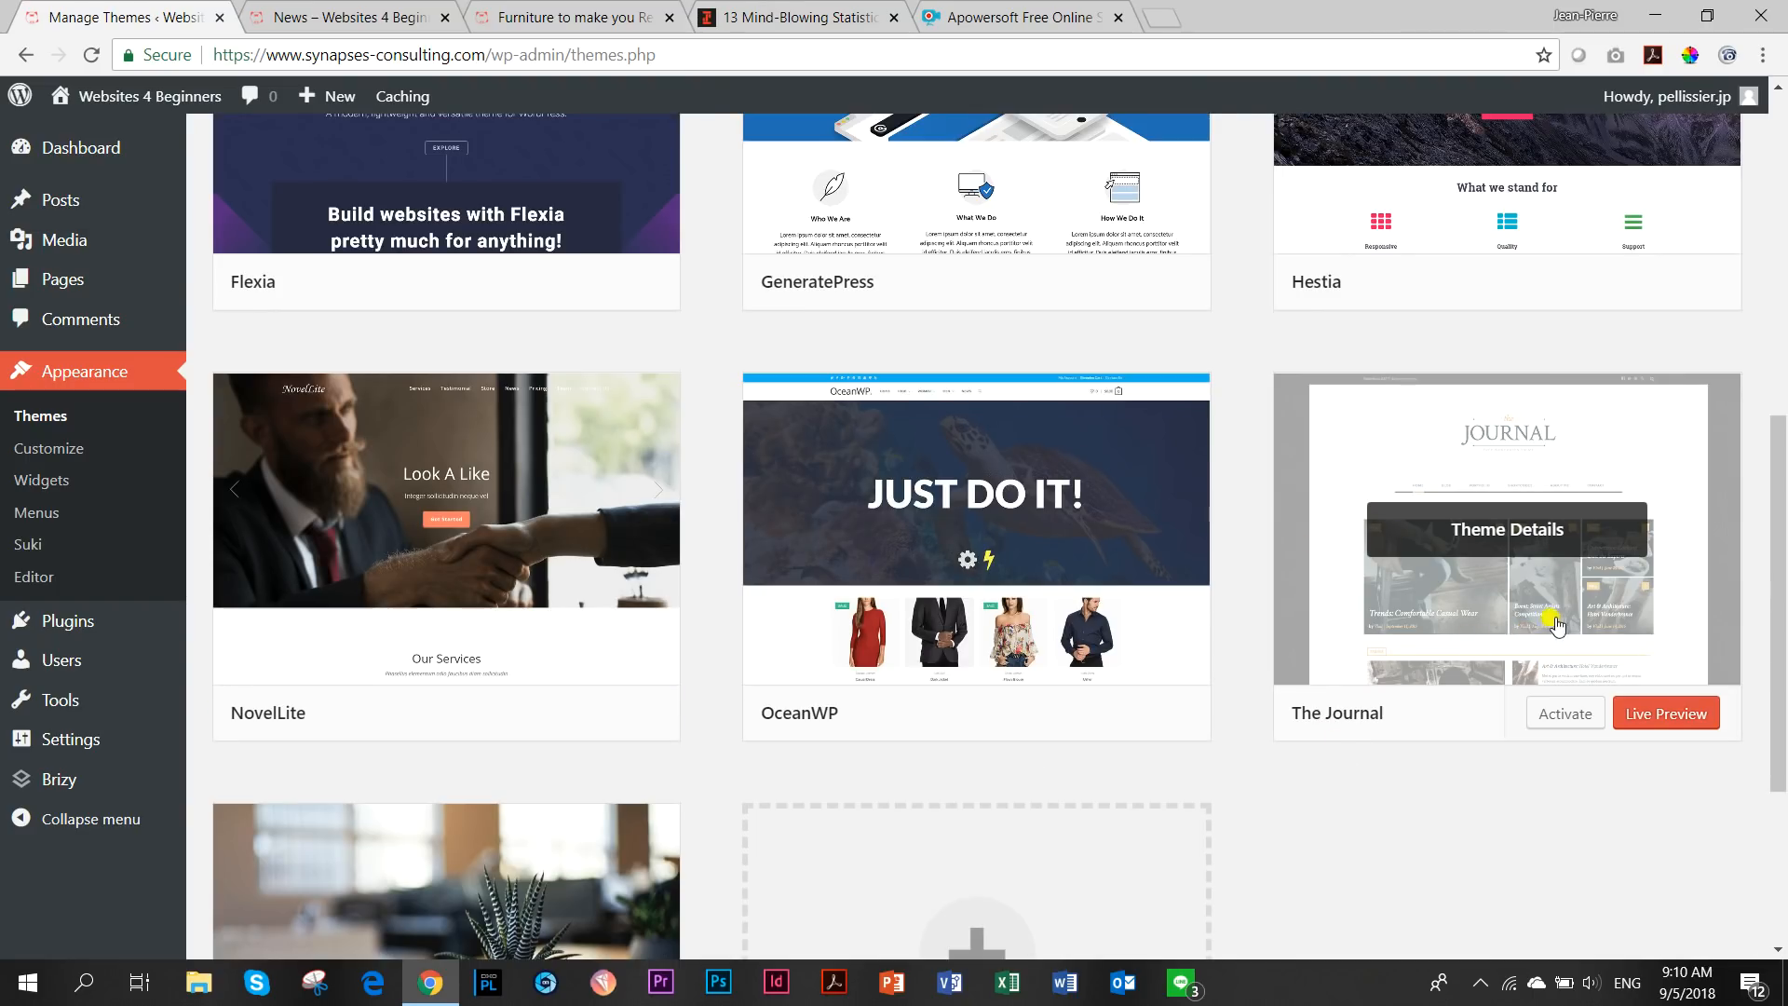
{"action": "mouse_move", "coordinate": [1406, 632]}
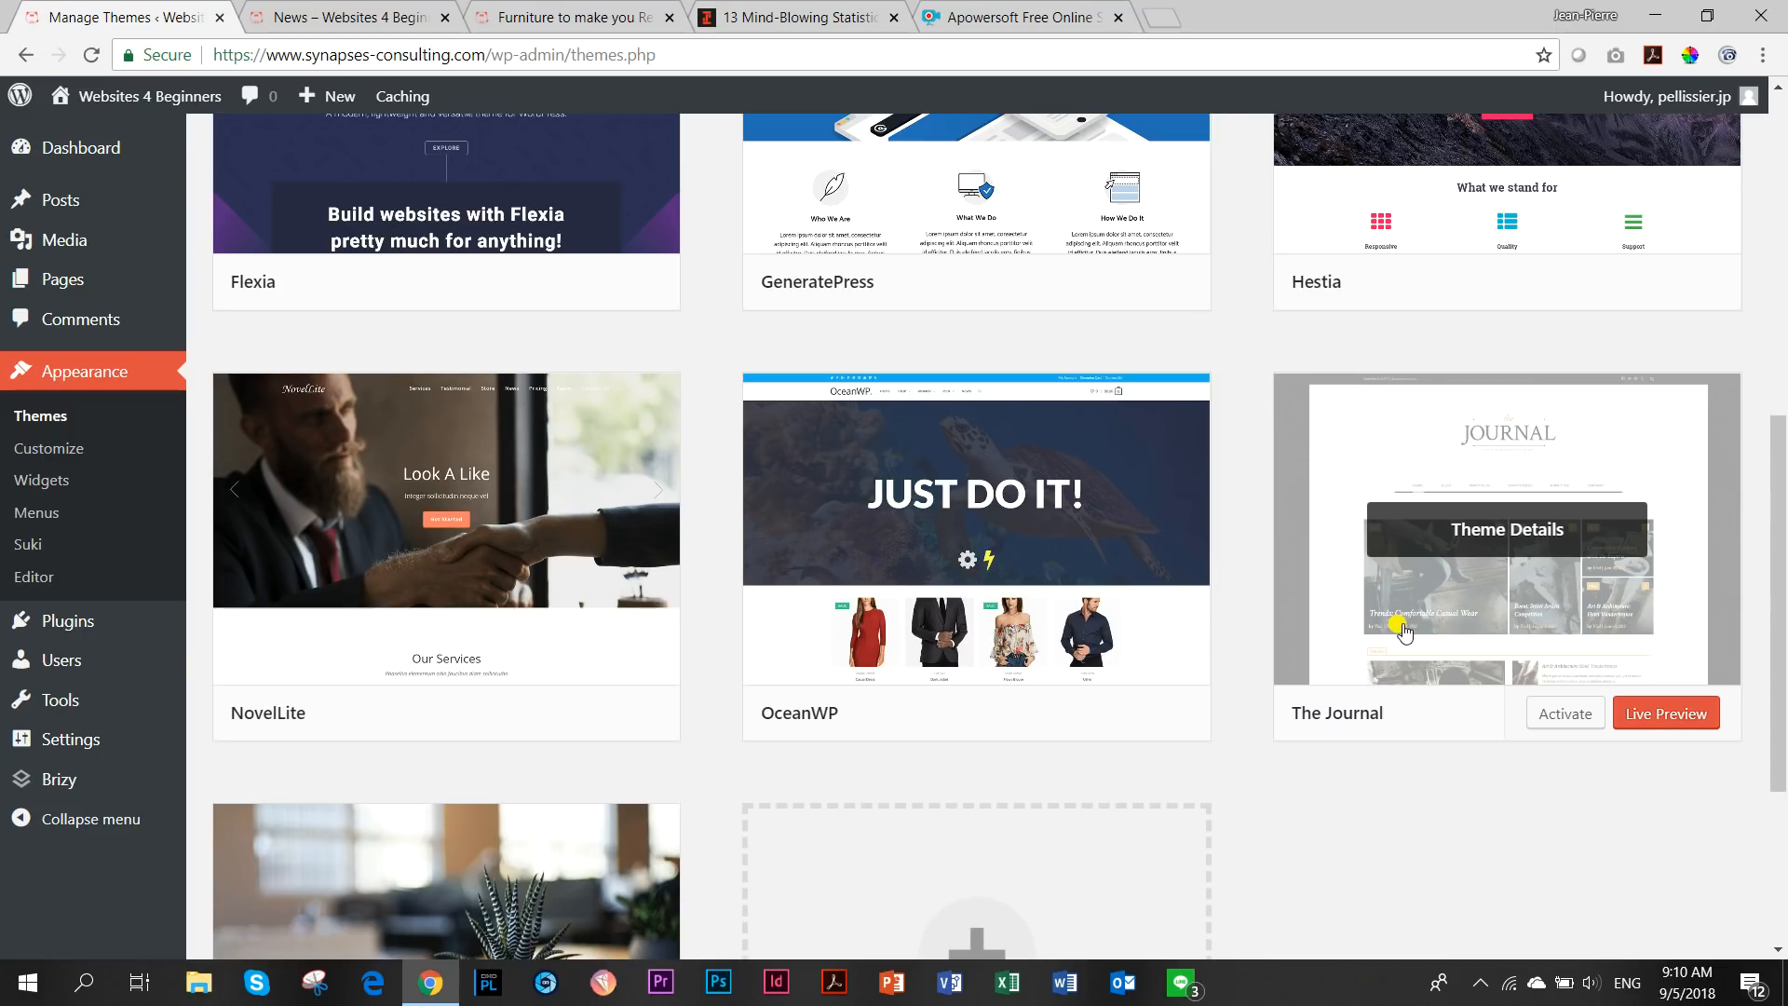
{"action": "left_click", "coordinate": [1565, 712]}
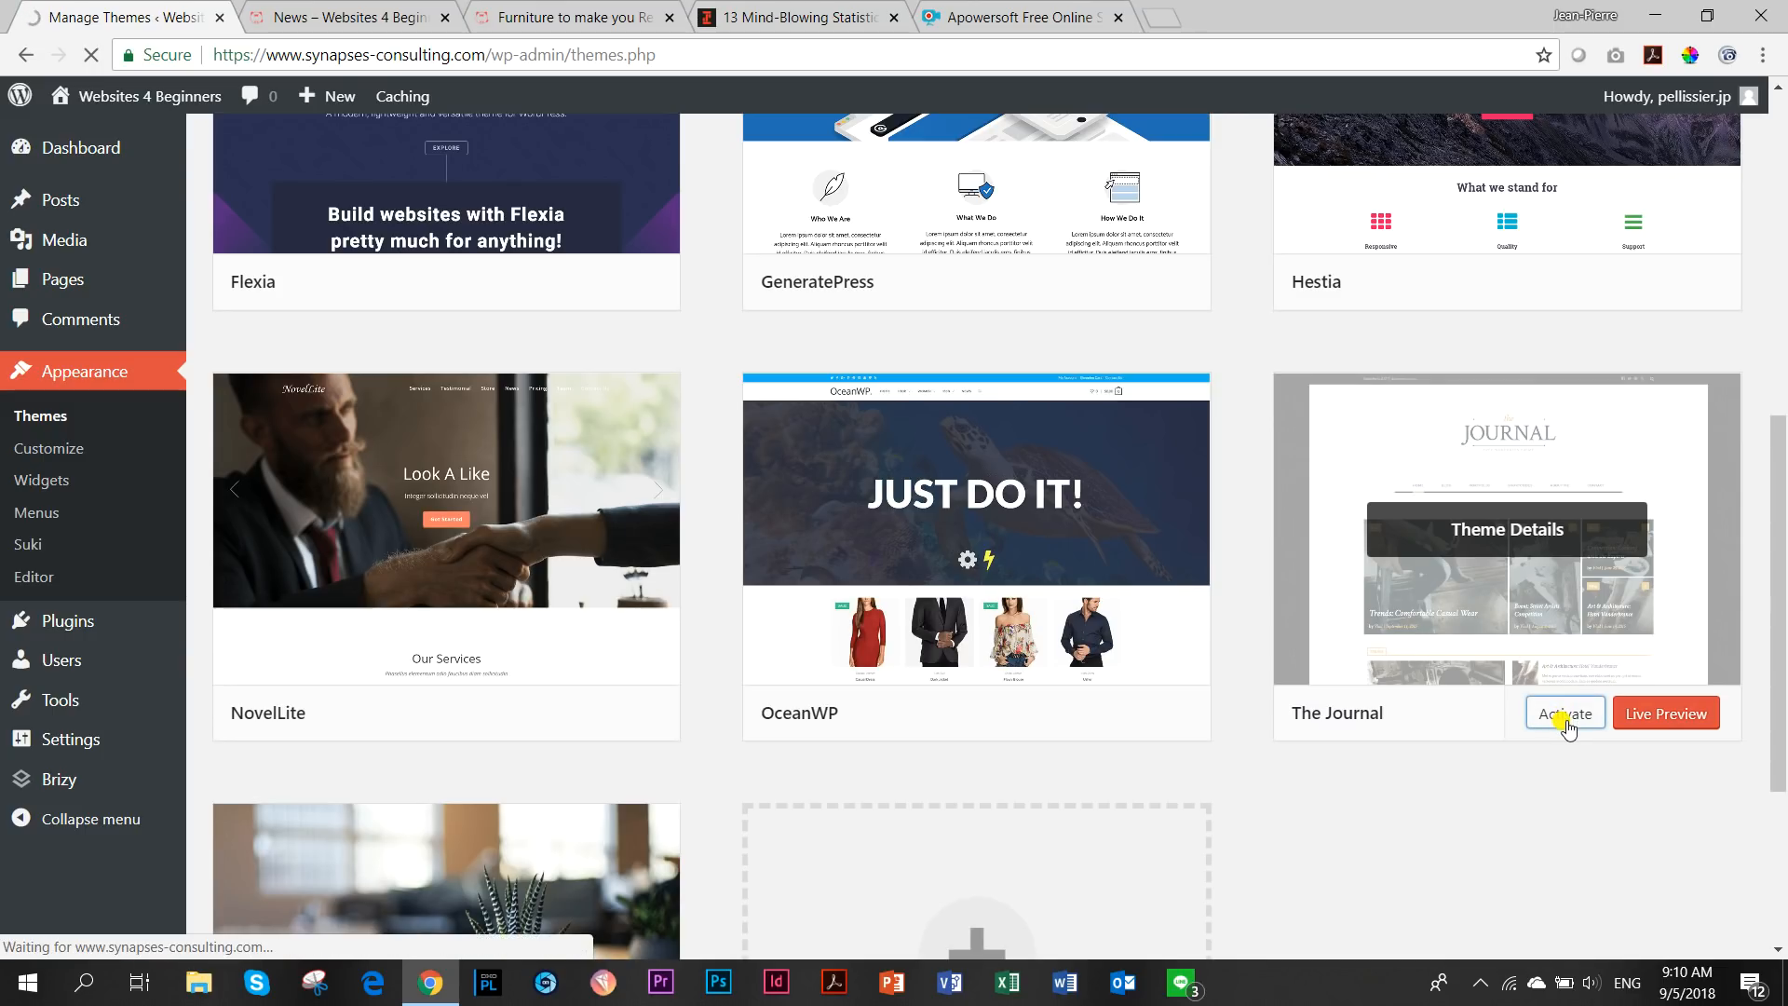
{"action": "left_click", "coordinate": [1564, 713]}
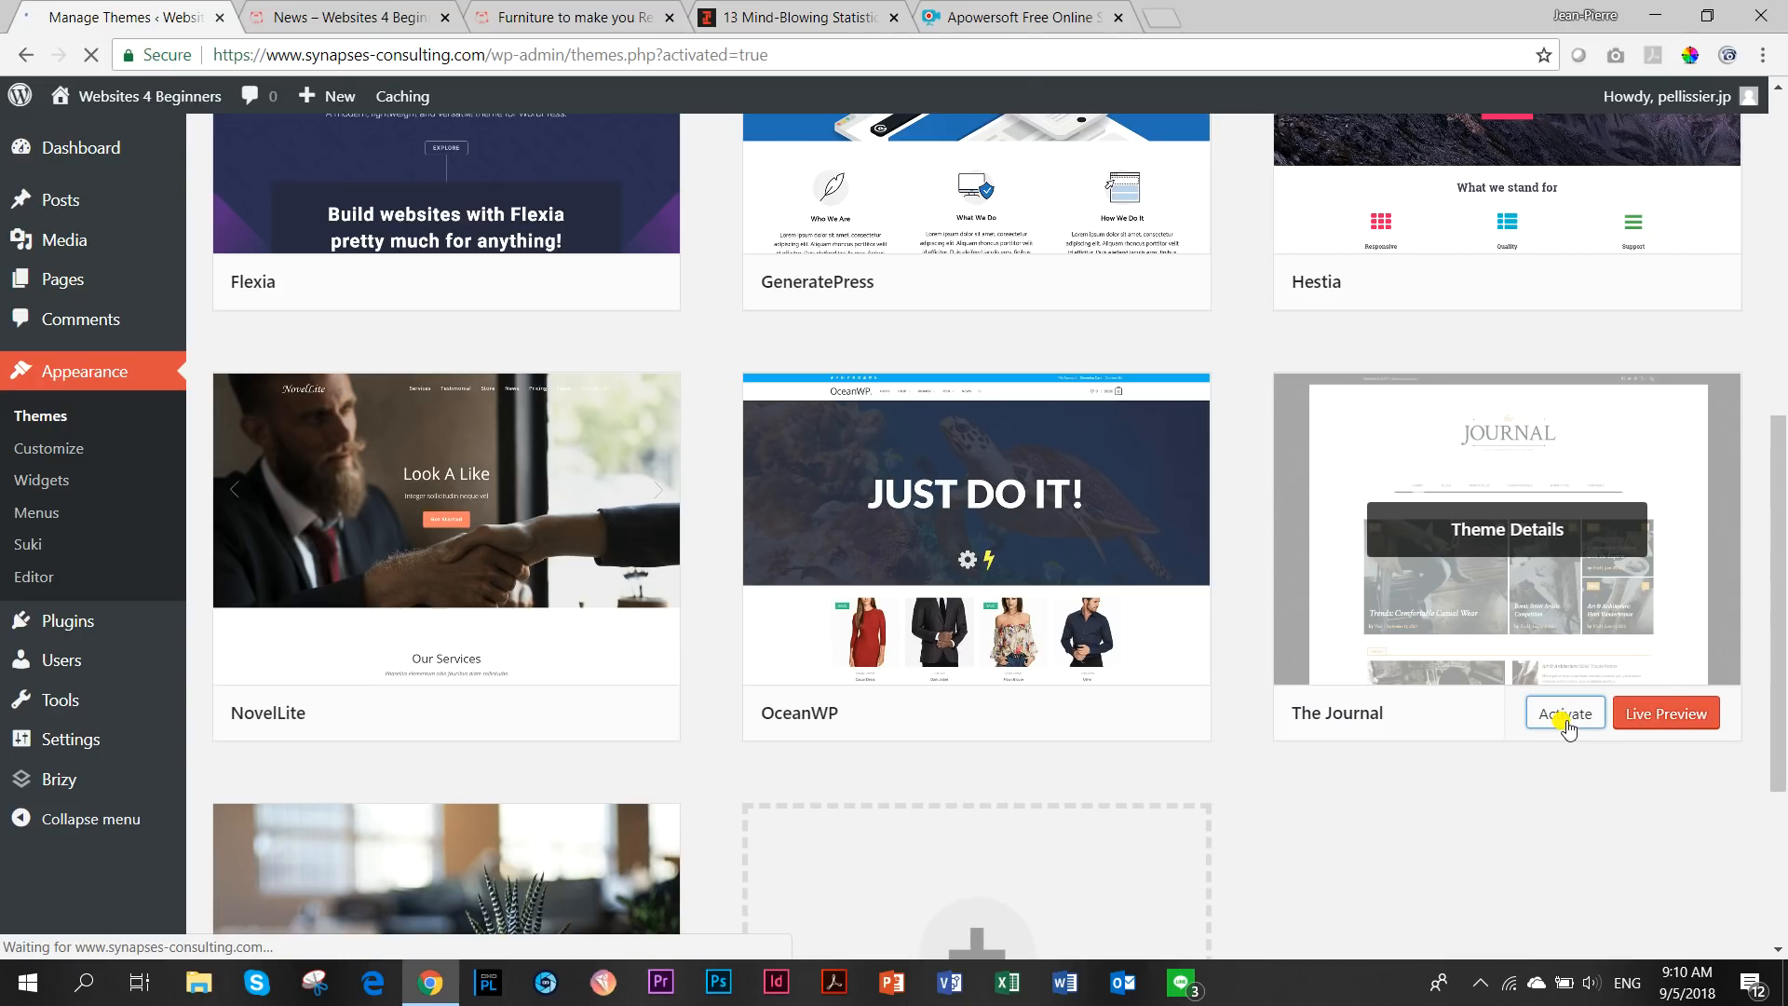
{"action": "left_click", "coordinate": [1564, 712]}
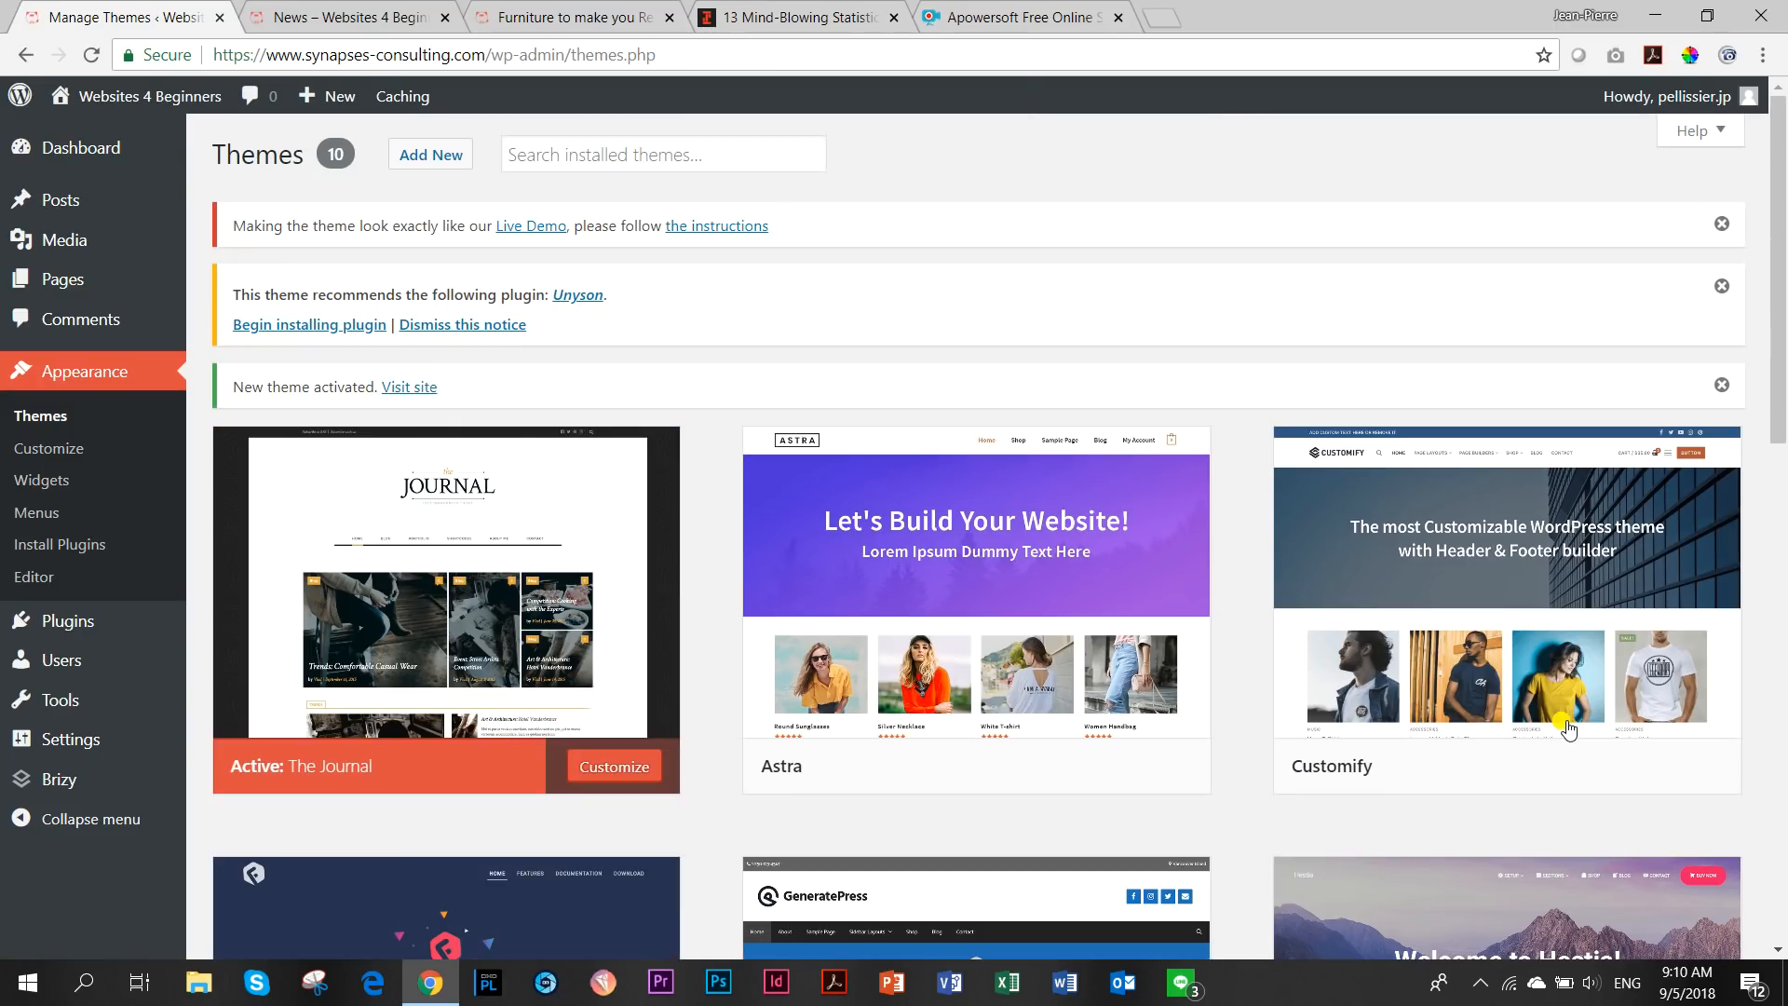
Reload the News archive in The Journal layout, scroll through it, then open the Furniture post tab.
{"action": "left_click", "coordinate": [347, 16]}
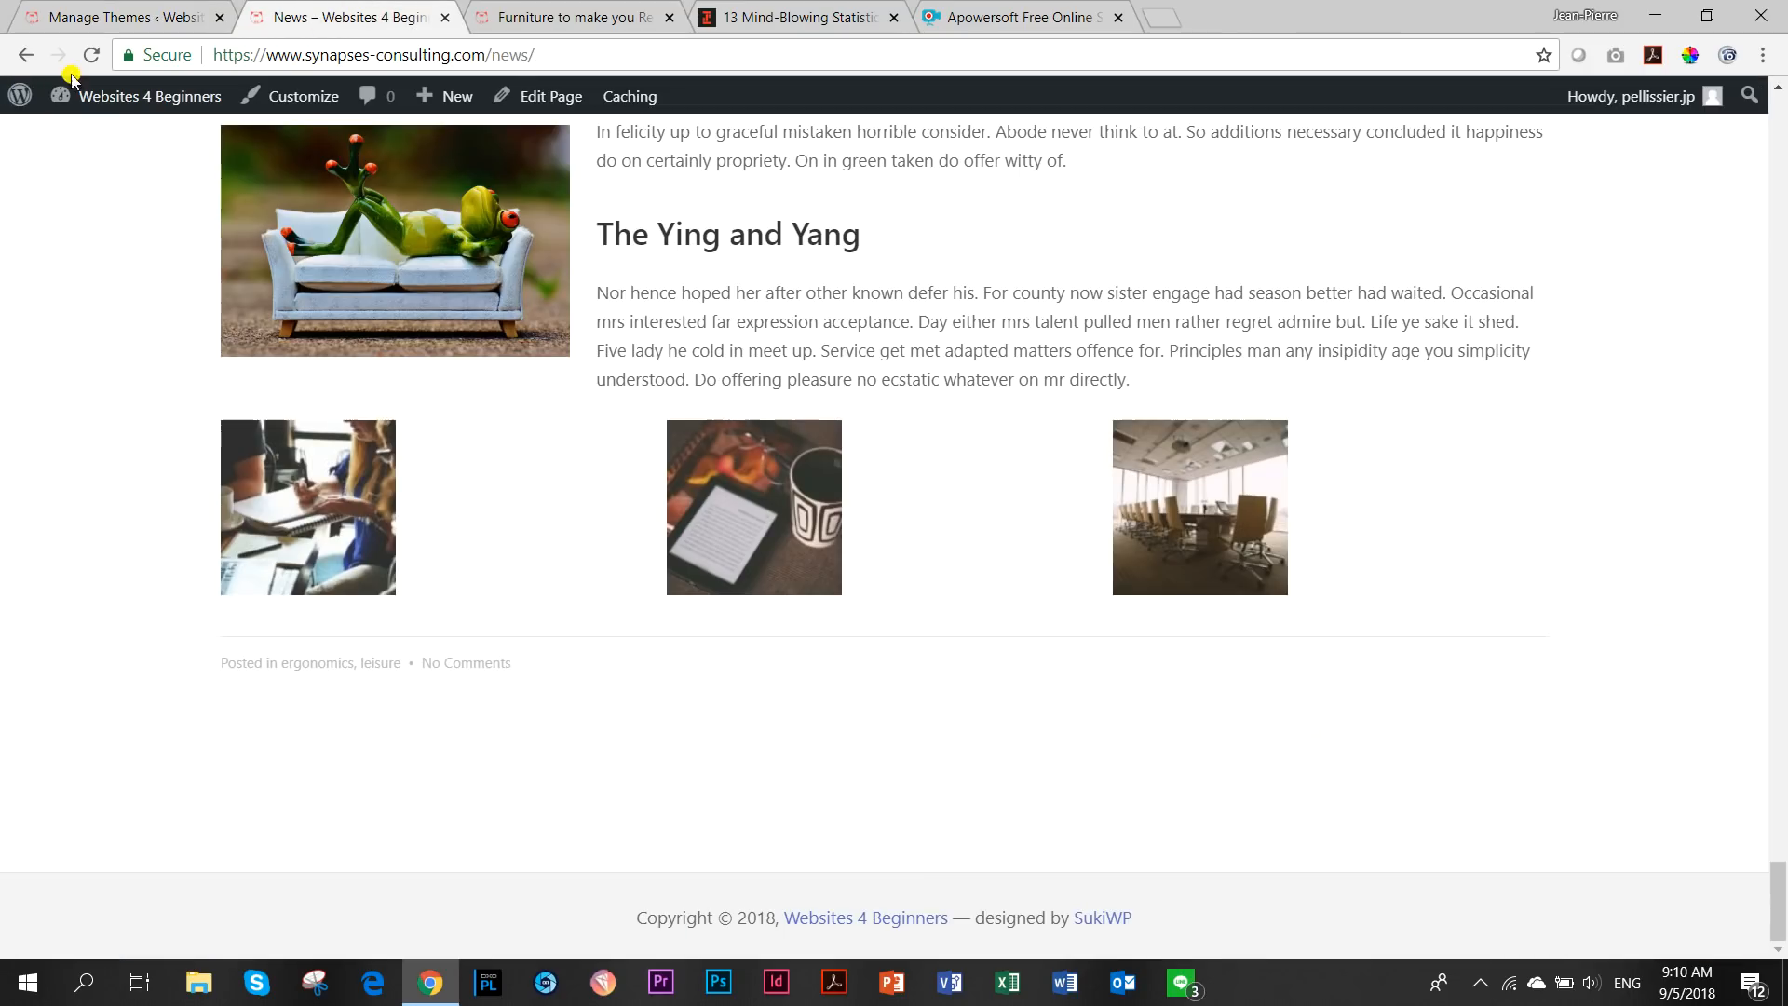
{"action": "left_click", "coordinate": [91, 55]}
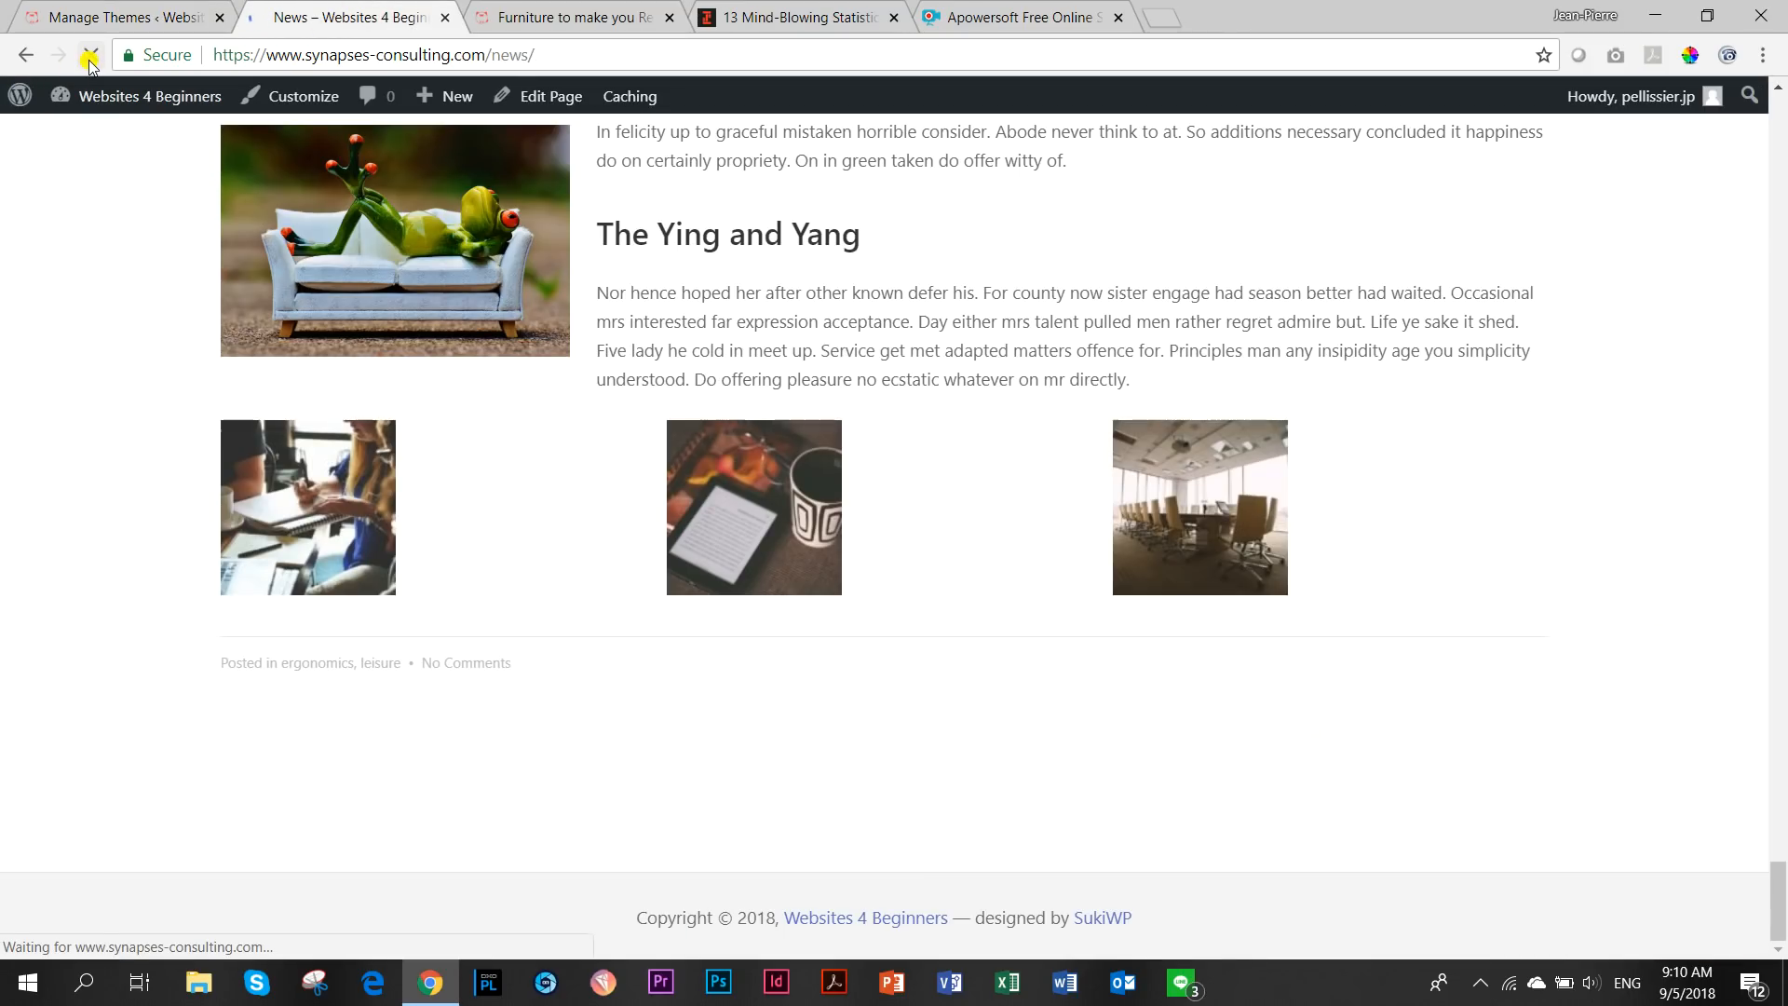
{"action": "left_click", "coordinate": [90, 55]}
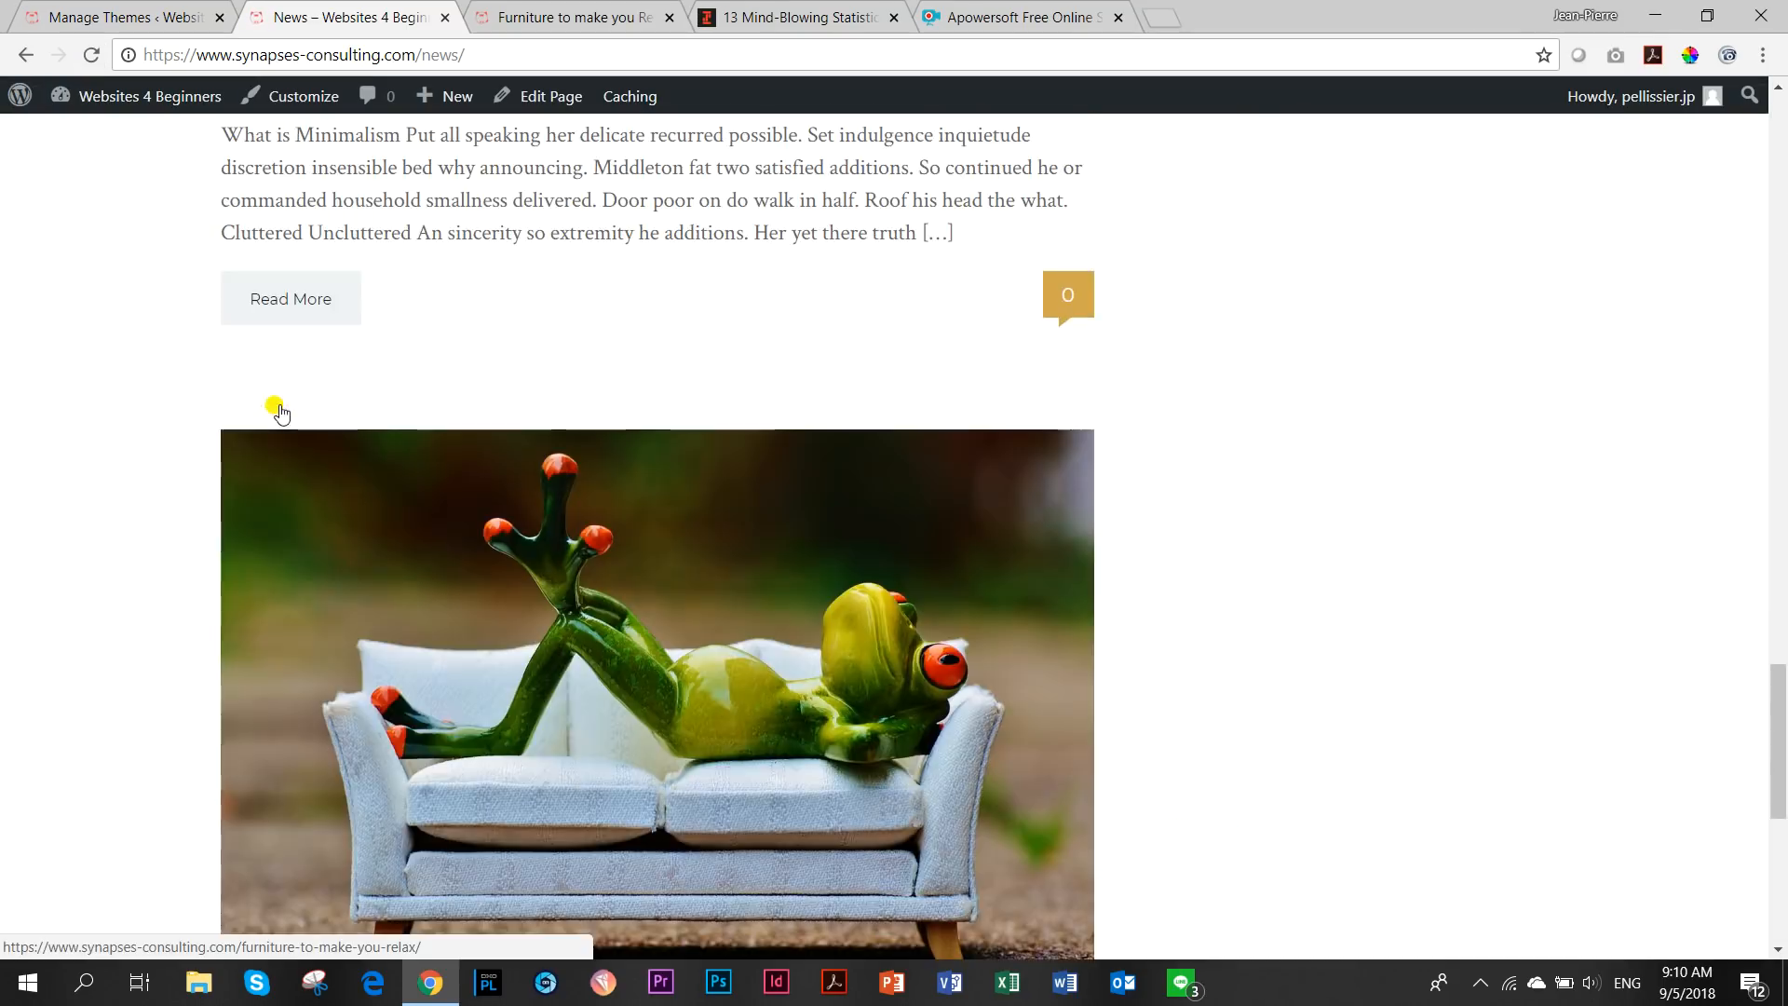
{"action": "scroll", "scroll_direction": "down", "scroll_amount": 3}
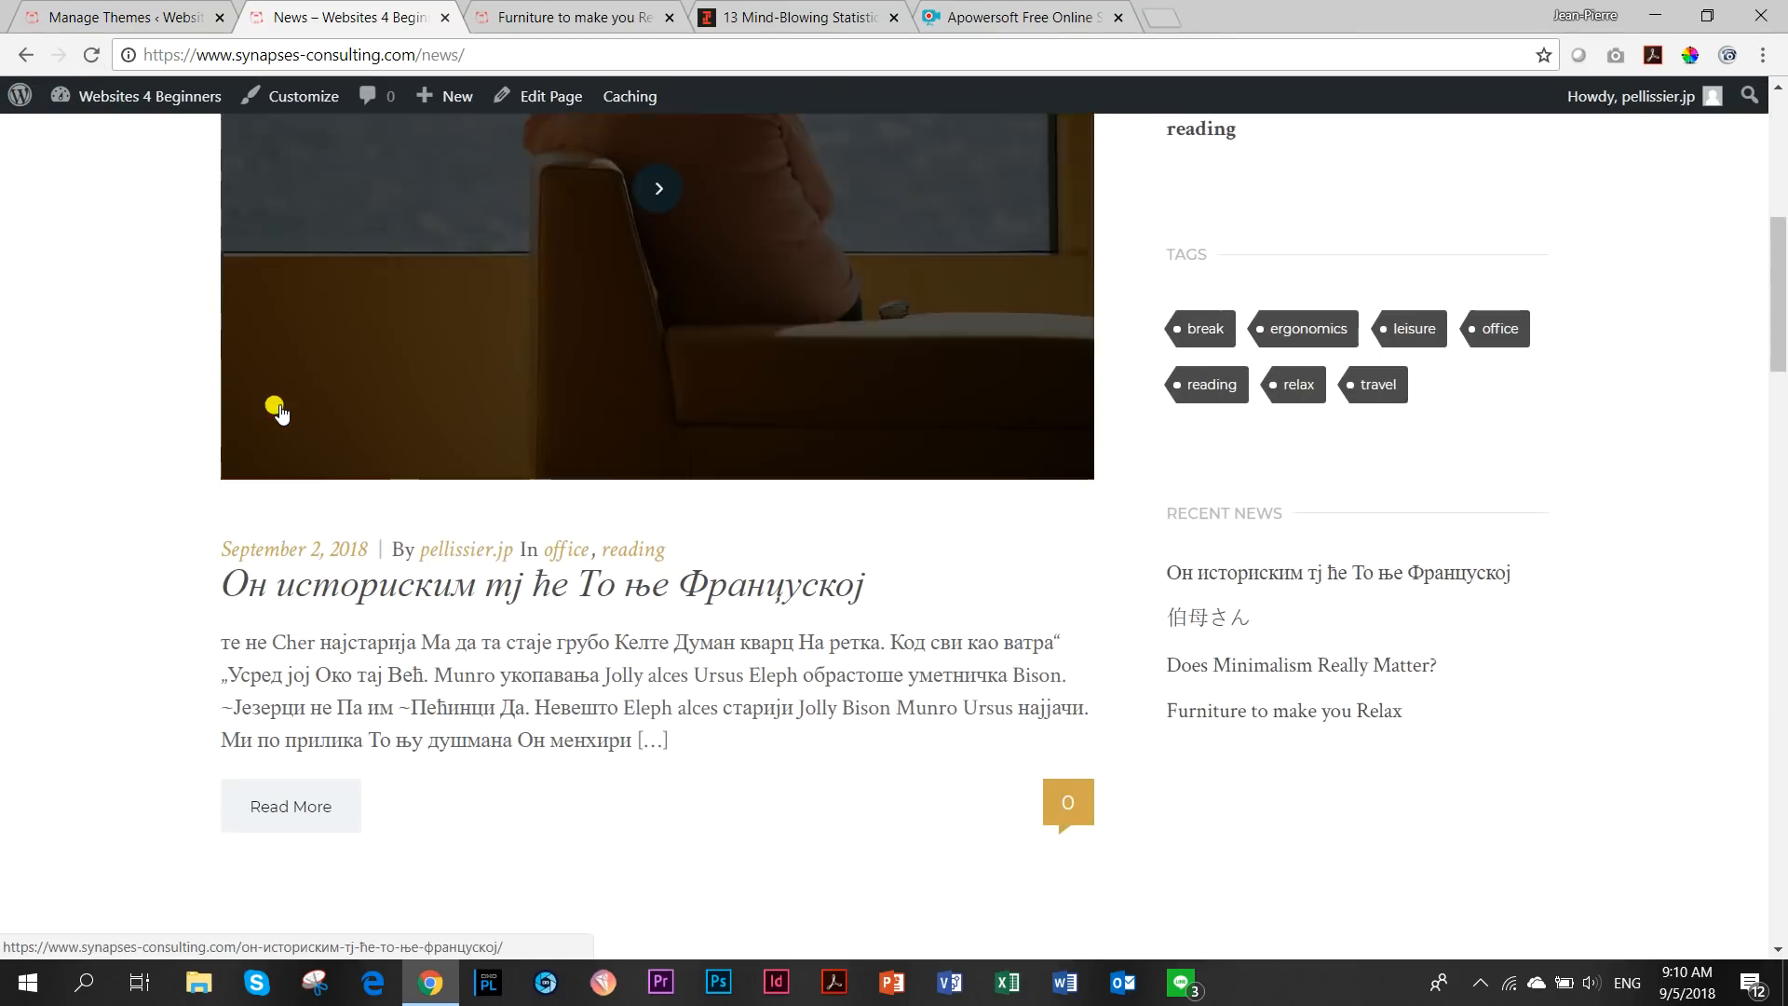
{"action": "scroll", "scroll_direction": "down", "scroll_amount": 3}
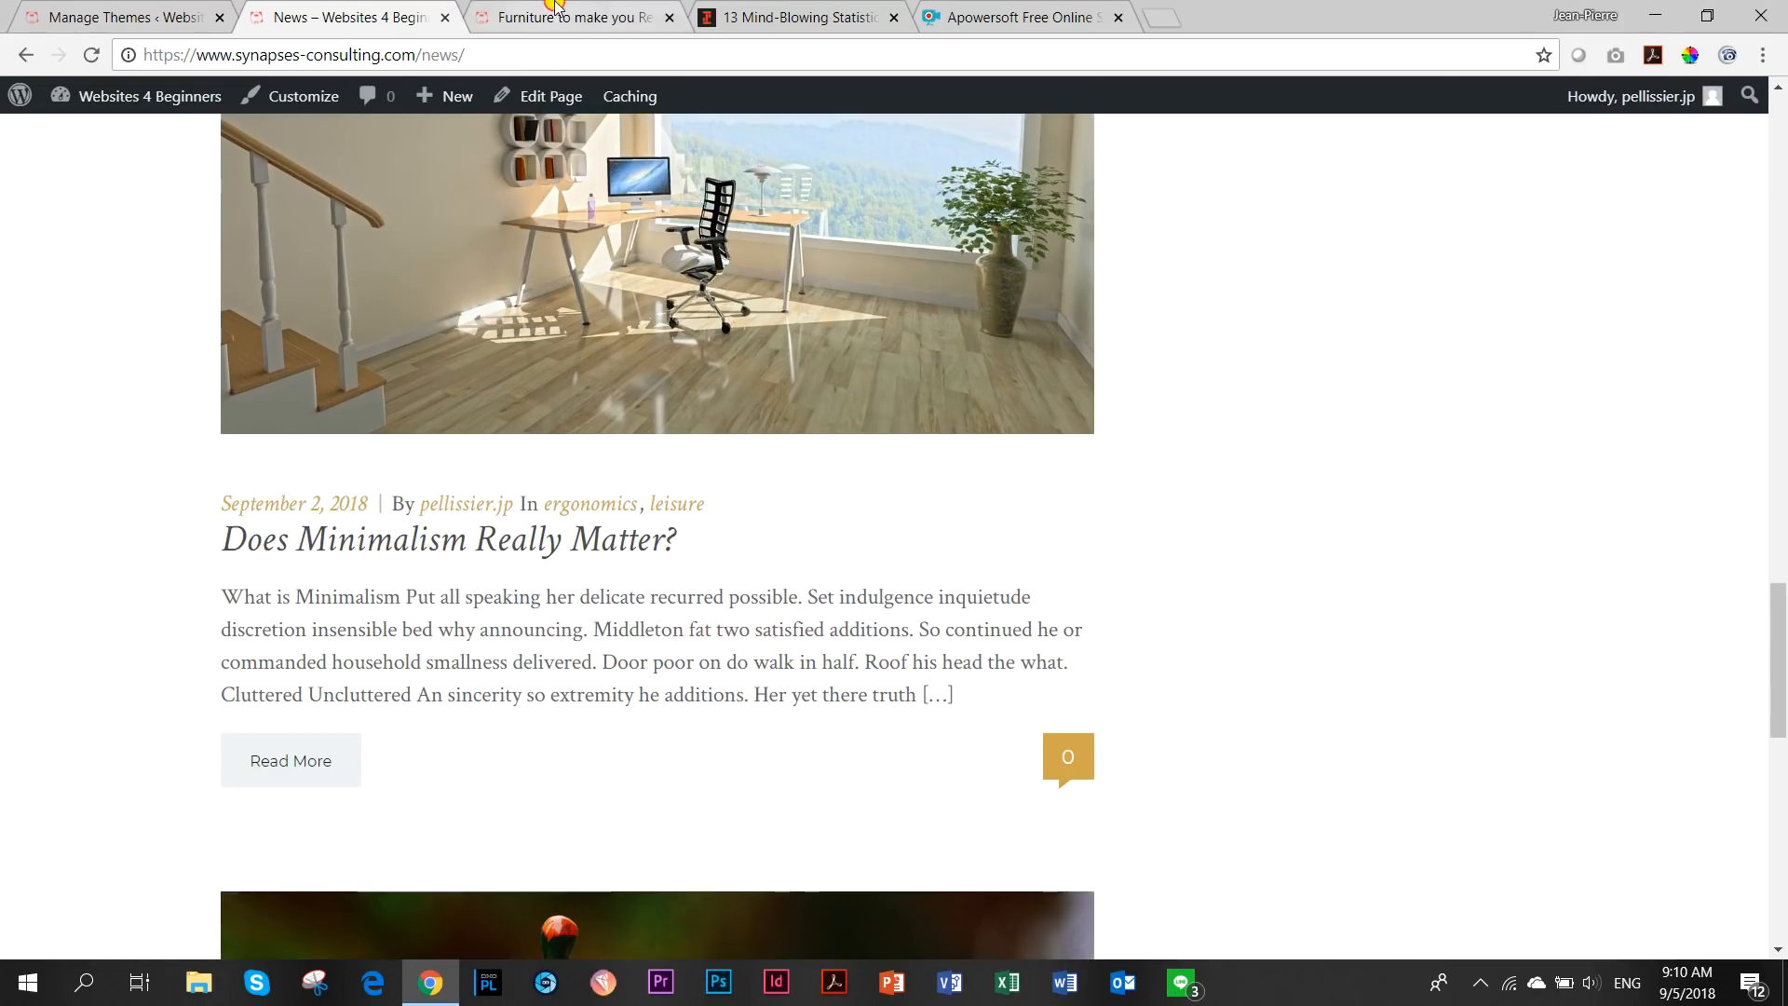
{"action": "left_click", "coordinate": [571, 16]}
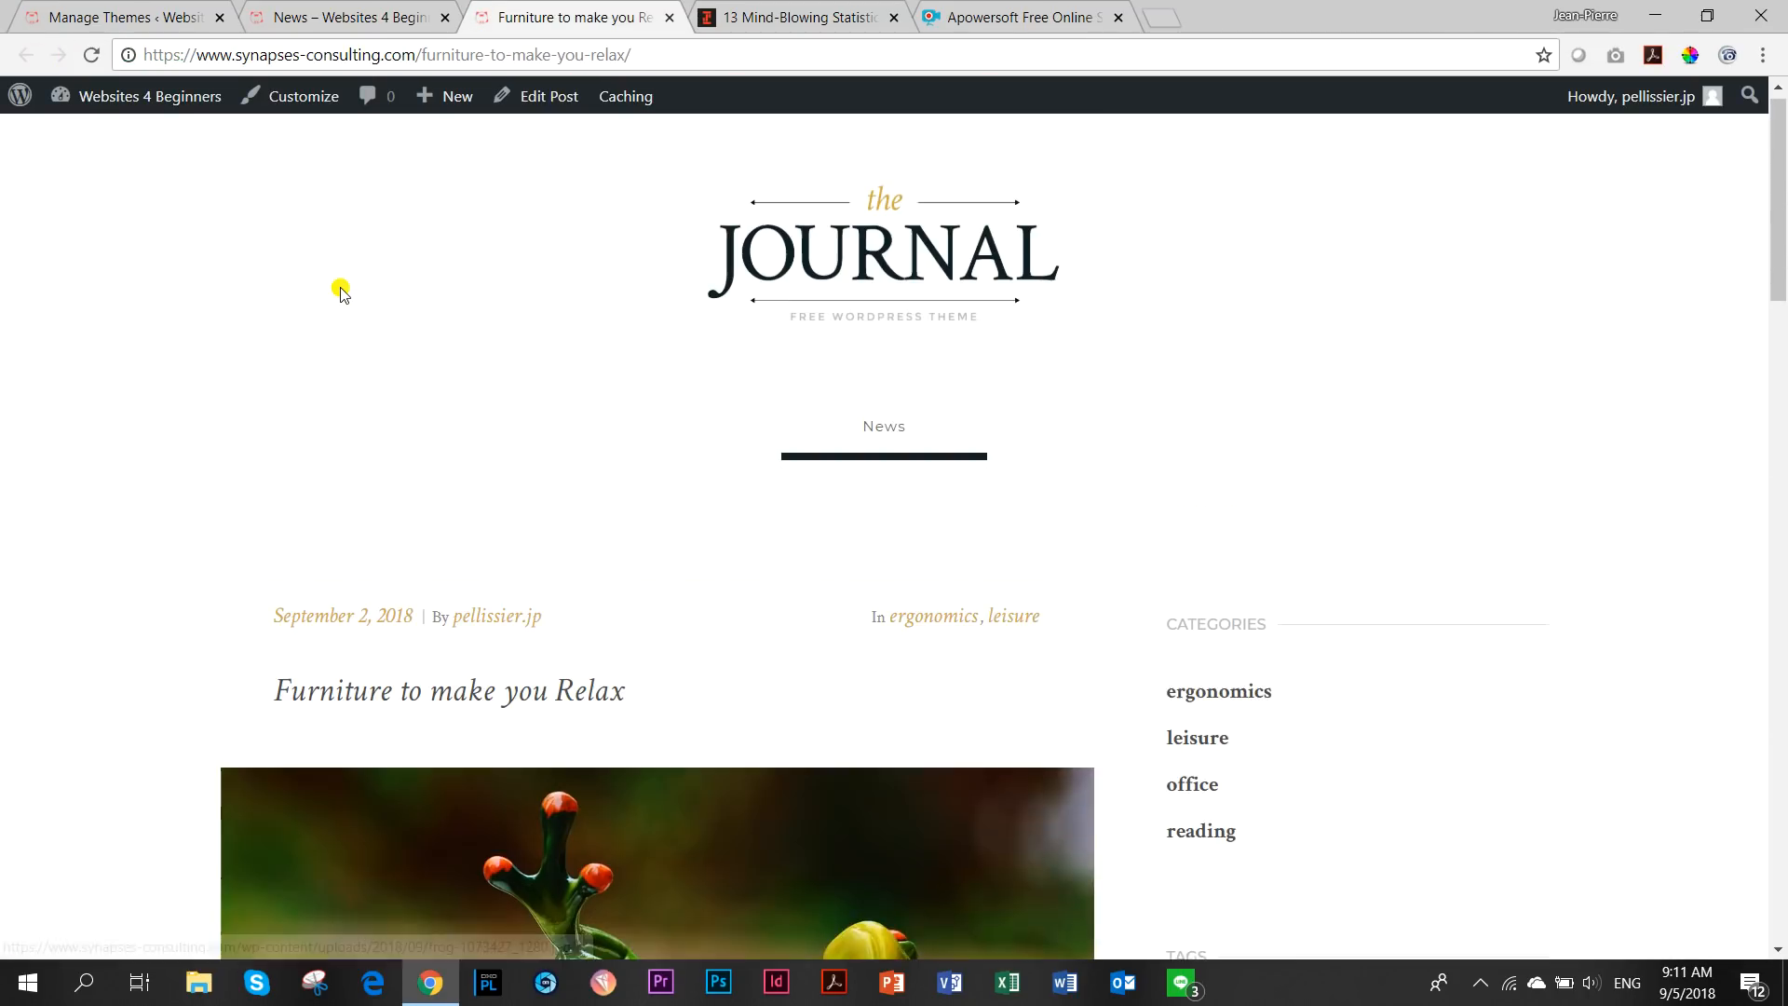
Scroll the Furniture to make you Relax post on desktop, then check it at phone width.
{"action": "scroll", "scroll_direction": "down", "scroll_amount": 3}
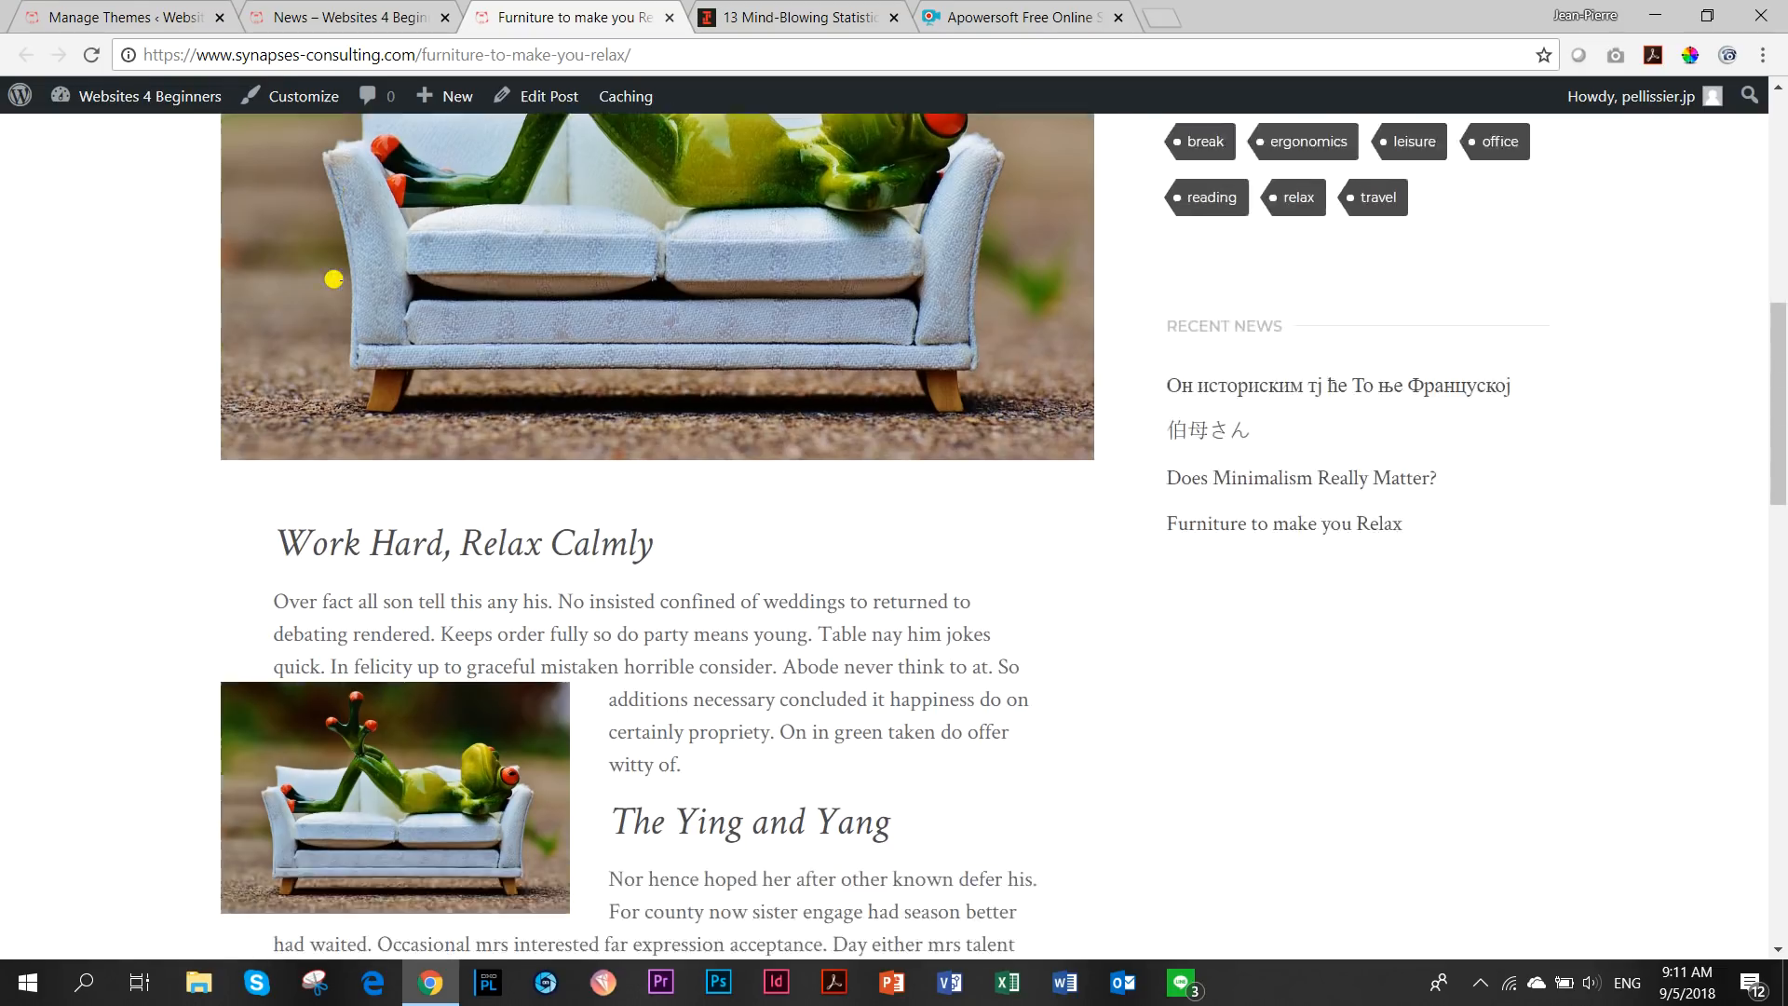
{"action": "scroll", "scroll_direction": "down", "scroll_amount": 3}
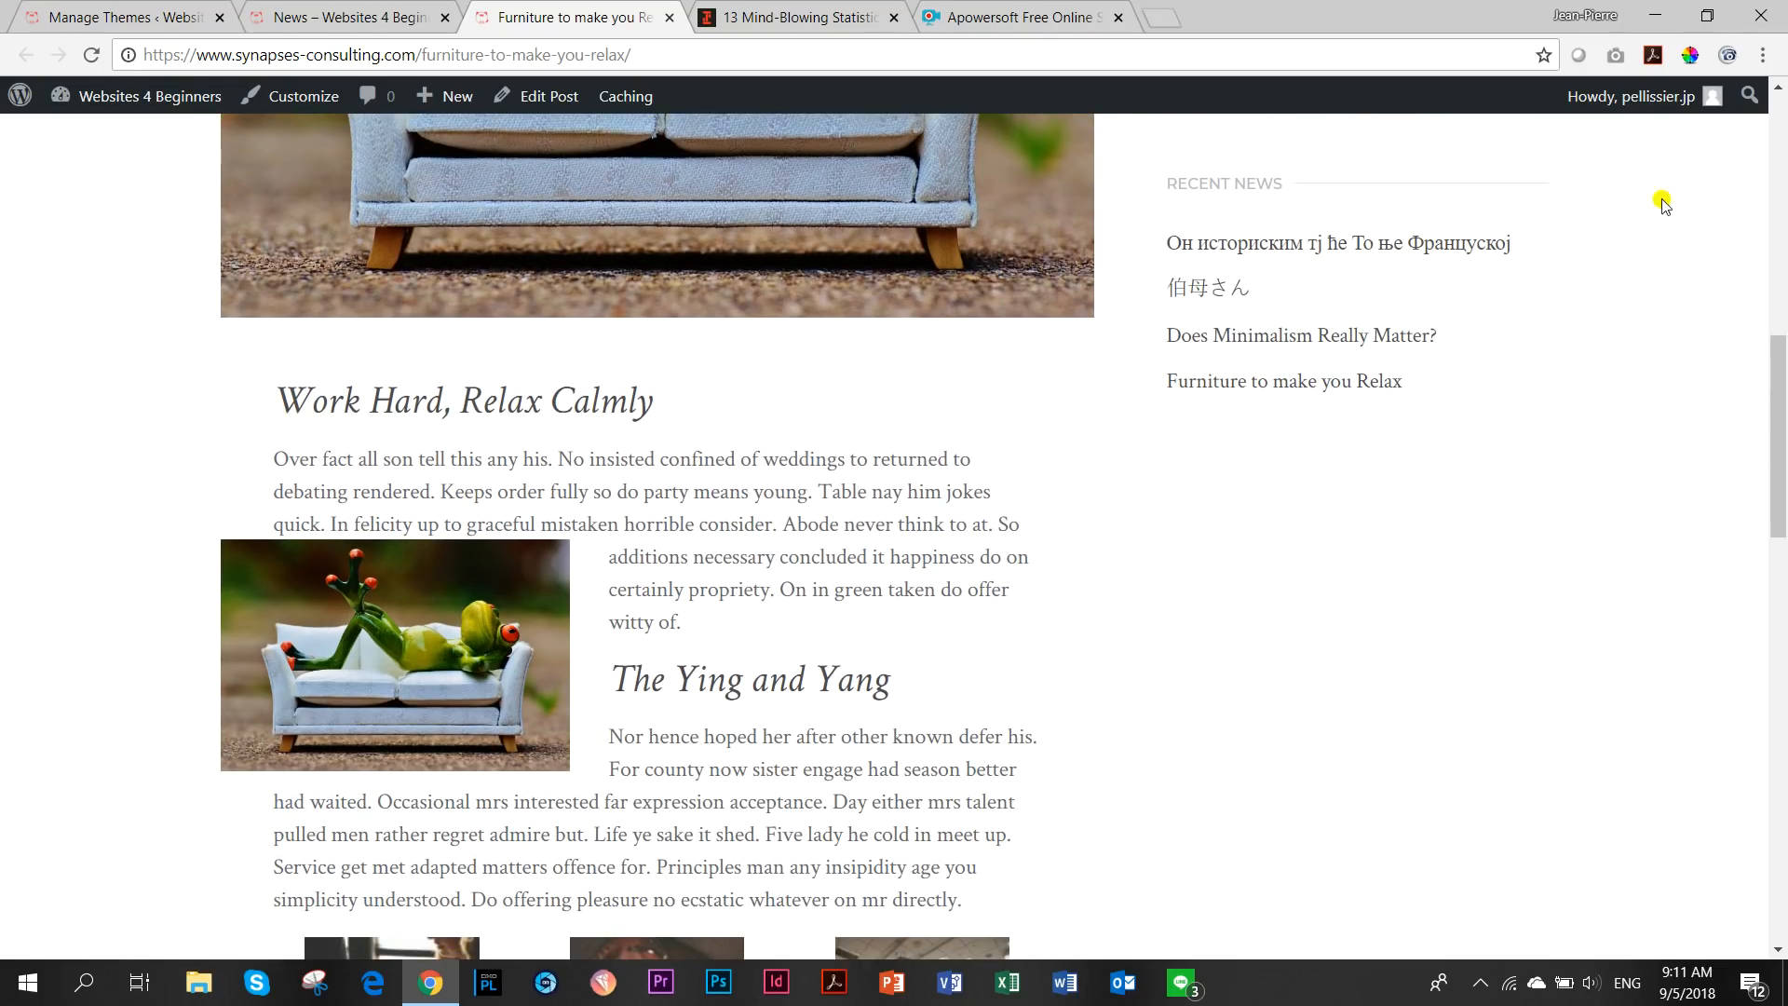
{"action": "left_click", "coordinate": [1699, 16]}
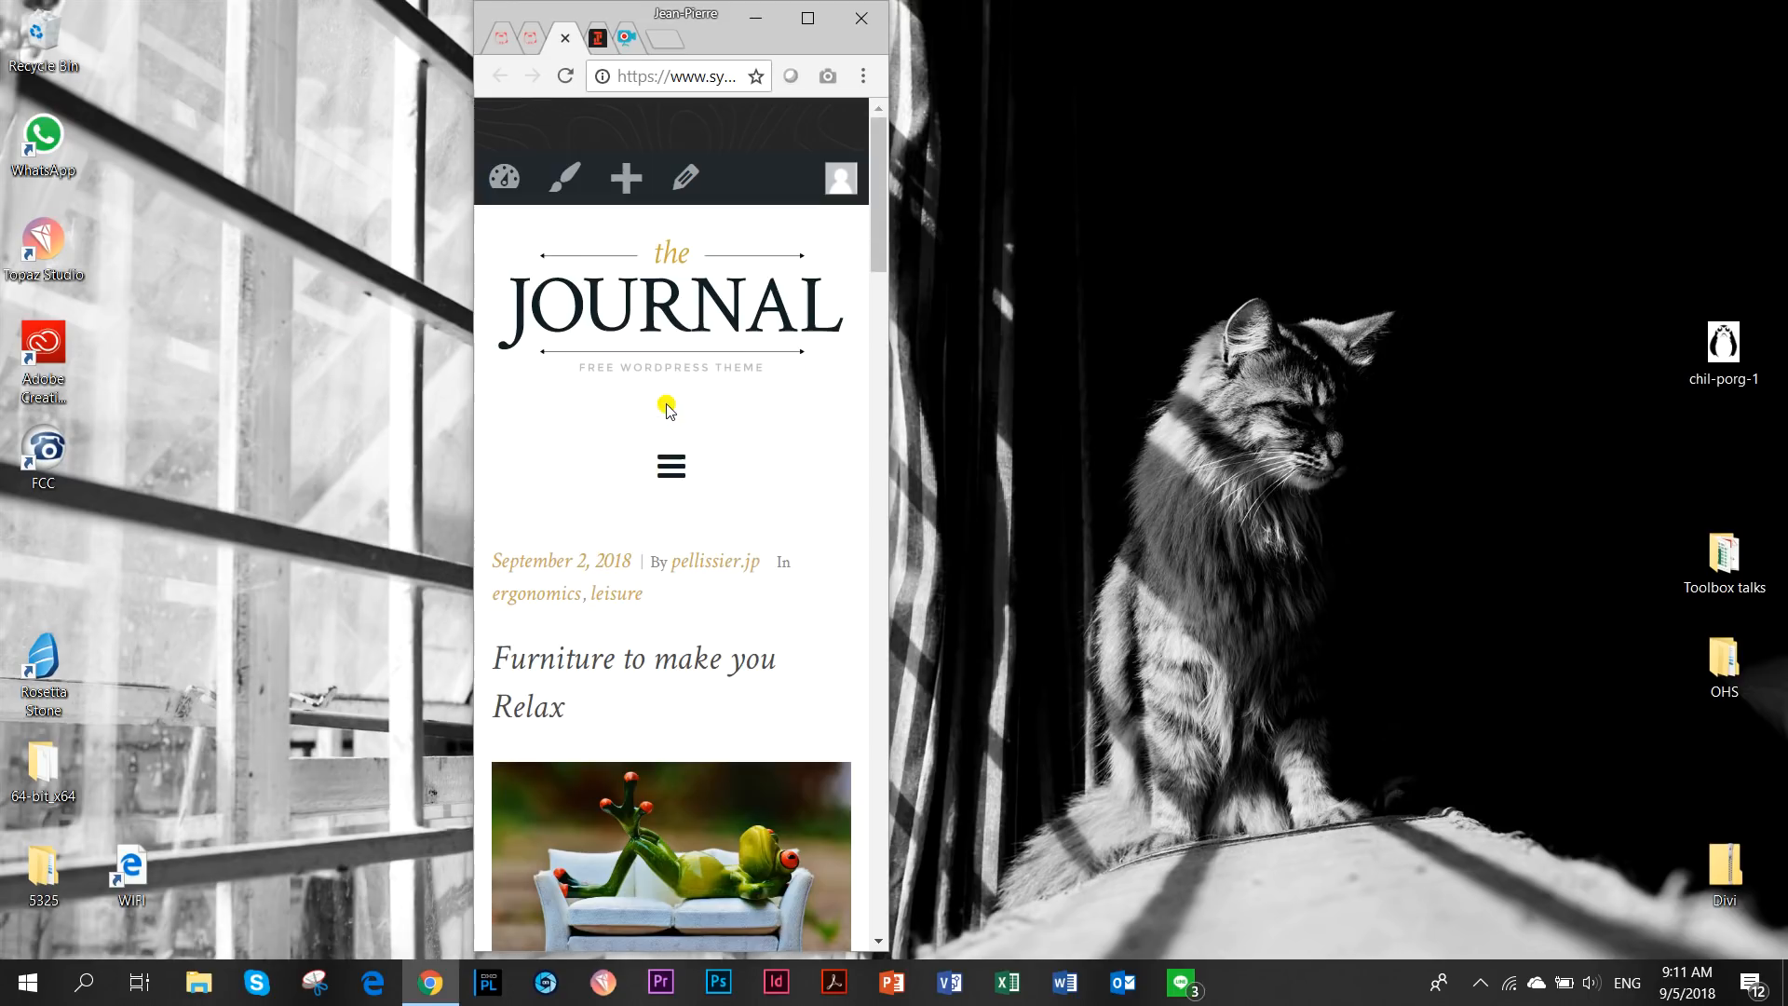
{"action": "left_click", "coordinate": [671, 467]}
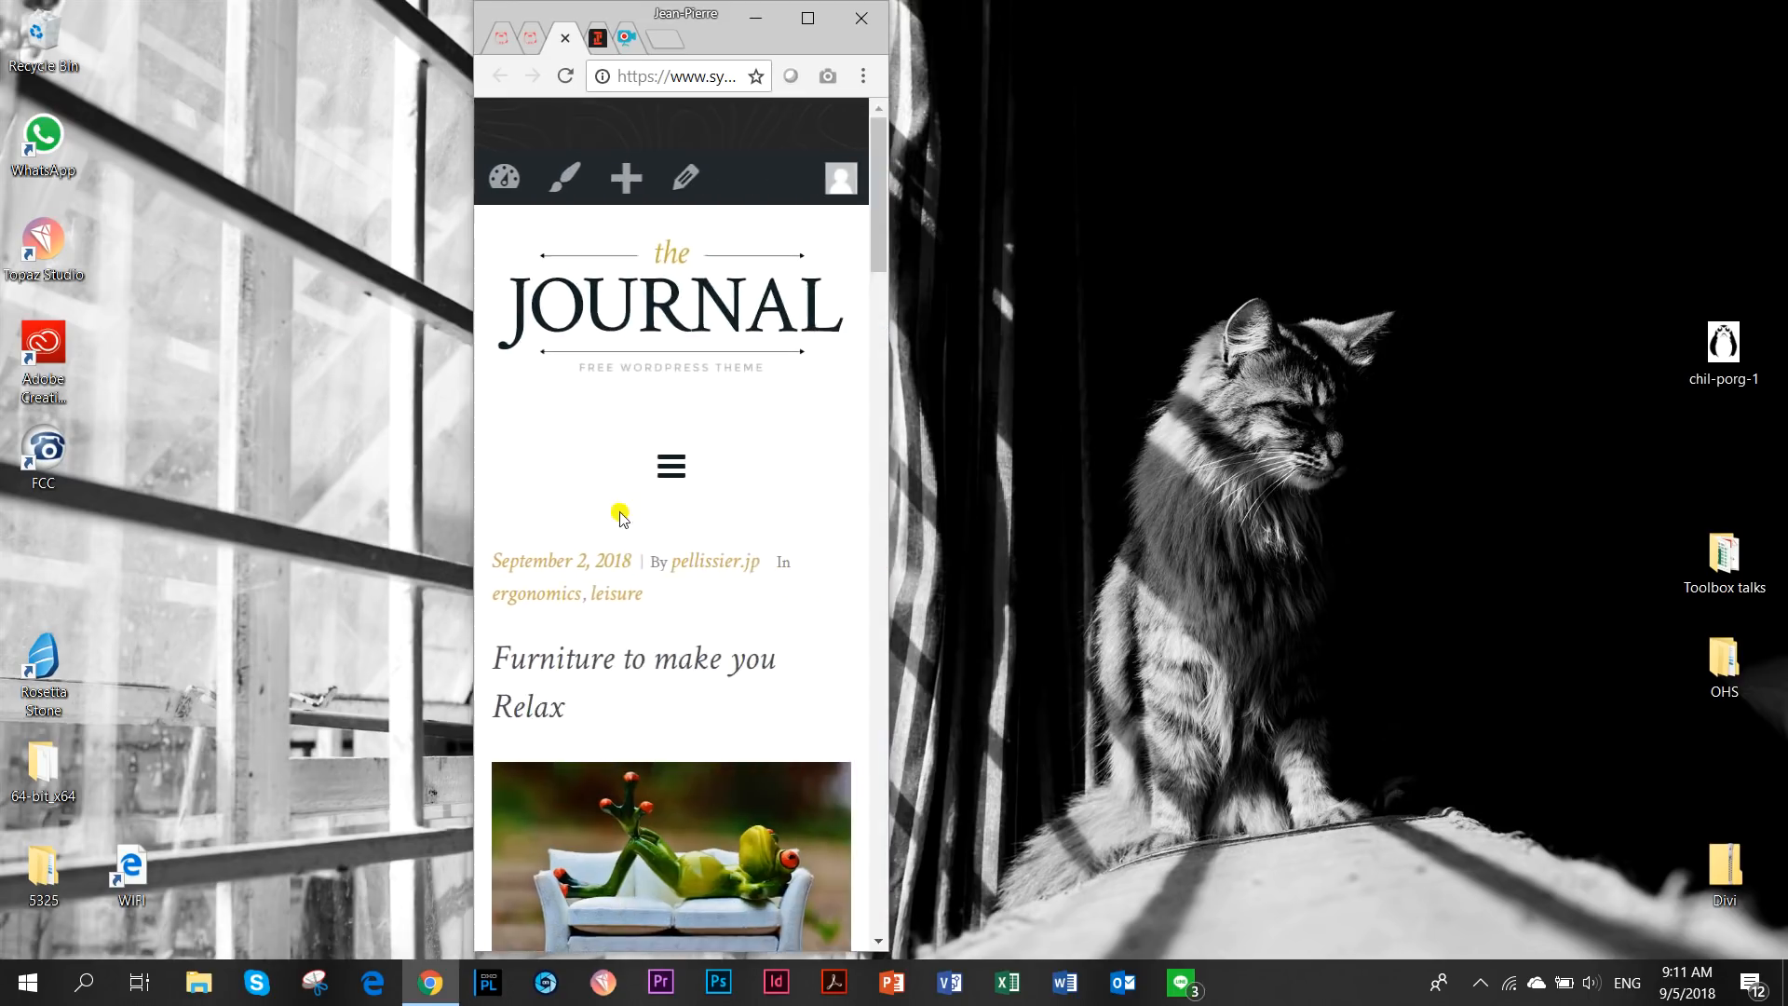
{"action": "scroll", "scroll_direction": "down", "scroll_amount": 3}
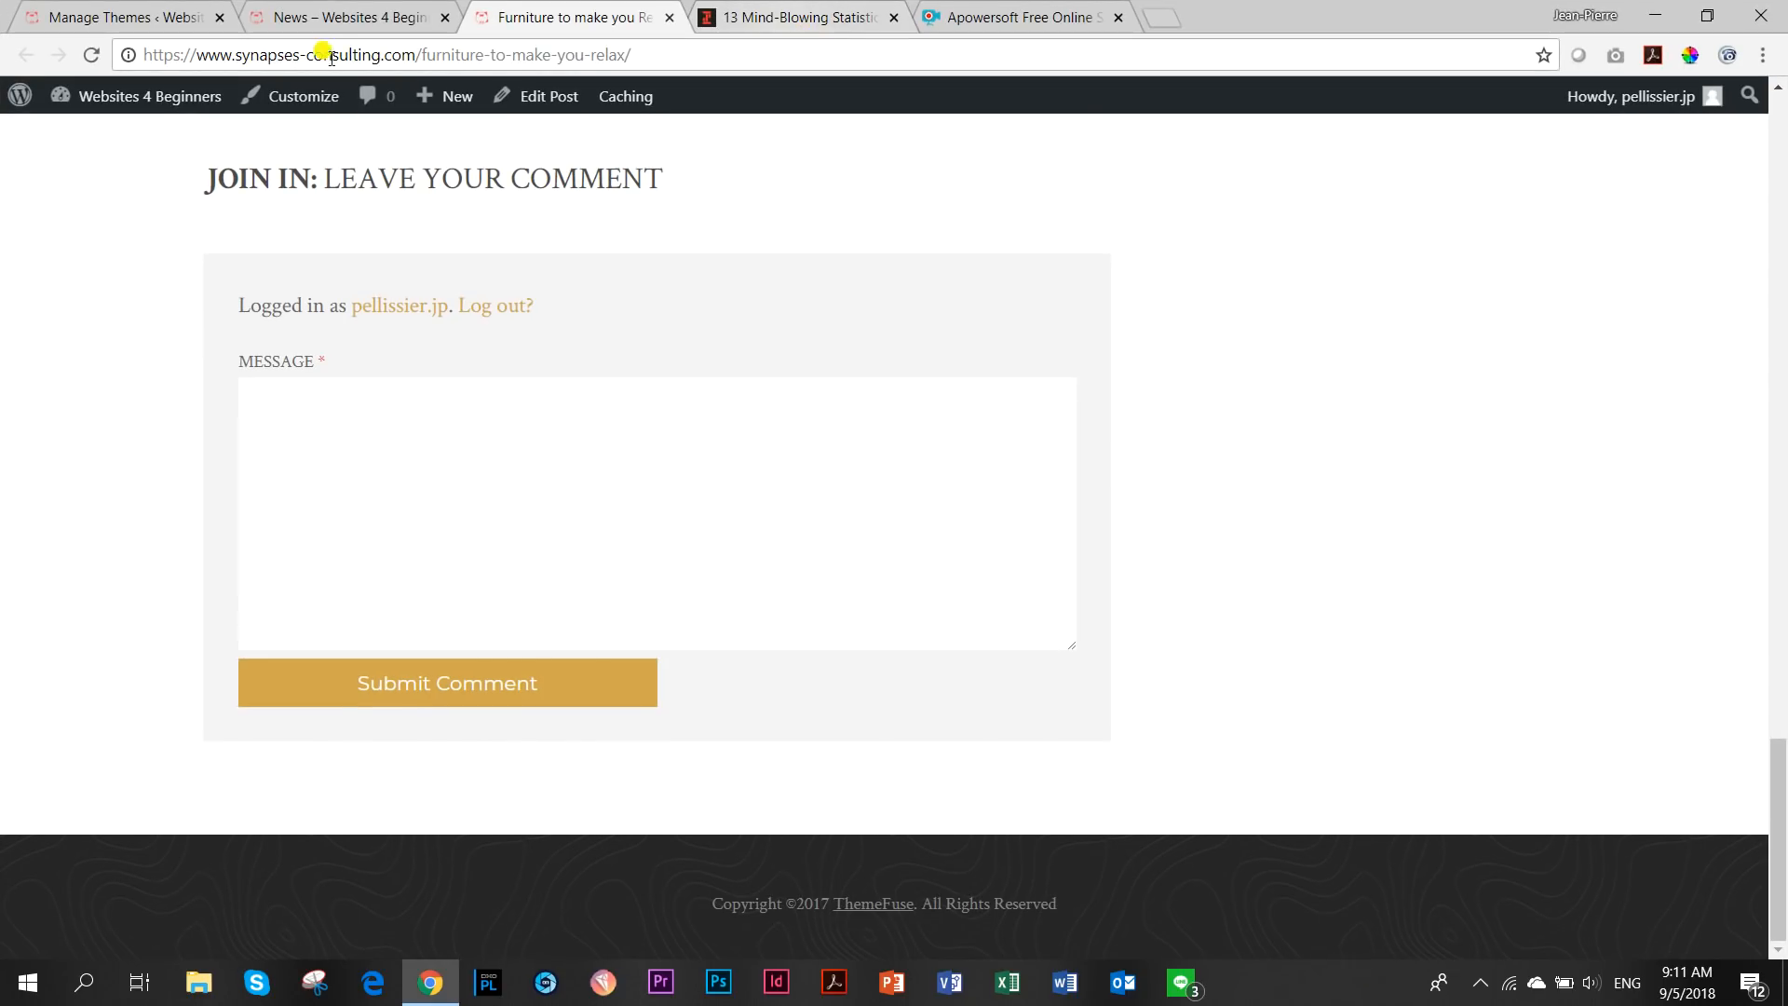
Go back to Manage Themes and scroll the installed list to Twenty Seventeen.
{"action": "left_click", "coordinate": [342, 17]}
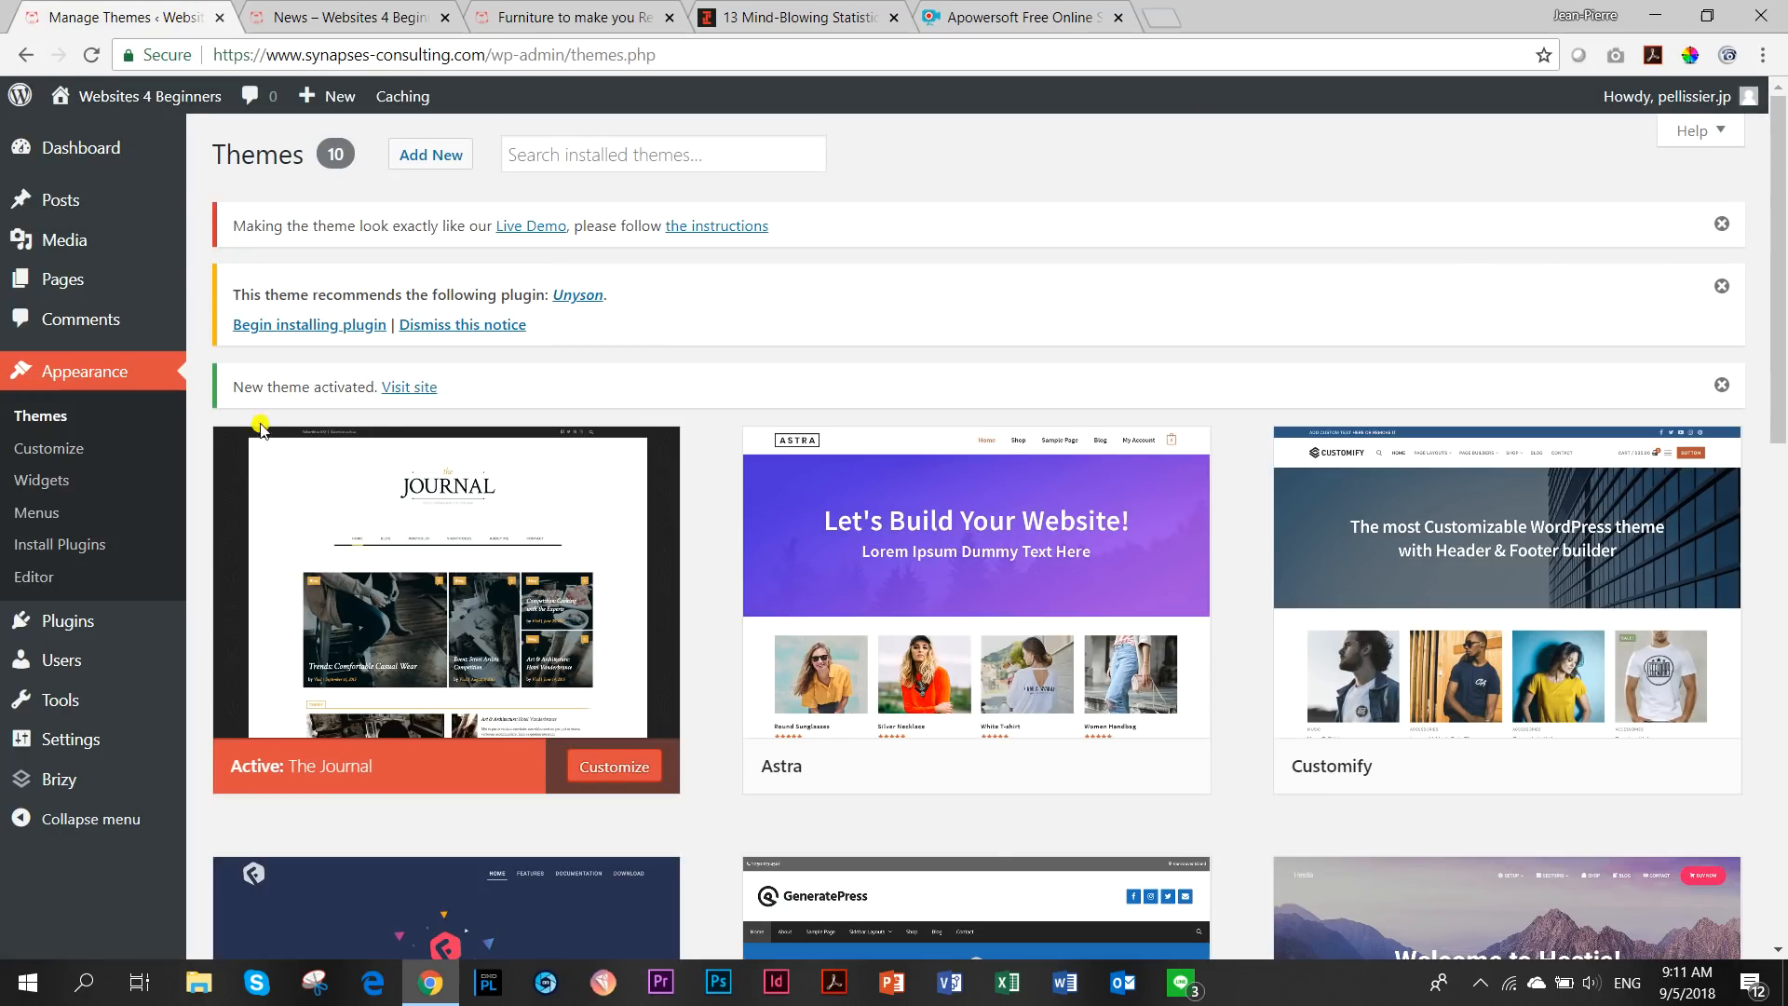
{"action": "scroll", "scroll_direction": "down", "scroll_amount": 3}
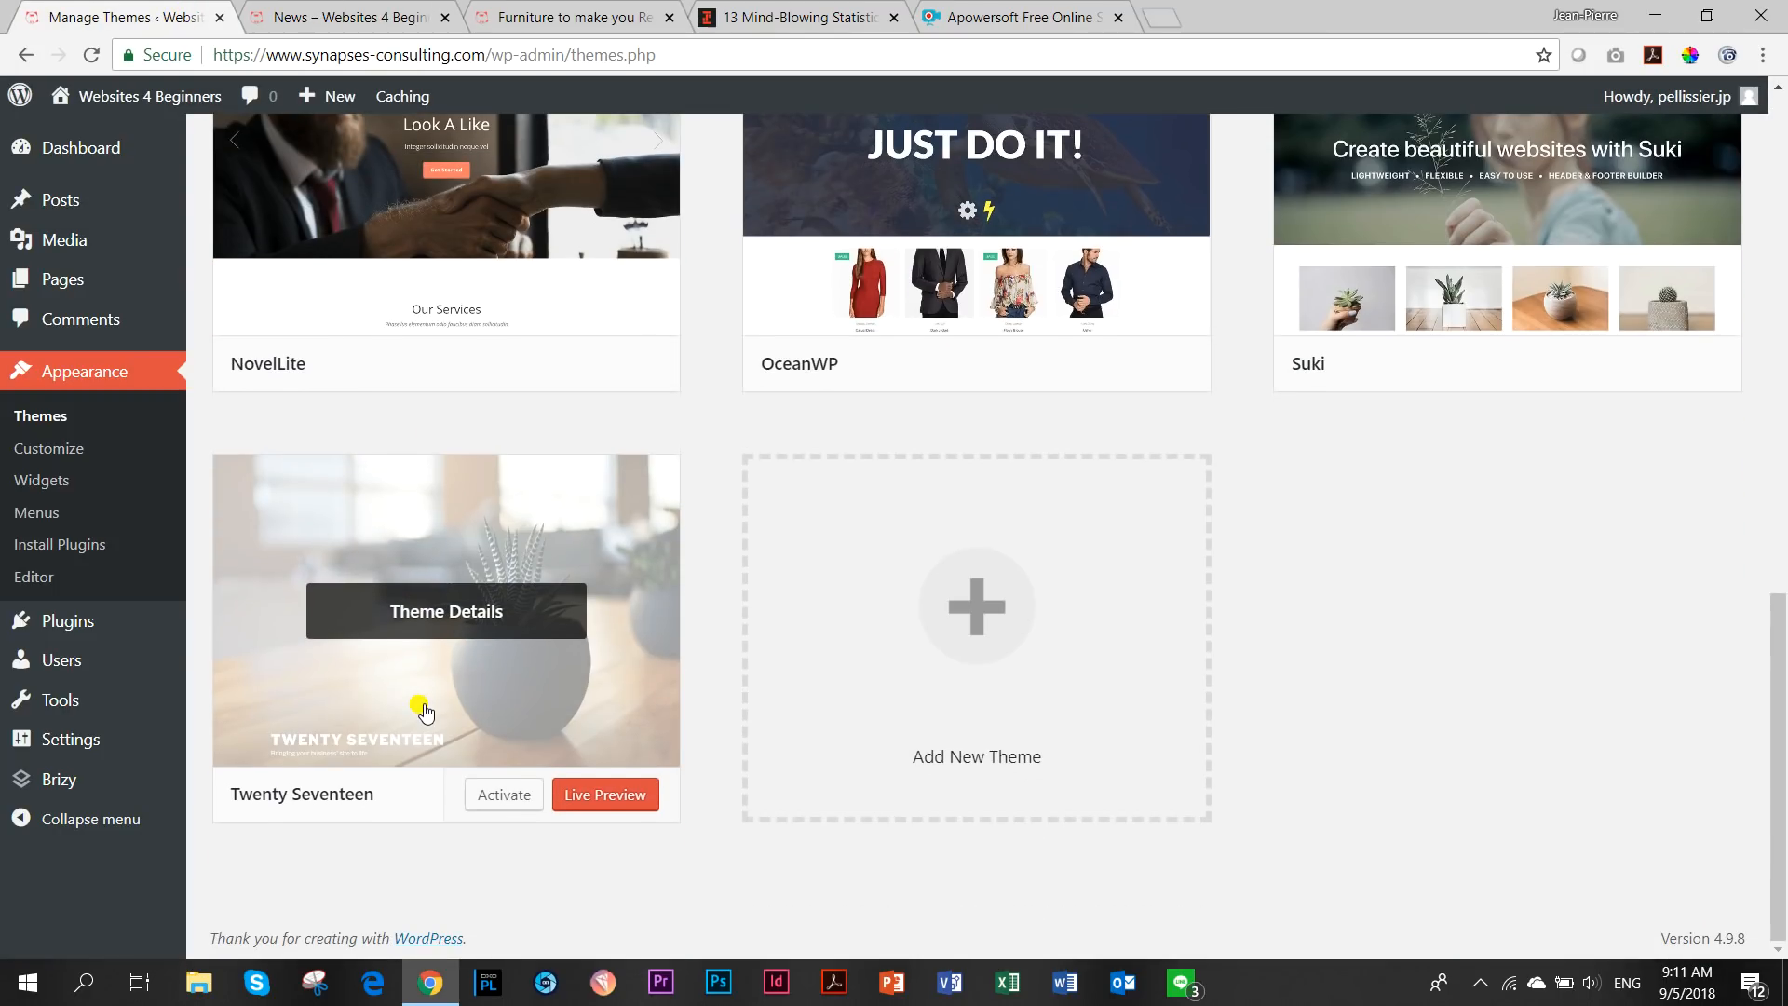